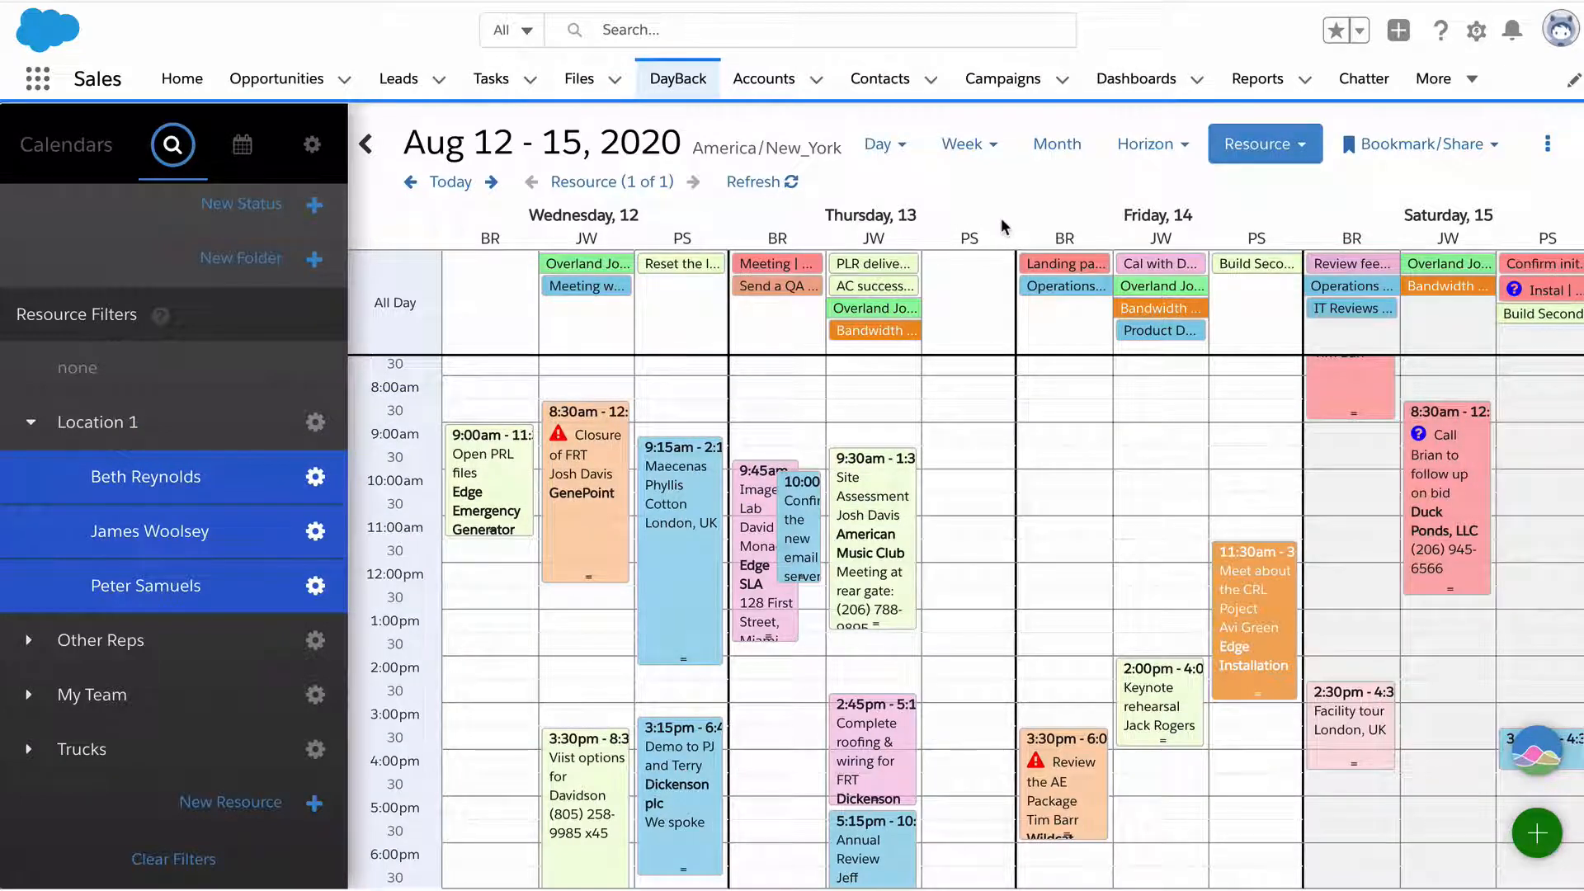
{"action": "mouse_move", "coordinate": [1073, 509]}
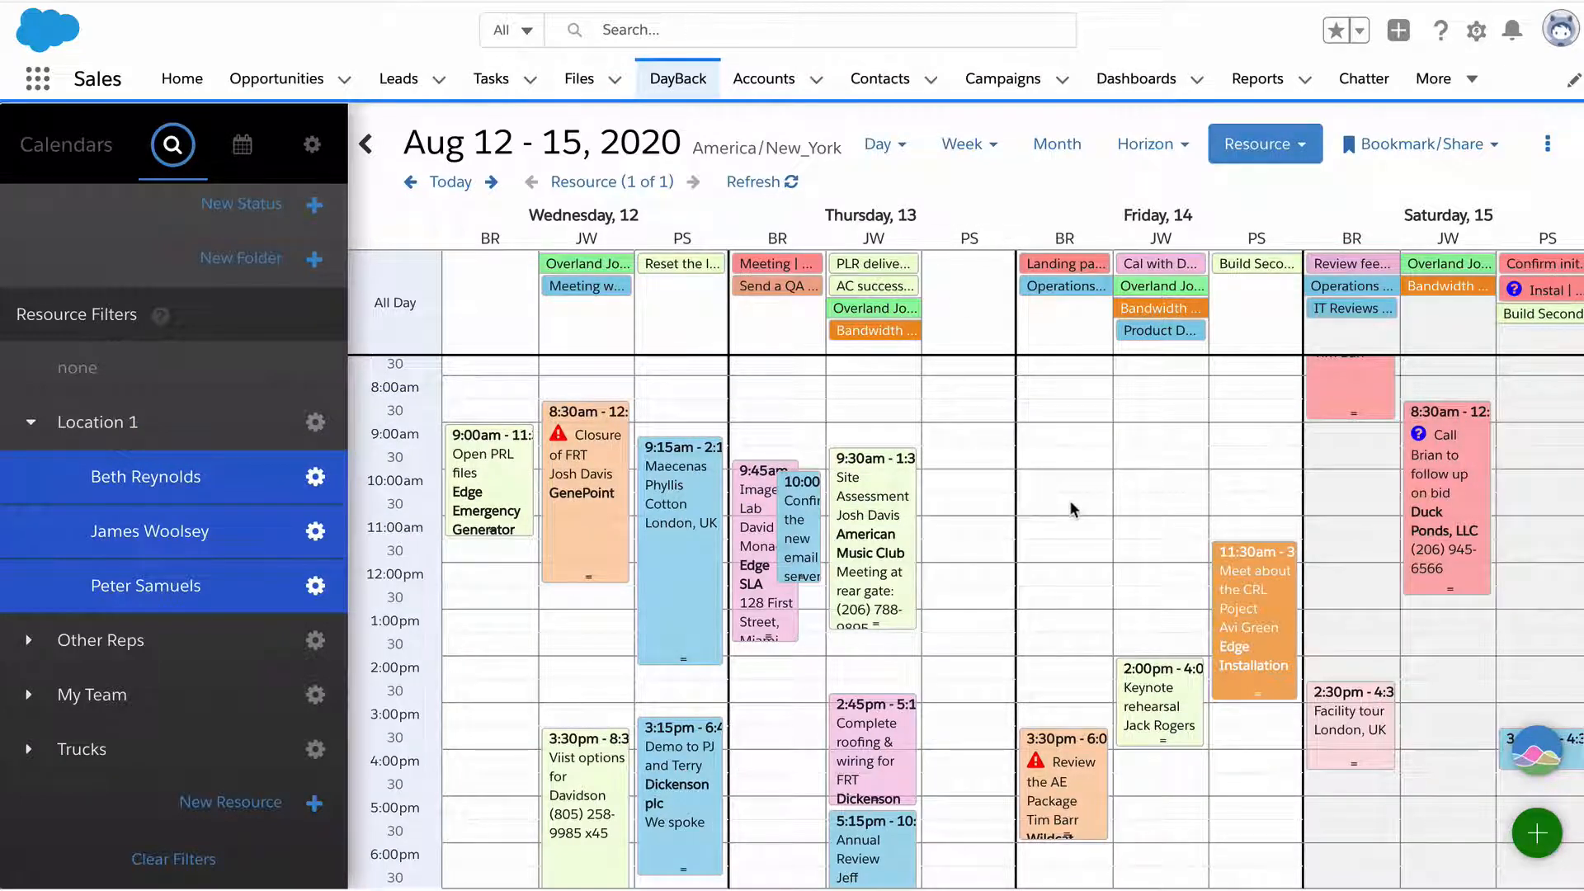
{"action": "mouse_move", "coordinate": [1058, 508]}
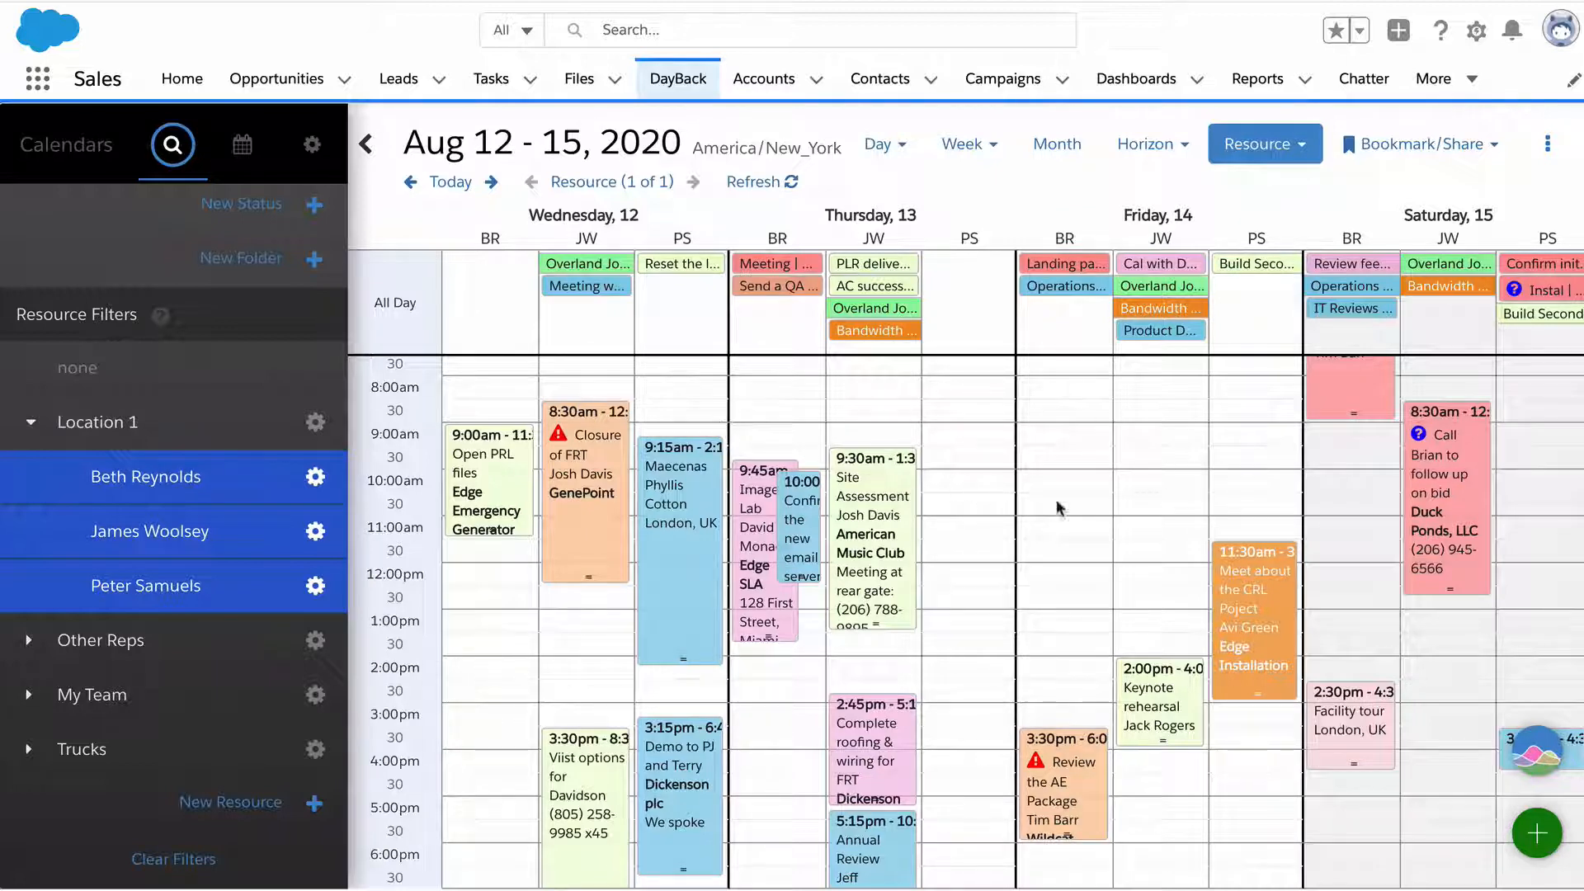
{"action": "mouse_move", "coordinate": [1079, 394]}
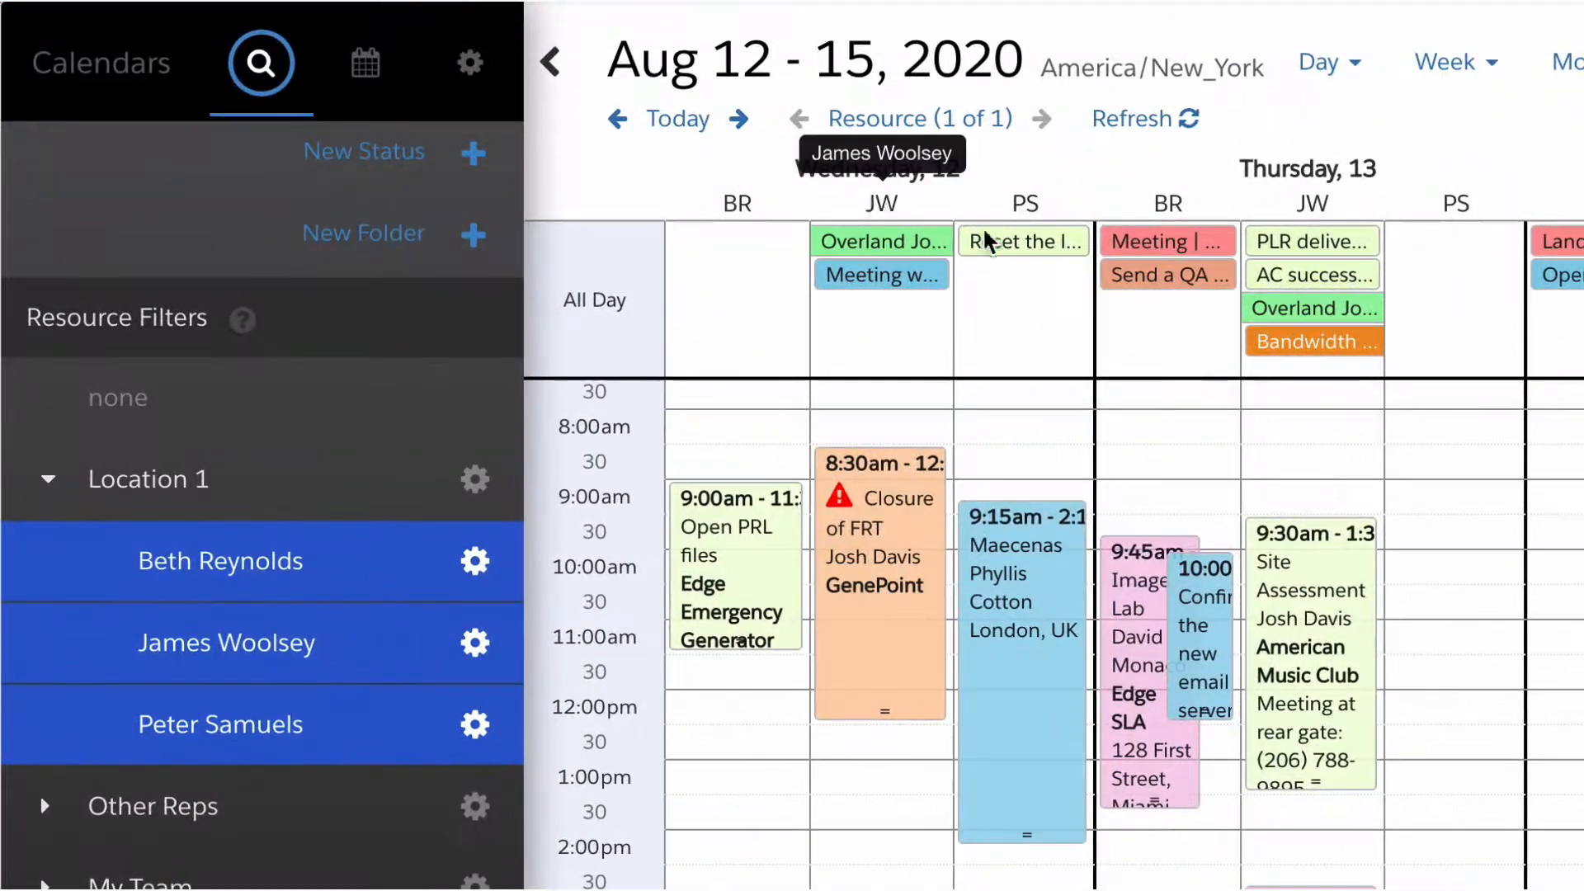
{"action": "mouse_move", "coordinate": [1376, 513]}
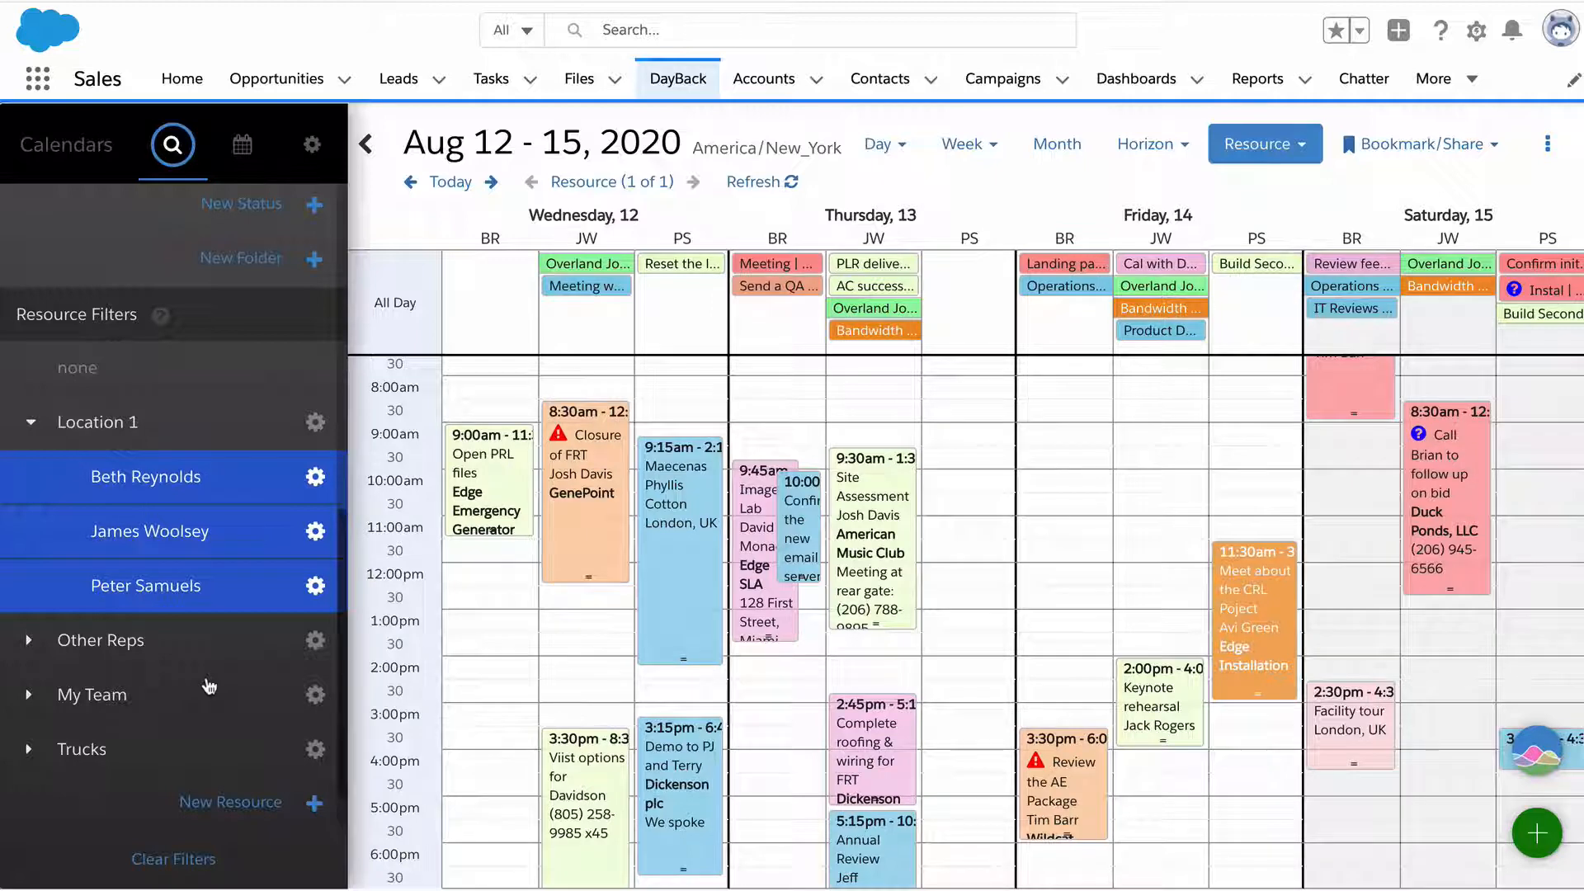
{"action": "mouse_move", "coordinate": [1095, 539]}
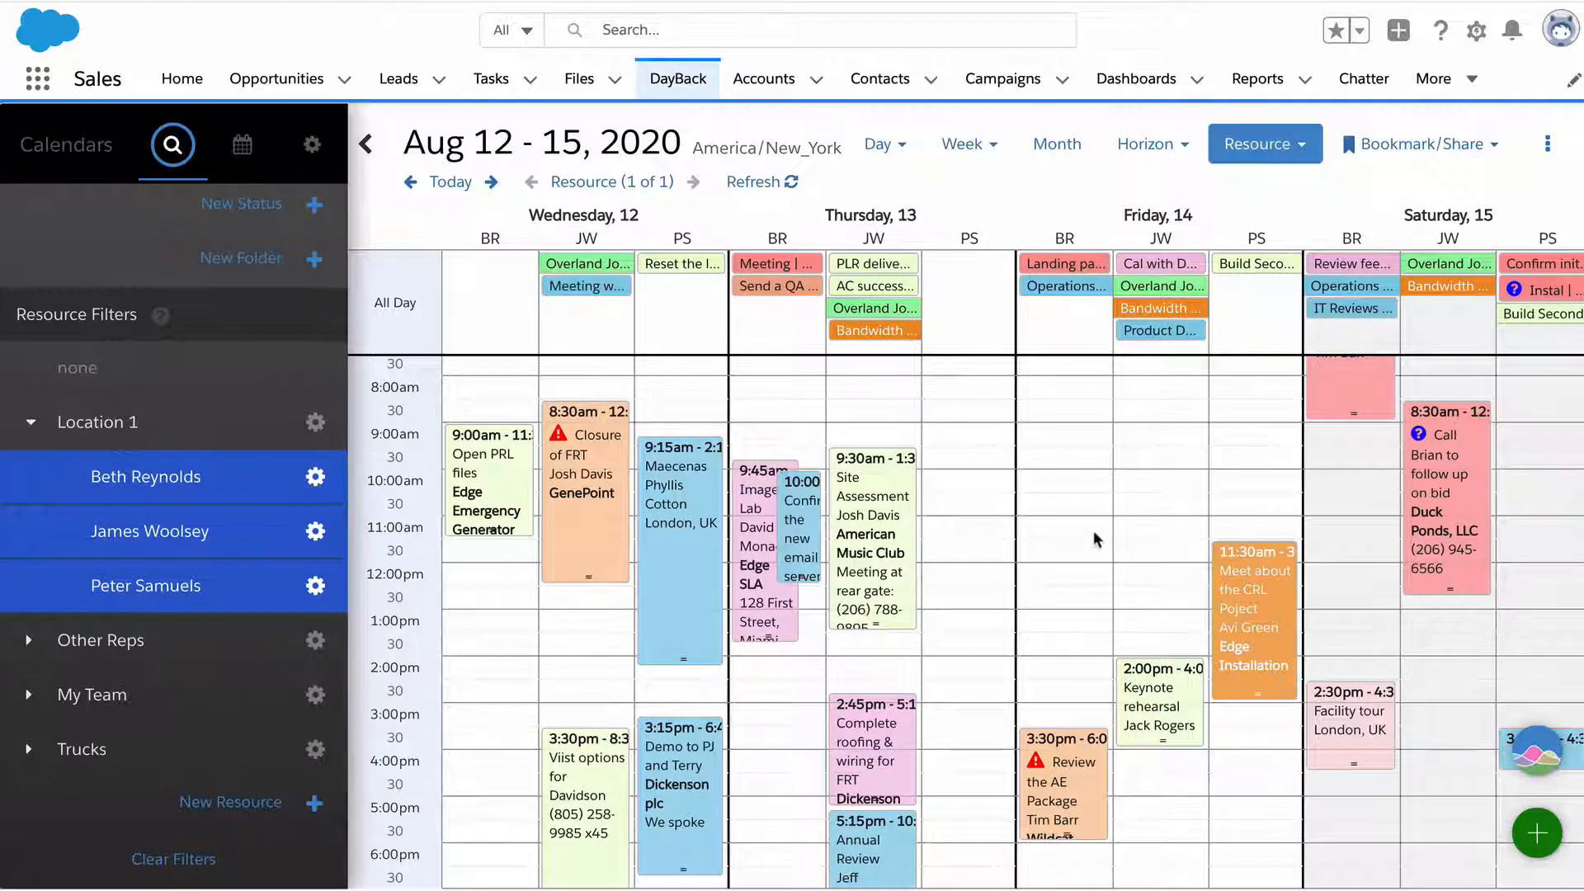
{"action": "mouse_move", "coordinate": [1079, 494]}
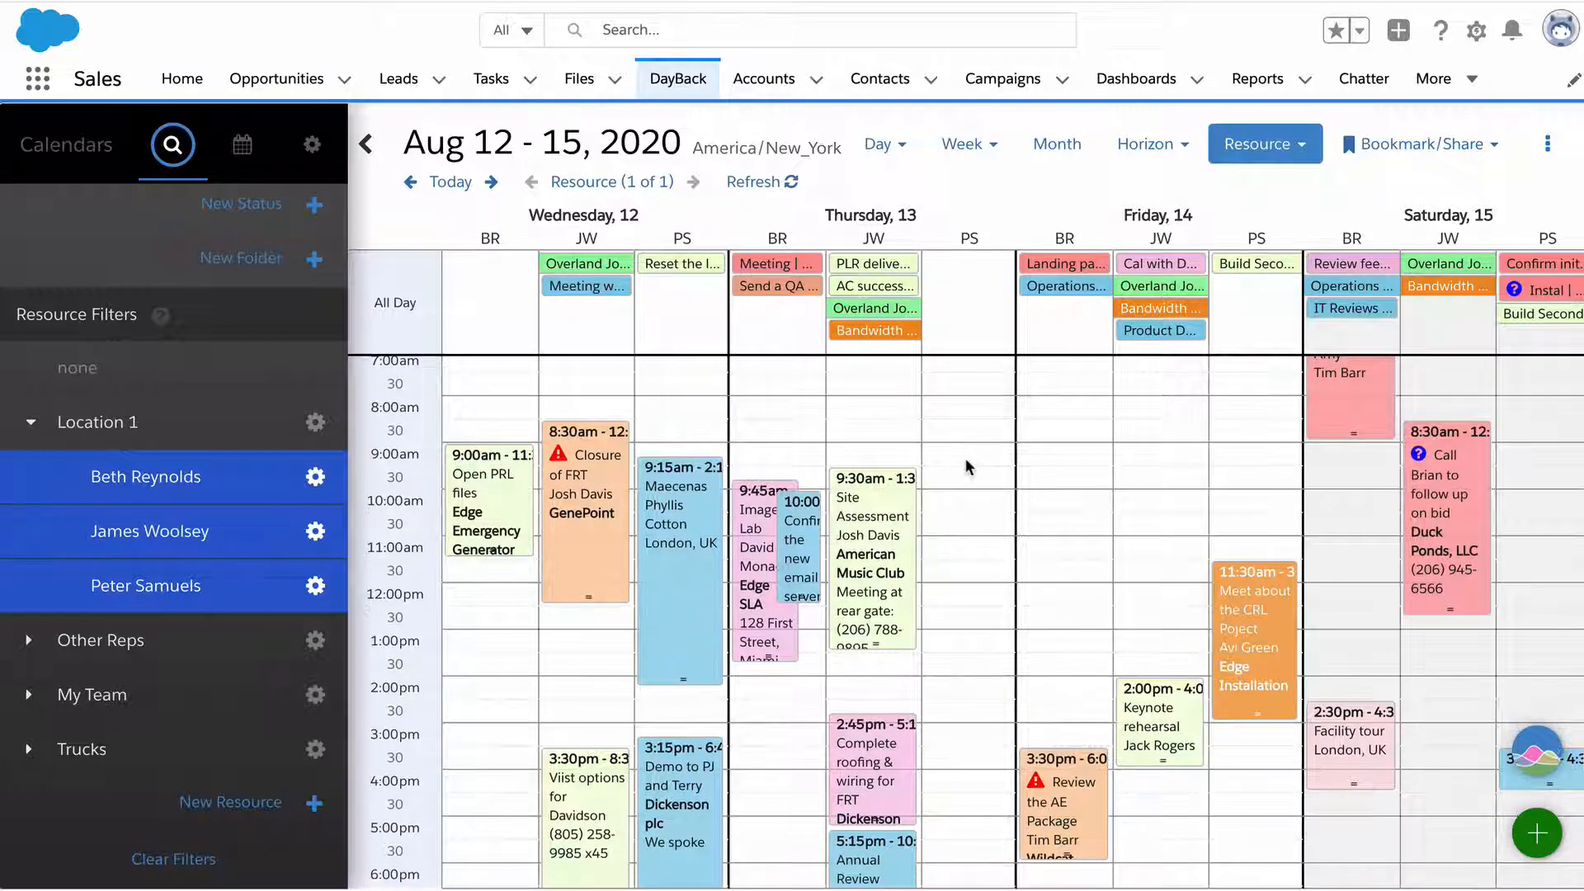
Step: Scroll the Calendars sidebar to show Google Calendar, Google Sheets, Office 365 and the Salesforce calendars
{"action": "scroll", "scroll_direction": "down", "scroll_amount": 3}
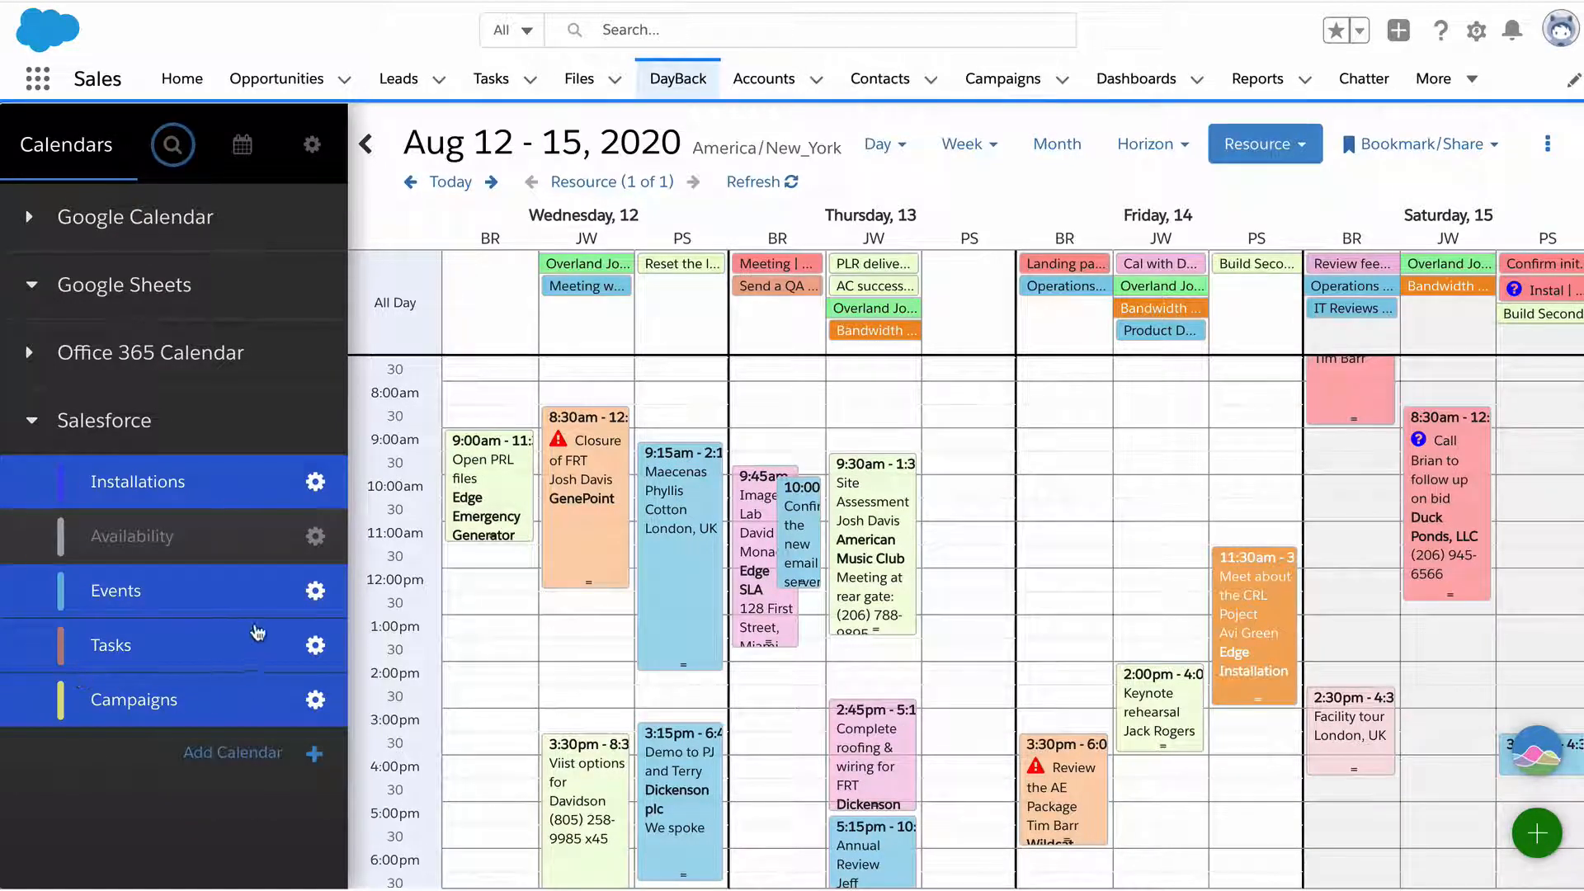
{"action": "mouse_move", "coordinate": [202, 700]}
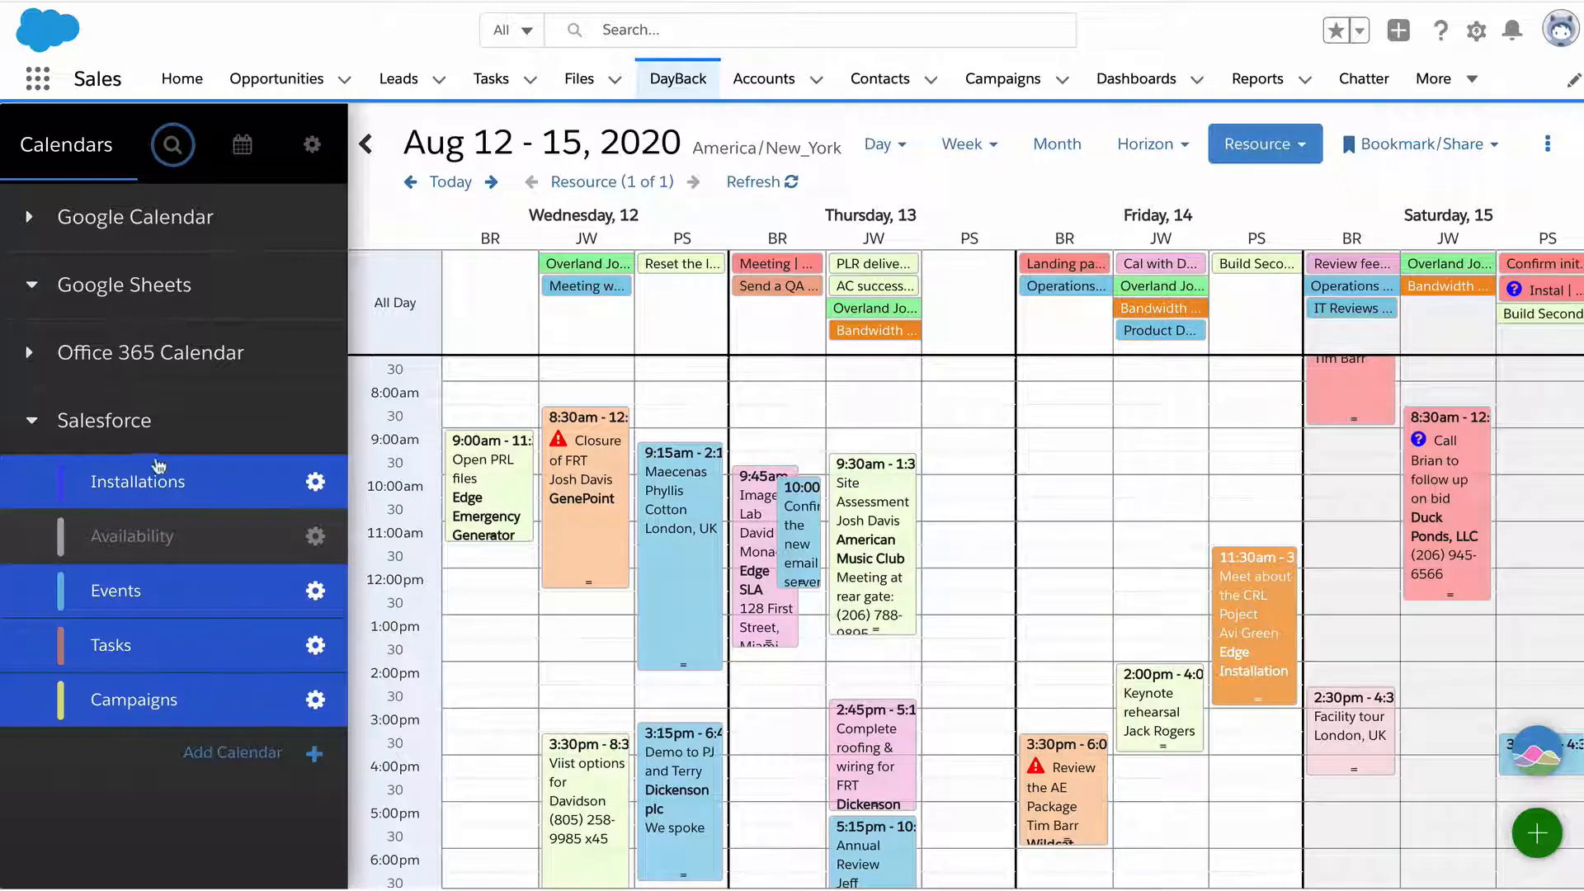
{"action": "mouse_move", "coordinate": [888, 434]}
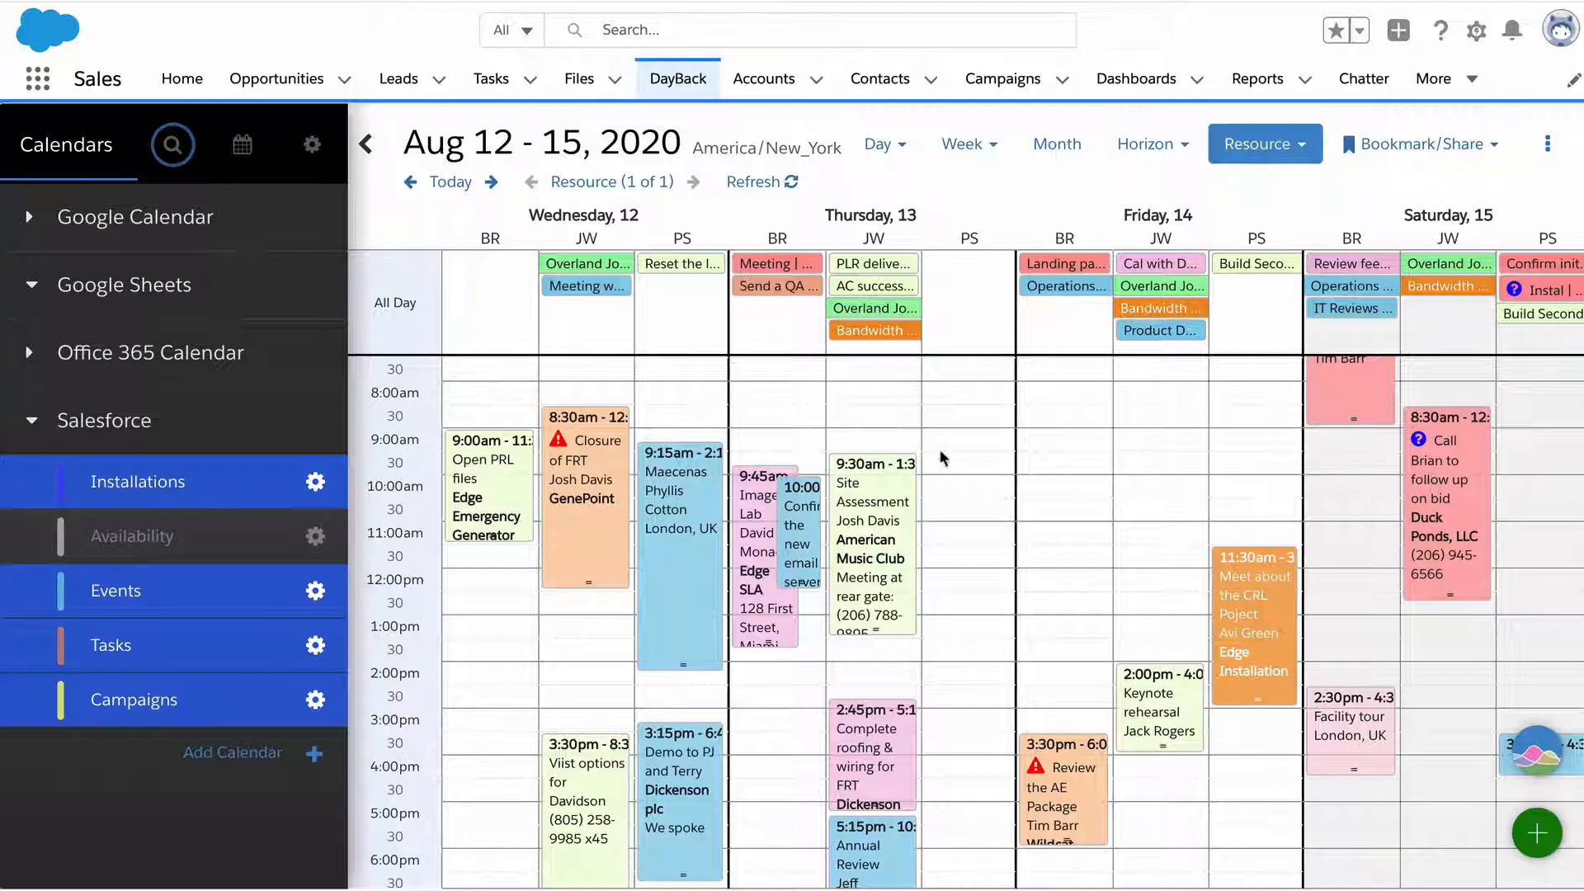
{"action": "mouse_move", "coordinate": [76, 320]}
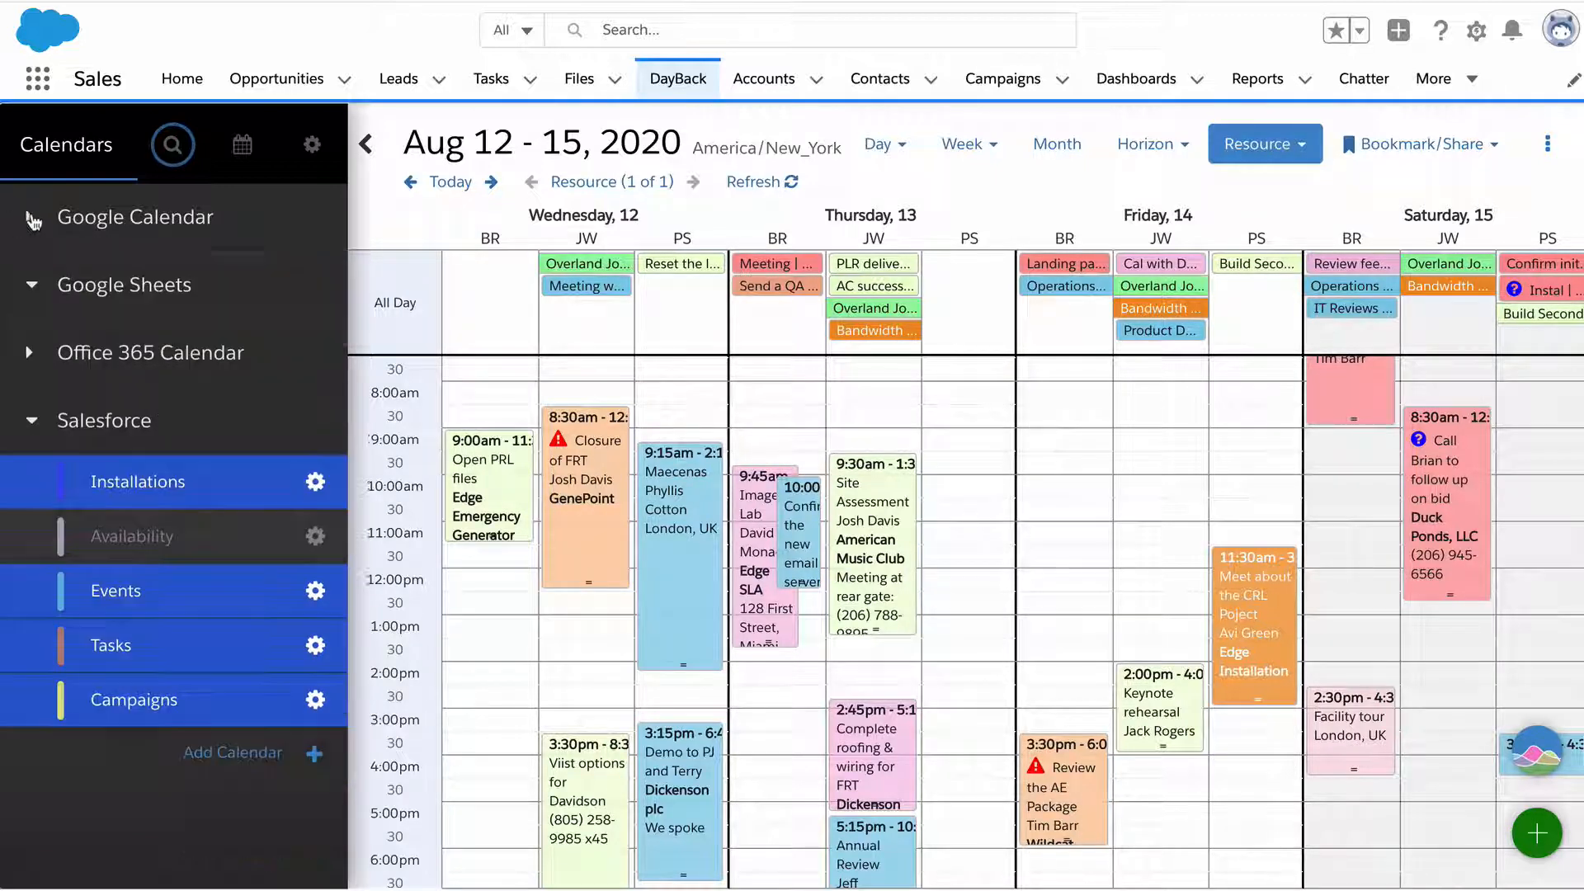
{"action": "left_click", "coordinate": [30, 218]}
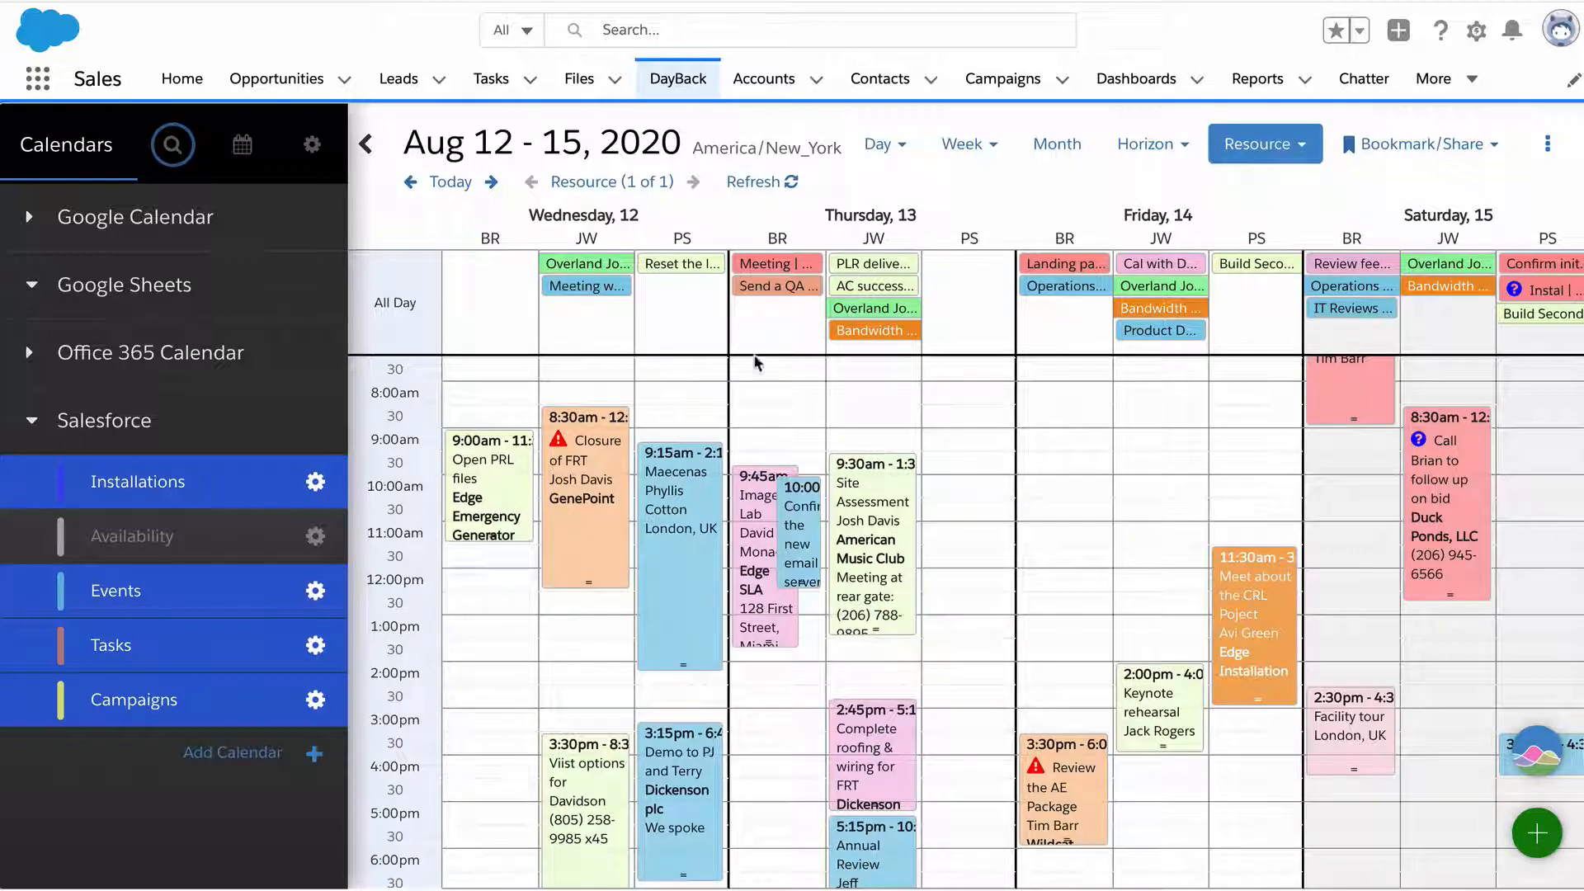
{"action": "scroll", "scroll_direction": "down", "scroll_amount": 3}
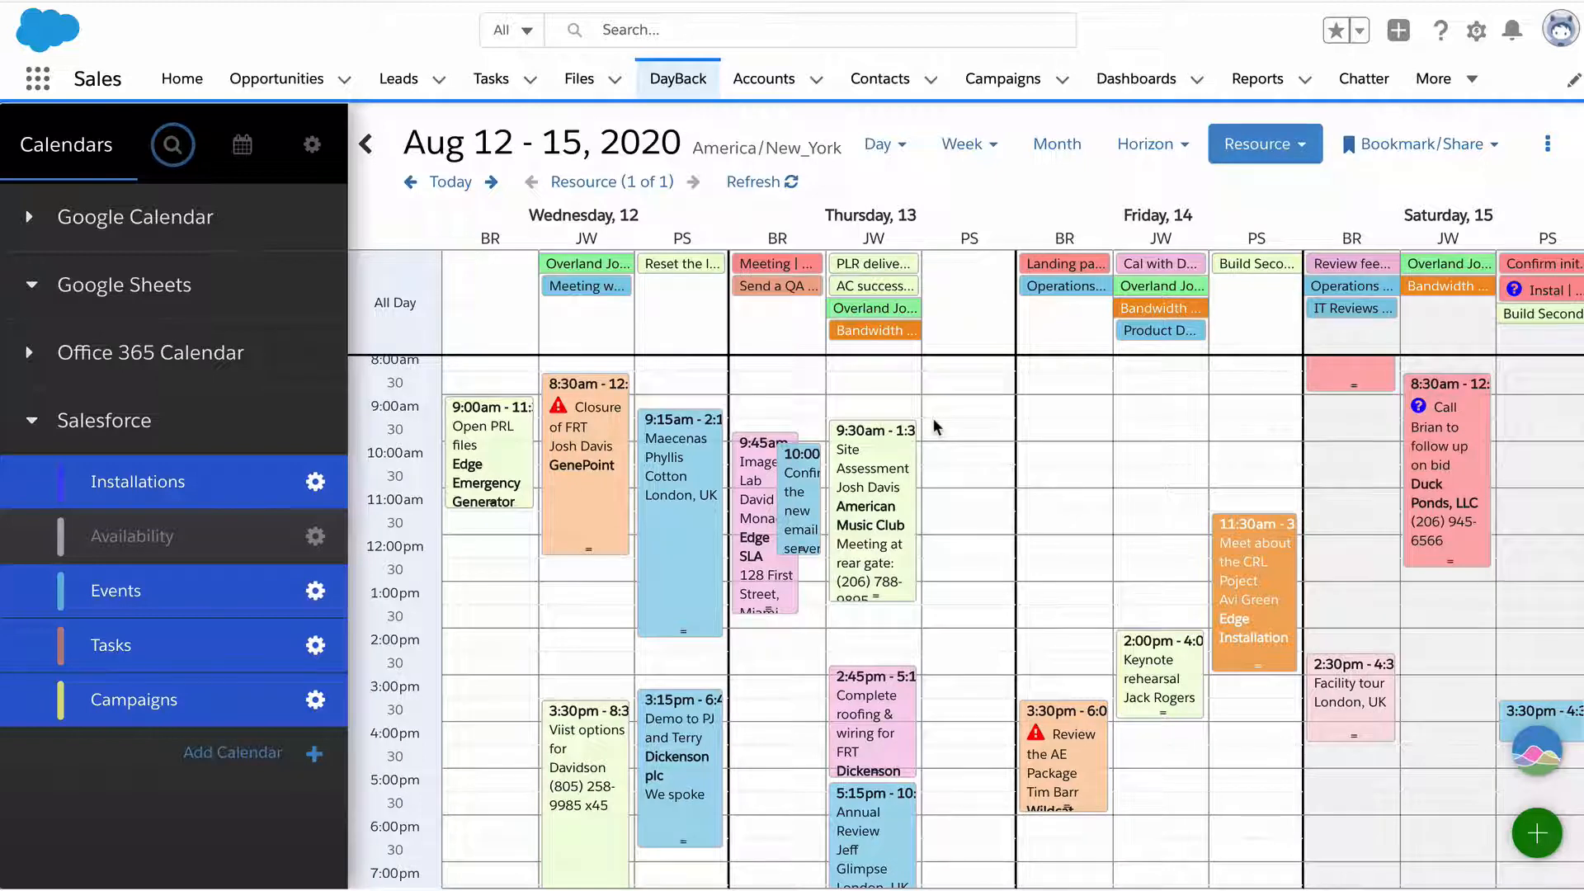
{"action": "mouse_move", "coordinate": [1030, 500]}
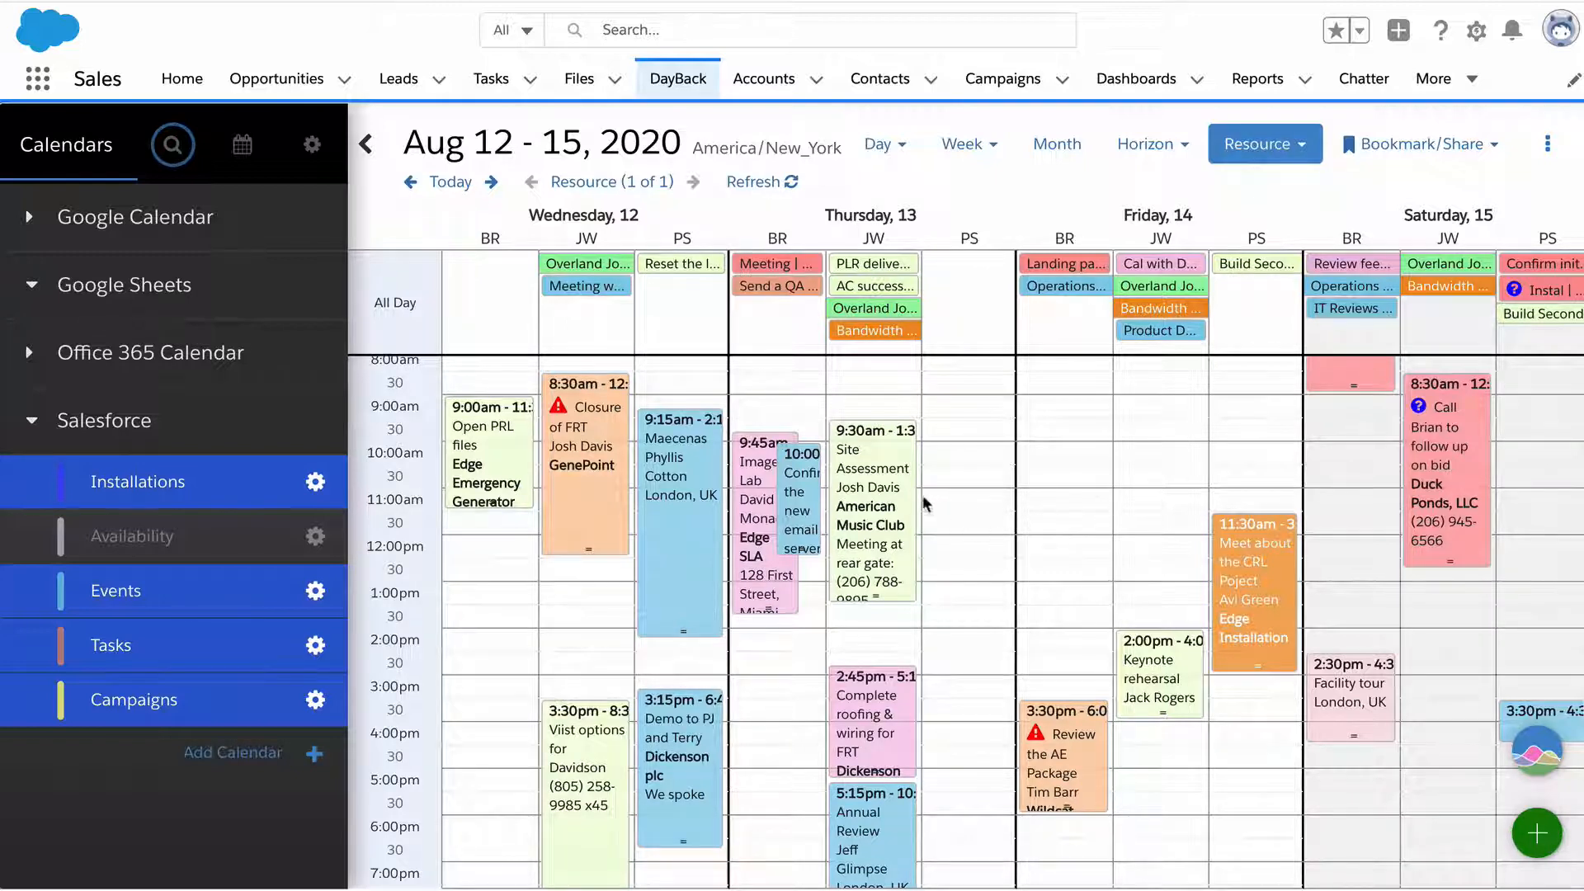
{"action": "mouse_move", "coordinate": [574, 422]}
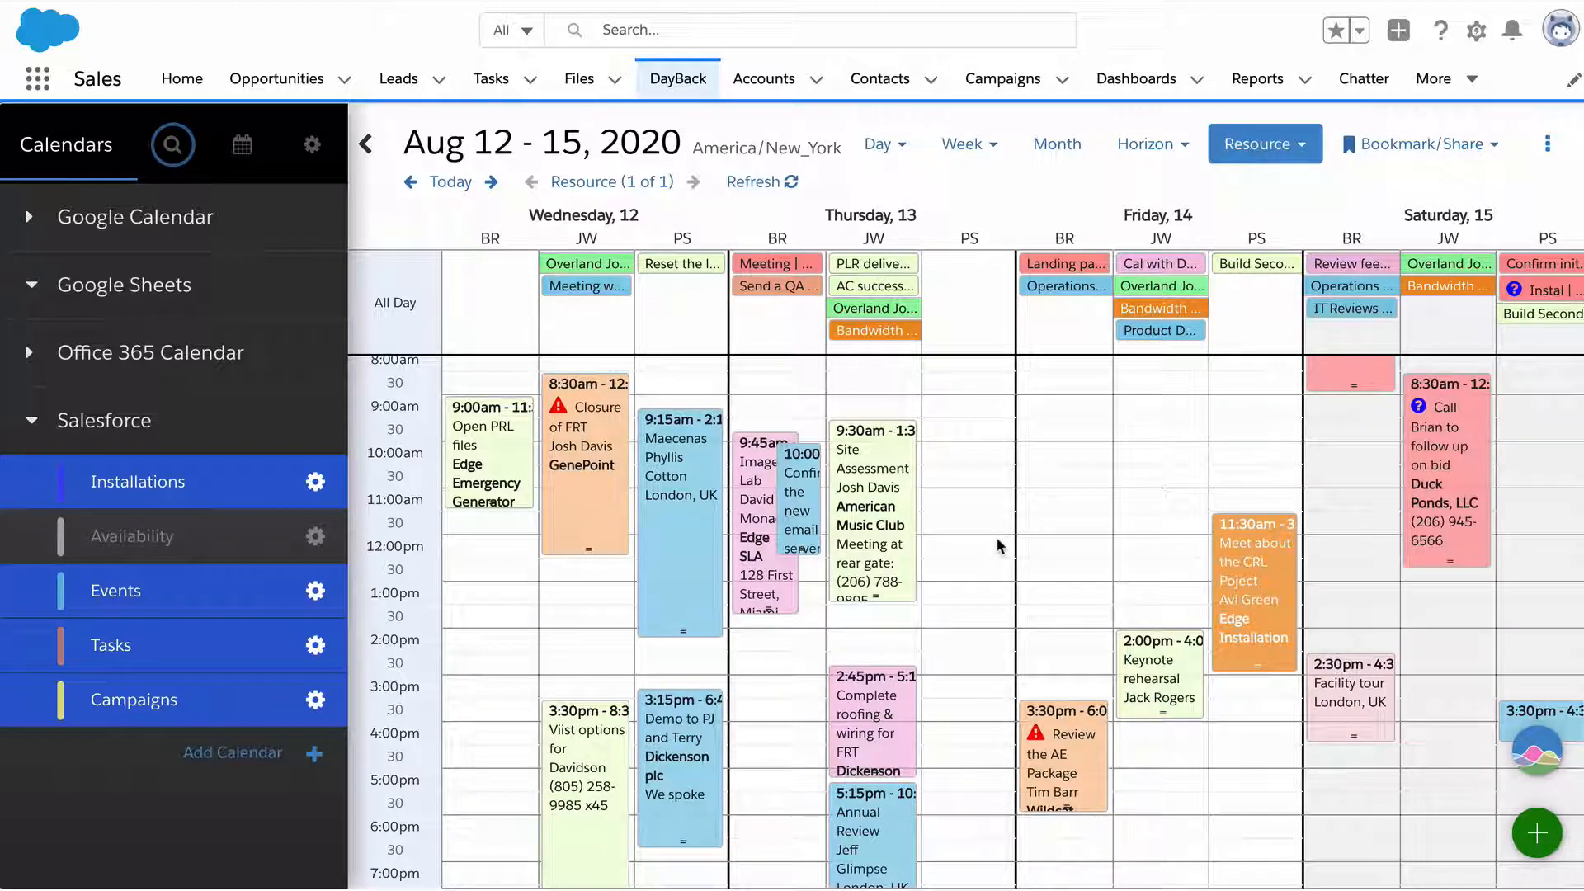
{"action": "mouse_move", "coordinate": [990, 490]}
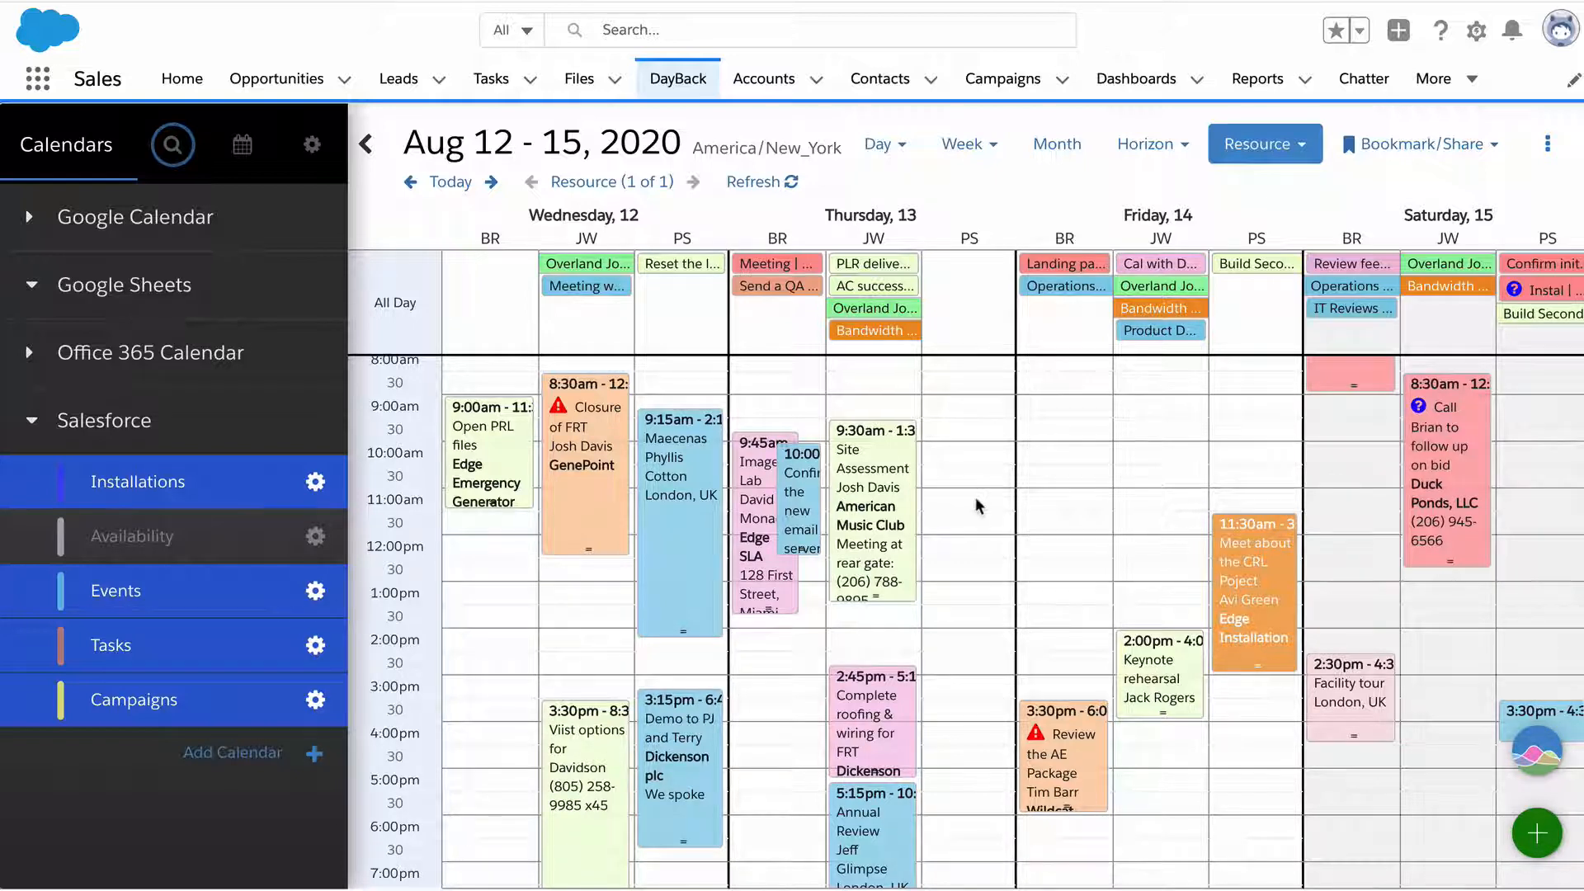
{"action": "mouse_move", "coordinate": [785, 495]}
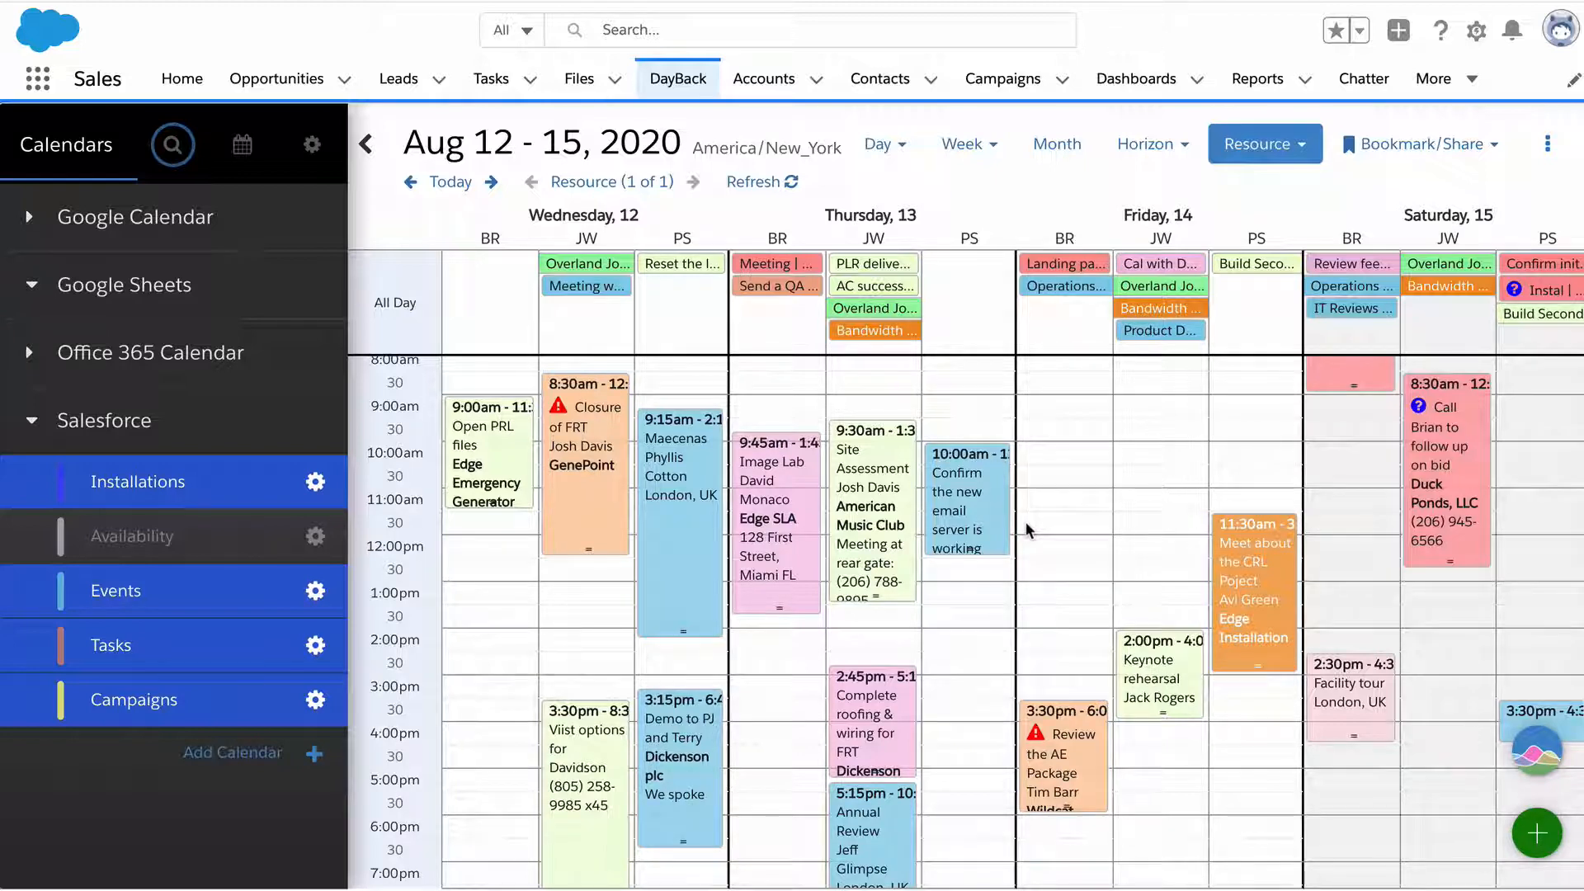
{"action": "mouse_move", "coordinate": [967, 495]}
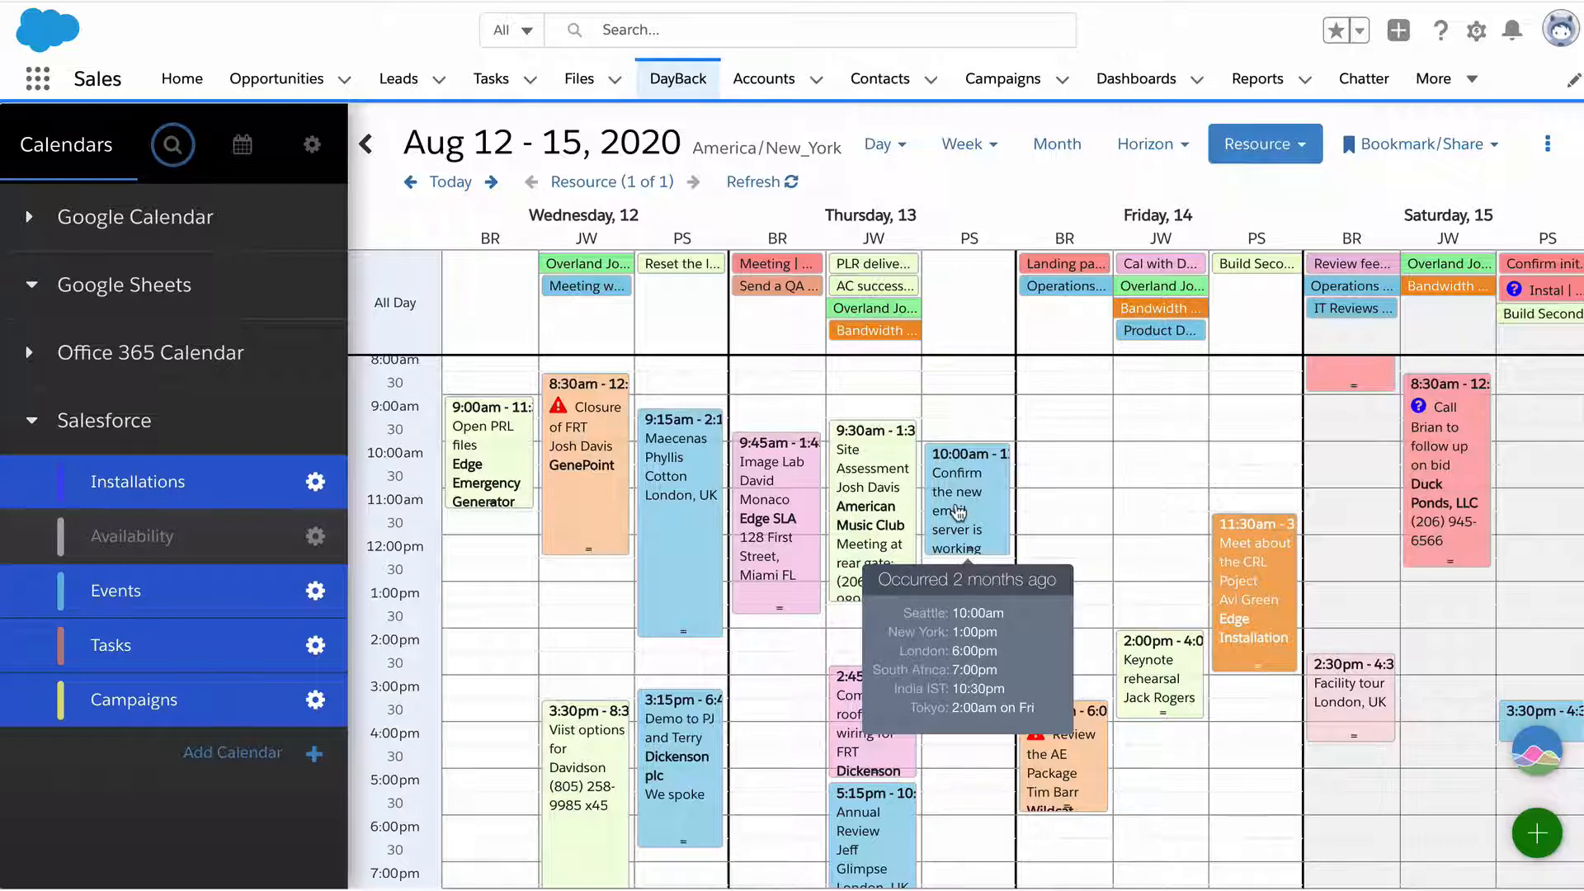
{"action": "mouse_move", "coordinate": [799, 516]}
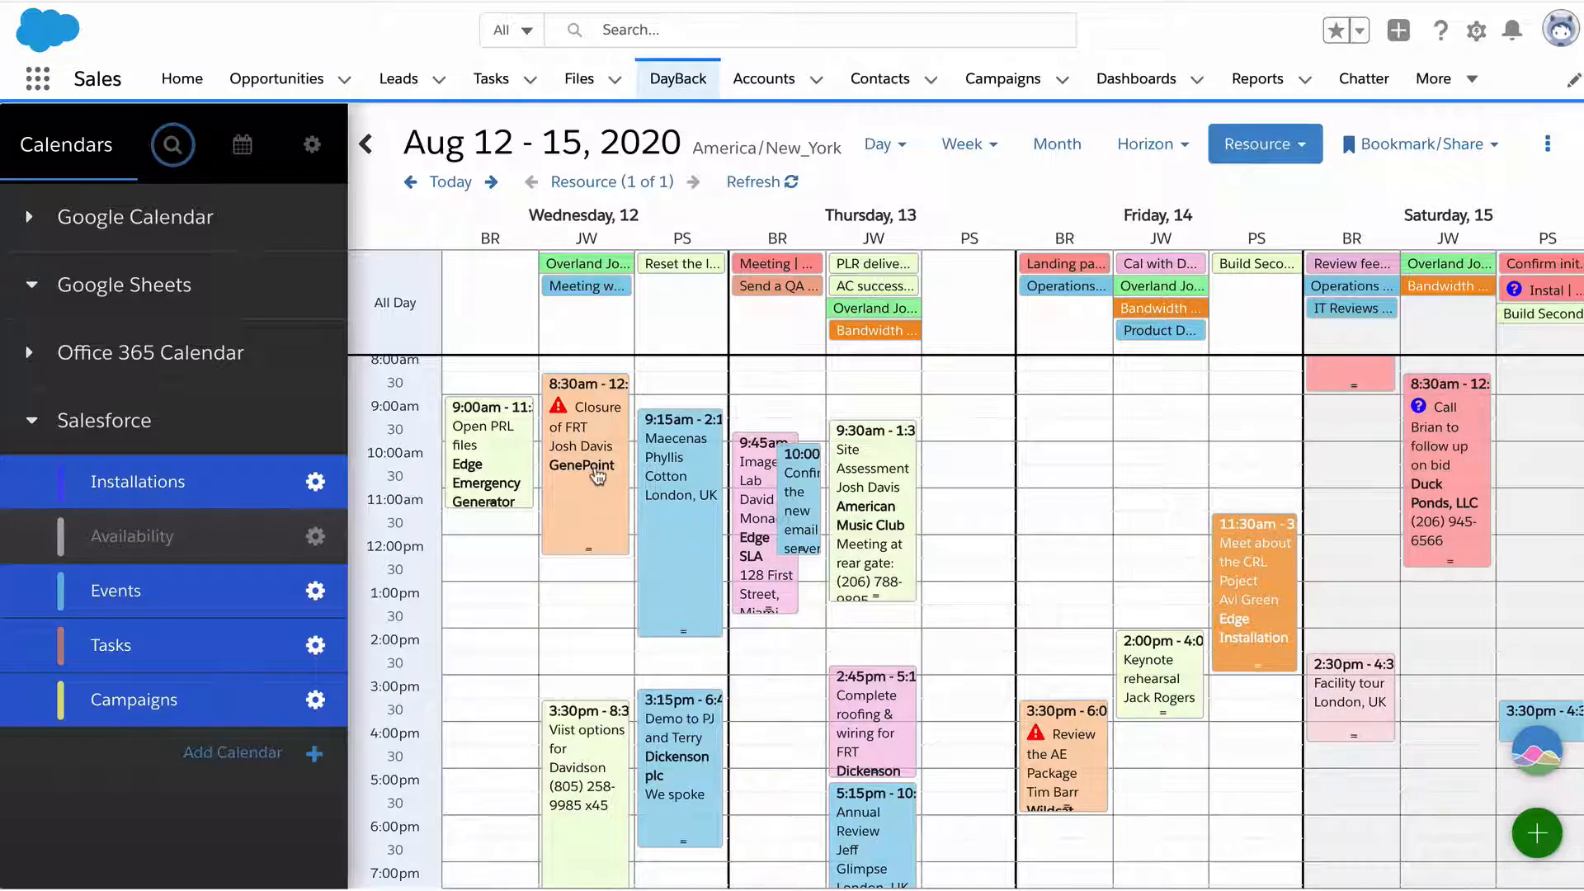
{"action": "left_click", "coordinate": [584, 465]}
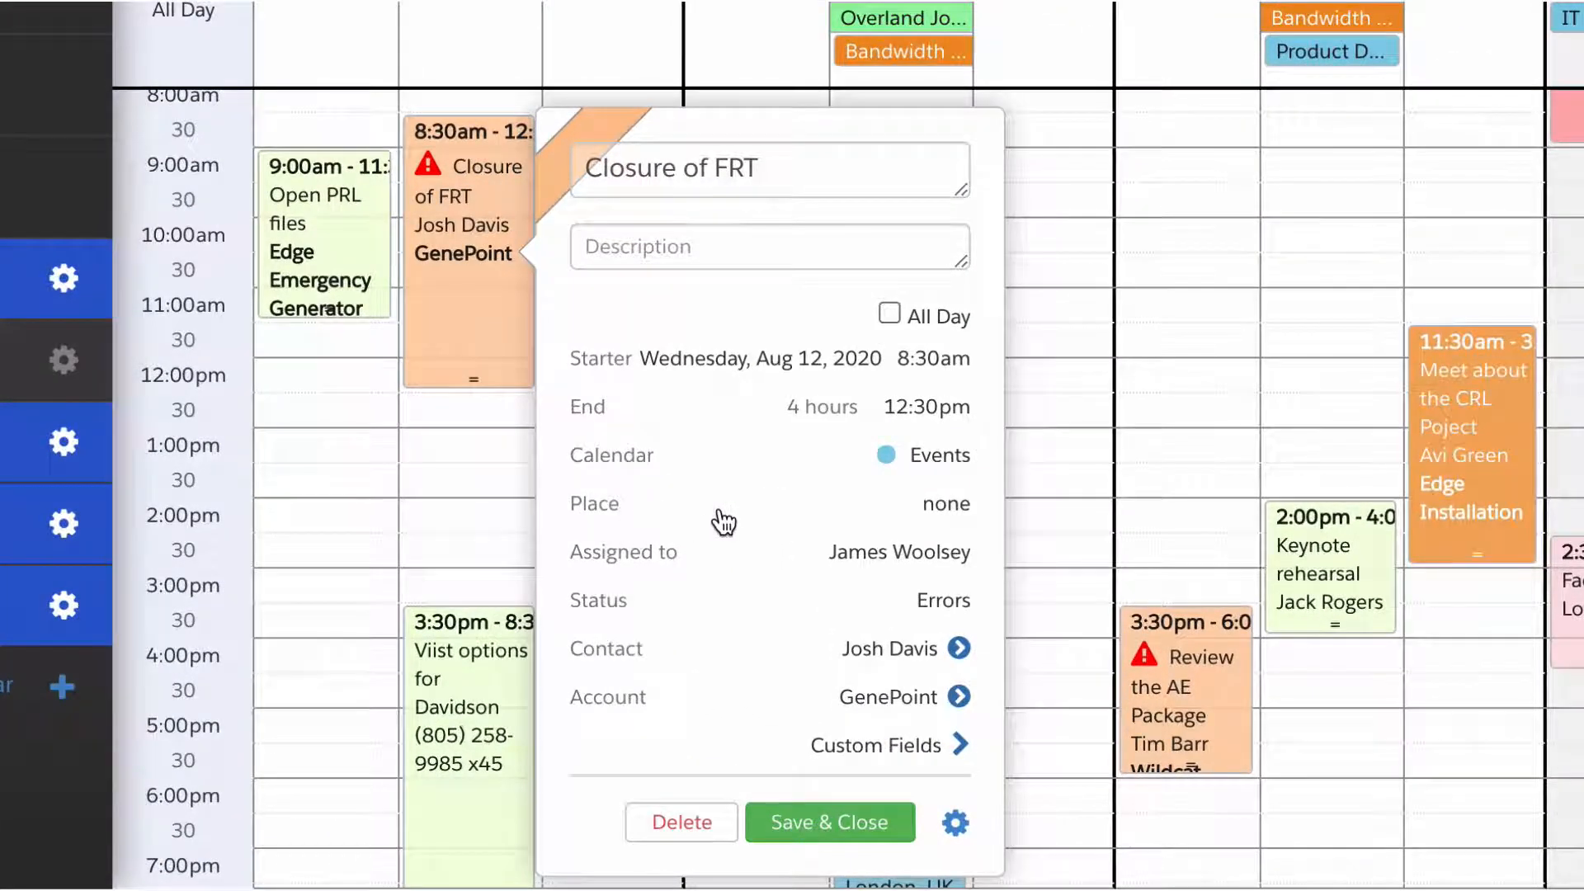
{"action": "mouse_move", "coordinate": [909, 580]}
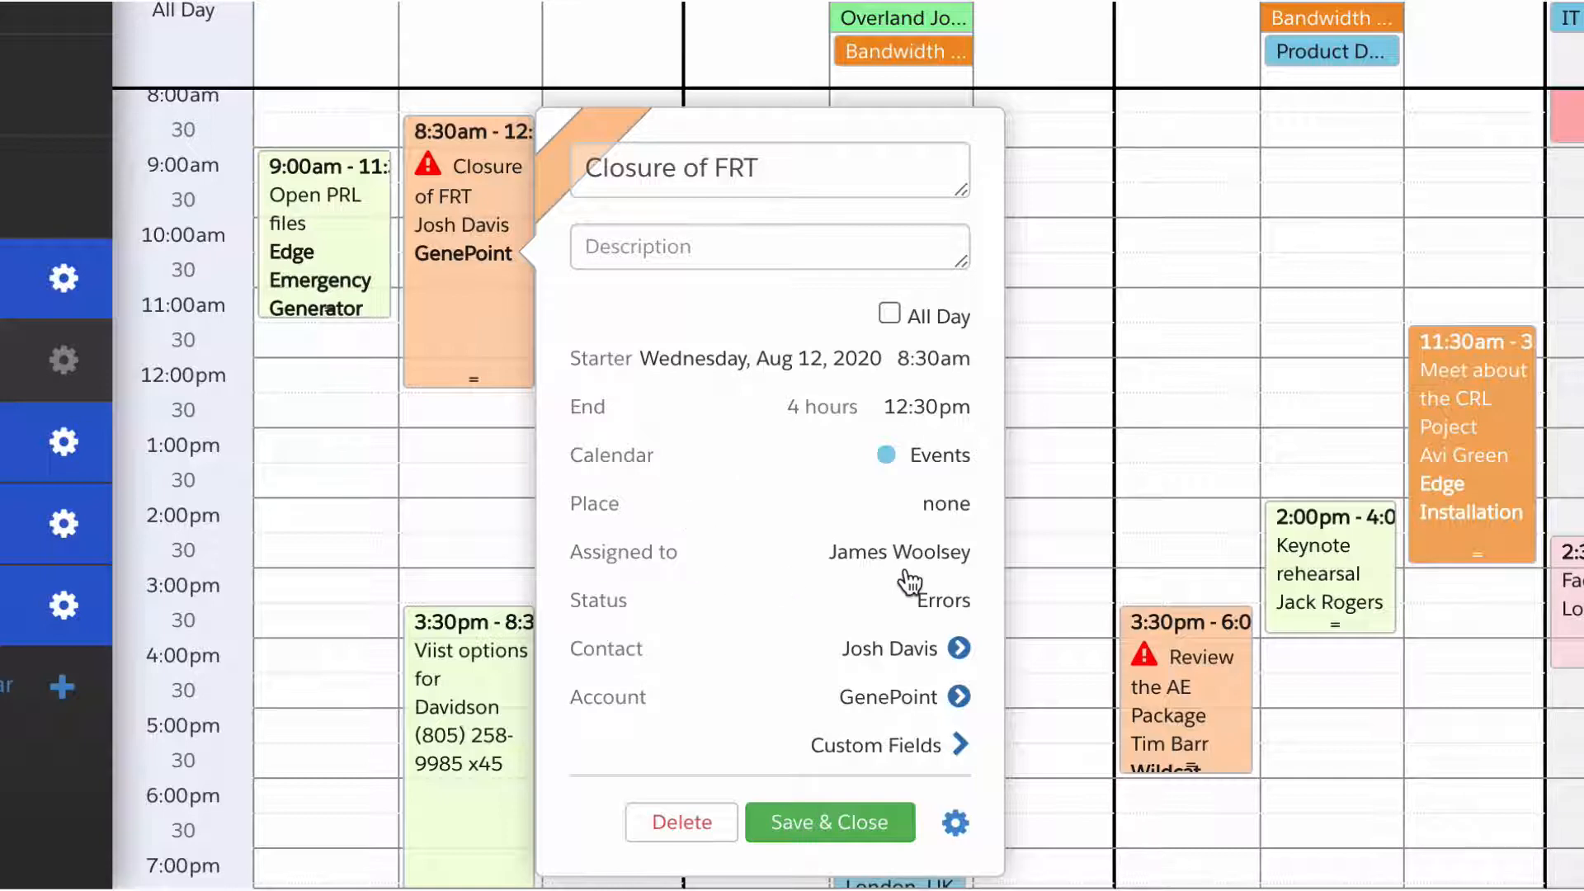
{"action": "left_click", "coordinate": [898, 551]}
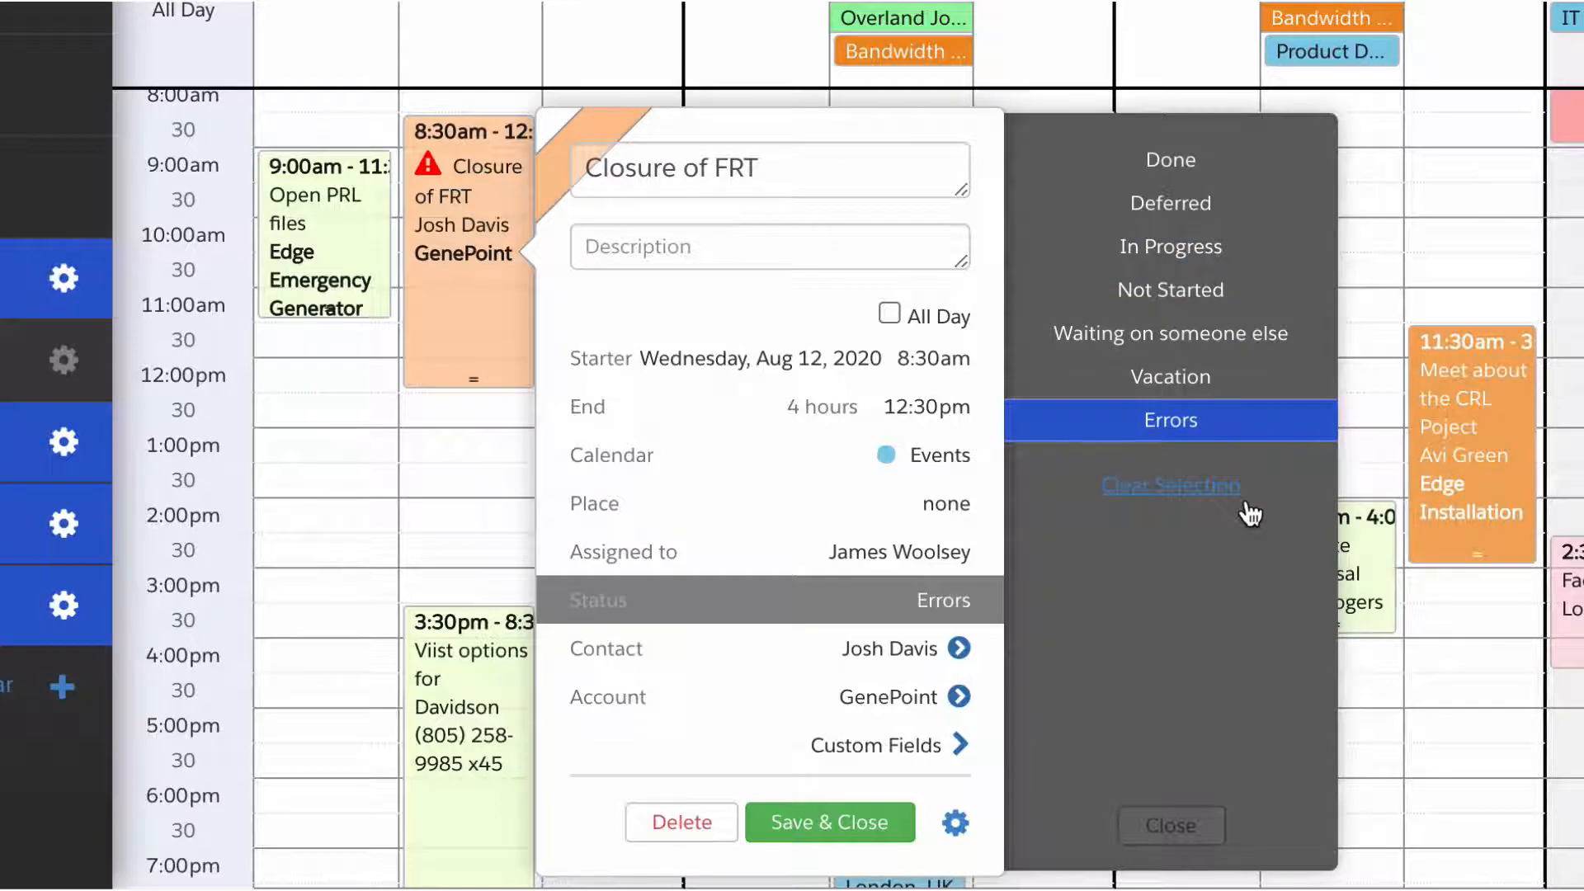
{"action": "mouse_move", "coordinate": [919, 543]}
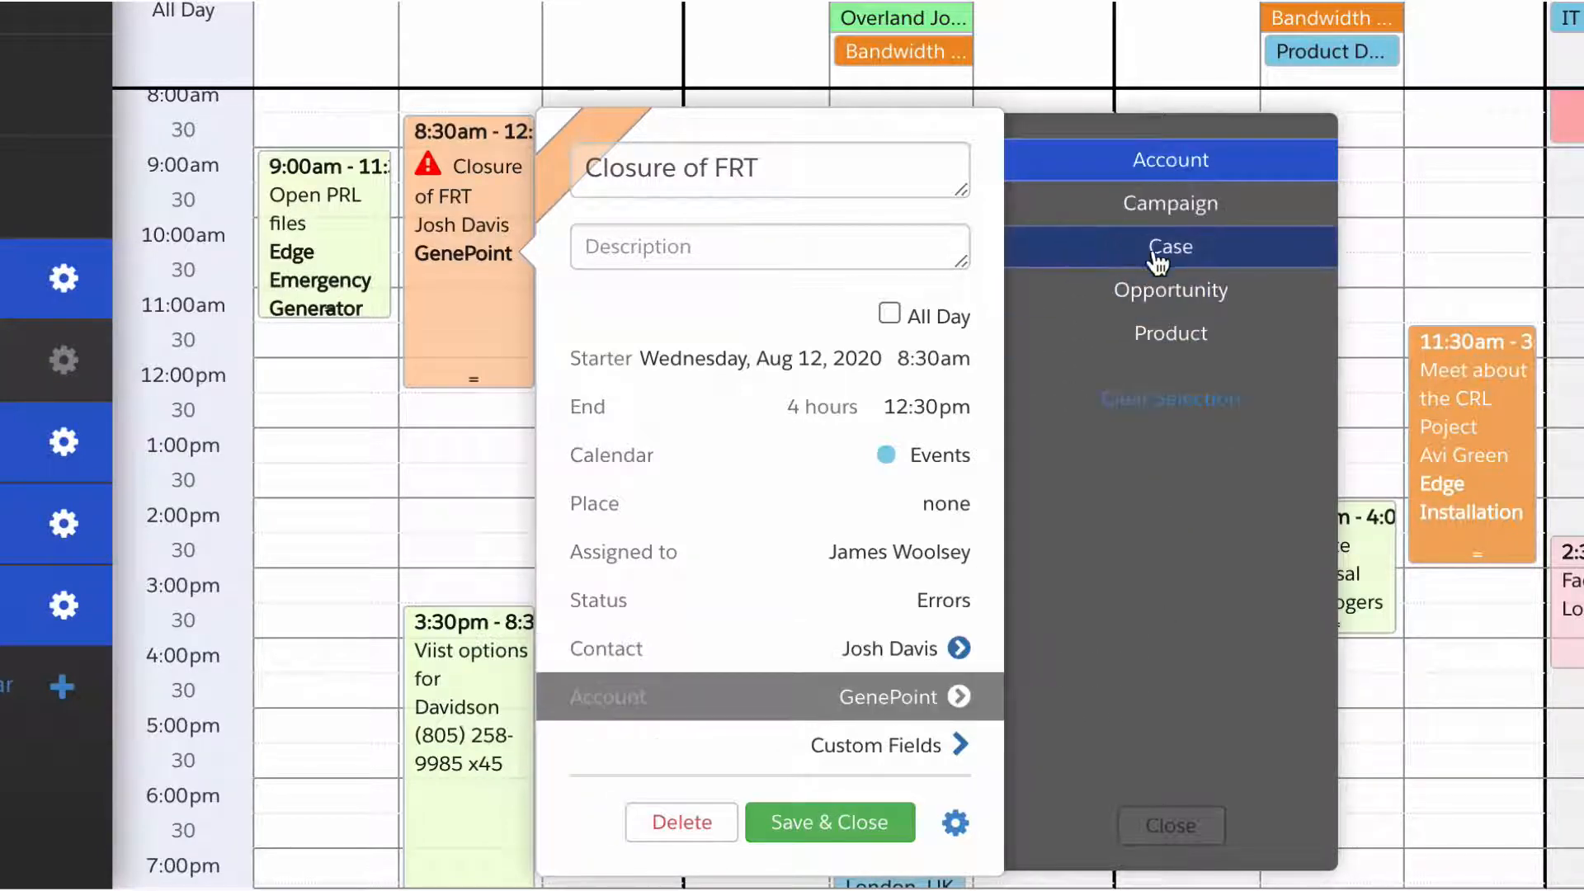
{"action": "left_click", "coordinate": [1170, 246]}
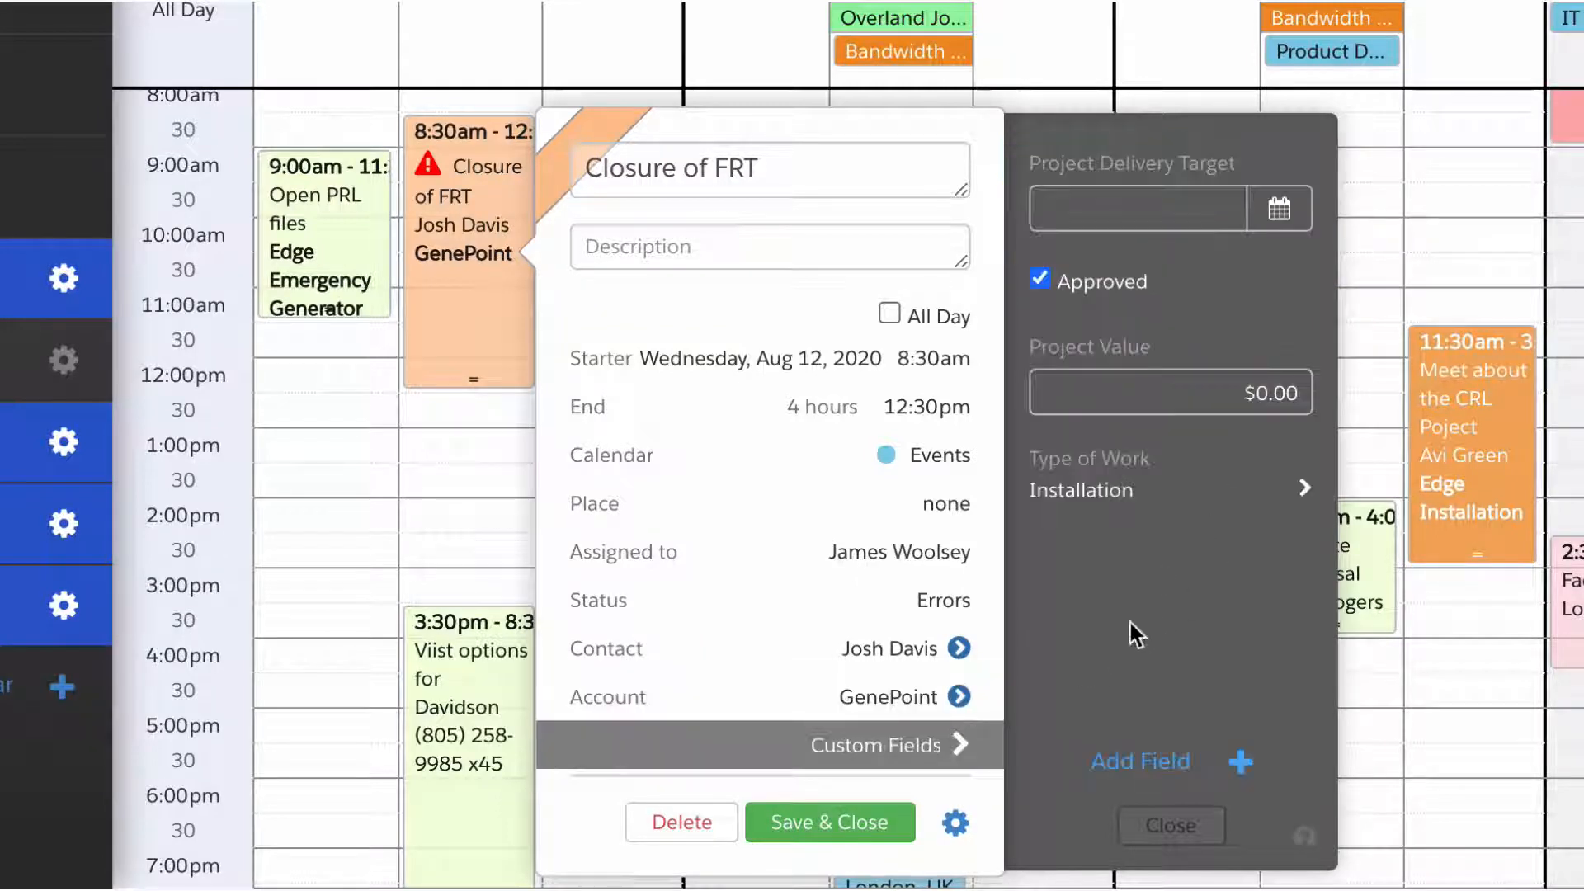
{"action": "mouse_move", "coordinate": [1163, 350]}
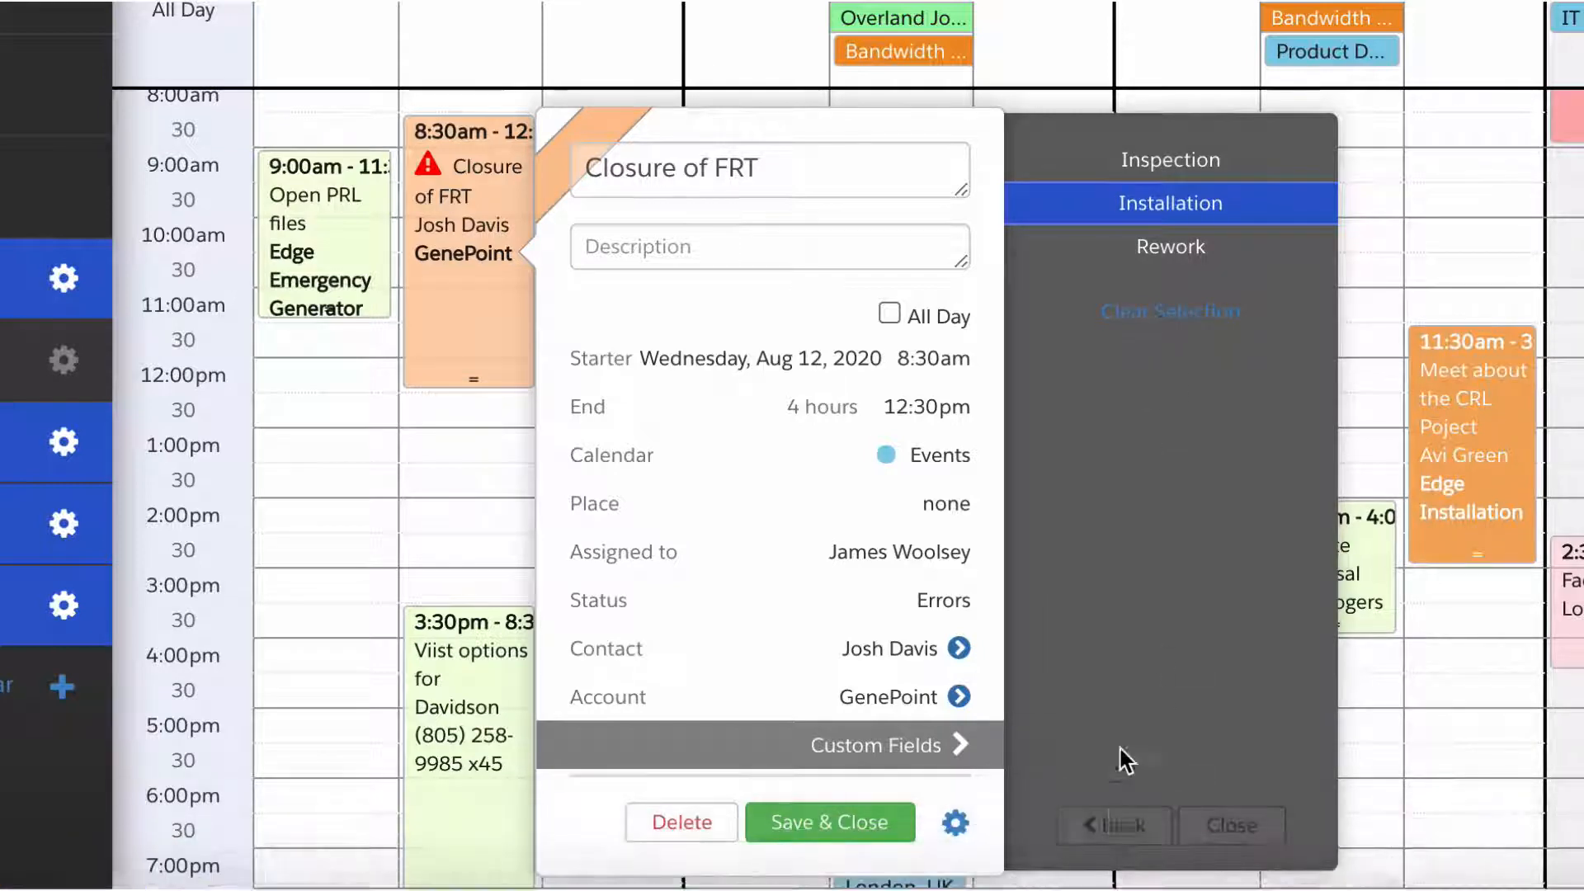
{"action": "left_click", "coordinate": [1169, 203]}
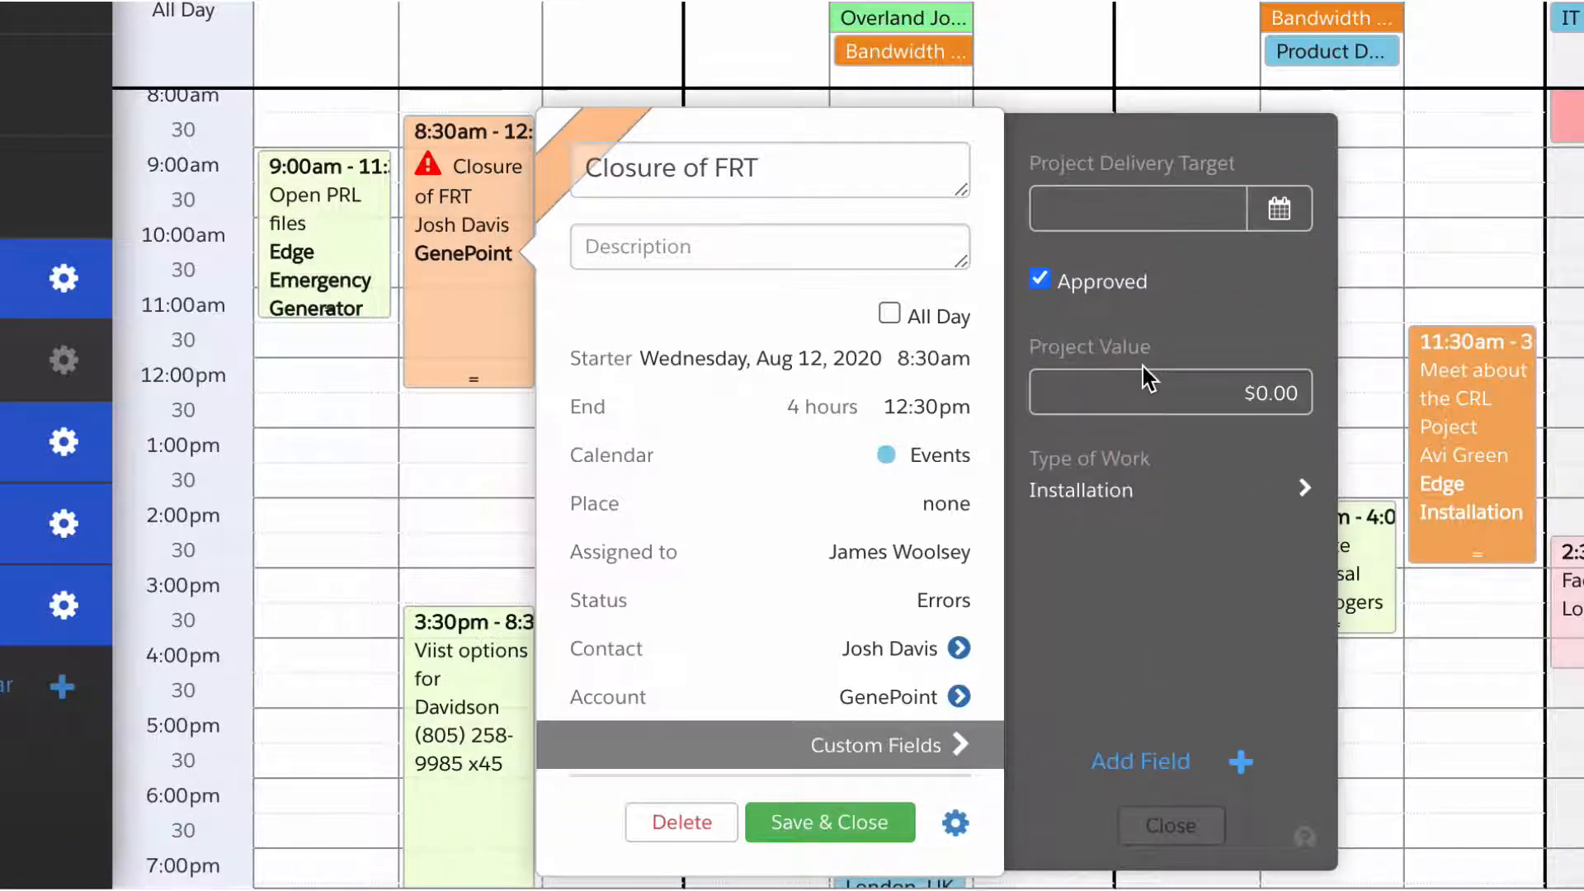
{"action": "left_click", "coordinate": [1168, 393]}
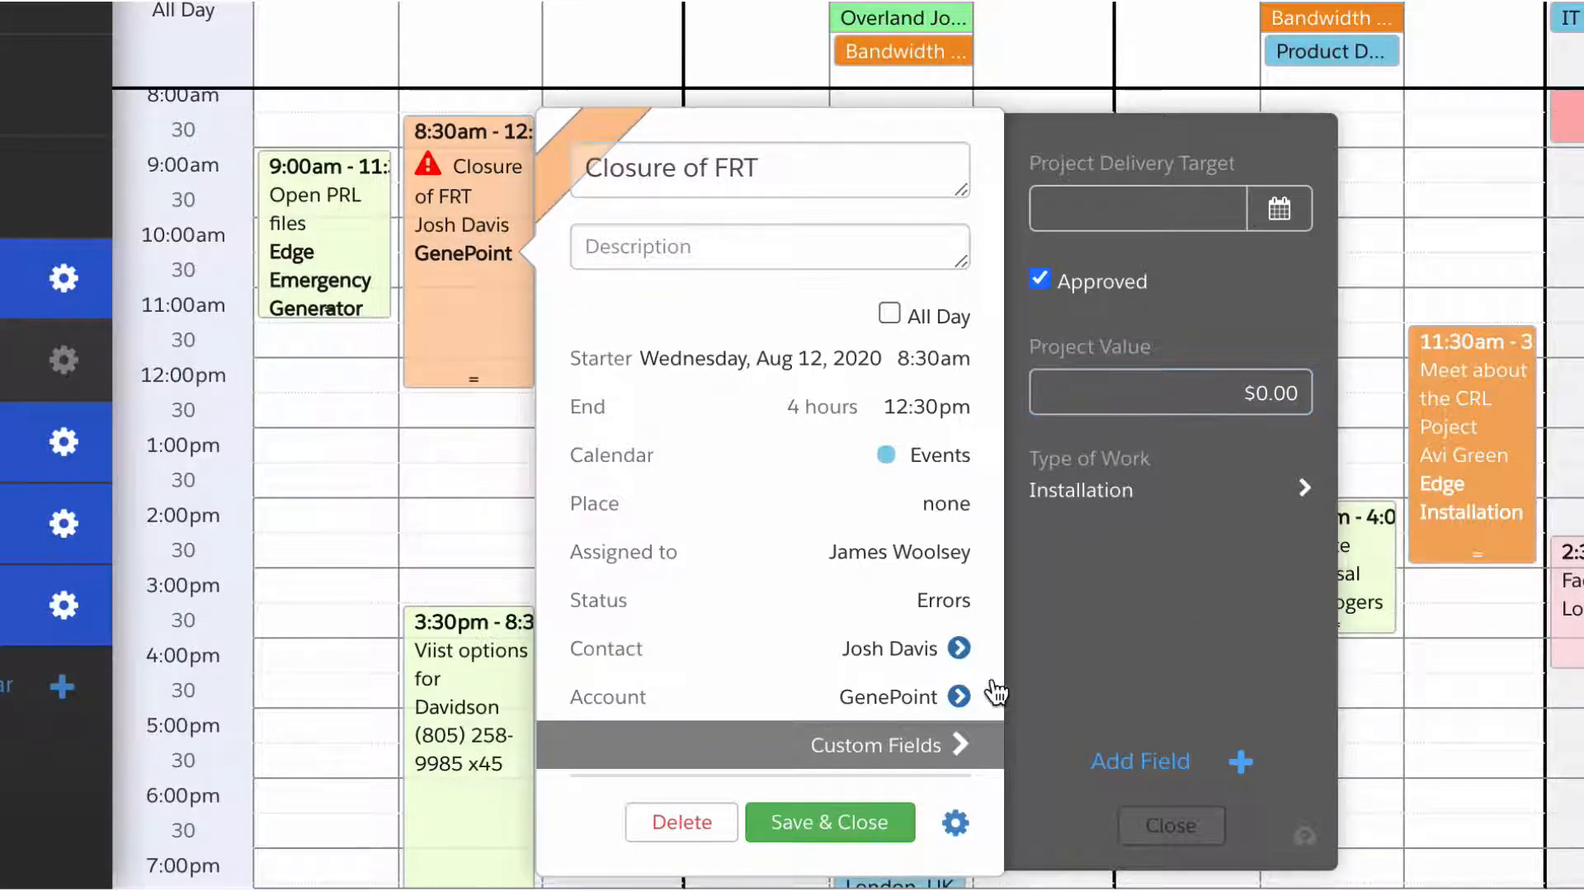
{"action": "mouse_move", "coordinate": [919, 738]}
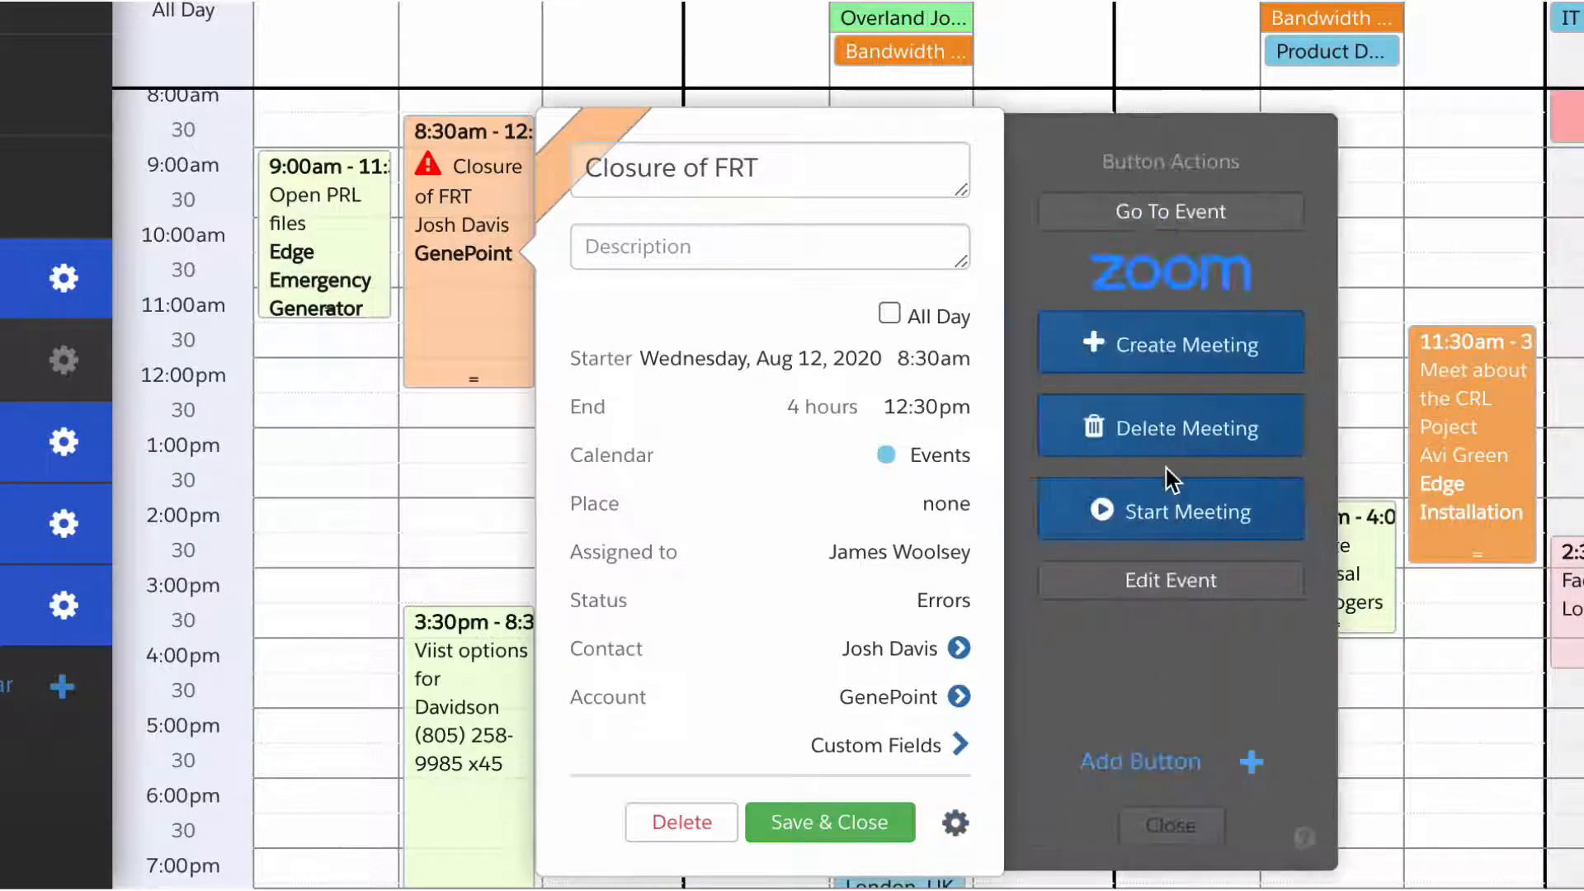
{"action": "mouse_move", "coordinate": [1196, 343]}
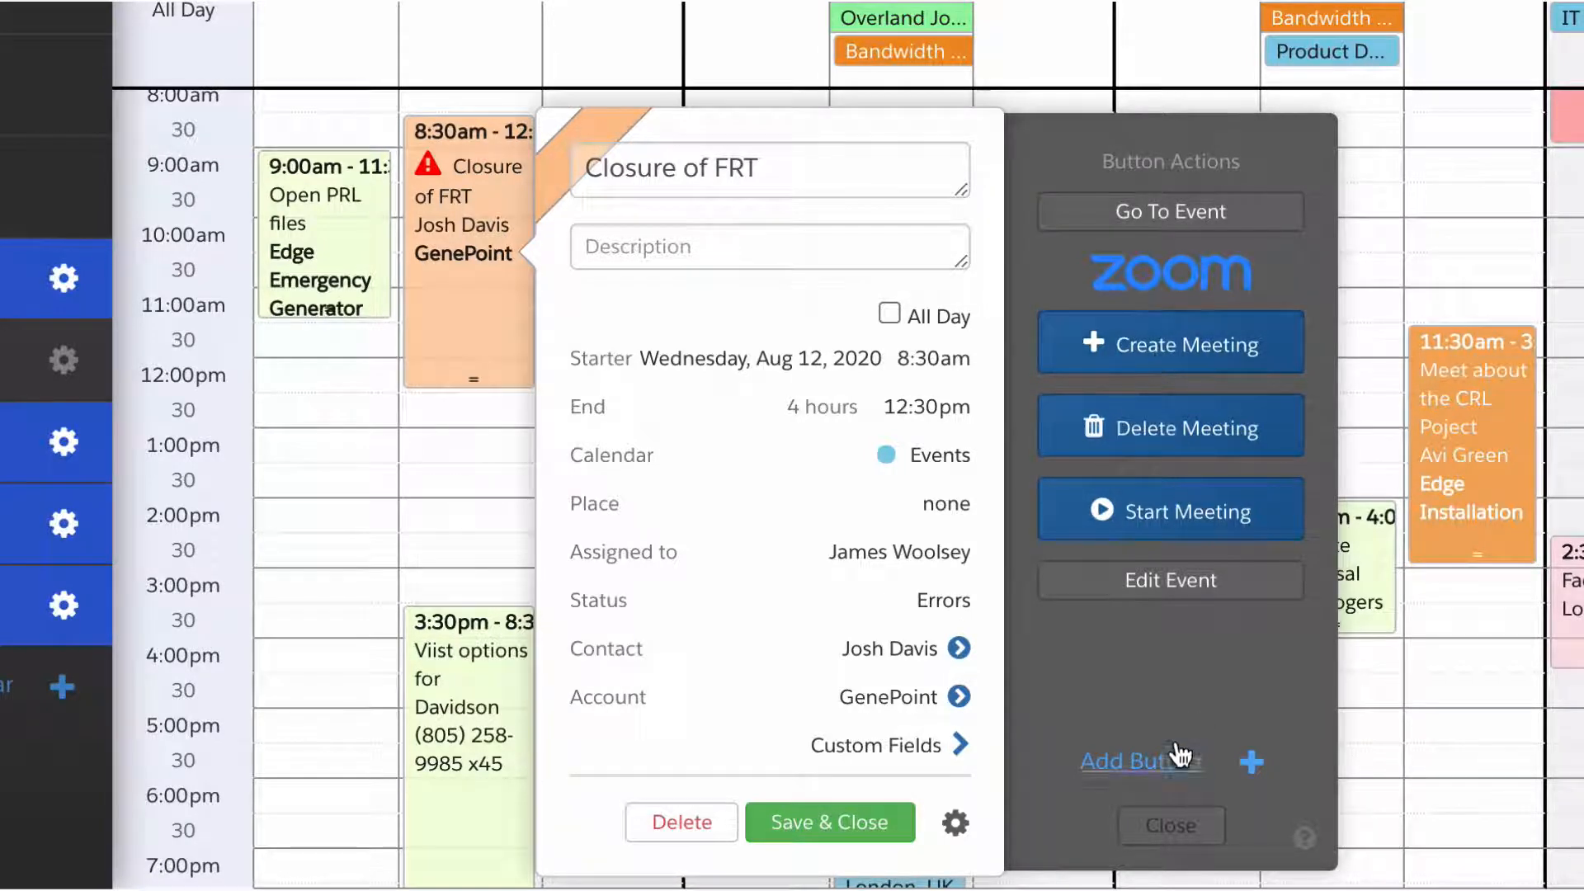
{"action": "mouse_move", "coordinate": [1186, 709]}
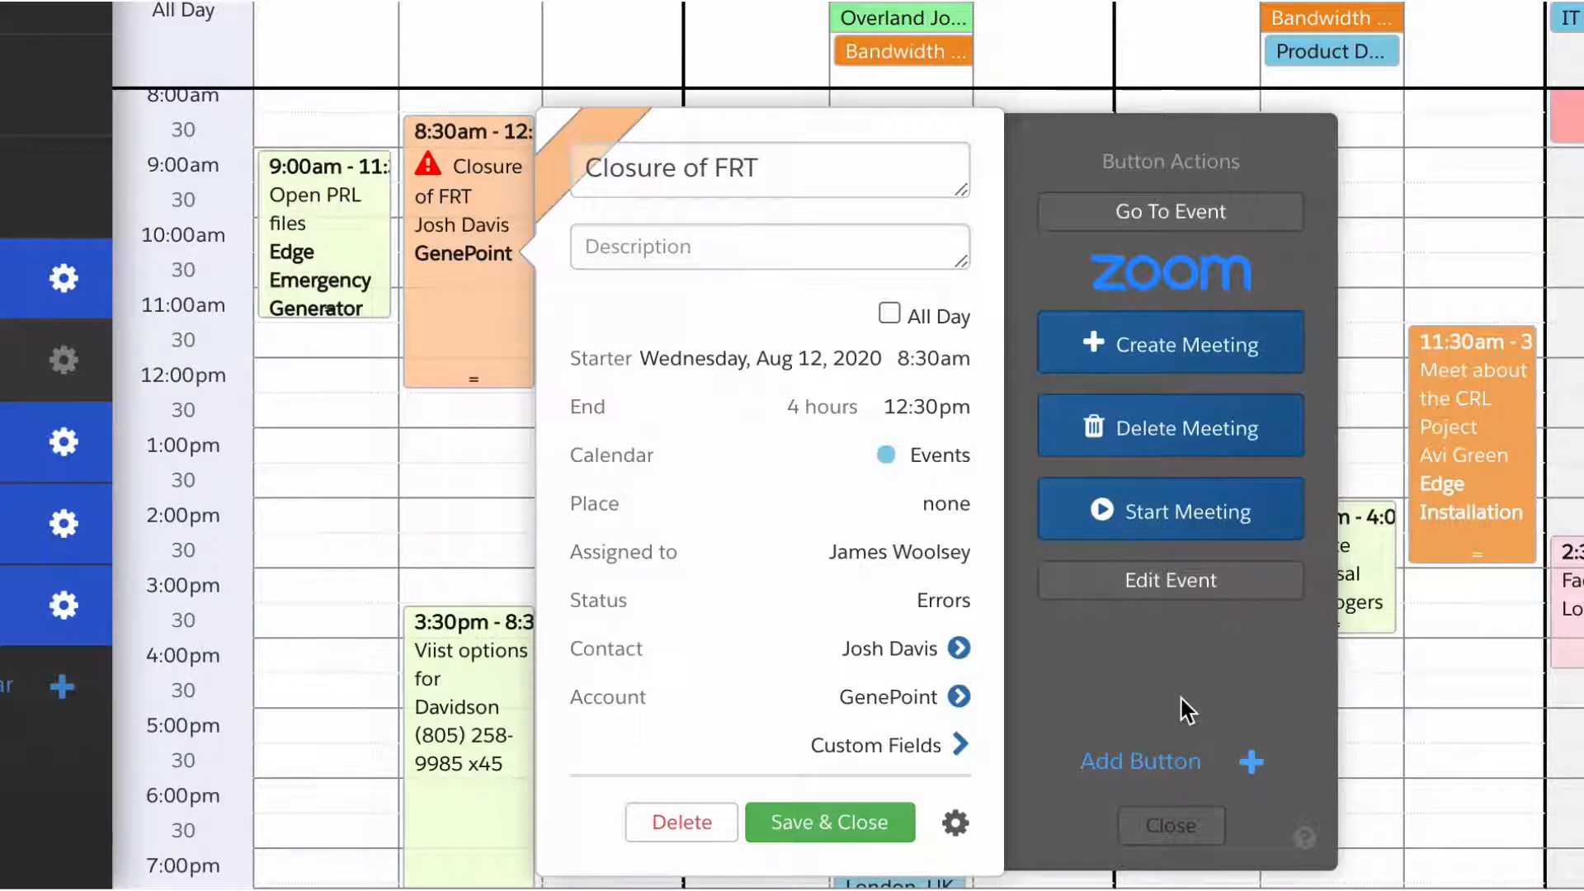
{"action": "left_click", "coordinate": [1170, 825]}
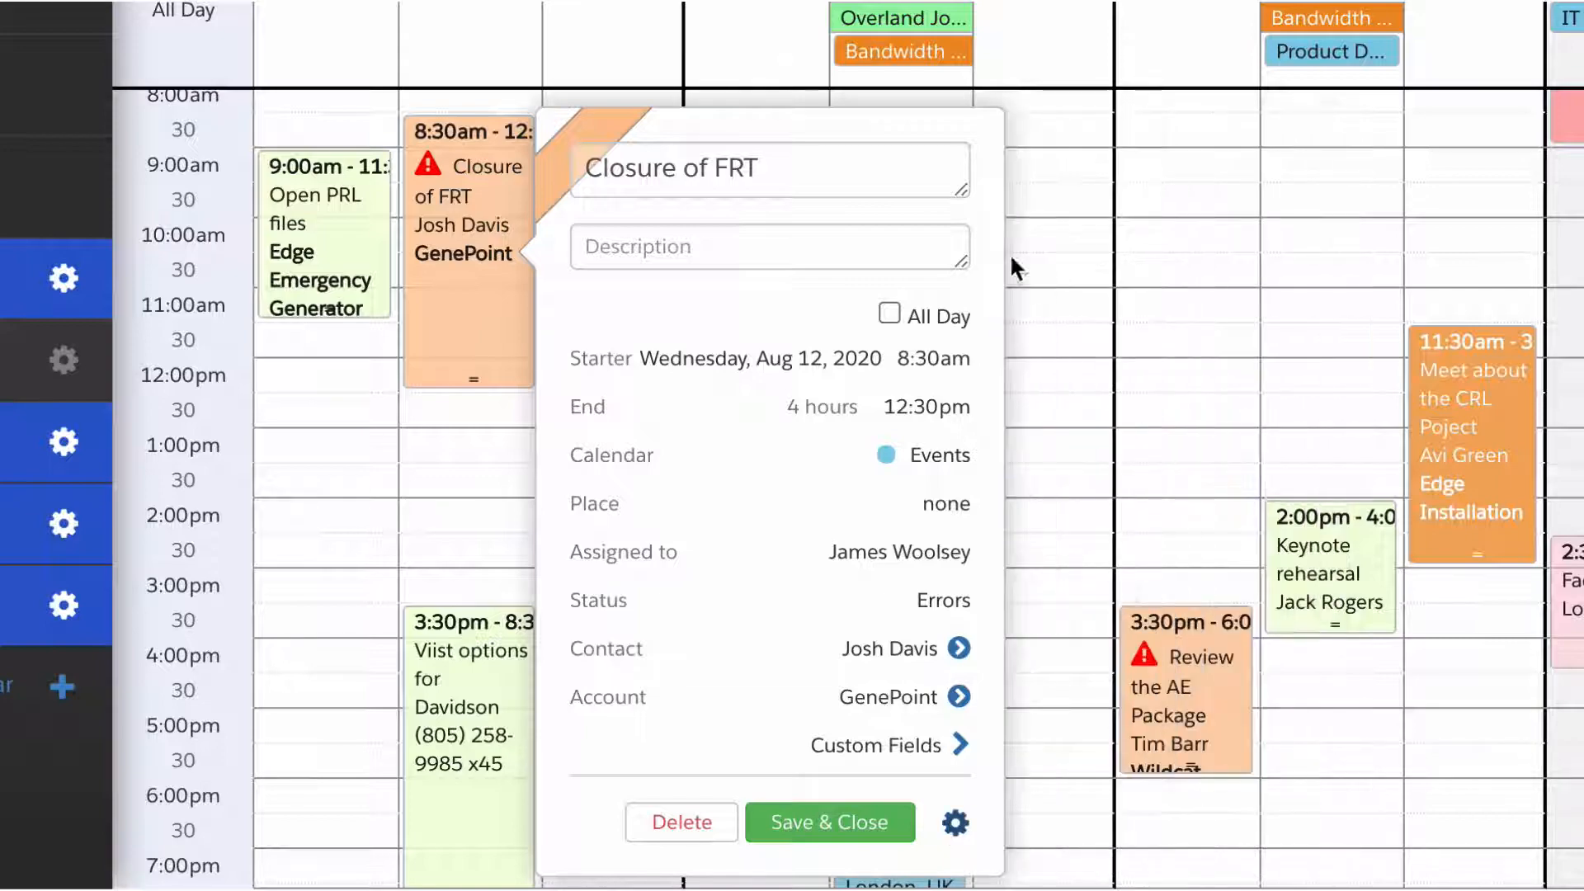
{"action": "mouse_move", "coordinate": [846, 622]}
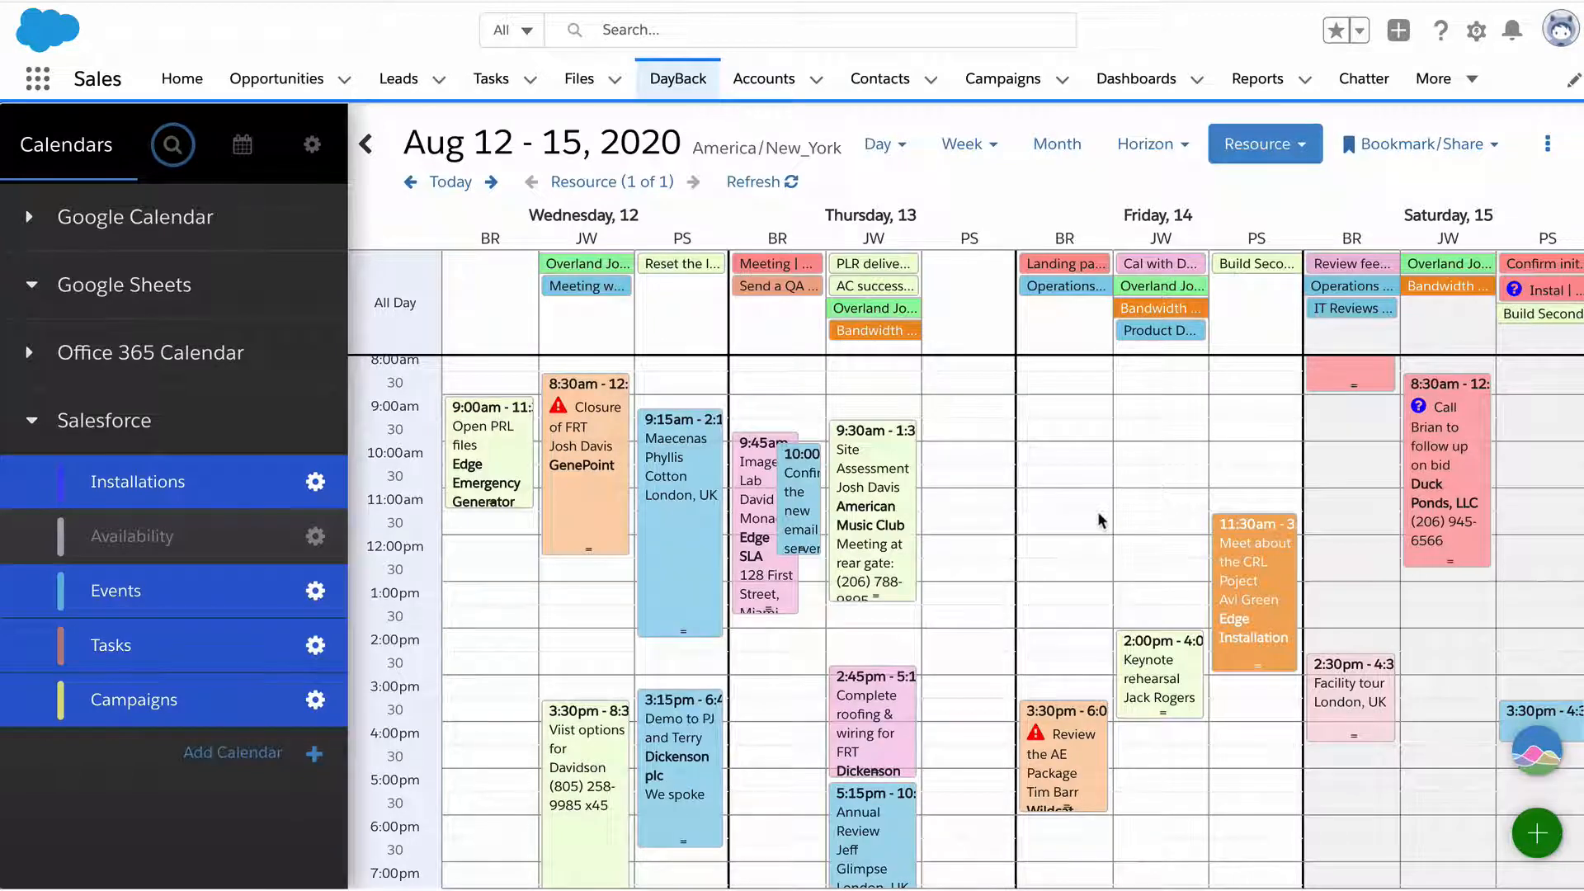
{"action": "mouse_move", "coordinate": [1077, 504]}
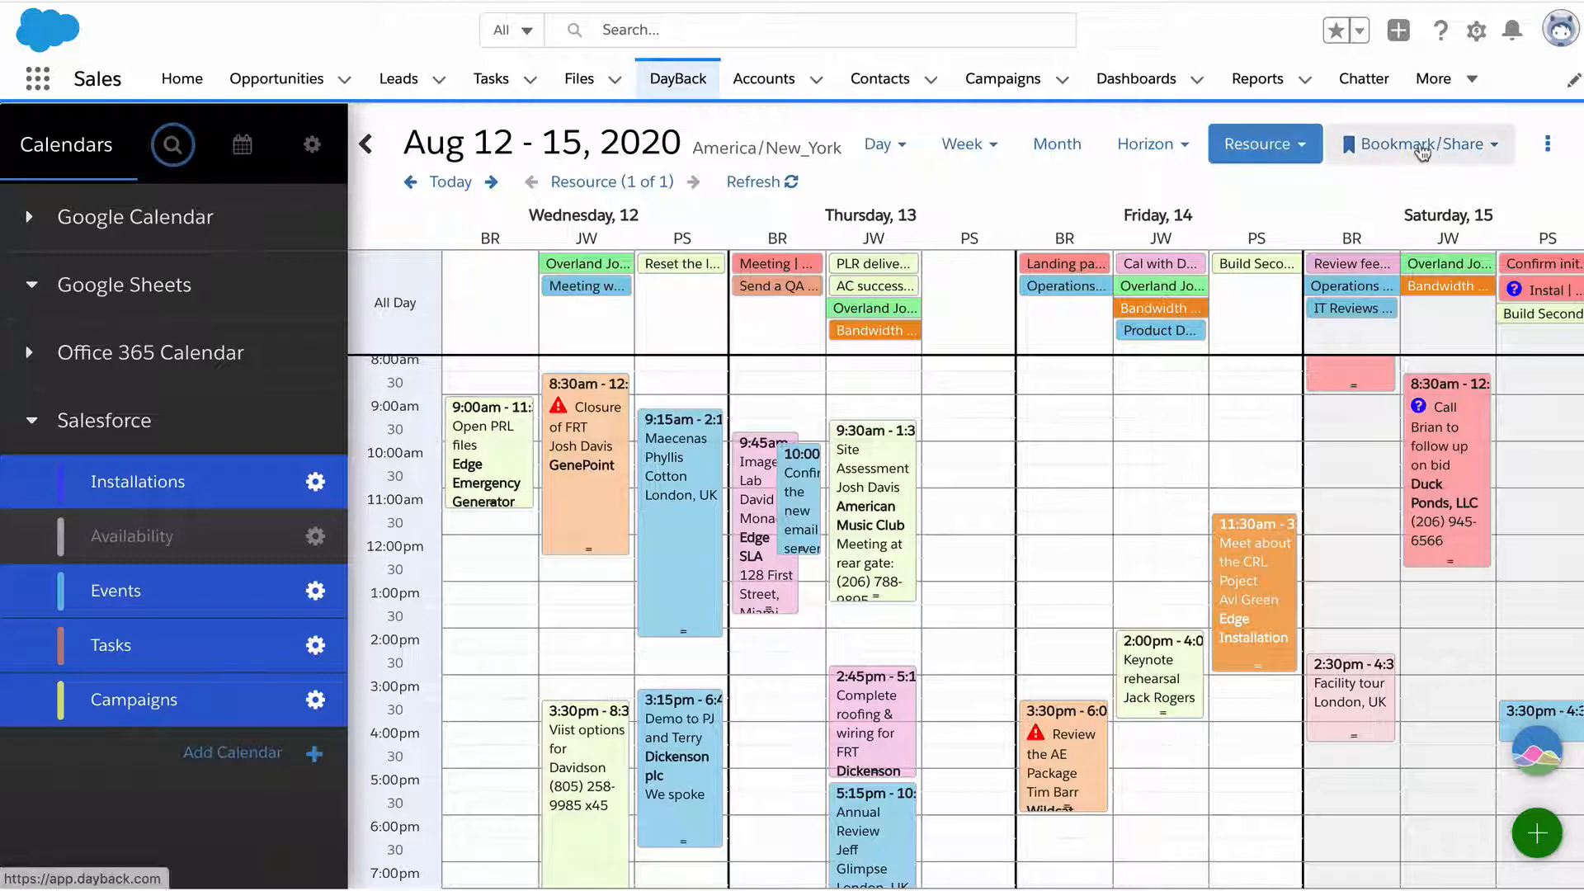
Step: Visit the saved October Horizon bookmark, showing Installations Oct 2–31 with a $125,670 revenue chart
{"action": "left_click", "coordinate": [1419, 143]}
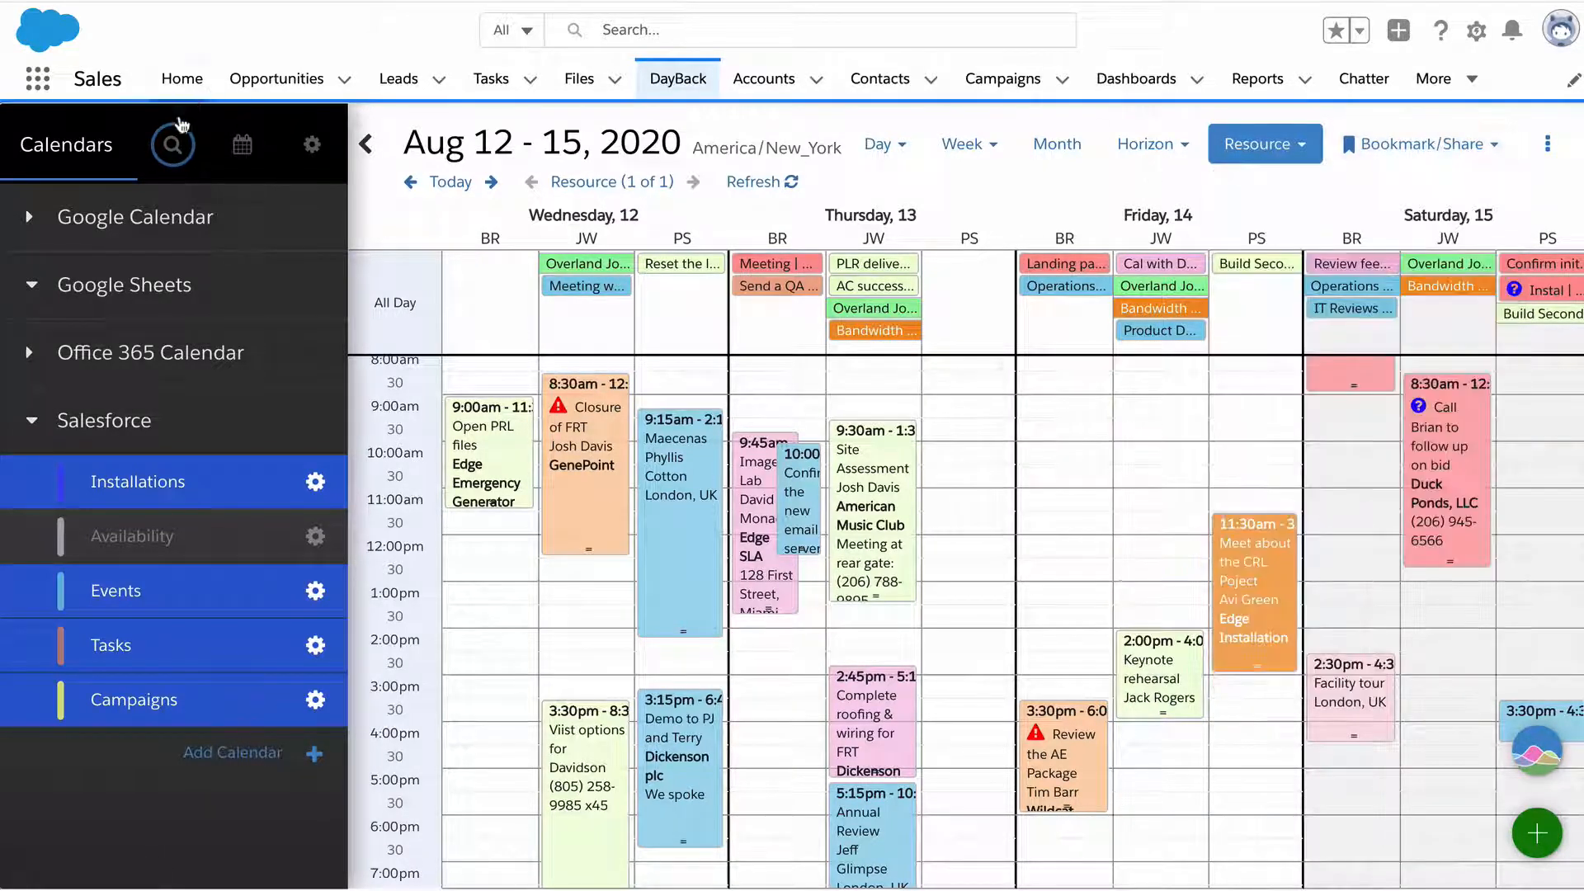
{"action": "left_click", "coordinate": [171, 141]}
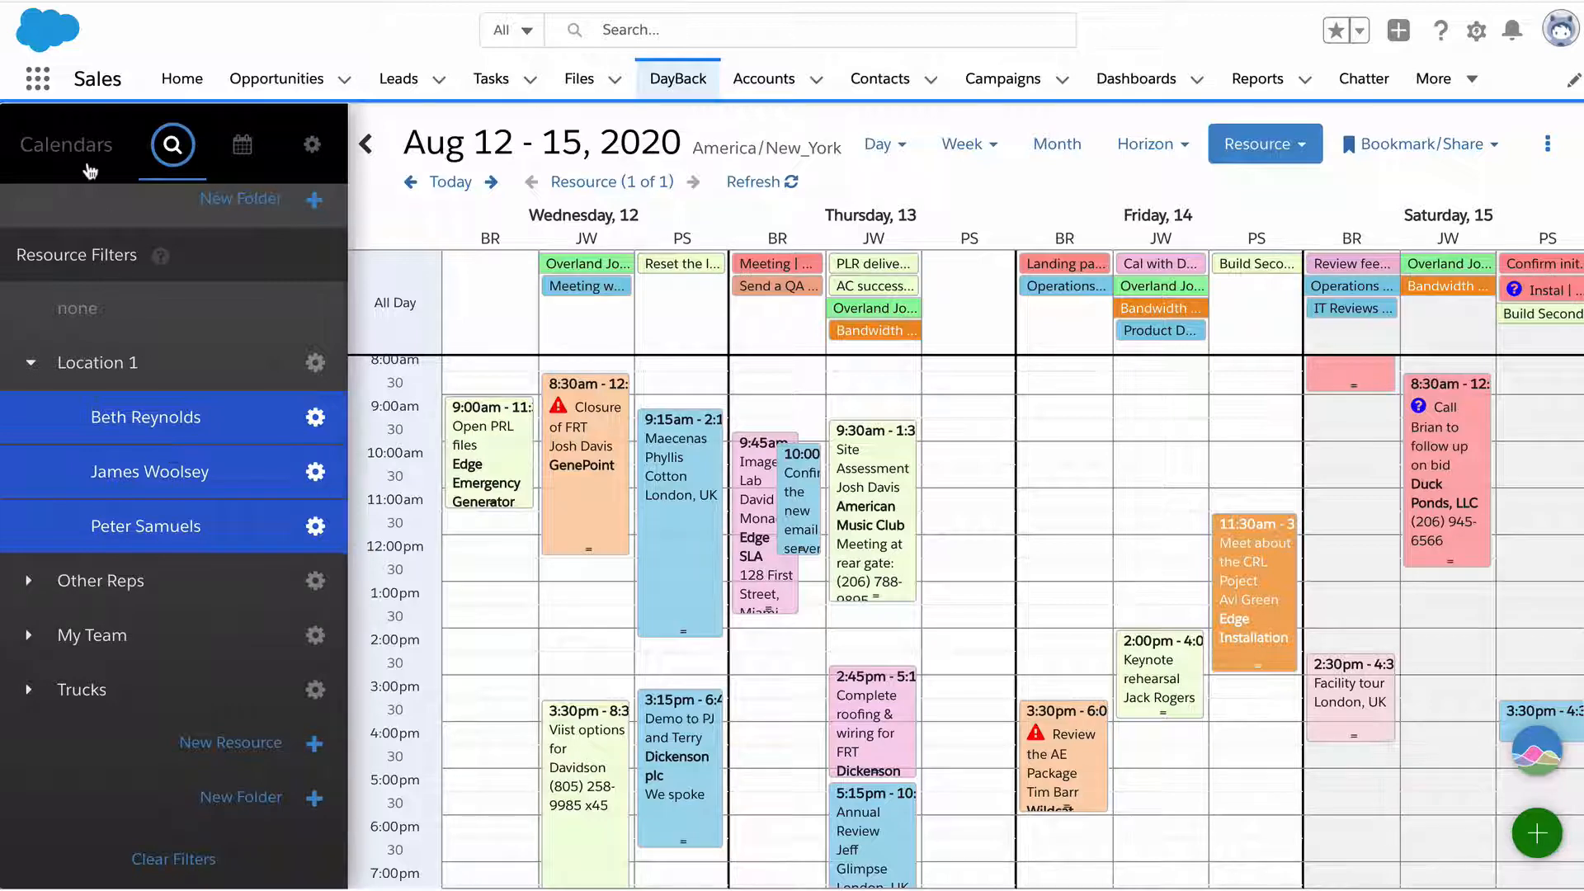
{"action": "left_click", "coordinate": [240, 143]}
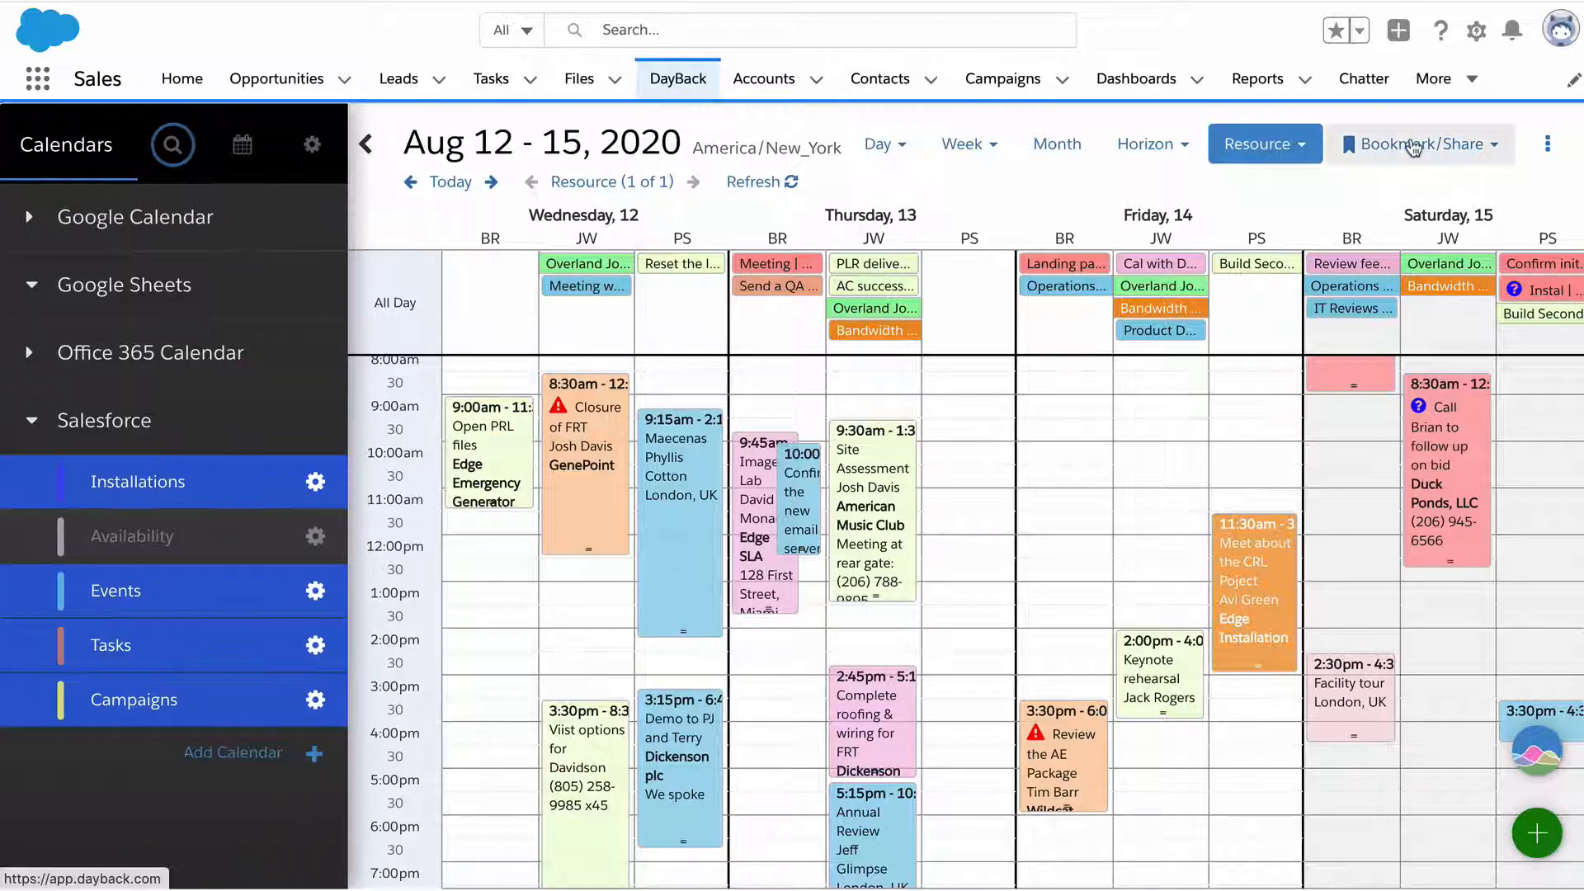
{"action": "left_click", "coordinate": [1419, 143]}
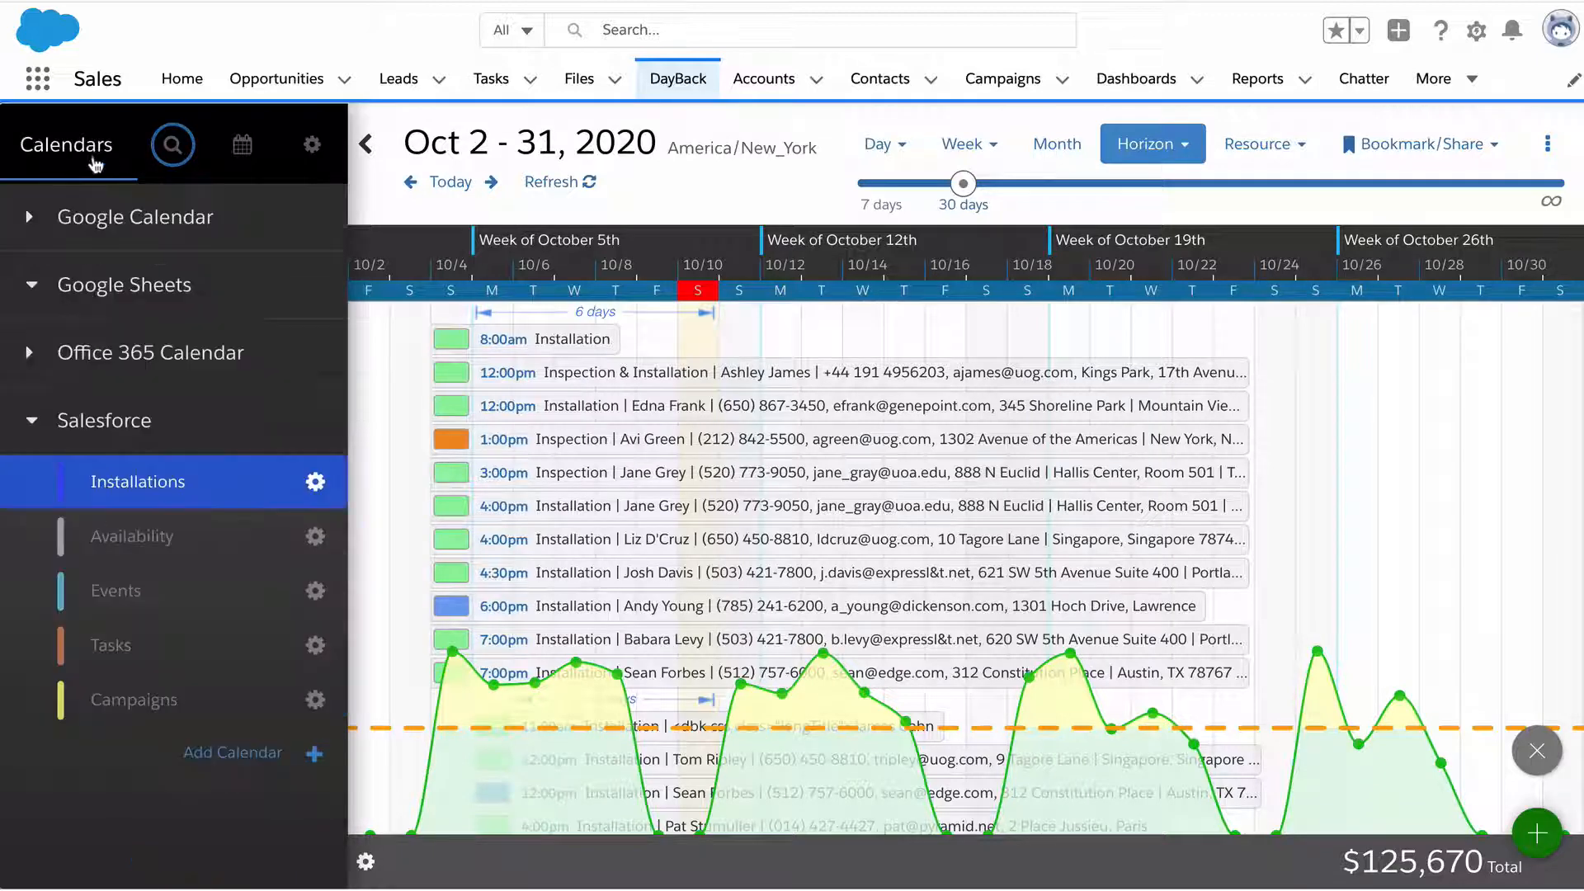
{"action": "mouse_move", "coordinate": [1145, 157]}
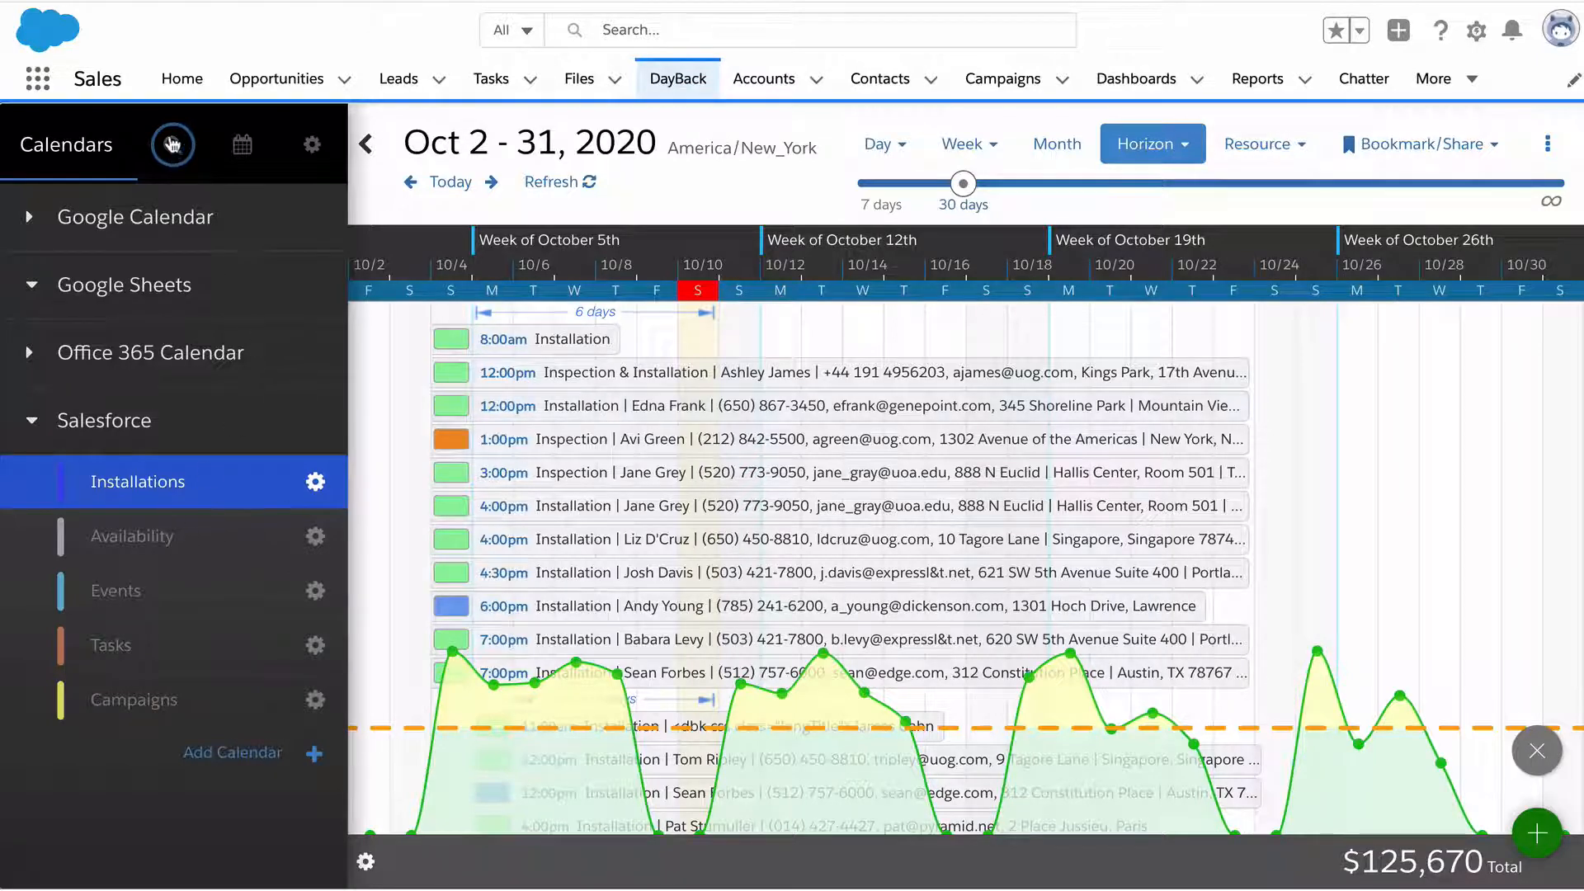
{"action": "left_click", "coordinate": [171, 144]}
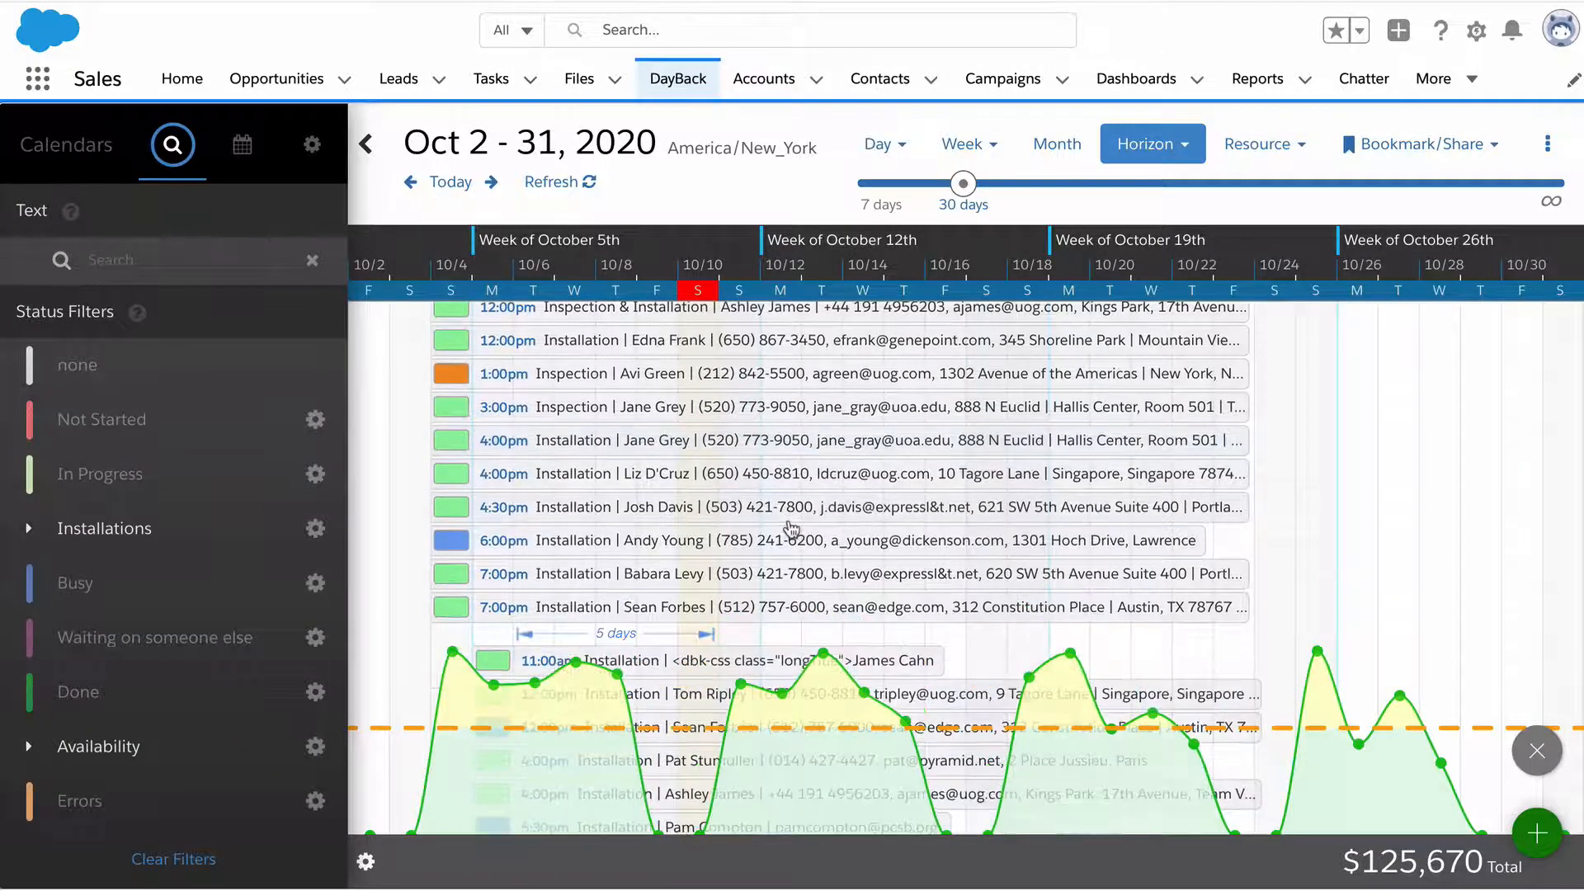
{"action": "scroll", "scroll_direction": "down", "scroll_amount": 3}
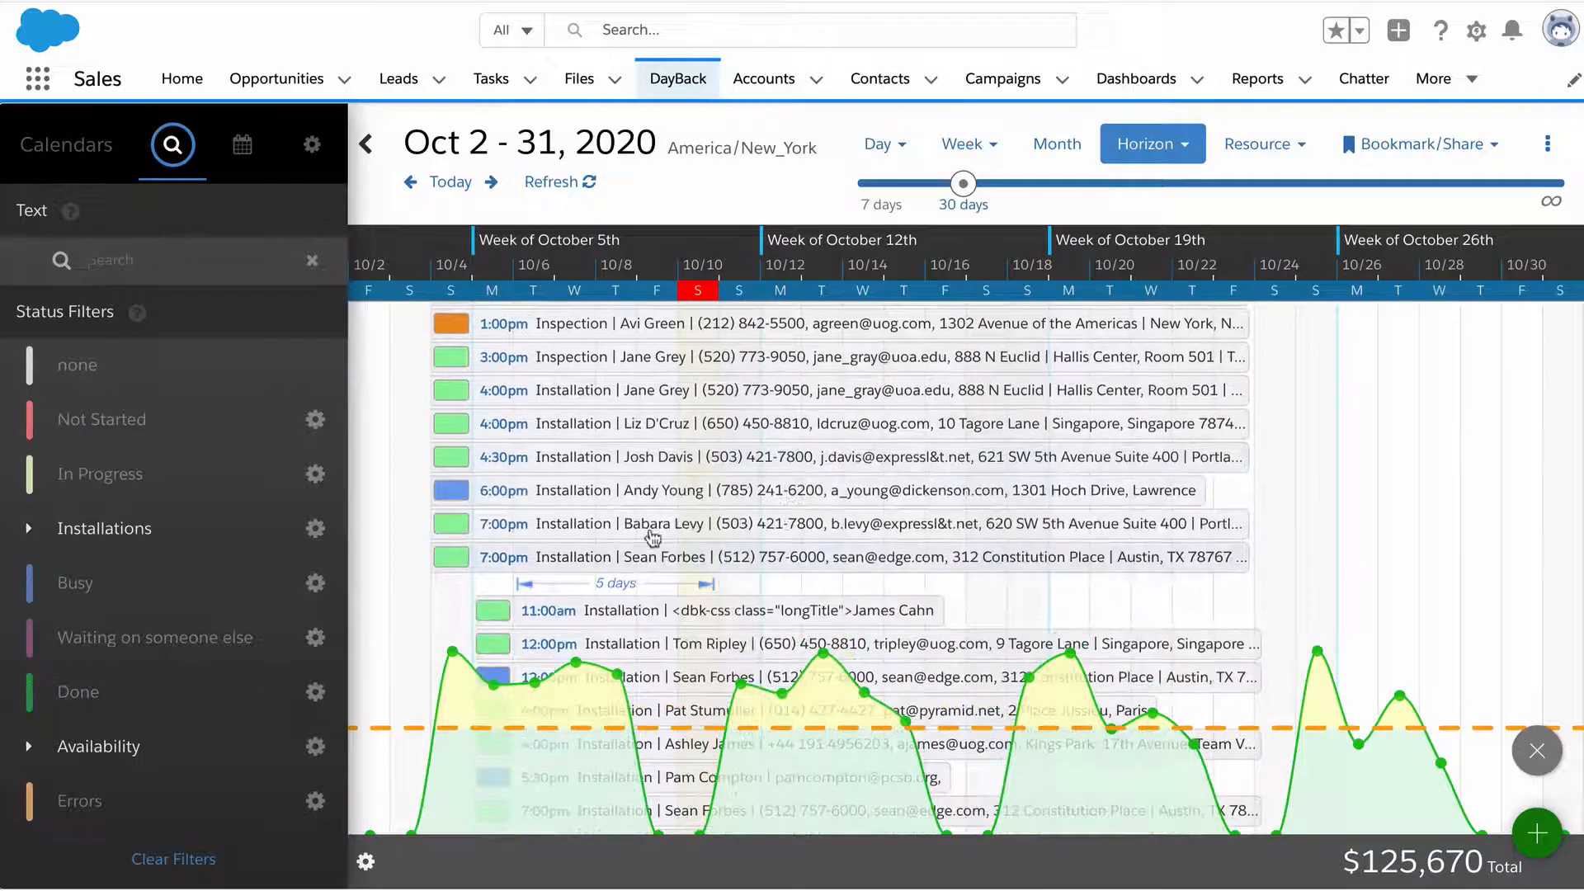
{"action": "mouse_move", "coordinate": [1323, 650]}
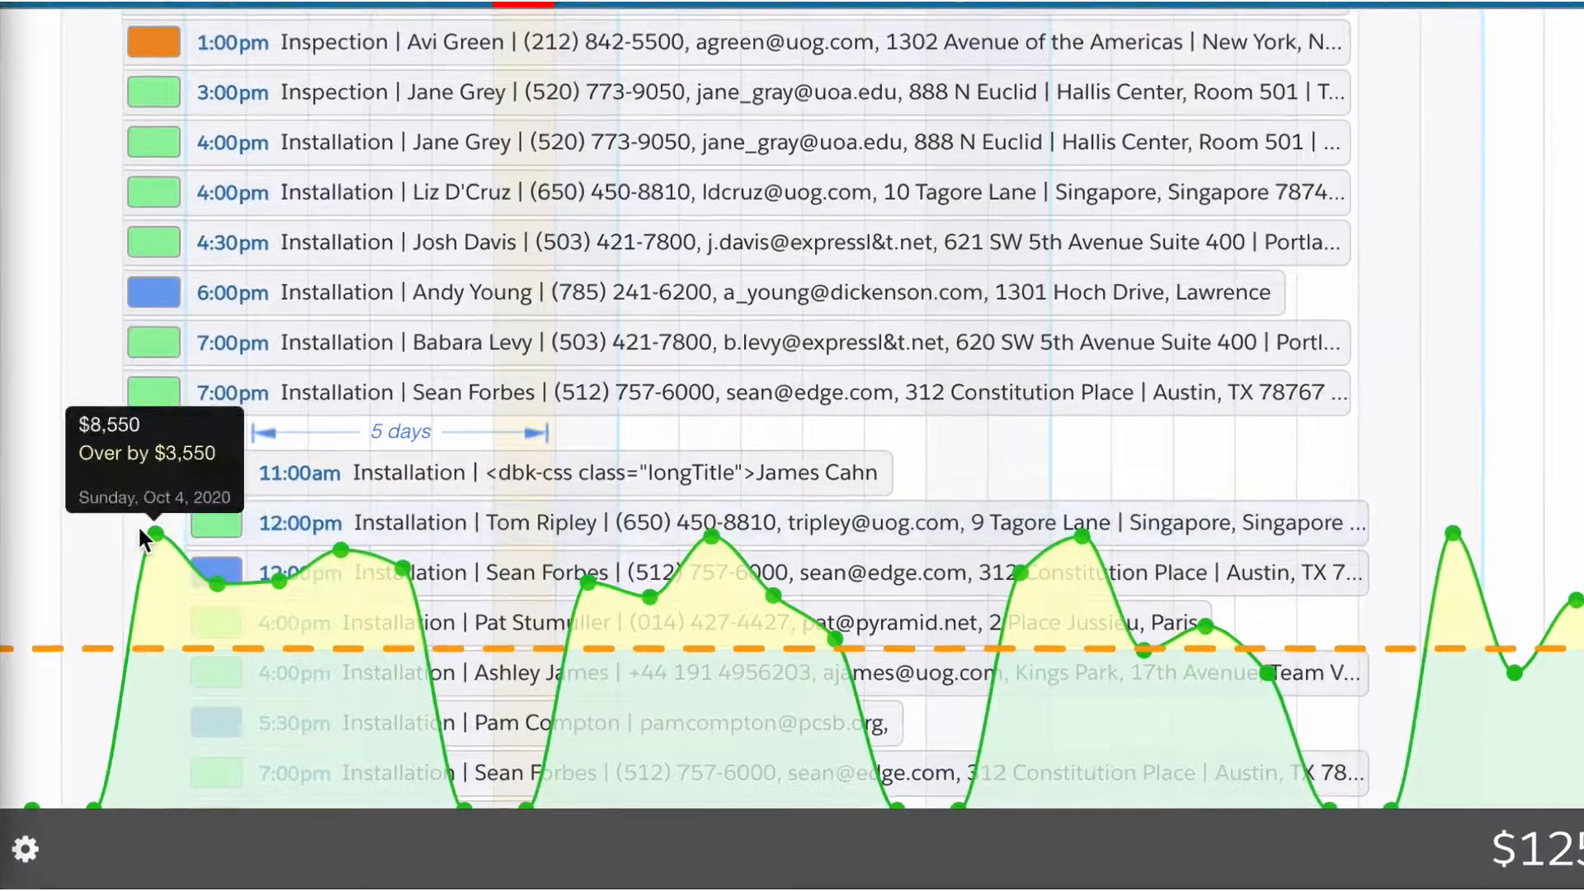
{"action": "left_click", "coordinate": [25, 848]}
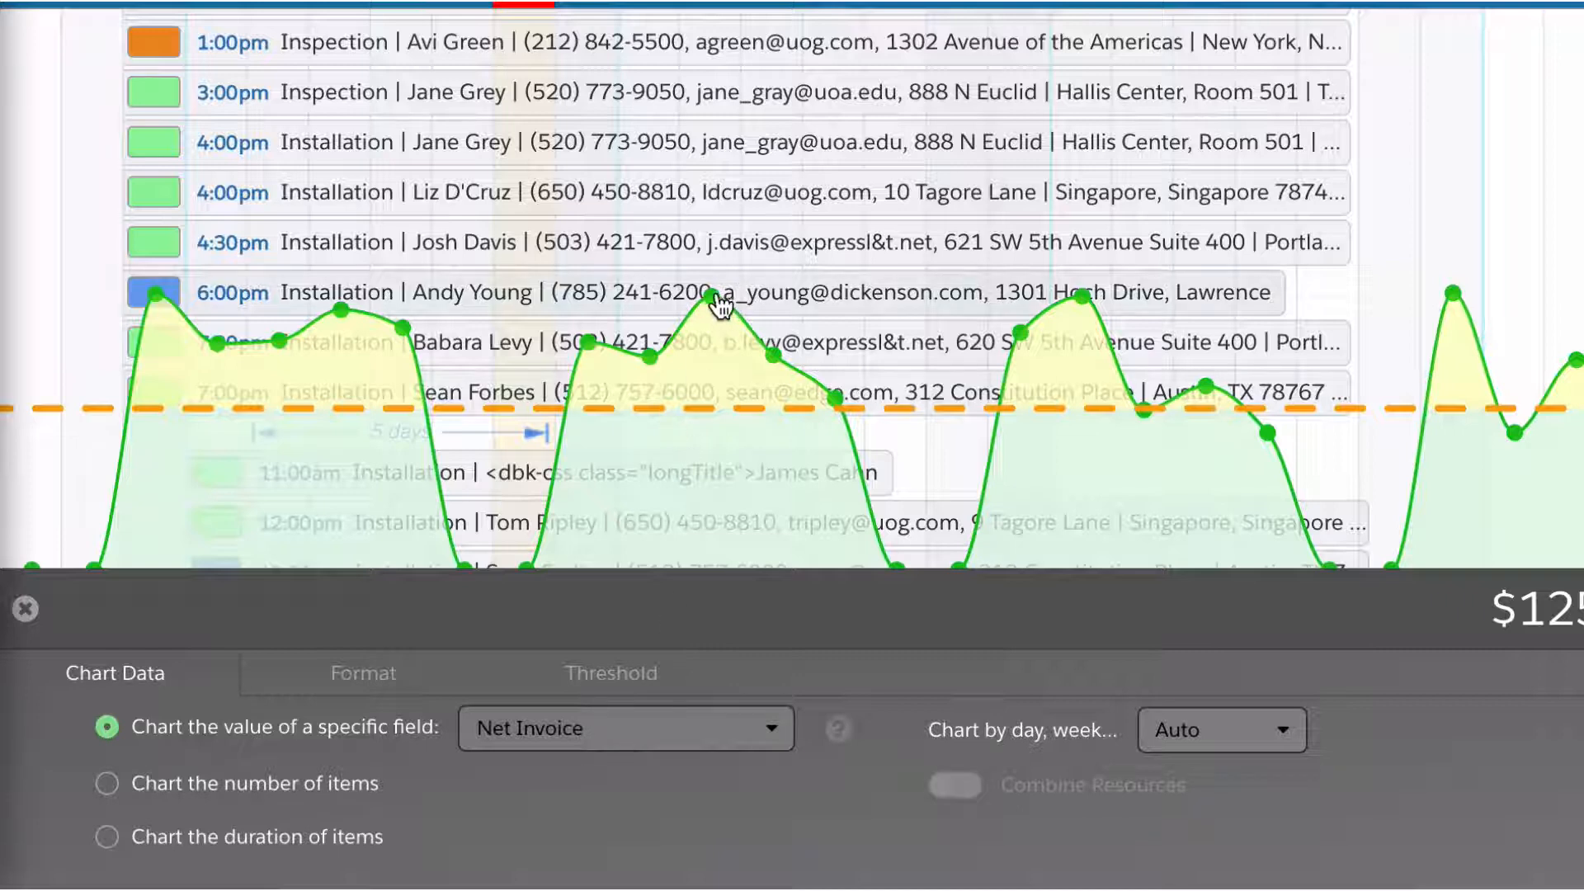
{"action": "mouse_move", "coordinate": [710, 304]}
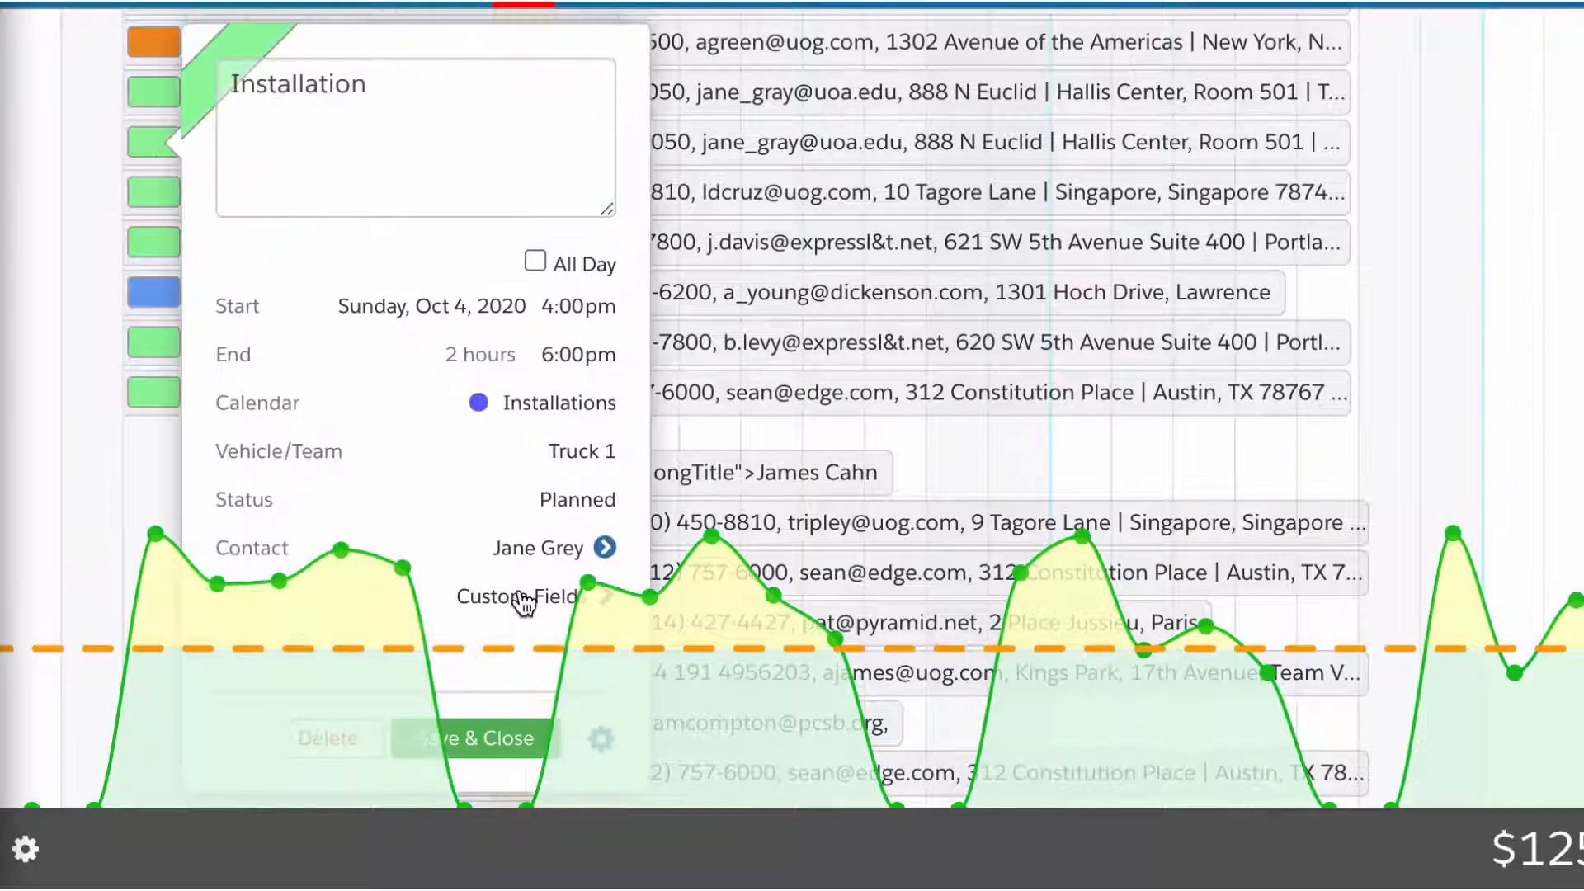
{"action": "left_click", "coordinate": [516, 595]}
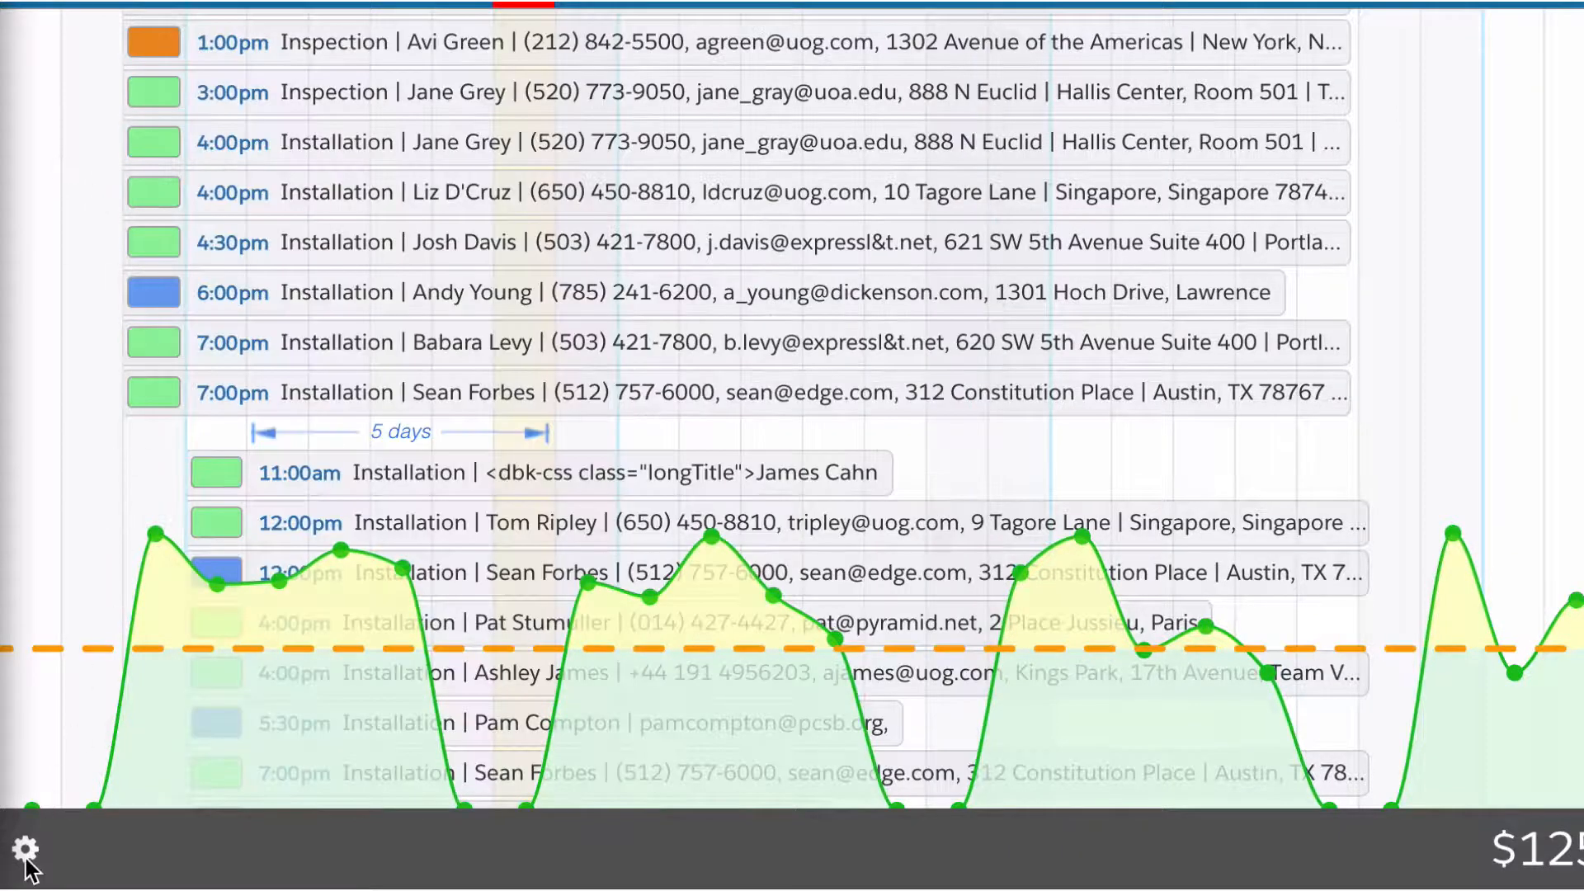
{"action": "left_click", "coordinate": [21, 848]}
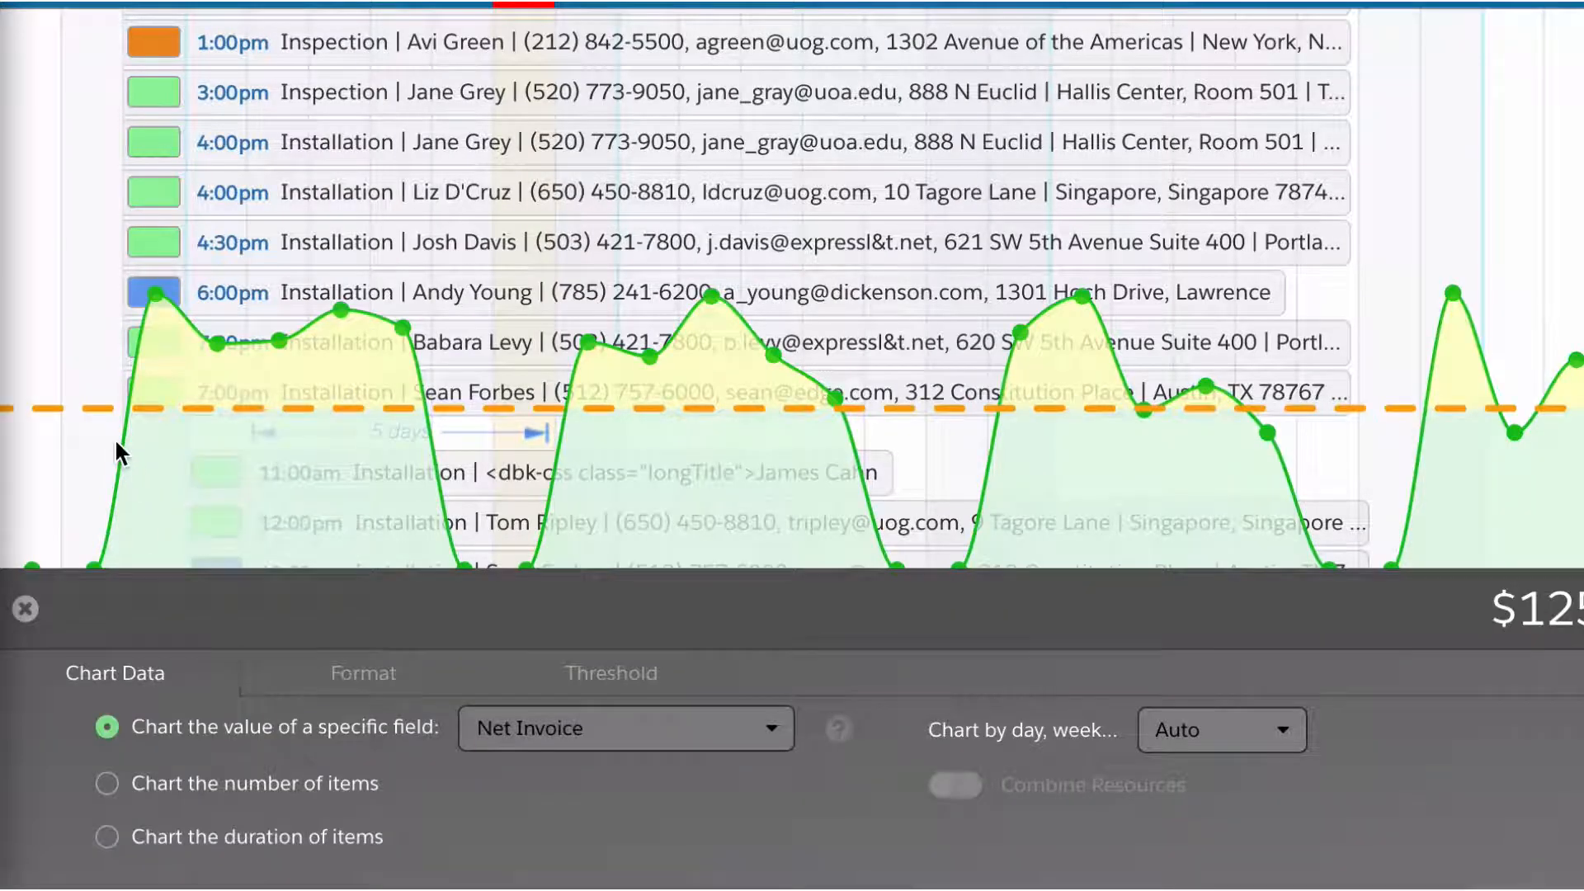
{"action": "mouse_move", "coordinate": [323, 495]}
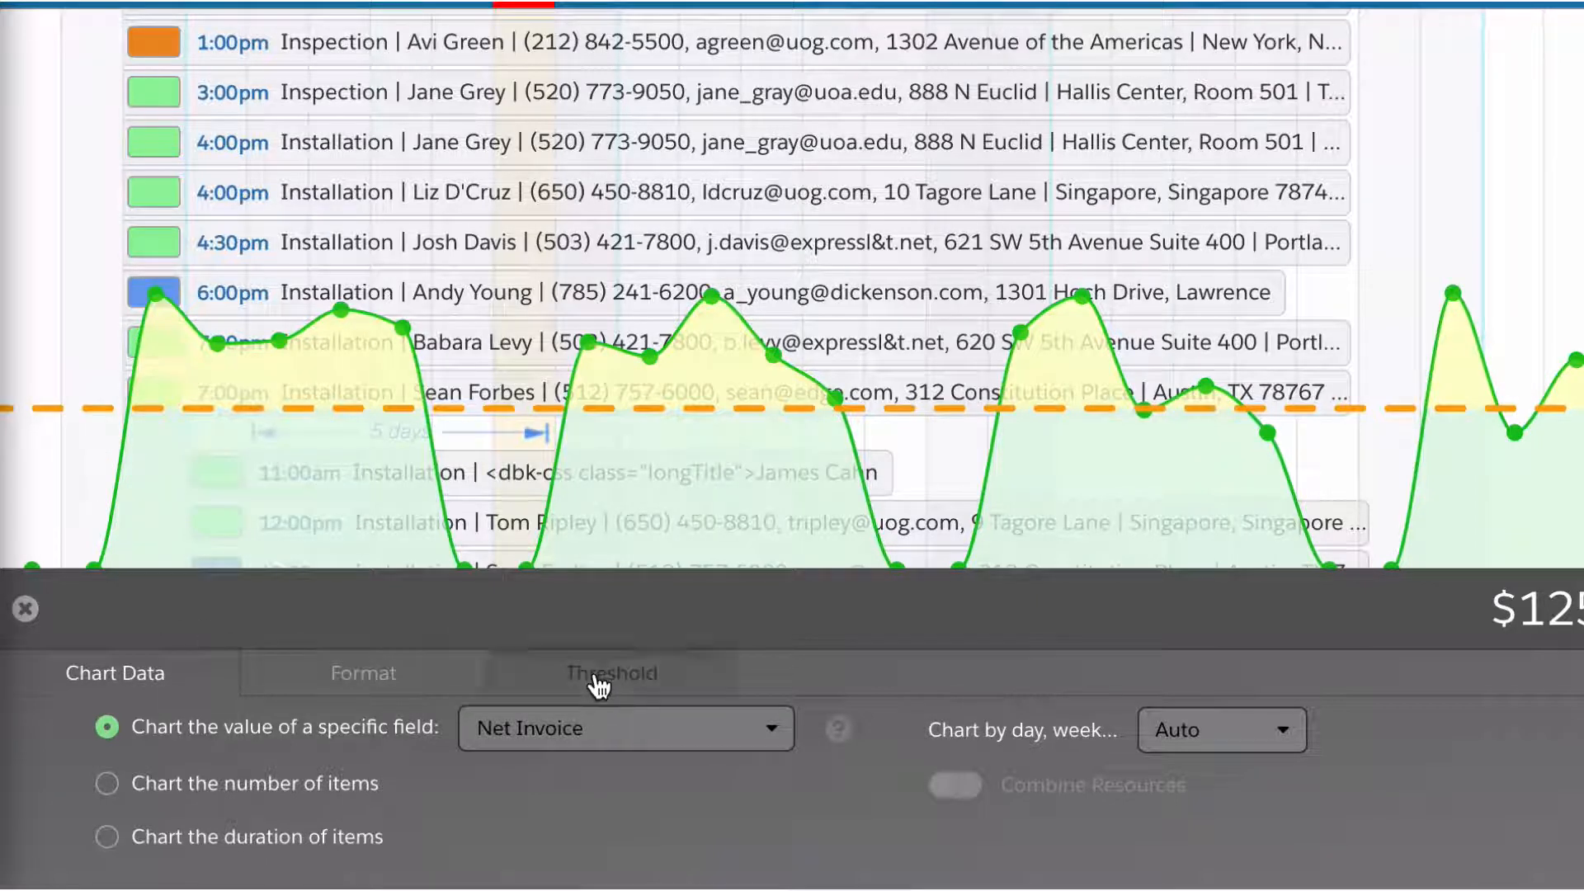
{"action": "left_click", "coordinate": [611, 673]}
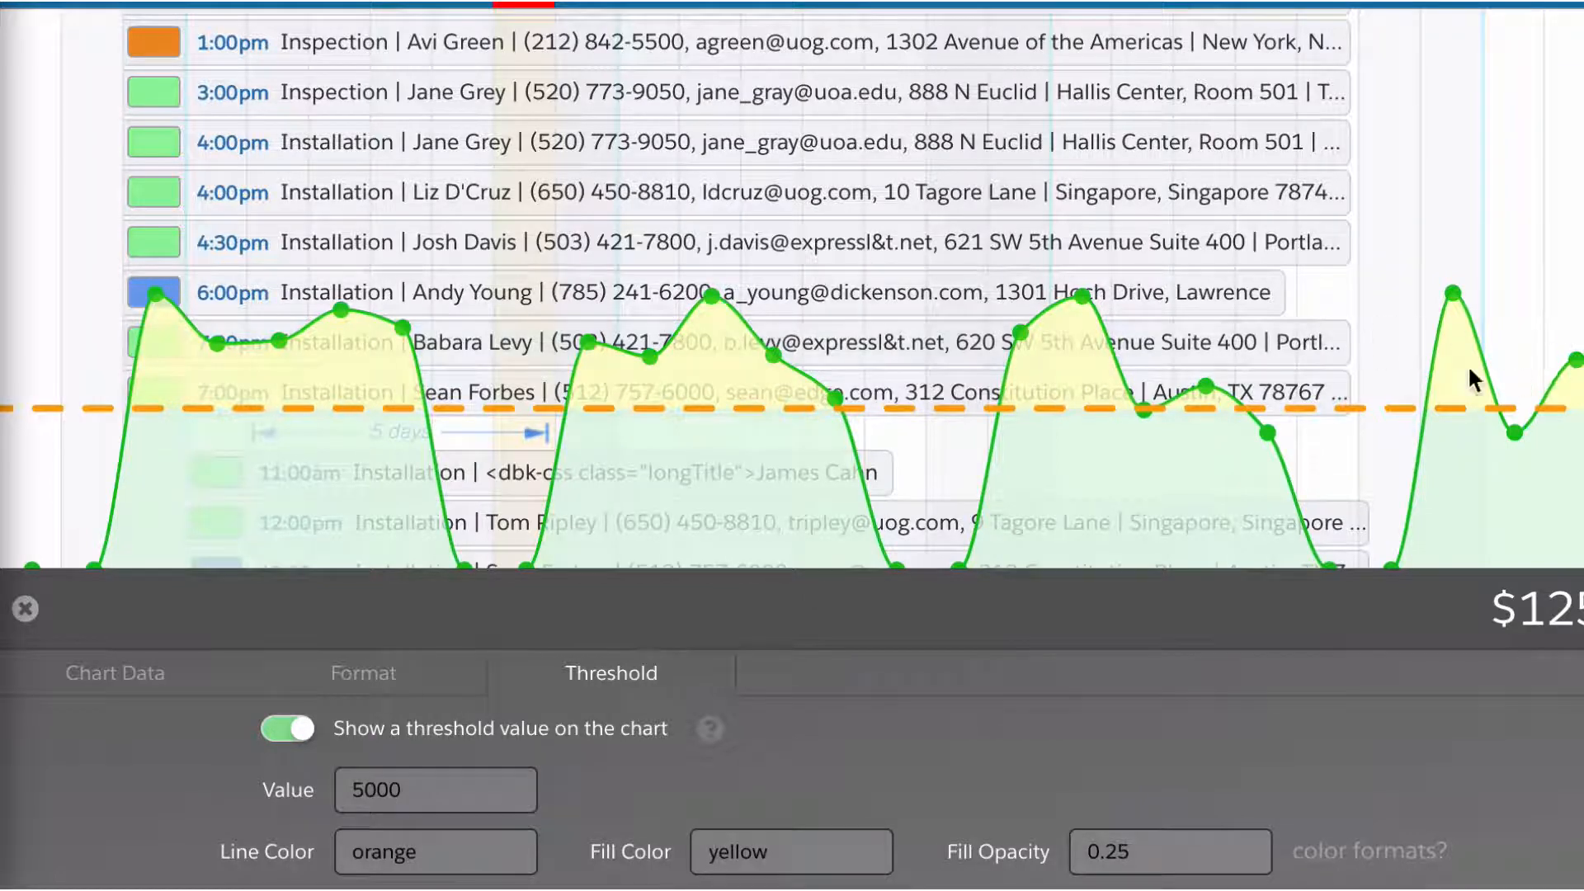
{"action": "left_click", "coordinate": [24, 608]}
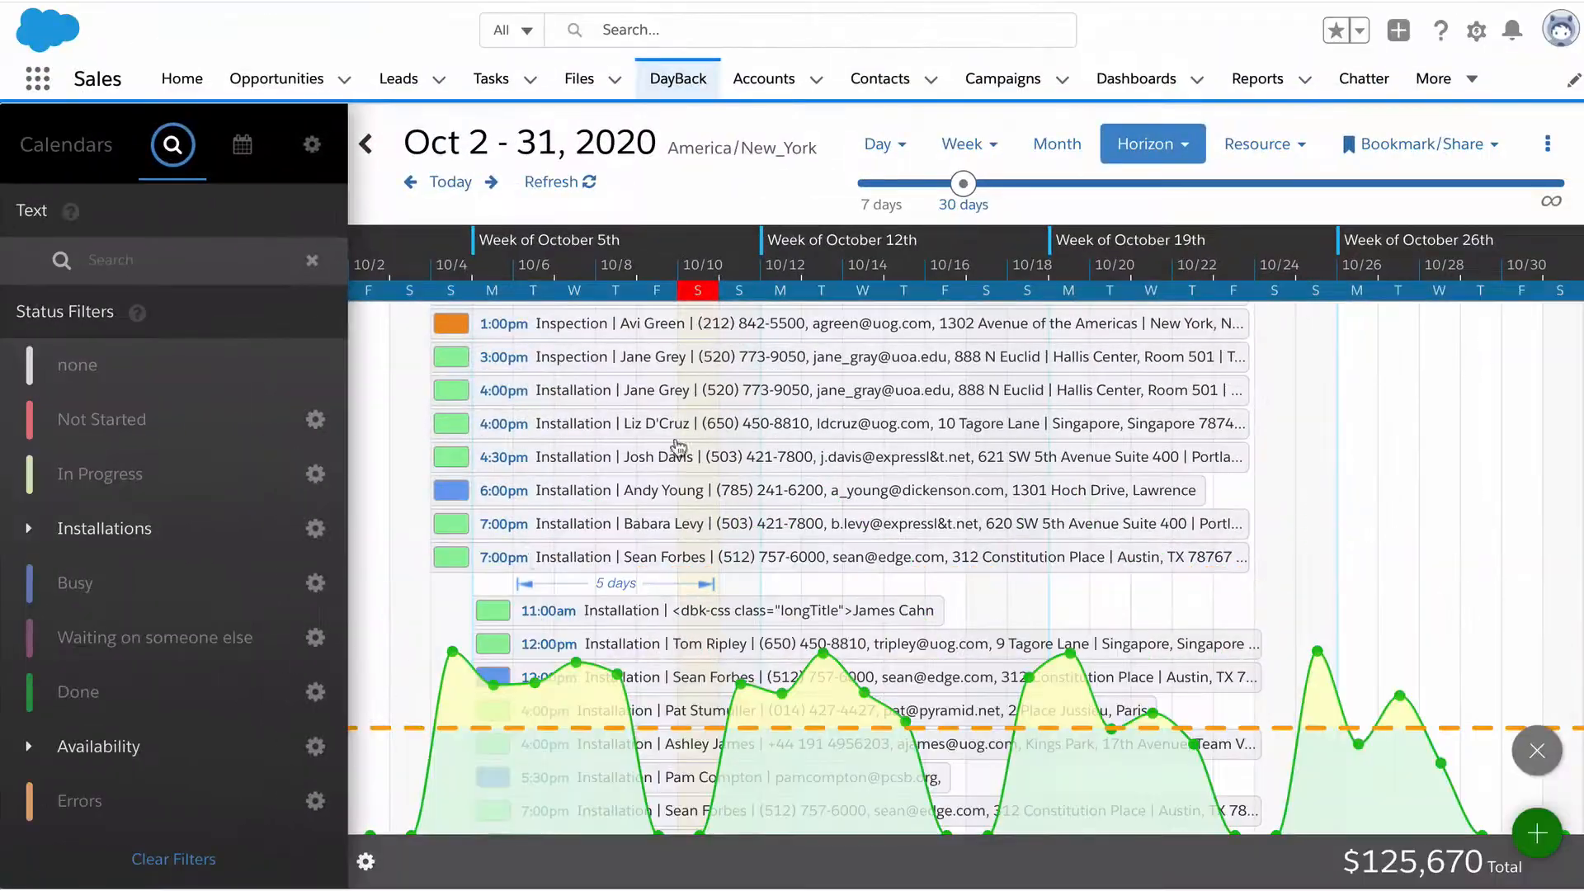
Step: Break the October horizon out by status, splitting the chart into $4,350, $91,000 and $30,320 totals
{"action": "left_click", "coordinate": [1150, 144]}
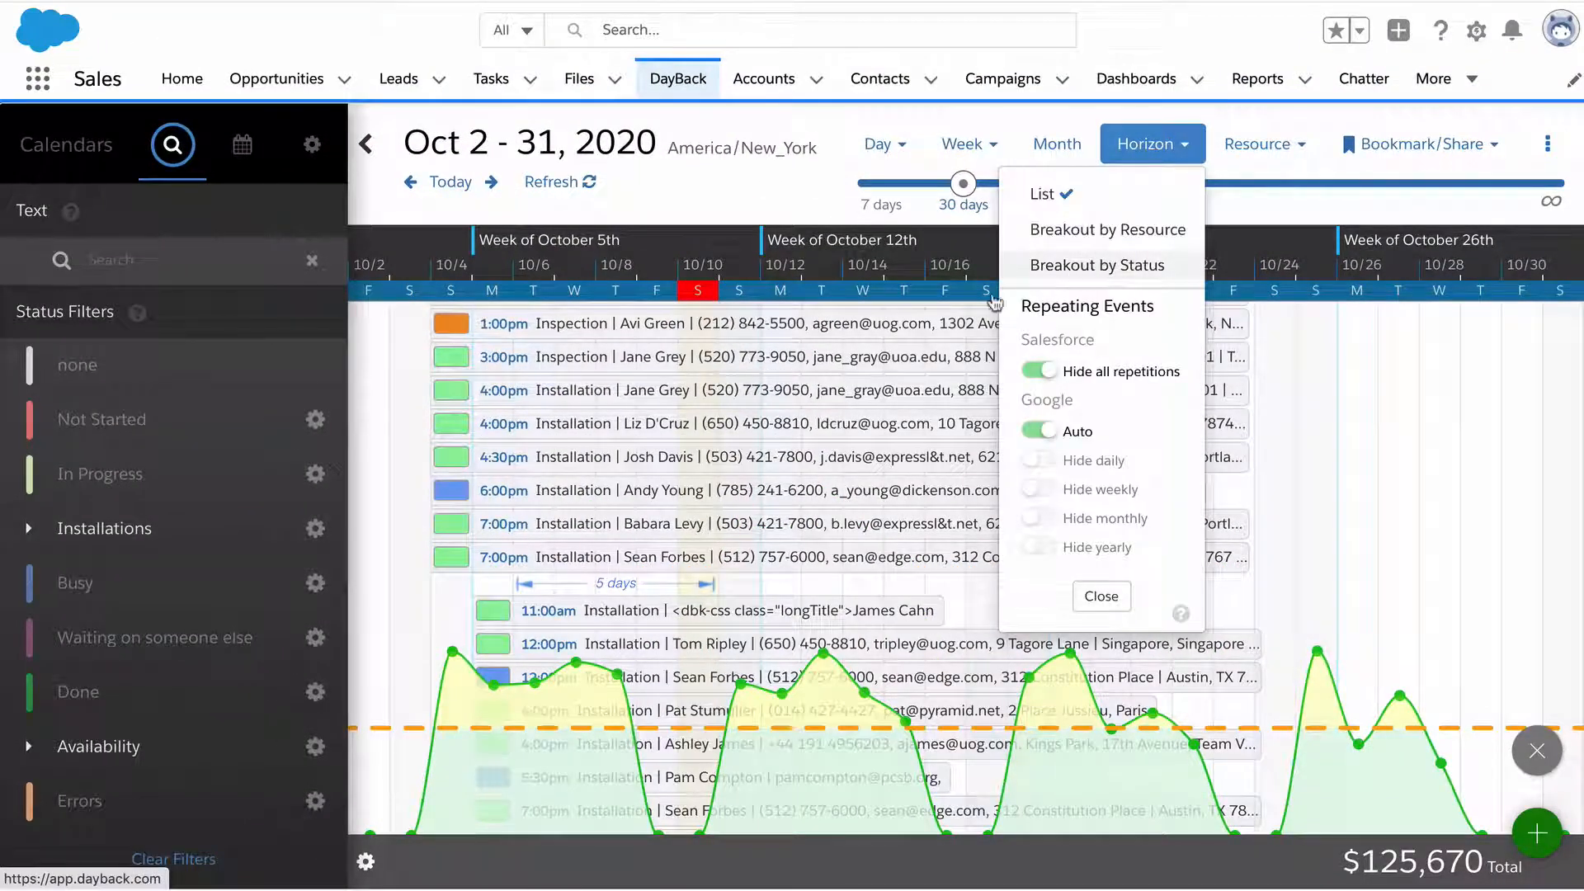
{"action": "left_click", "coordinate": [1109, 264]}
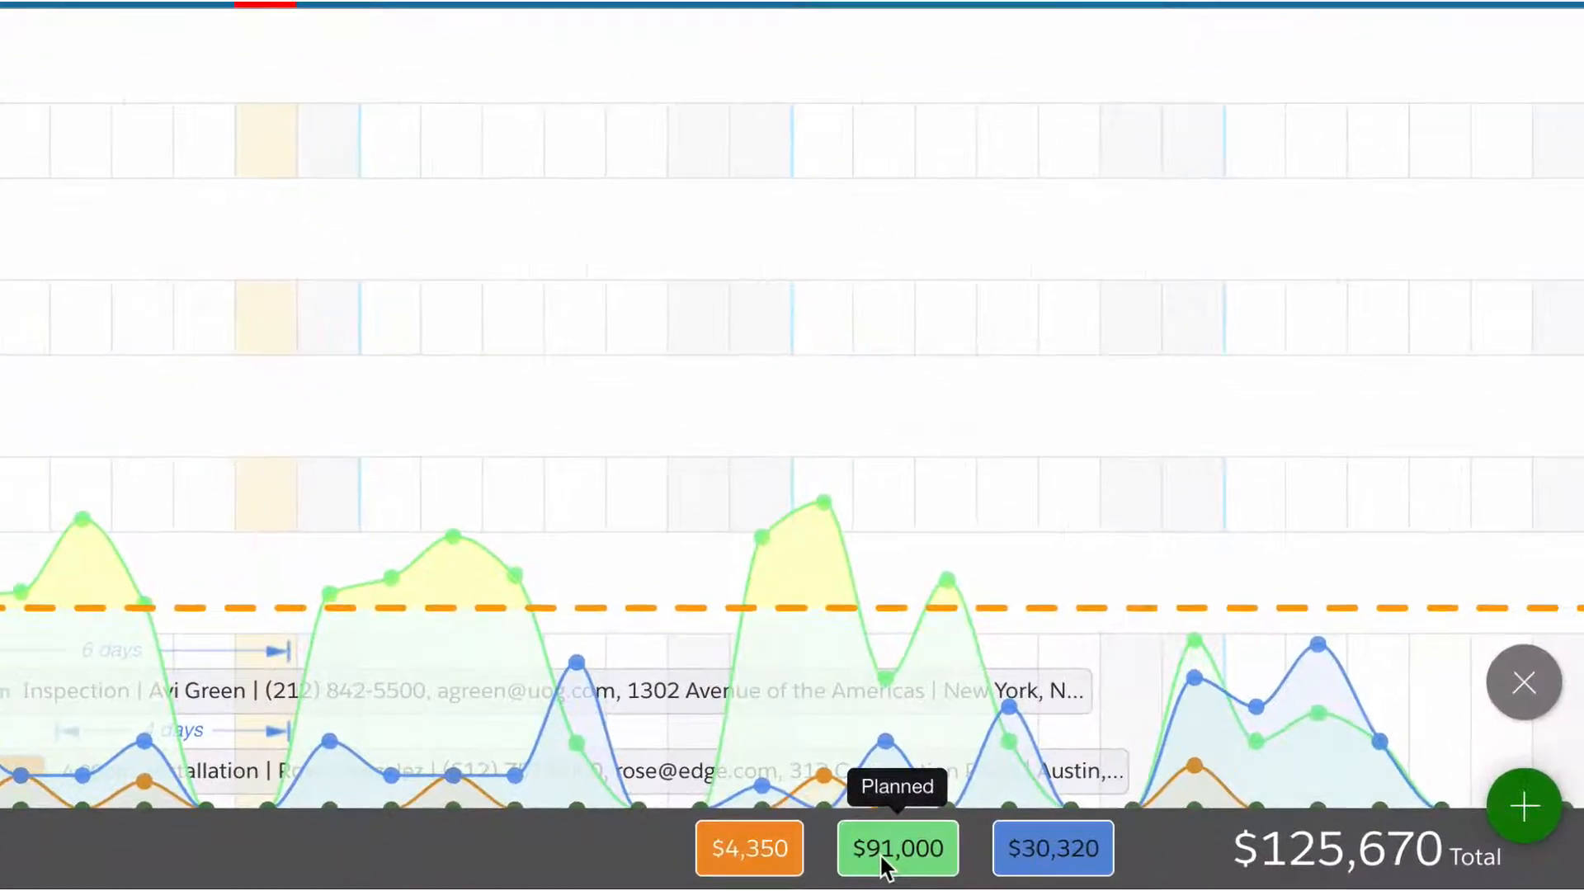
{"action": "mouse_move", "coordinate": [749, 848]}
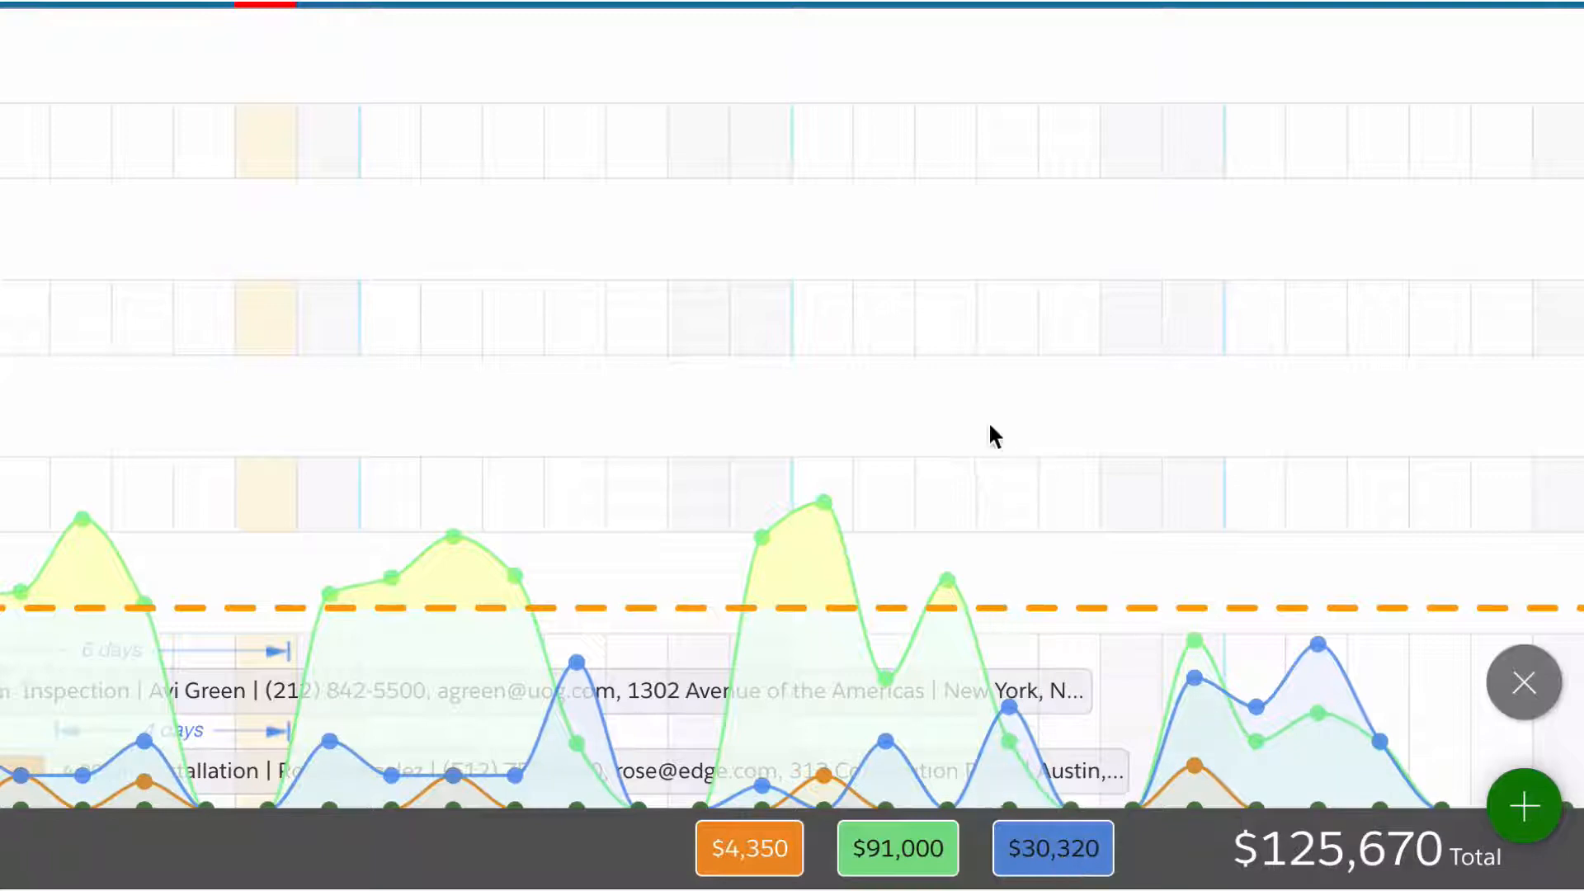
{"action": "mouse_move", "coordinate": [1284, 436]}
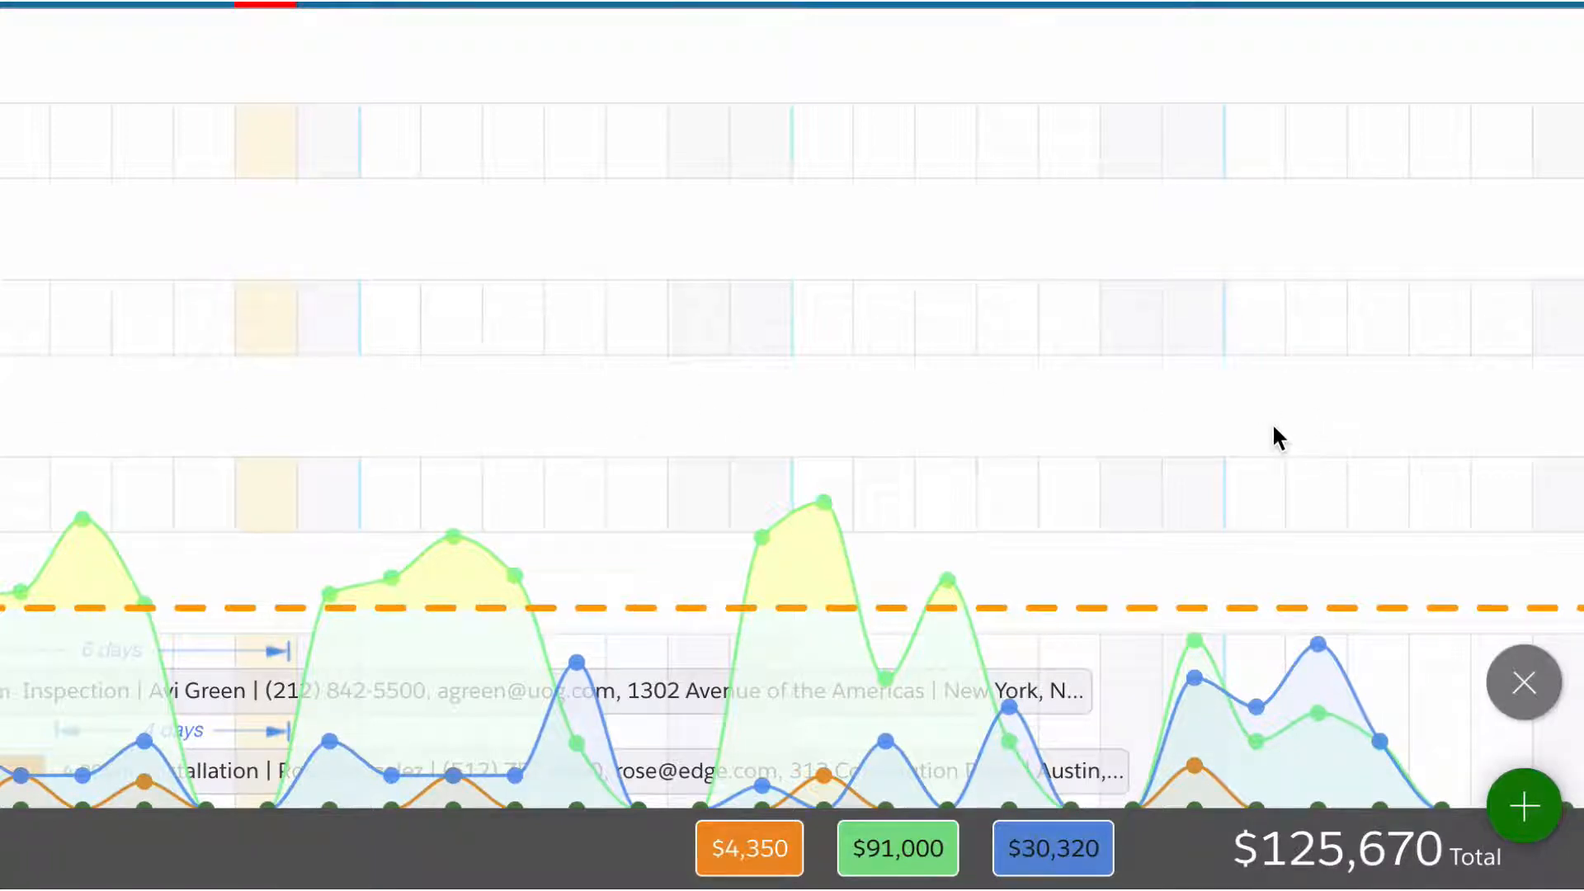
{"action": "mouse_move", "coordinate": [1129, 282]}
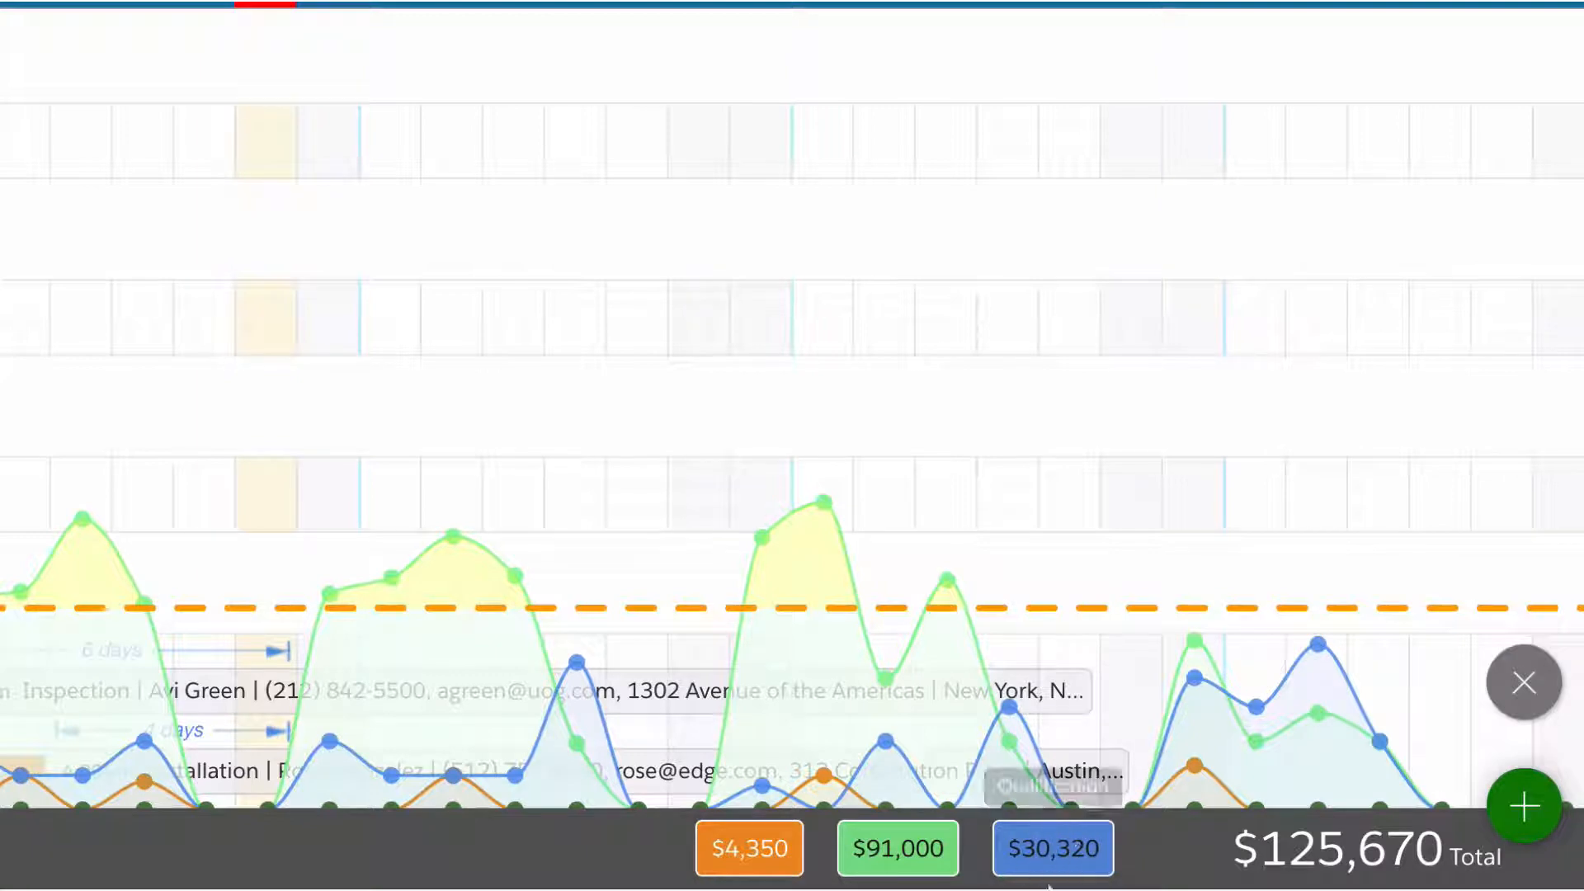
{"action": "mouse_move", "coordinate": [1183, 622]}
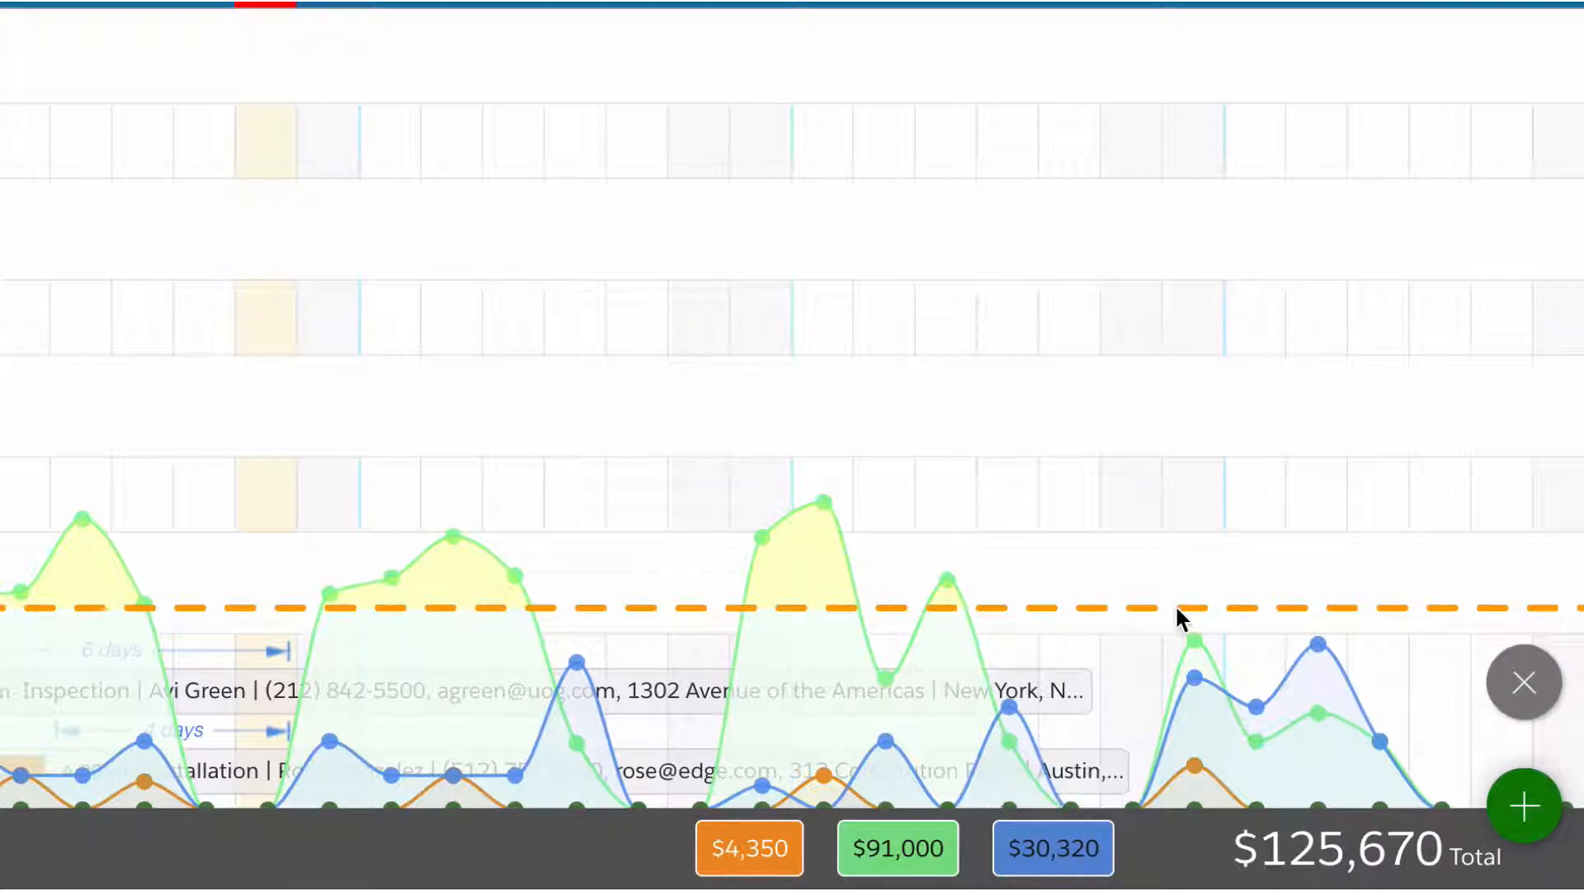
{"action": "mouse_move", "coordinate": [1166, 601]}
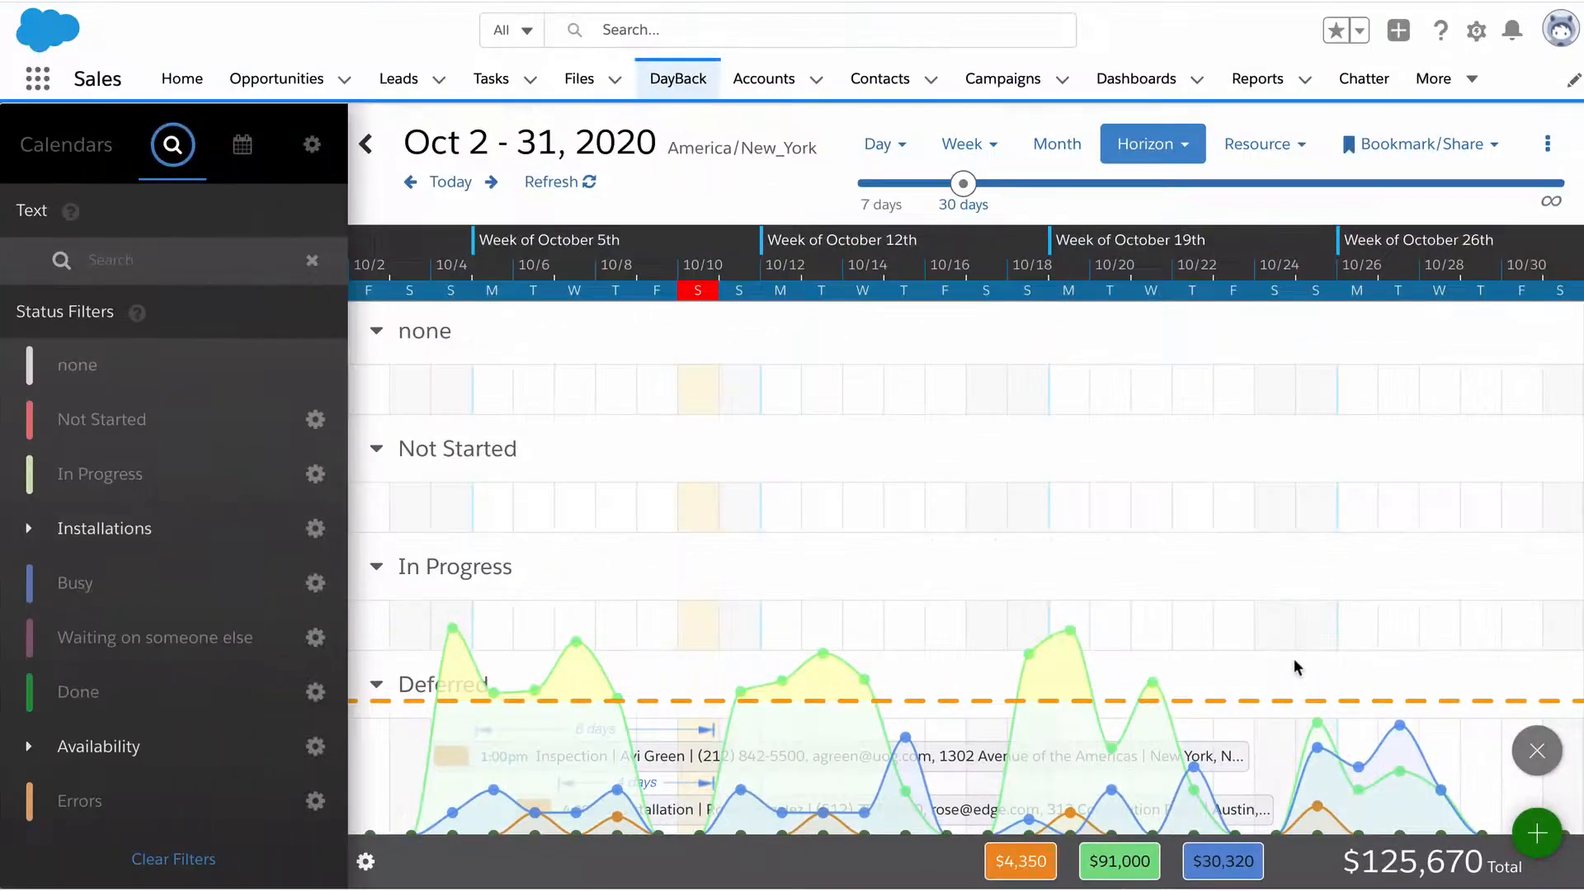
{"action": "mouse_move", "coordinate": [1182, 561]}
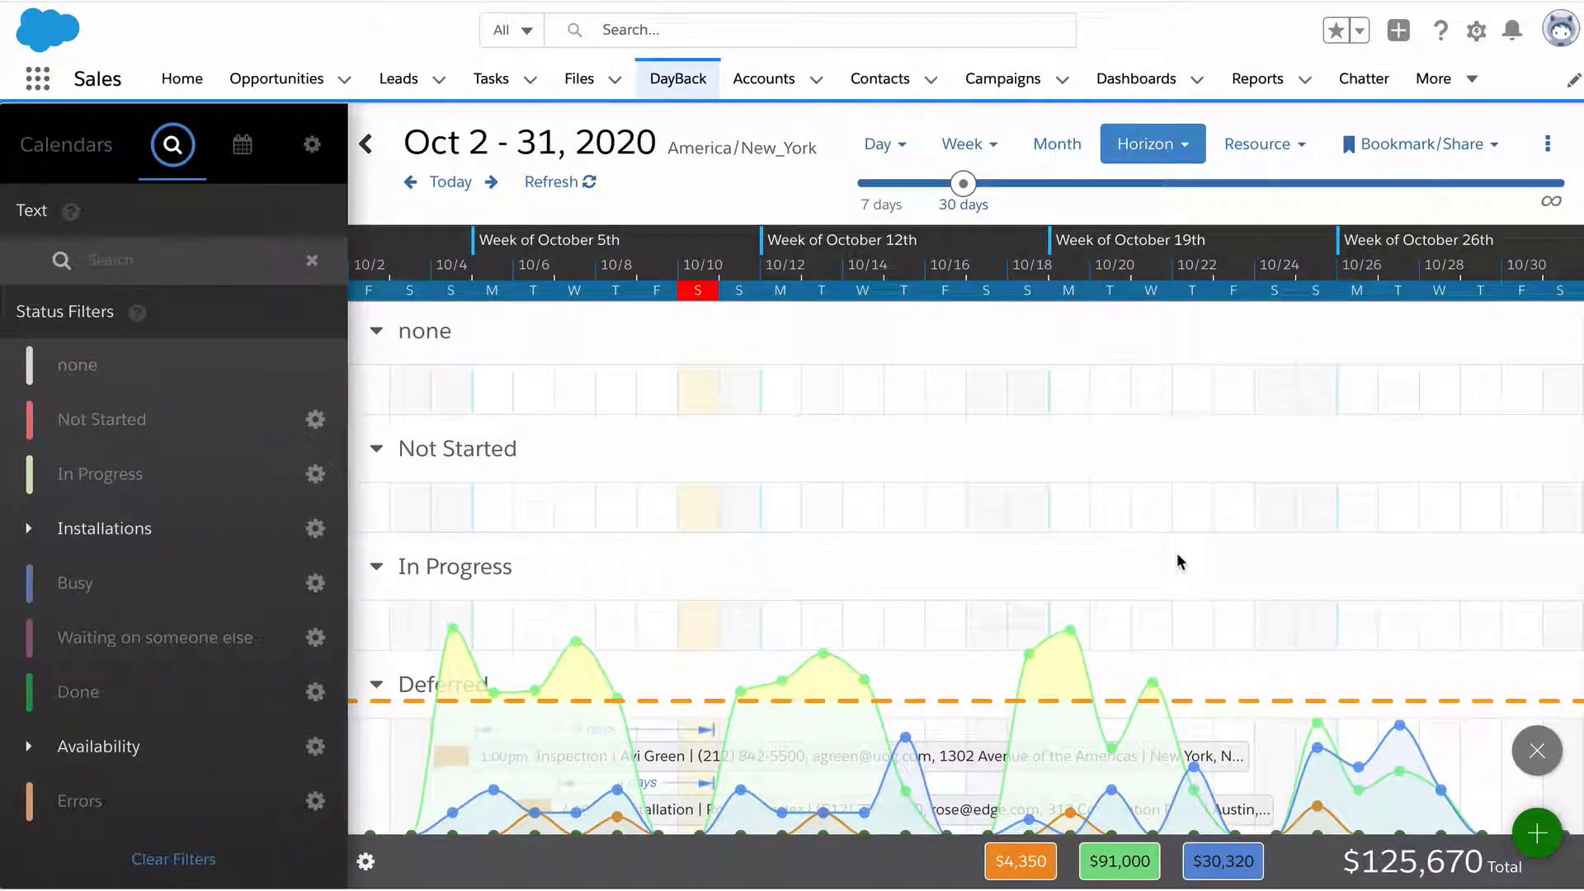
{"action": "mouse_move", "coordinate": [1208, 536]}
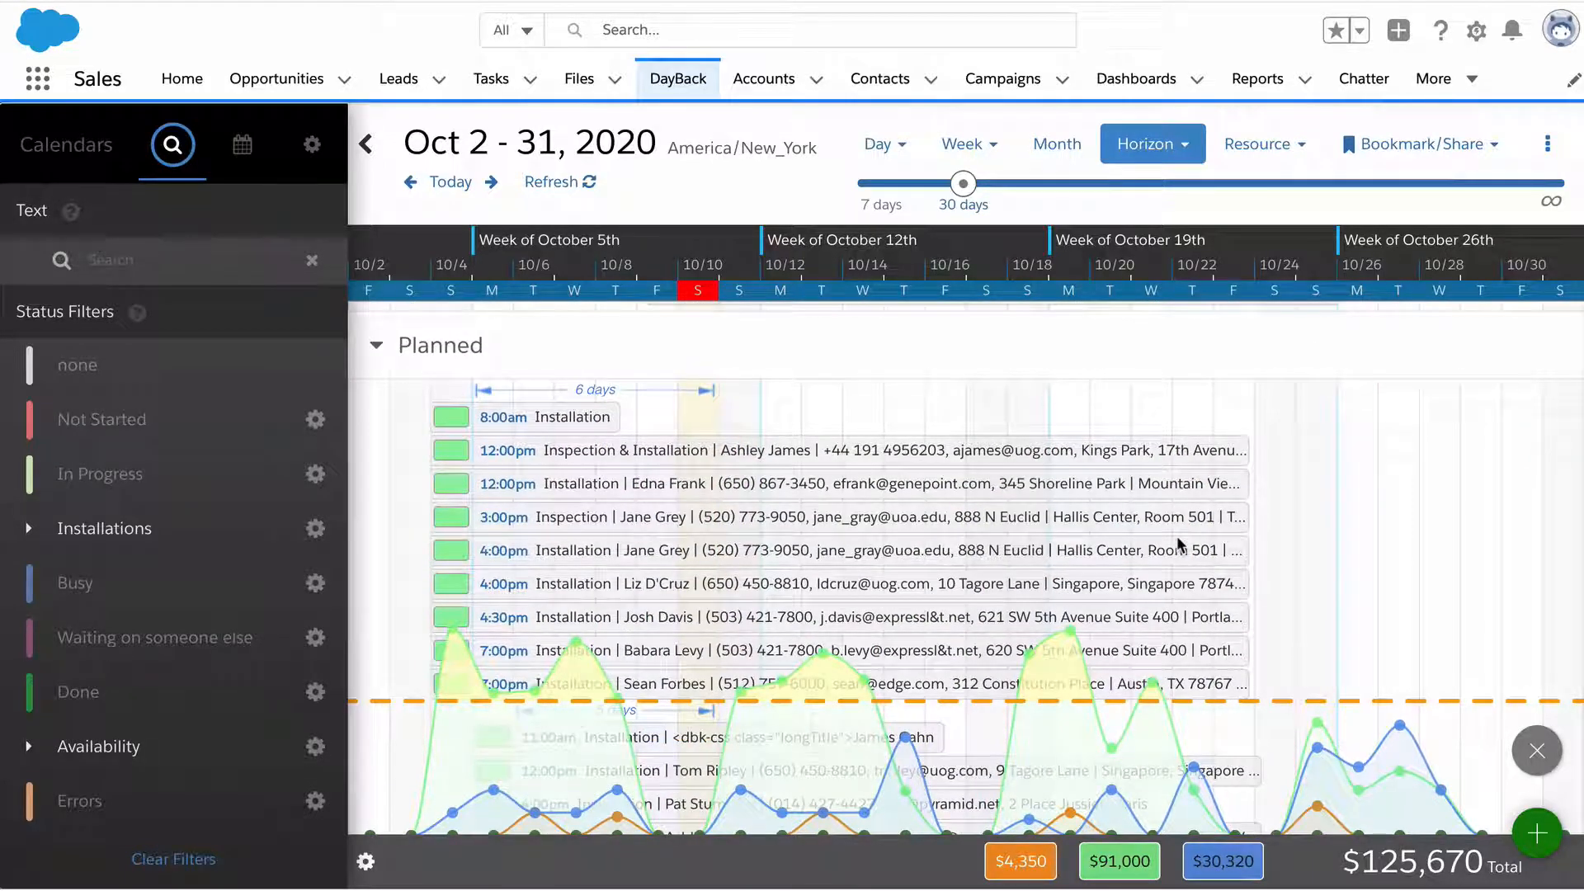
{"action": "mouse_move", "coordinate": [1422, 209]}
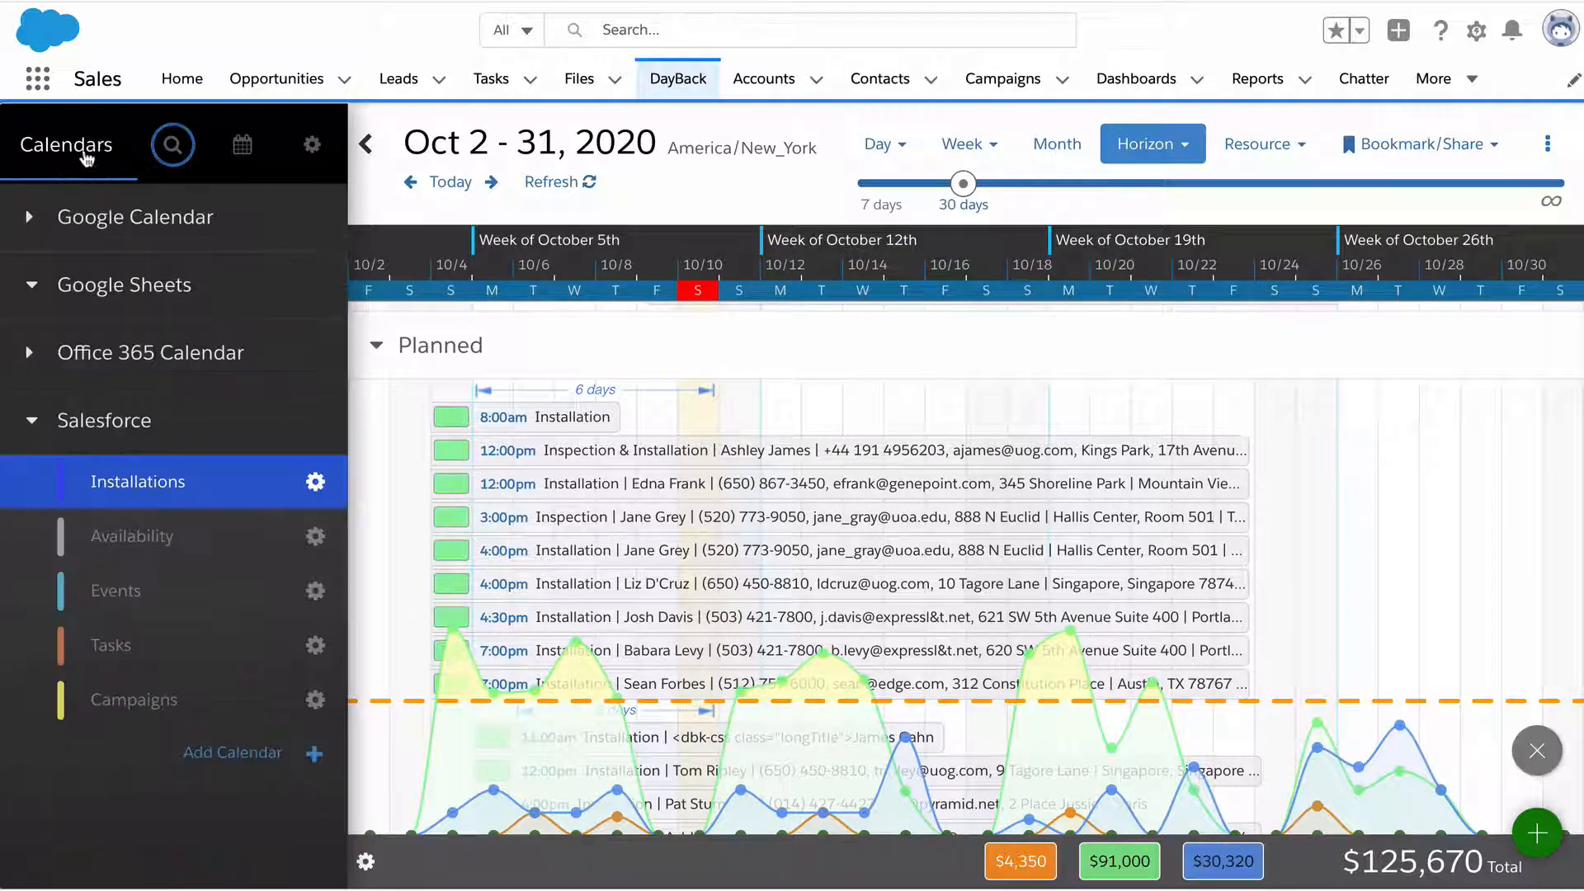
{"action": "mouse_move", "coordinate": [172, 144]}
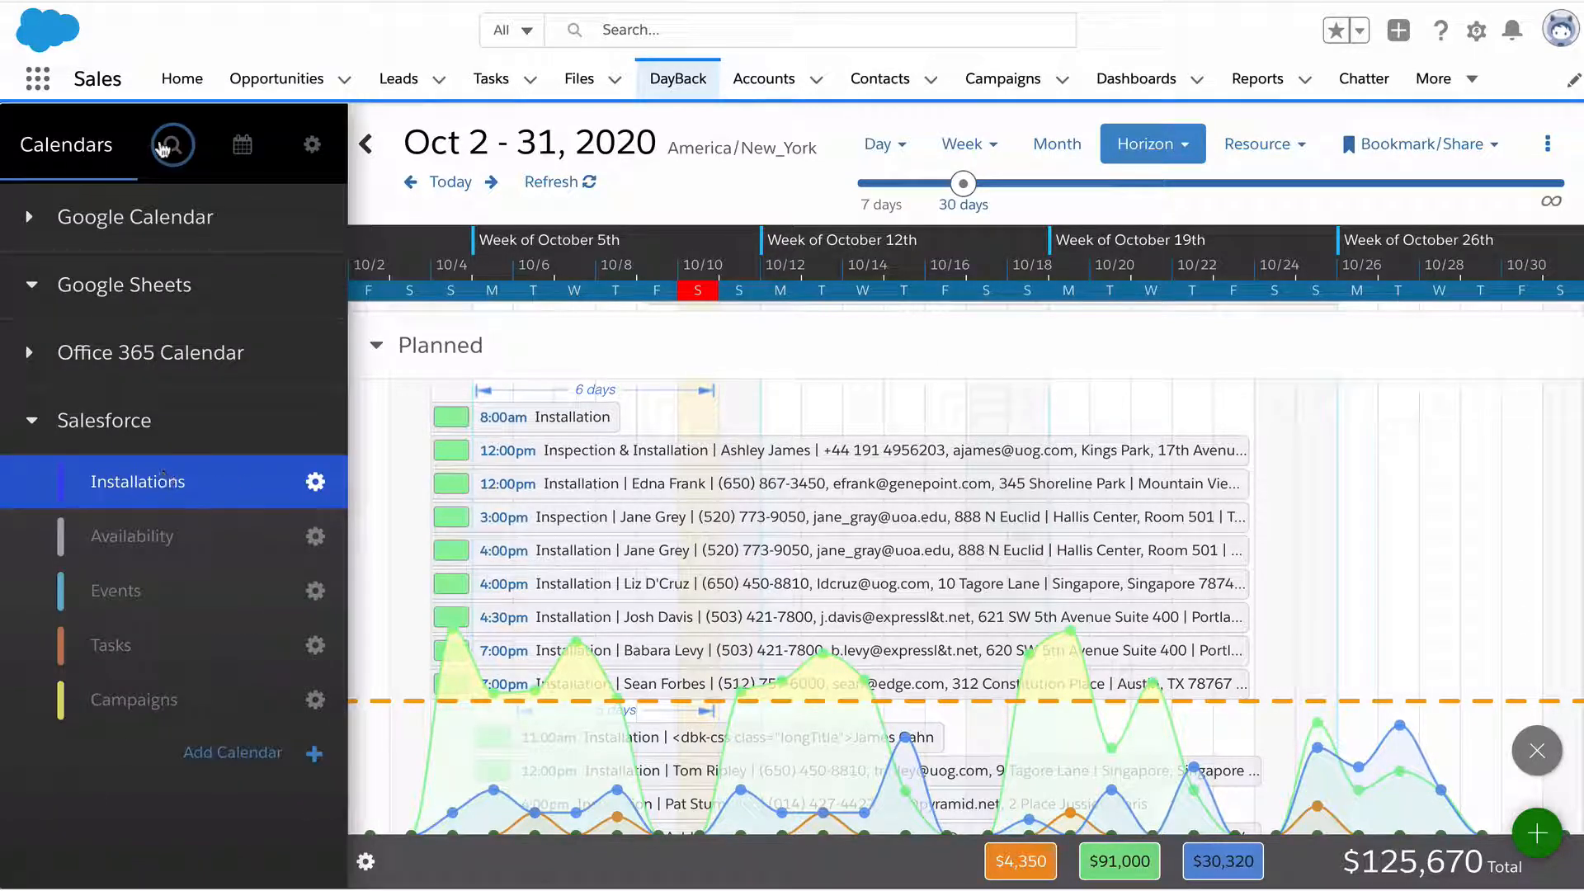
Step: Try and clear a name text filter, then return to the saved Aug 12–15 resource schedule
{"action": "left_click", "coordinate": [171, 143]}
{"action": "type", "text": "frank"}
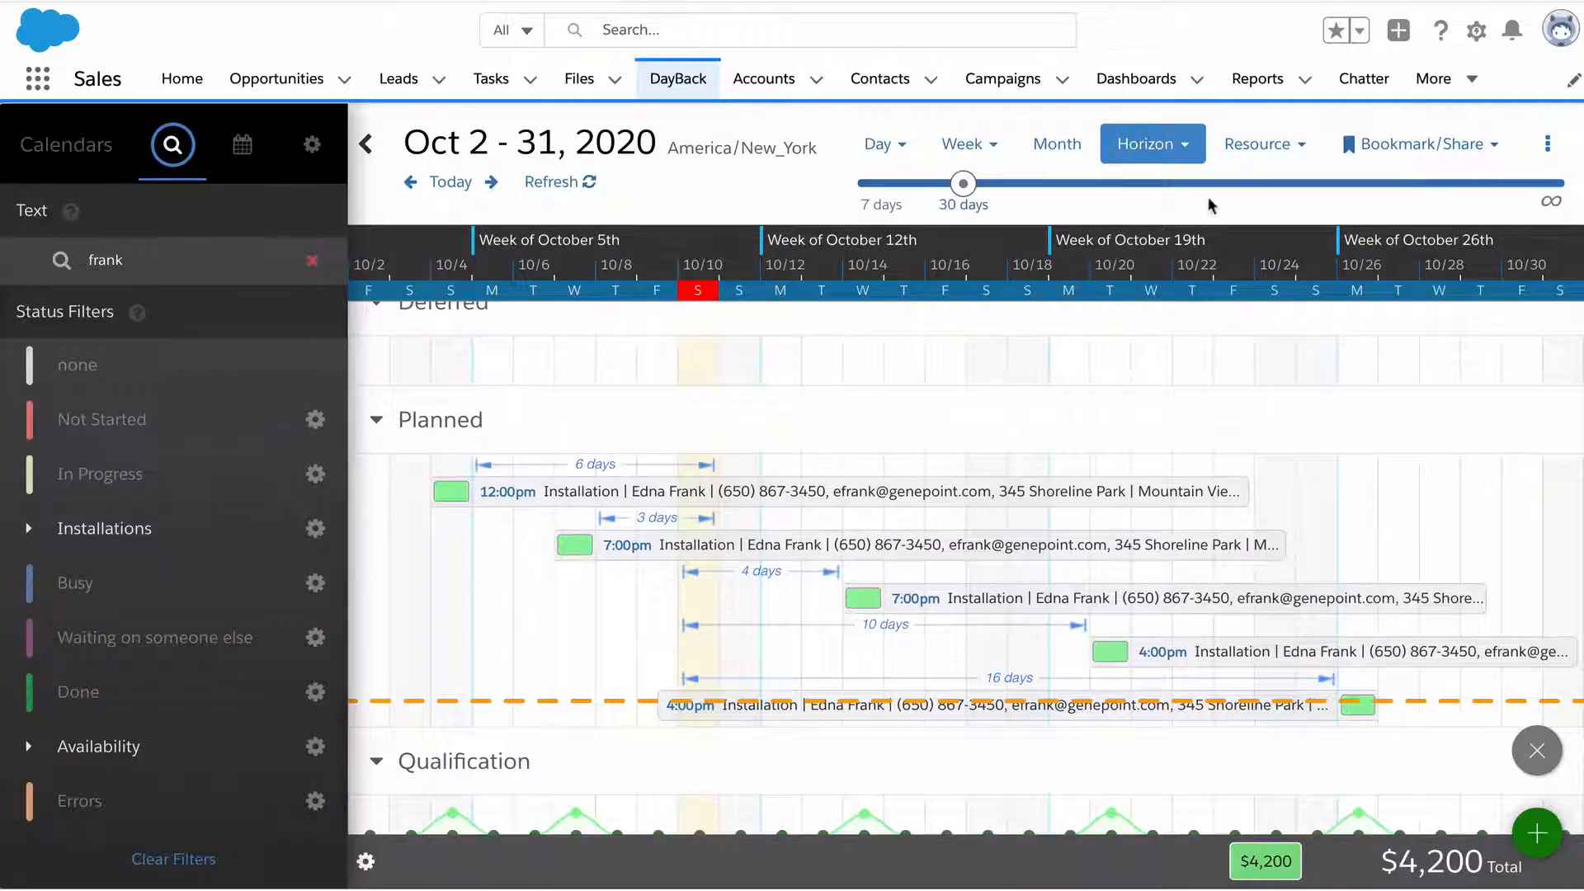
{"action": "left_click", "coordinate": [1417, 143]}
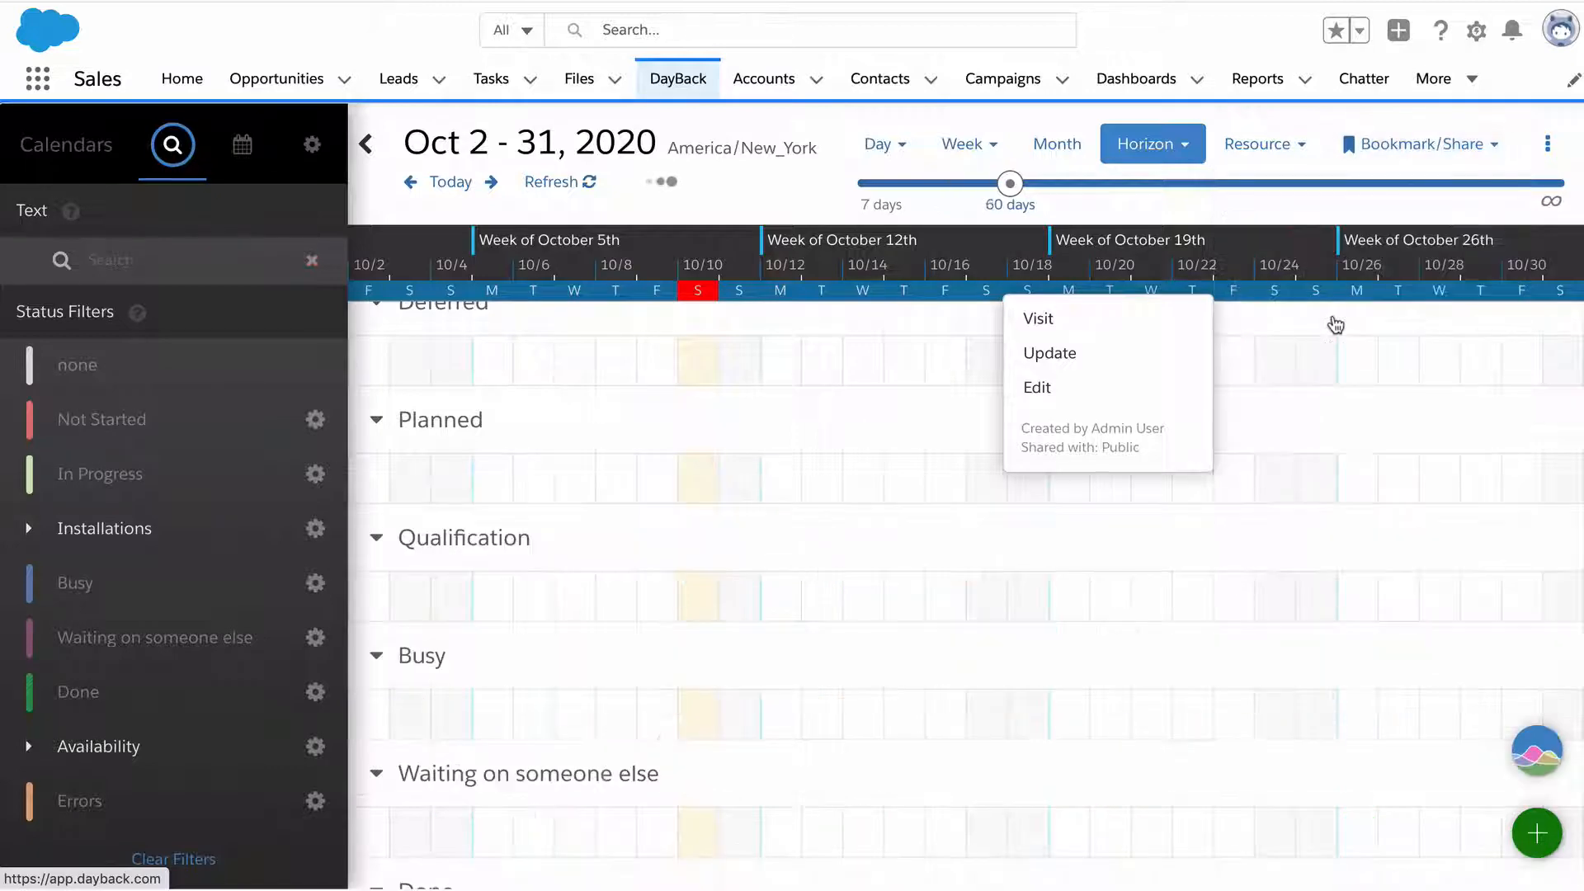
{"action": "left_click", "coordinate": [1258, 143]}
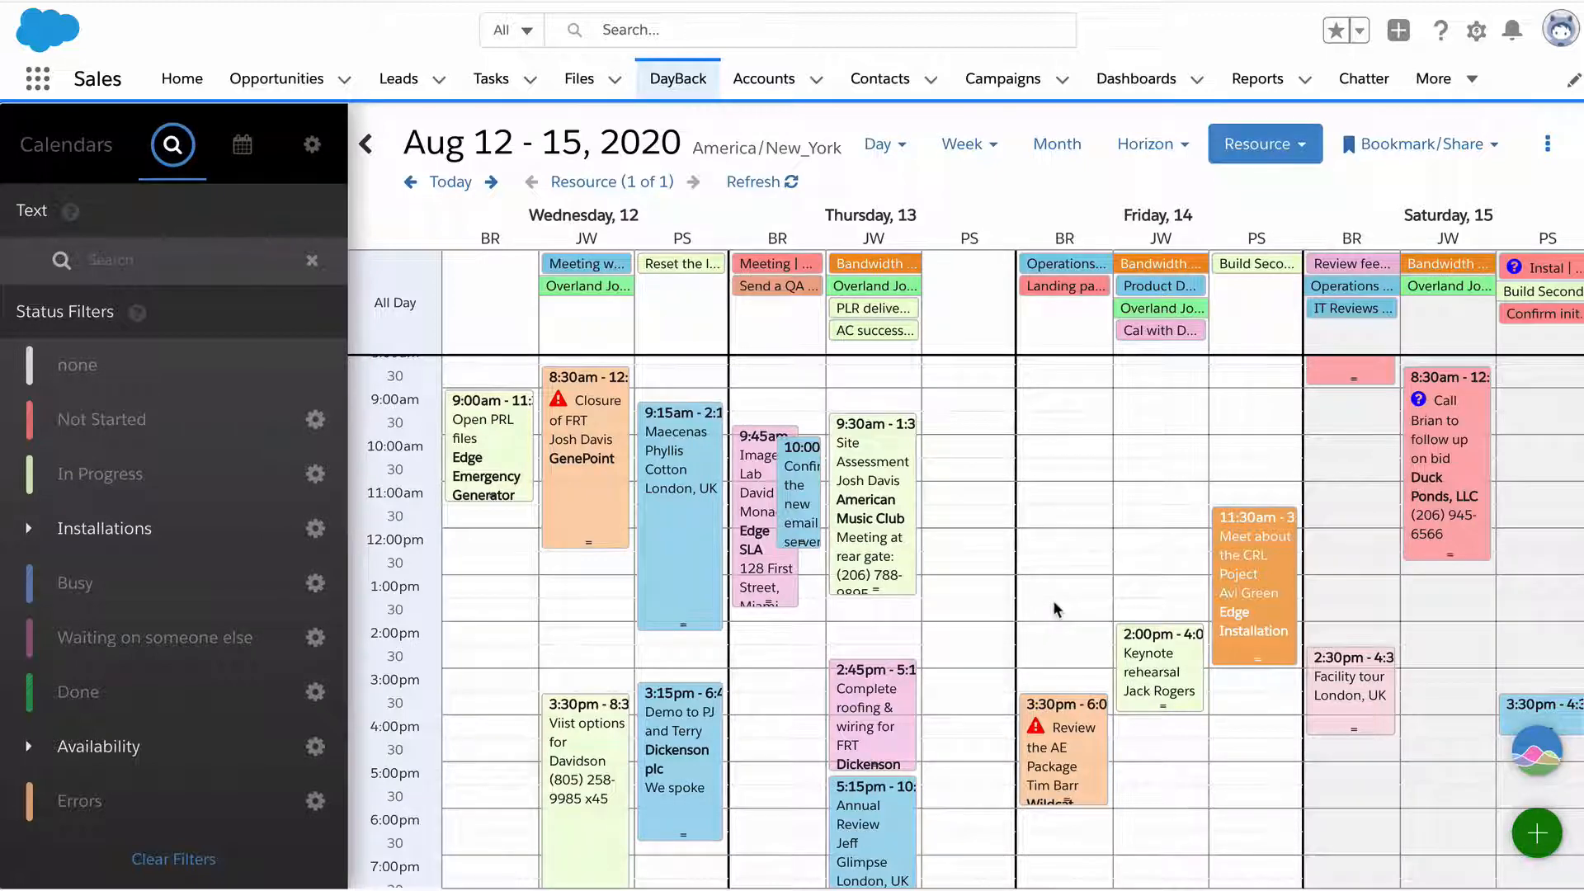
{"action": "mouse_move", "coordinate": [1427, 189]}
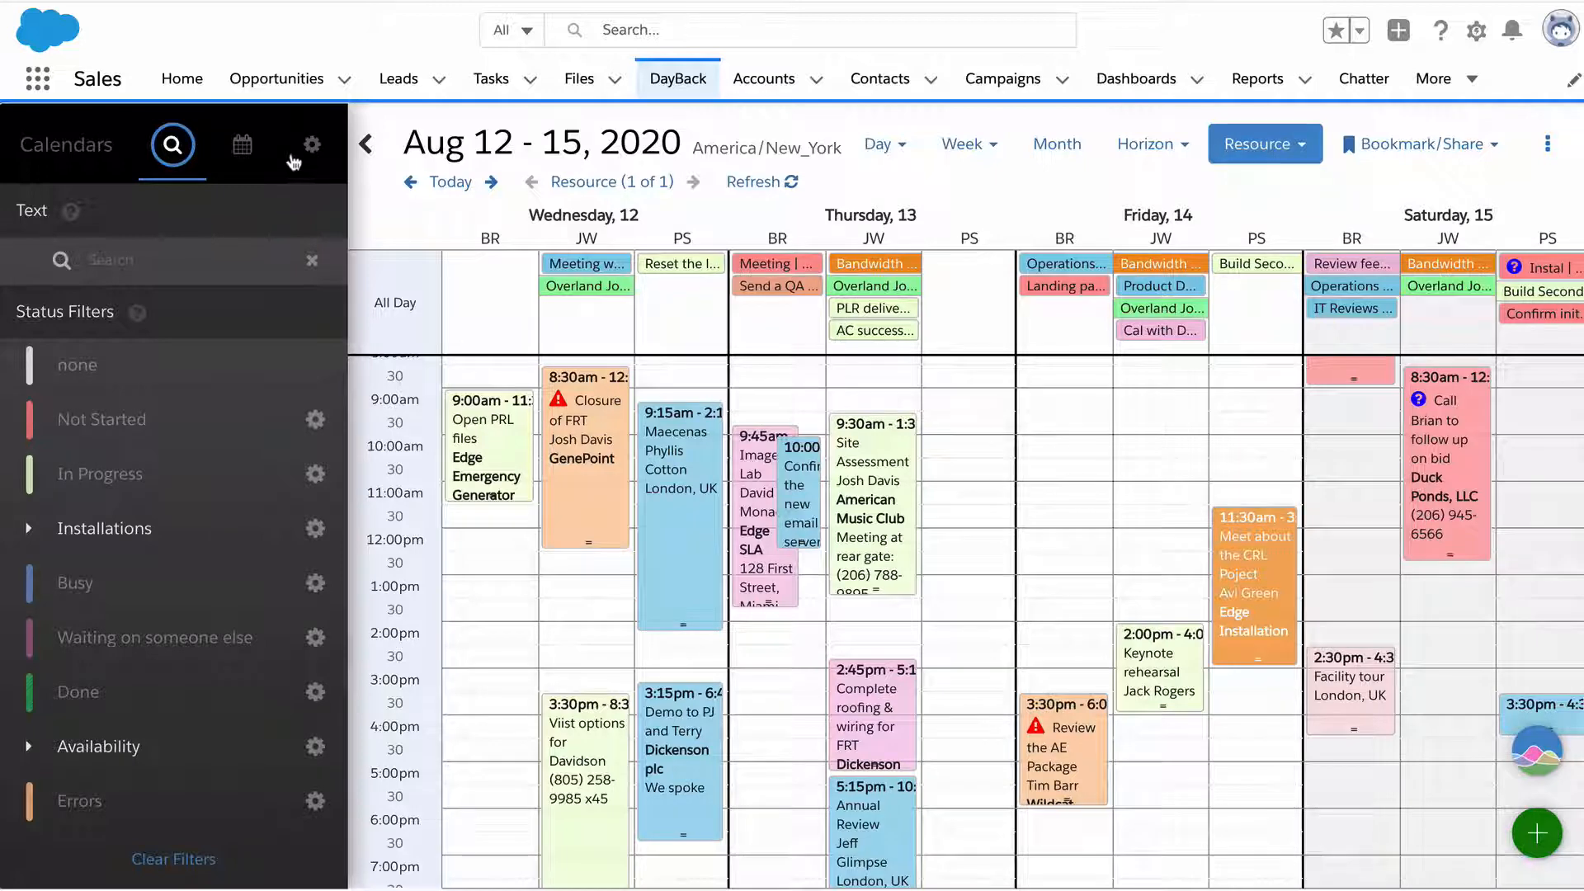
Step: Open Edit Calendar Settings for Events from the Closure of FRT event popover, showing object Event and its colour
{"action": "left_click", "coordinate": [312, 143]}
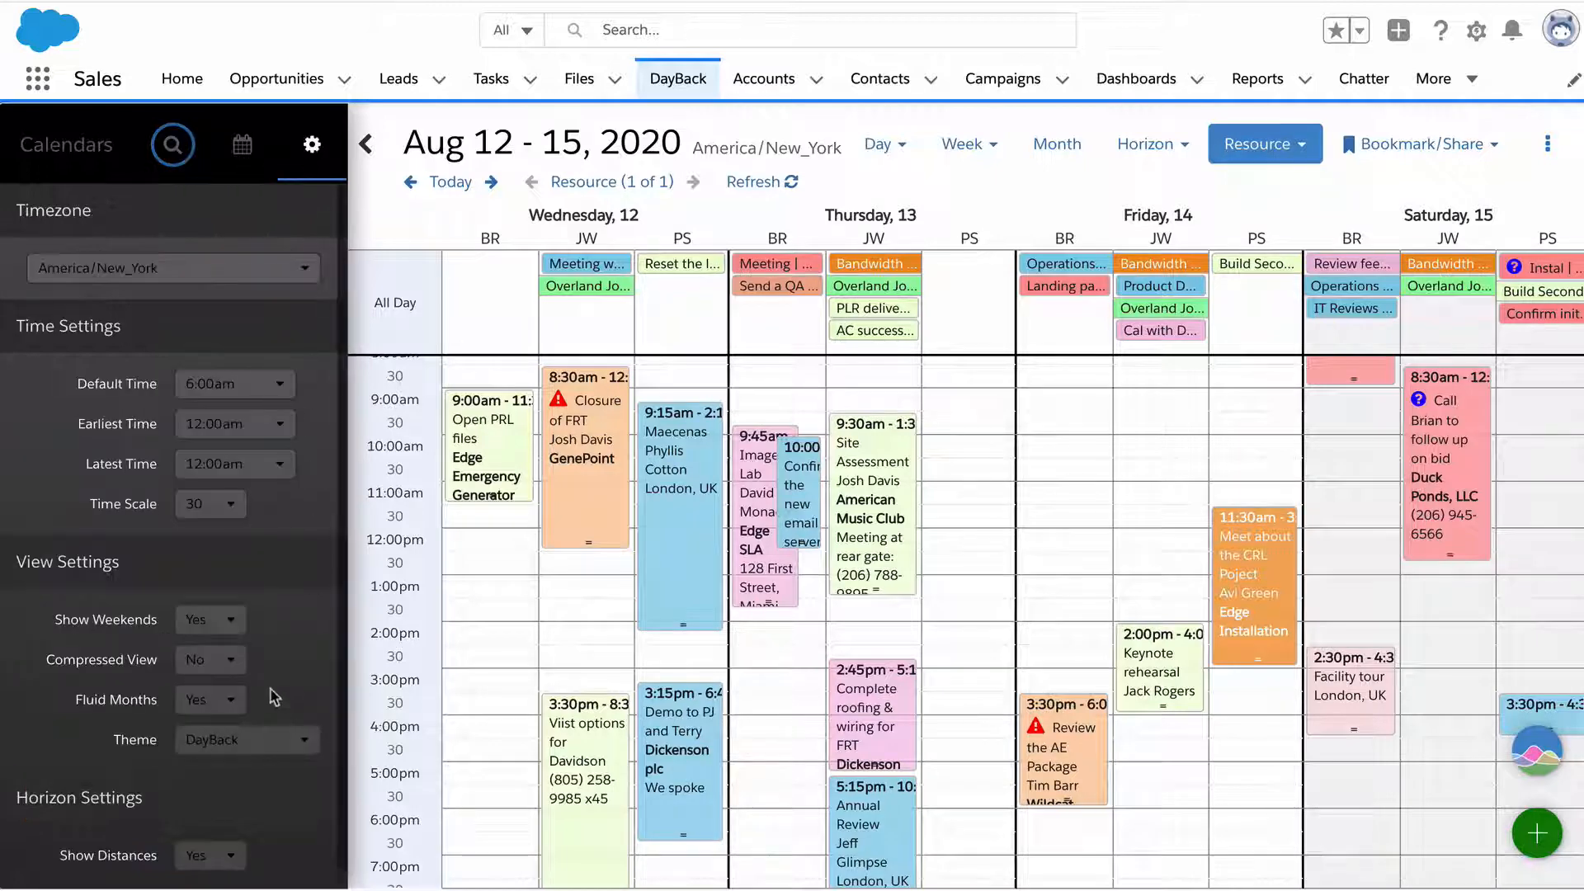
{"action": "left_click", "coordinate": [586, 424]}
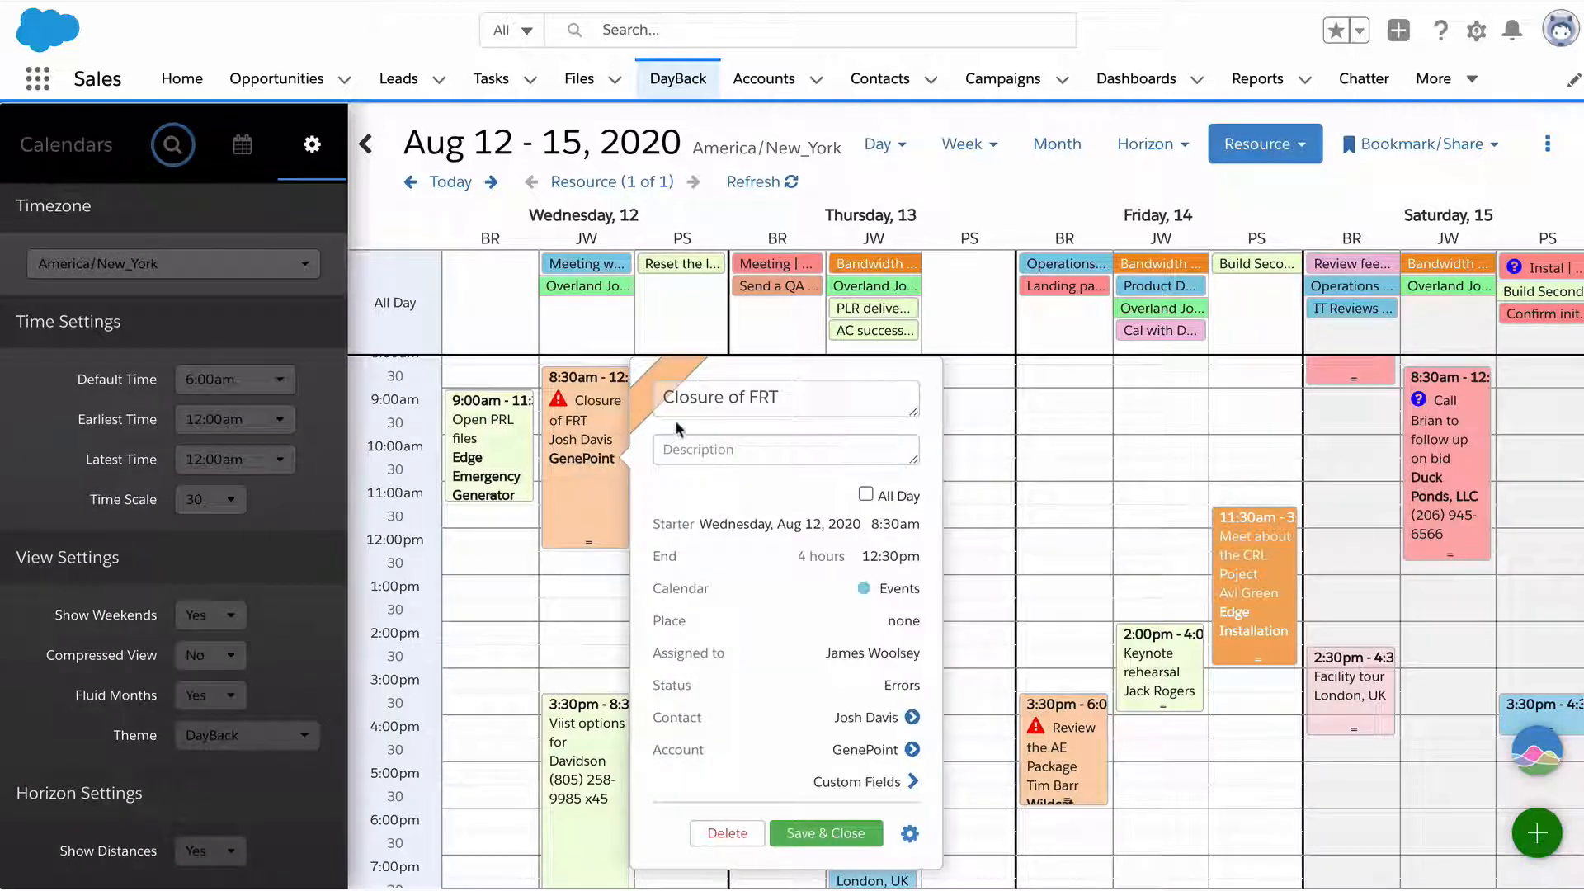
{"action": "mouse_move", "coordinate": [749, 761]}
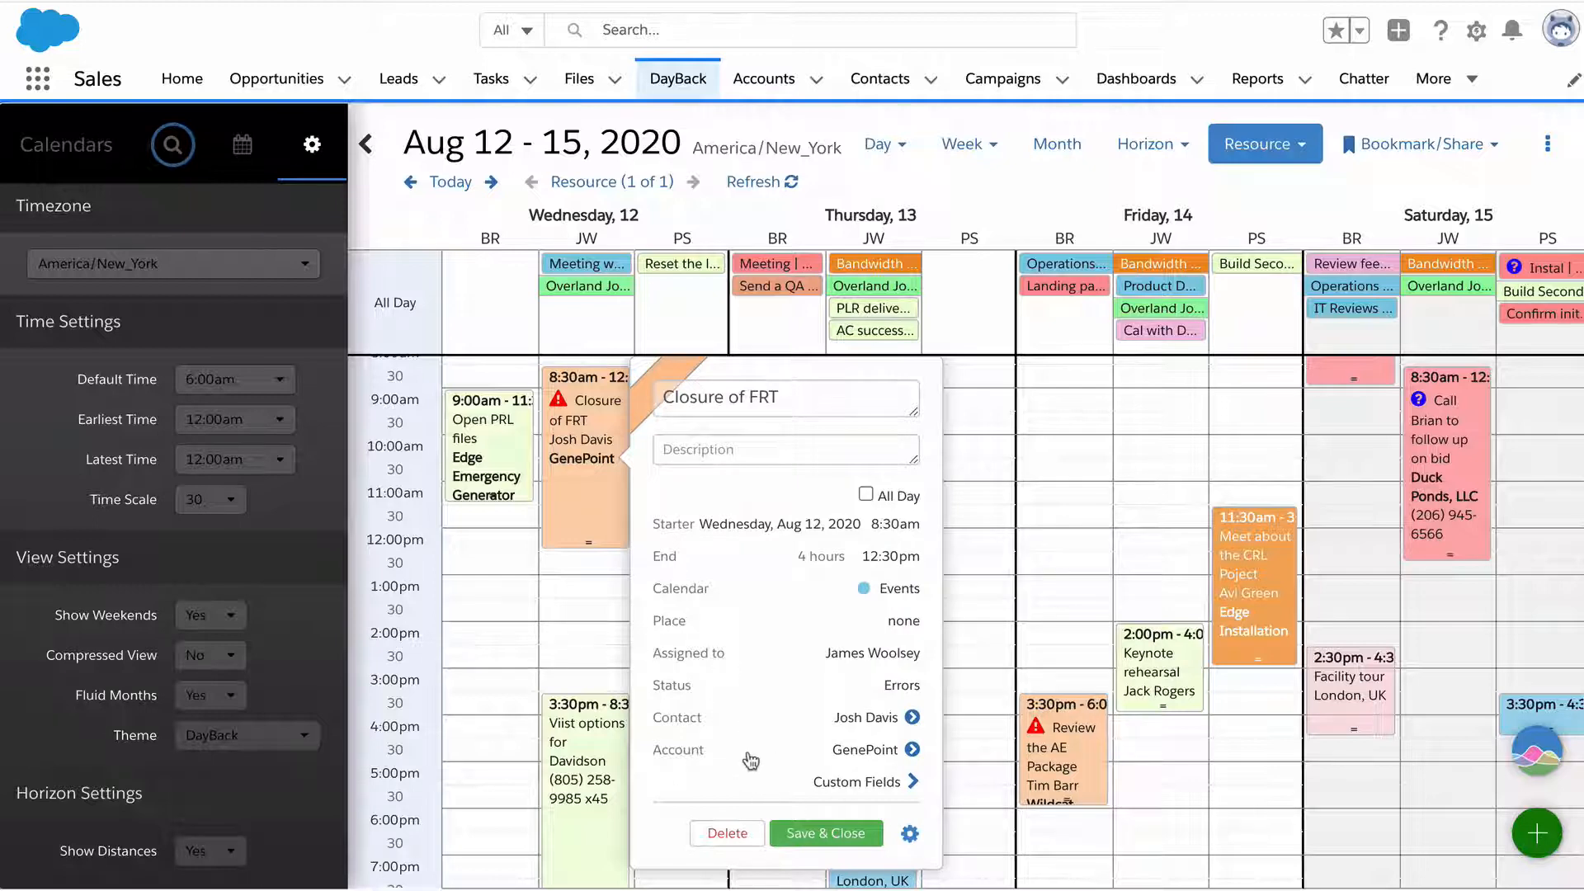
{"action": "left_click", "coordinate": [856, 780]}
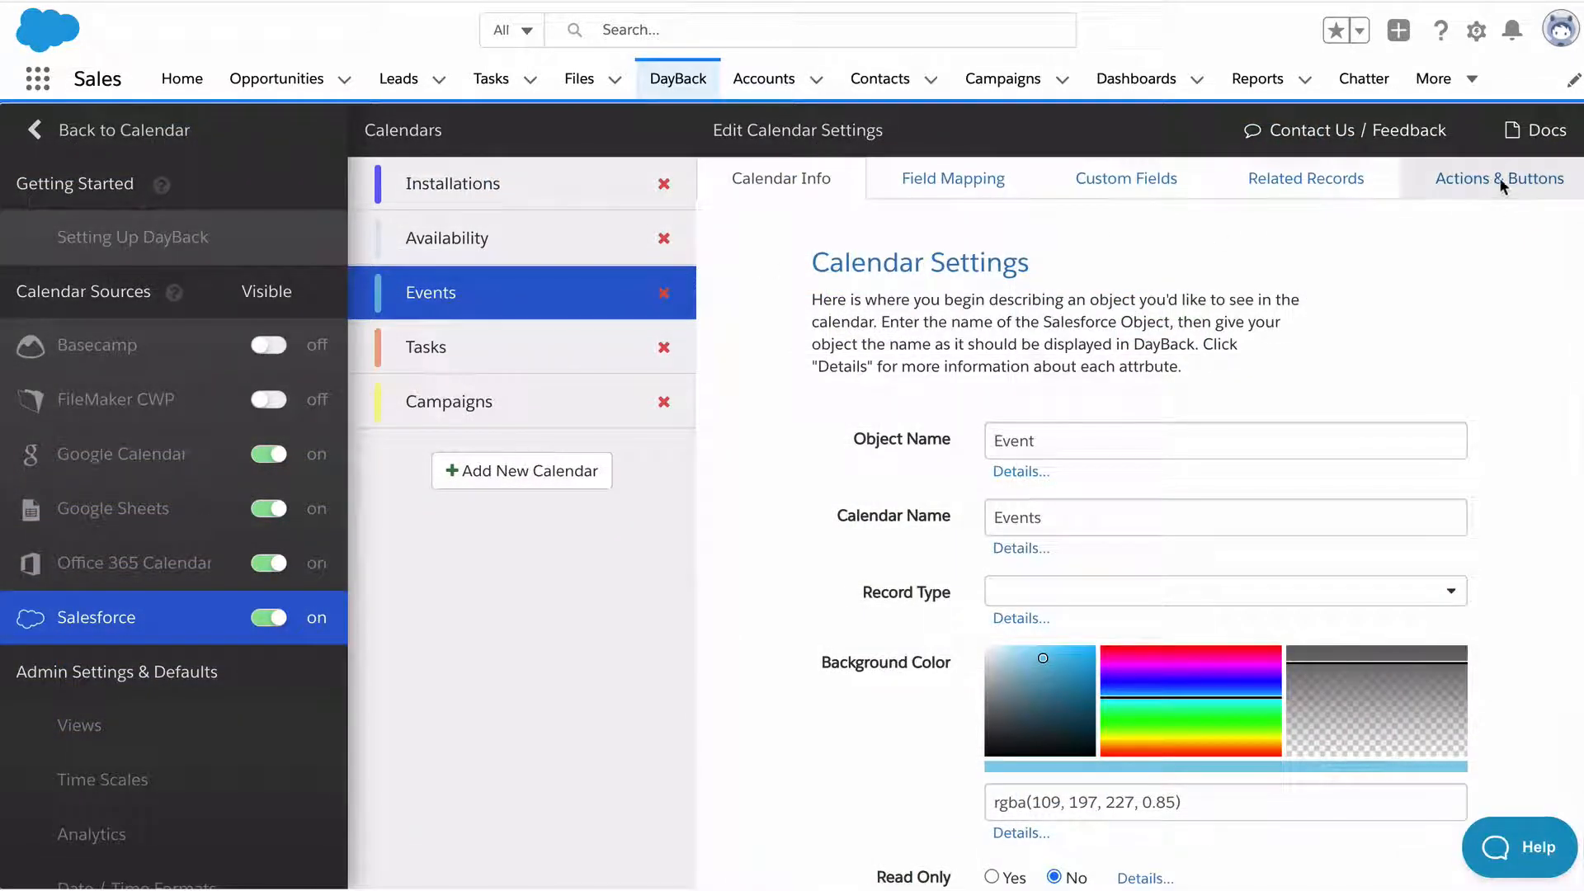
Step: Show the Events calendar's Actions & Buttons, keeping On Event Click as the JavaScript action trigger
{"action": "left_click", "coordinate": [1500, 178]}
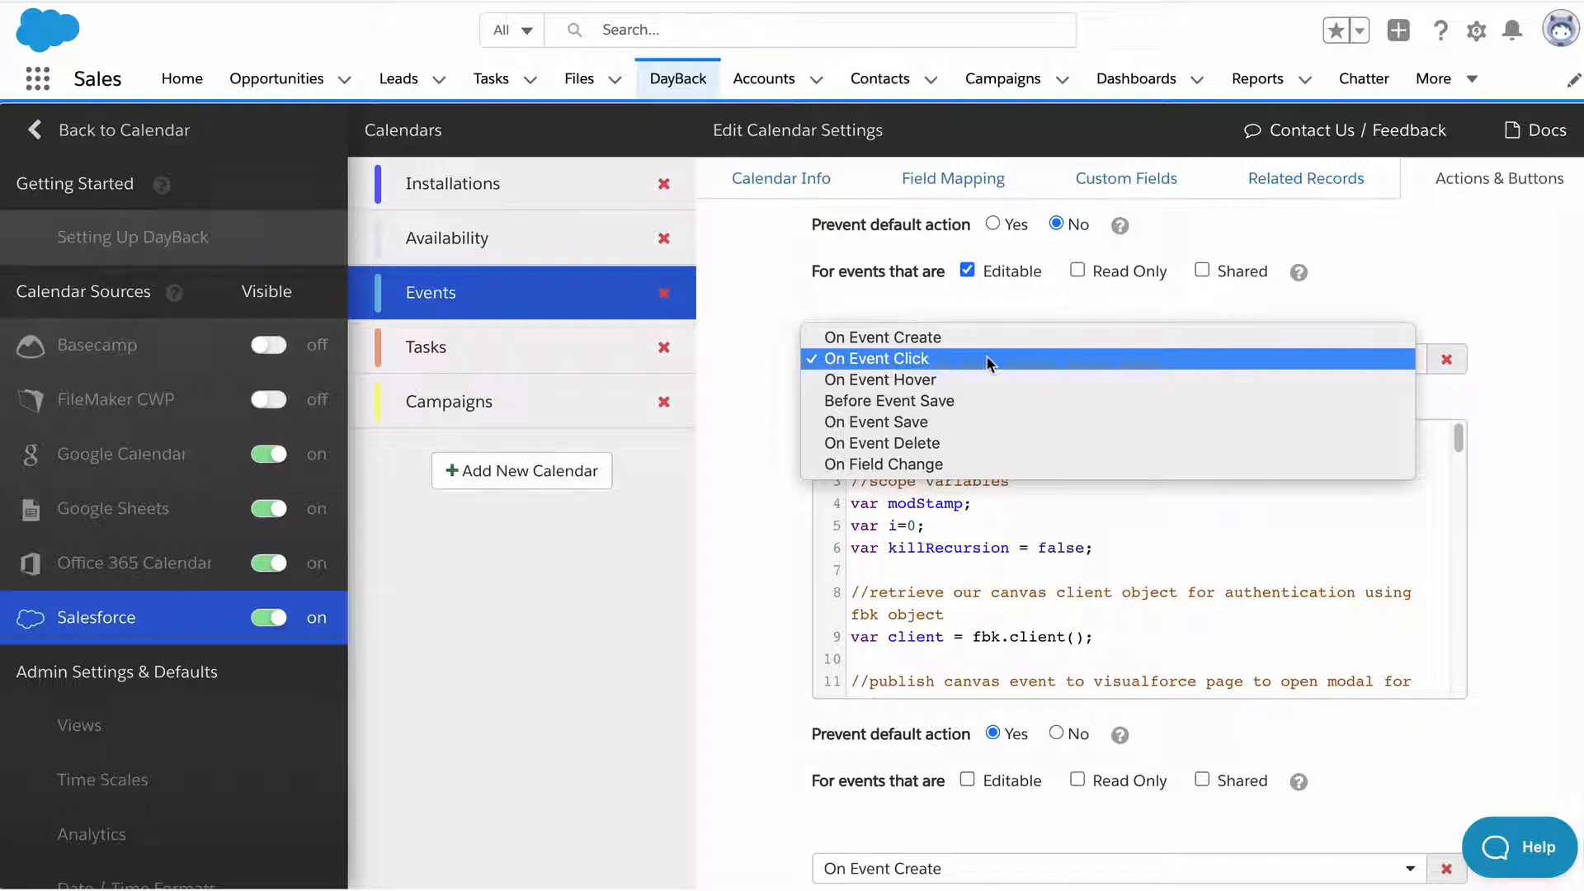
{"action": "mouse_move", "coordinate": [992, 401]}
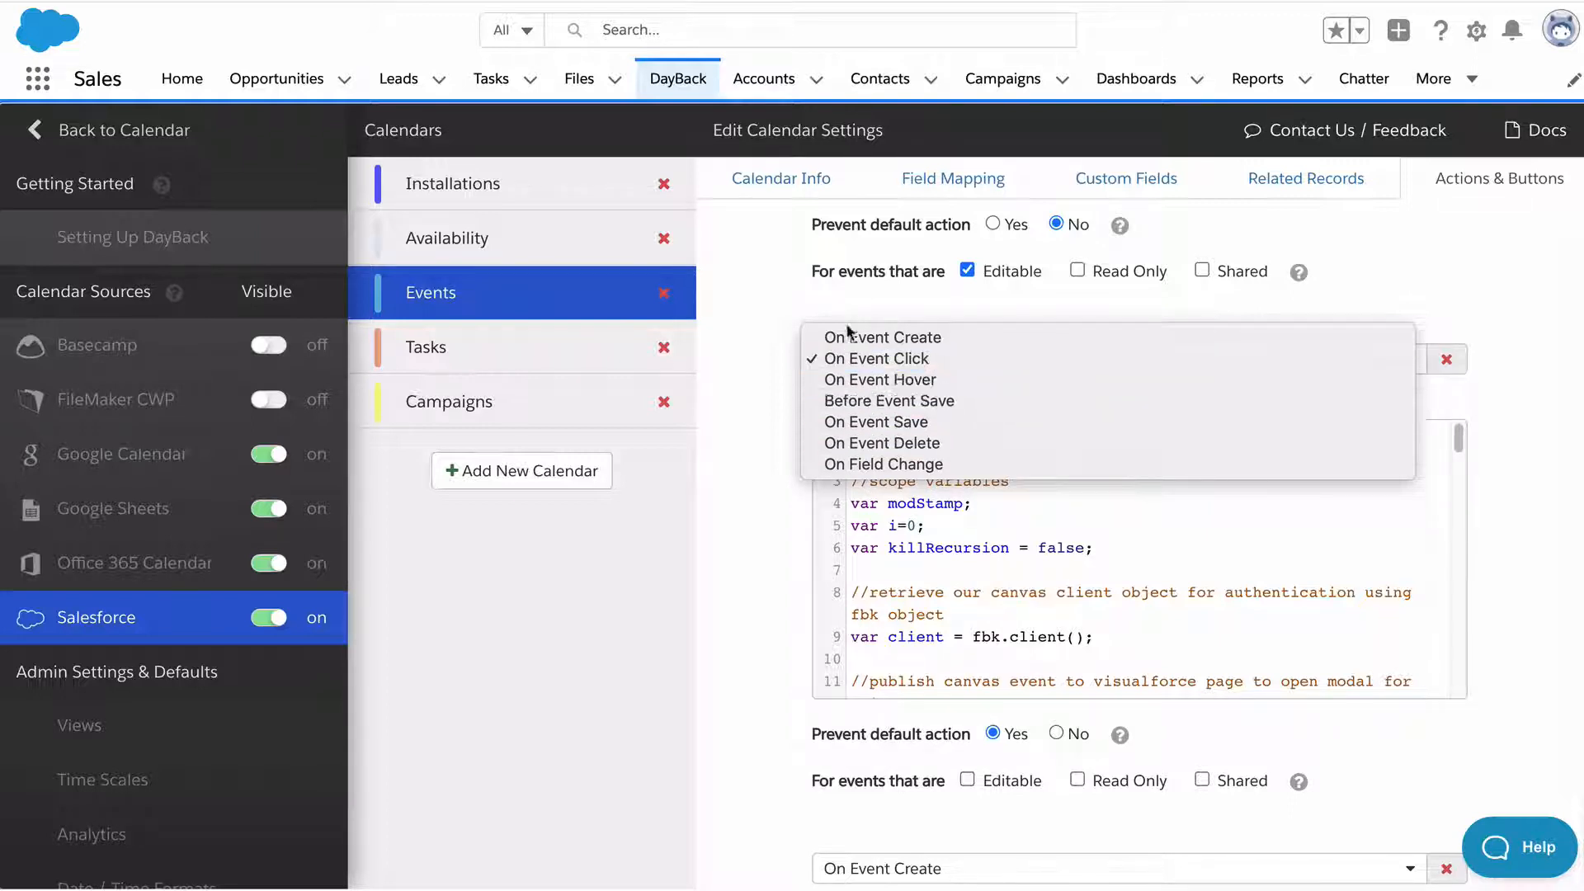
{"action": "left_click", "coordinate": [876, 358]}
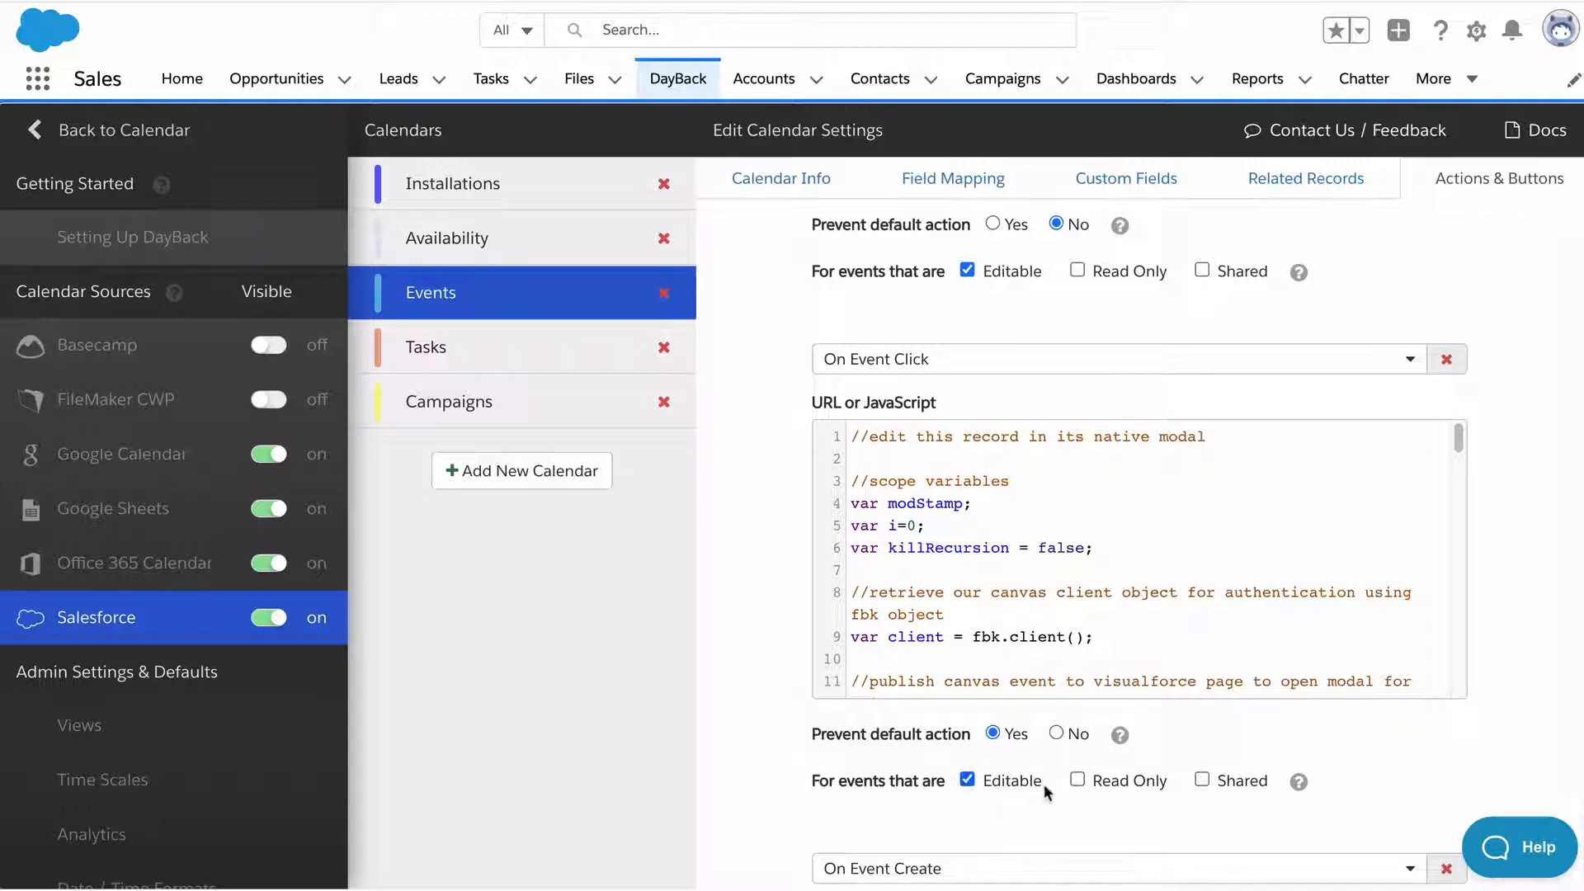
{"action": "mouse_move", "coordinate": [249, 177]}
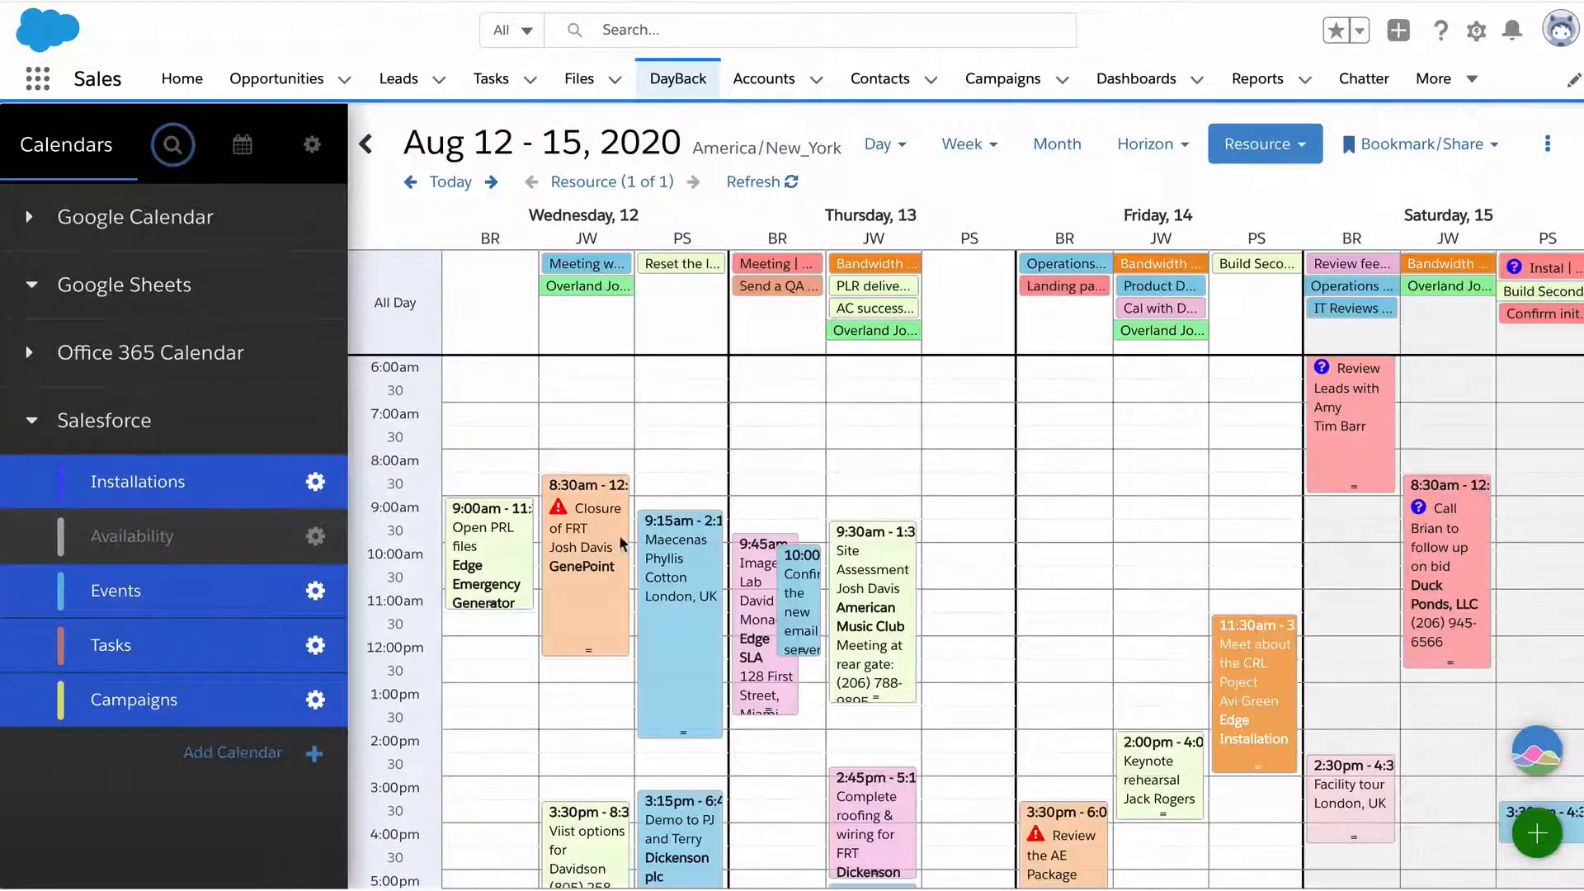
{"action": "mouse_move", "coordinate": [601, 547]}
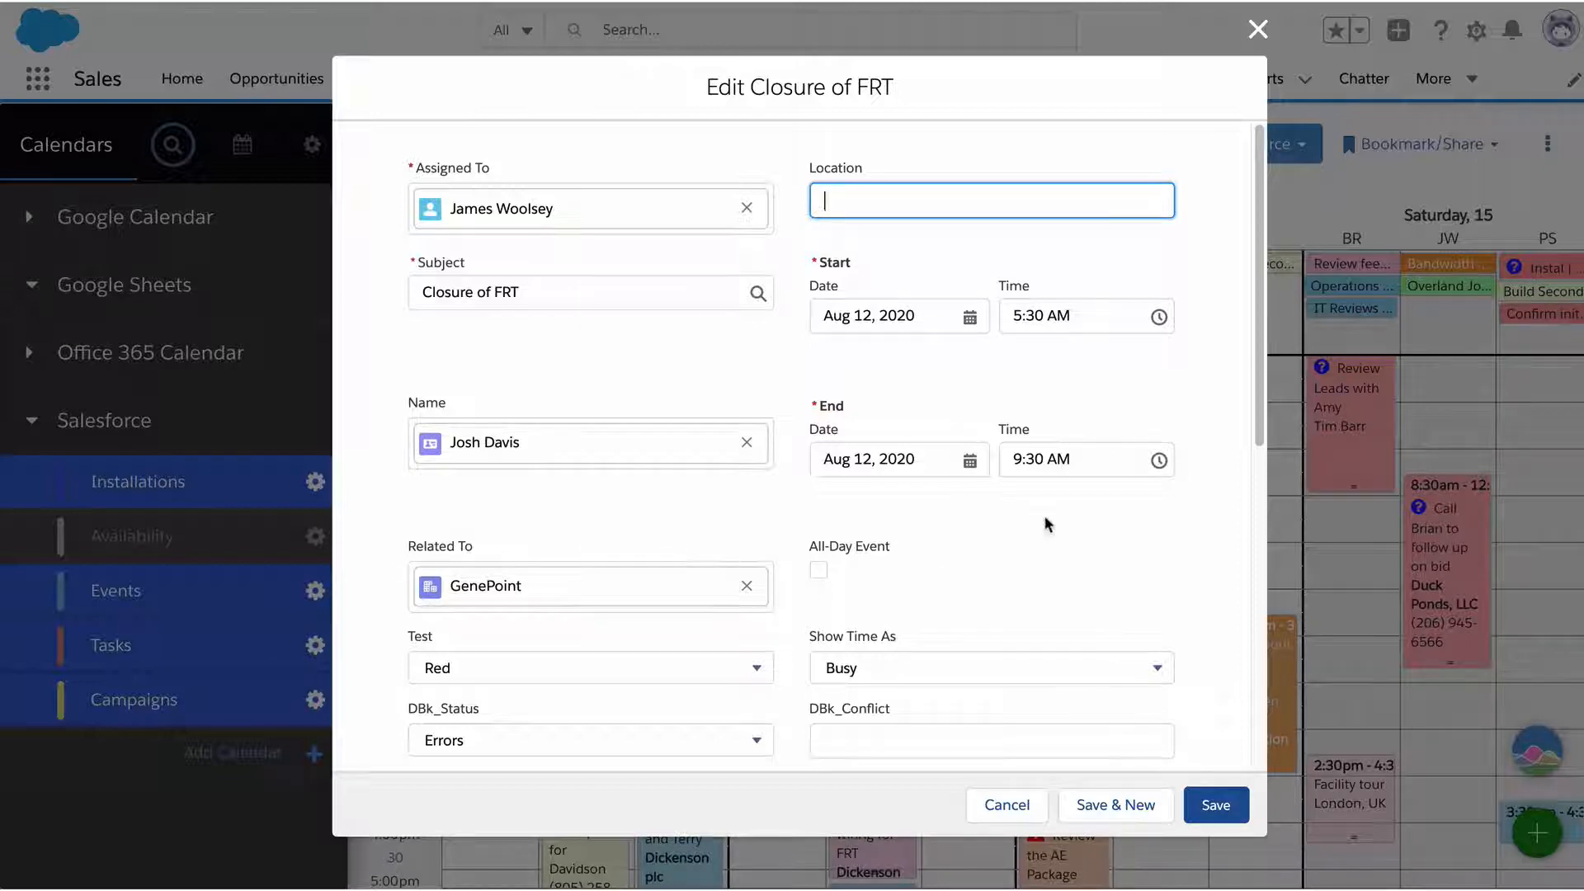
{"action": "scroll", "scroll_direction": "down", "scroll_amount": 3}
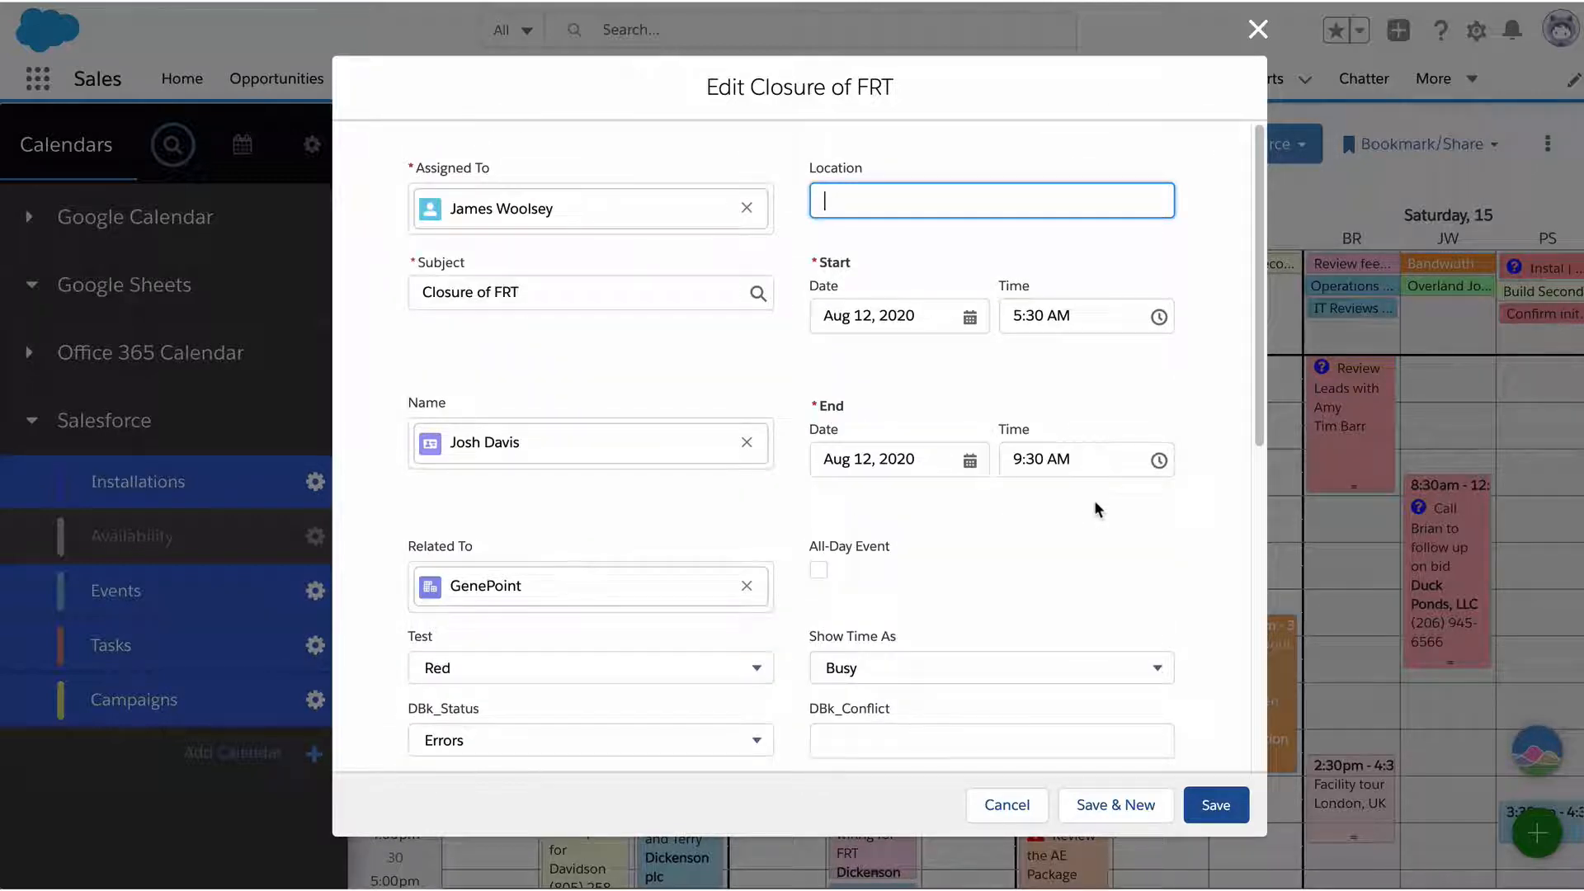
{"action": "mouse_move", "coordinate": [980, 159]}
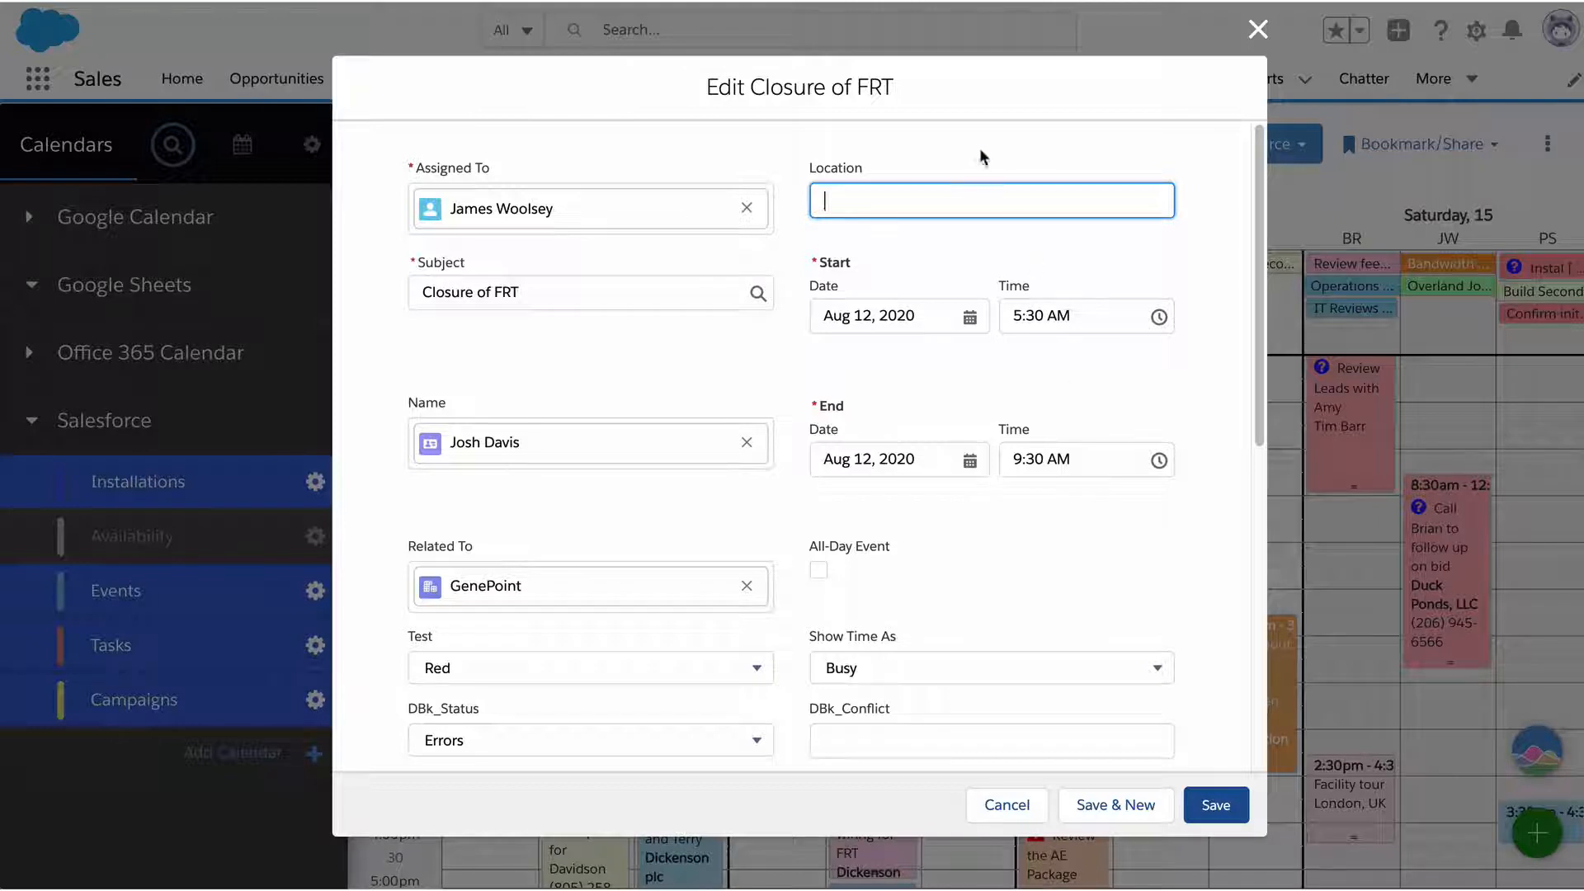
{"action": "mouse_move", "coordinate": [943, 561]}
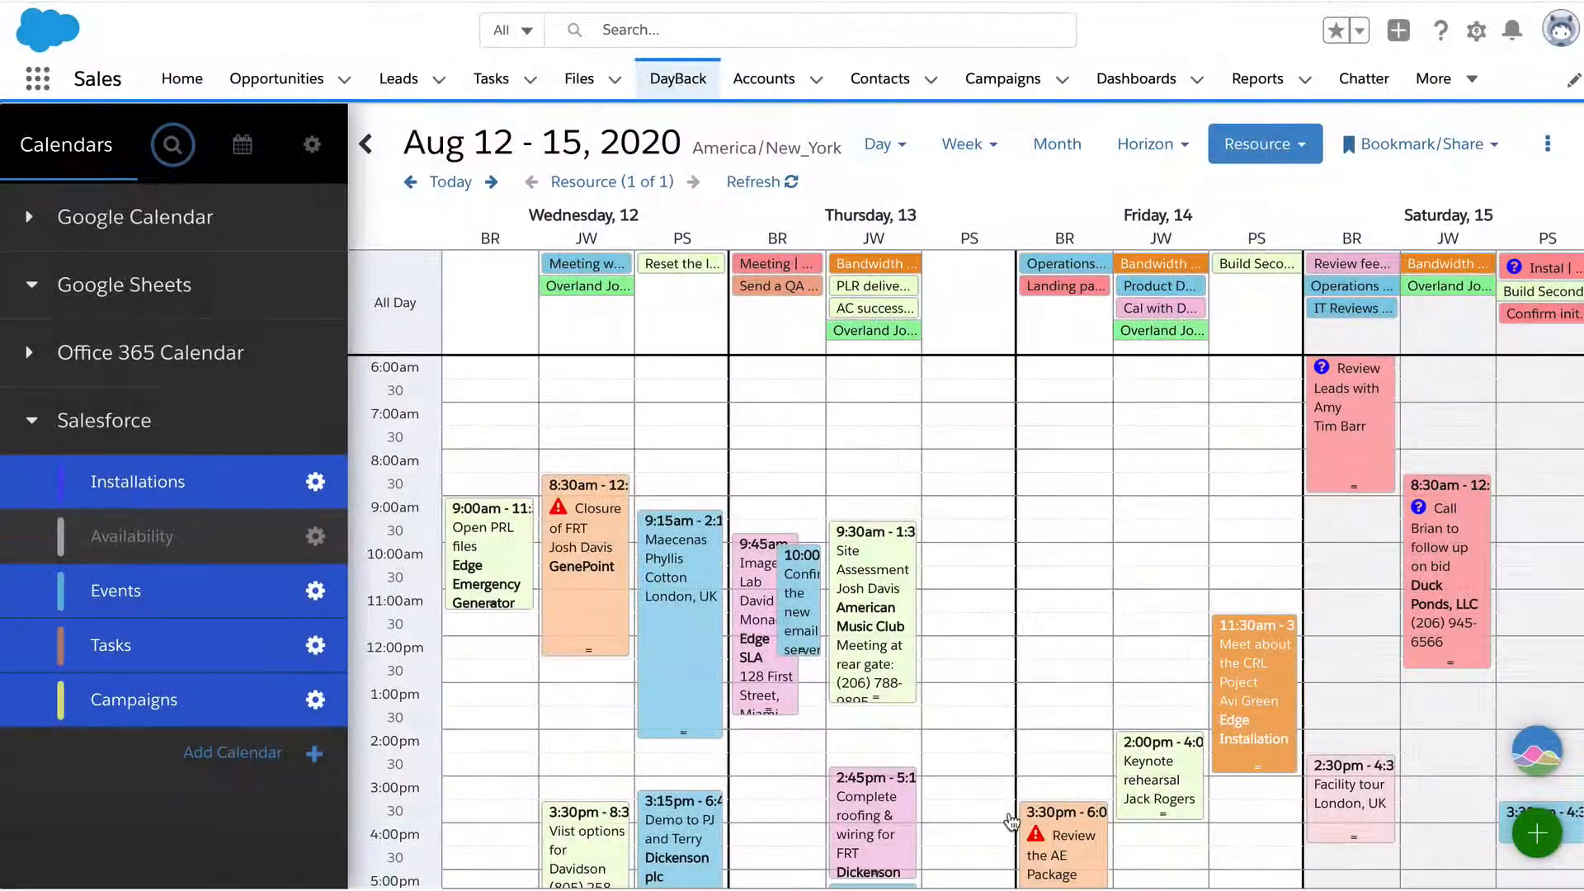
{"action": "scroll", "scroll_direction": "down", "scroll_amount": 3}
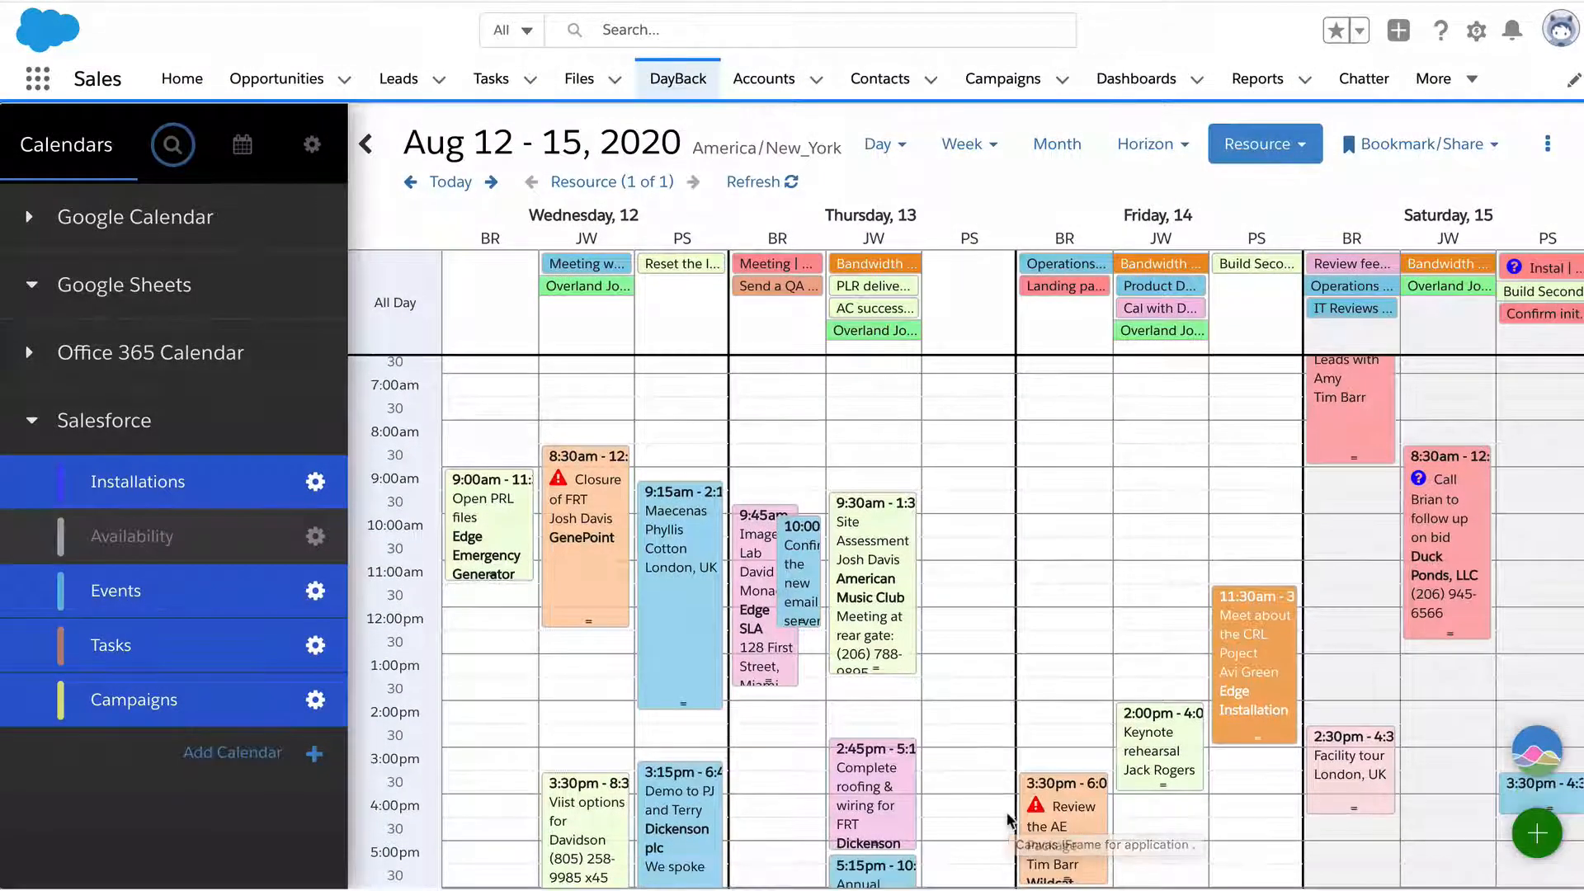
{"action": "scroll", "scroll_direction": "down", "scroll_amount": 3}
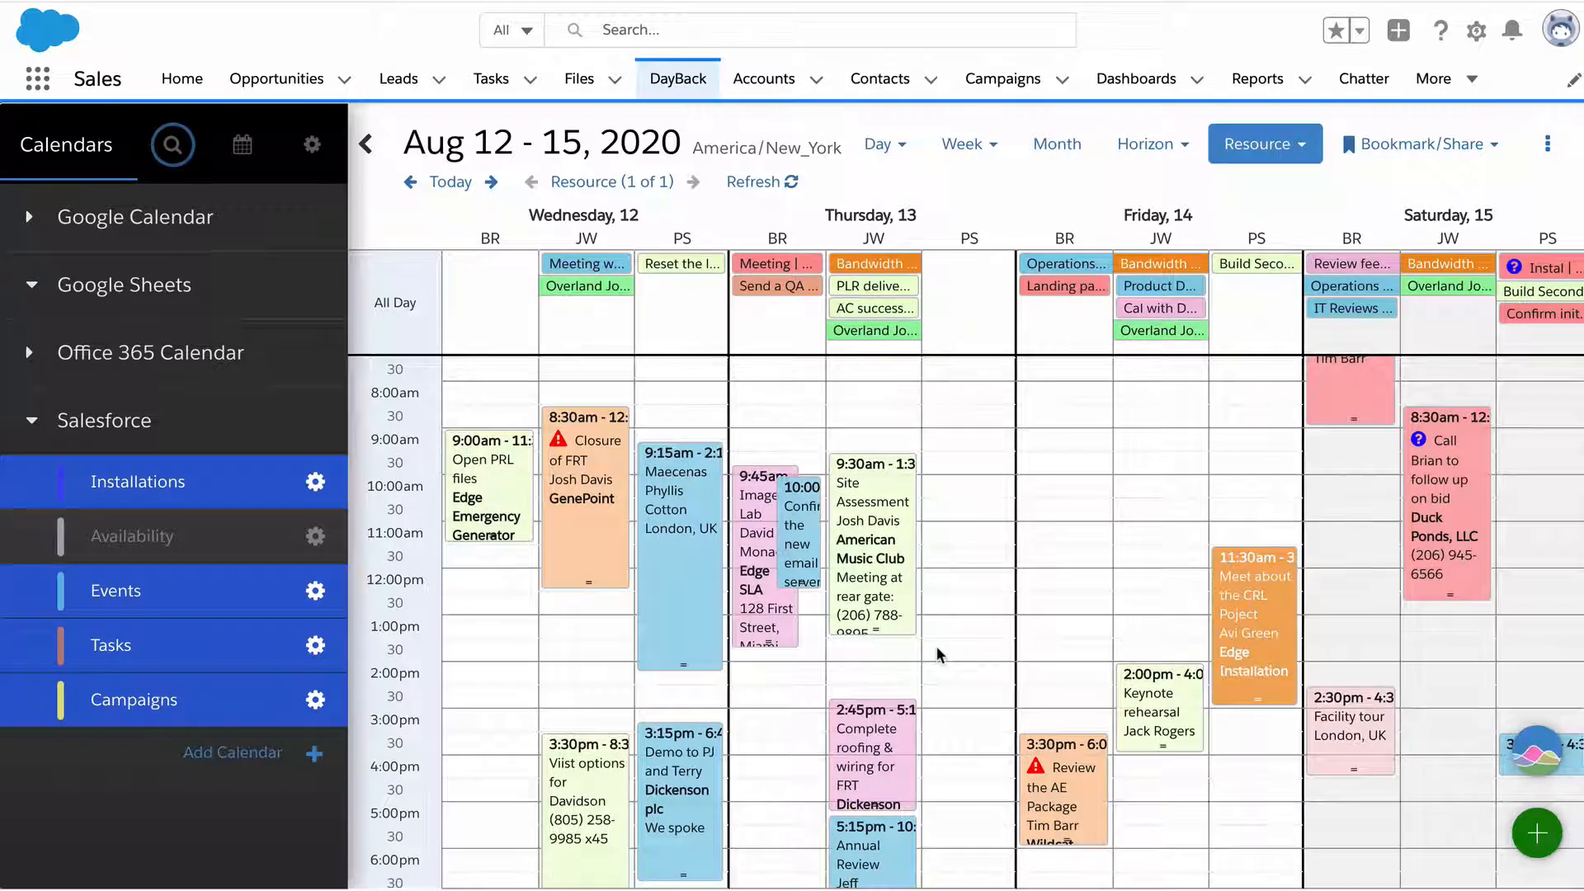
{"action": "mouse_move", "coordinate": [747, 524]}
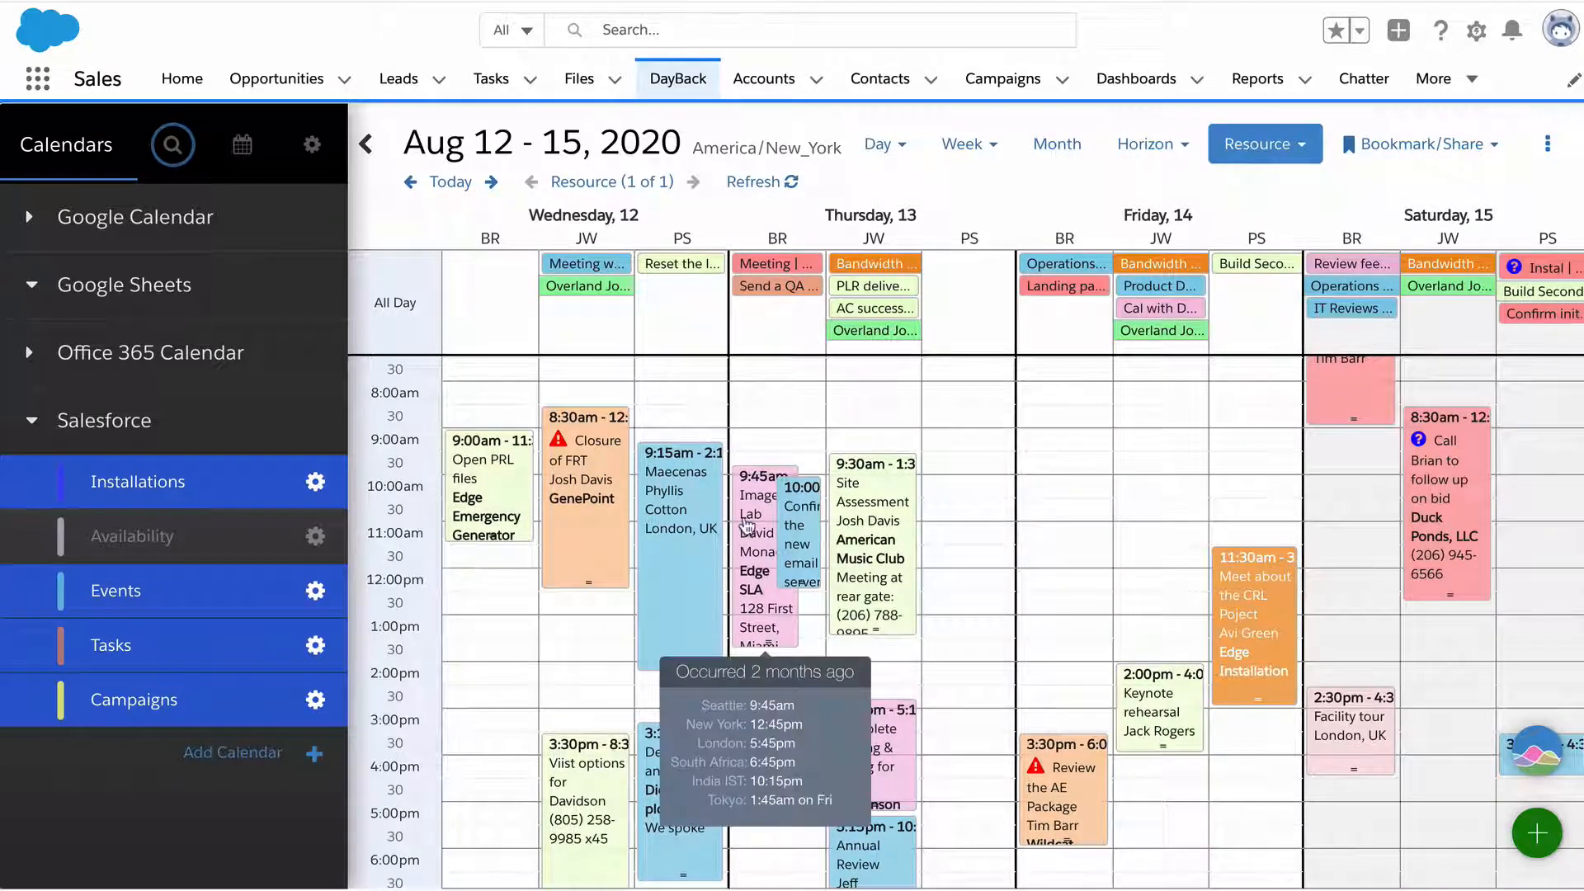
{"action": "left_click", "coordinate": [757, 493]}
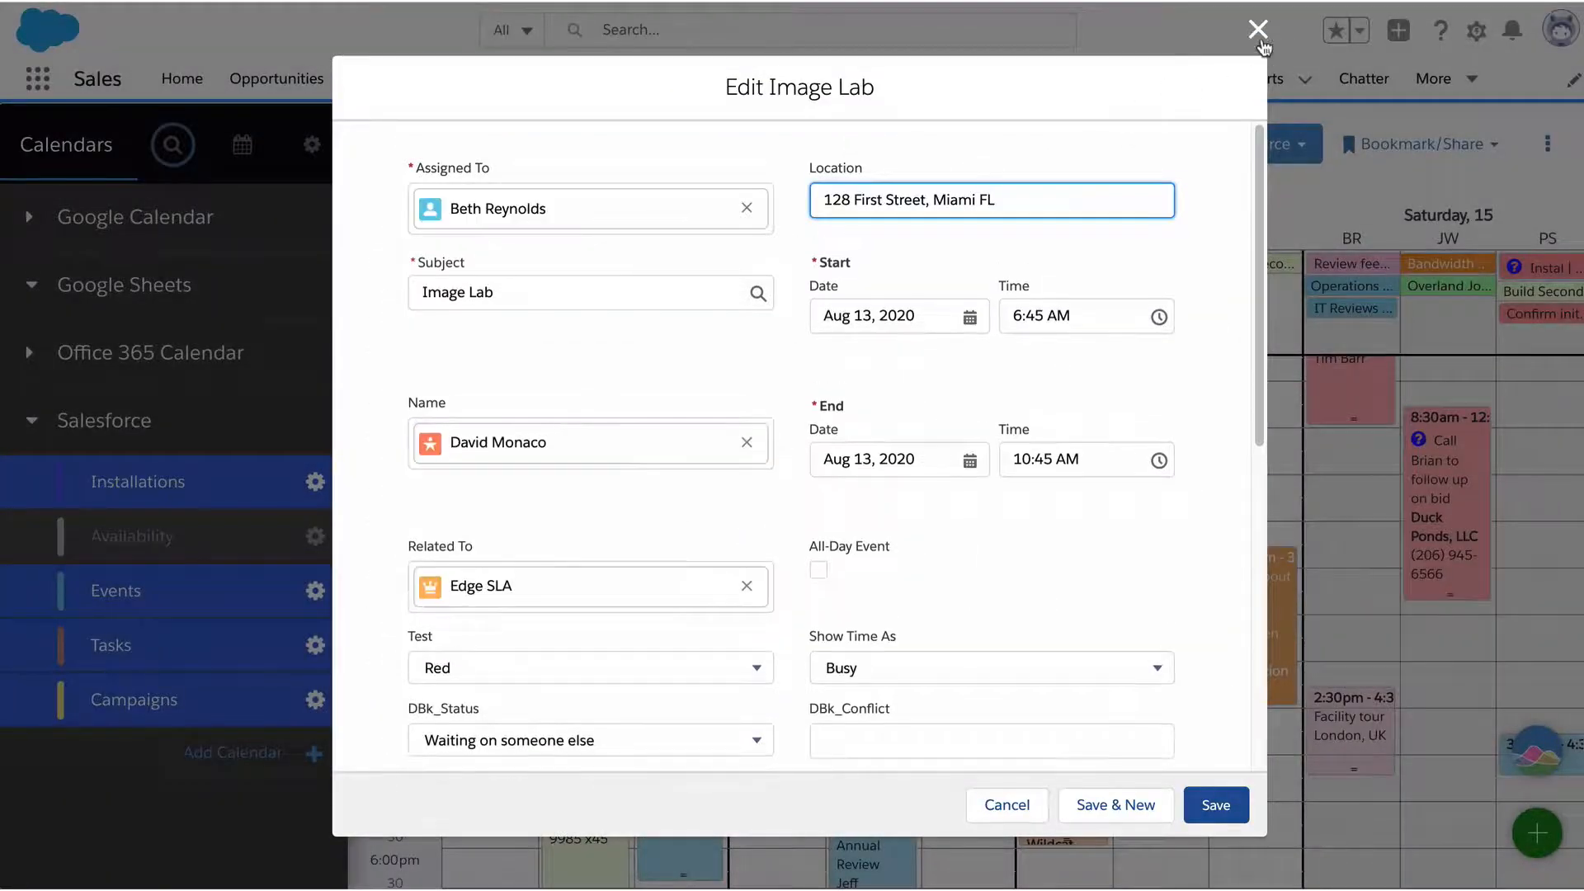
{"action": "left_click", "coordinate": [1258, 28]}
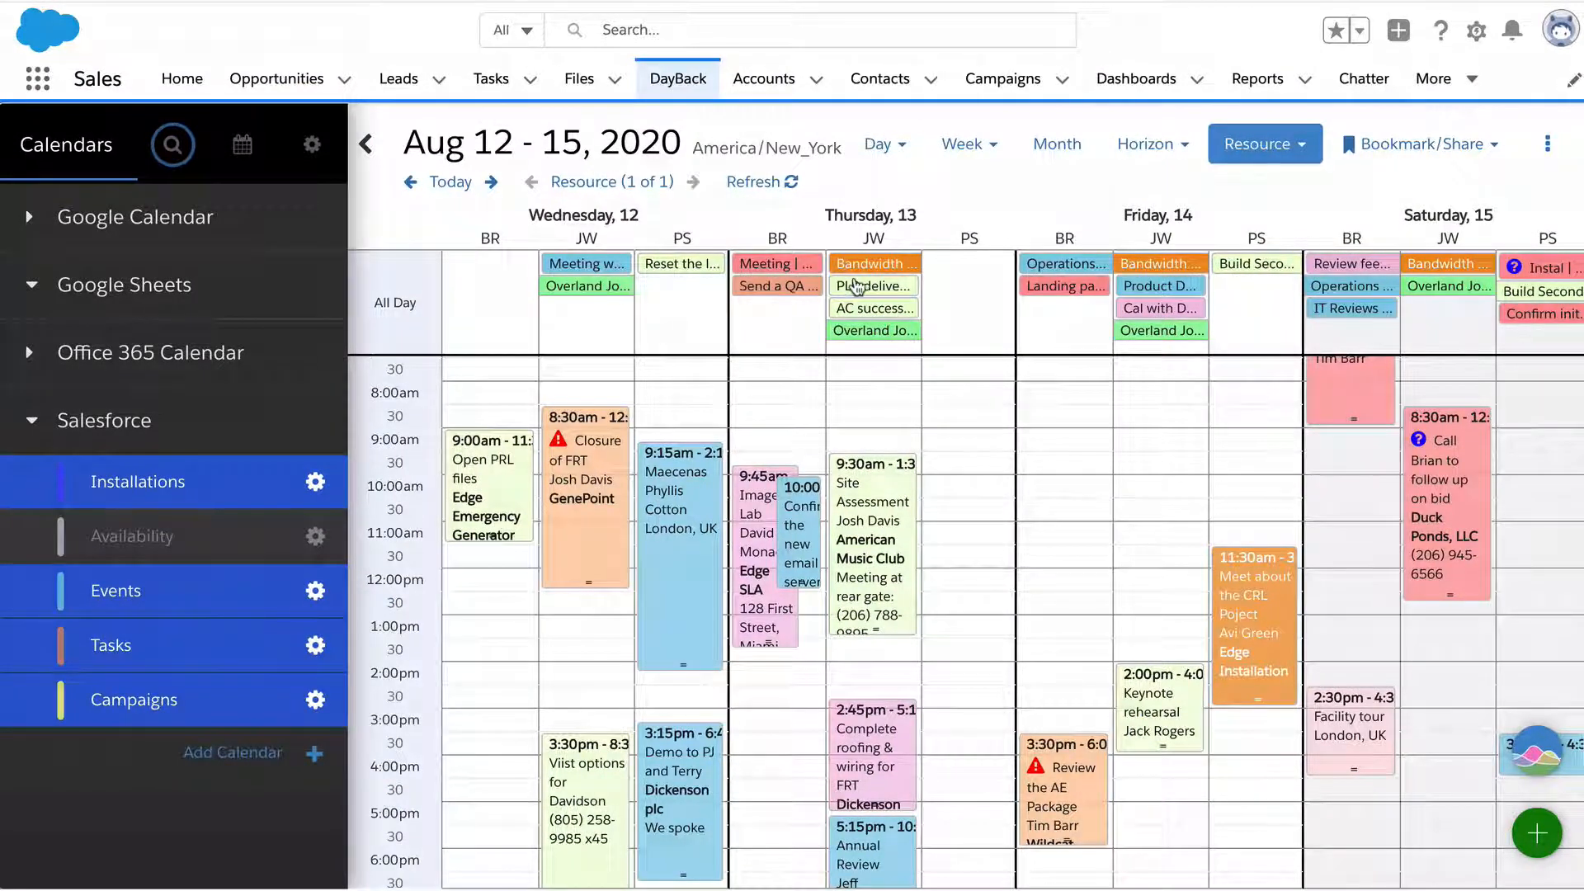
Step: Jump from the PLR delivered and running task popover to the GenePoint account record in Salesforce
{"action": "left_click", "coordinate": [873, 286]}
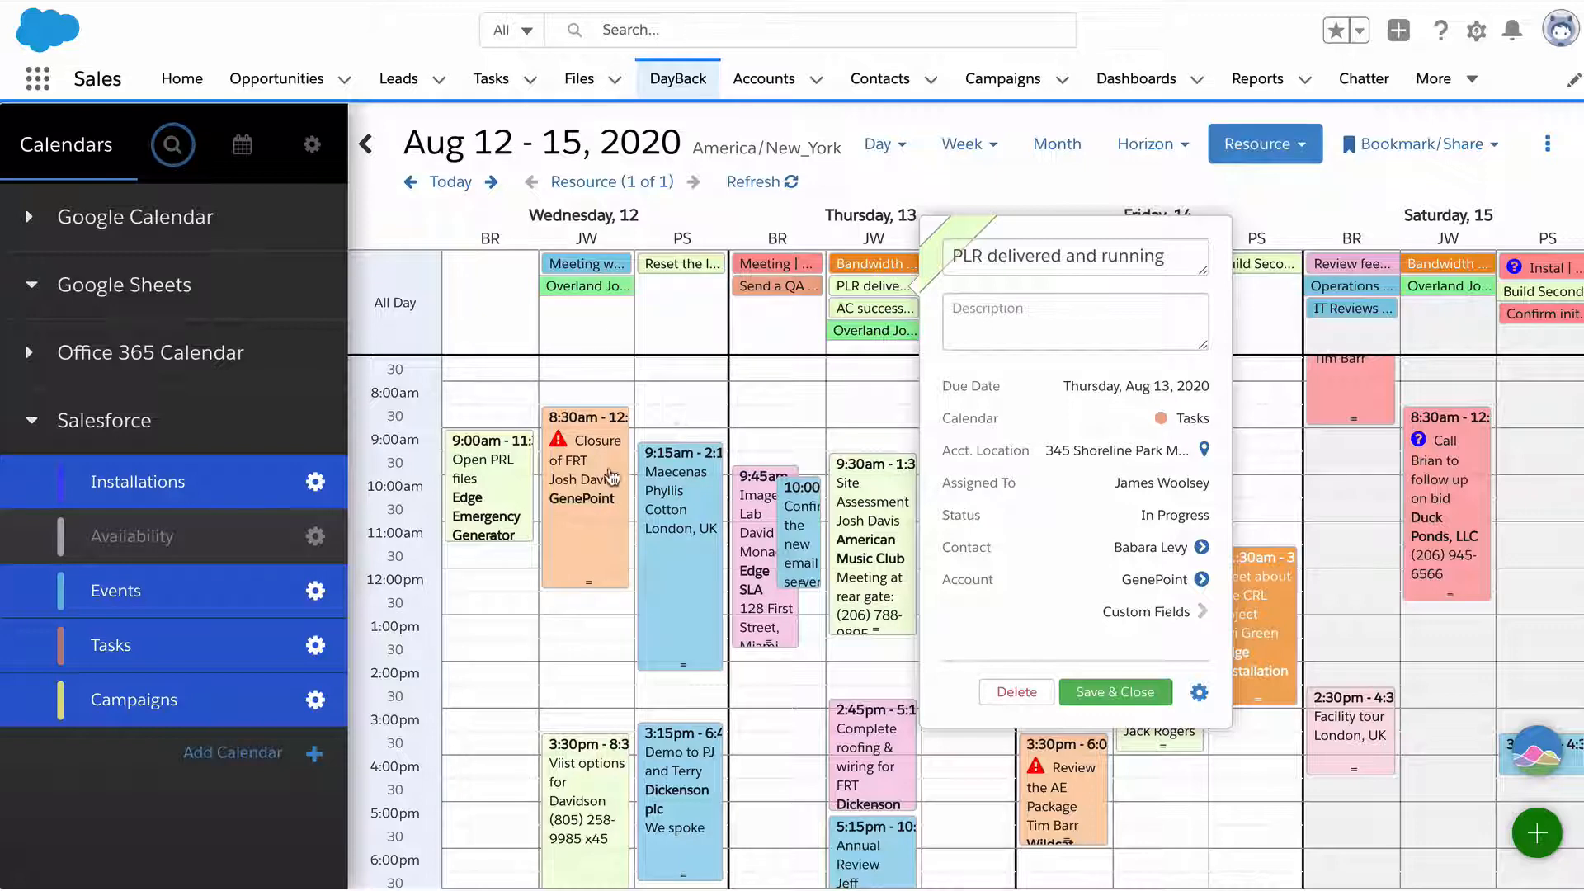
{"action": "mouse_move", "coordinate": [1157, 519]}
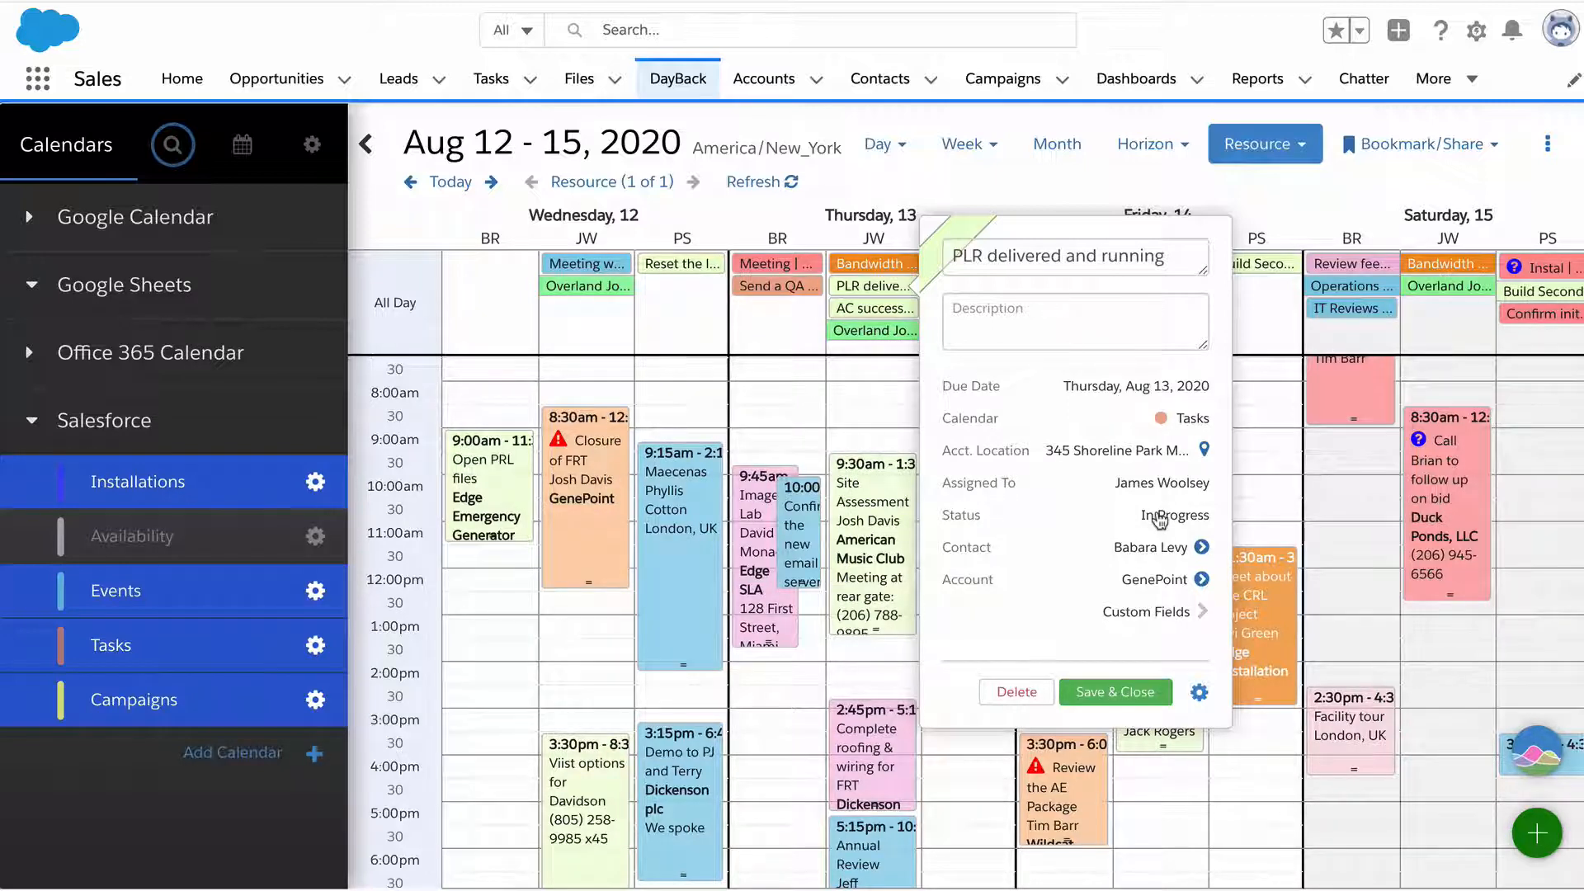
{"action": "mouse_move", "coordinate": [1089, 566]}
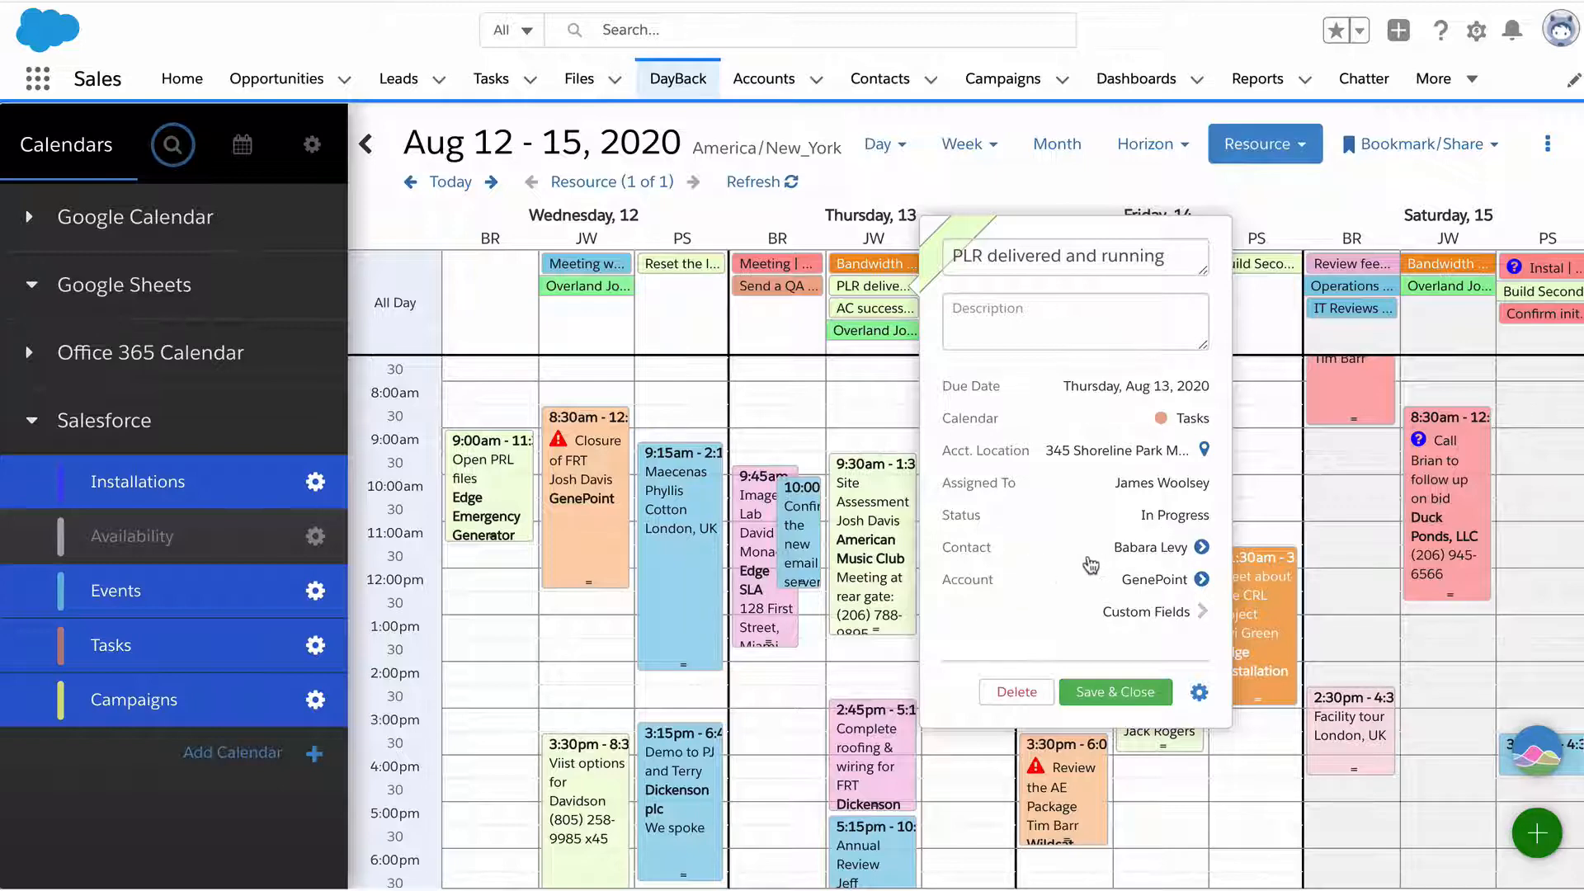
{"action": "mouse_move", "coordinate": [1203, 557]}
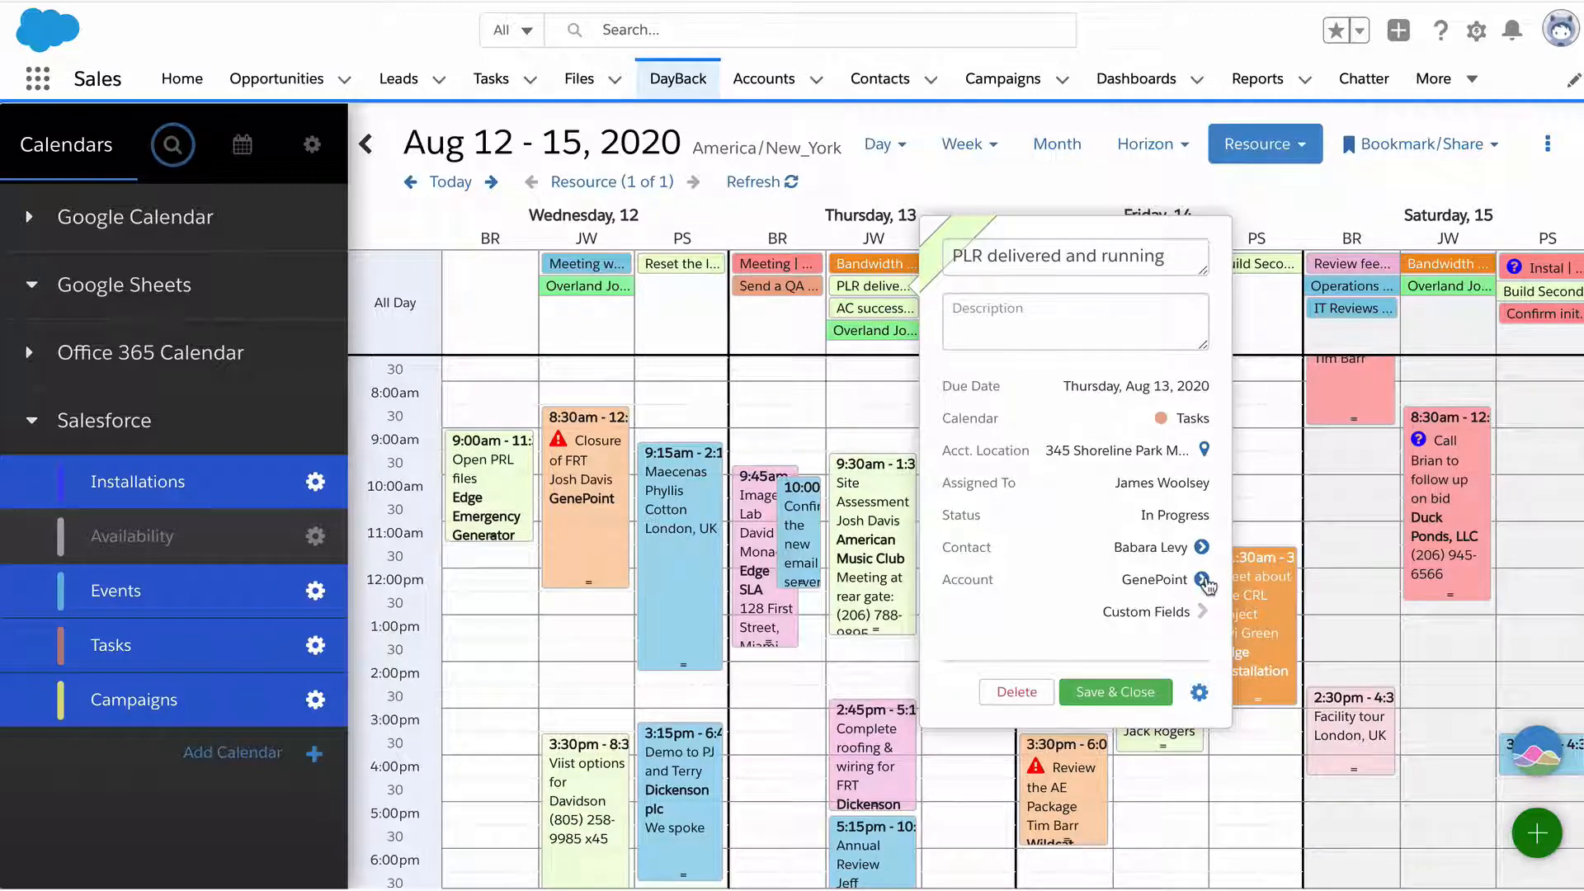
{"action": "mouse_move", "coordinate": [1162, 556]}
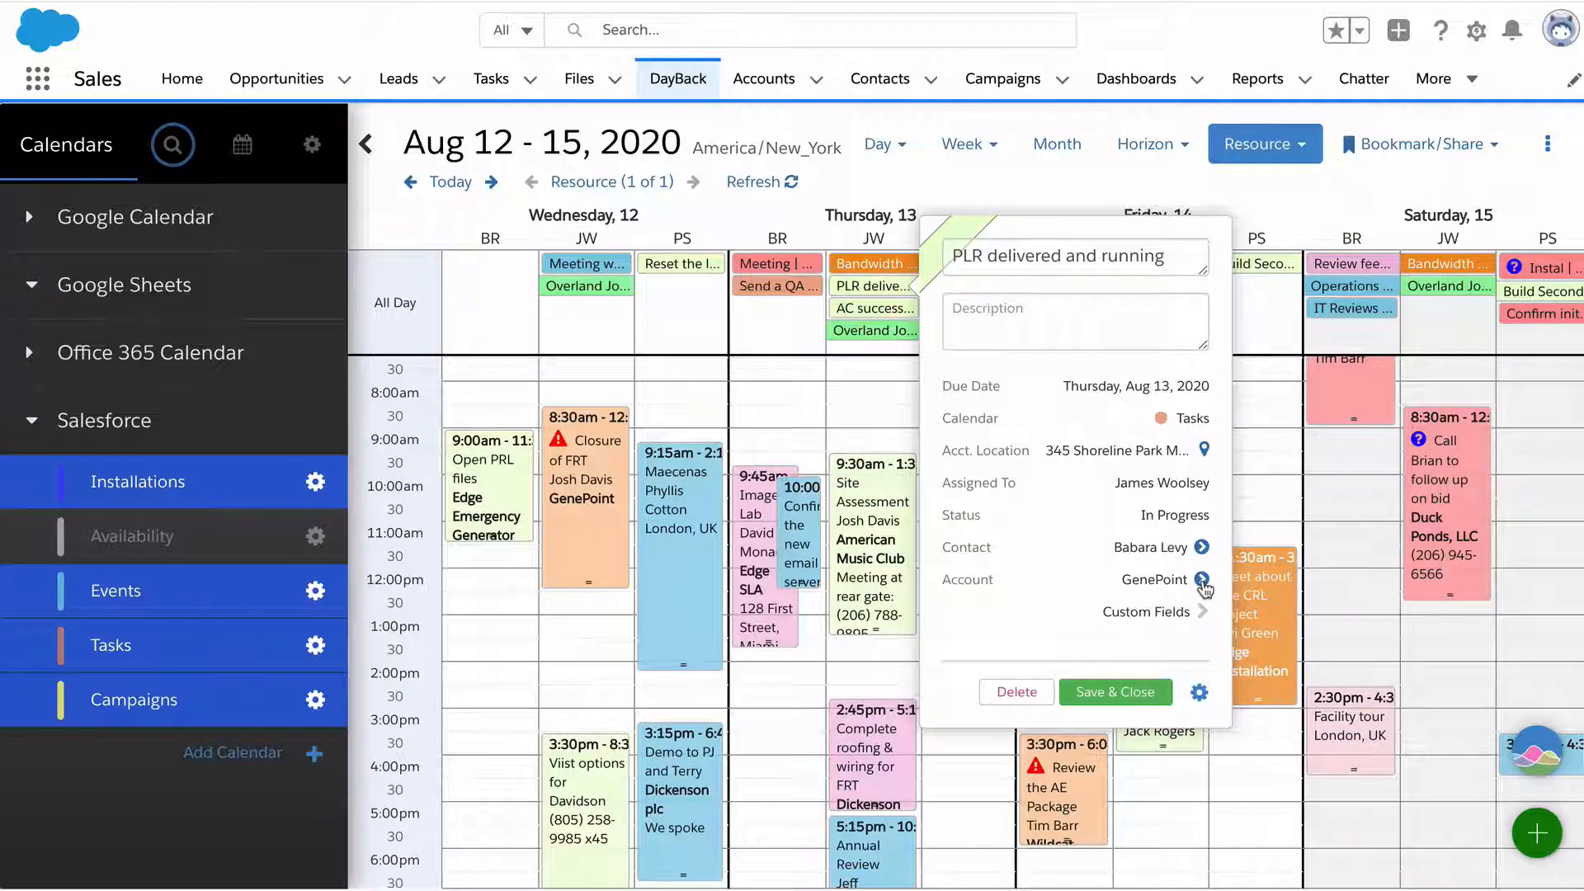
{"action": "left_click", "coordinate": [1153, 579]}
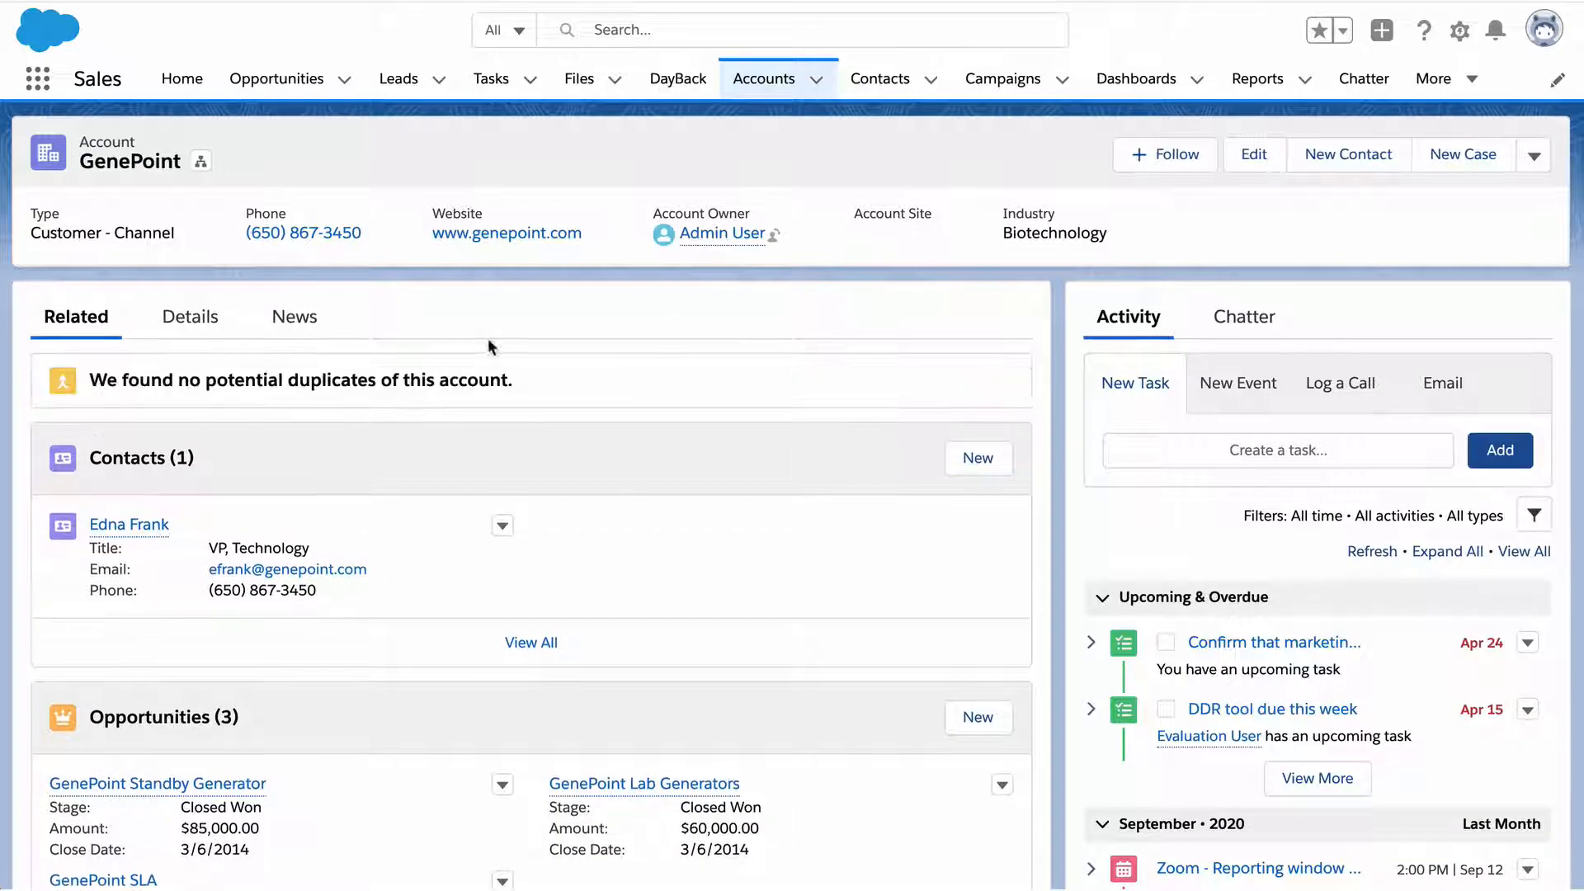
Step: Return from the GenePoint account page to the Aug 12–15 resource schedule via the DayBack nav item
{"action": "left_click", "coordinate": [678, 80]}
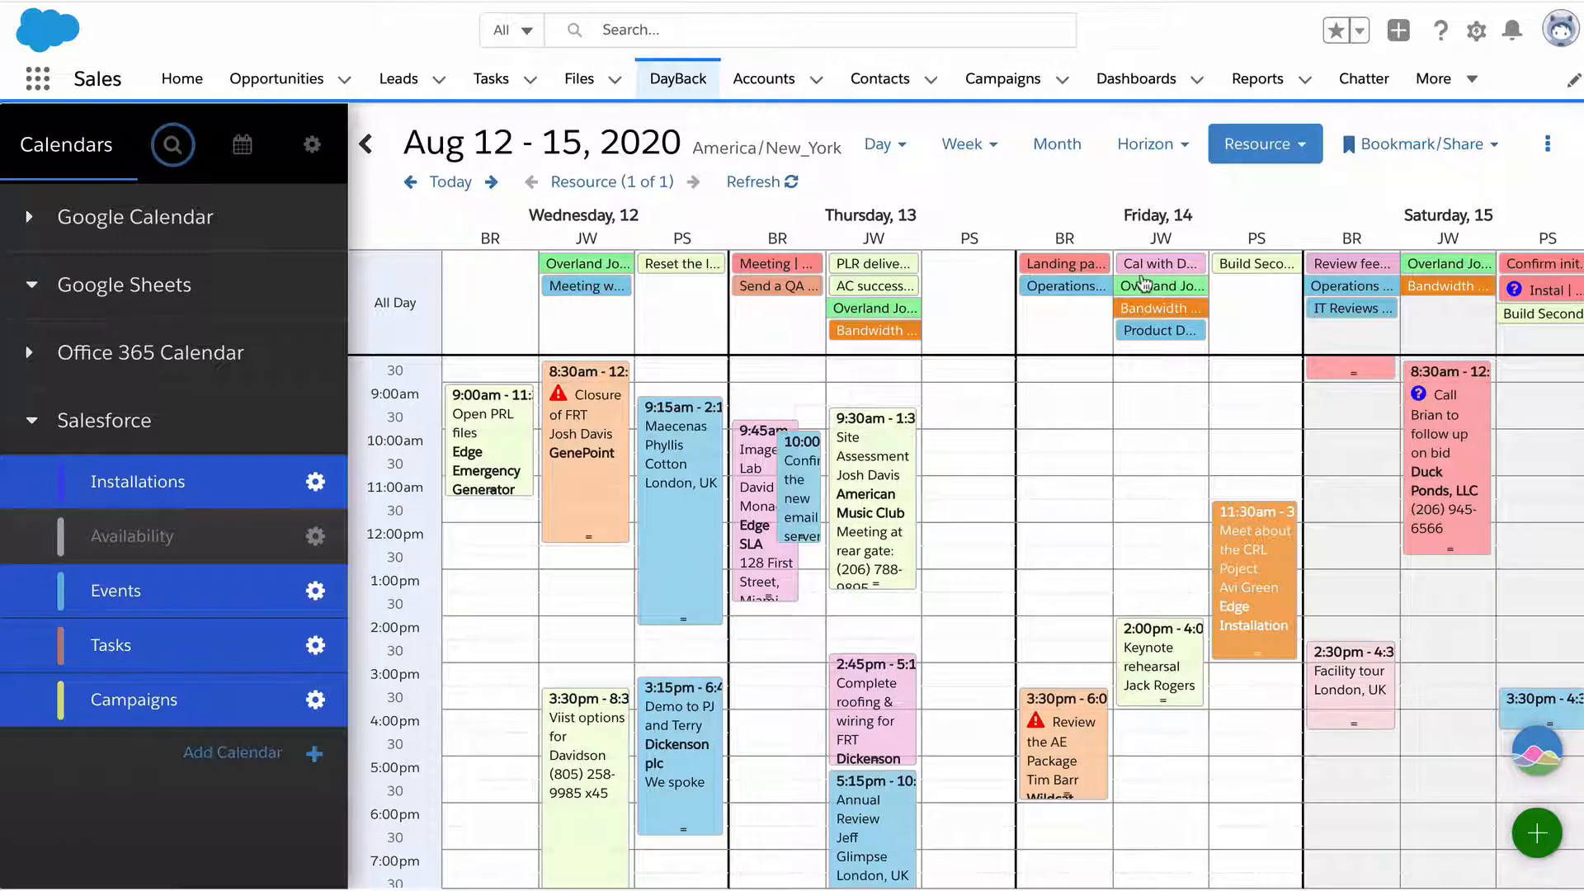
{"action": "mouse_move", "coordinate": [912, 509]}
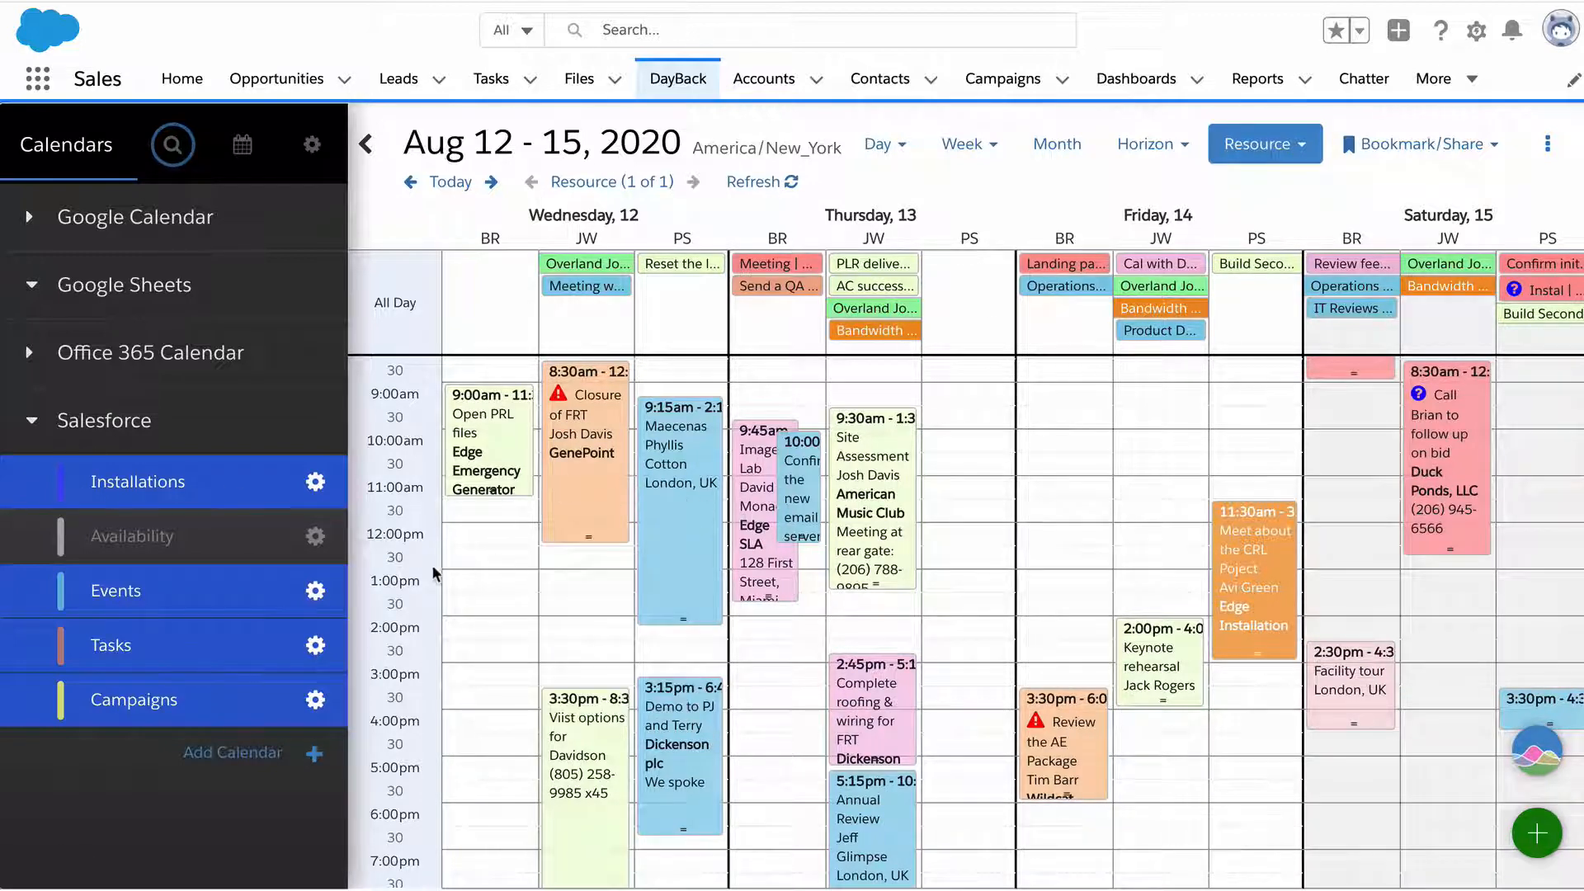
{"action": "mouse_move", "coordinate": [465, 589]}
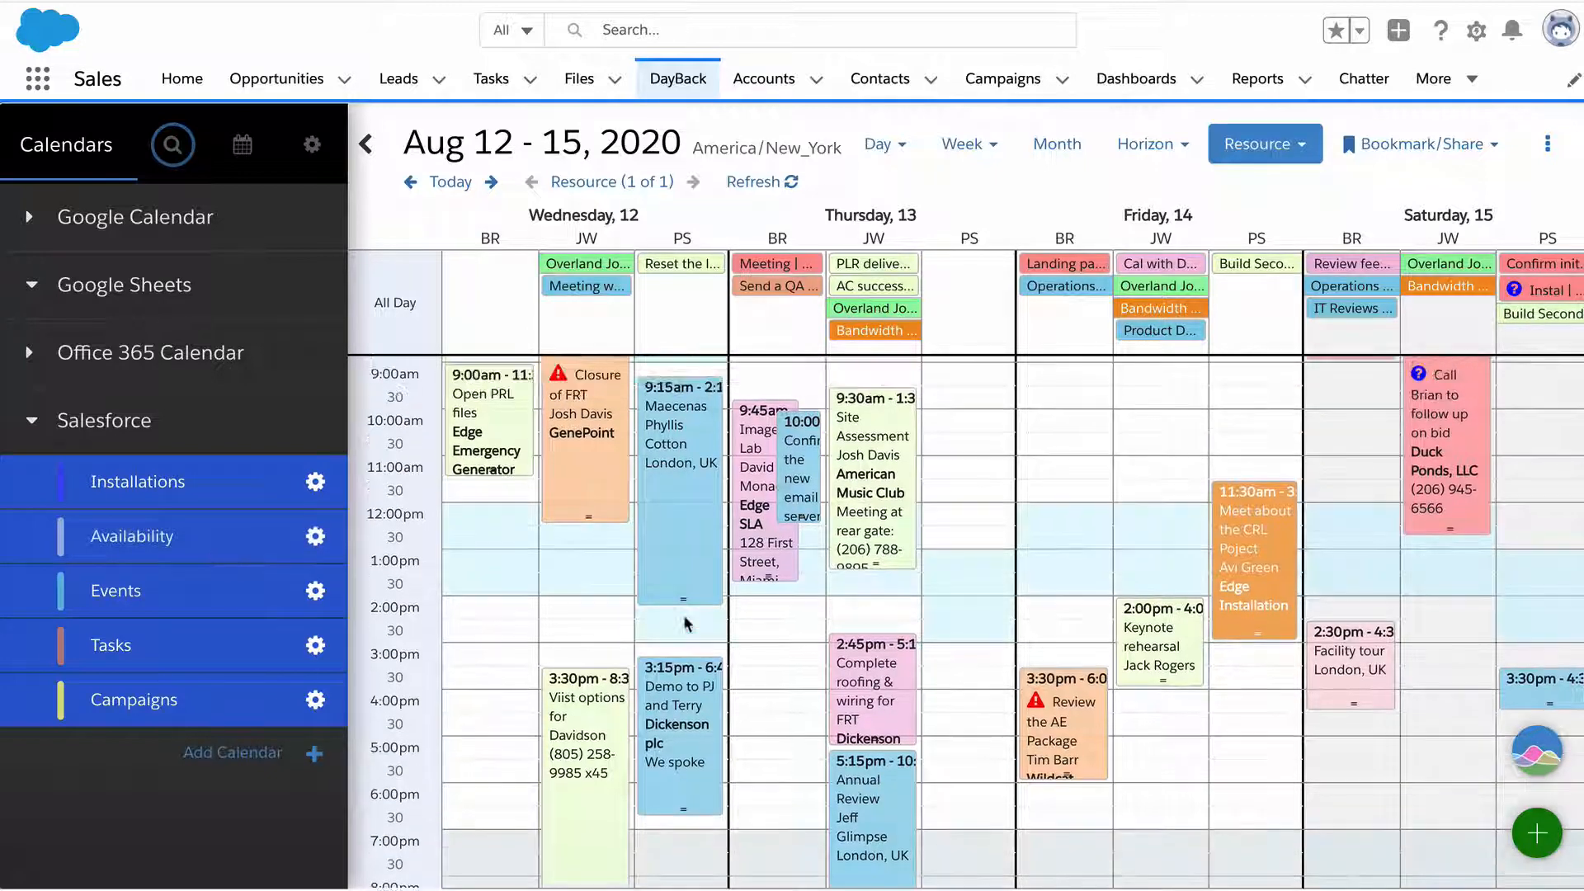
{"action": "mouse_move", "coordinate": [1271, 525]}
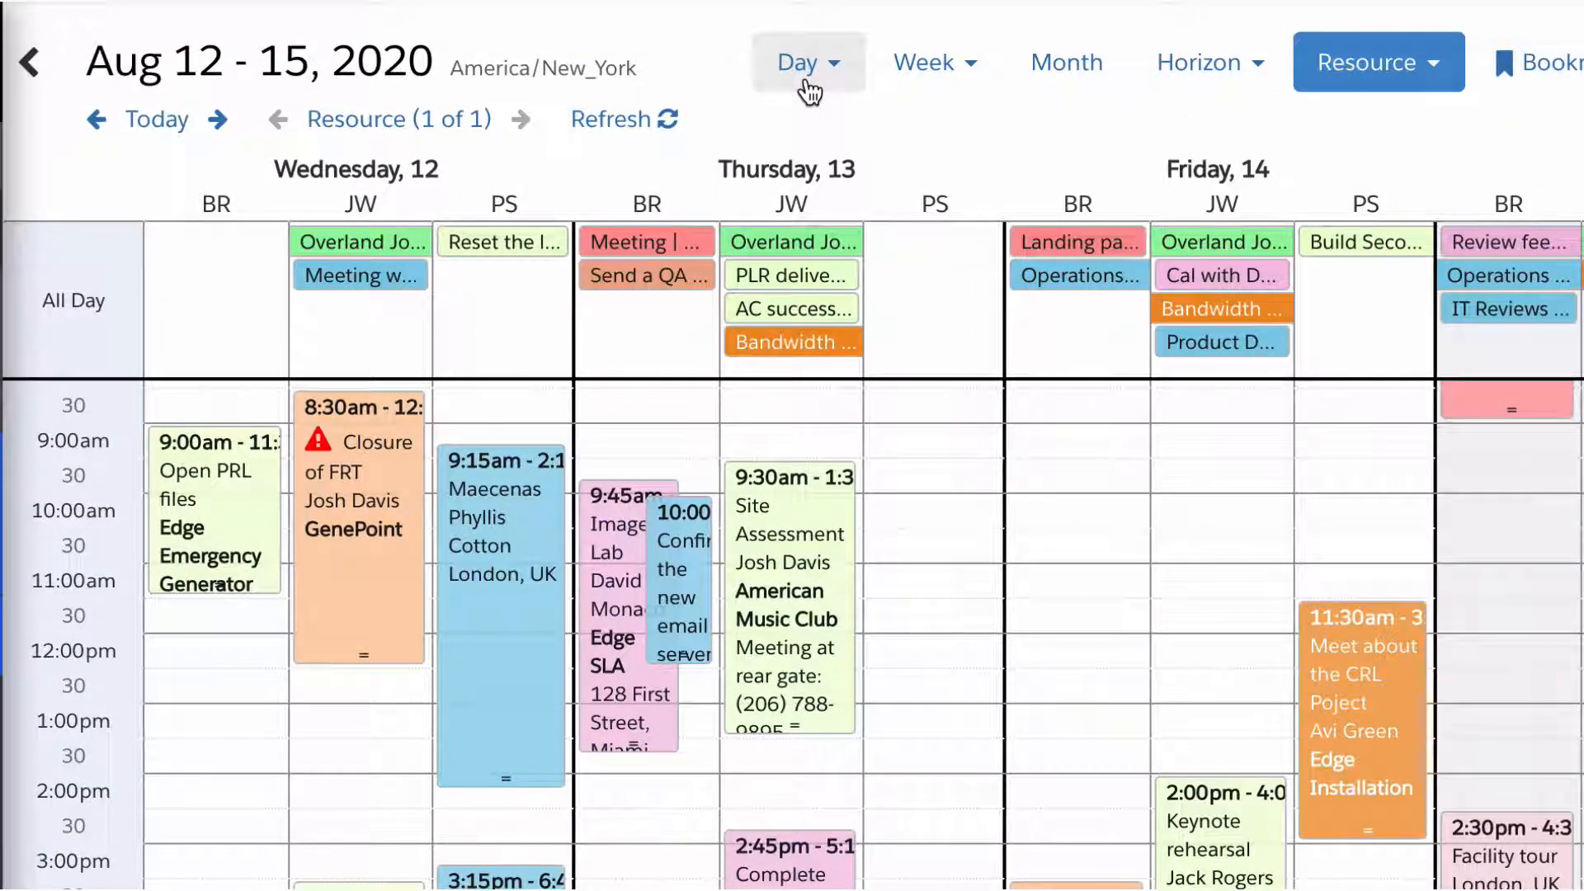
Step: Switch through the Aug 12 day view to the Aug 10–16 week shown as plain day lists
{"action": "left_click", "coordinate": [809, 61]}
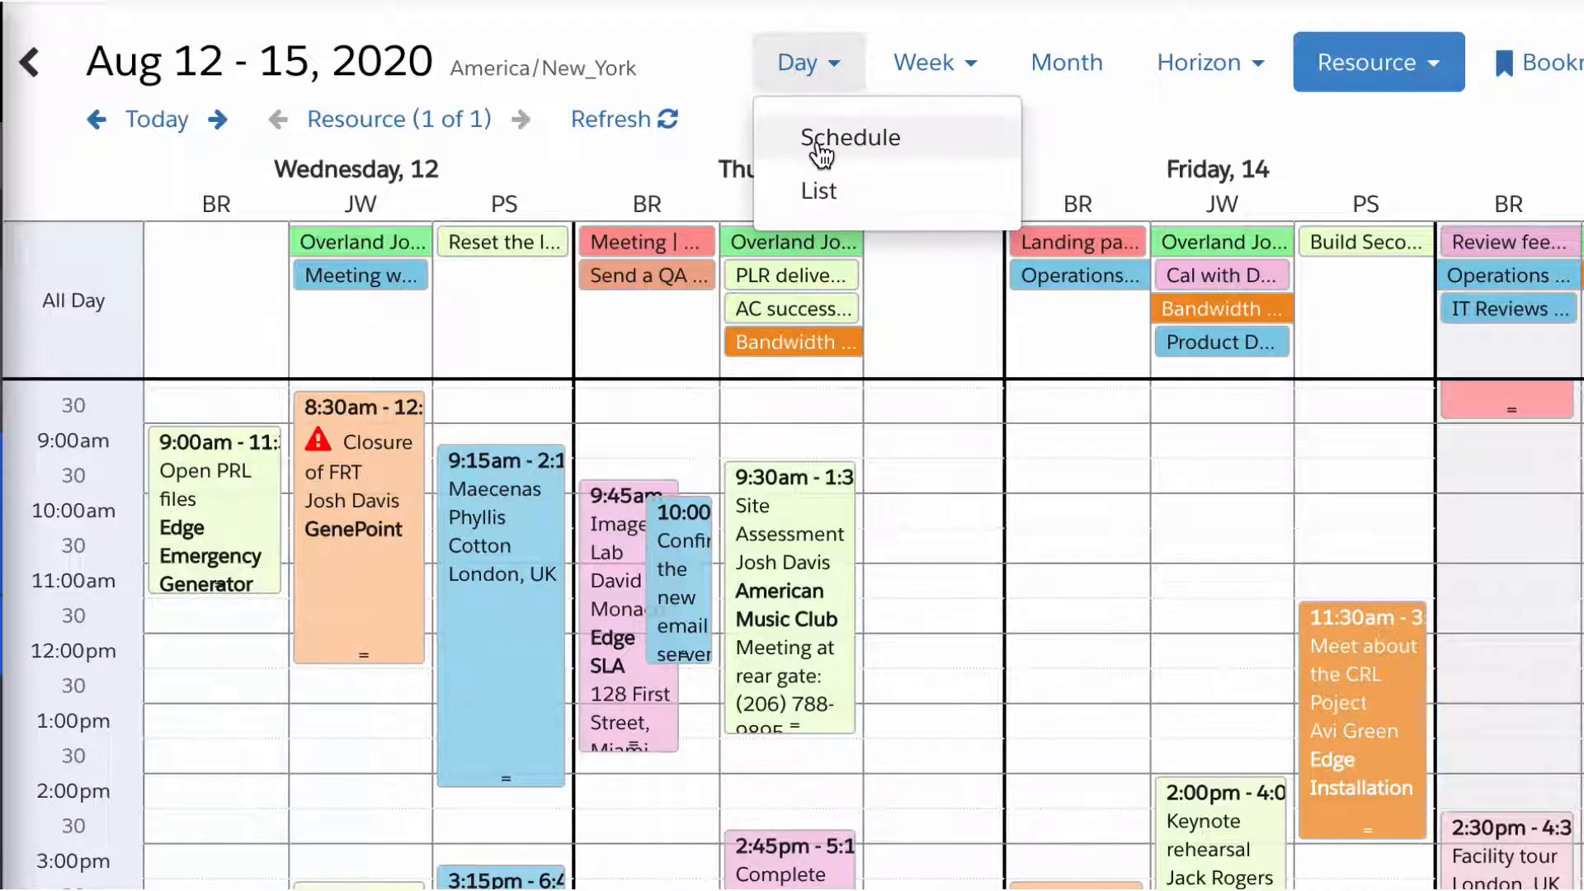
{"action": "left_click", "coordinate": [851, 137]}
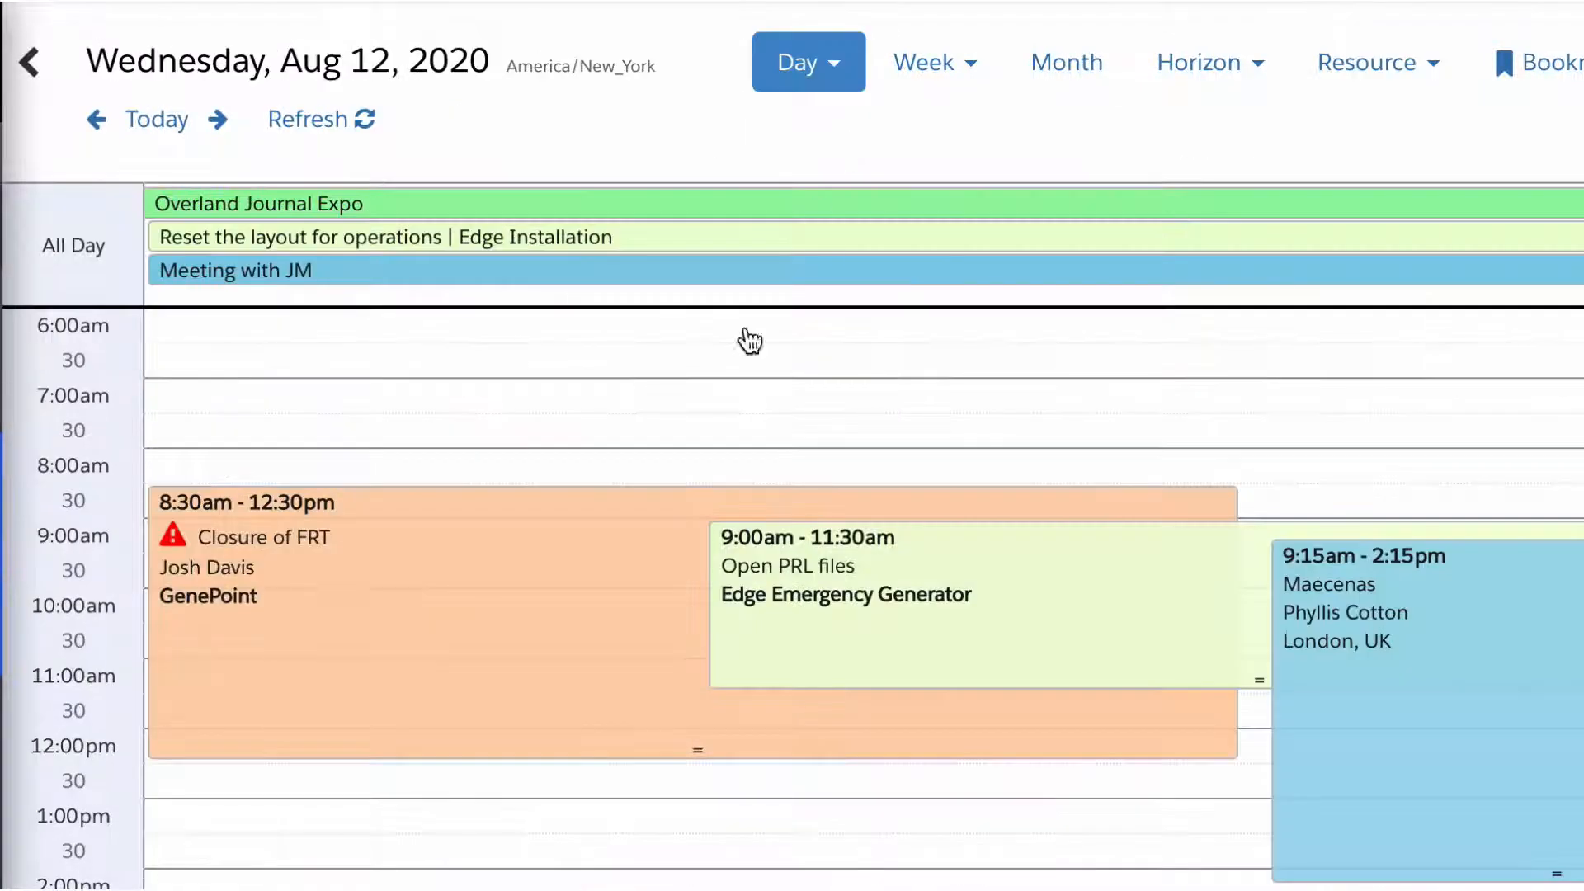
{"action": "mouse_move", "coordinate": [258, 470]}
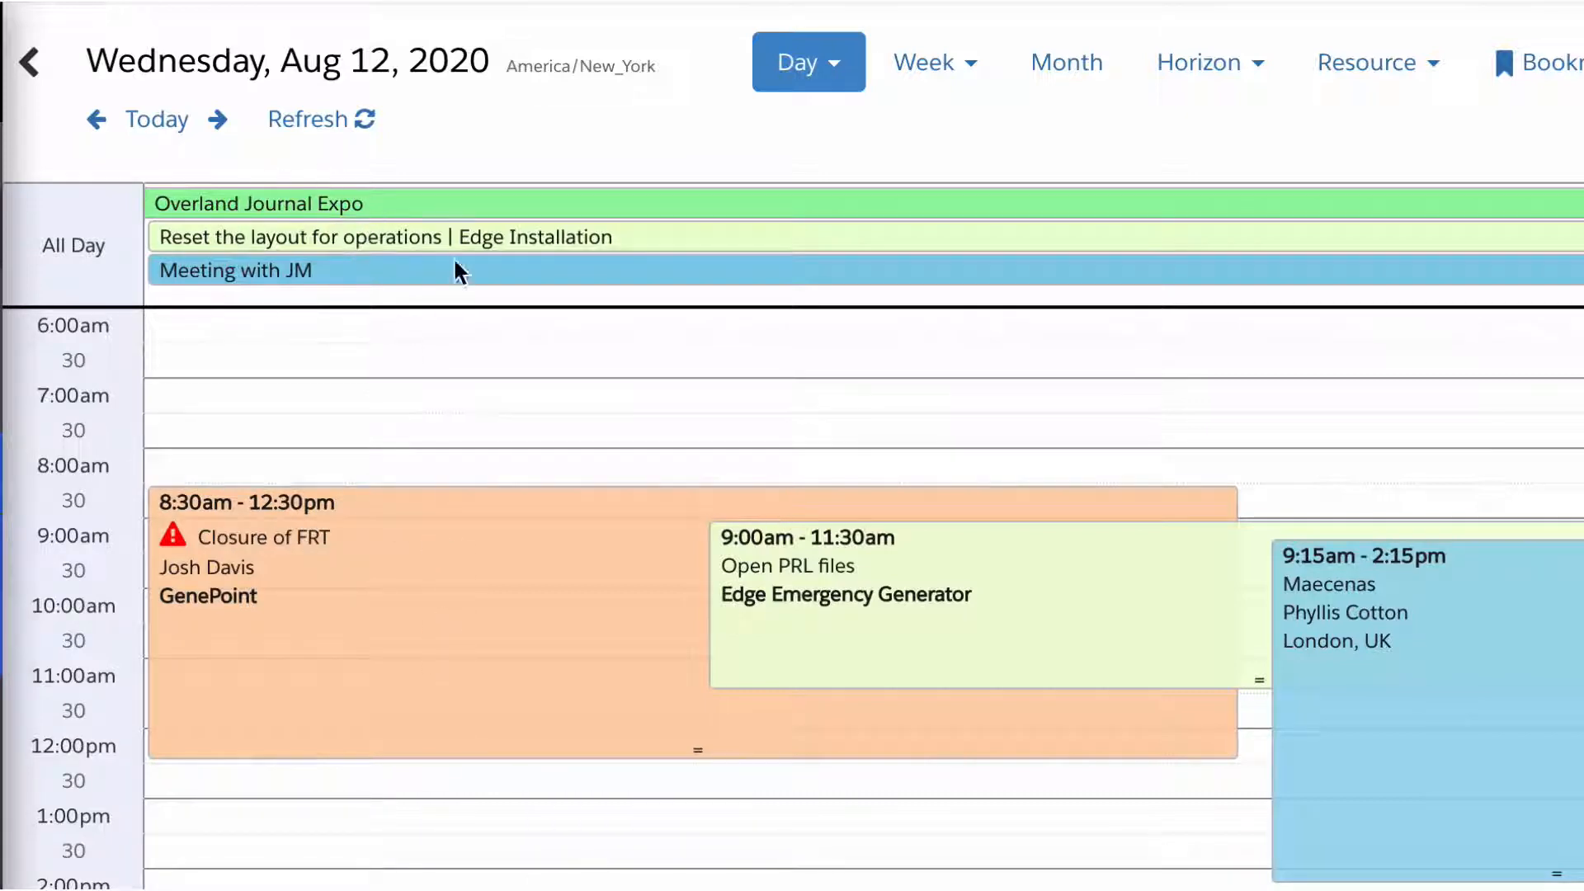
{"action": "mouse_move", "coordinate": [323, 822]}
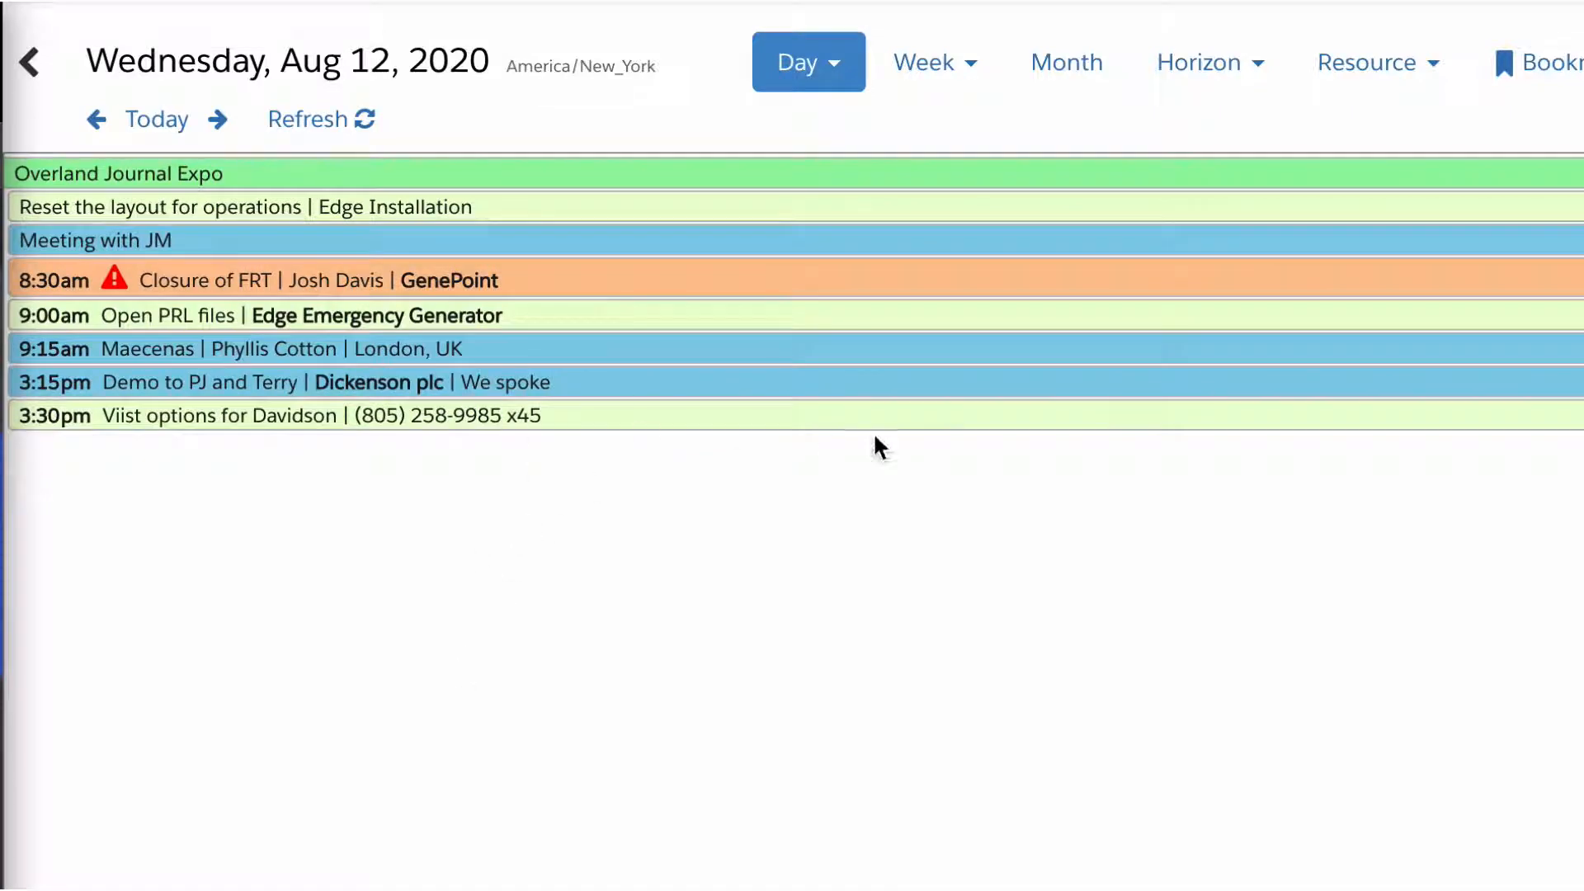
{"action": "left_click", "coordinate": [960, 143]}
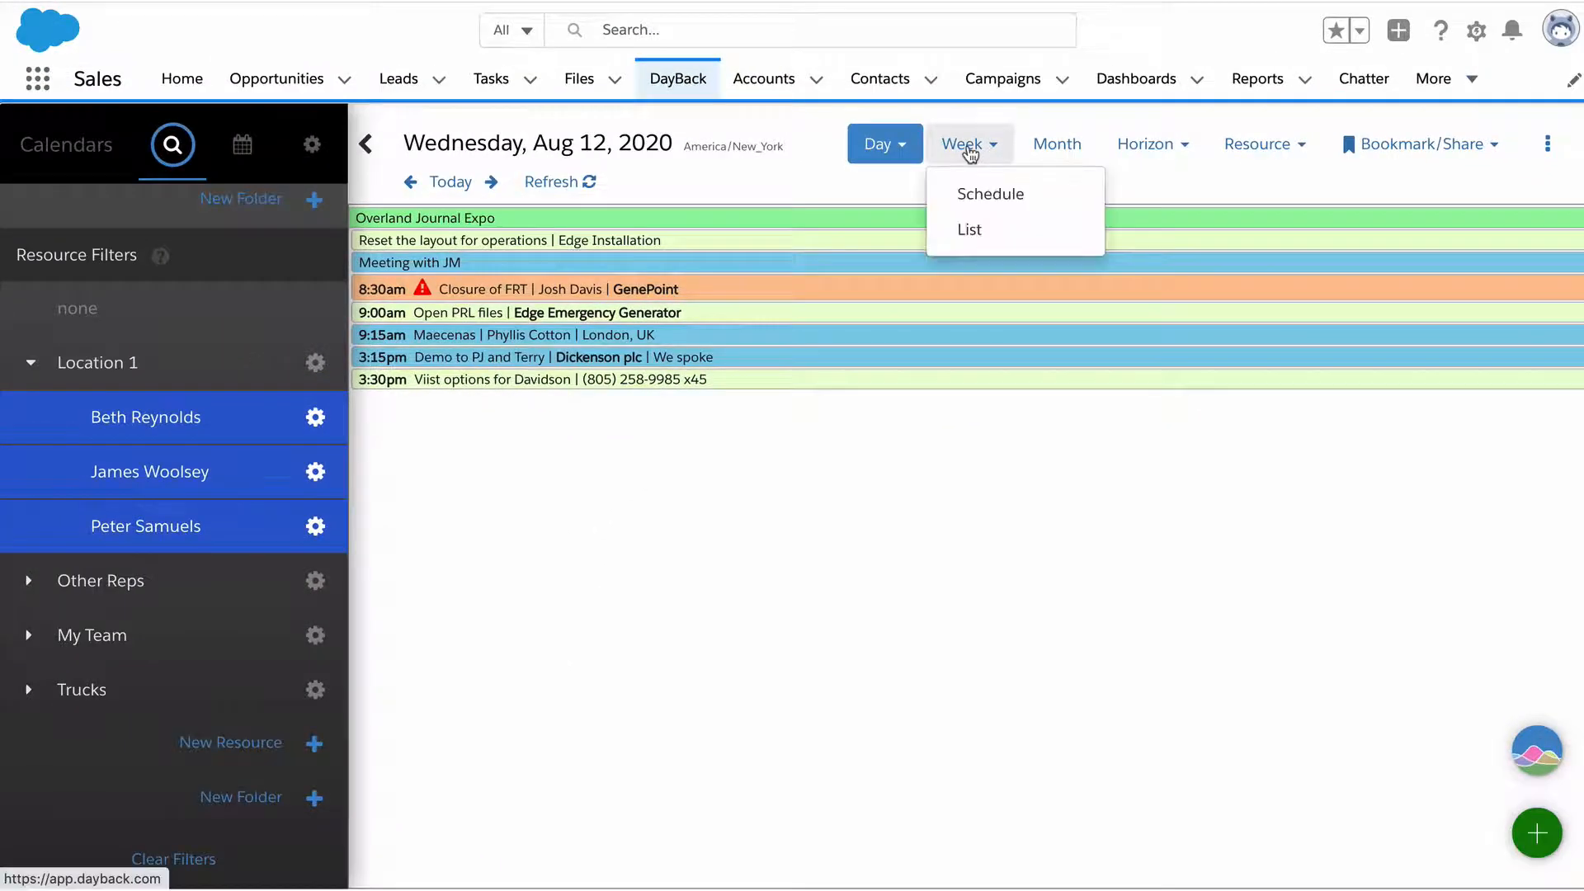
{"action": "left_click", "coordinate": [959, 143]}
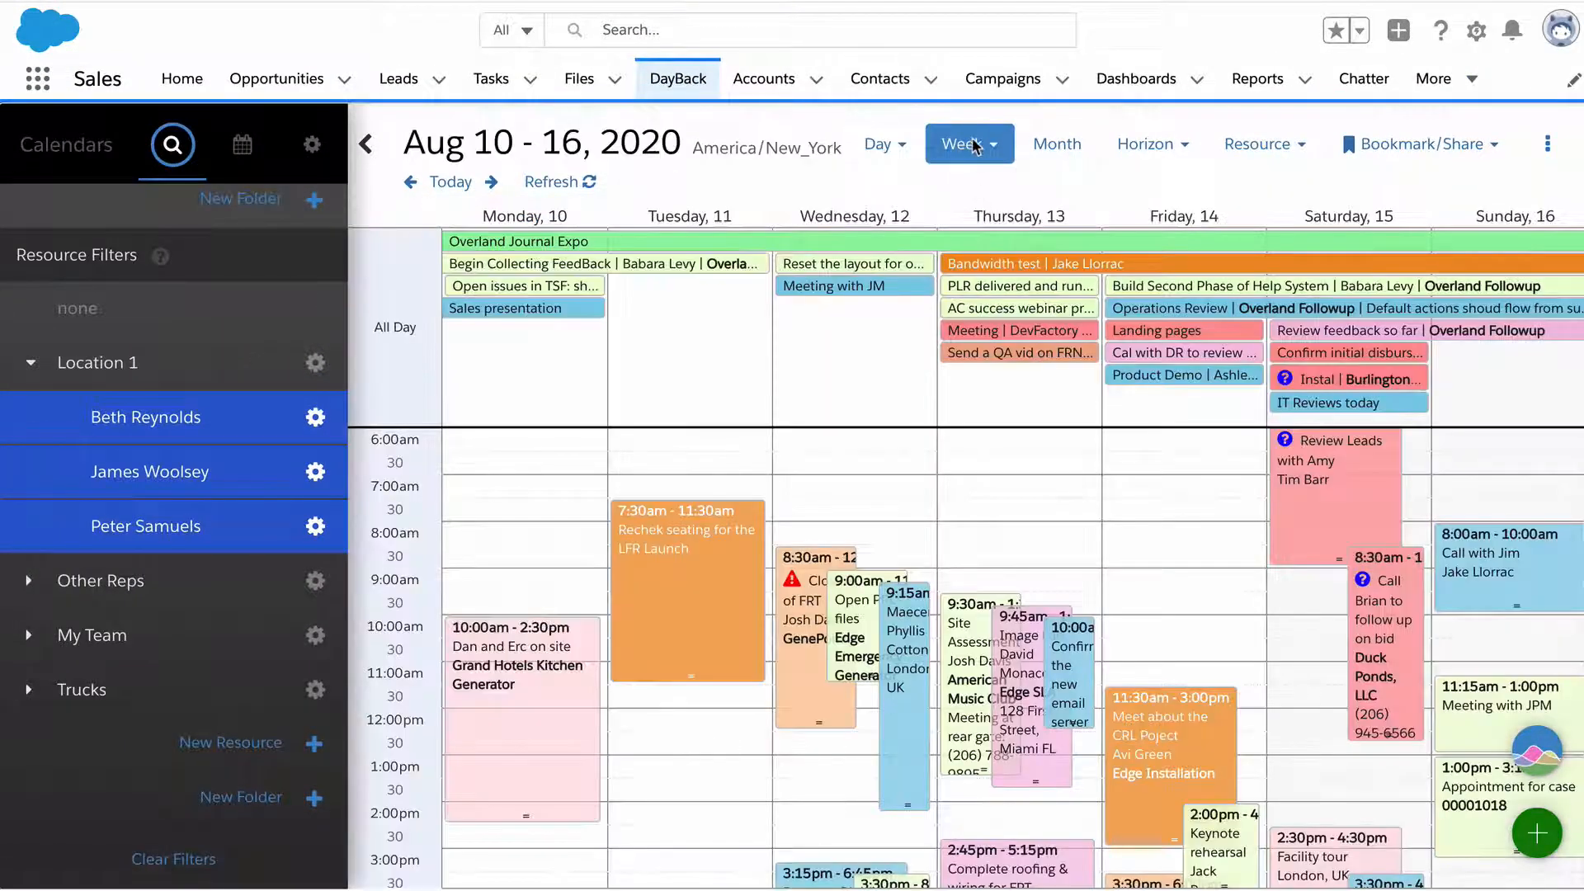
{"action": "left_click", "coordinate": [968, 144]}
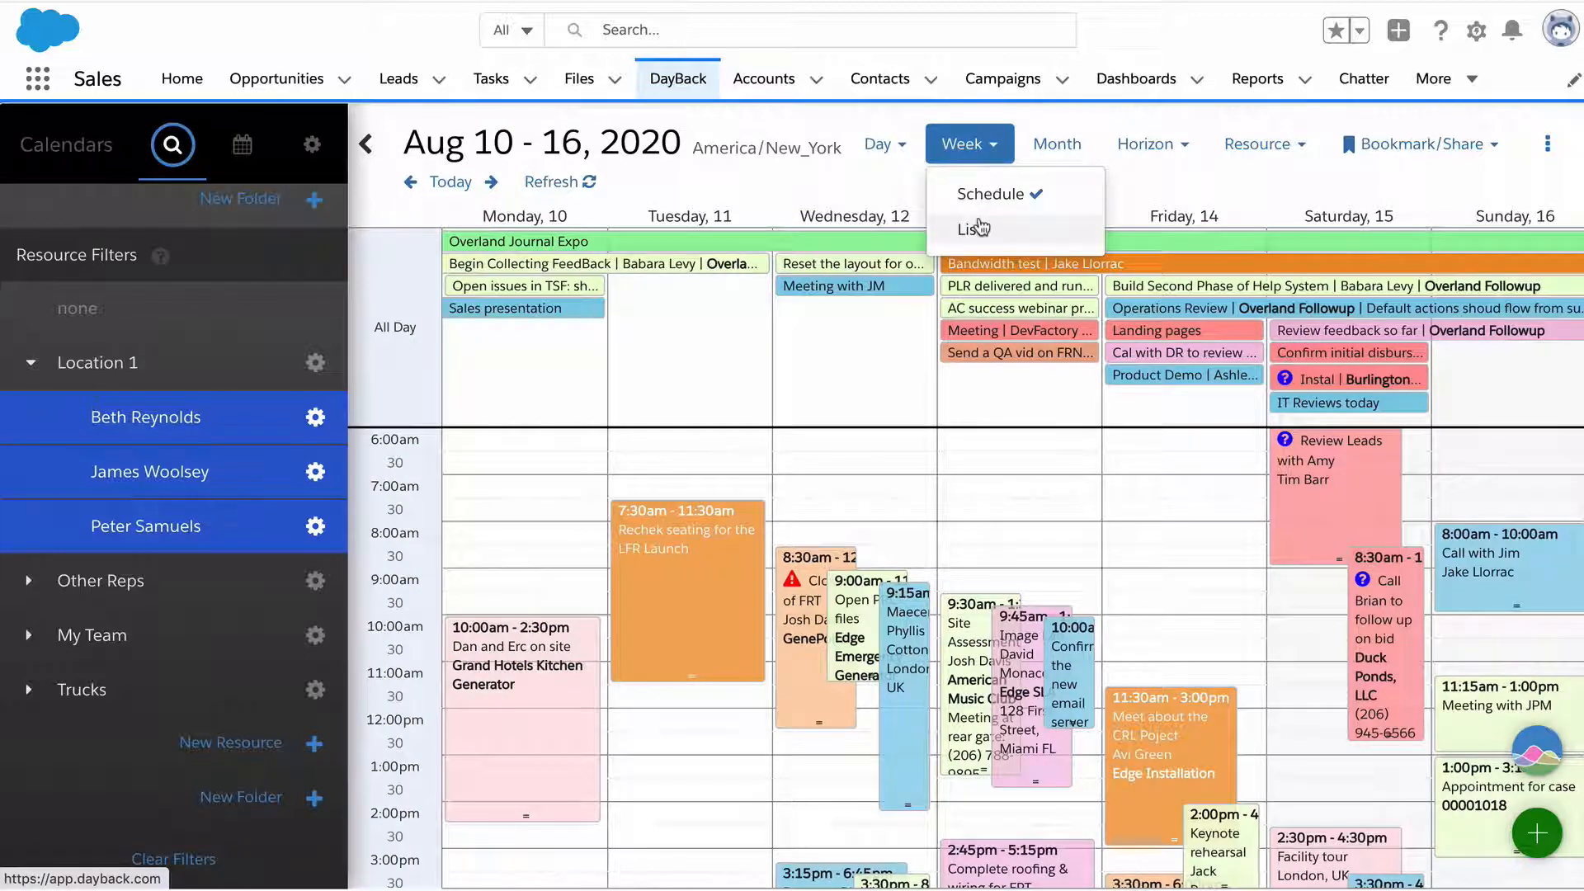
{"action": "left_click", "coordinate": [972, 228]}
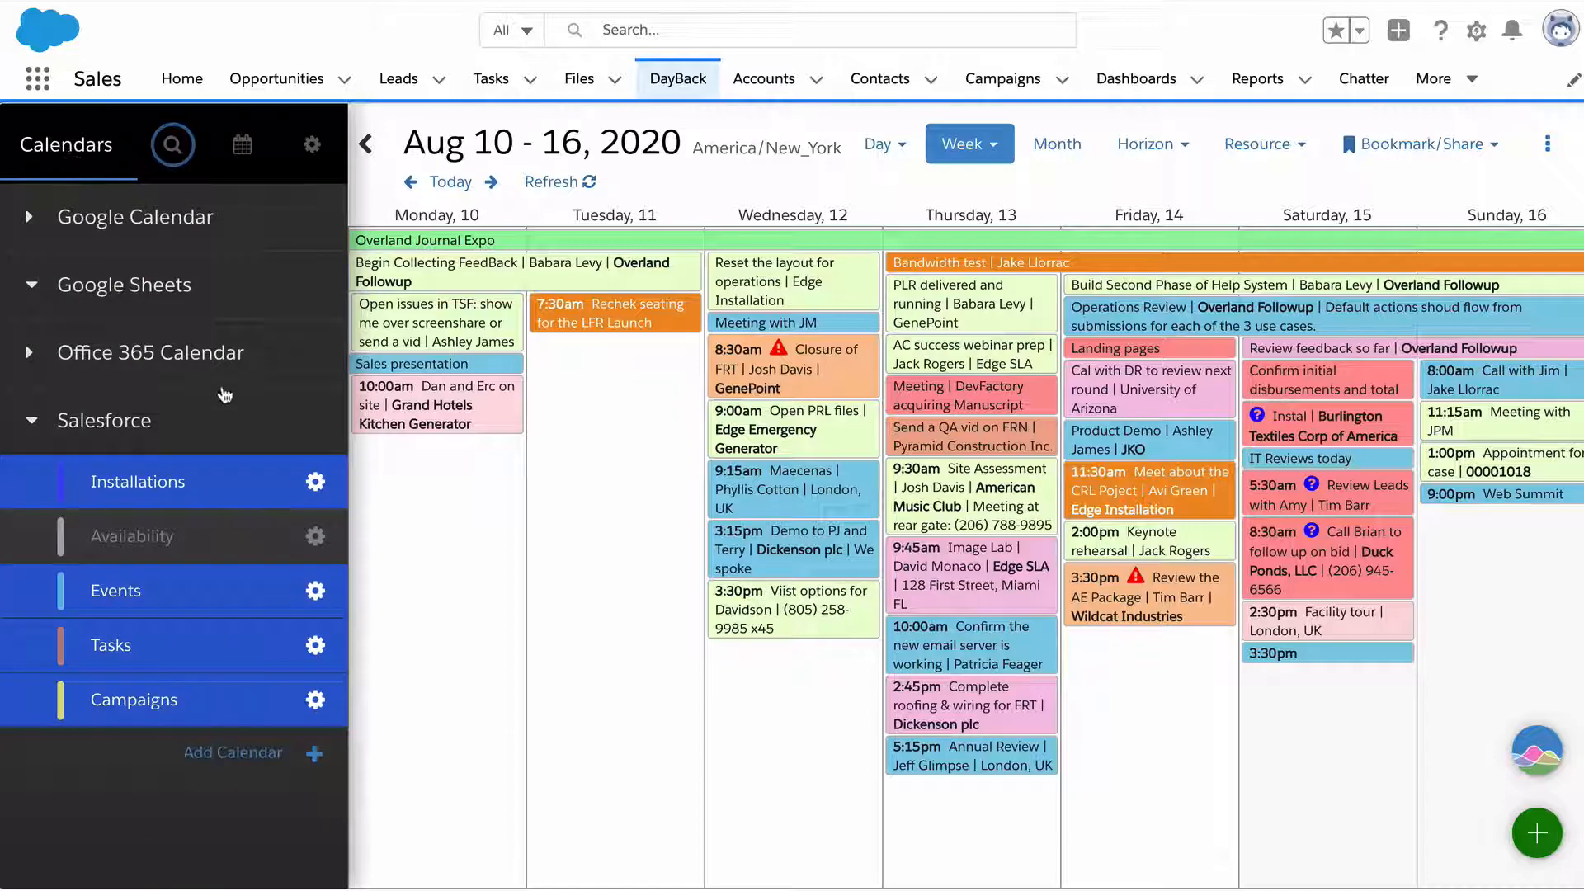
Step: Show the Text and Status Filters in the sidebar and search for 'Close'
{"action": "left_click", "coordinate": [172, 143]}
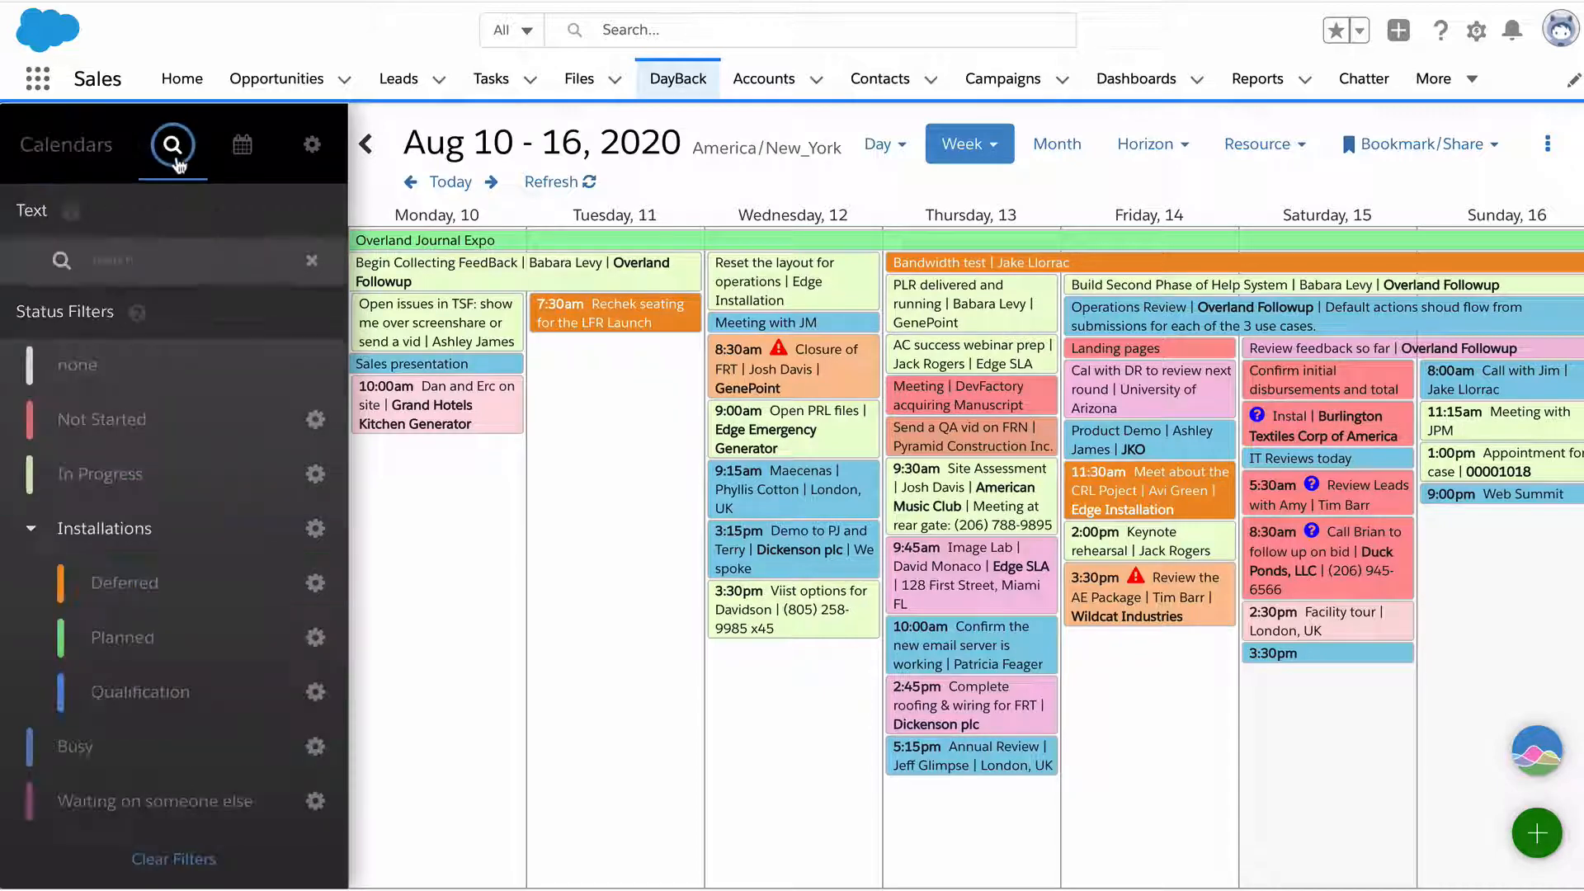
{"action": "left_click", "coordinate": [101, 419]}
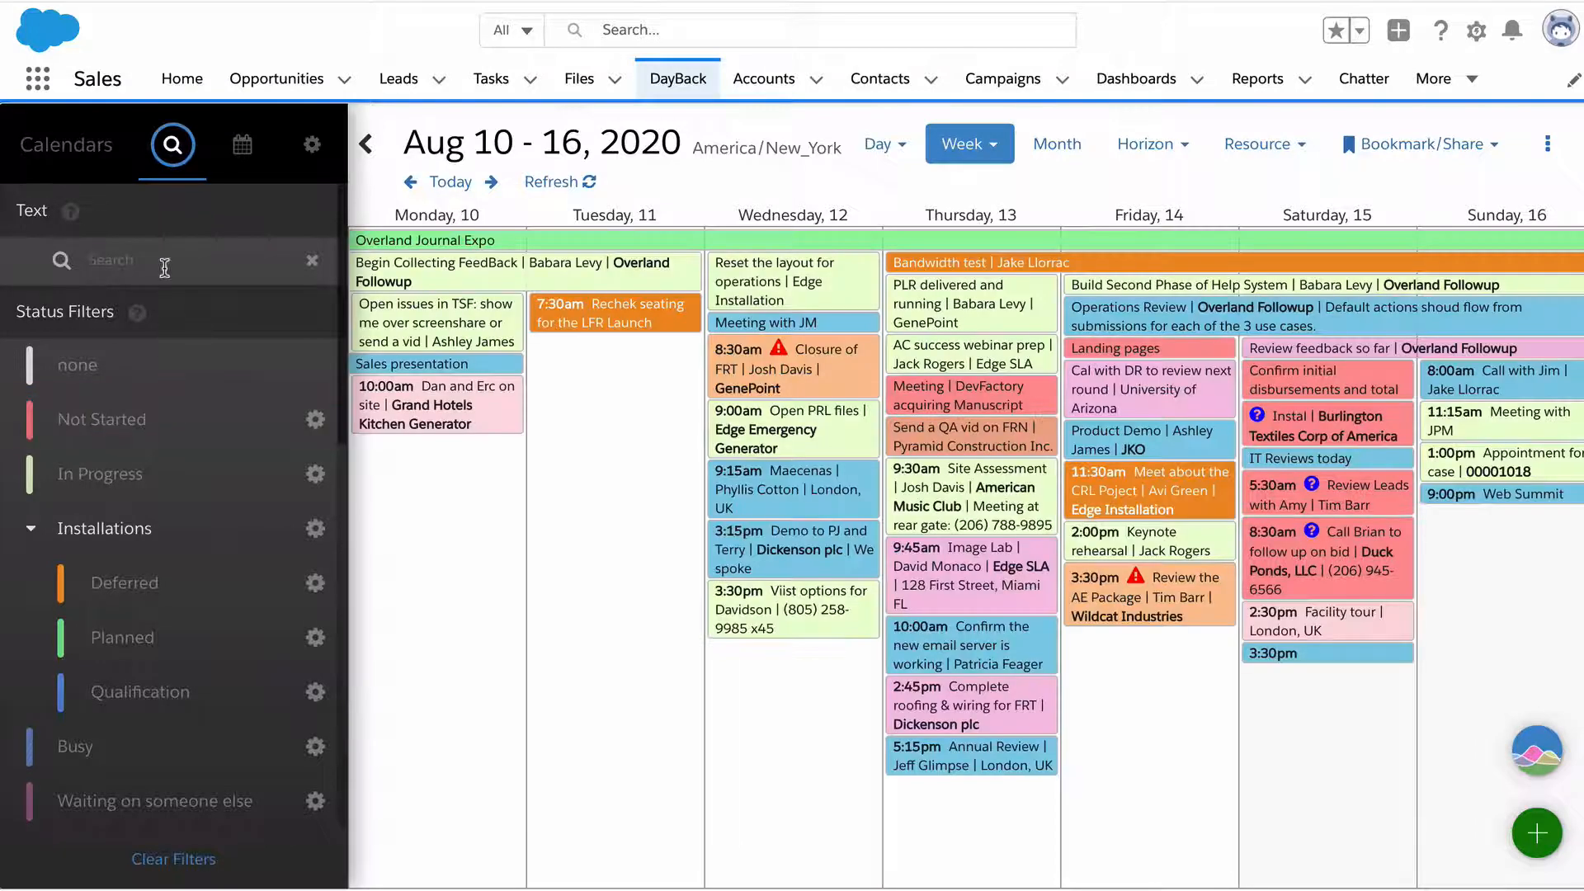
{"action": "type", "text": "Close"}
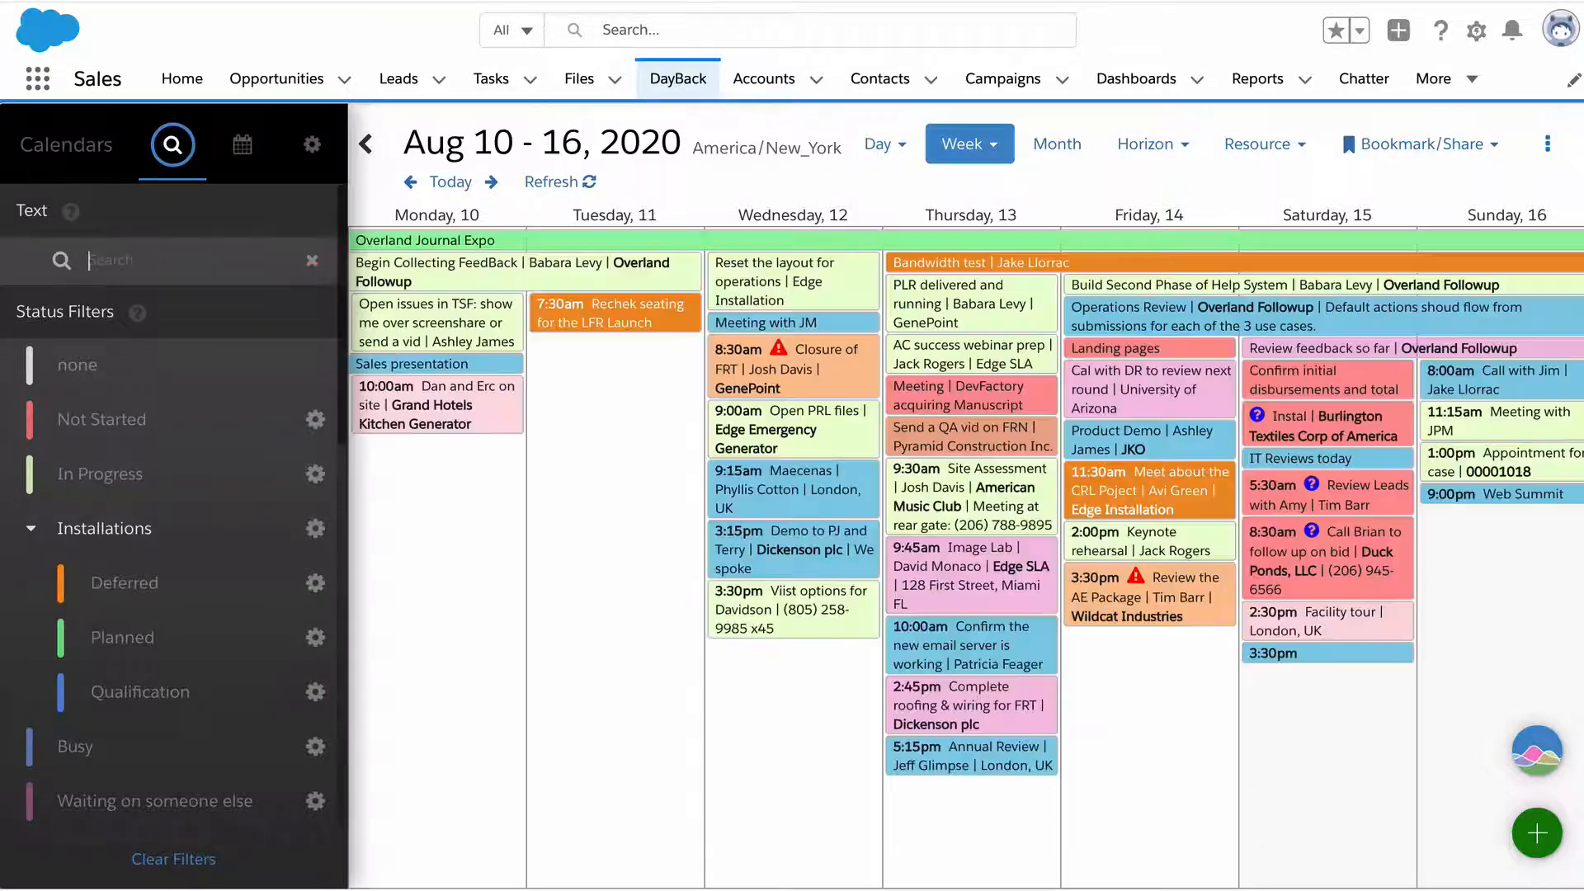
Step: Show August 2020 as a whole month with Compressed View set to No in View Settings
{"action": "left_click", "coordinate": [1056, 144]}
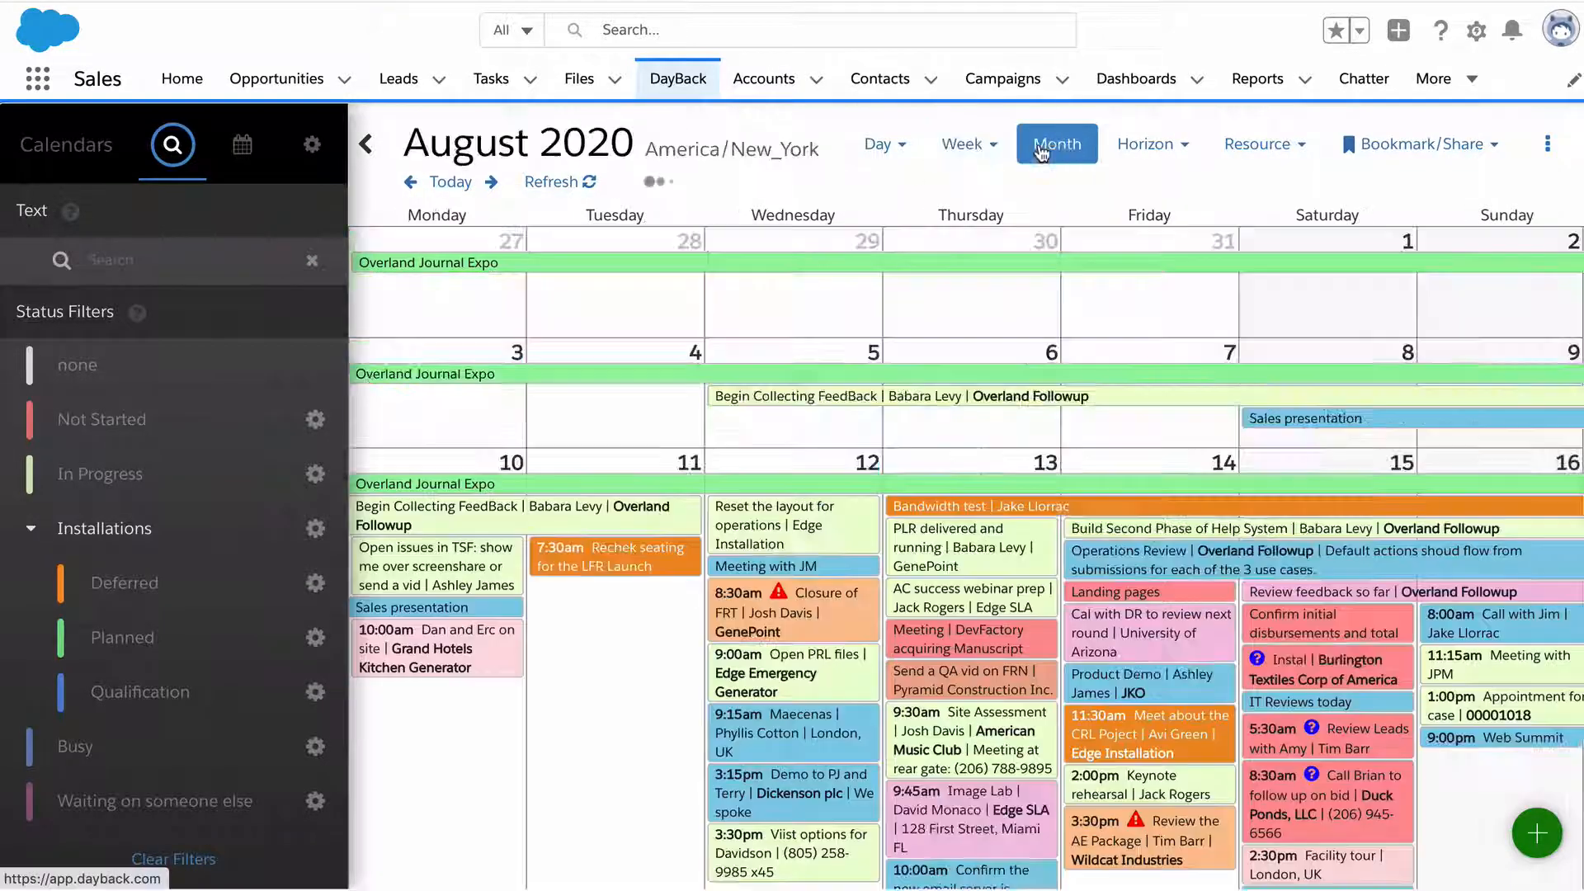
{"action": "scroll", "scroll_direction": "down", "scroll_amount": 3}
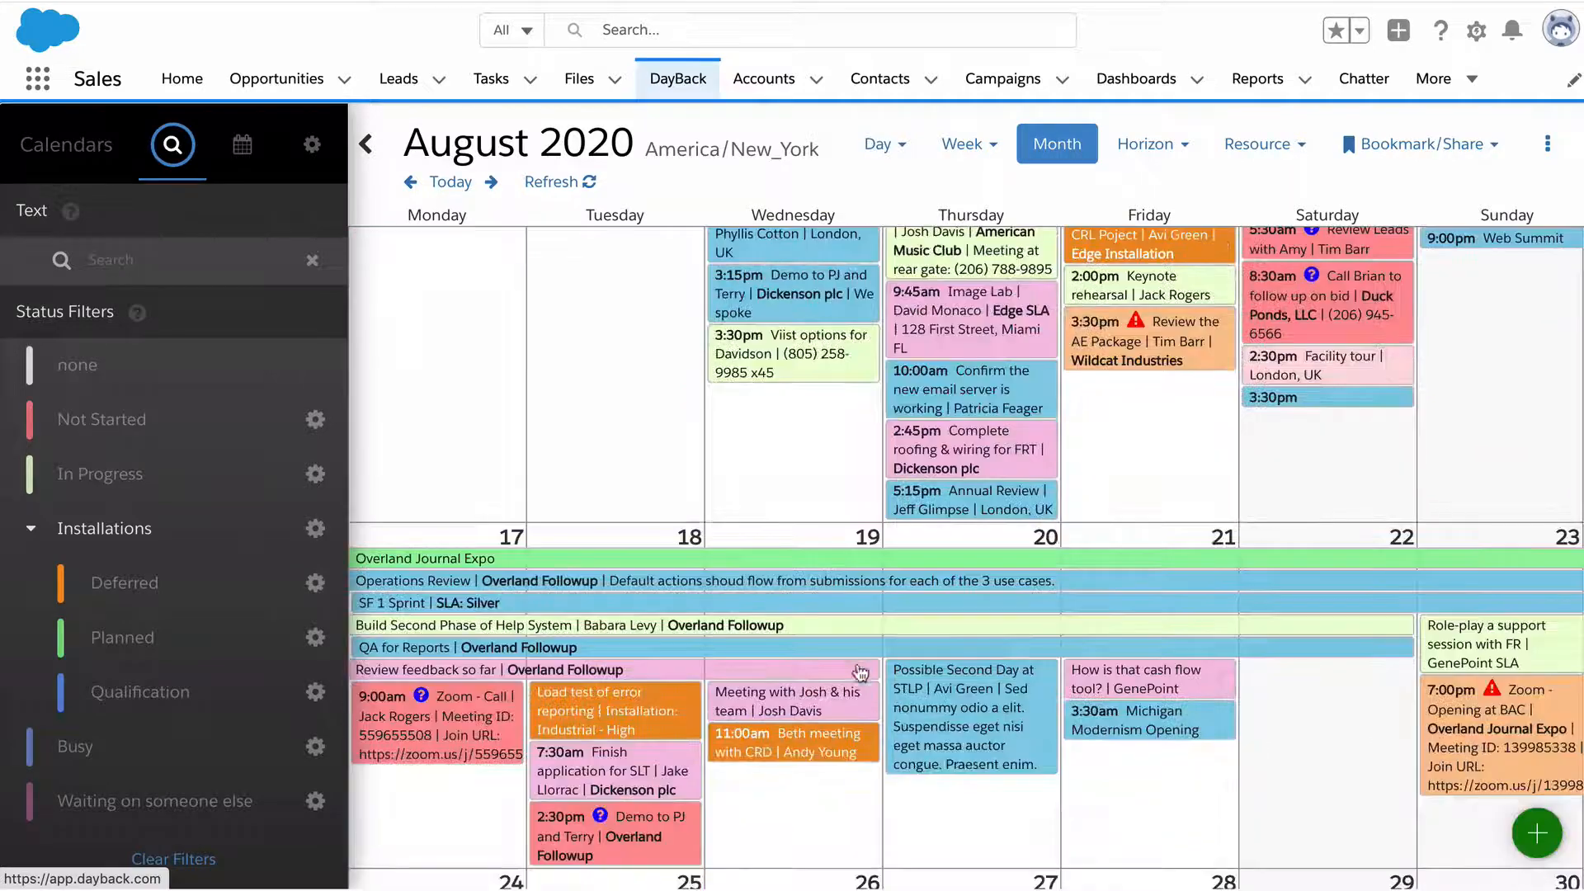
{"action": "left_click", "coordinate": [312, 144]}
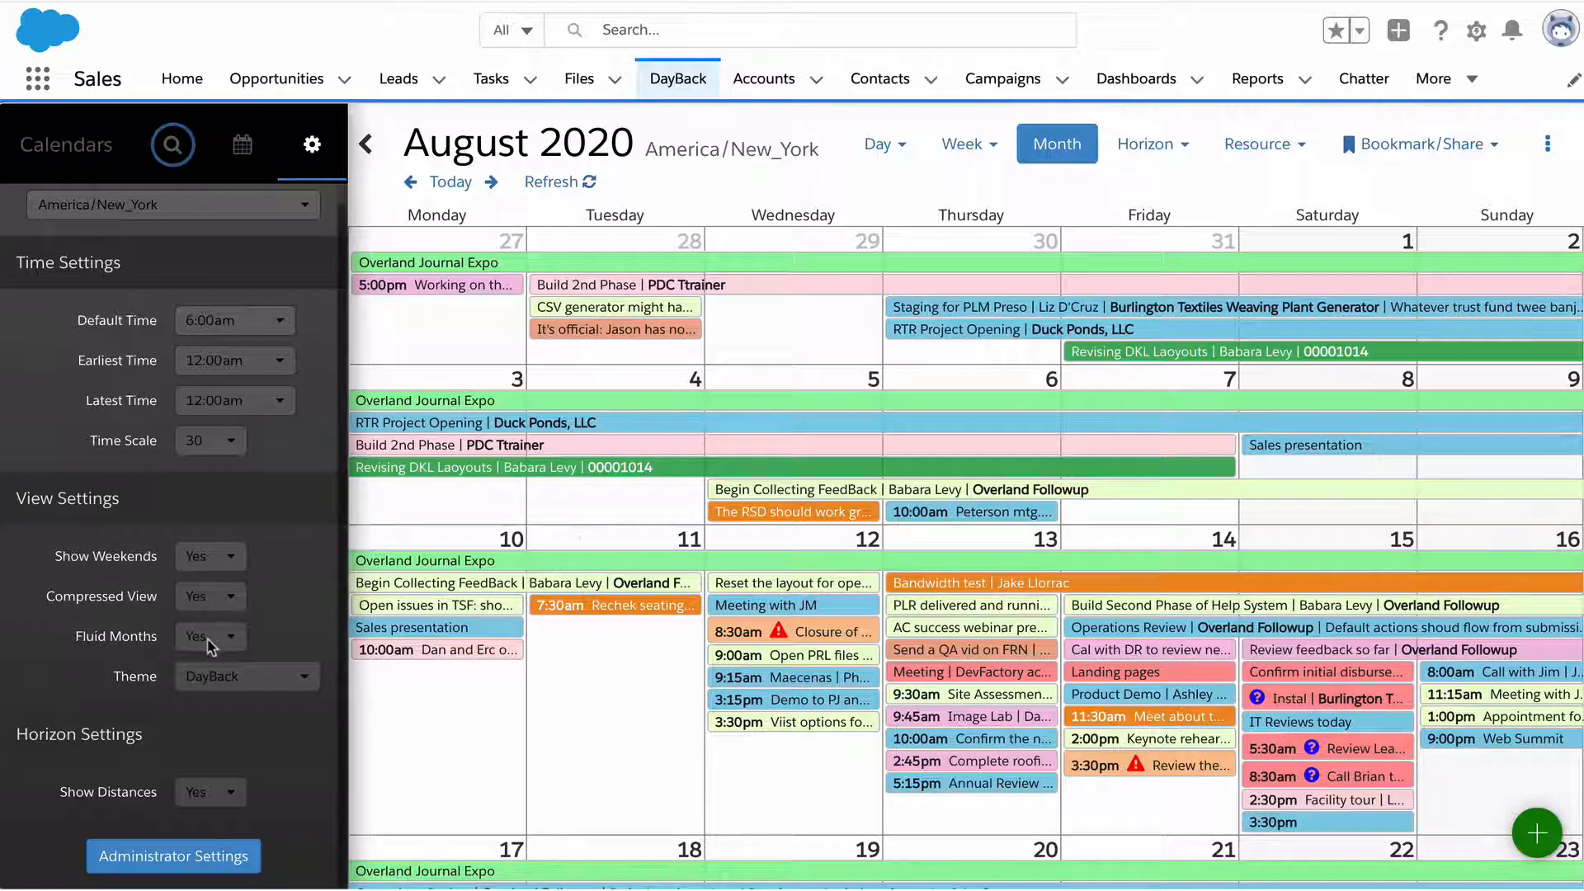
{"action": "left_click", "coordinate": [201, 595]}
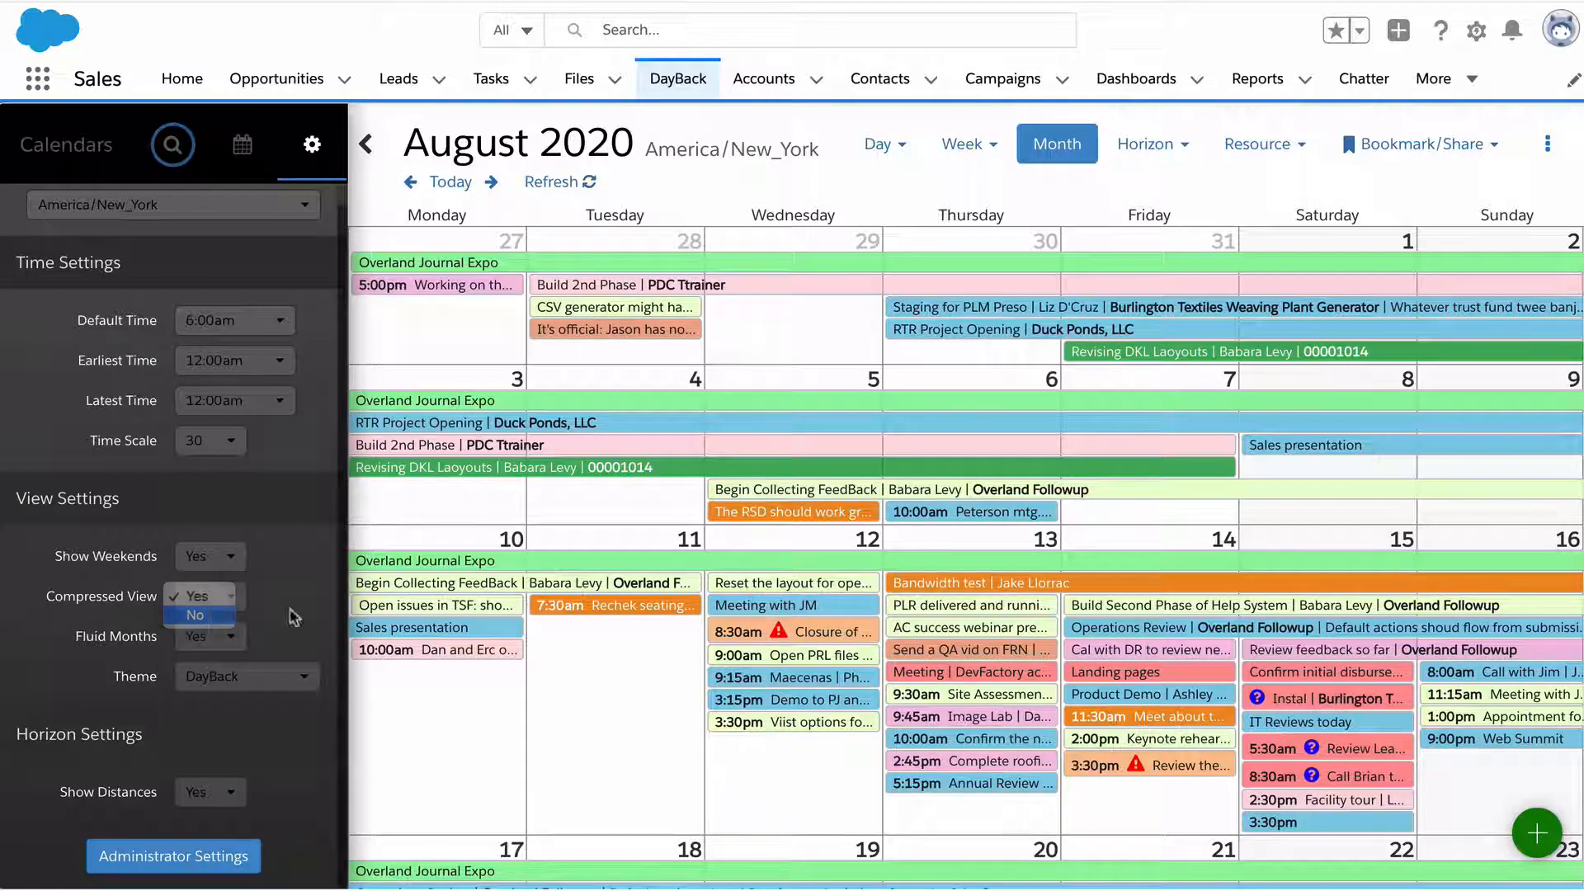
{"action": "left_click", "coordinate": [193, 614]}
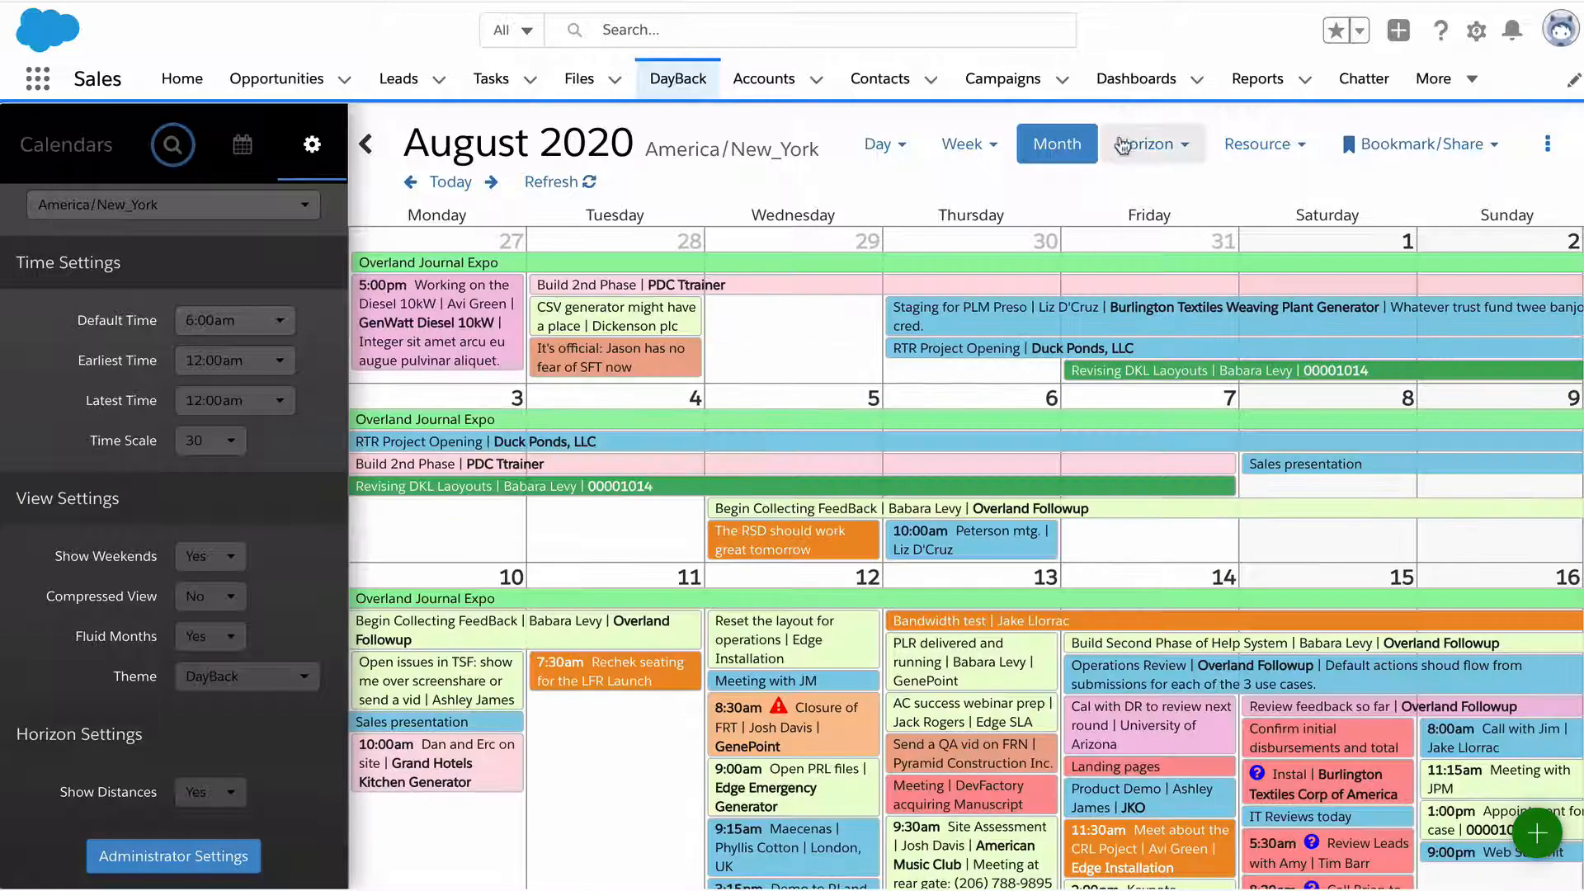
Step: Show the horizon timeline as a list and settle its range back on 45 days after trying longer spans
{"action": "left_click", "coordinate": [1145, 143]}
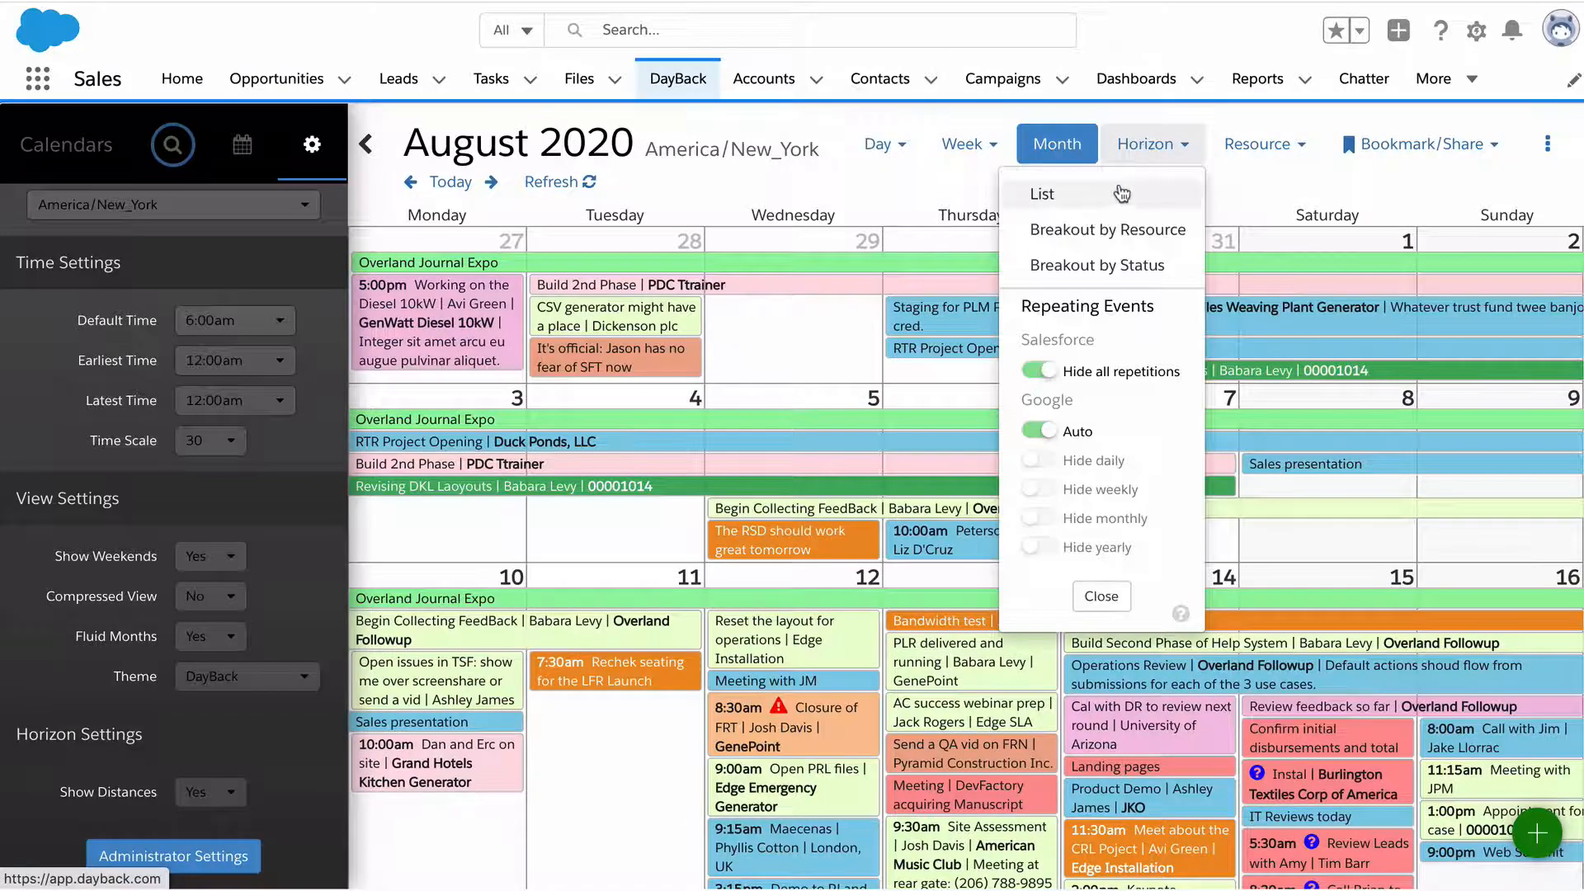
{"action": "left_click", "coordinate": [1145, 144]}
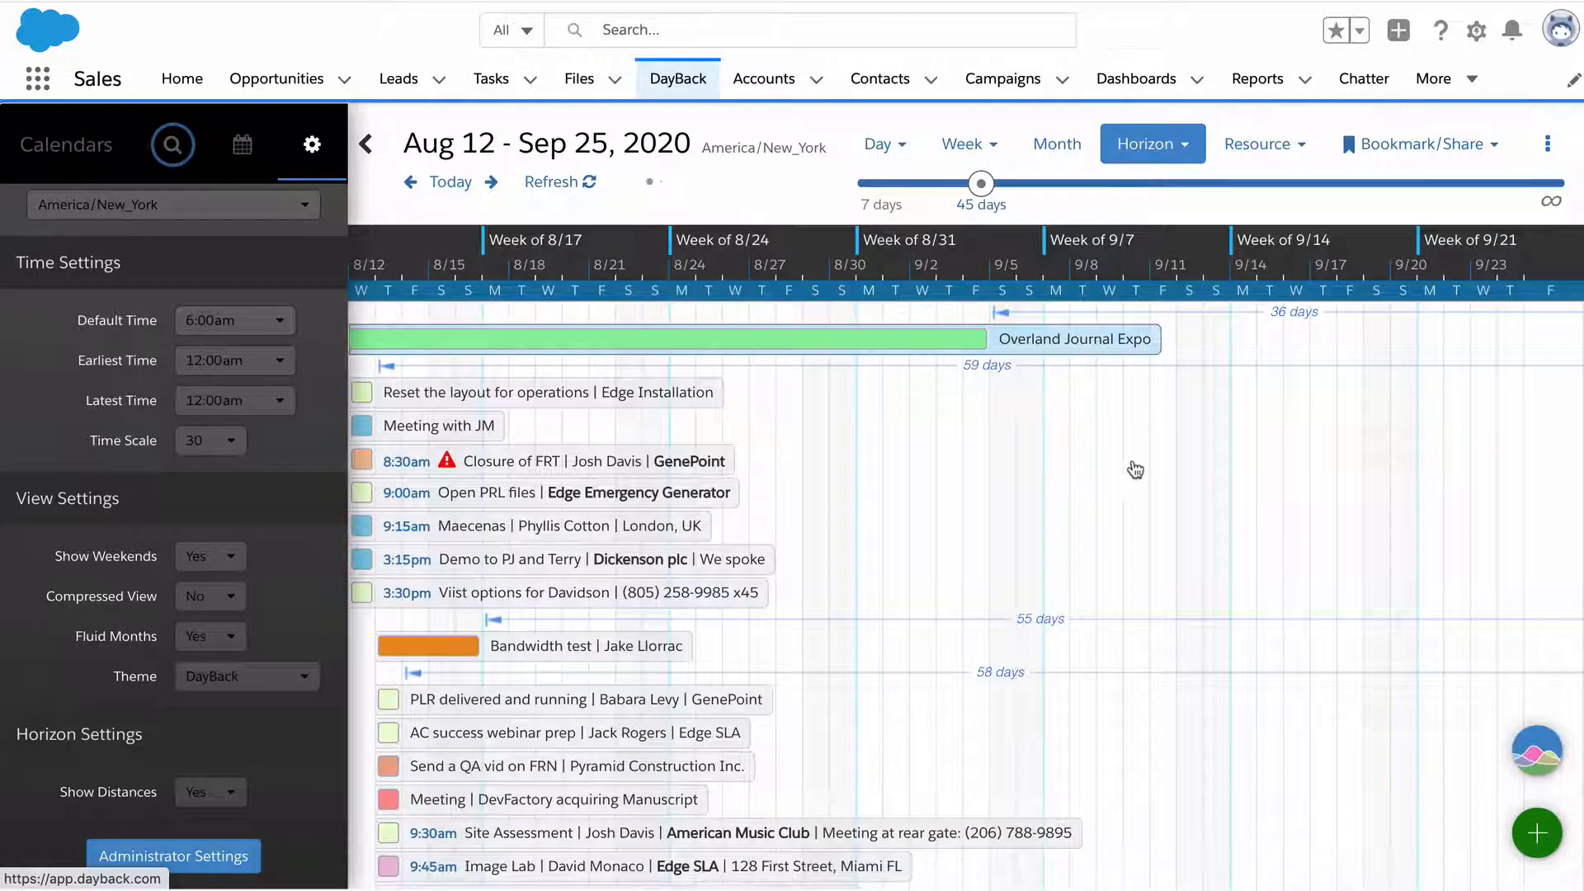
{"action": "left_click_drag", "start_coordinate": [980, 183], "coordinate": [1317, 124]}
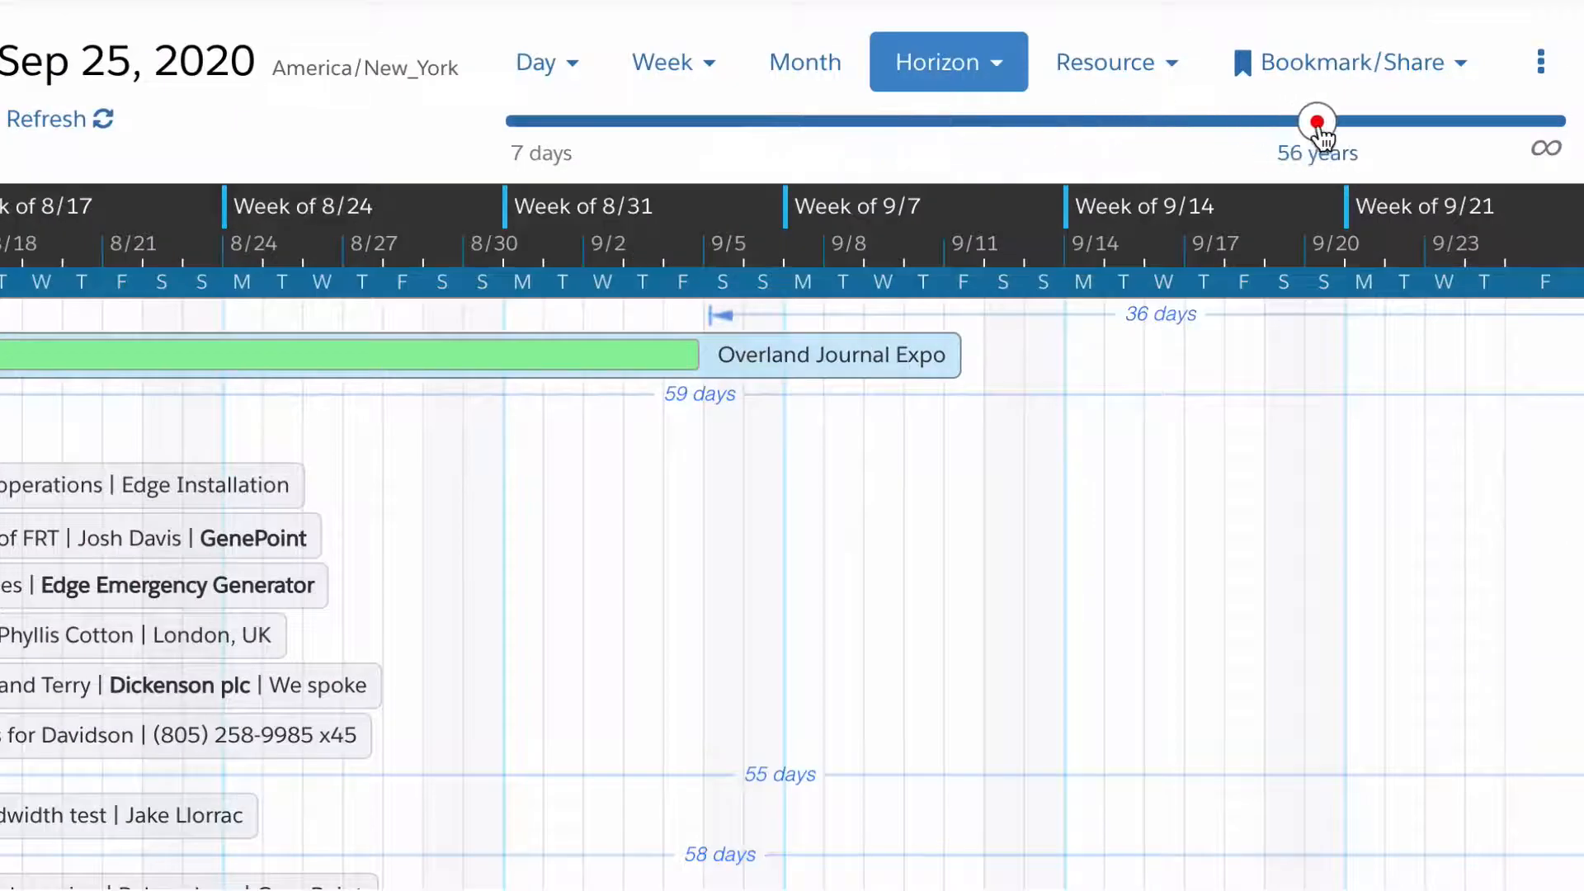
{"action": "left_click_drag", "start_coordinate": [1316, 120], "coordinate": [841, 120]}
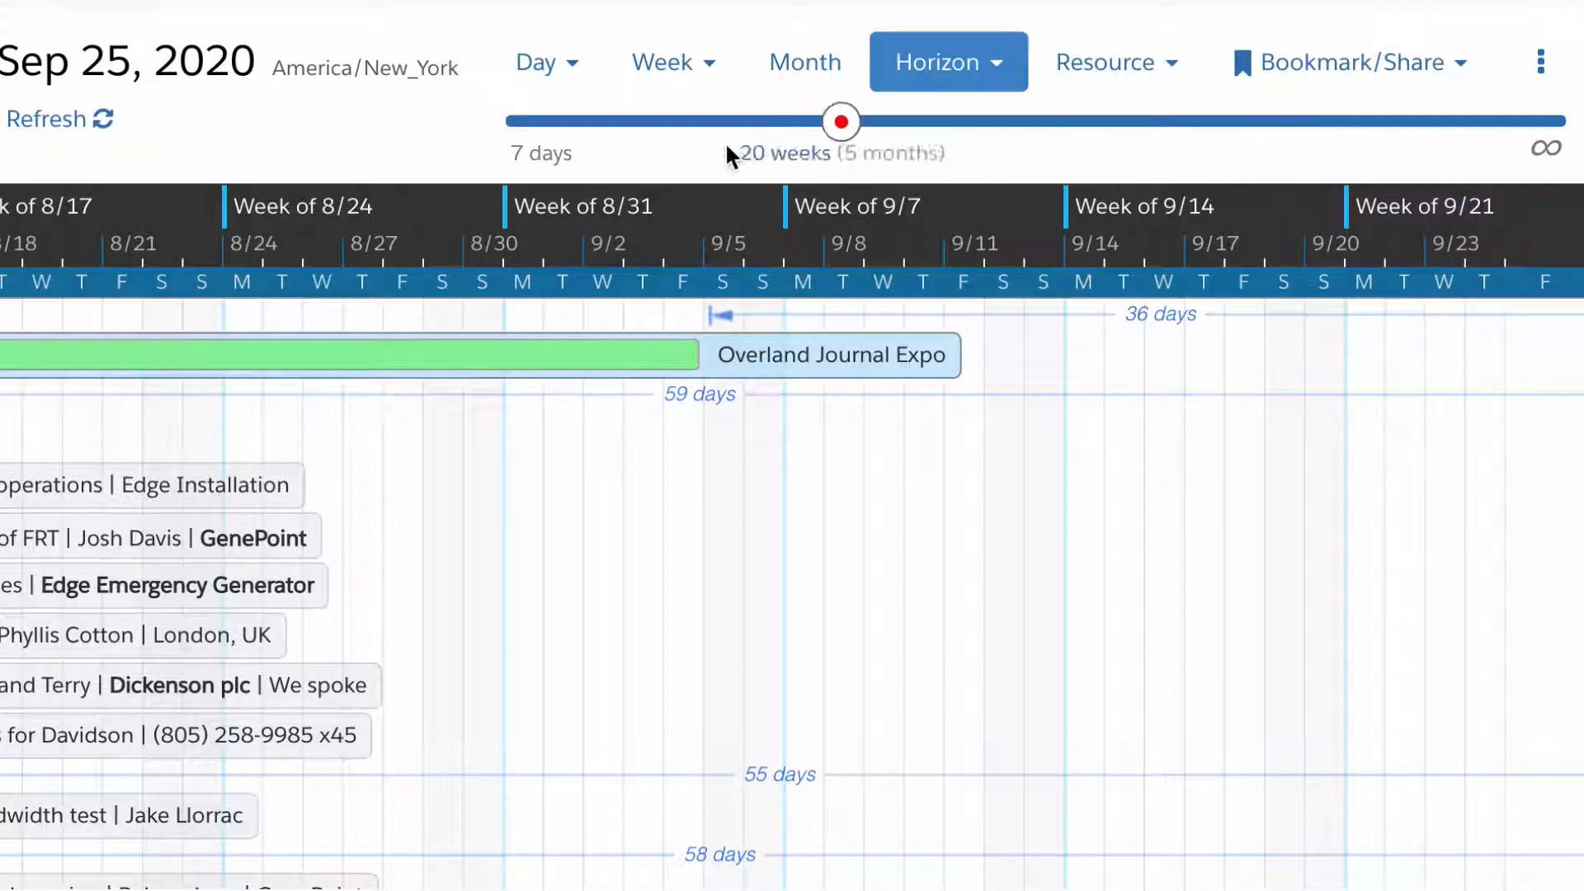
{"action": "left_click_drag", "start_coordinate": [840, 120], "coordinate": [705, 120]}
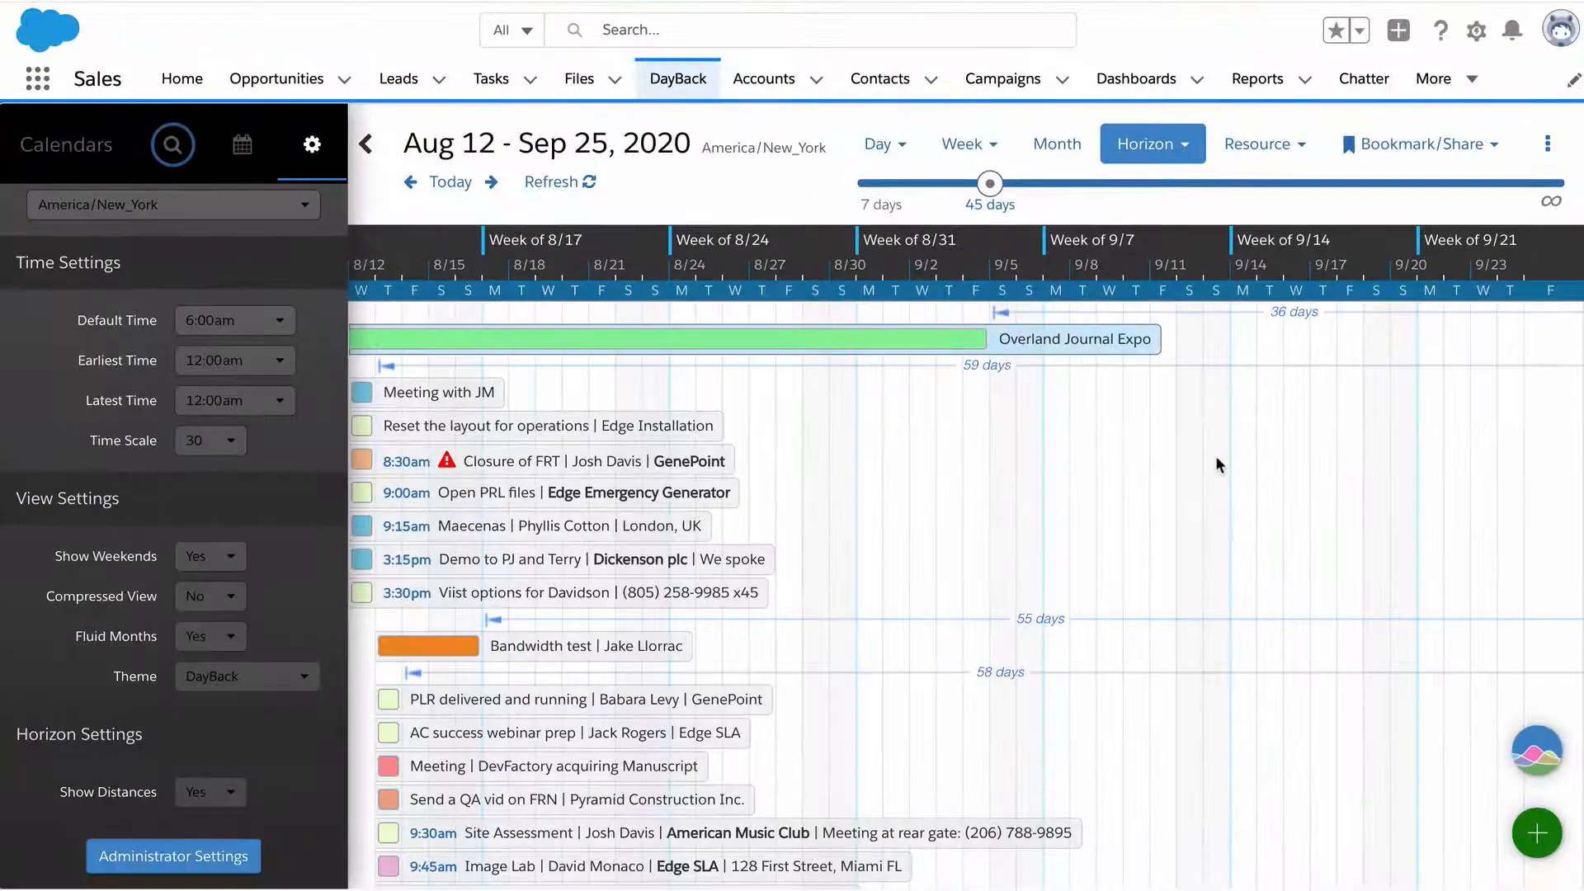
{"action": "scroll", "scroll_direction": "down", "scroll_amount": 3}
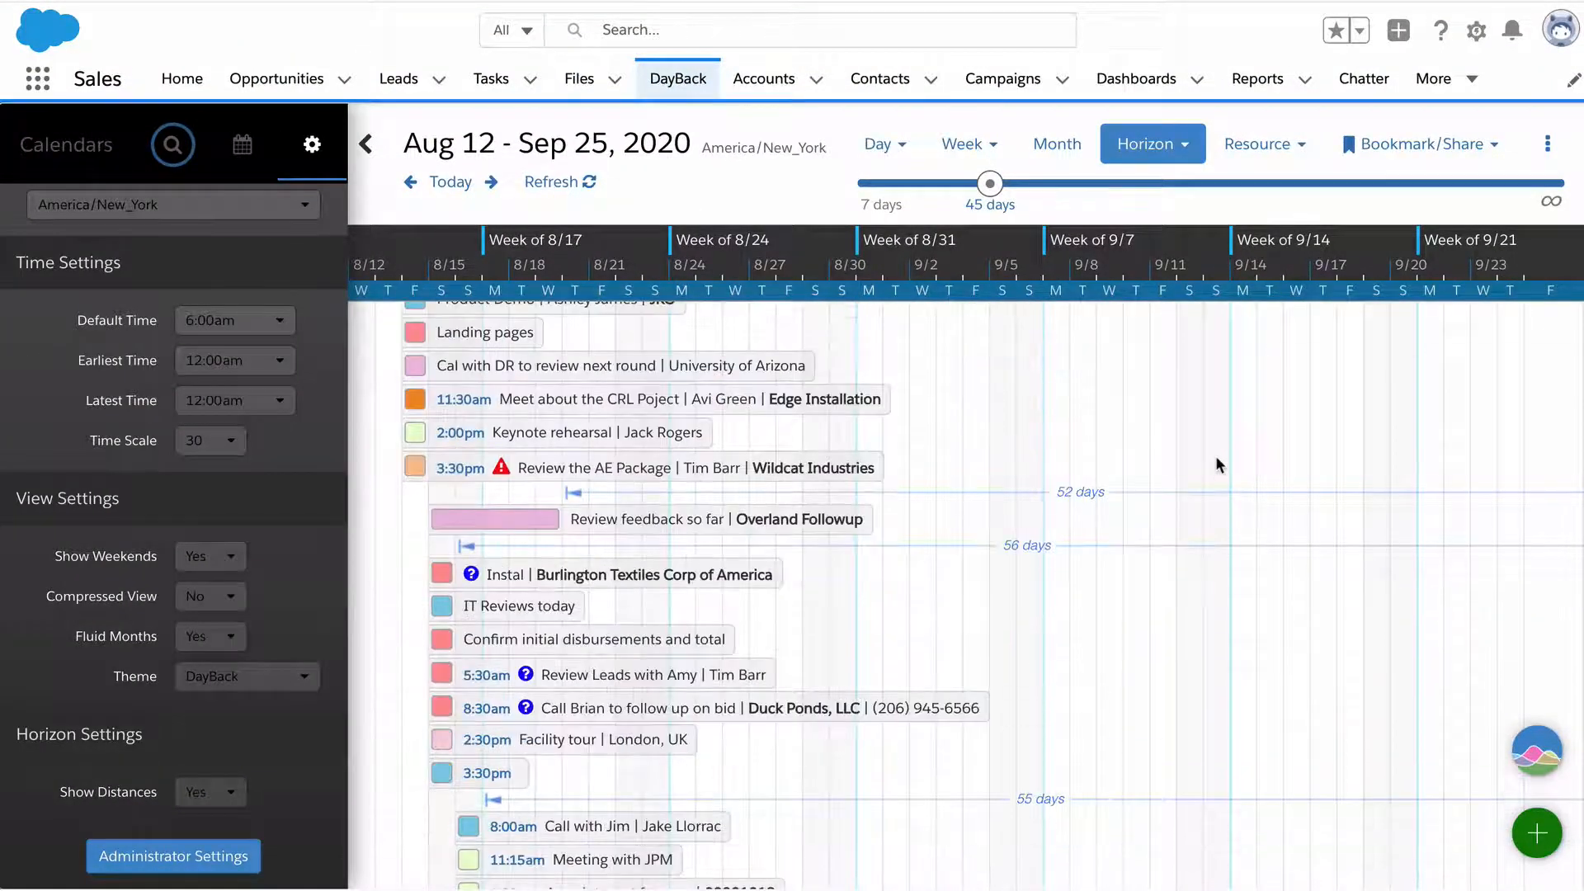
Step: Break the horizon timeline out by resource and filter it to Not Started items only
{"action": "left_click", "coordinate": [1150, 143]}
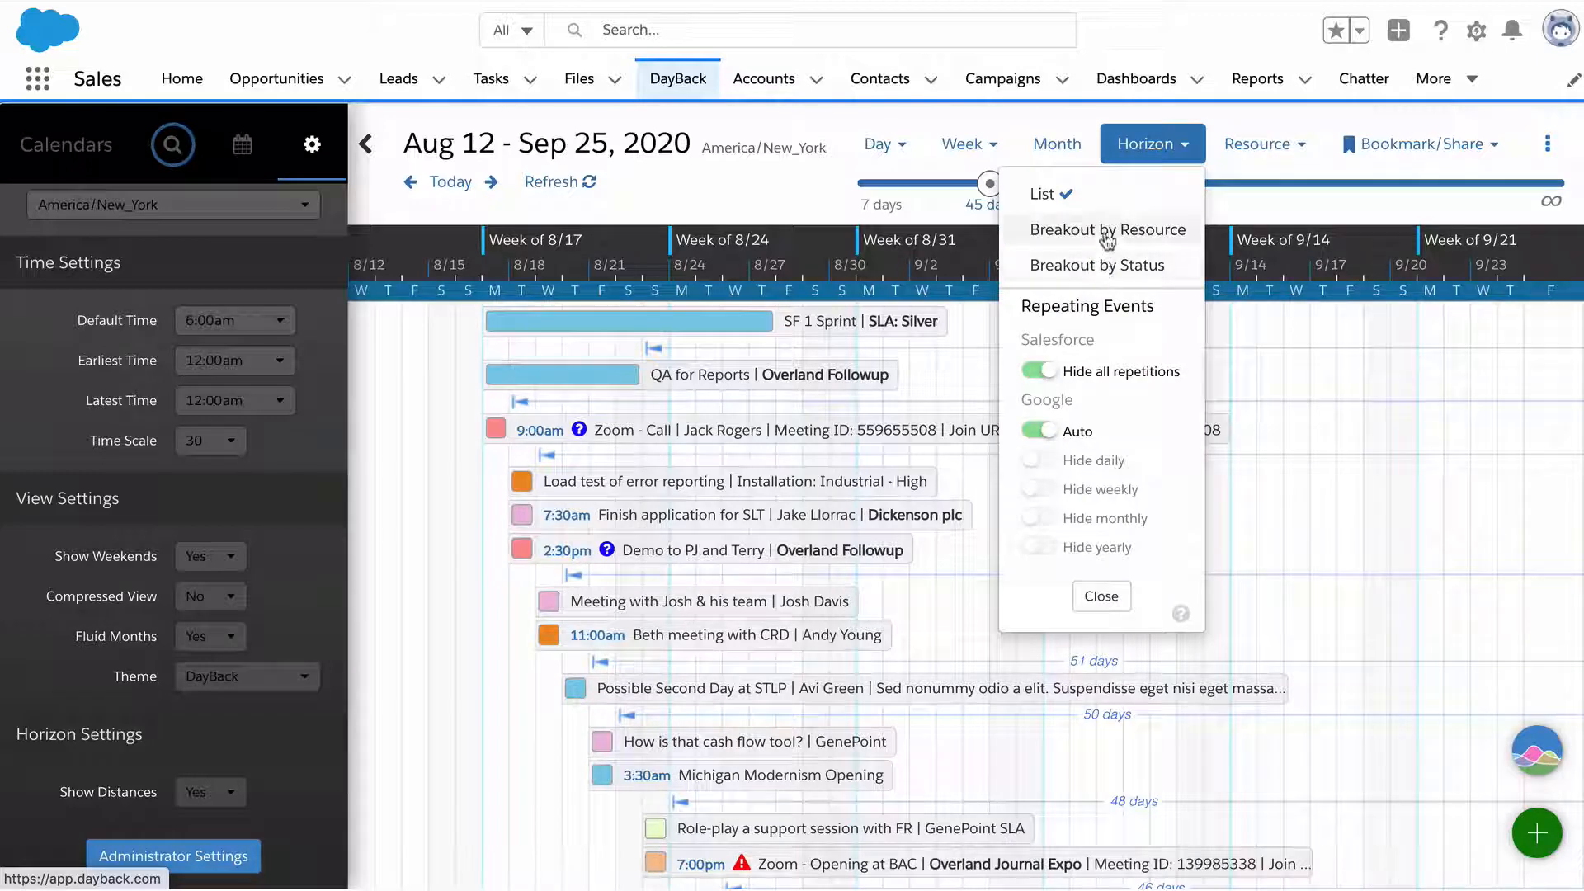
{"action": "left_click", "coordinate": [1103, 230]}
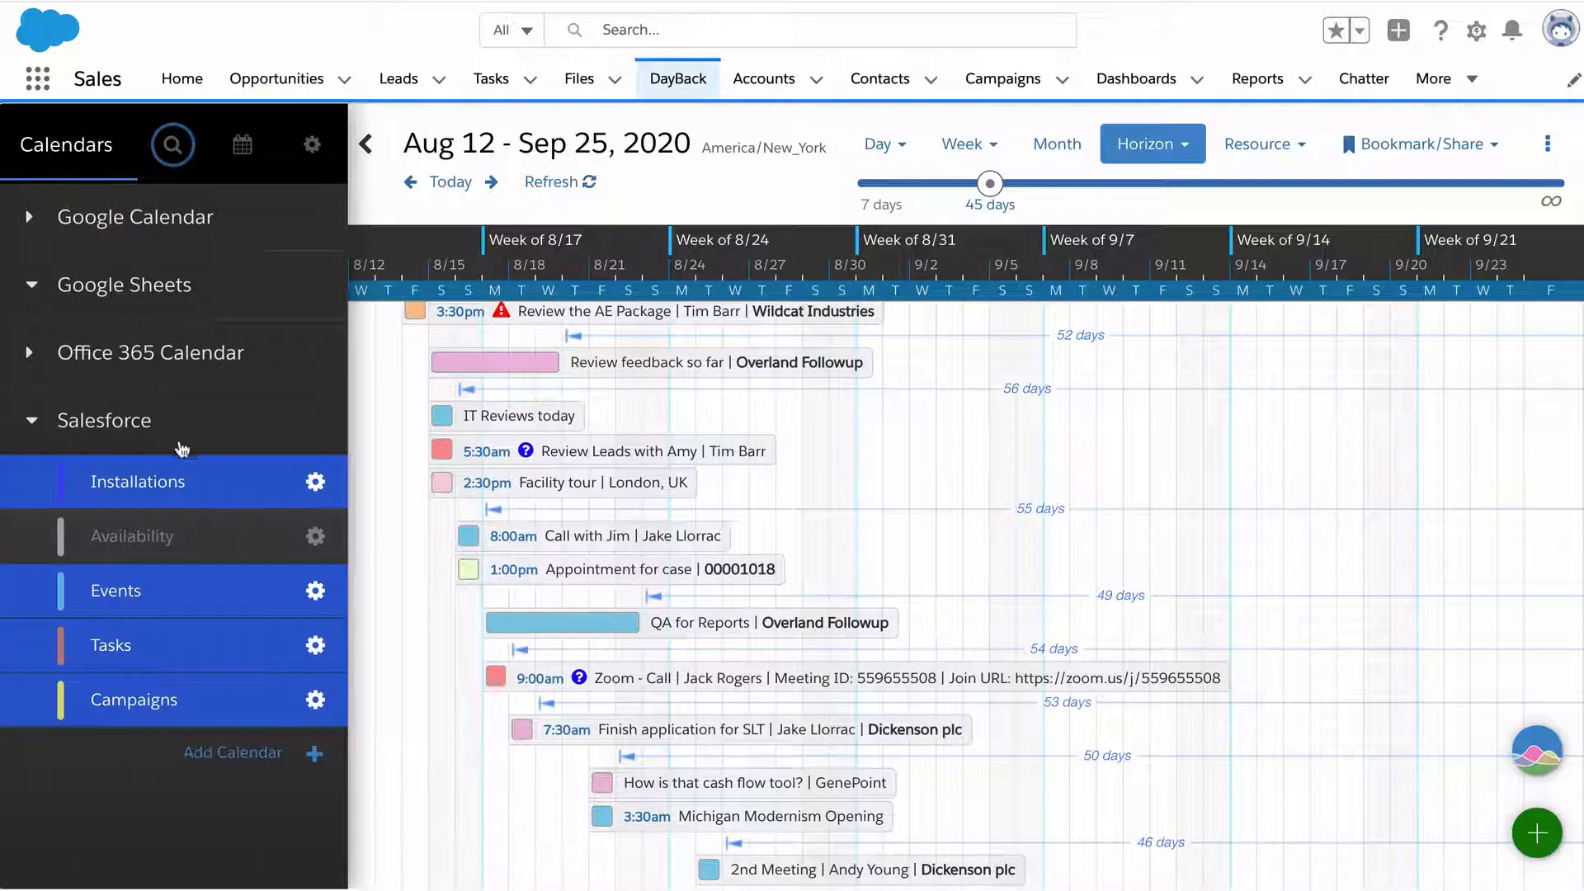
{"action": "left_click", "coordinate": [172, 143]}
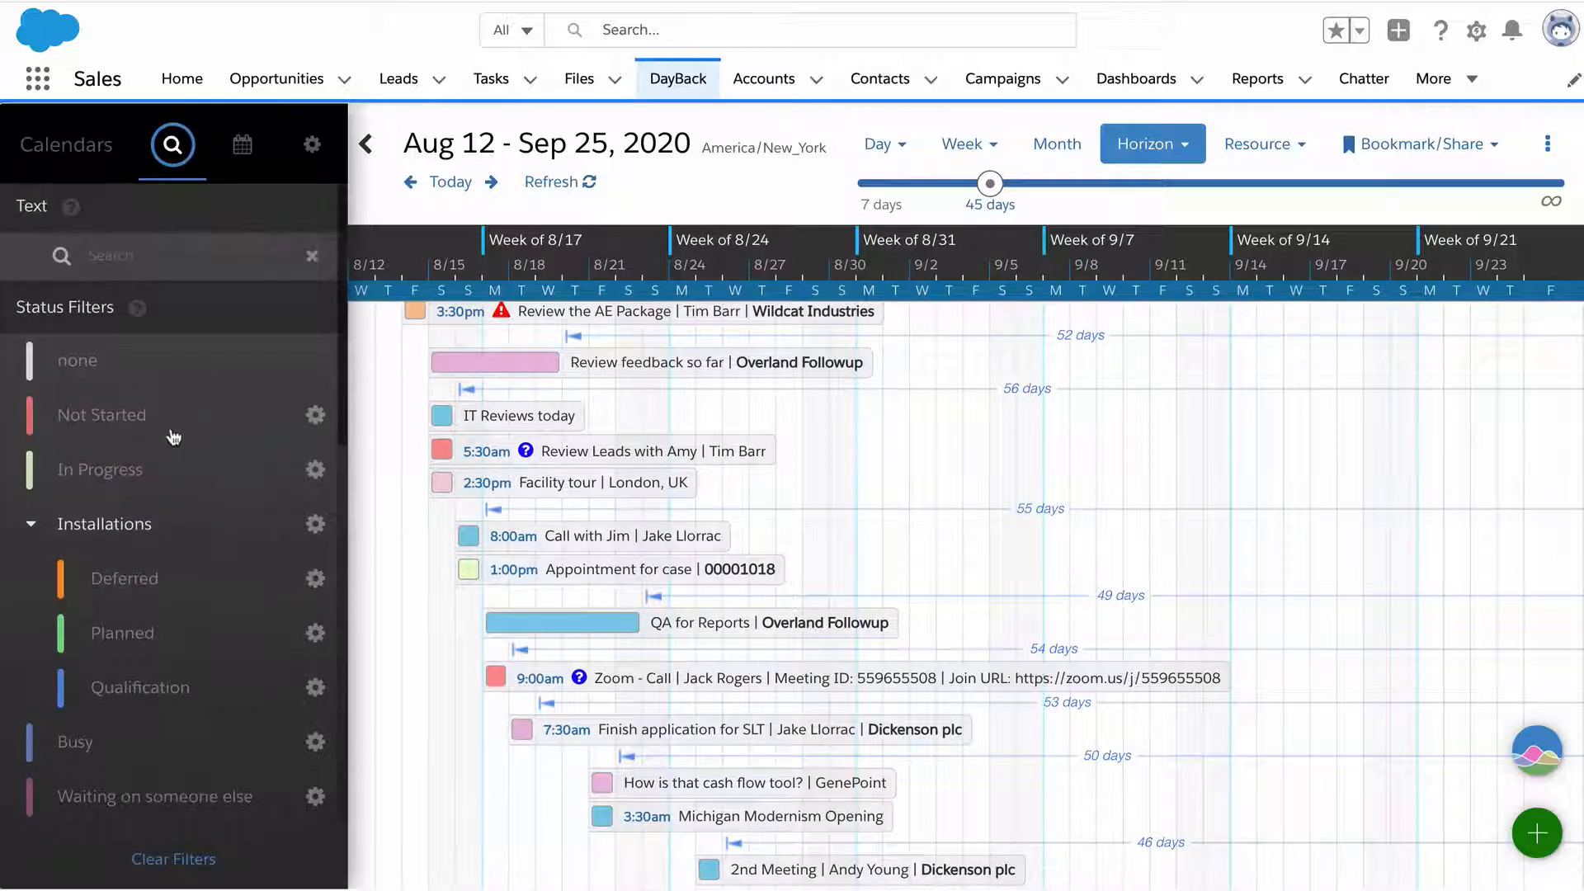
{"action": "left_click", "coordinate": [100, 414]}
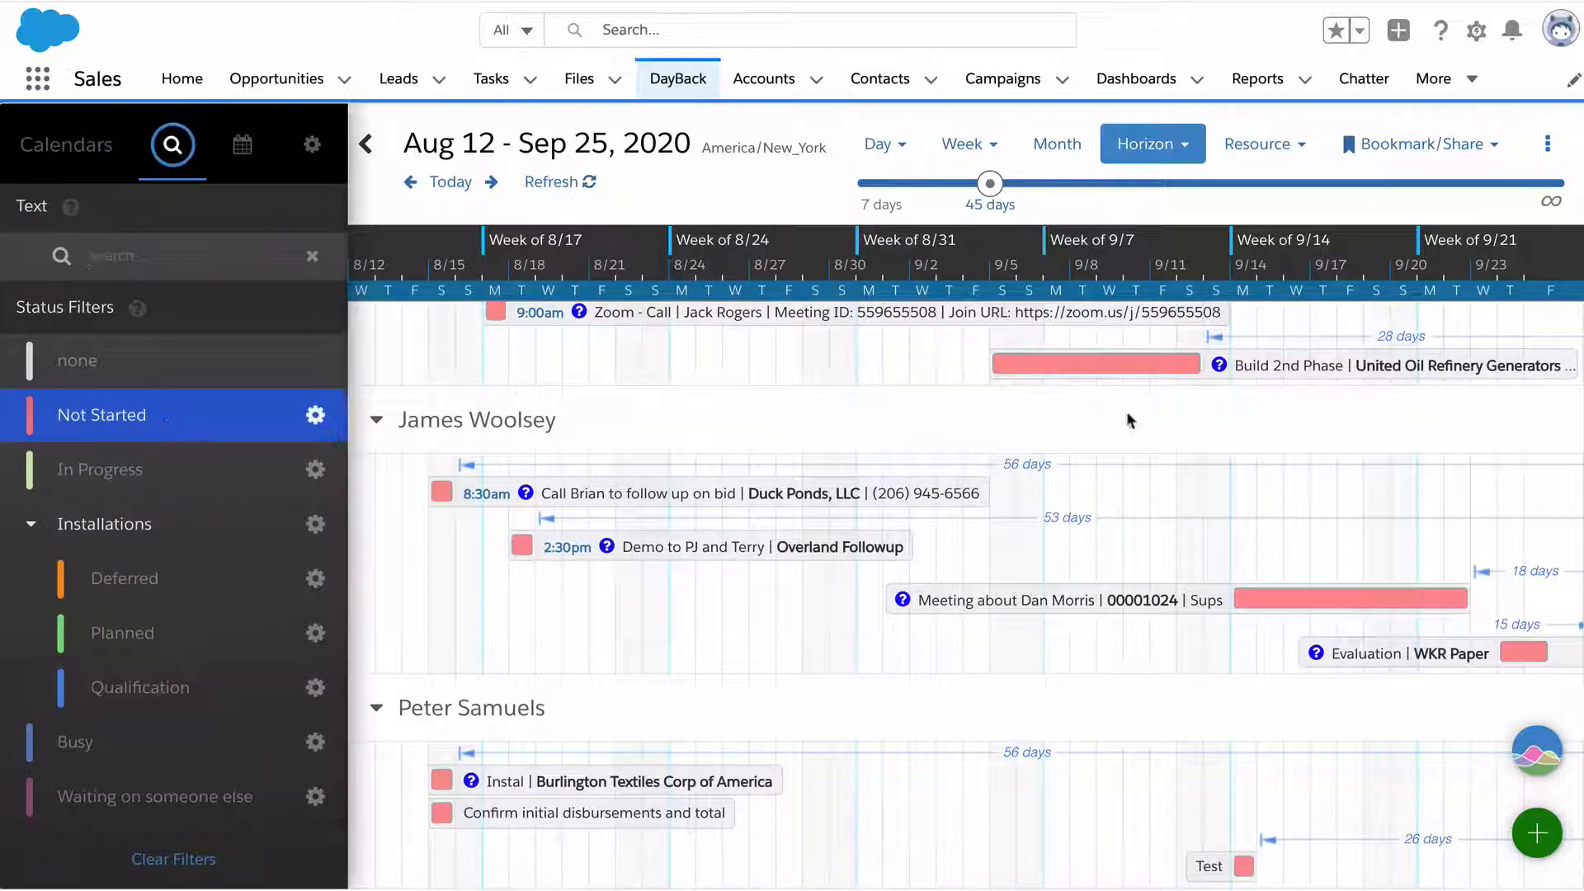
{"action": "scroll", "scroll_direction": "down", "scroll_amount": 3}
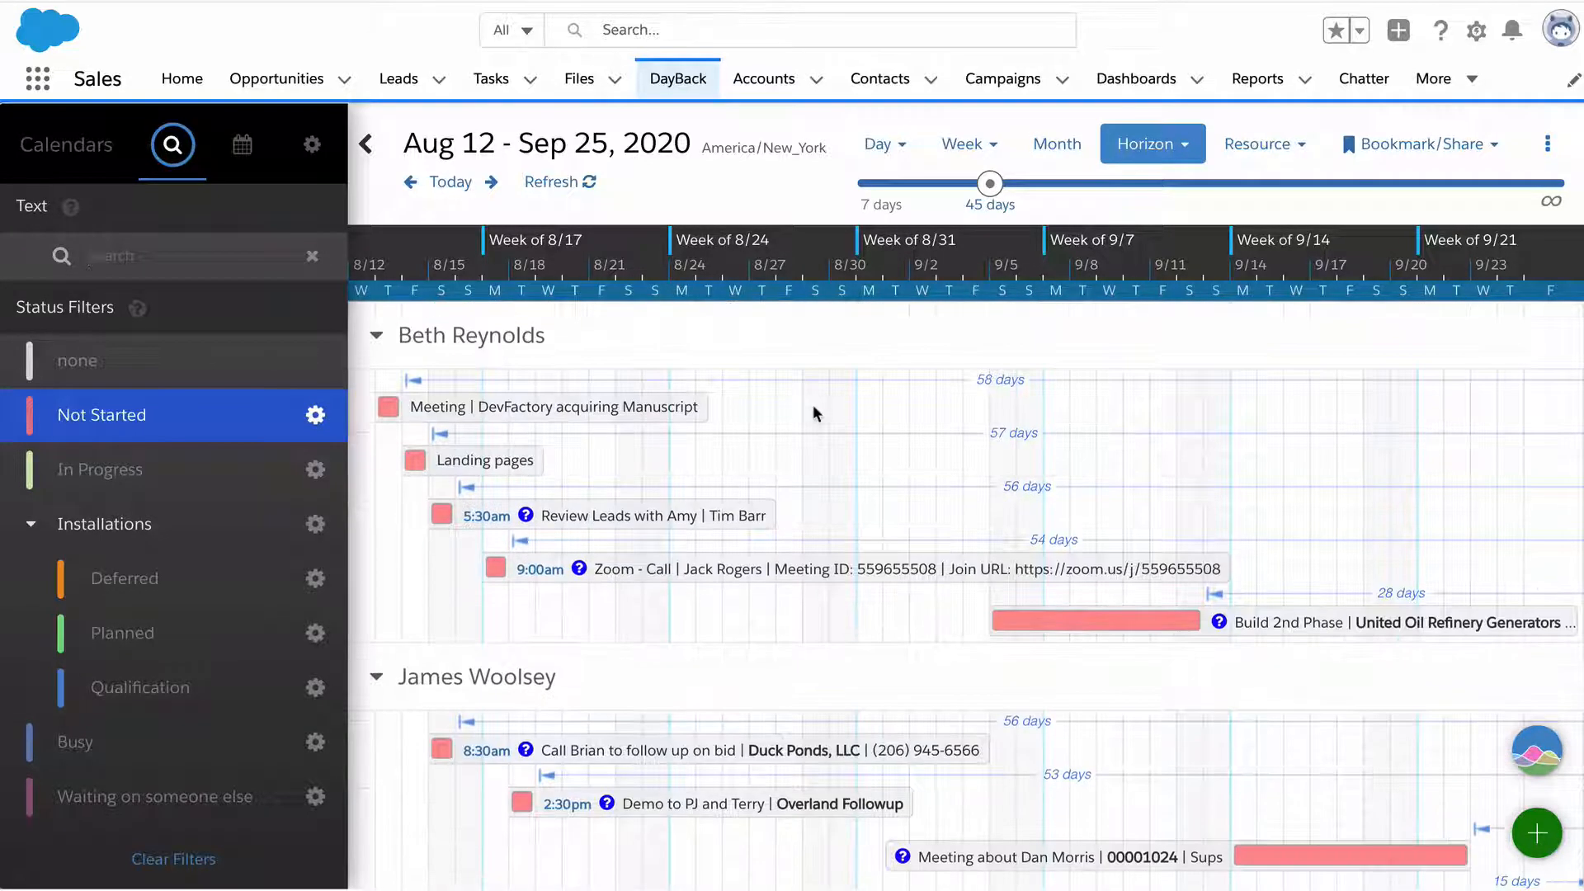
{"action": "scroll", "scroll_direction": "down", "scroll_amount": 3}
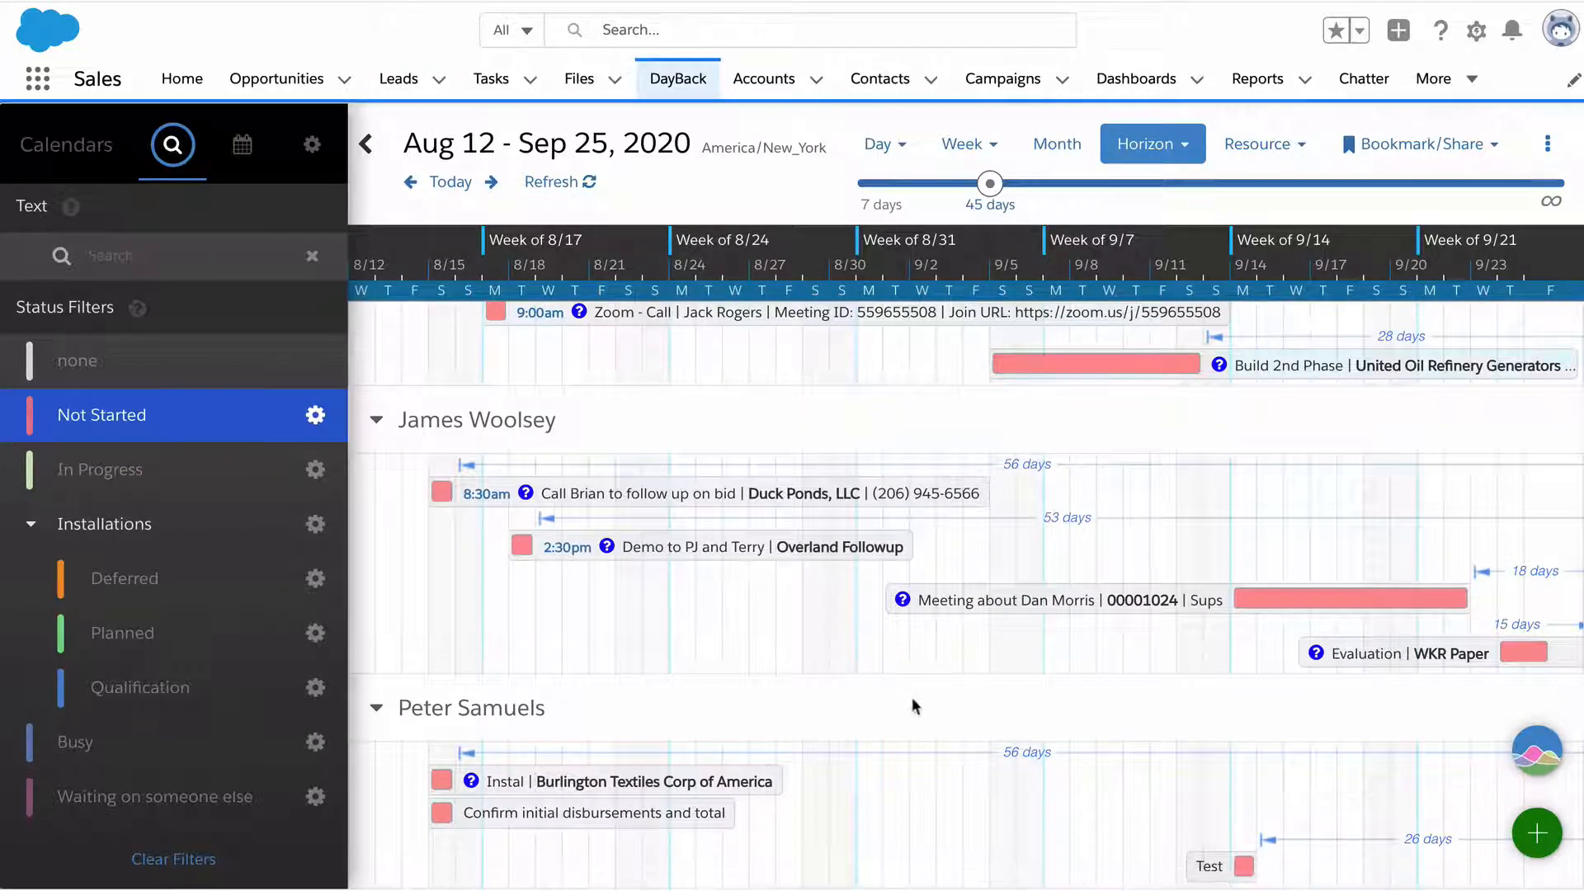
Step: Revert the refused change to a task's length, then break the horizon timeline out by status
{"action": "scroll", "scroll_direction": "down", "scroll_amount": 3}
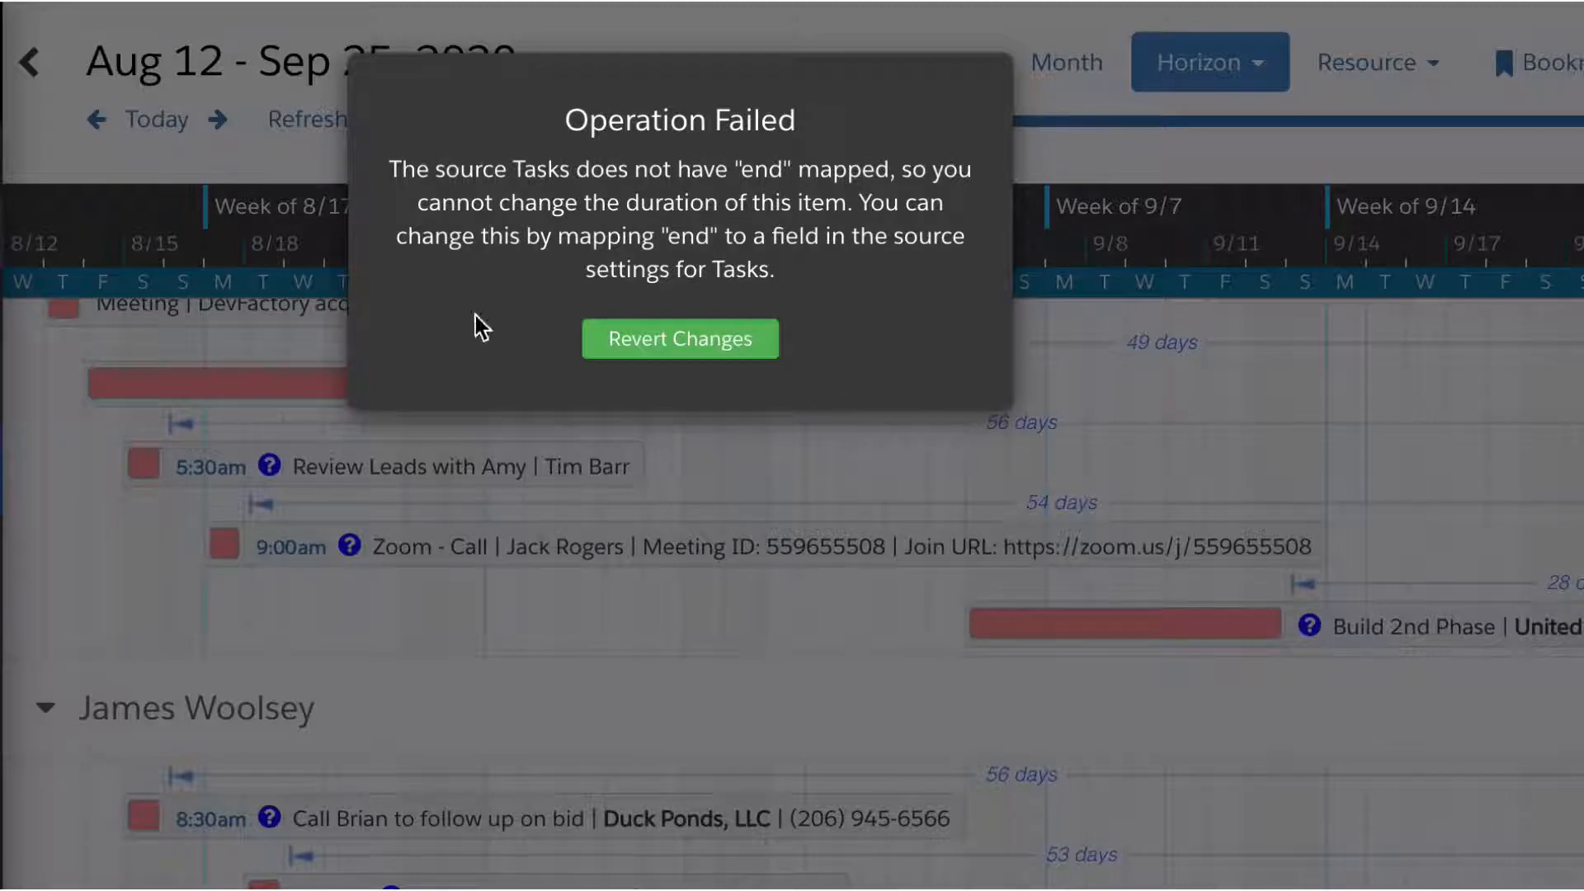
{"action": "mouse_move", "coordinate": [680, 338]}
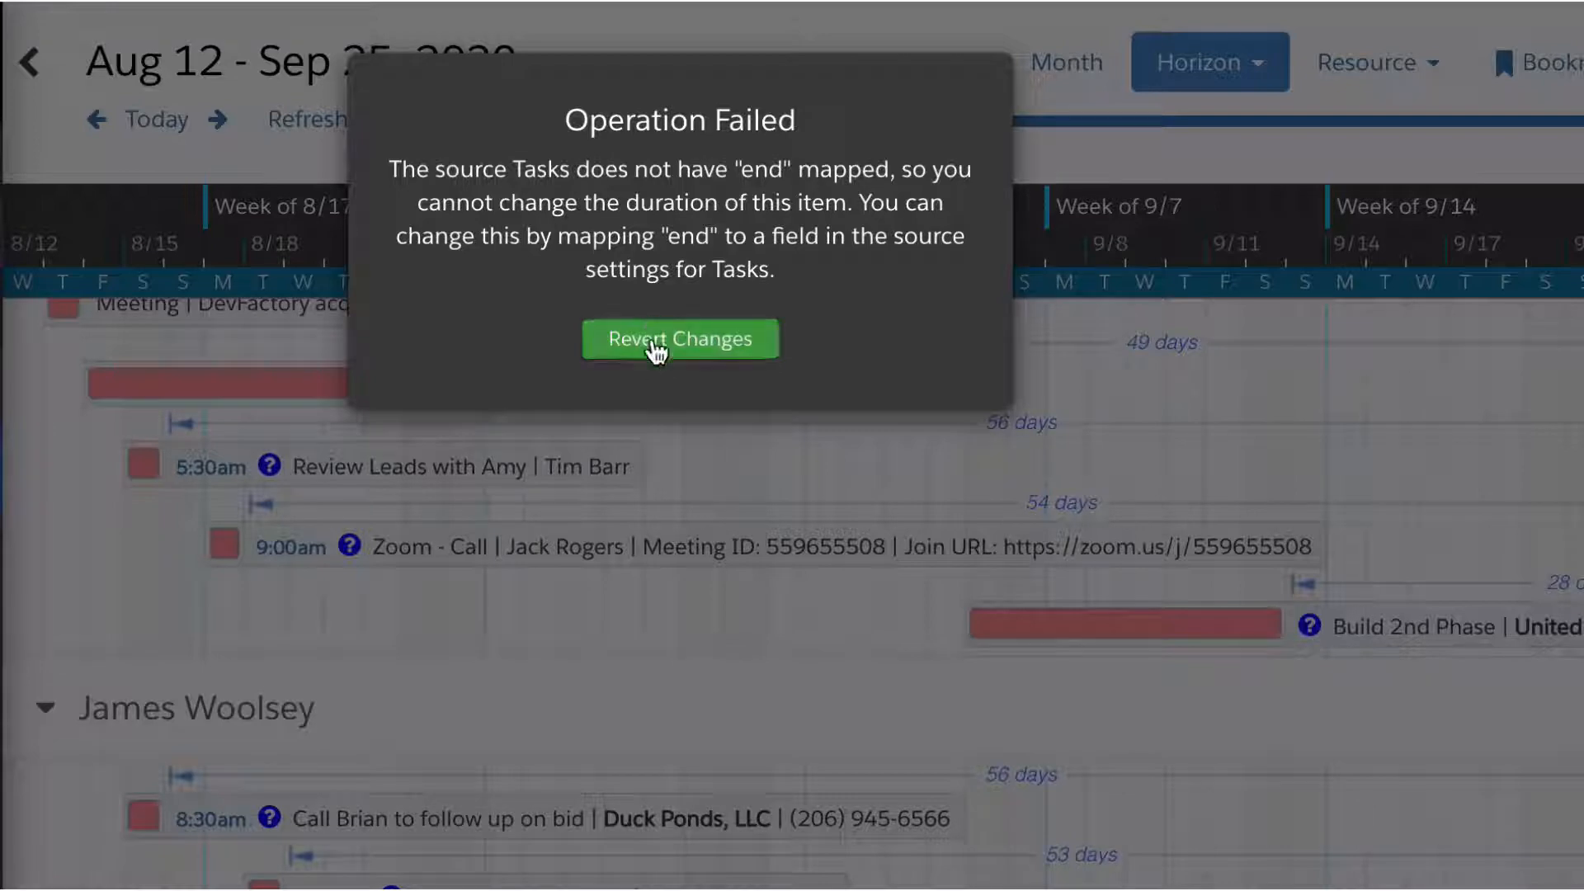
{"action": "left_click", "coordinate": [680, 338]}
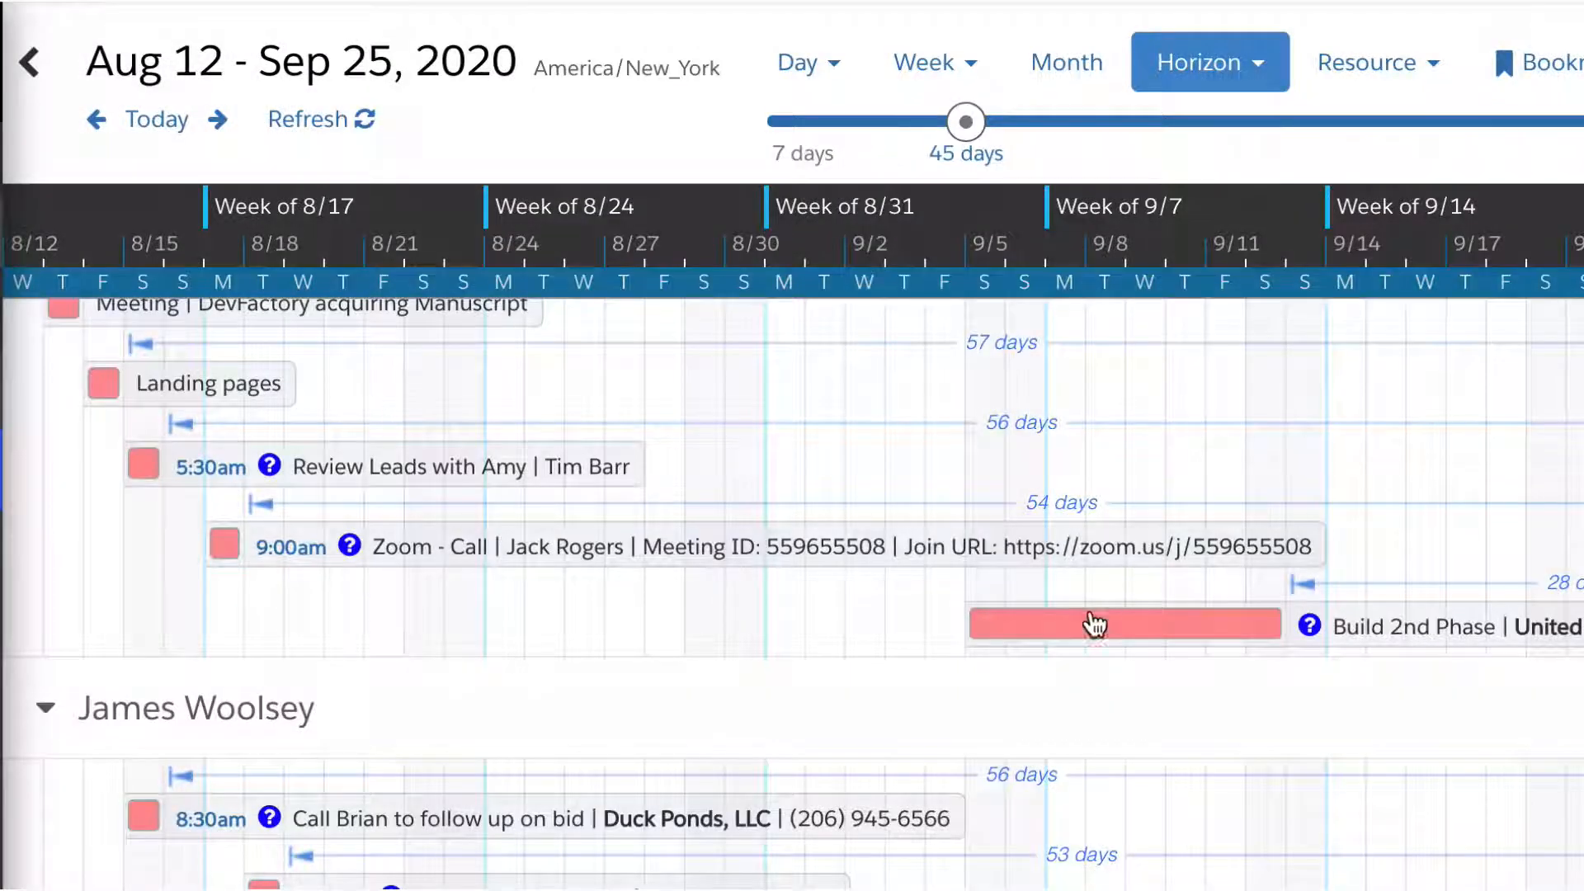
{"action": "left_click", "coordinate": [1124, 623]}
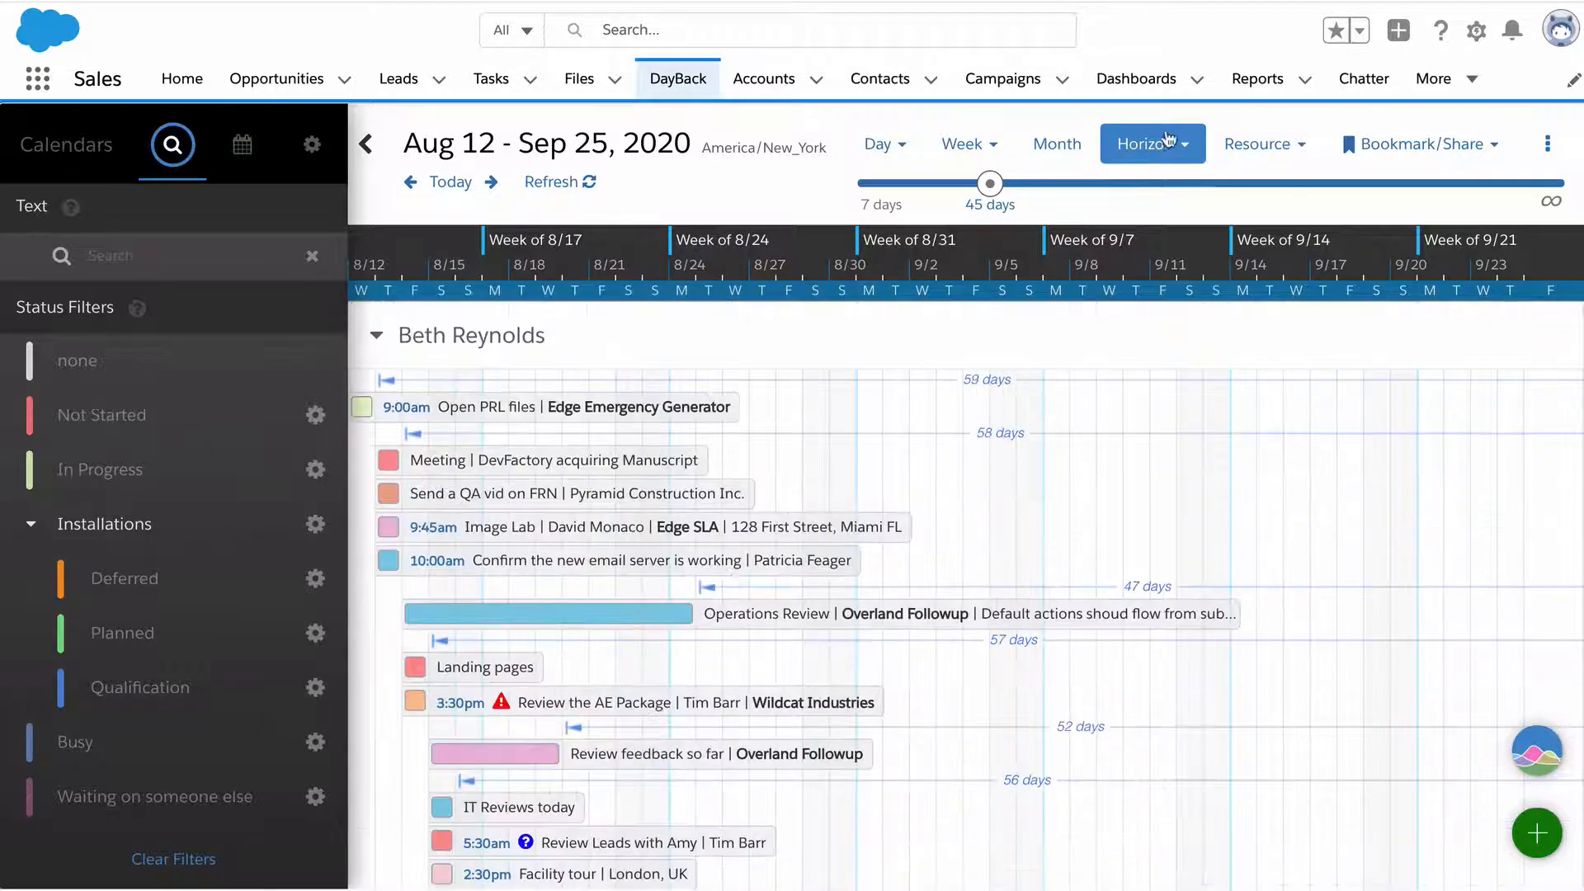
{"action": "left_click", "coordinate": [1151, 143]}
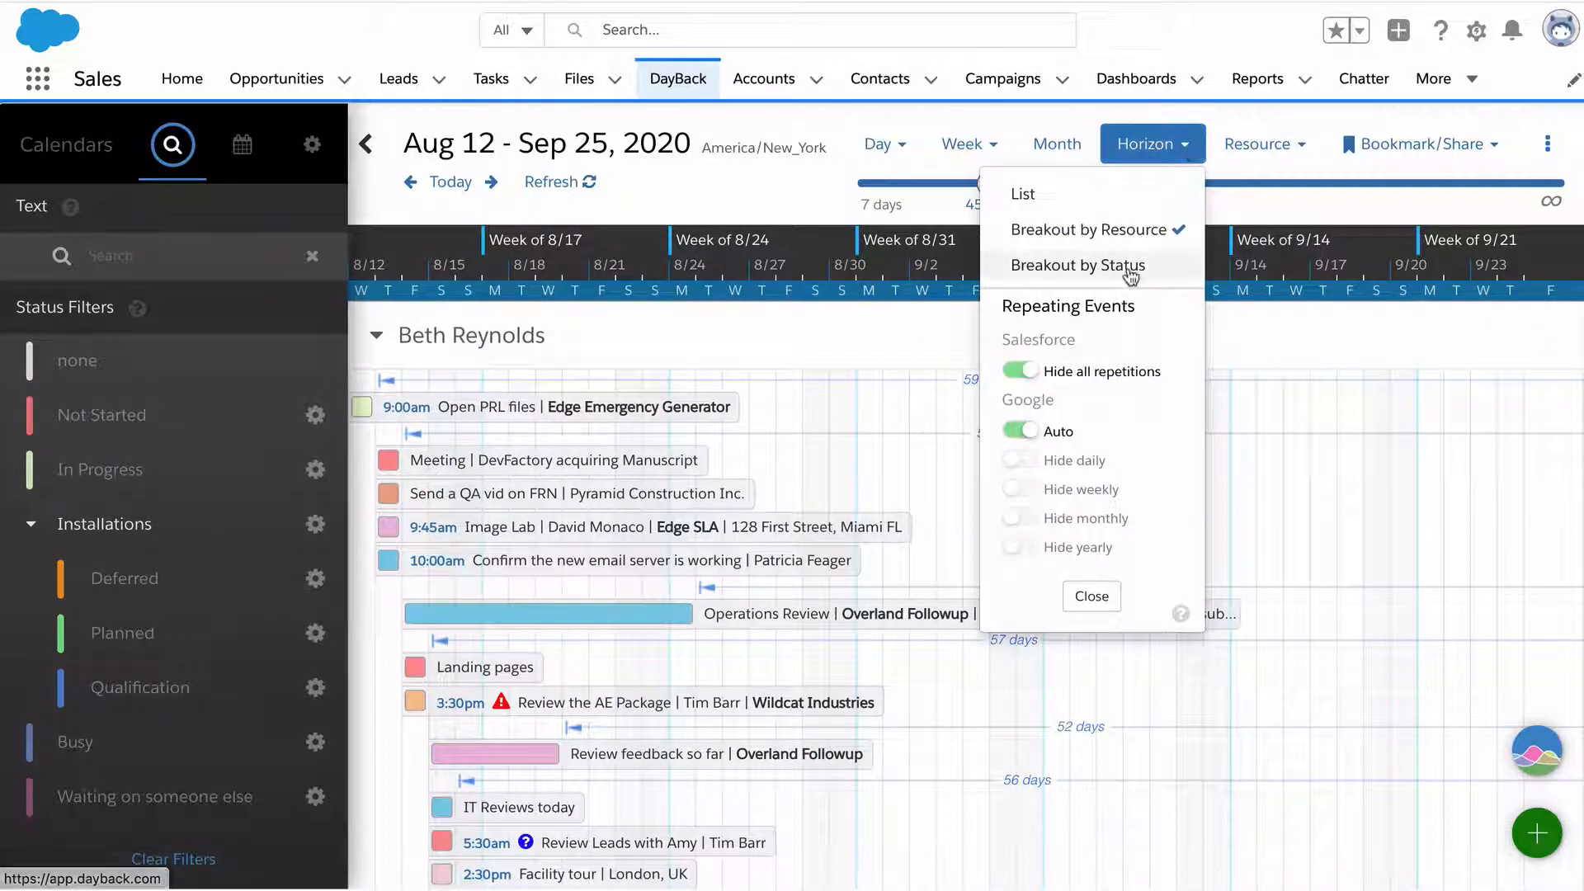
{"action": "left_click", "coordinate": [1078, 264]}
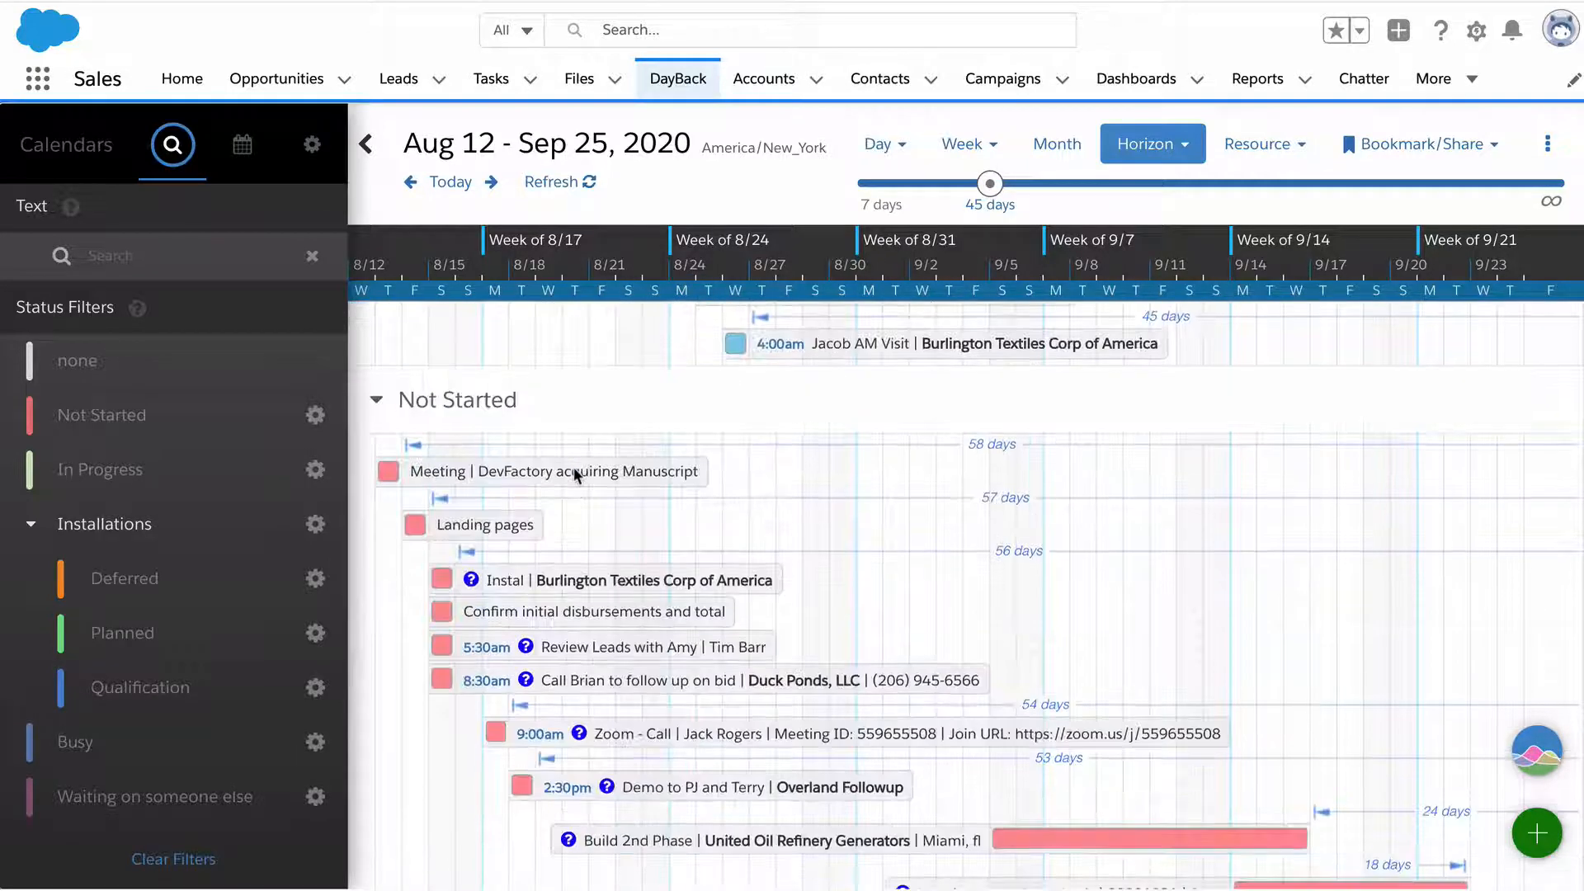
{"action": "mouse_move", "coordinate": [198, 421]}
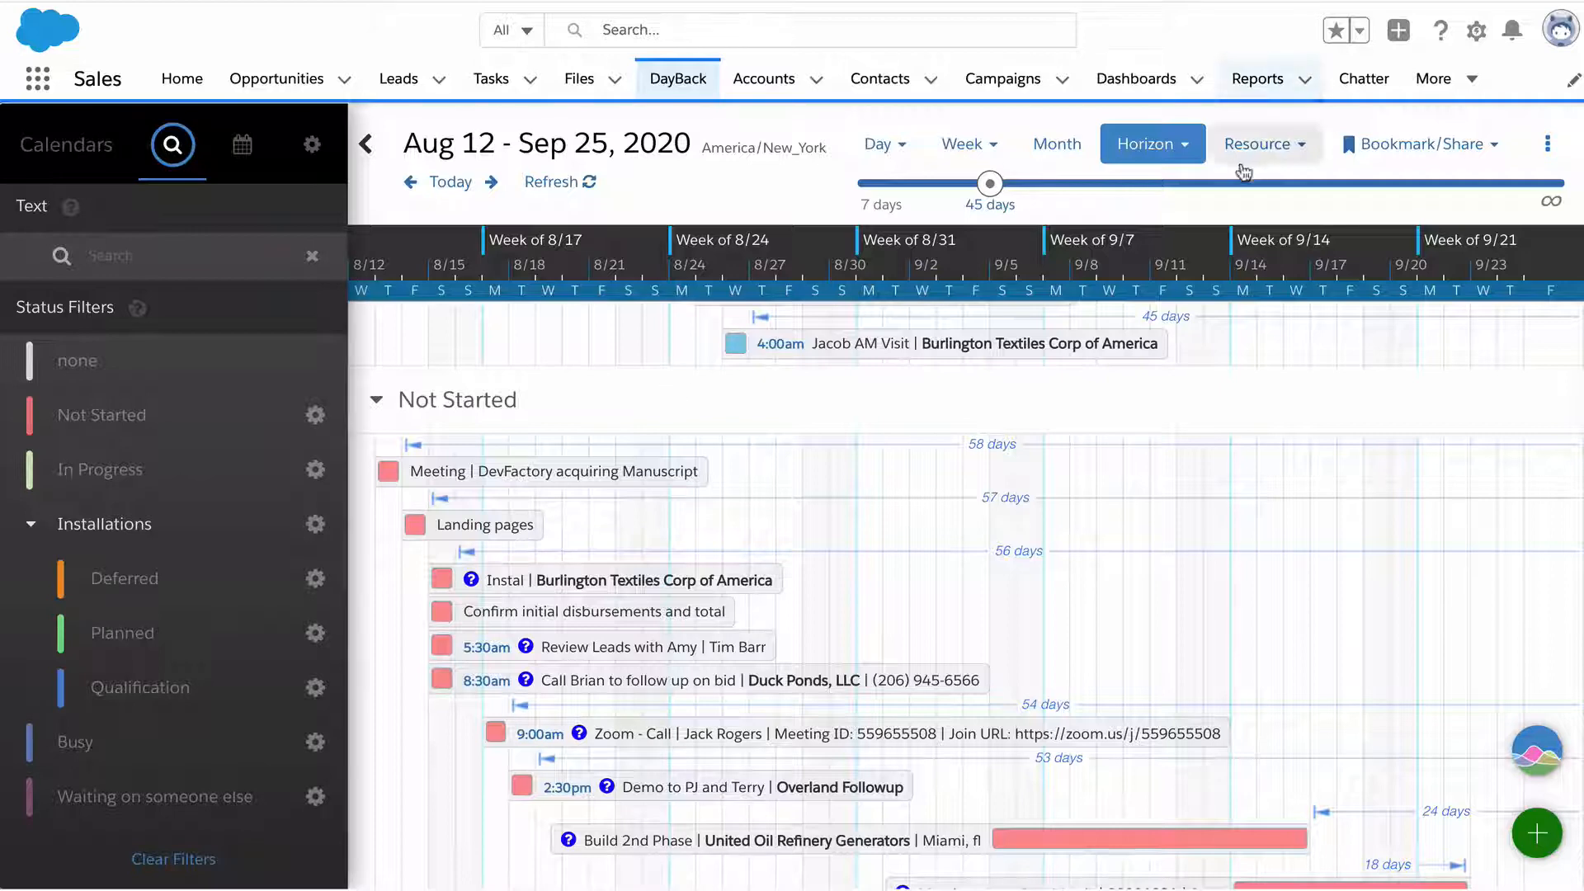
Step: Switch resources to the multi-week Horizon layout and set Compressed View to Yes in settings
{"action": "left_click", "coordinate": [1263, 143]}
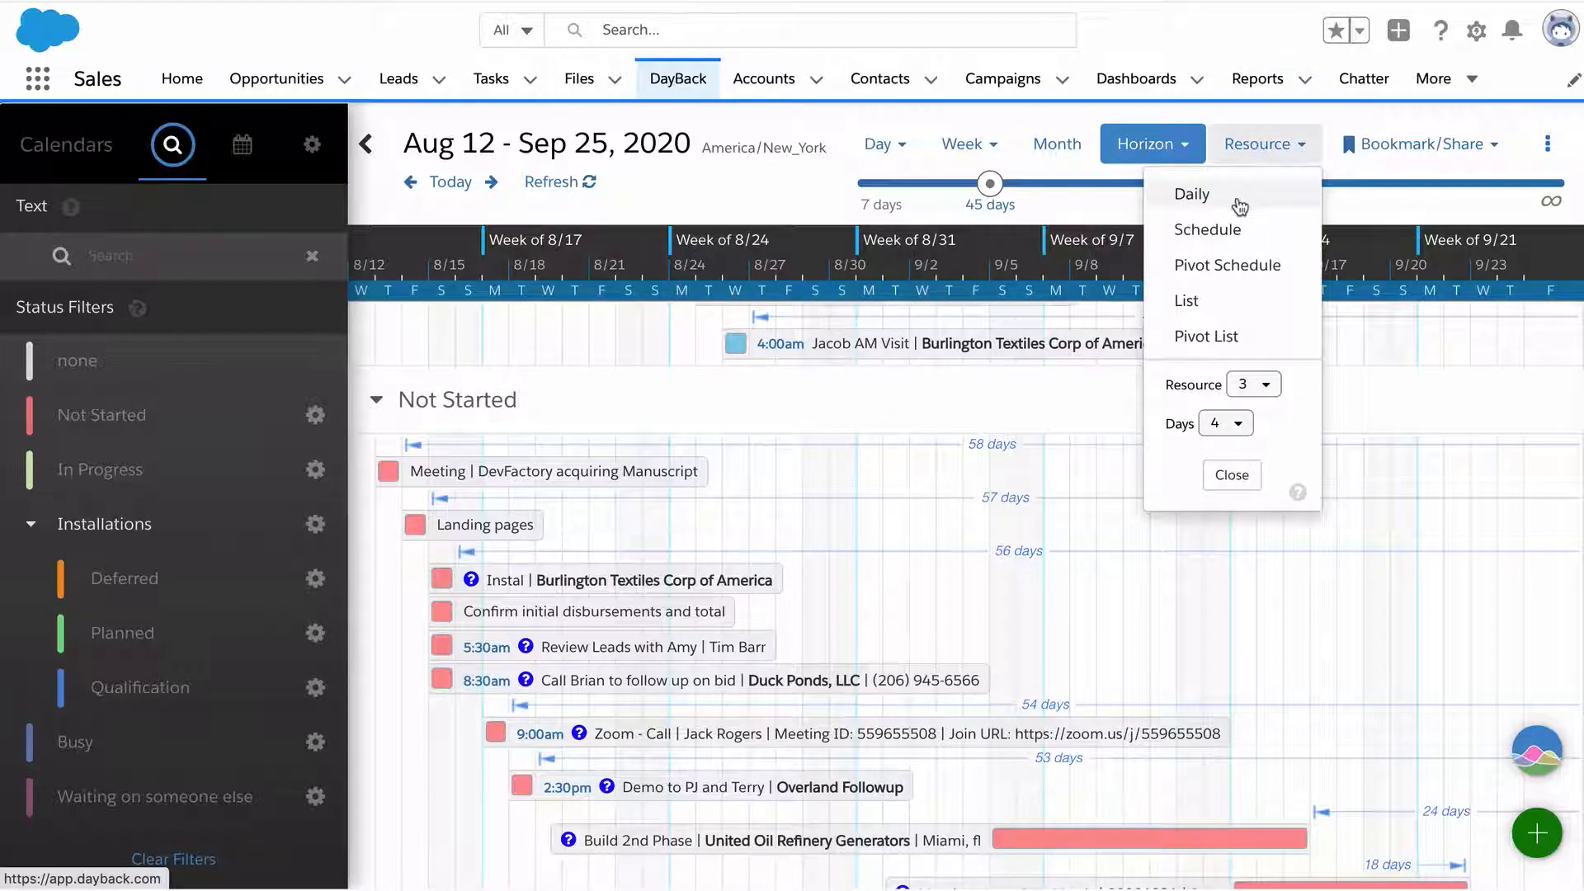
{"action": "mouse_move", "coordinate": [1226, 239]}
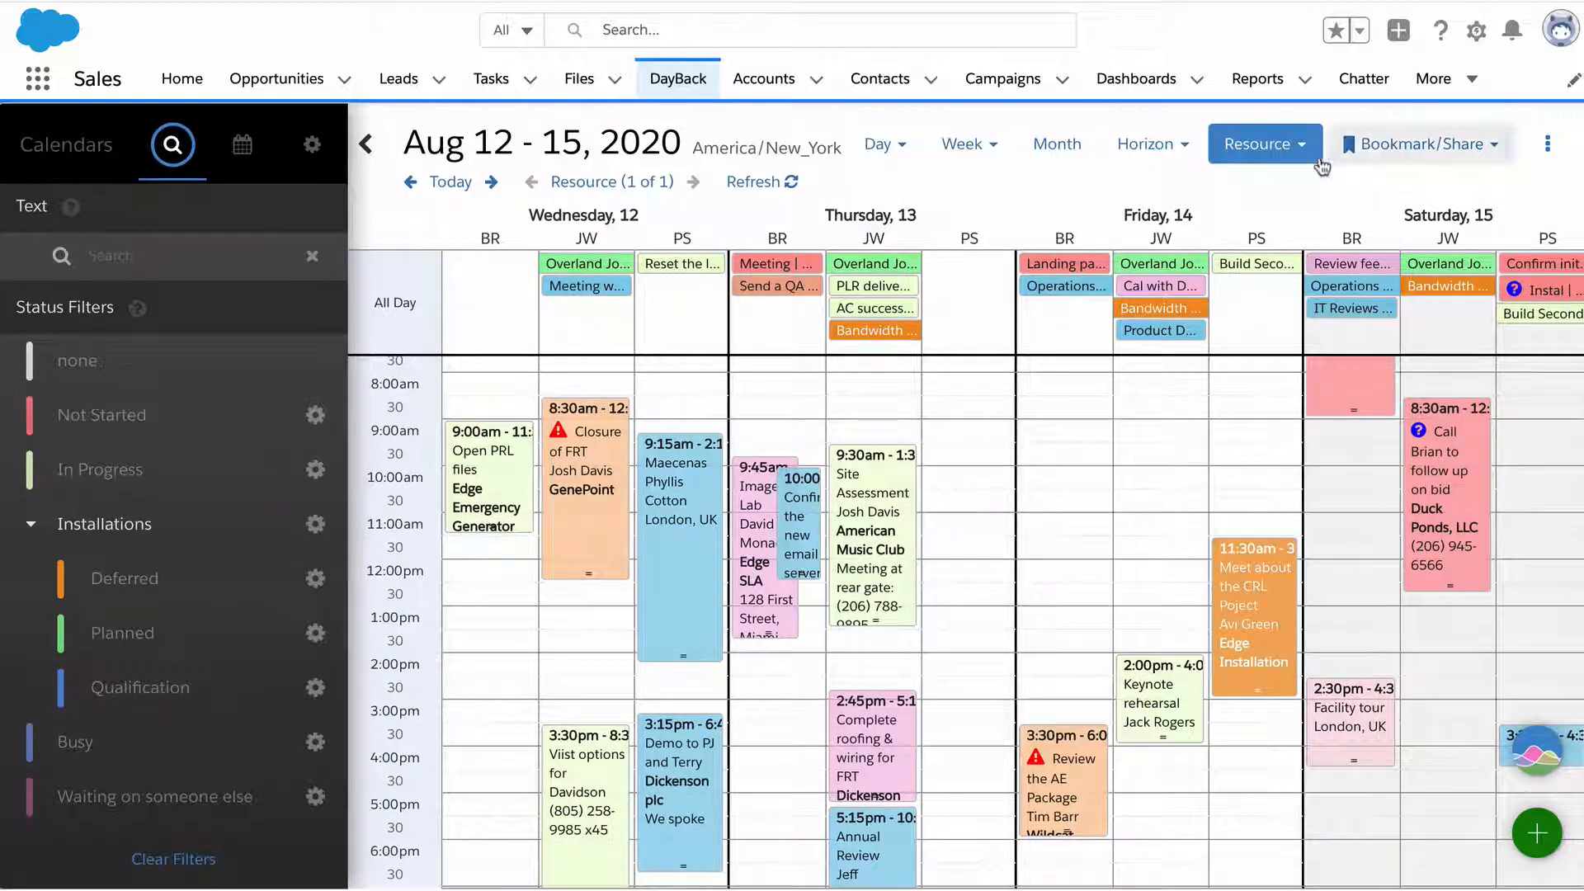
{"action": "left_click", "coordinate": [1264, 143]}
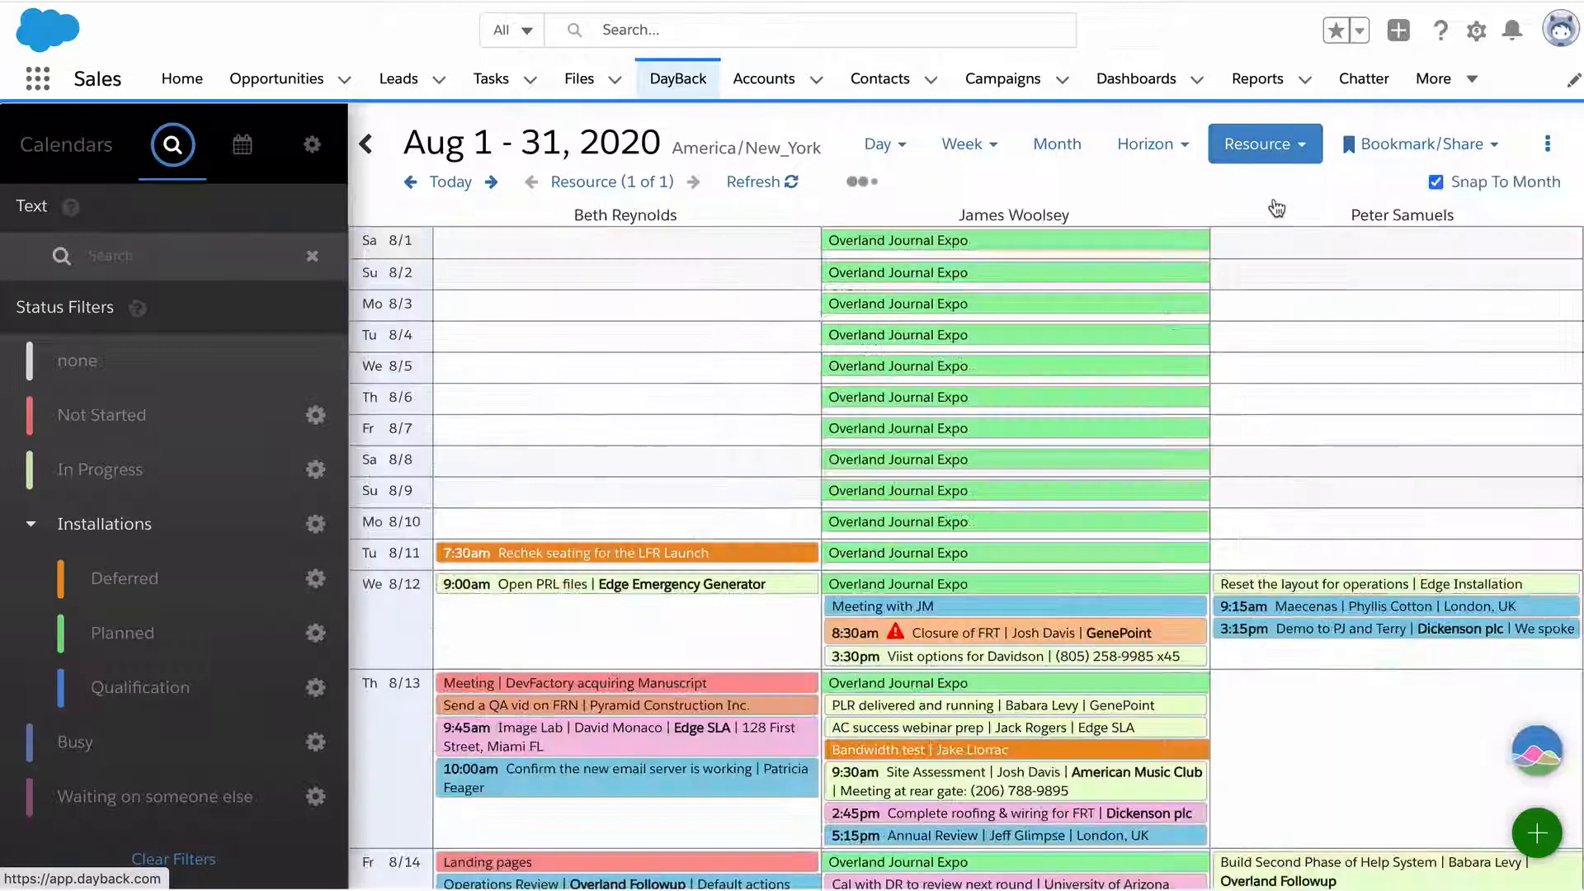
{"action": "scroll", "scroll_direction": "down", "scroll_amount": 3}
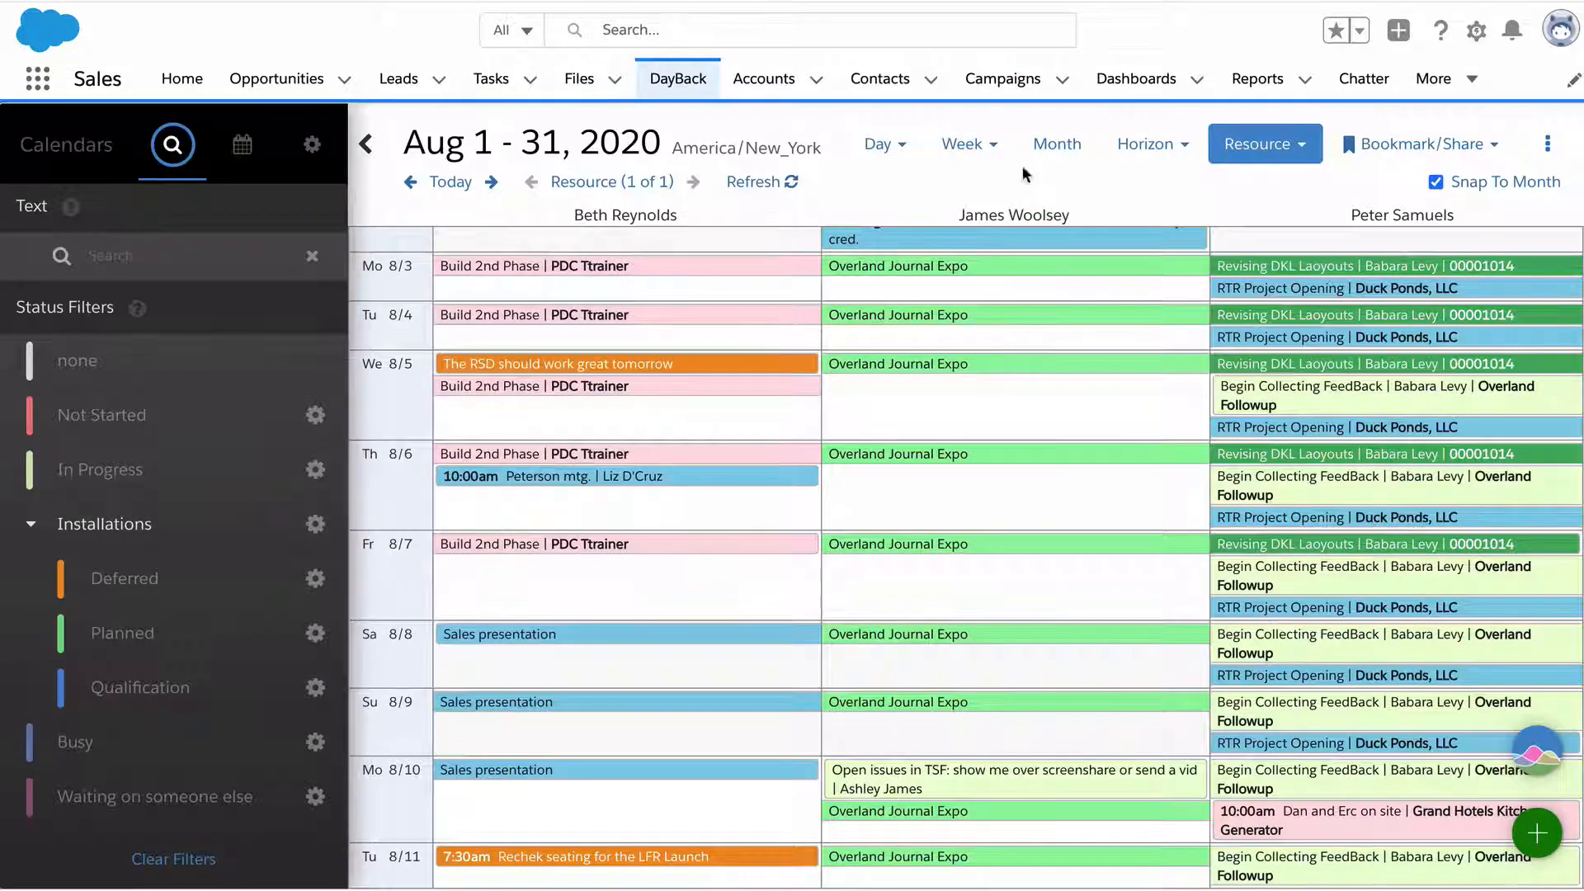
{"action": "scroll", "scroll_direction": "down", "scroll_amount": 3}
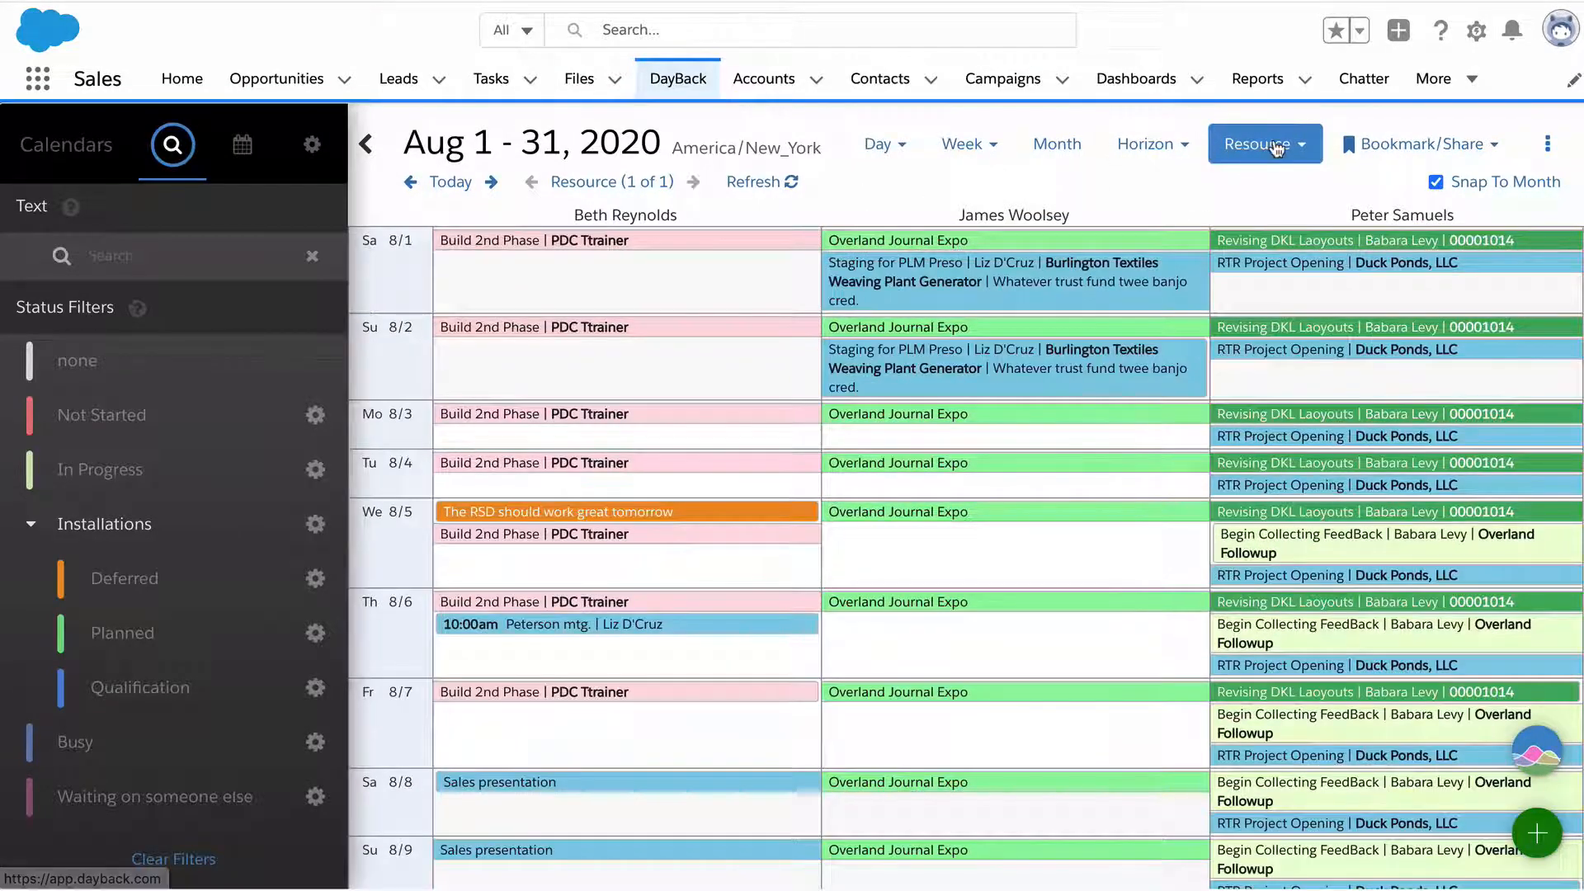
{"action": "left_click", "coordinate": [1264, 143]}
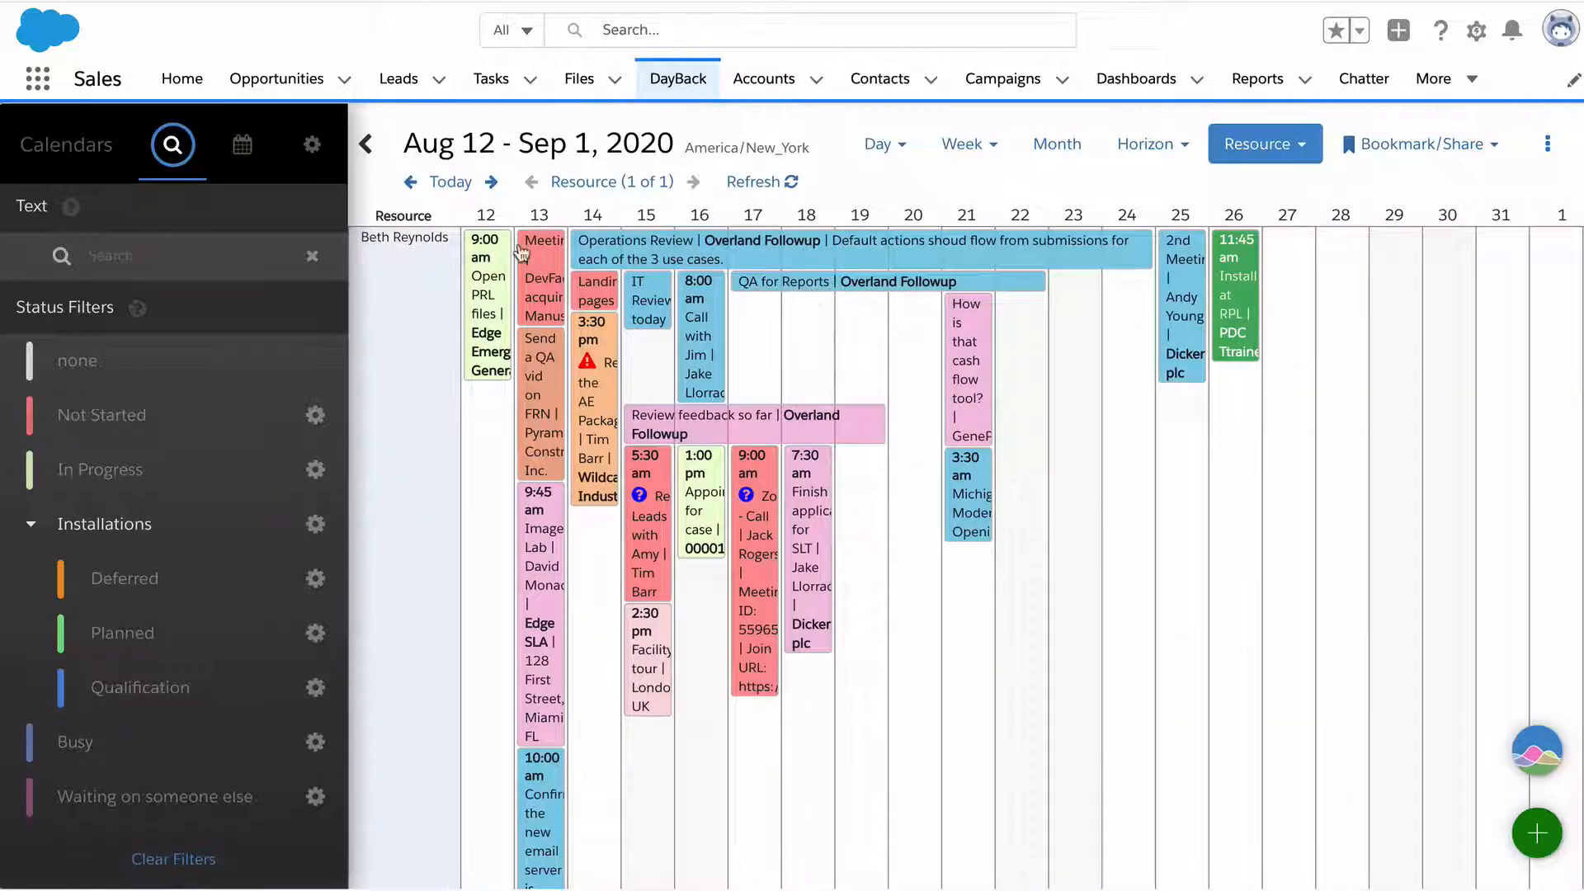
{"action": "scroll", "scroll_direction": "down", "scroll_amount": 3}
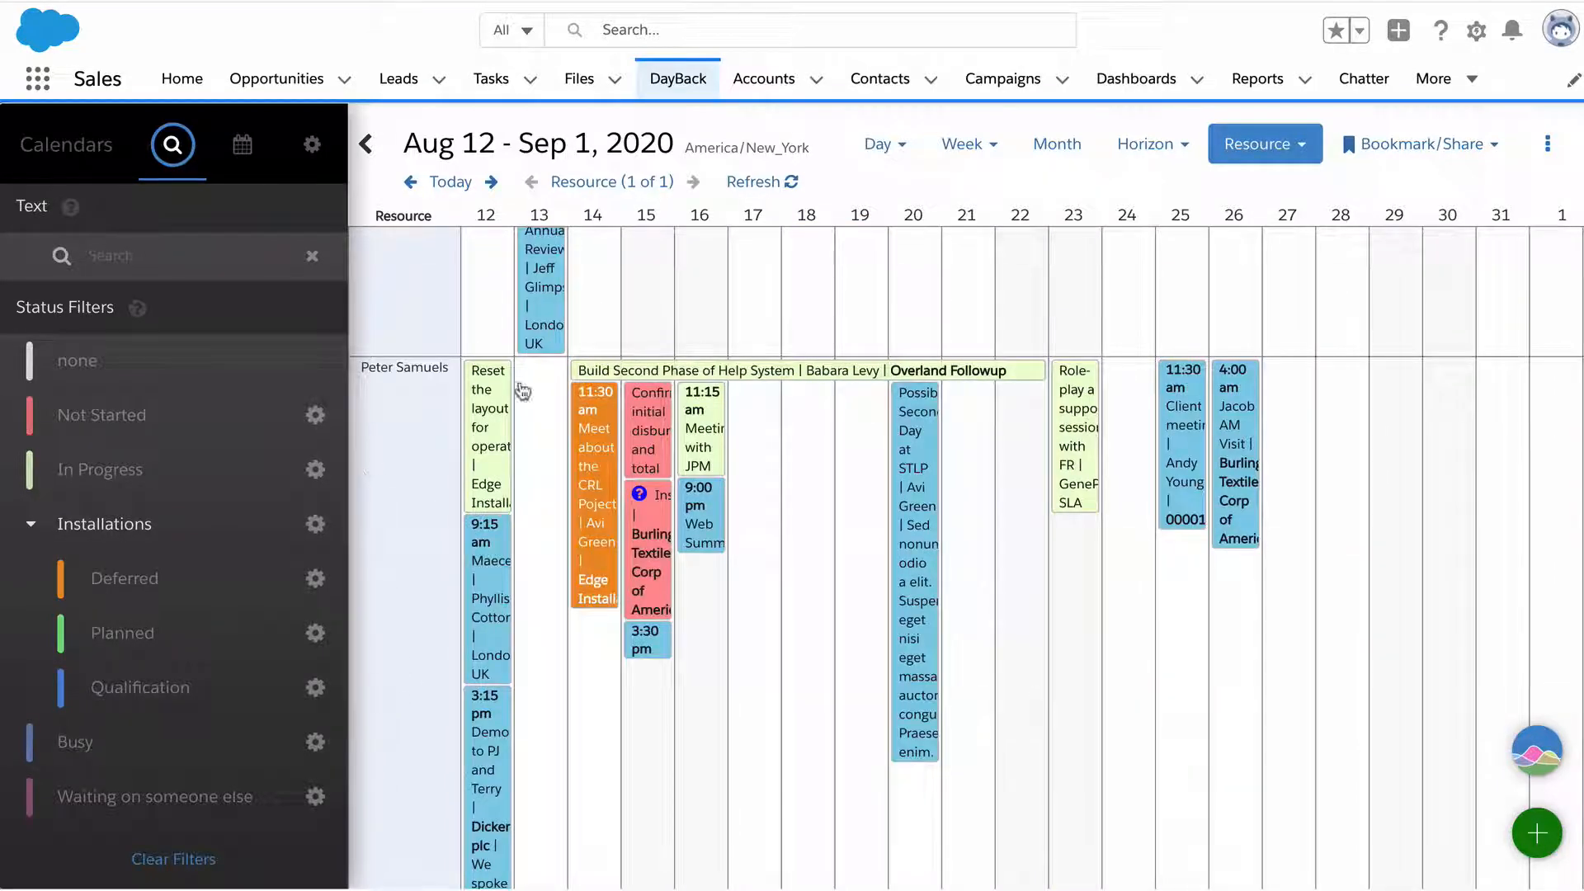
{"action": "left_click", "coordinate": [312, 143]}
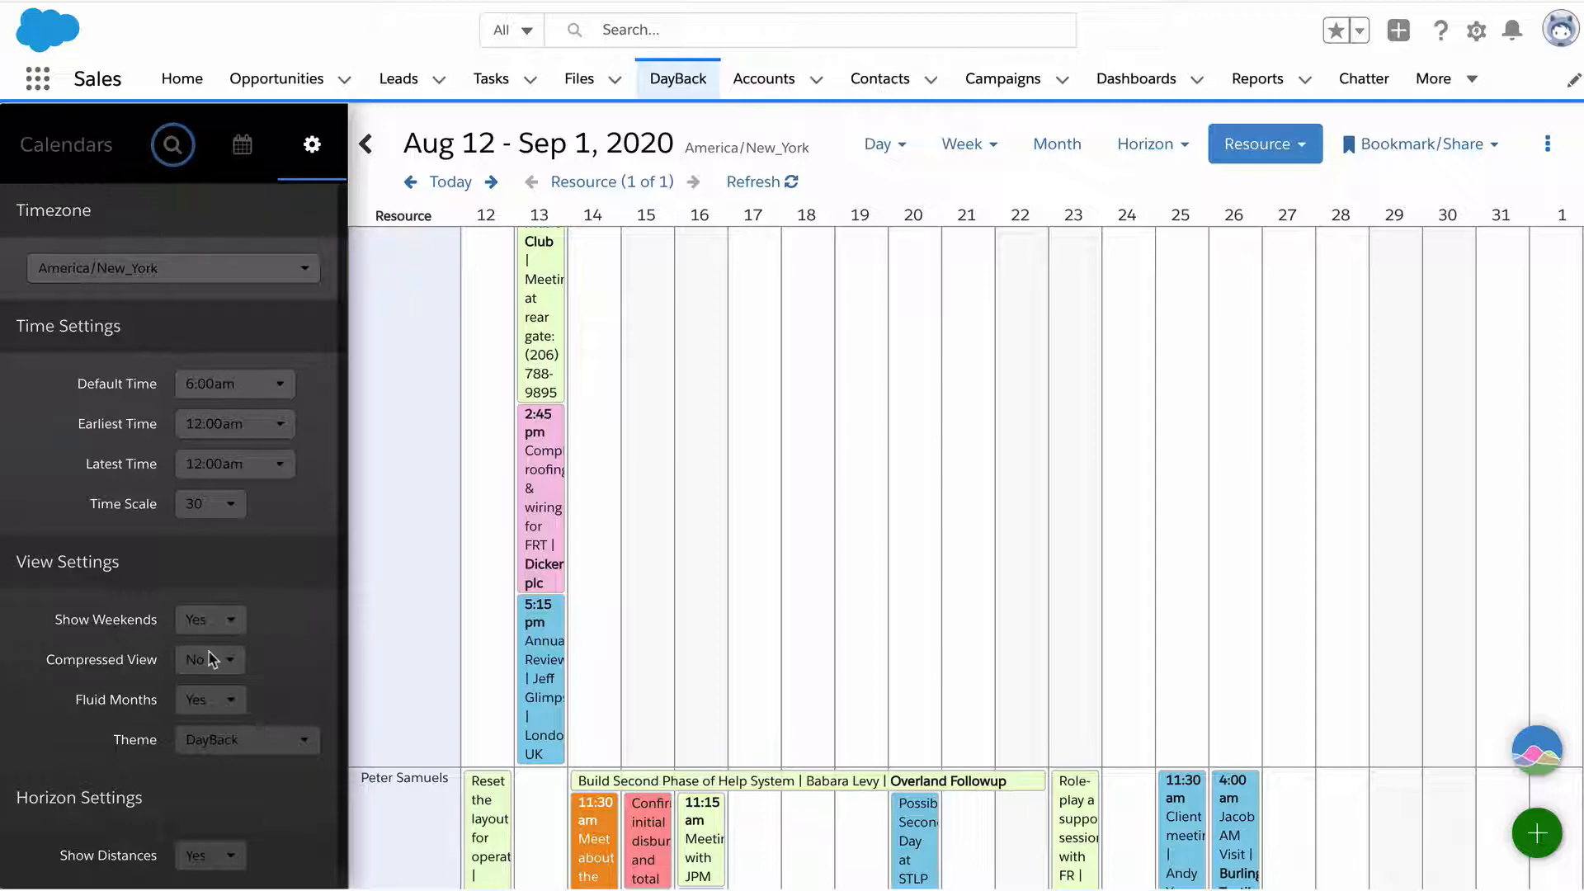
{"action": "left_click", "coordinate": [210, 658]}
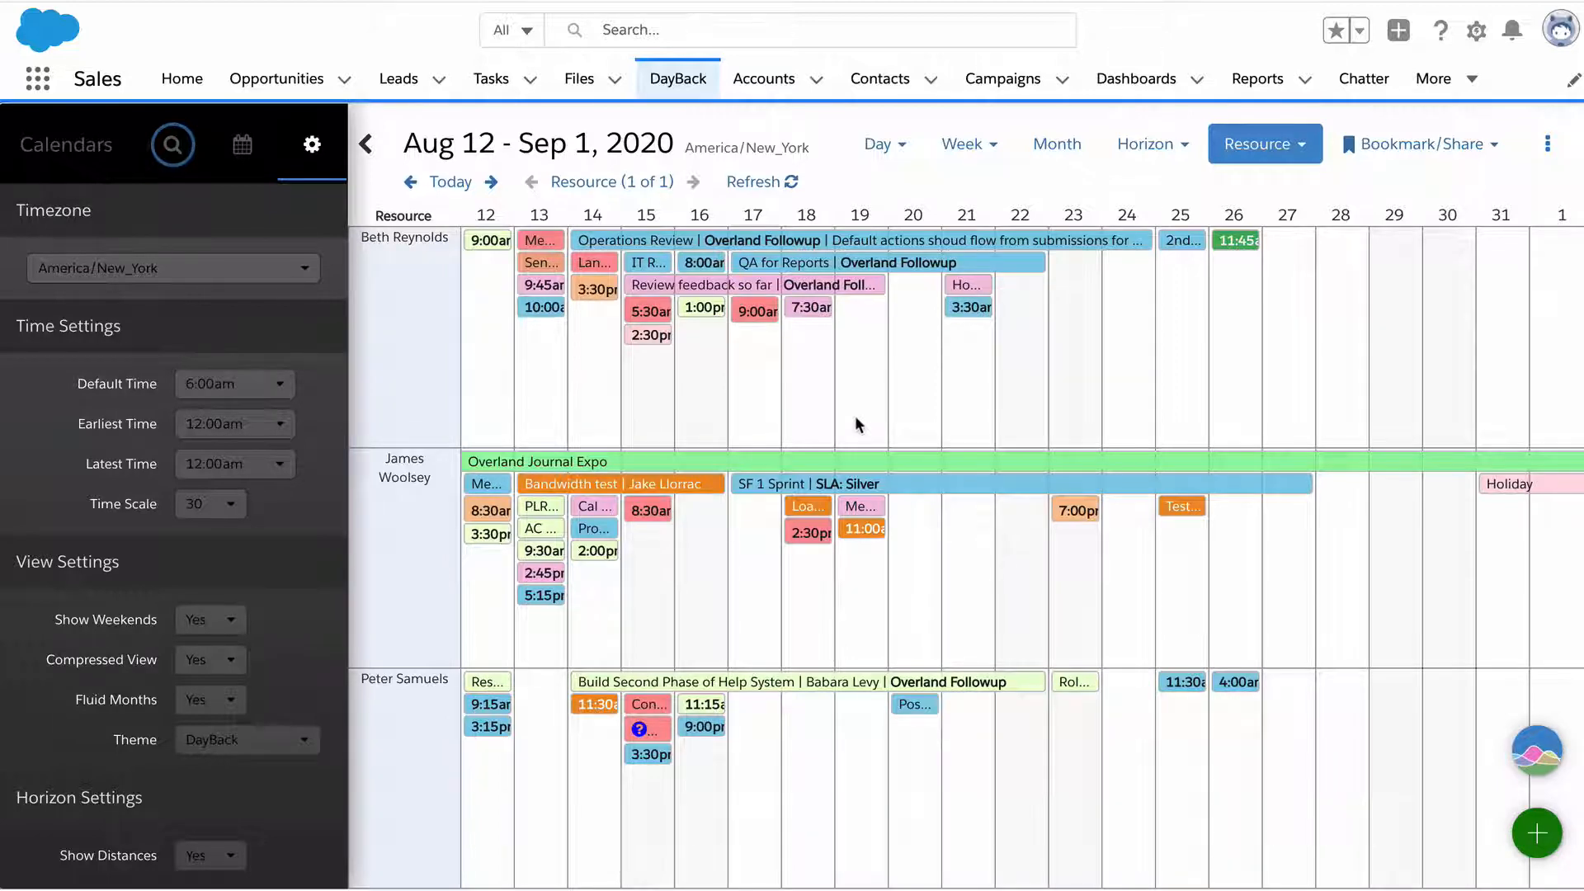
{"action": "mouse_move", "coordinate": [1030, 460]}
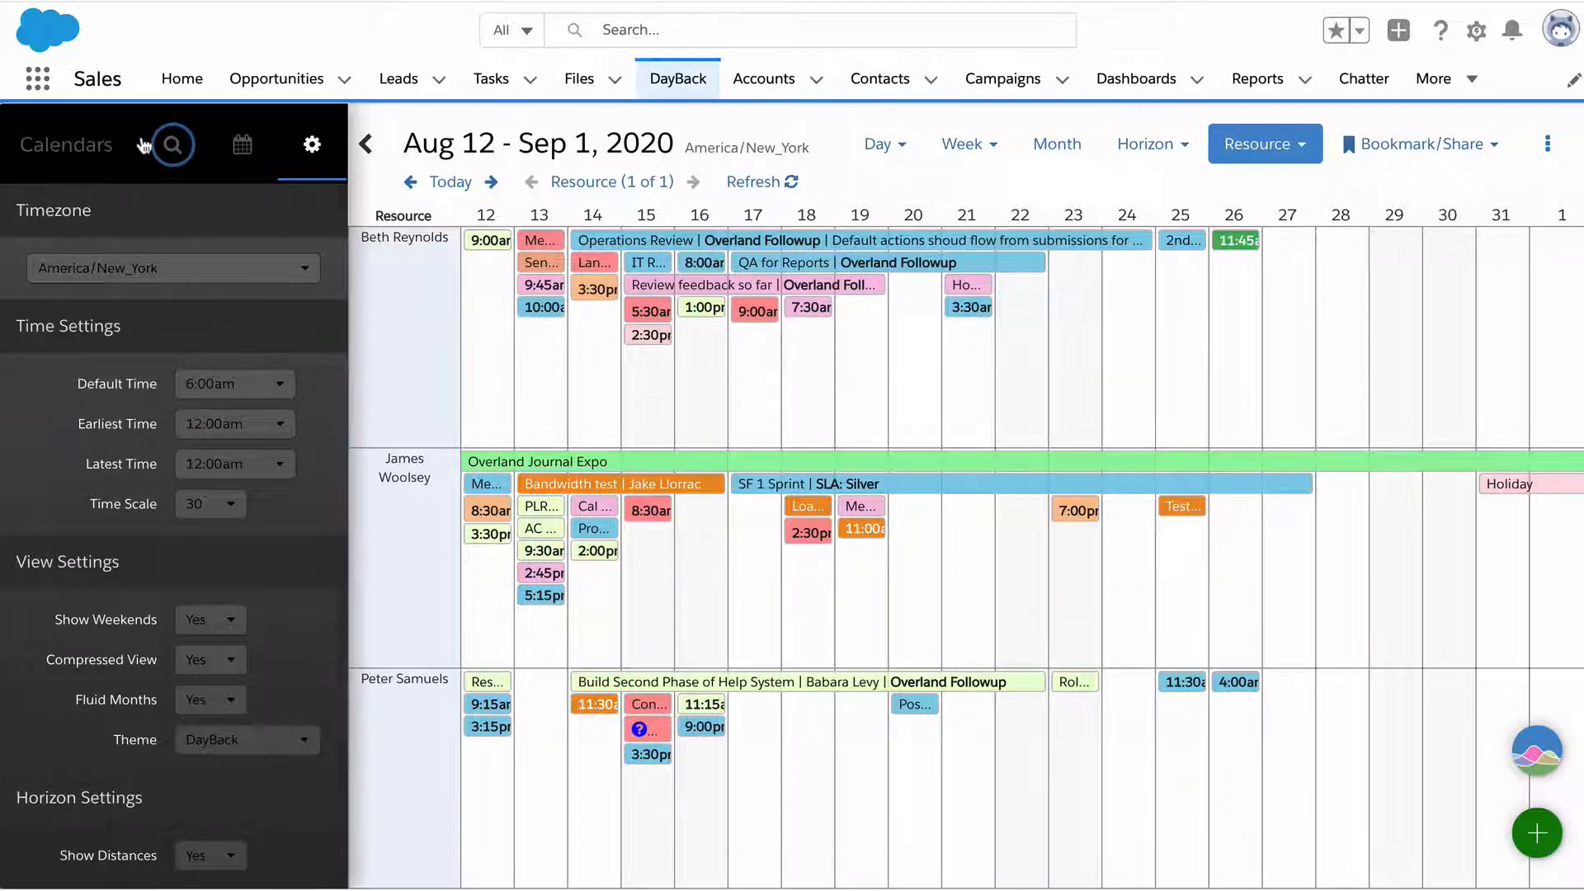
Step: Toggle the sidebar, page through the resources, then raise resources per page so every row fits
{"action": "left_click", "coordinate": [171, 144]}
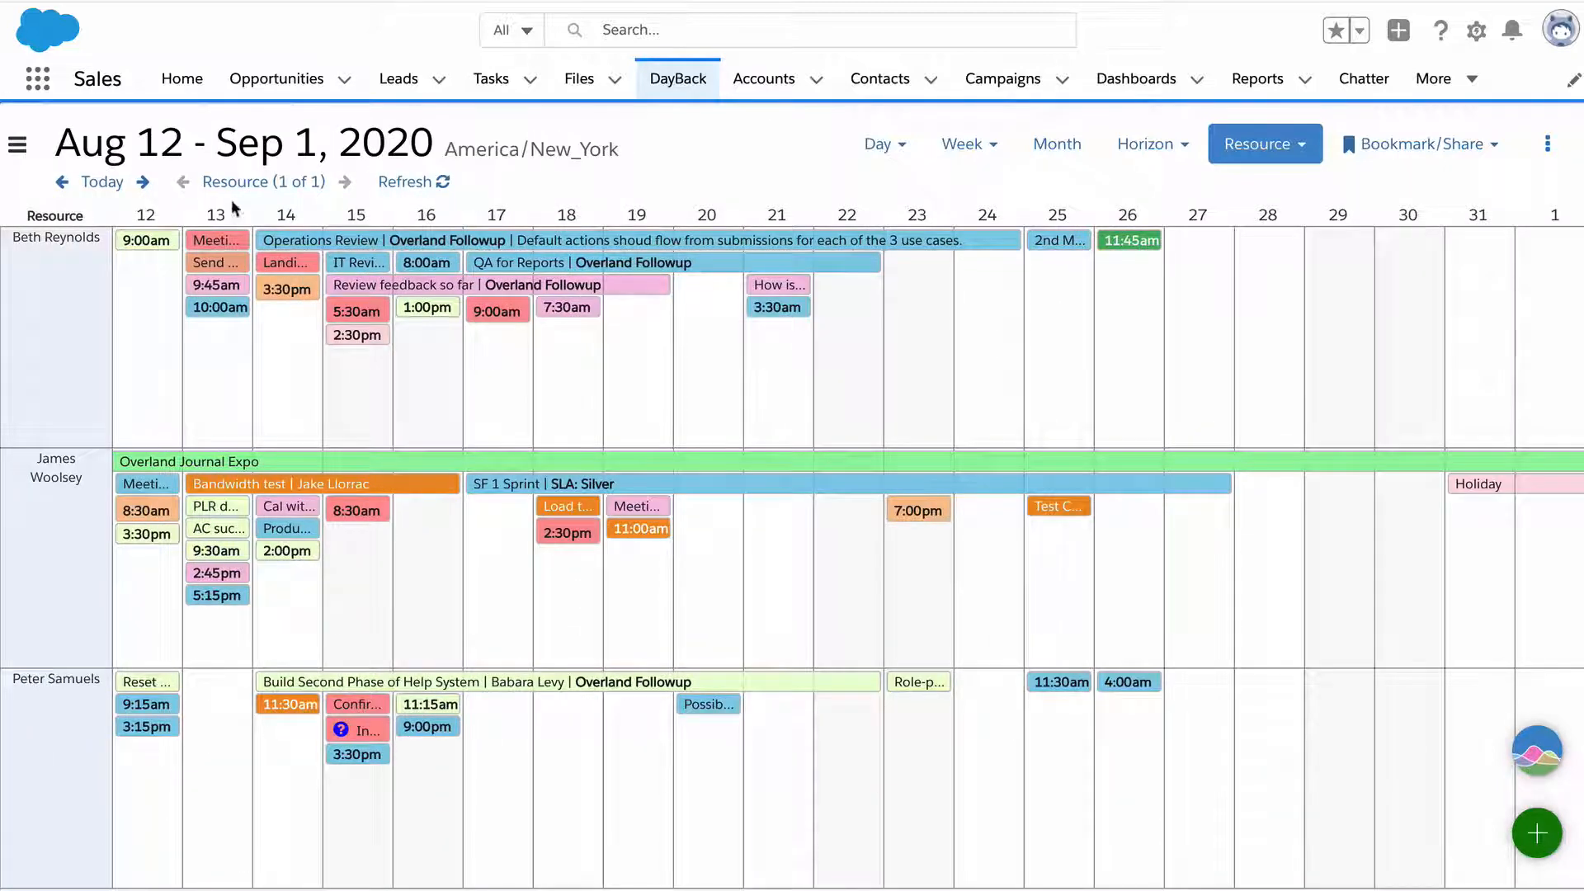
{"action": "left_click", "coordinate": [19, 145]}
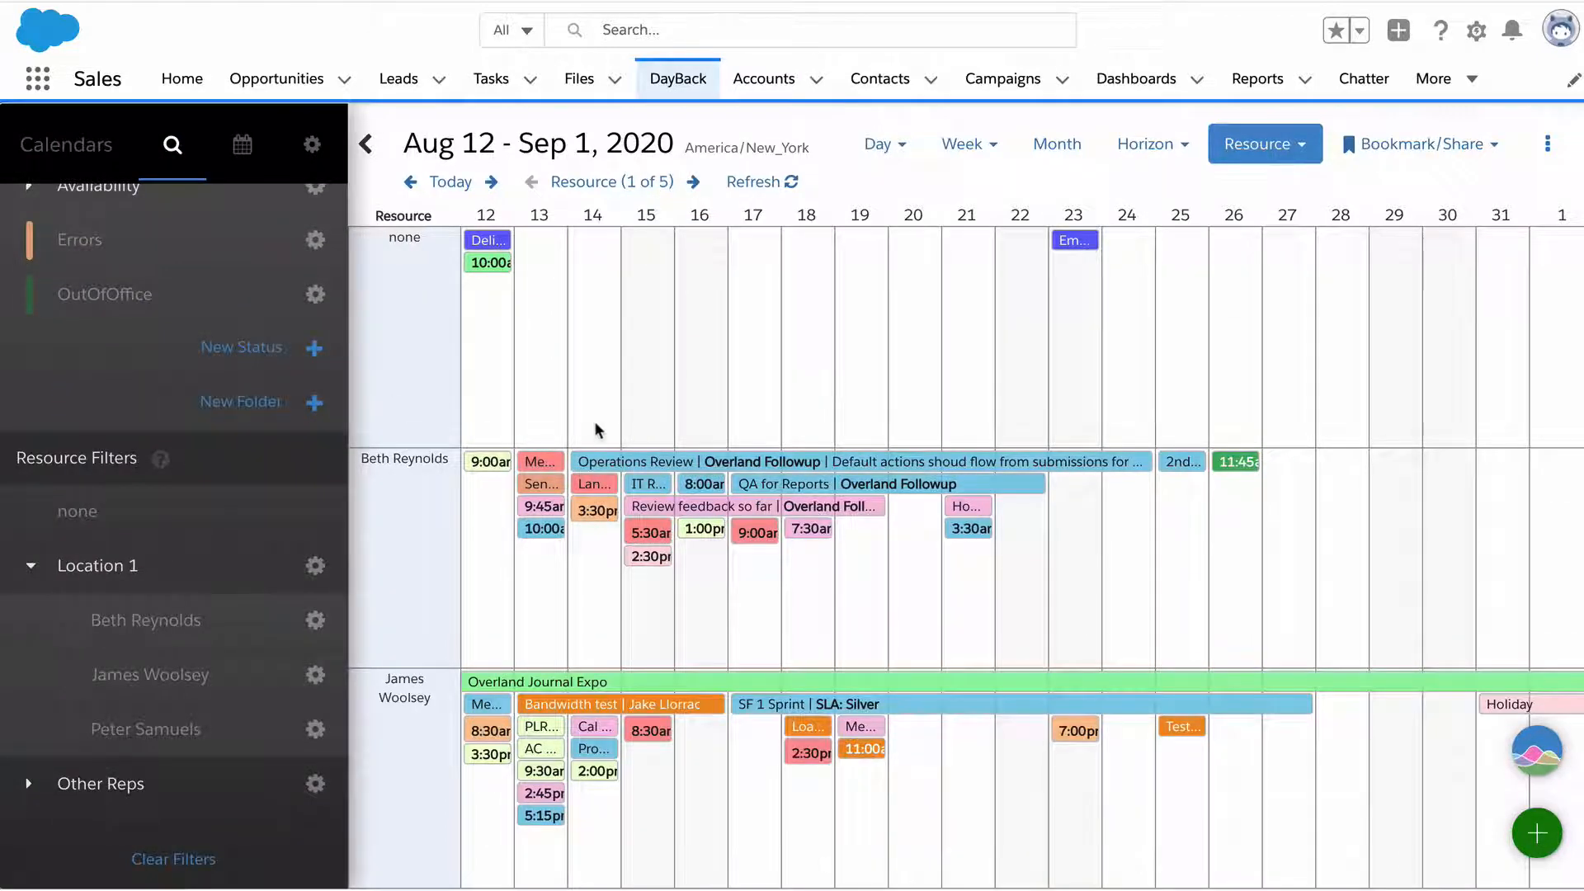
{"action": "left_click", "coordinate": [694, 182]}
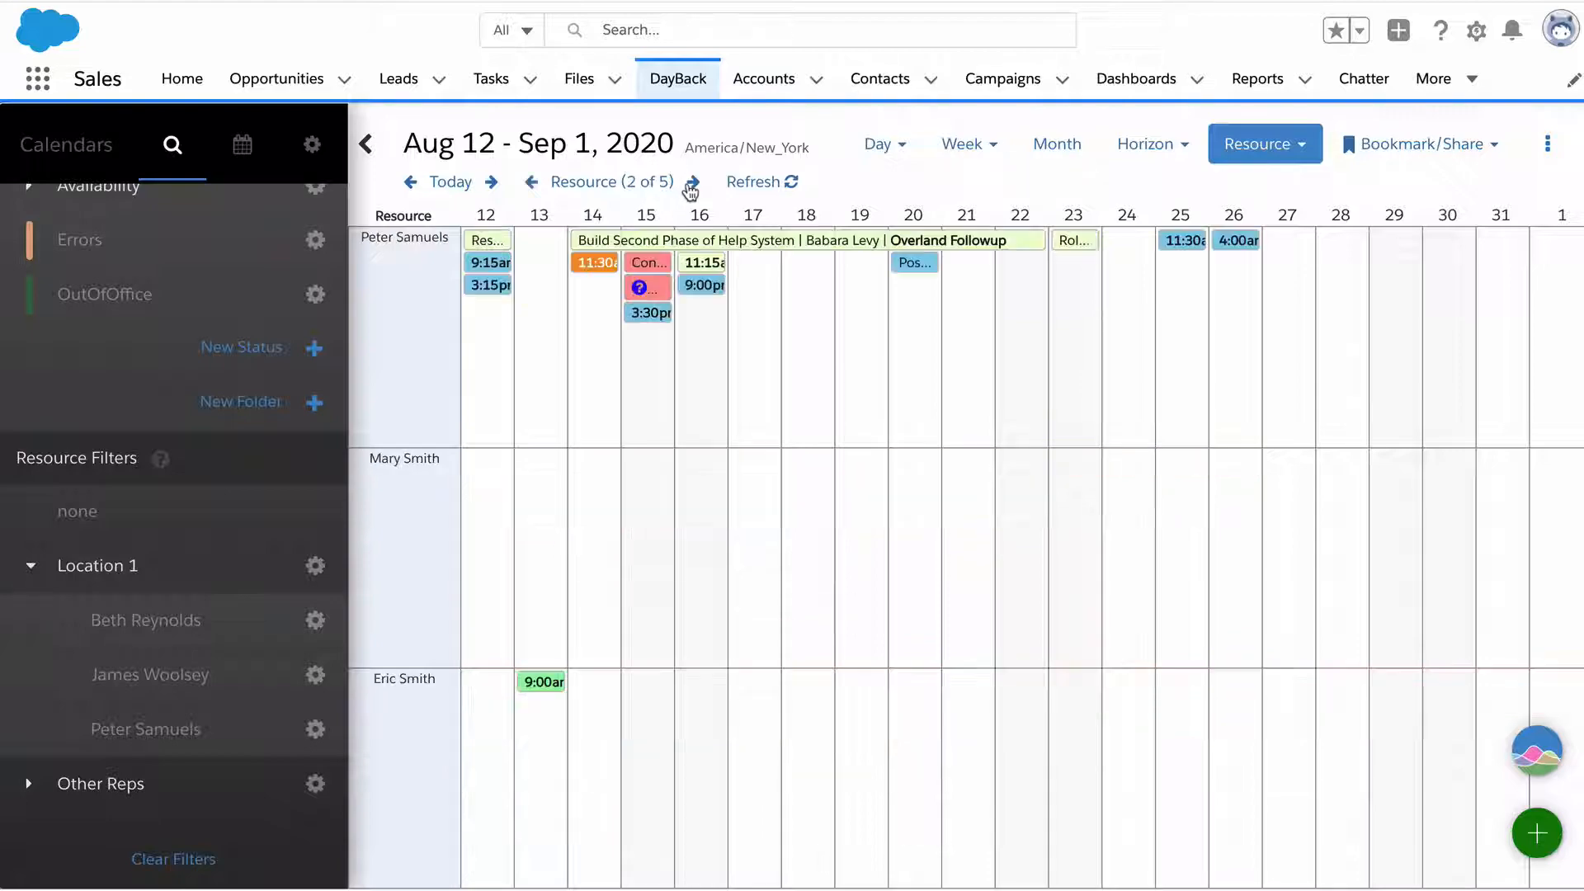
{"action": "left_click", "coordinate": [532, 182]}
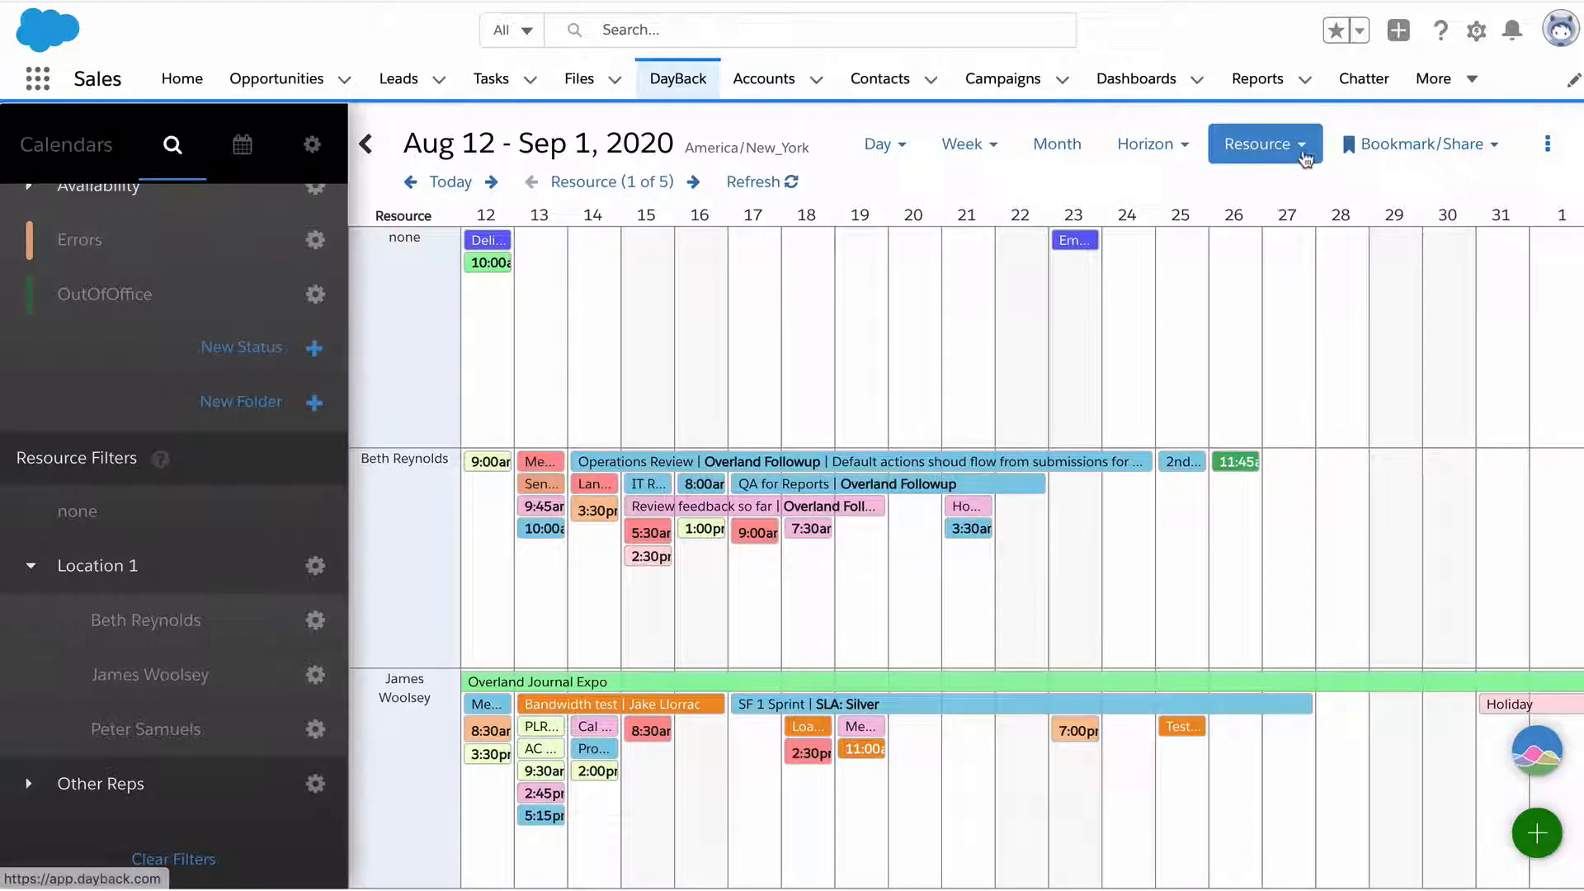
{"action": "left_click", "coordinate": [1264, 144]}
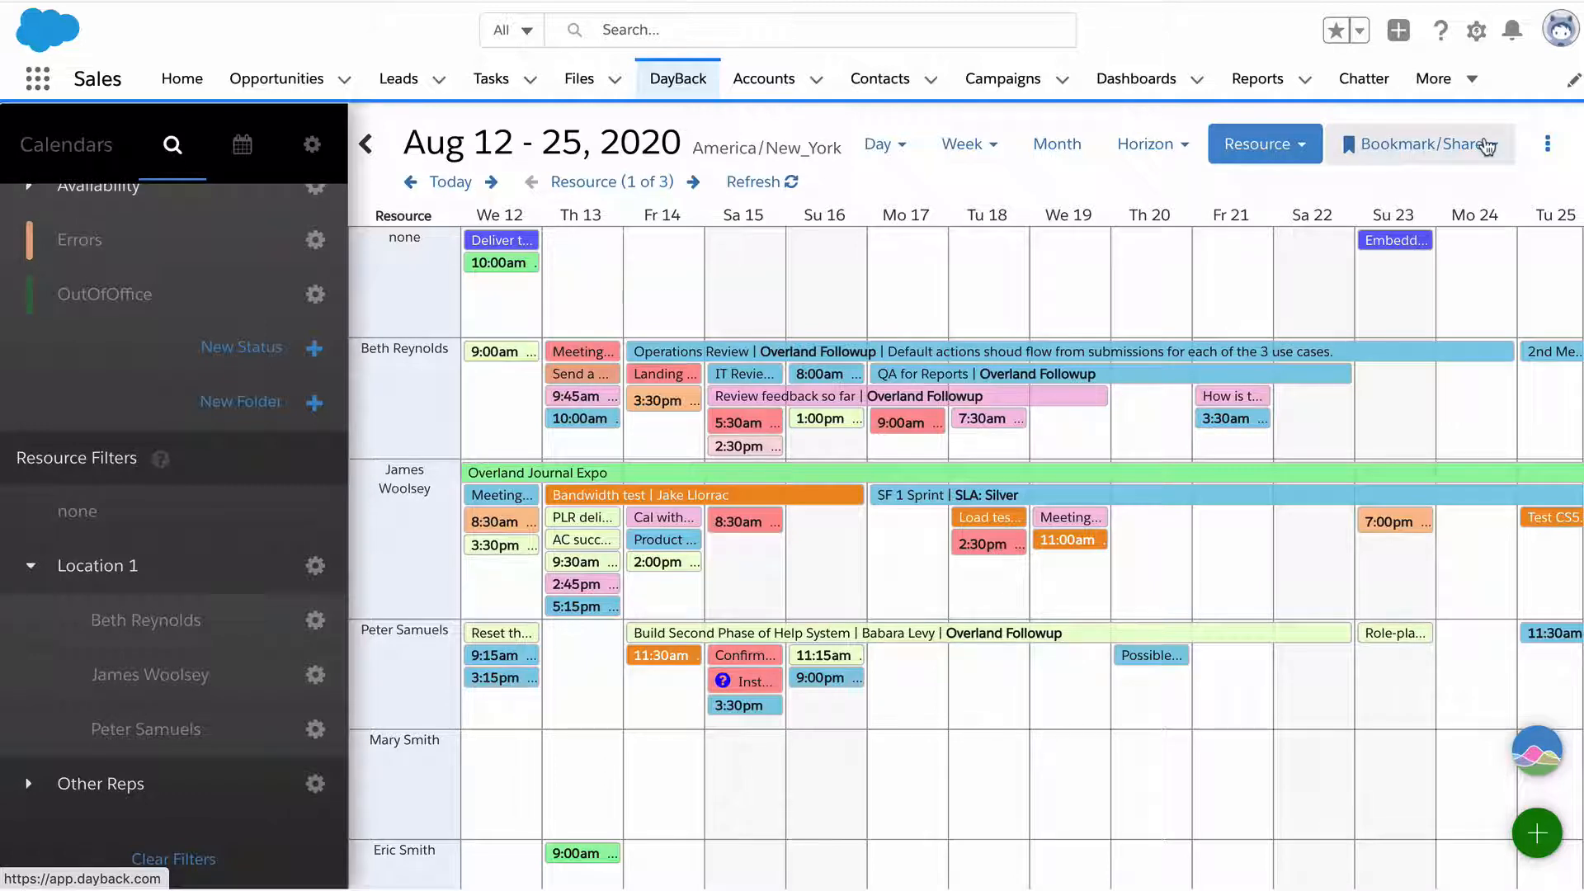
{"action": "left_click", "coordinate": [1421, 144]}
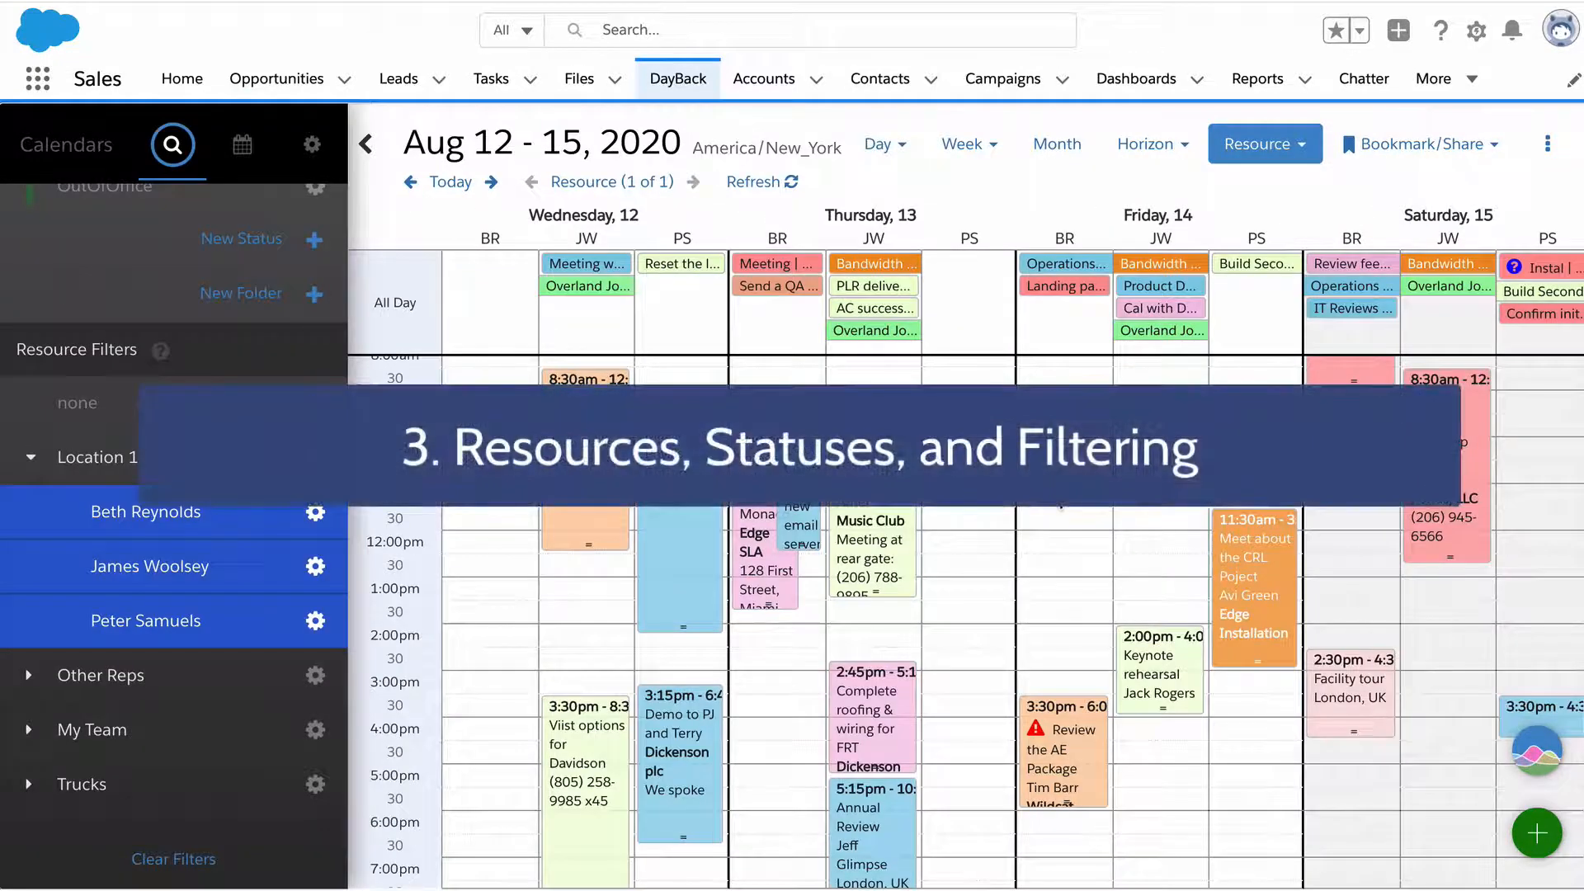
{"action": "mouse_move", "coordinate": [969, 237]}
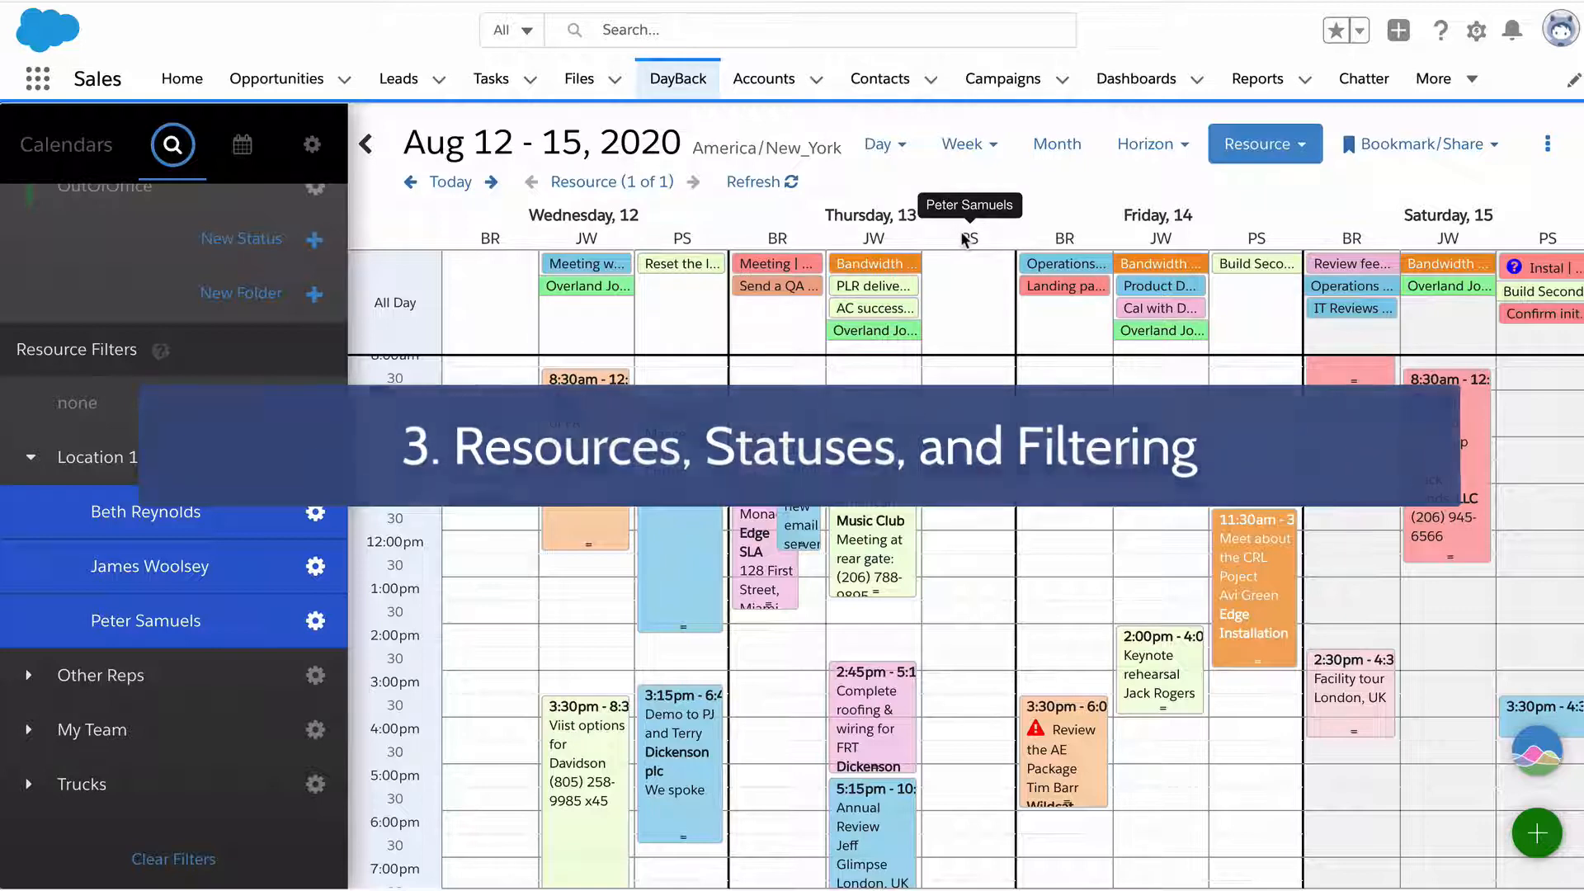
Step: Try the Pivot Schedule layout, then return to Schedule with resource columns under each of the four days
{"action": "left_click", "coordinate": [1262, 143]}
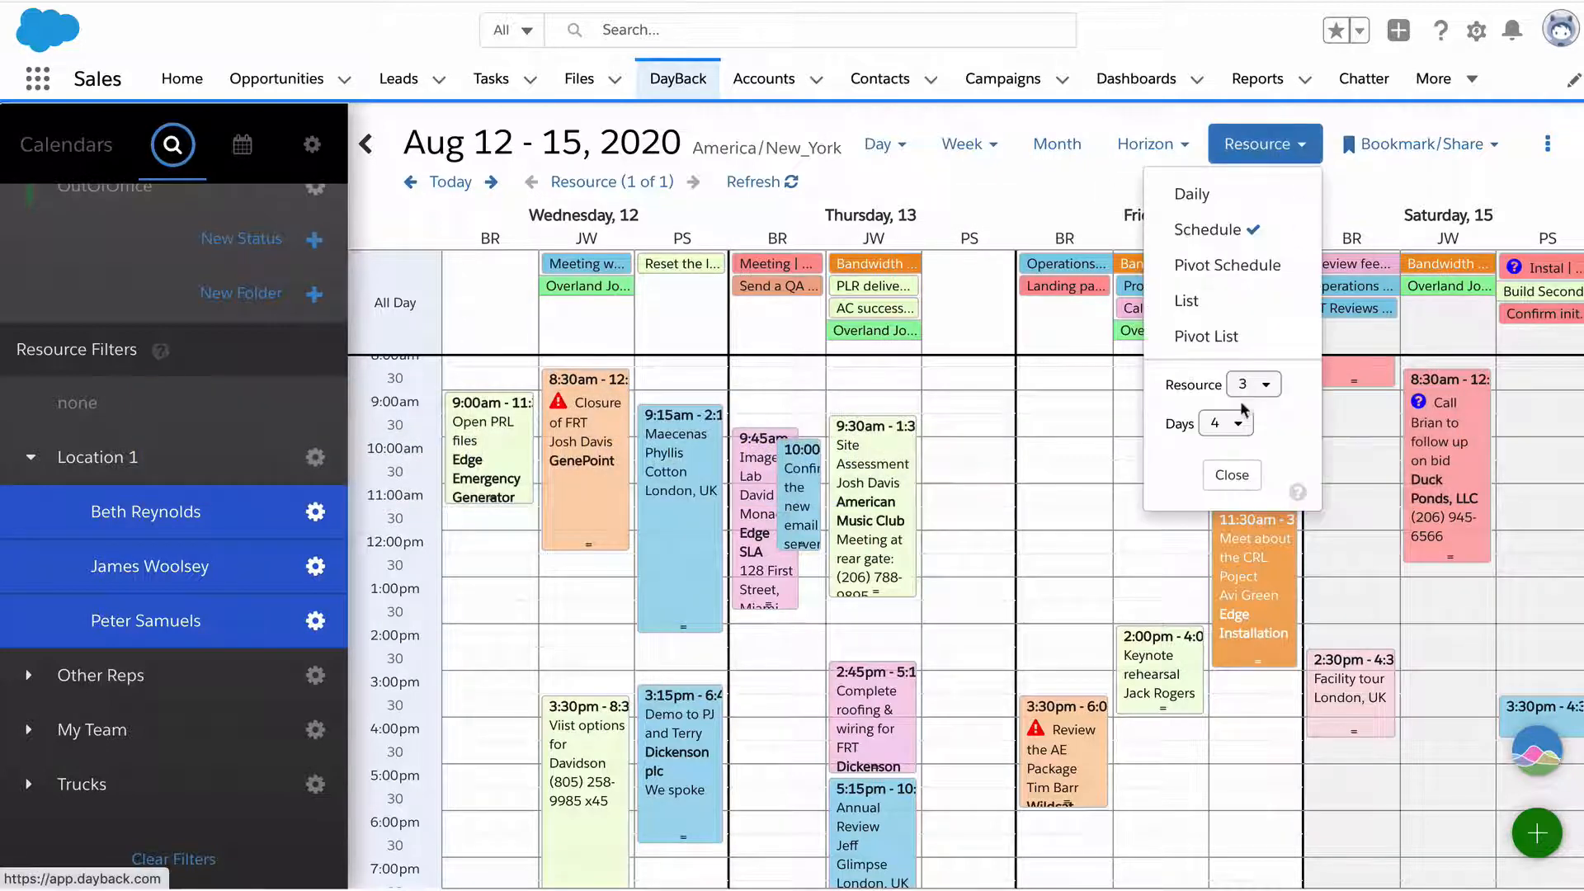
{"action": "left_click", "coordinate": [1252, 384]}
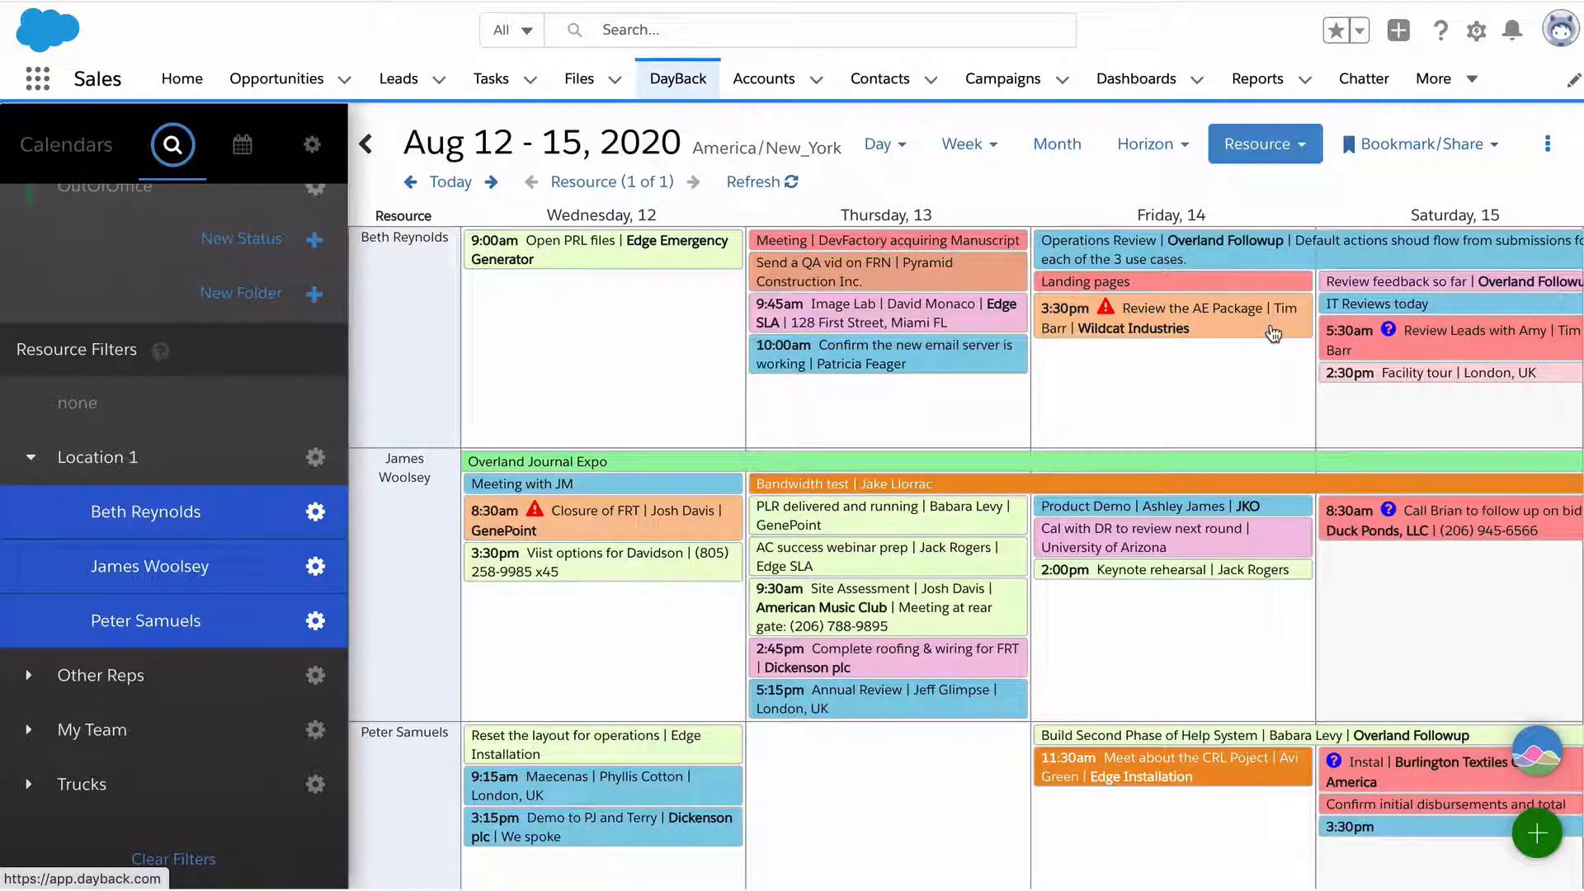
{"action": "left_click", "coordinate": [1262, 143]}
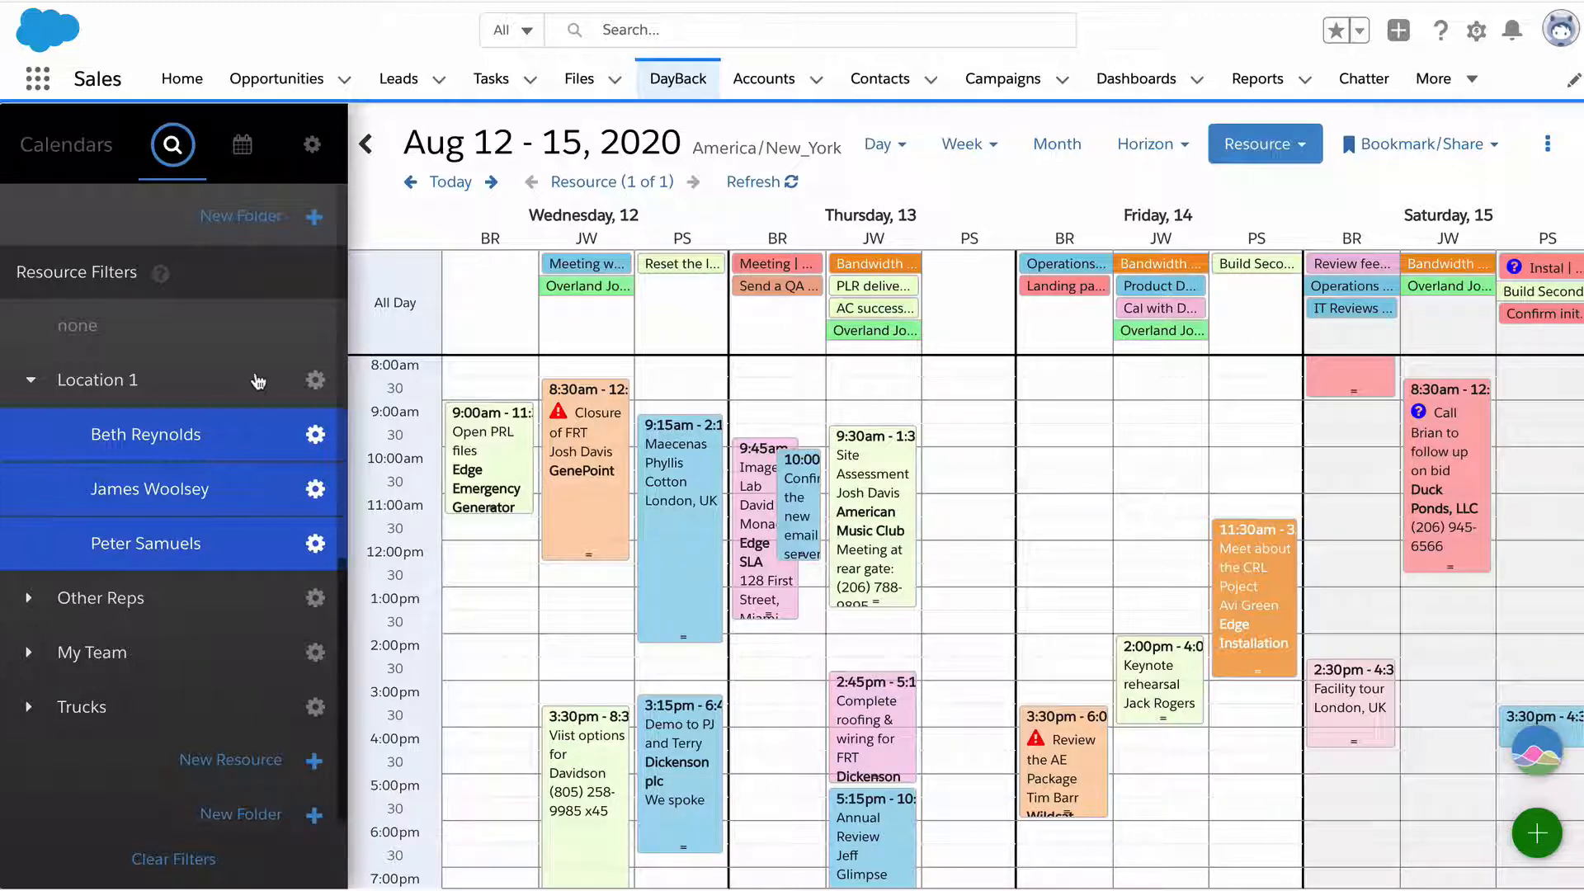
{"action": "mouse_move", "coordinate": [743, 426]}
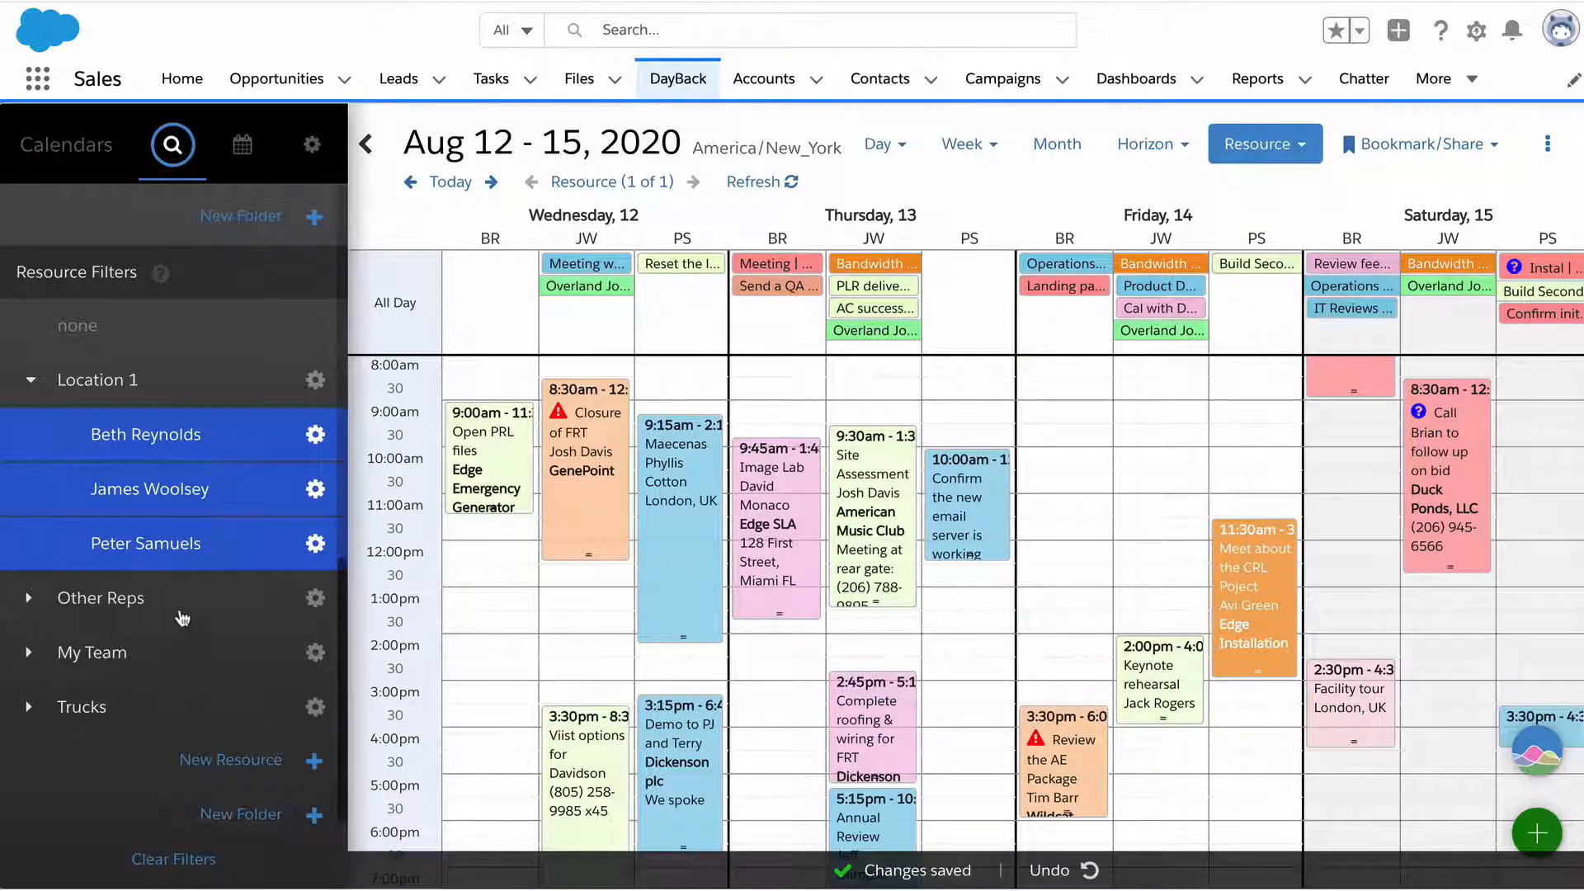
Step: Create a new resource Tim Smith with short name TS in the Location 1 folder and save it
{"action": "left_click", "coordinate": [230, 759]}
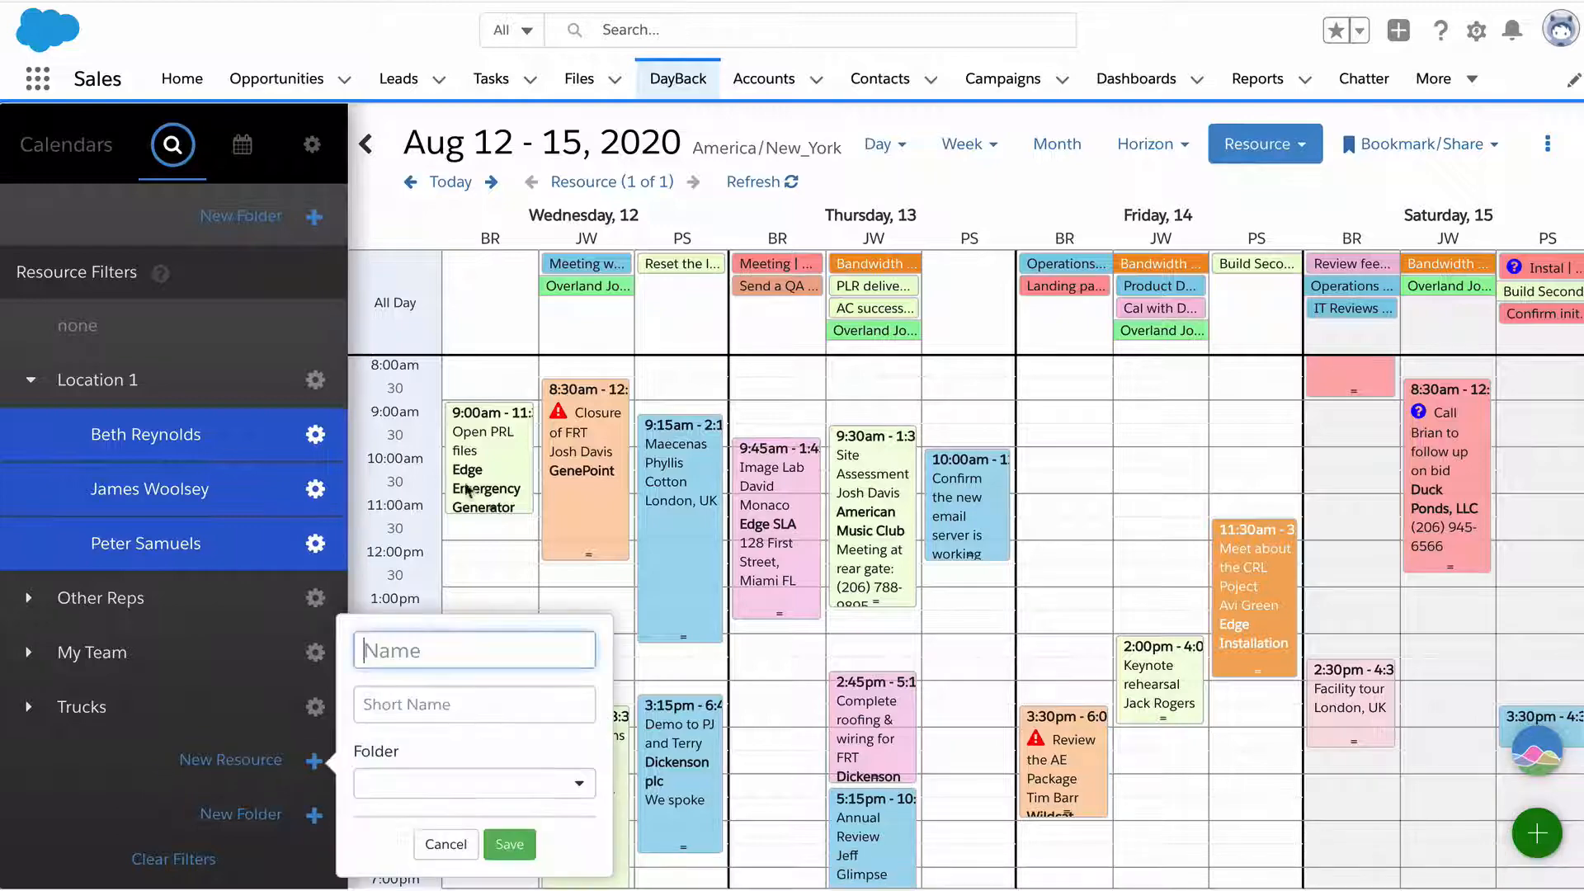
{"action": "type", "text": "Tim Smith"}
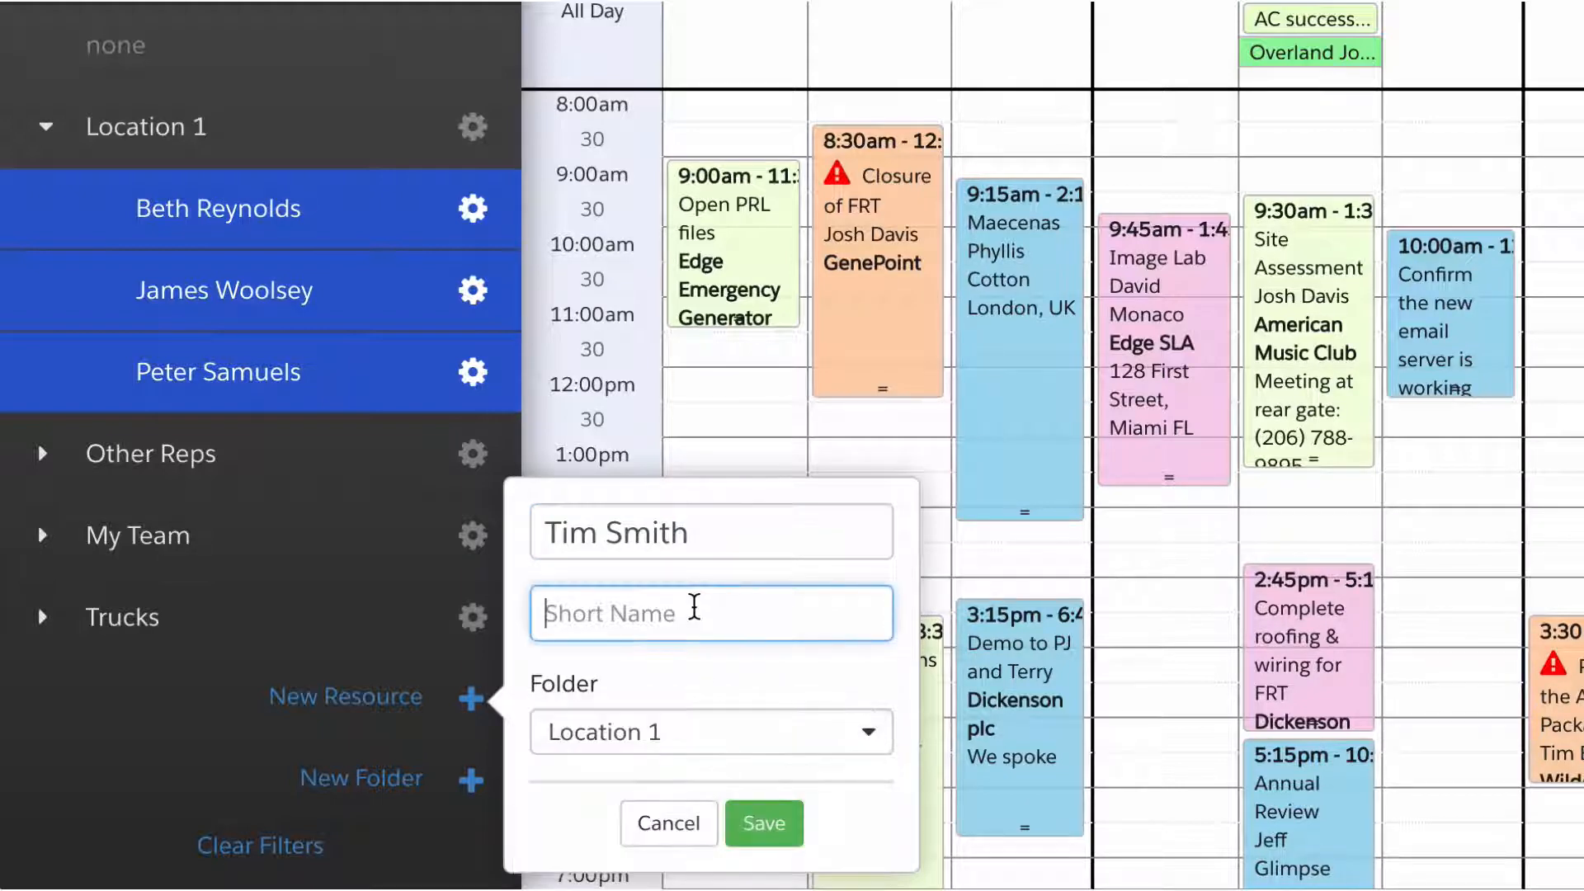
{"action": "type", "text": "TS"}
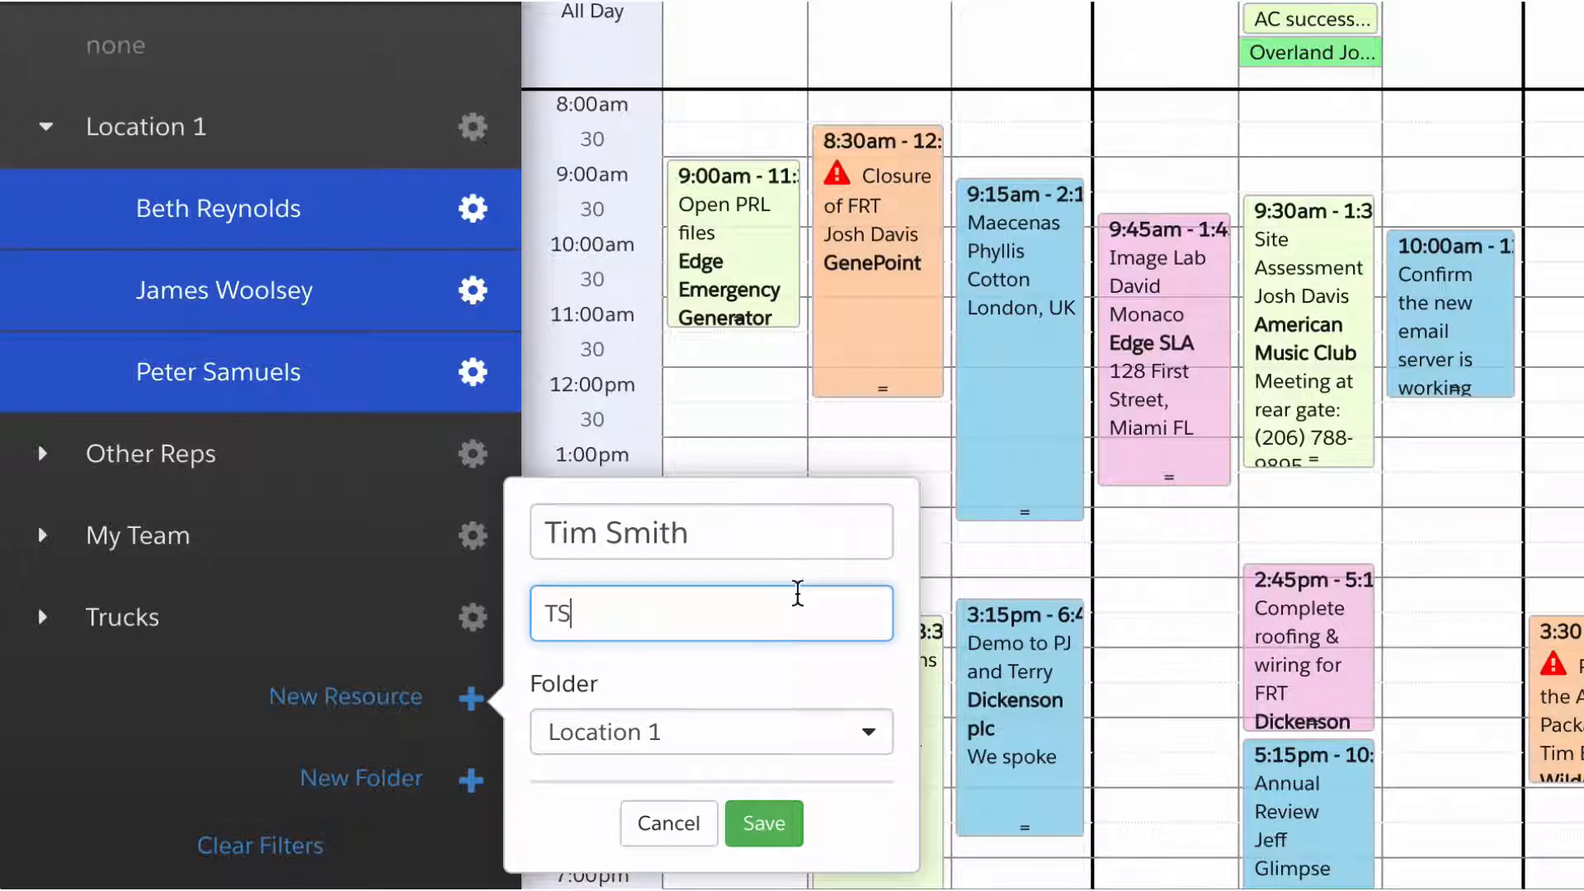
{"action": "left_click", "coordinate": [762, 822]}
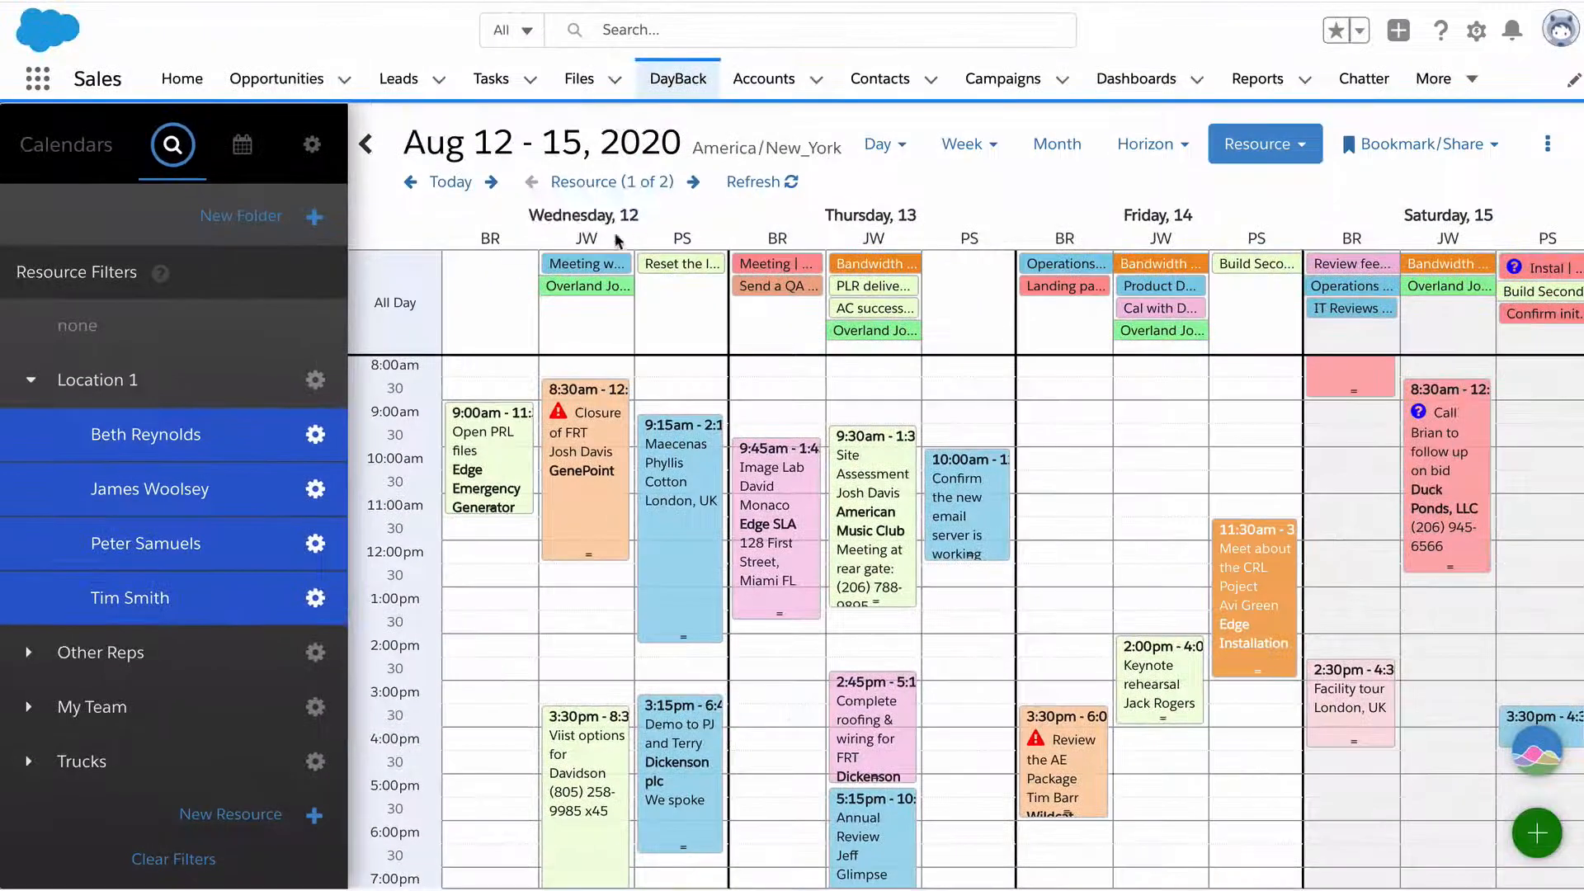
Step: Toggle the new TS resource's columns on and off, leaving it out of the displayed schedule
{"action": "left_click", "coordinate": [1262, 144]}
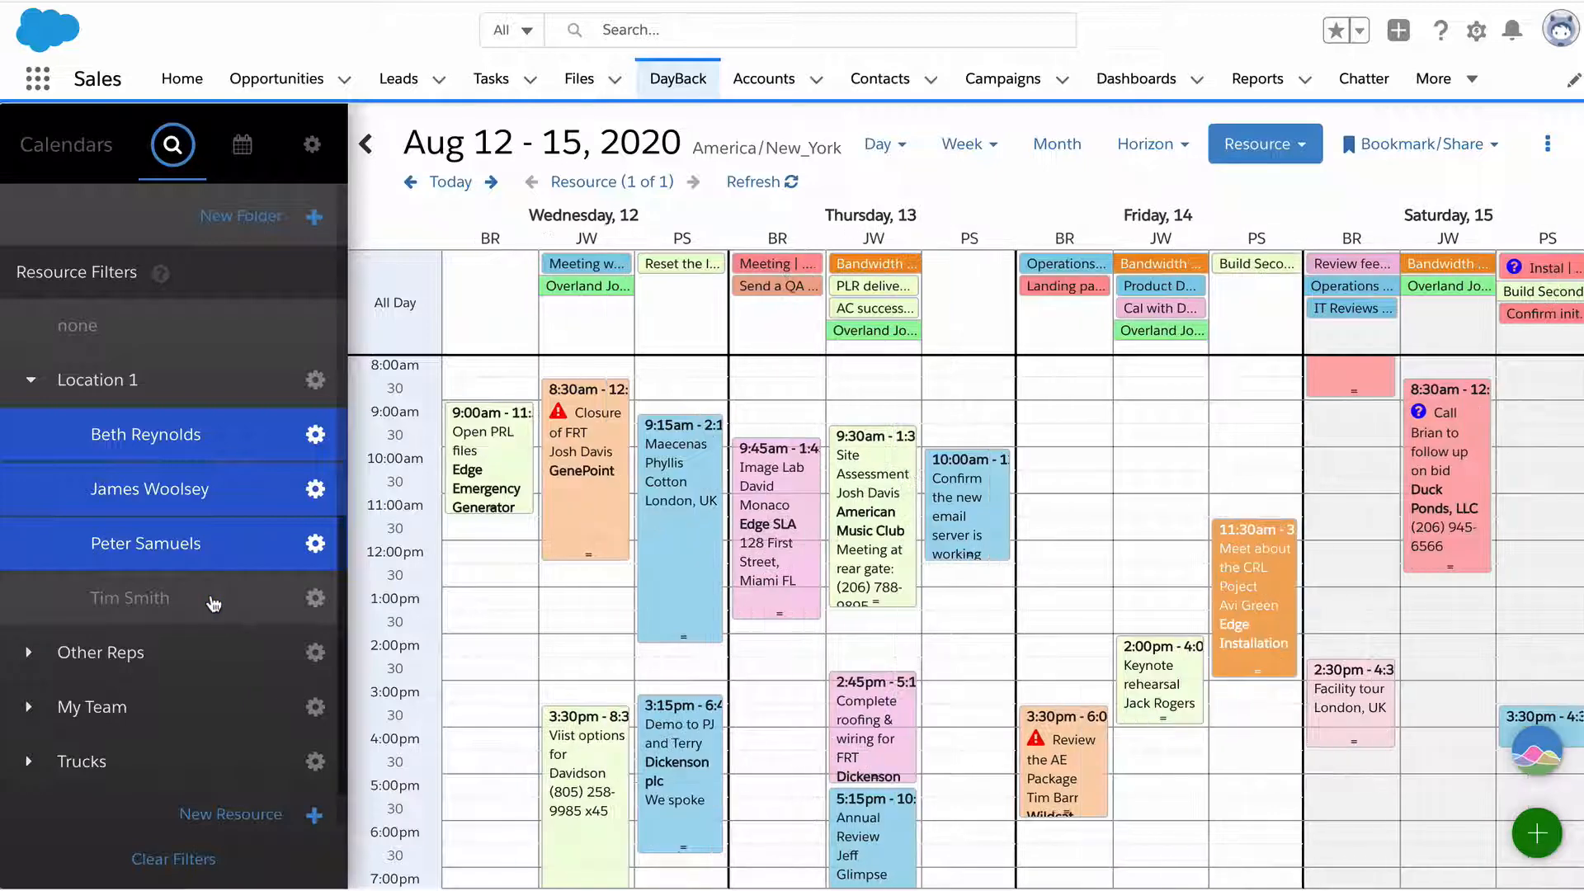
{"action": "left_click", "coordinate": [129, 597]}
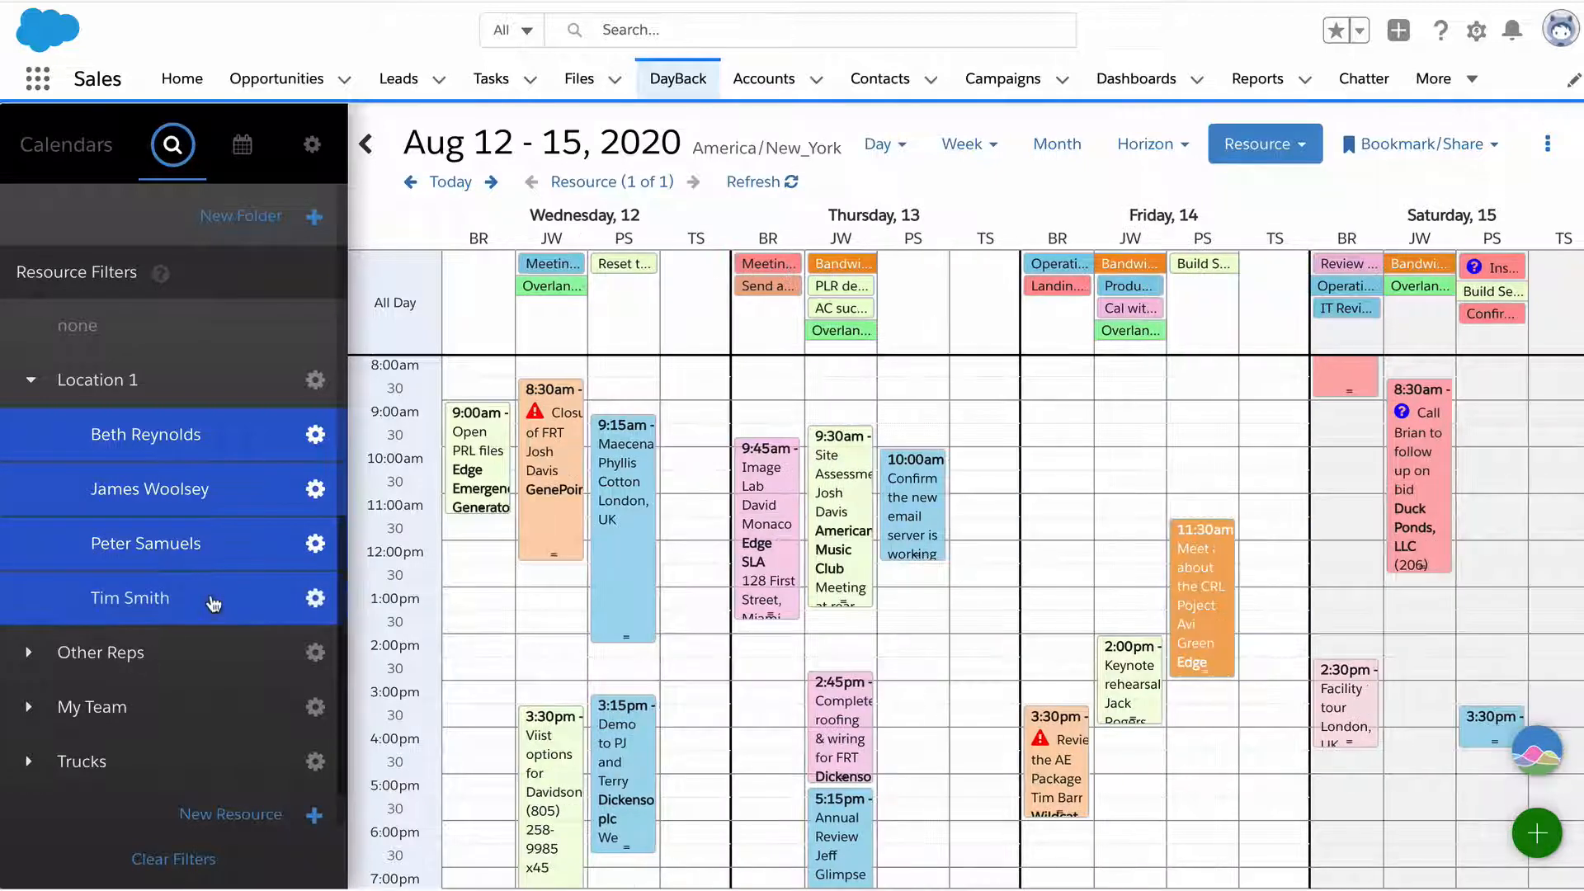
{"action": "left_click", "coordinate": [129, 597]}
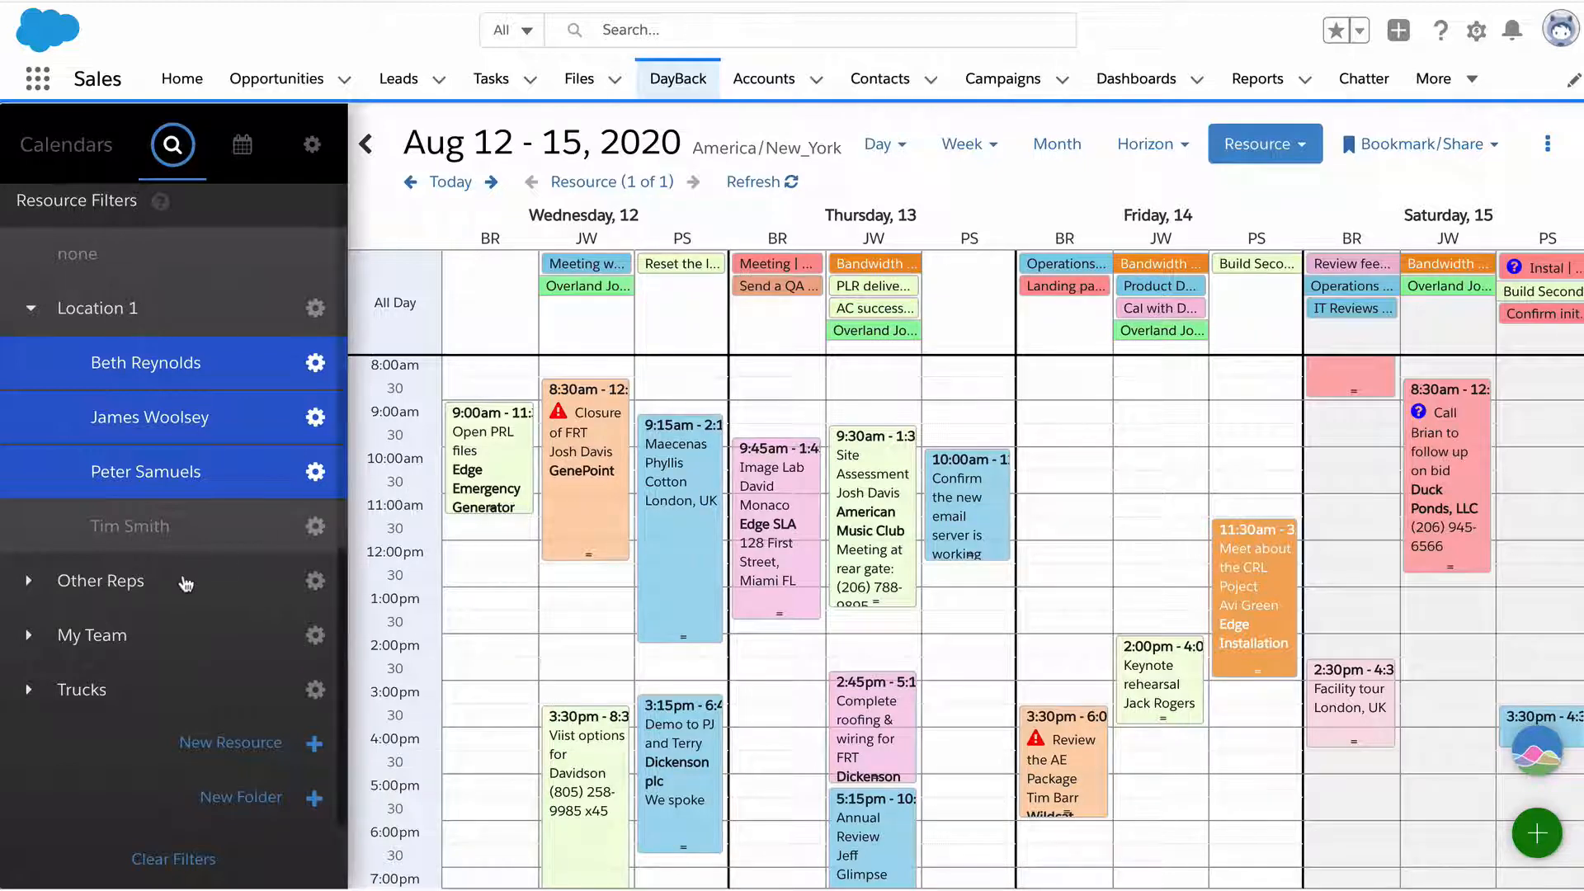
{"action": "mouse_move", "coordinate": [186, 617]}
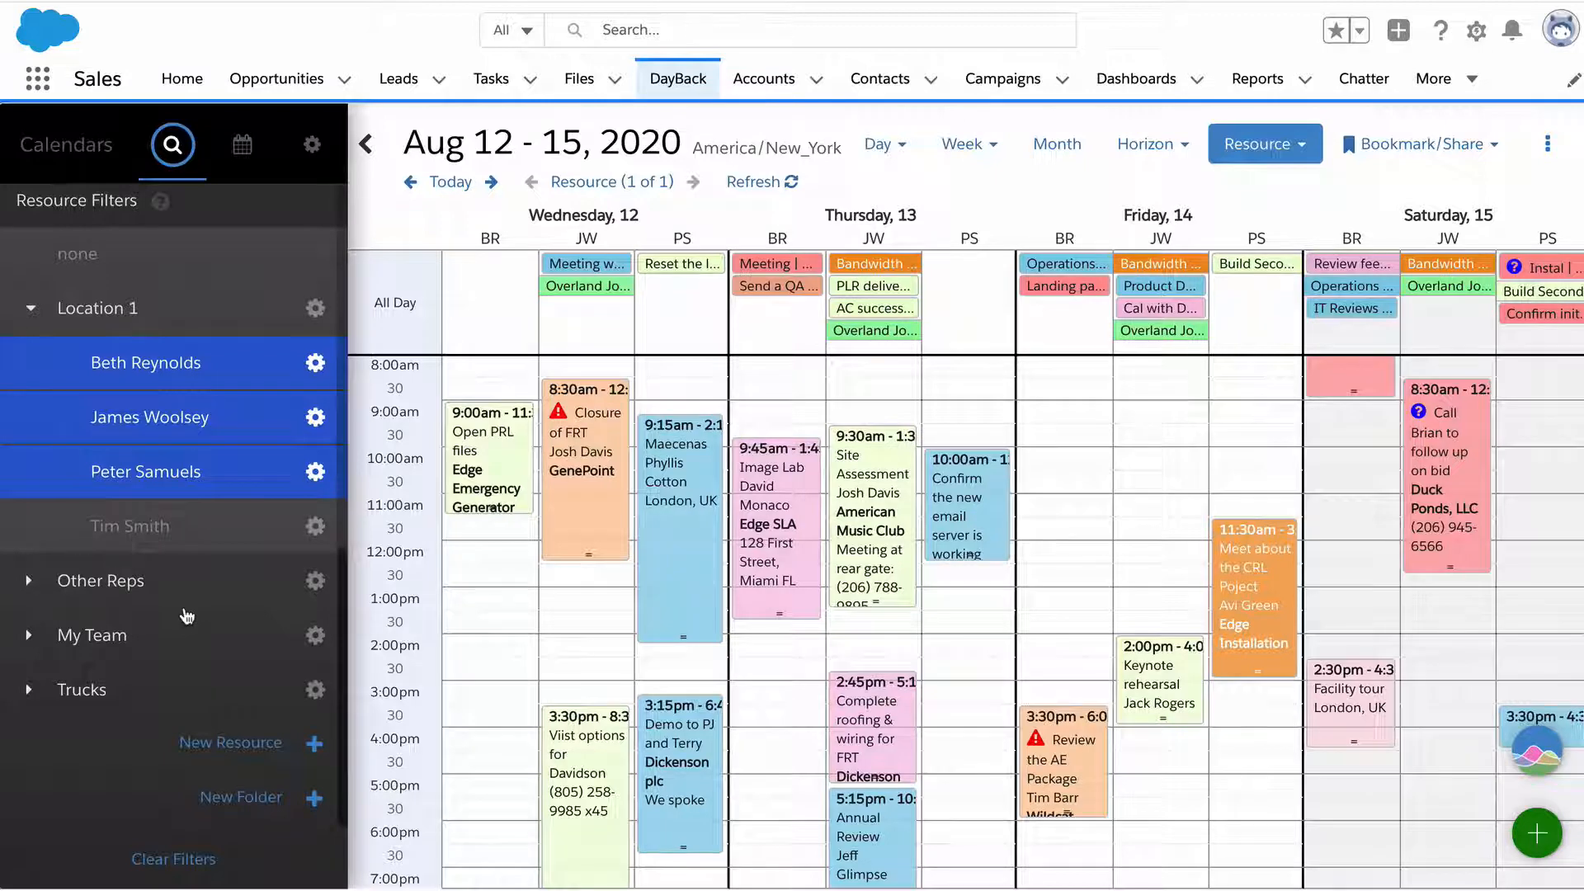
{"action": "mouse_move", "coordinate": [148, 727]}
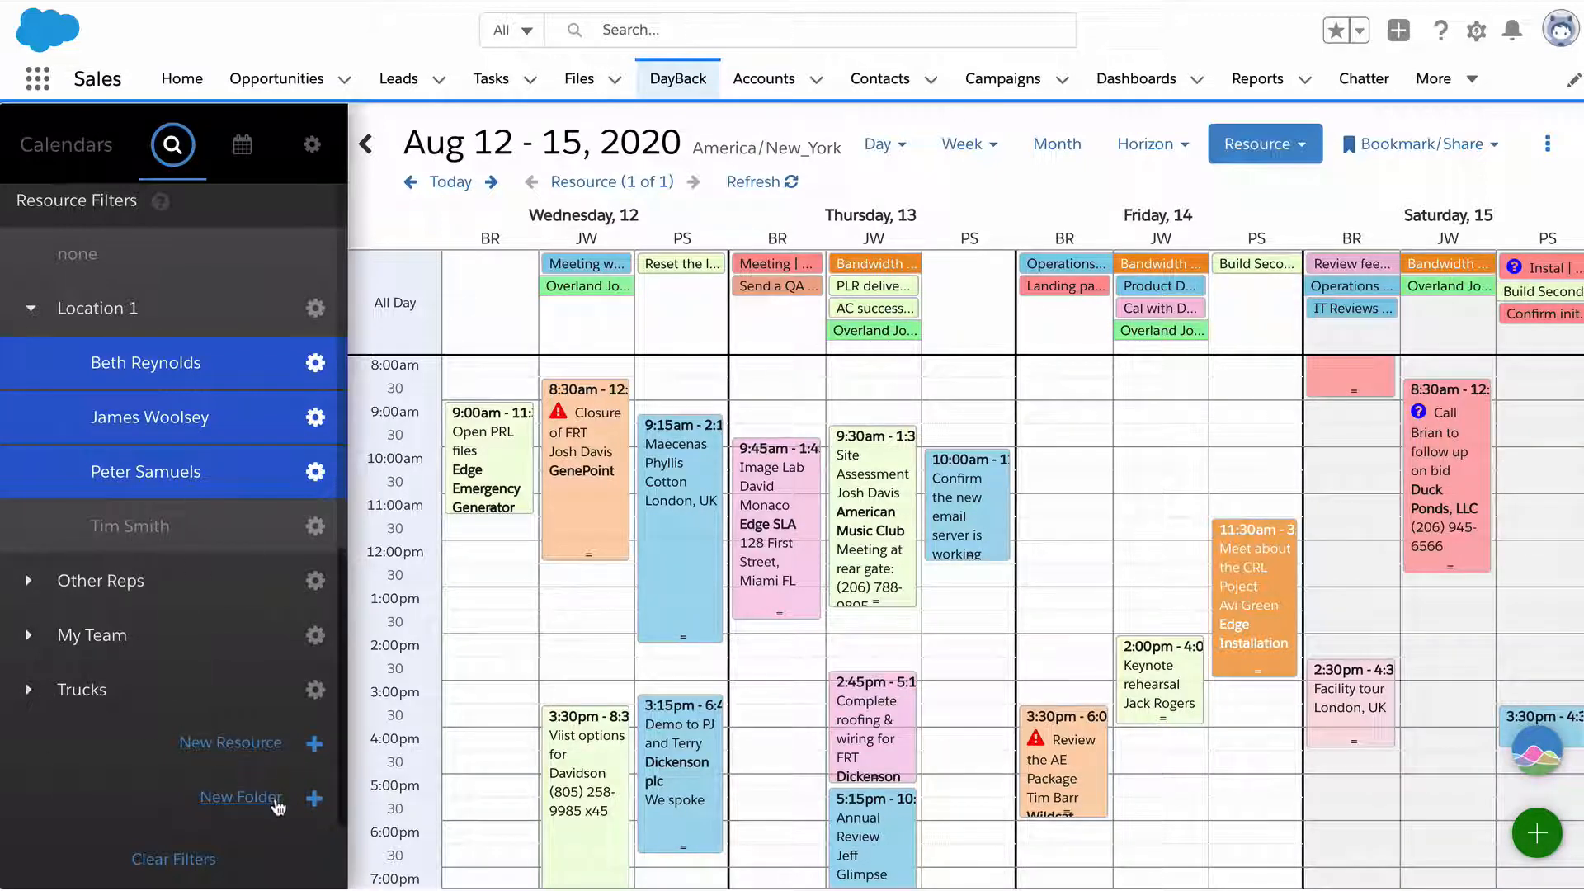
{"action": "left_click", "coordinate": [241, 797]}
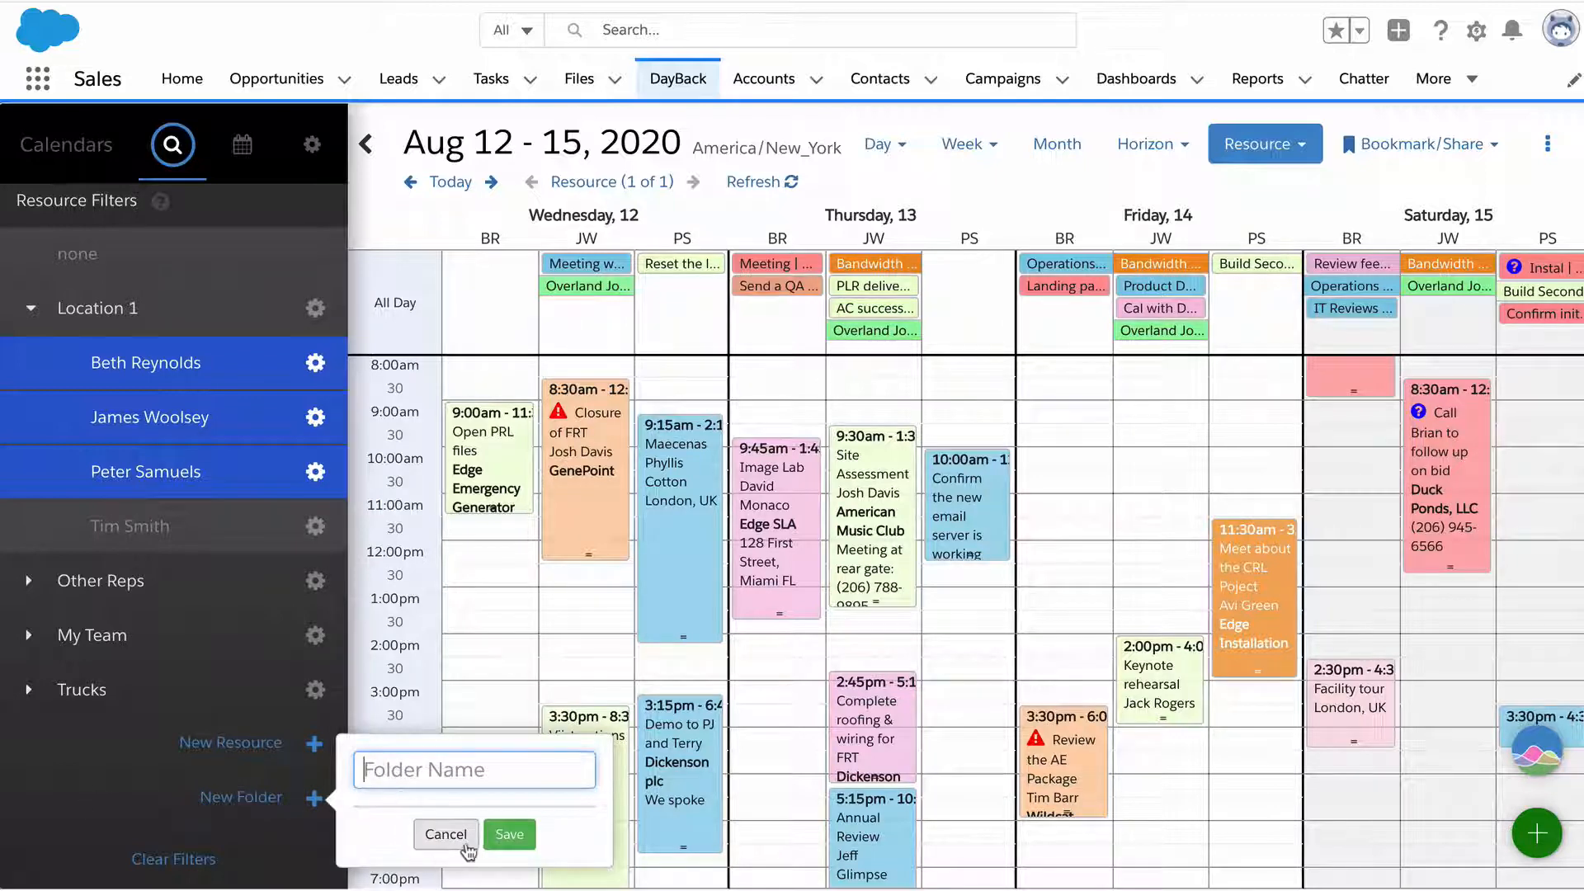
{"action": "left_click", "coordinate": [443, 835]}
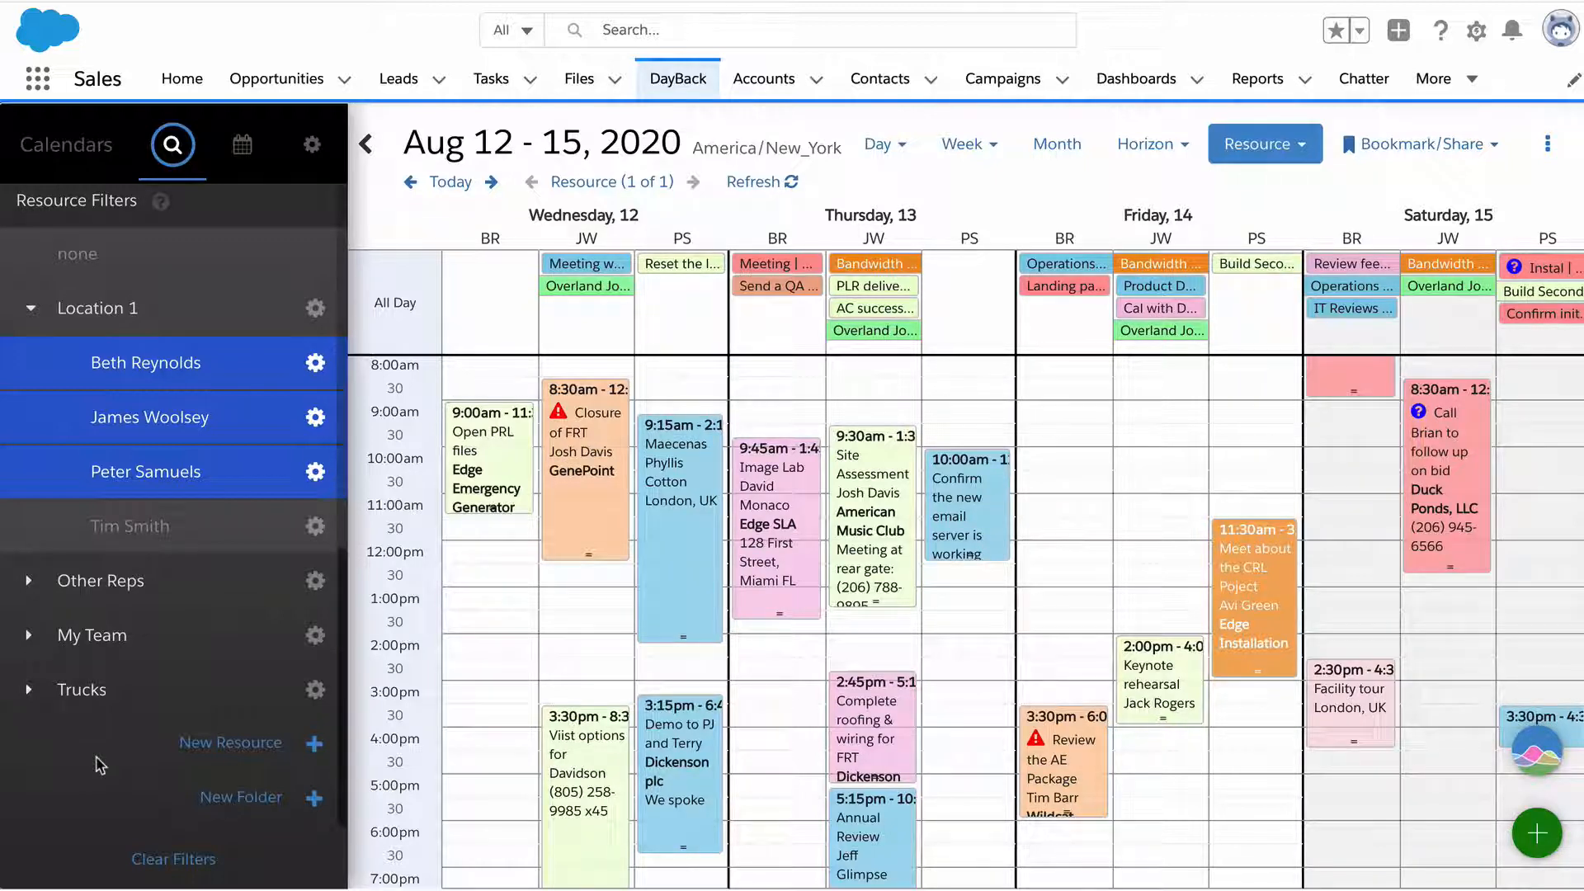
{"action": "mouse_move", "coordinate": [129, 721]}
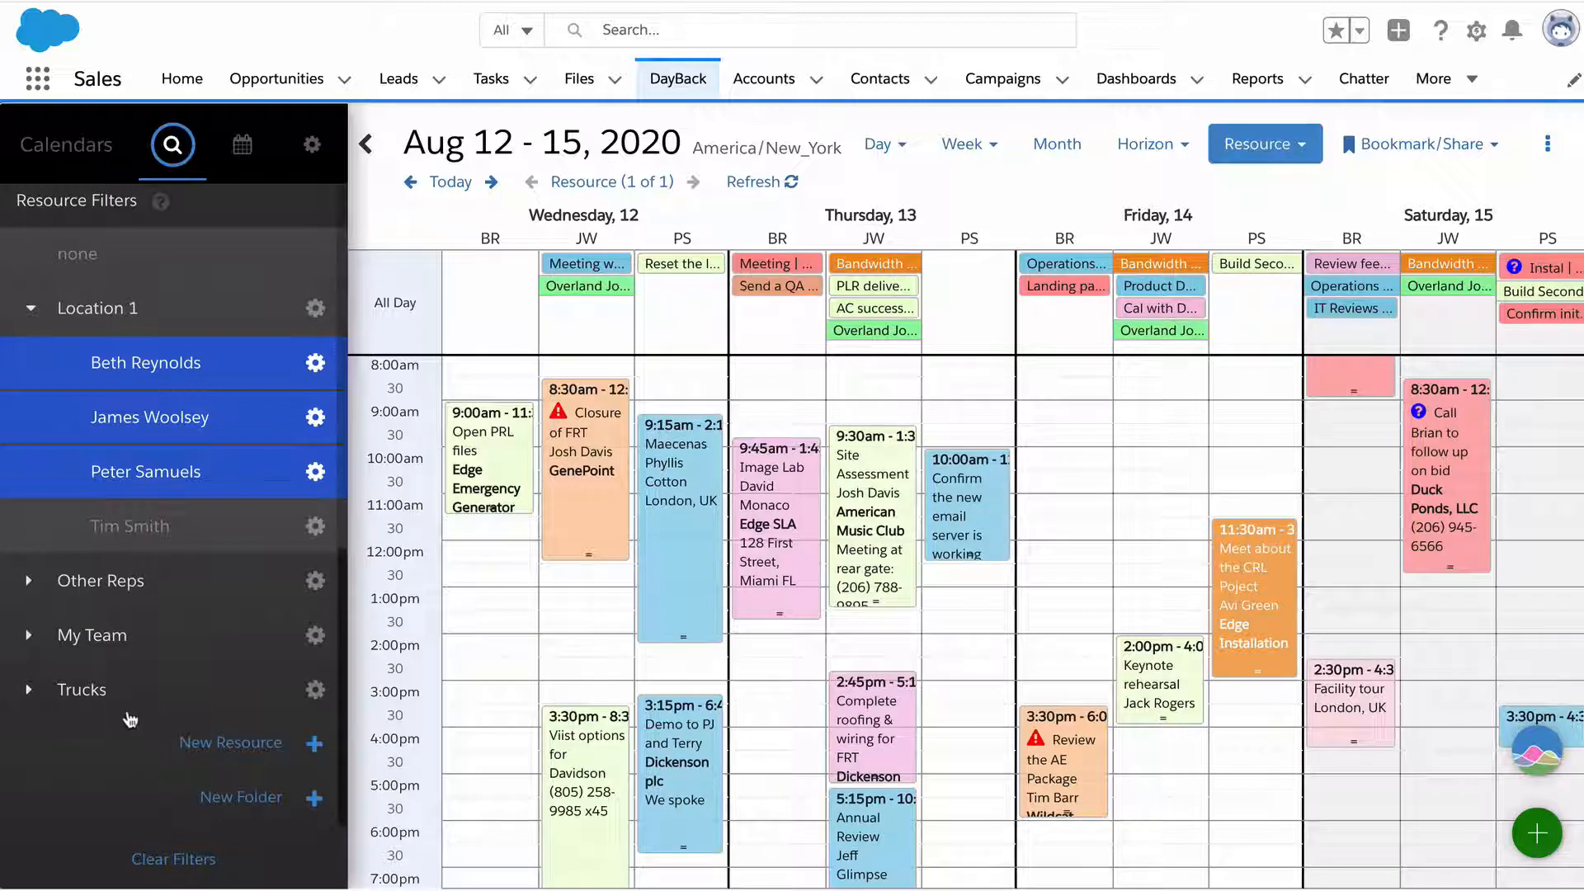
{"action": "mouse_move", "coordinate": [204, 652]}
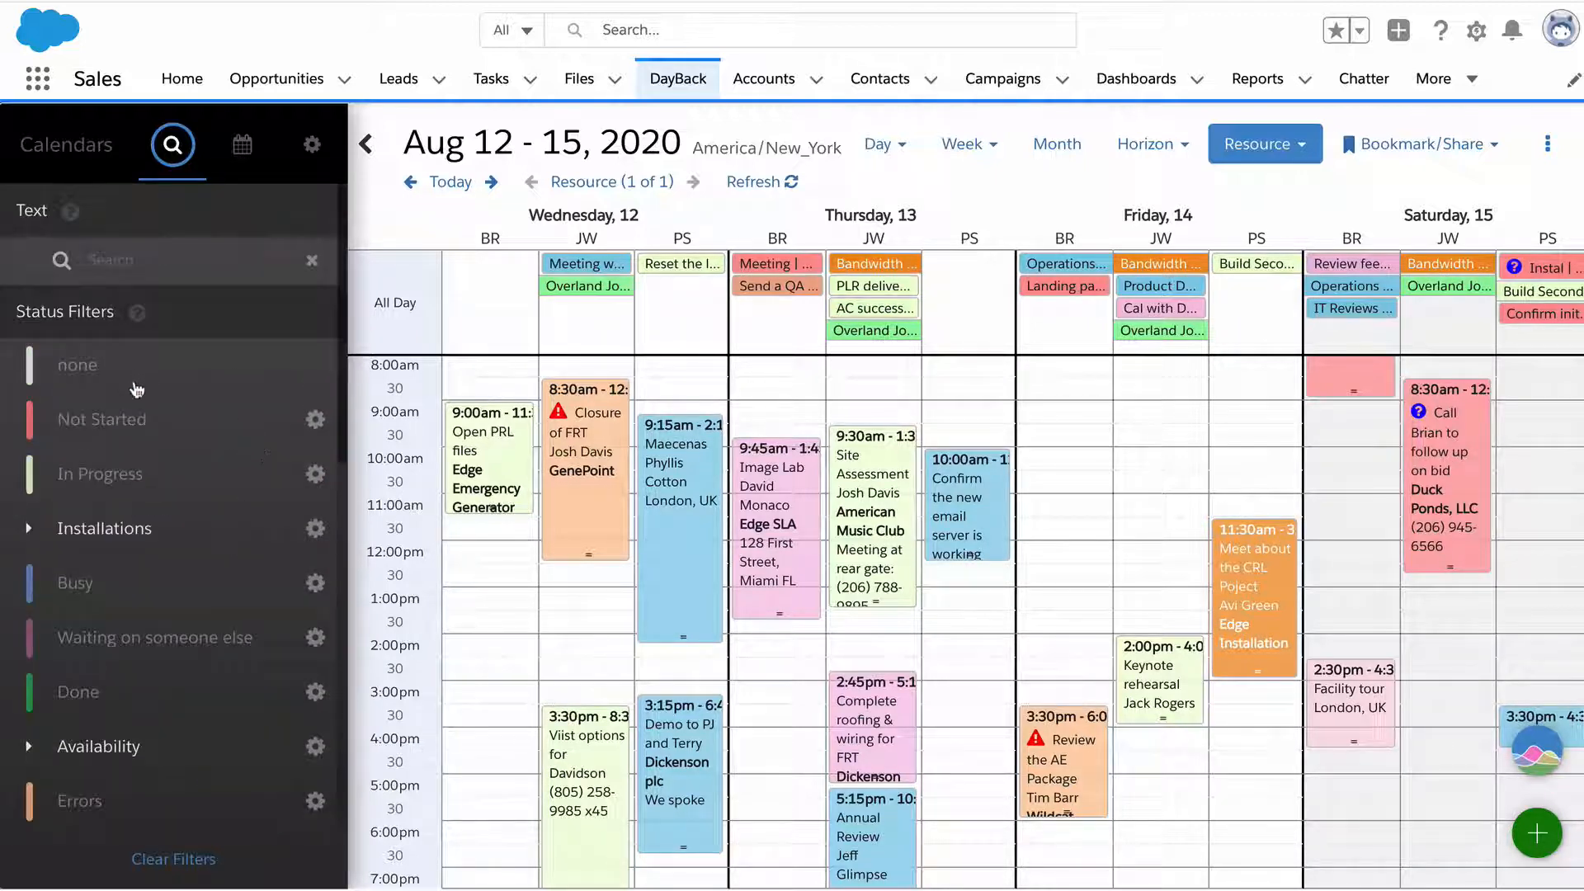
{"action": "left_click", "coordinate": [241, 581]}
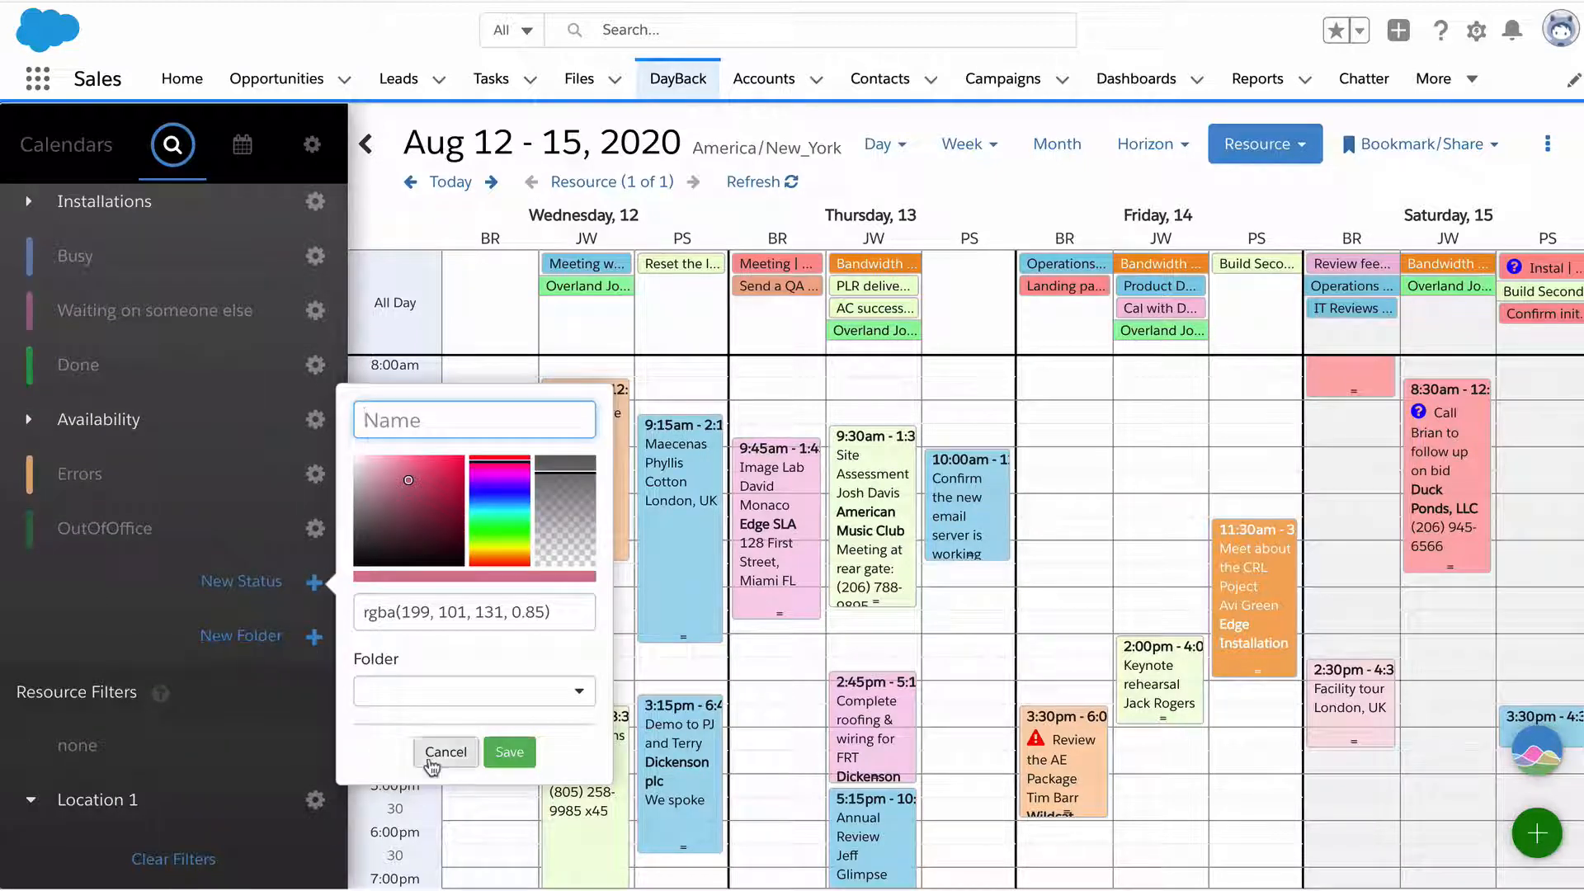
{"action": "left_click", "coordinate": [444, 752]}
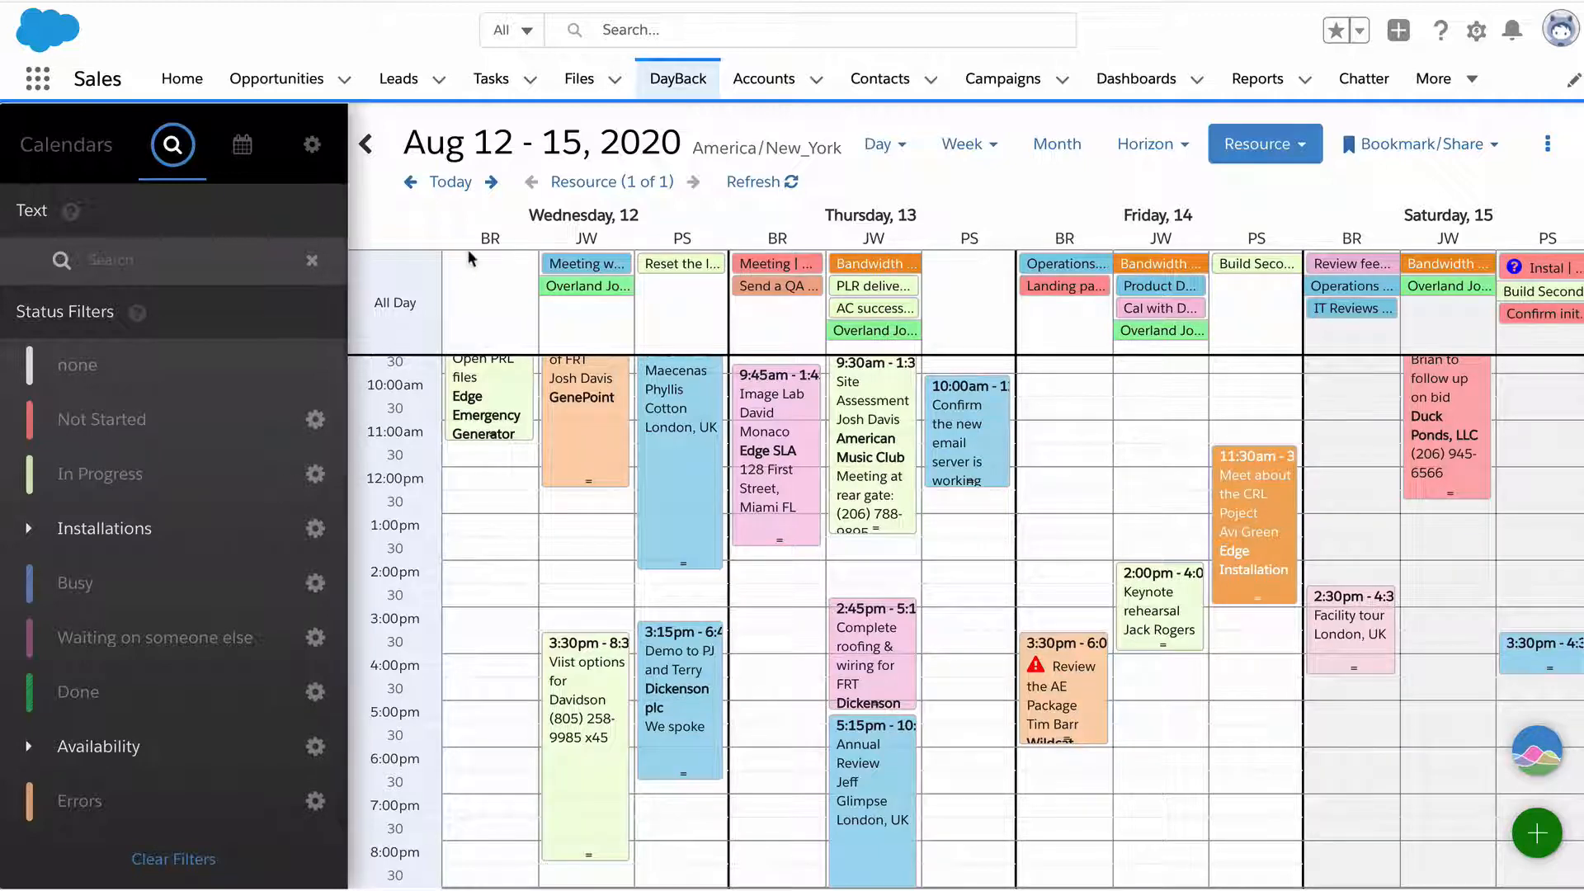
{"action": "mouse_move", "coordinate": [665, 240]}
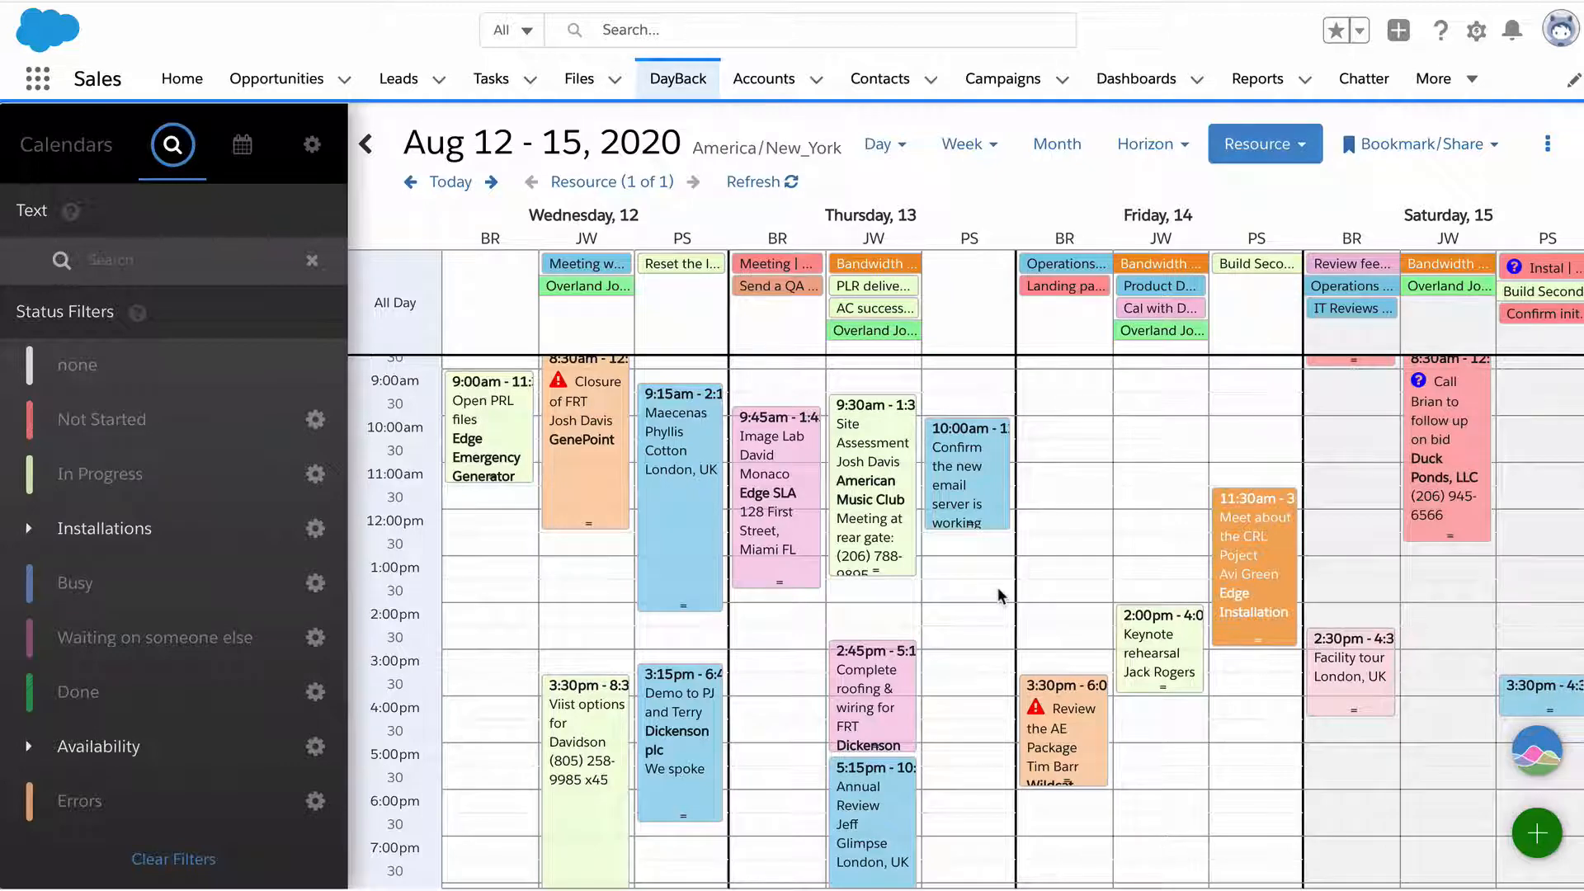
{"action": "scroll", "scroll_direction": "down", "scroll_amount": 3}
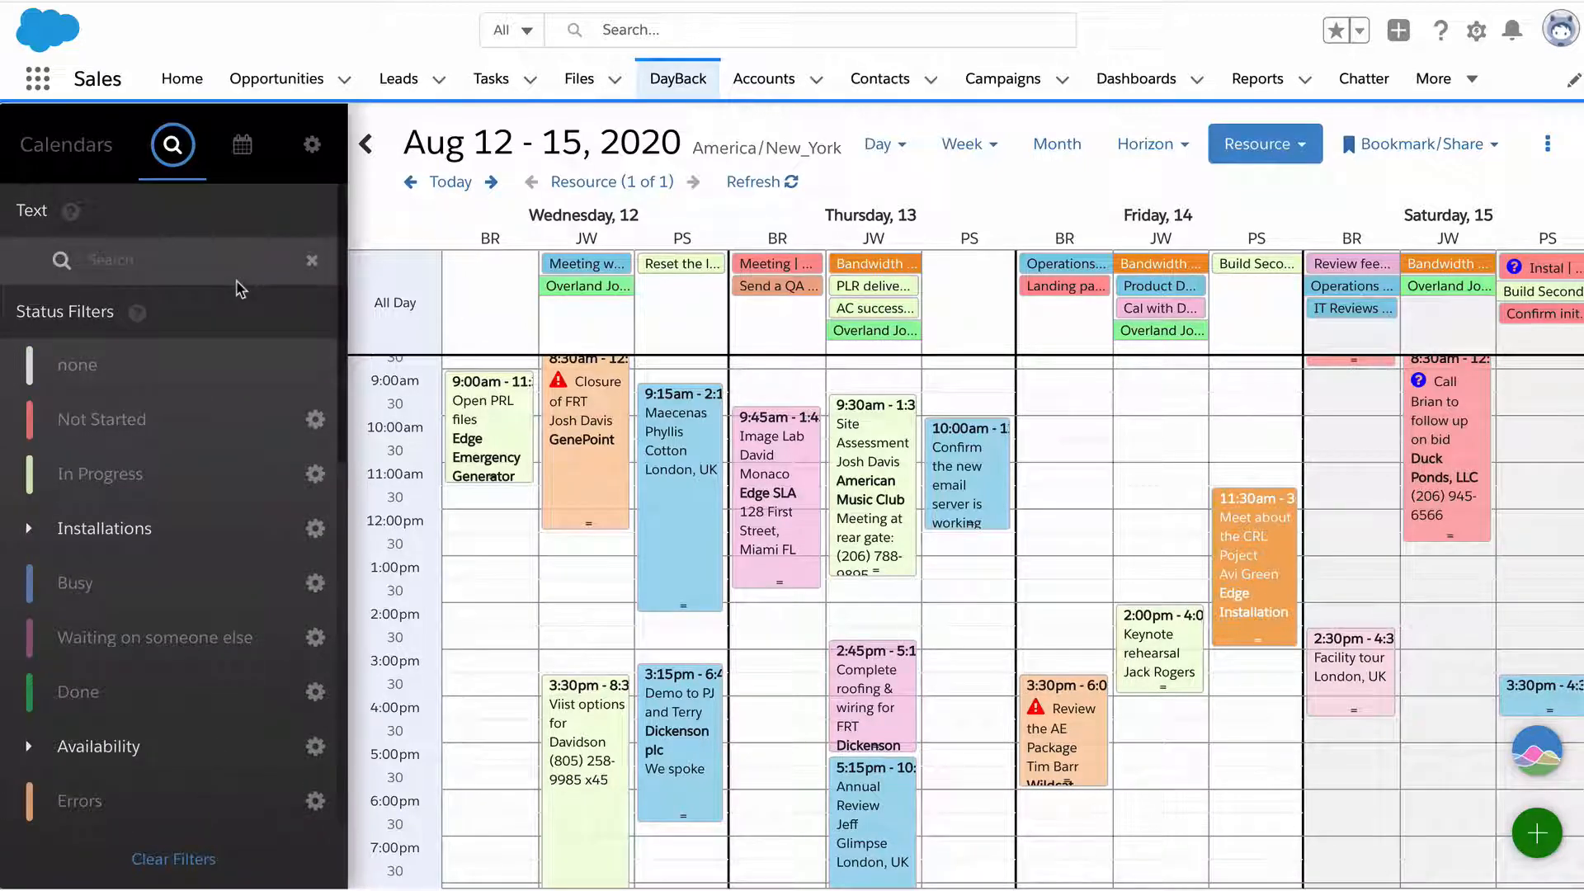
Step: Filter events by the text FRT, clear the filter so all events show, then display the calendar sources list
{"action": "type", "text": "FRT"}
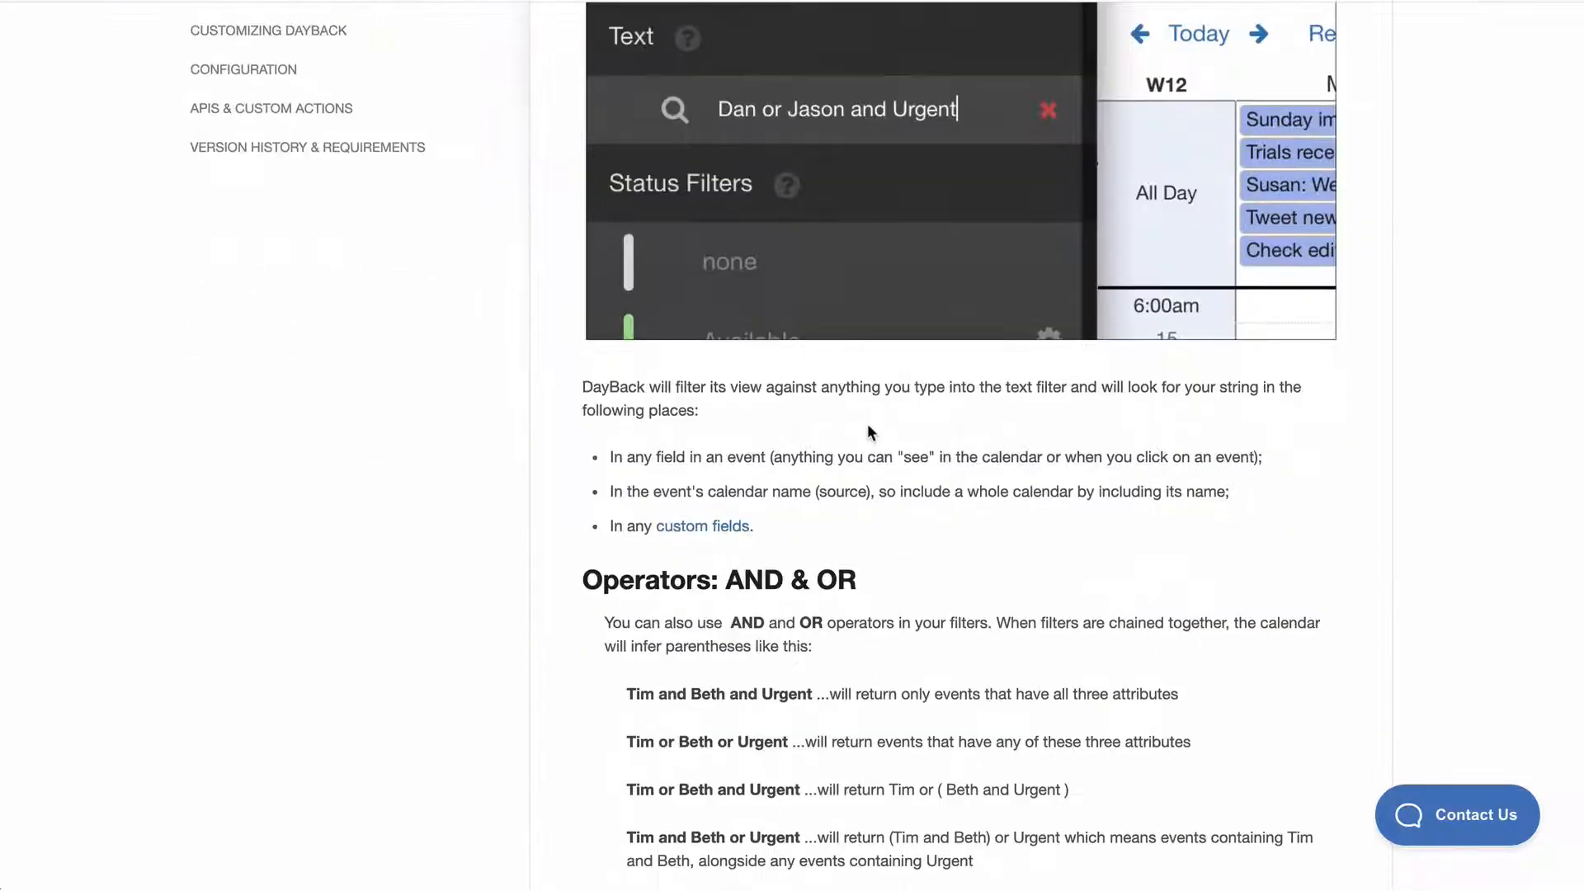
{"action": "scroll", "scroll_direction": "down", "scroll_amount": 3}
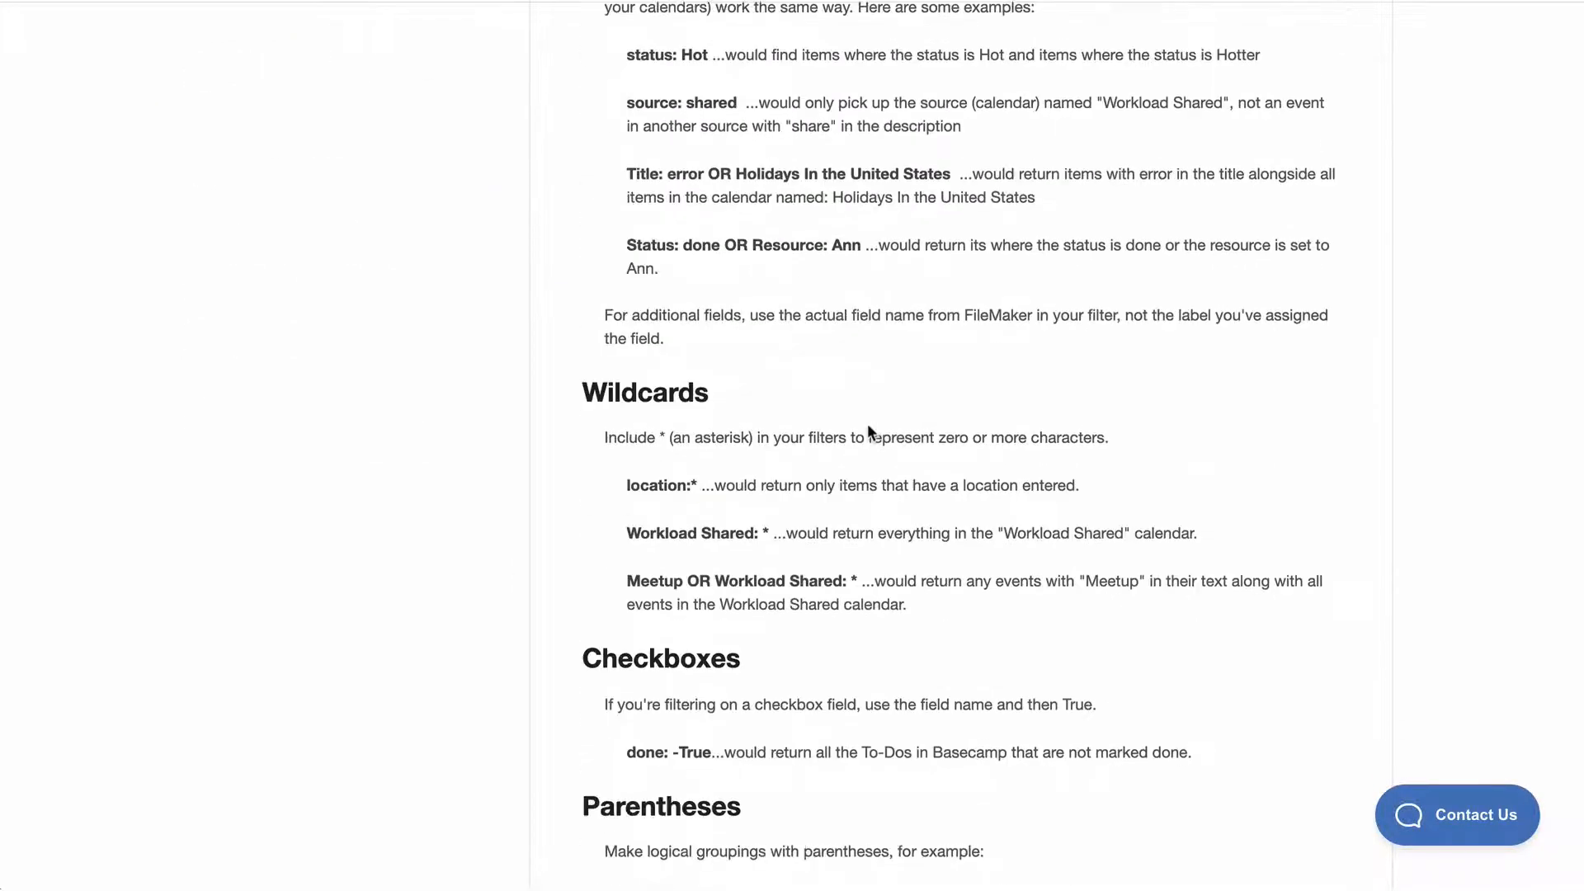
{"action": "scroll", "scroll_direction": "down", "scroll_amount": 3}
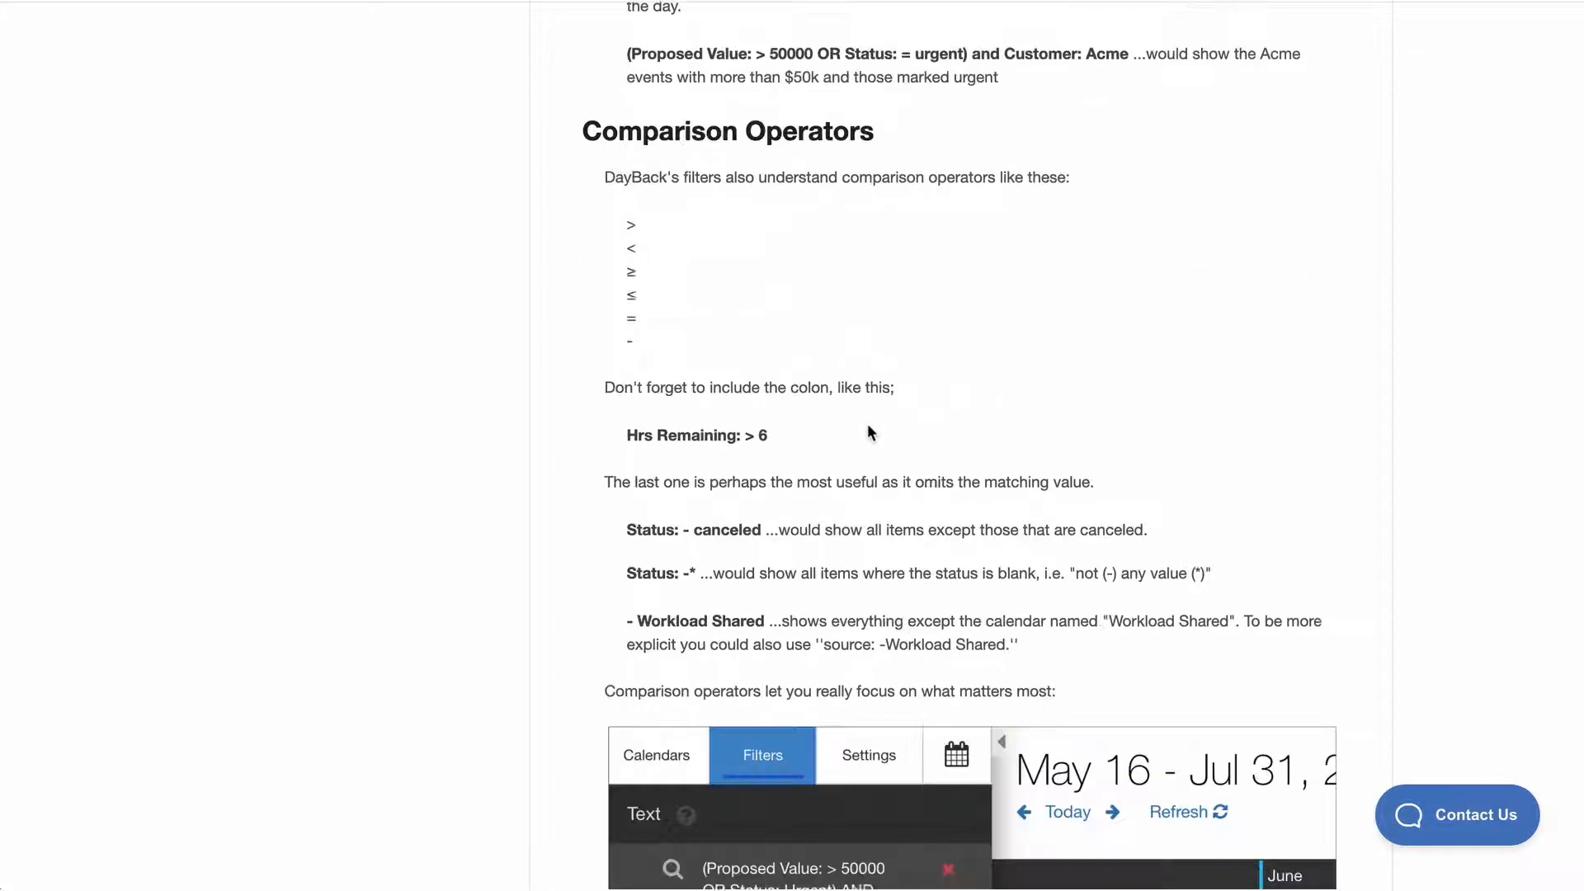
{"action": "mouse_move", "coordinate": [627, 152]}
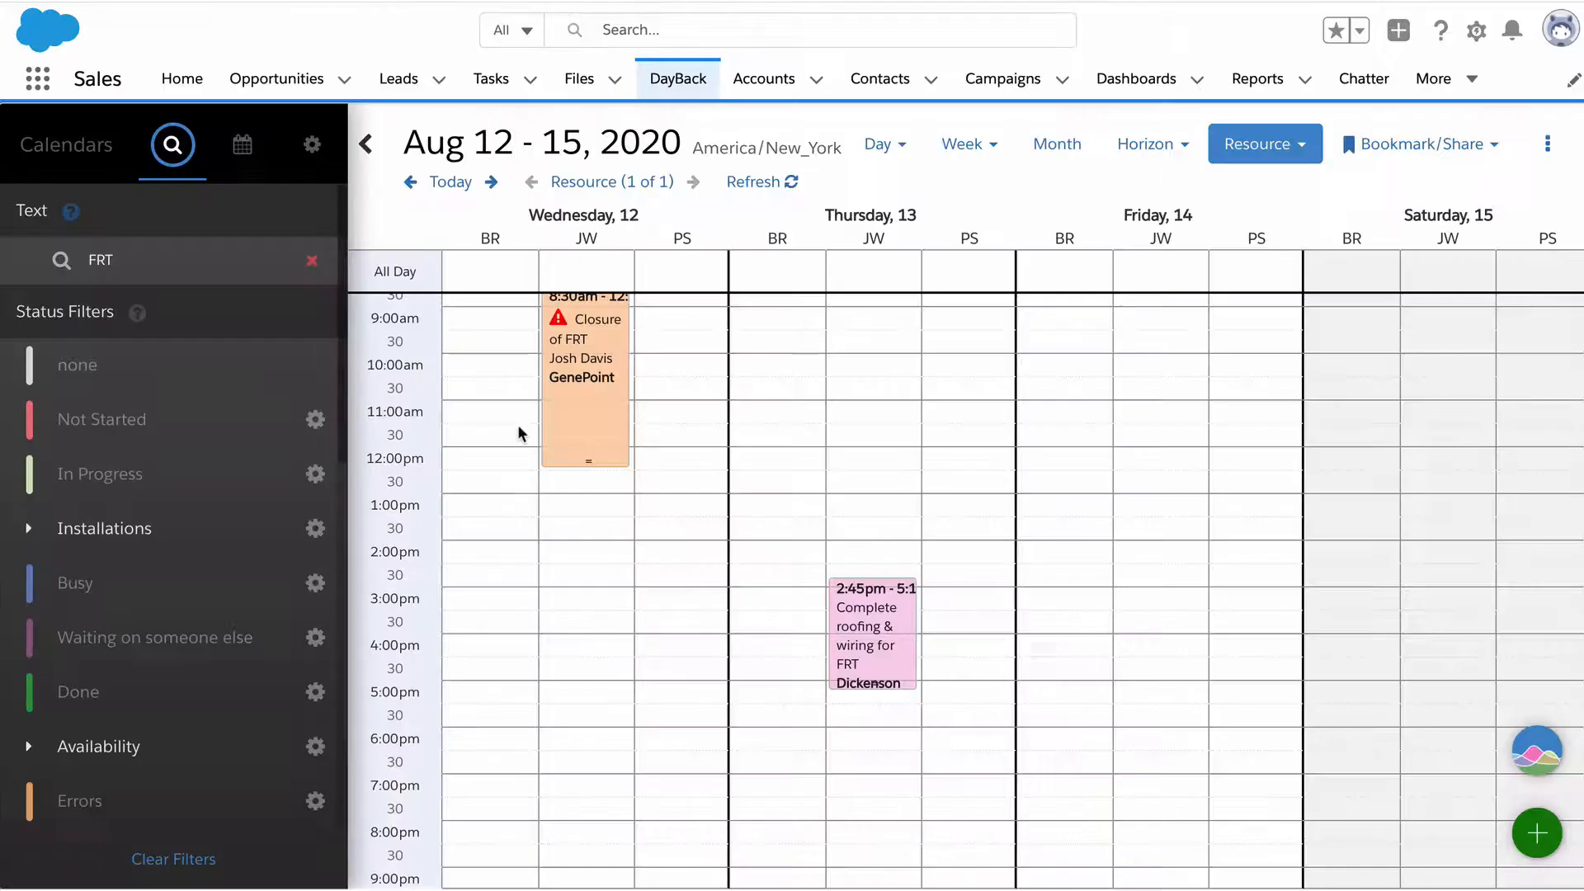
{"action": "left_click", "coordinate": [311, 261]}
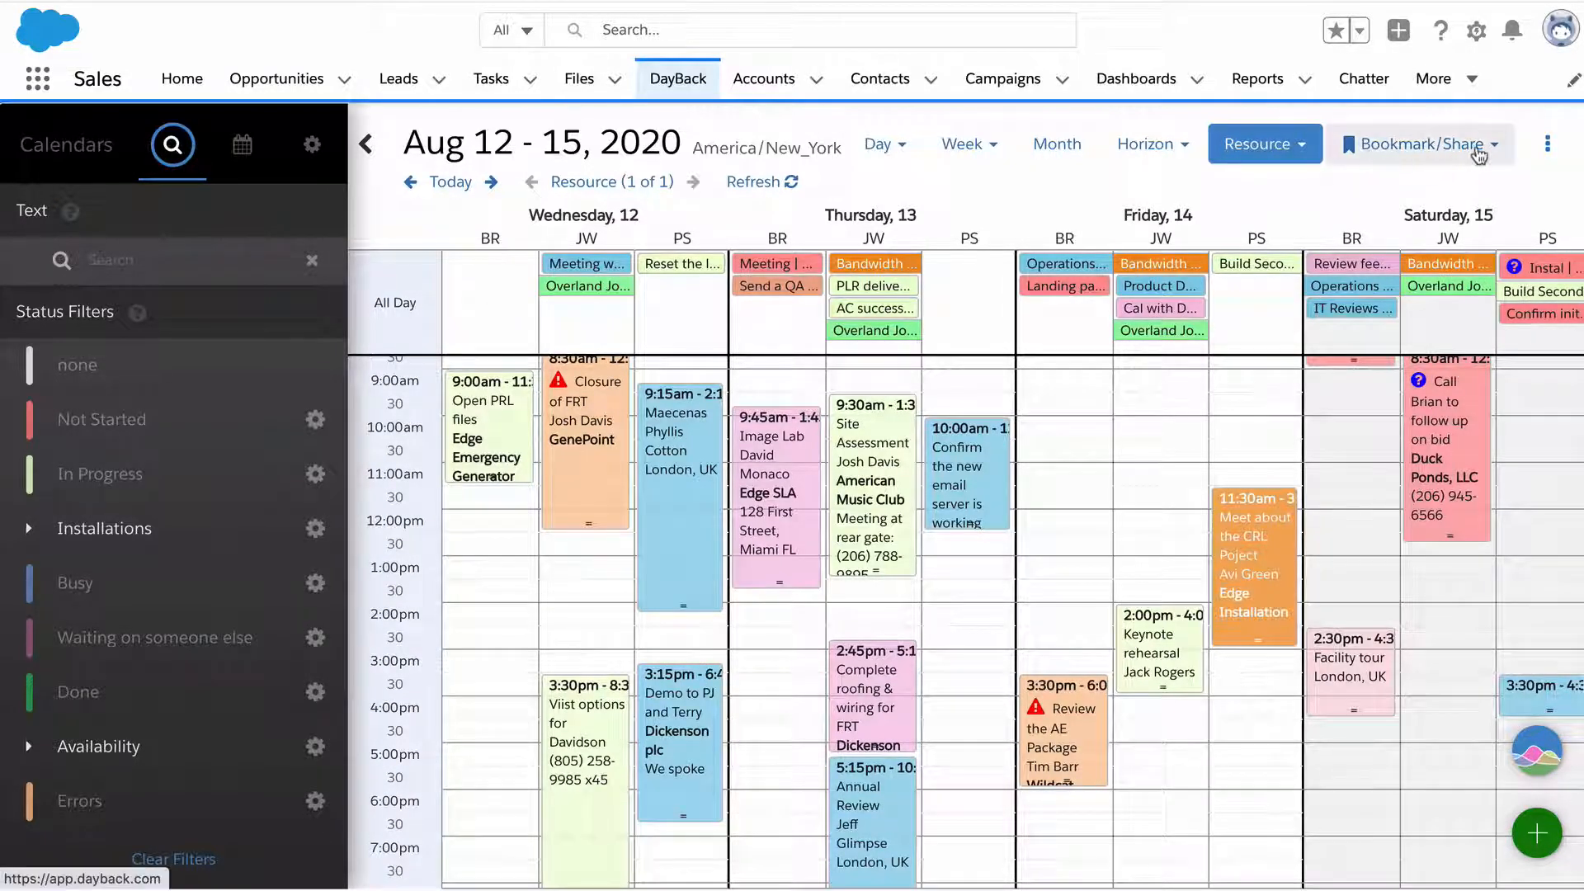
{"action": "left_click", "coordinate": [1419, 143]}
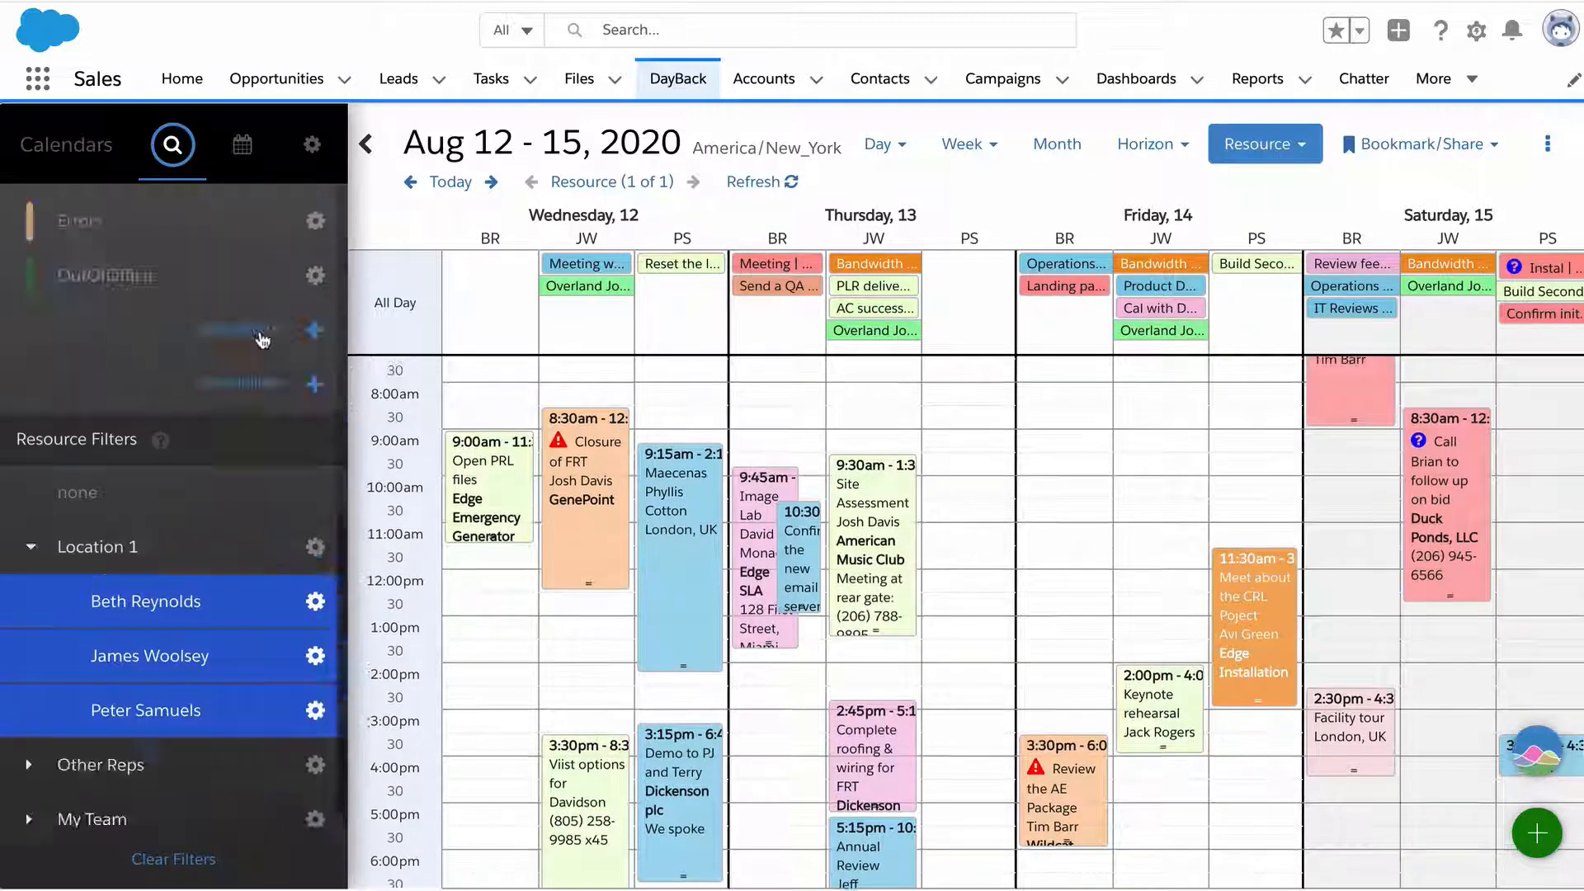
{"action": "left_click", "coordinate": [172, 145]}
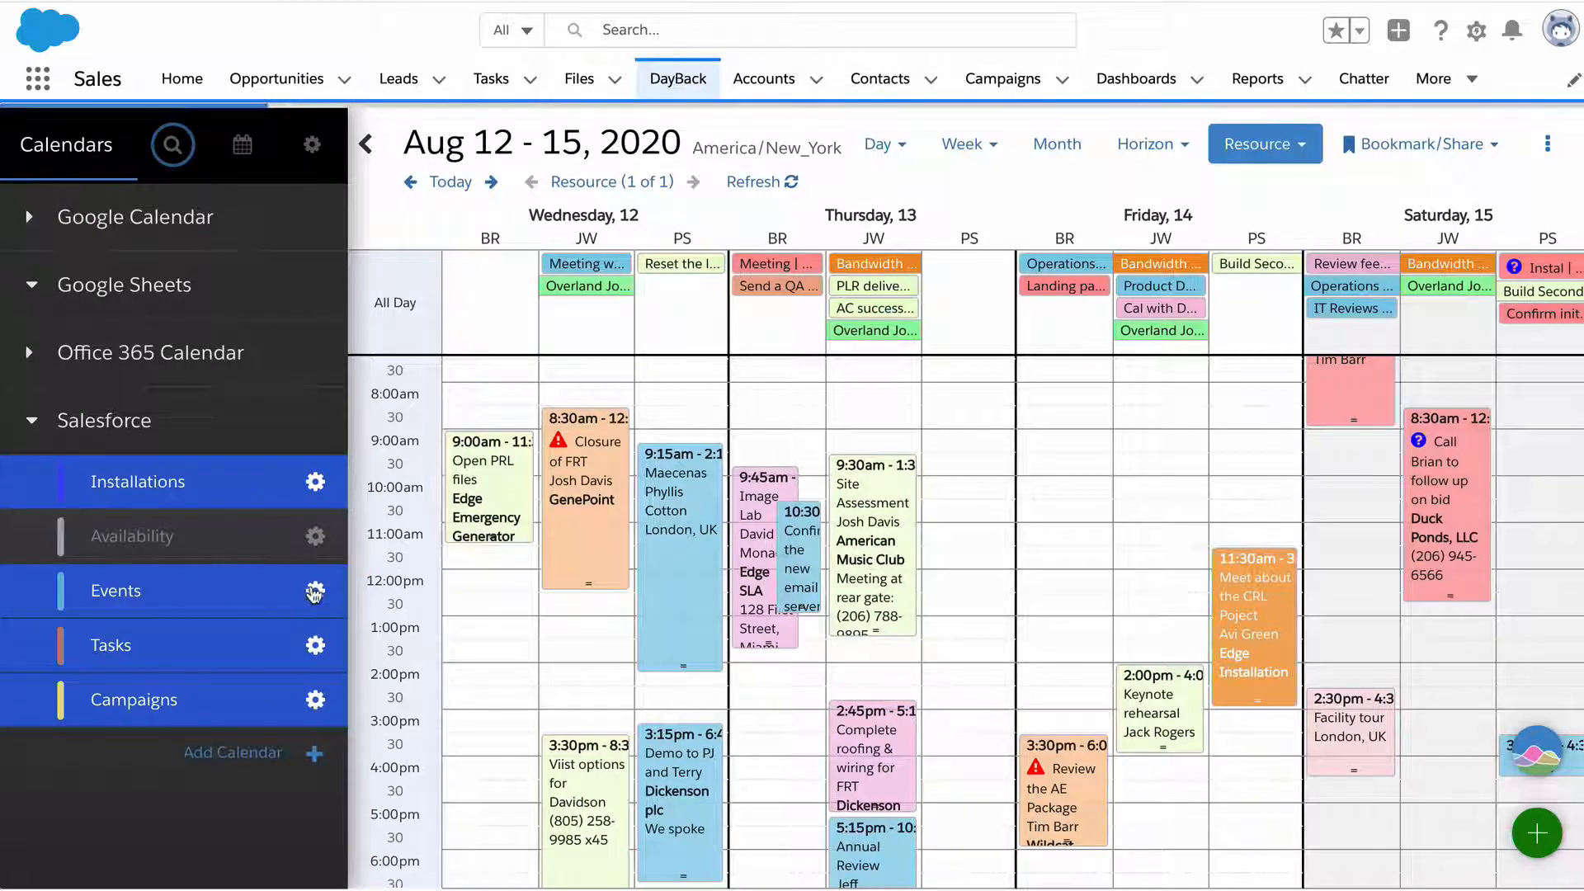
Step: Enter the admin settings from the Events gear, visit Views, and go to the Salesforce calendar source
{"action": "left_click", "coordinate": [316, 591]}
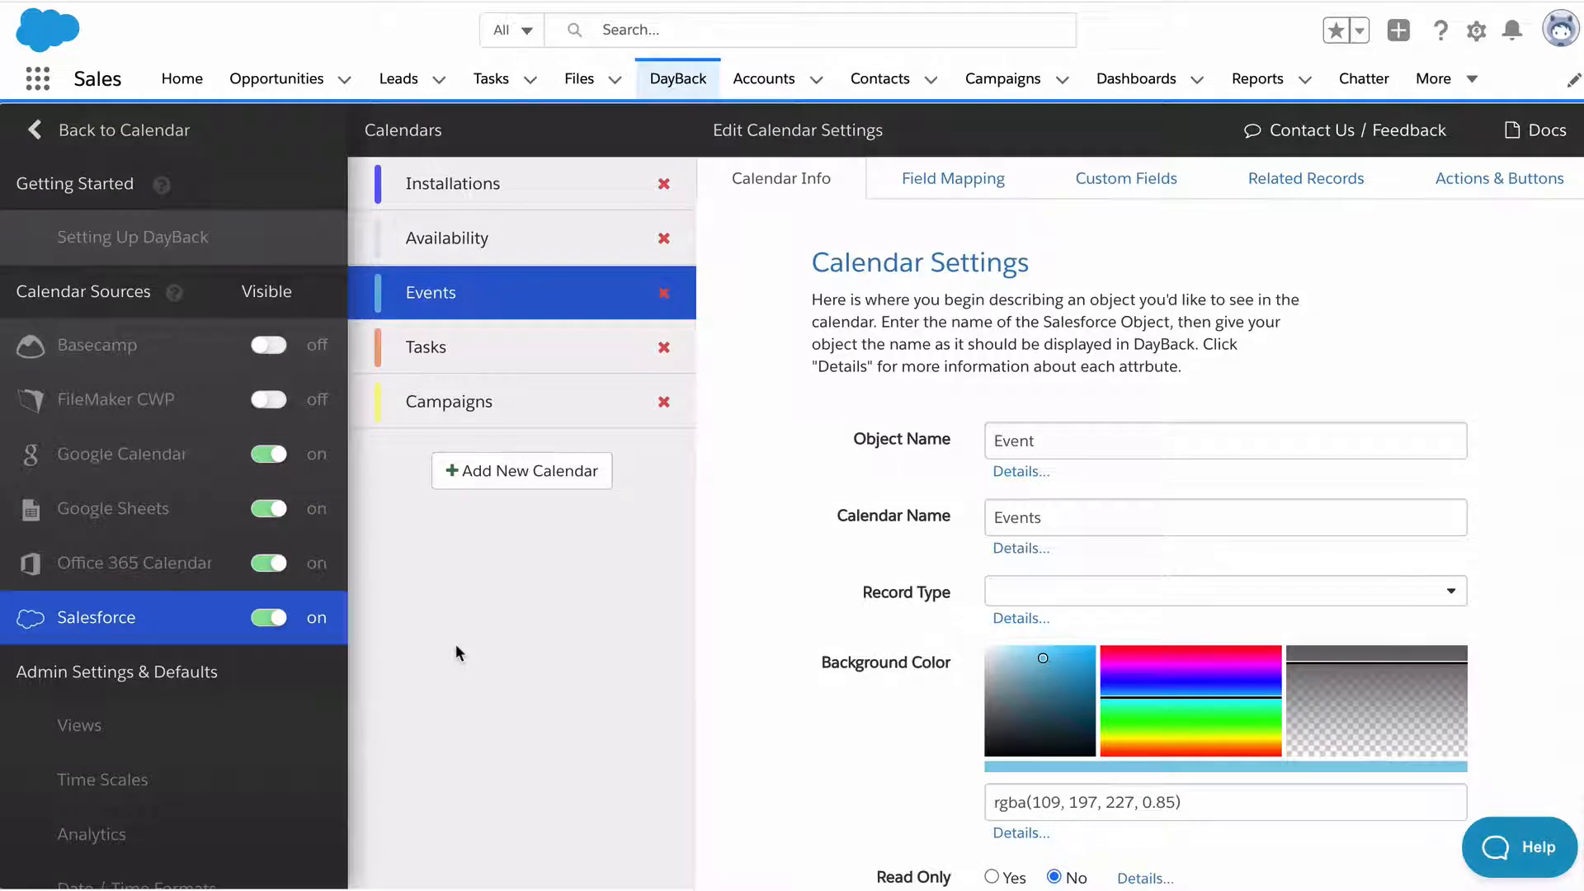
{"action": "mouse_move", "coordinate": [466, 720]}
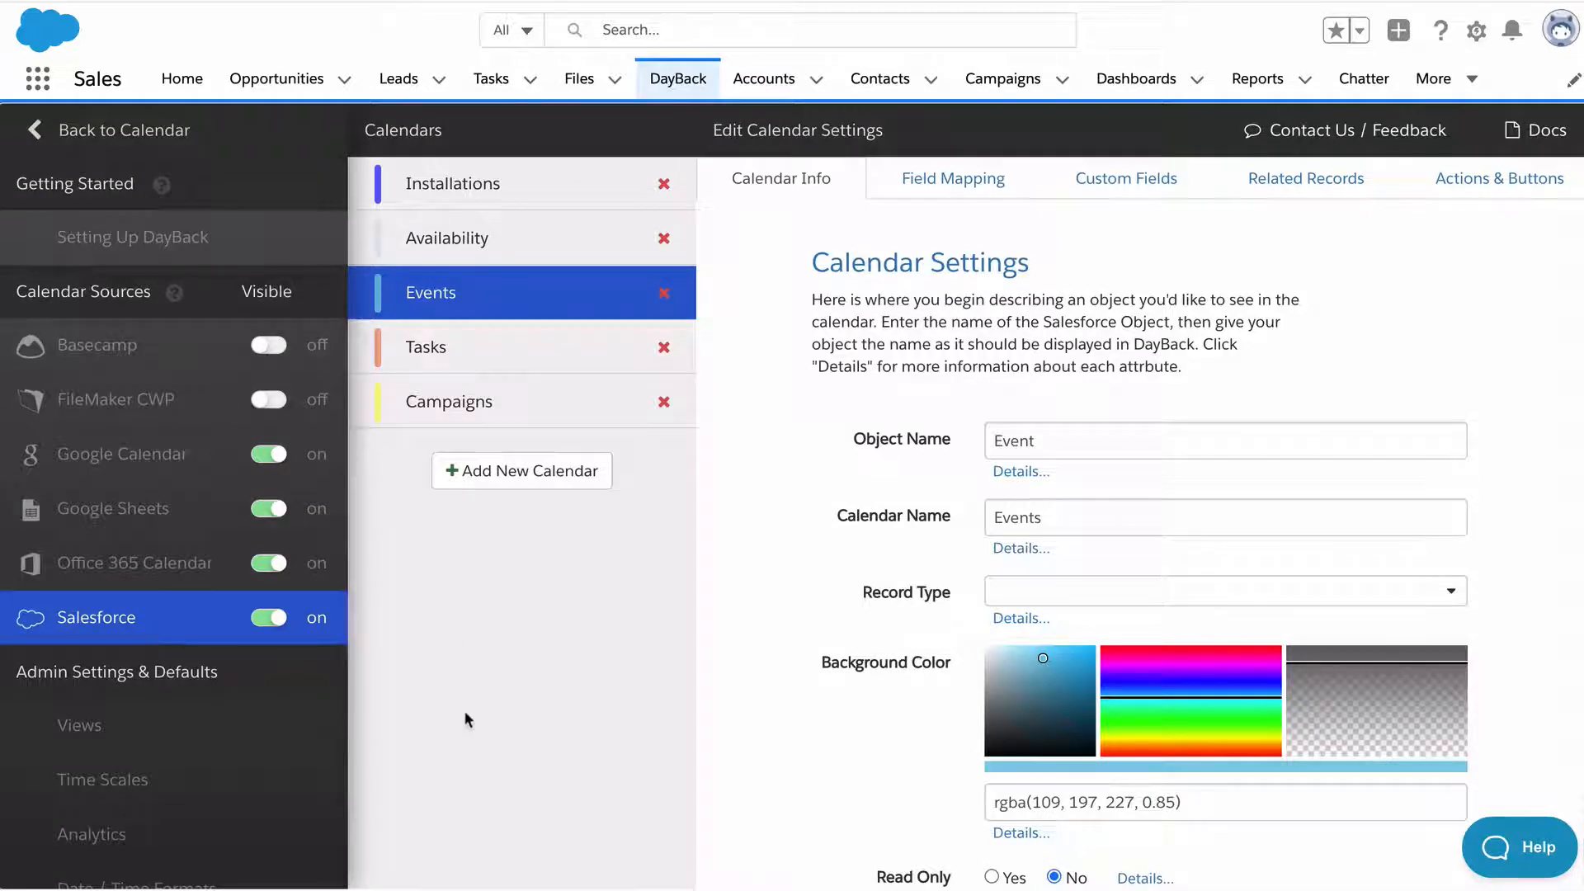
{"action": "mouse_move", "coordinate": [119, 802]}
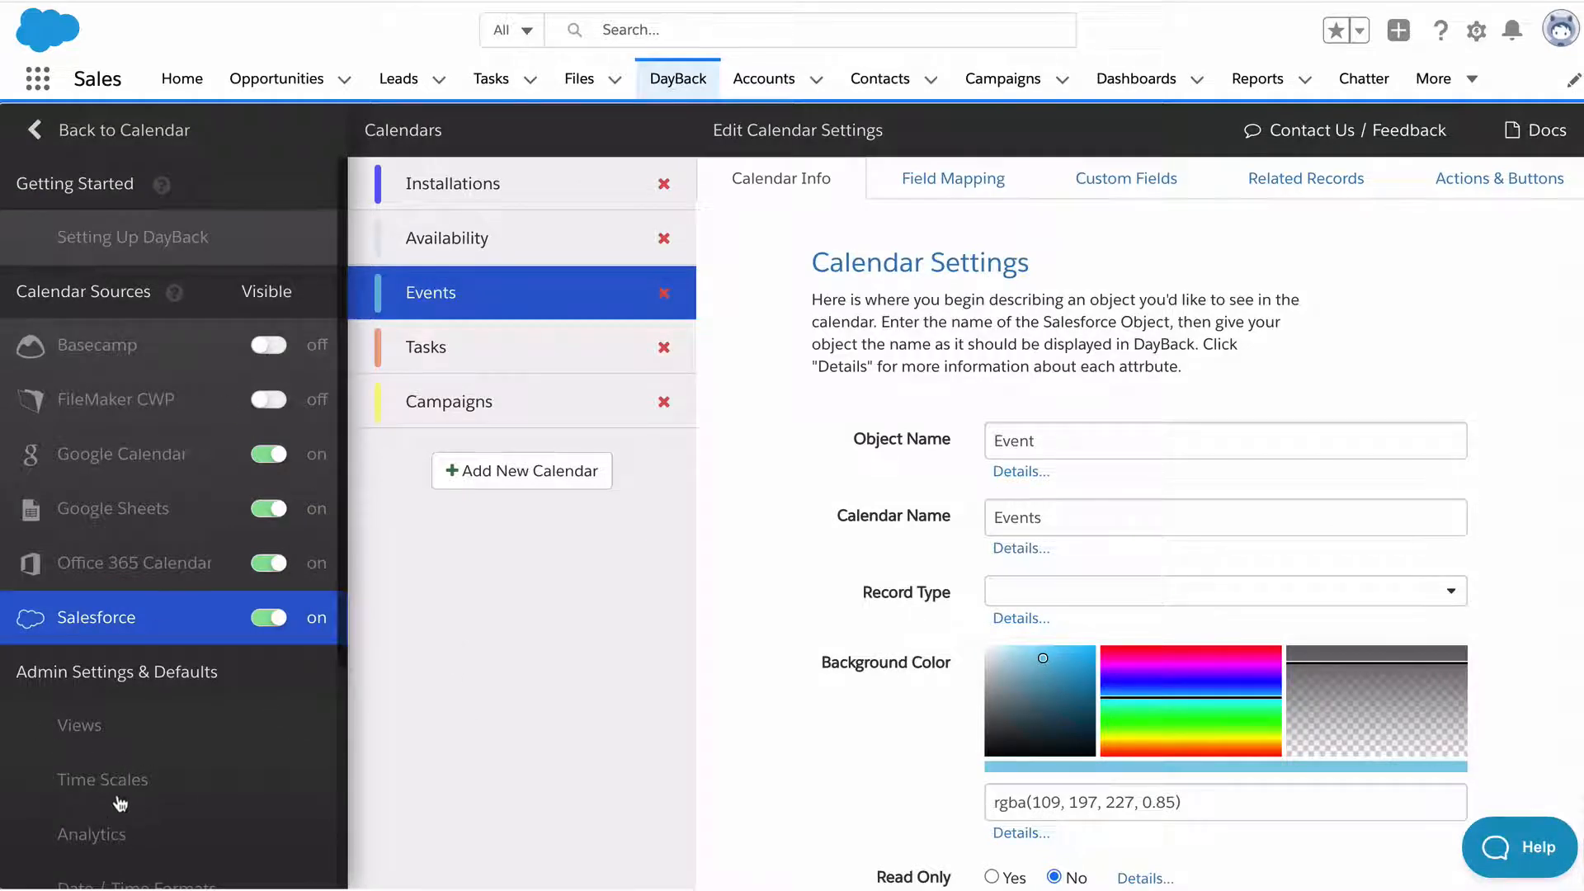
{"action": "left_click", "coordinate": [79, 724]}
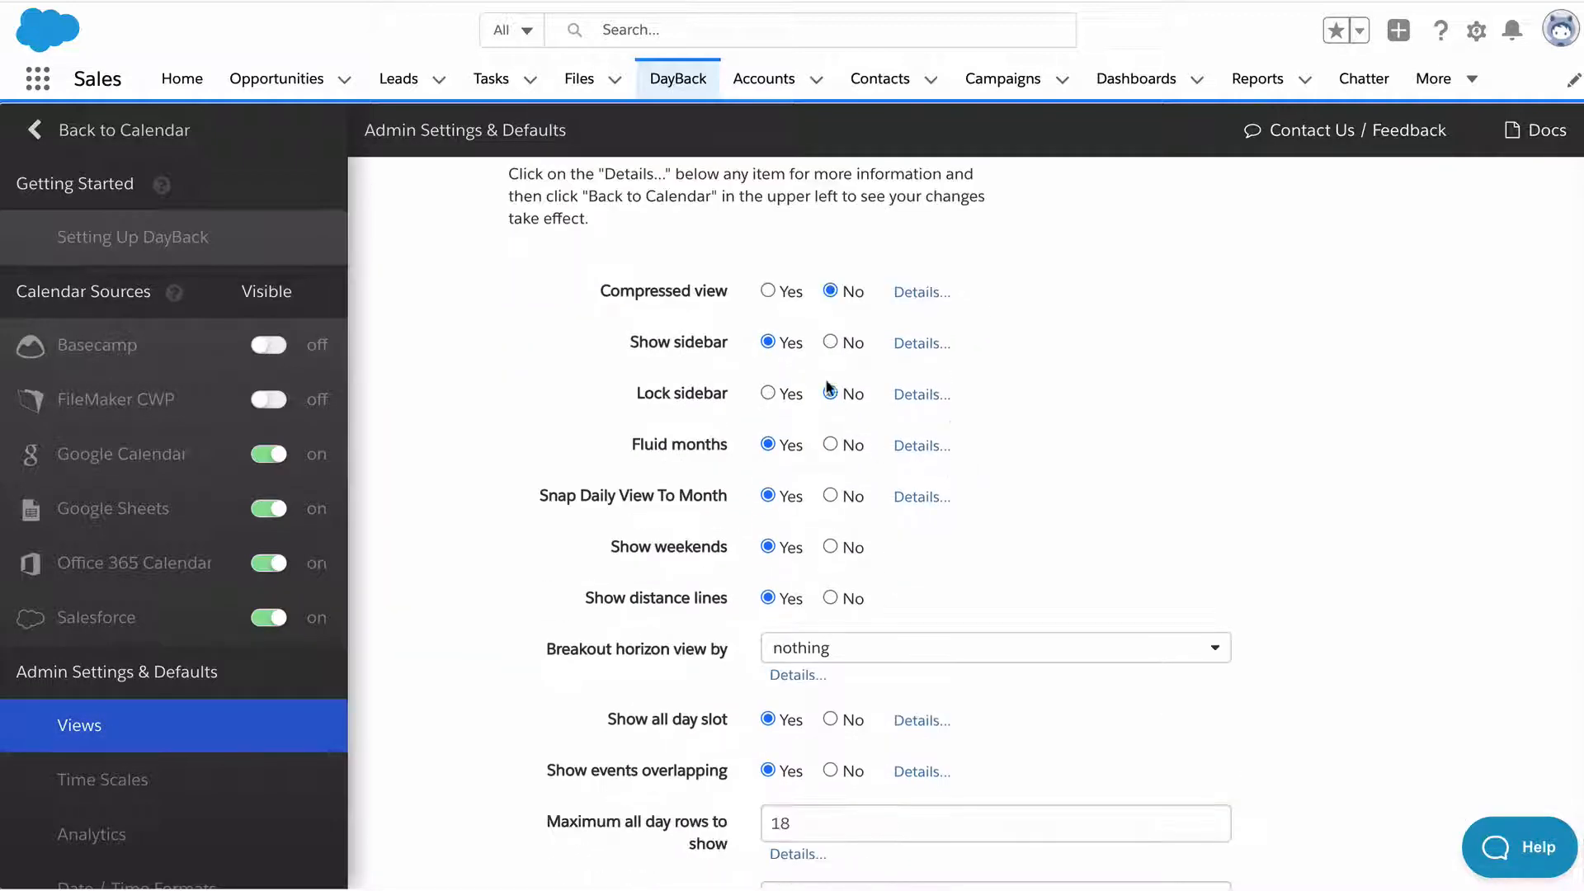
{"action": "left_click", "coordinate": [828, 393]}
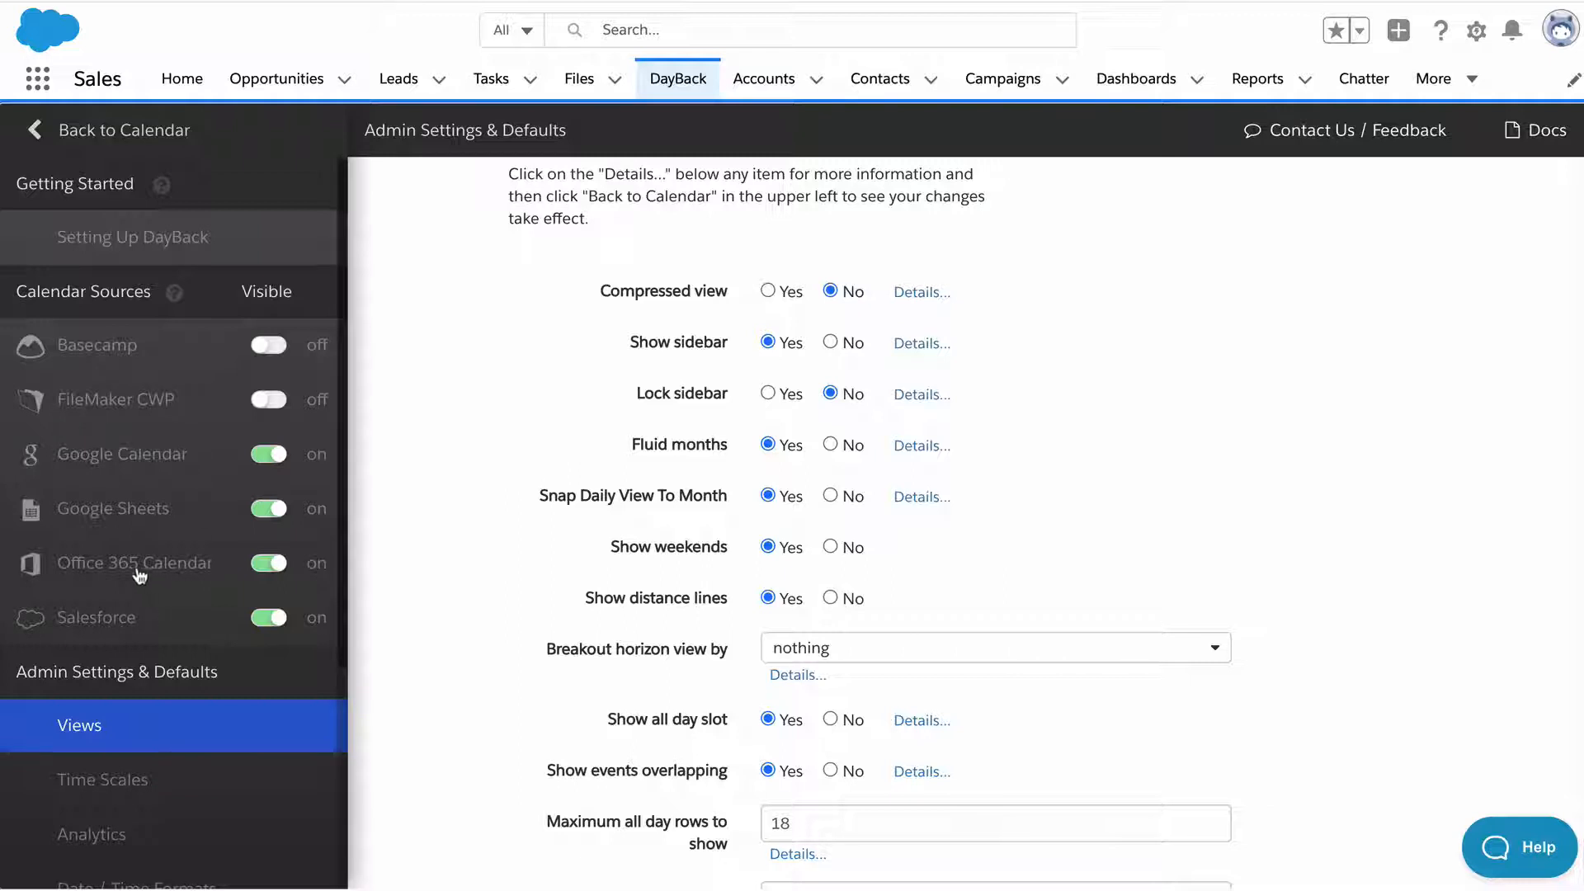
{"action": "left_click", "coordinate": [96, 617]}
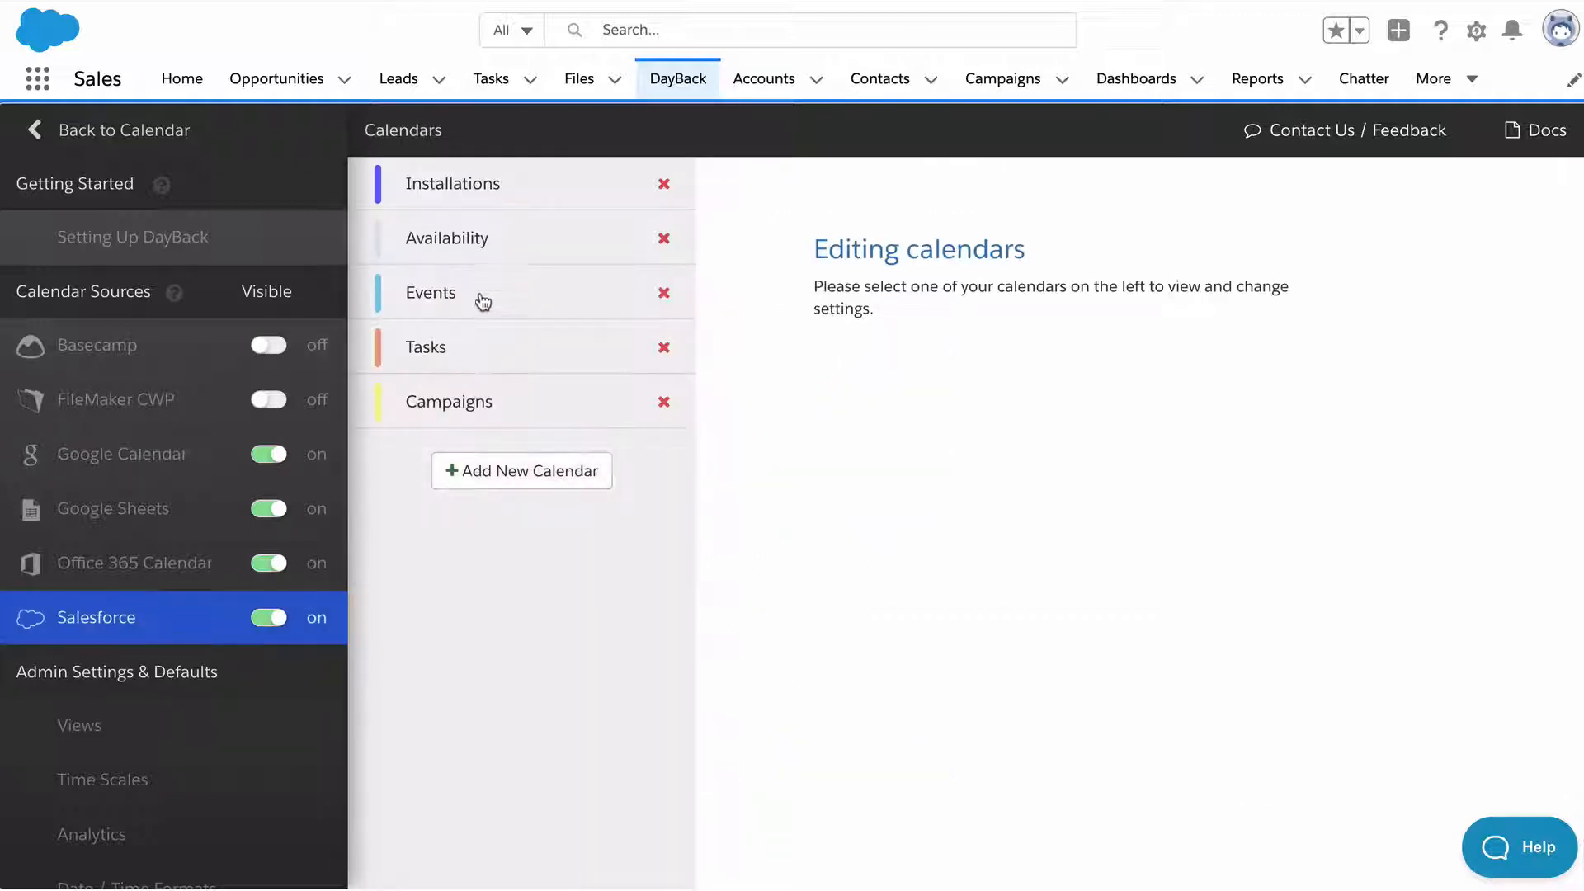
Step: Show the Events calendar's Field Mapping and select Owner.Name in its Display template
{"action": "left_click", "coordinate": [431, 292]}
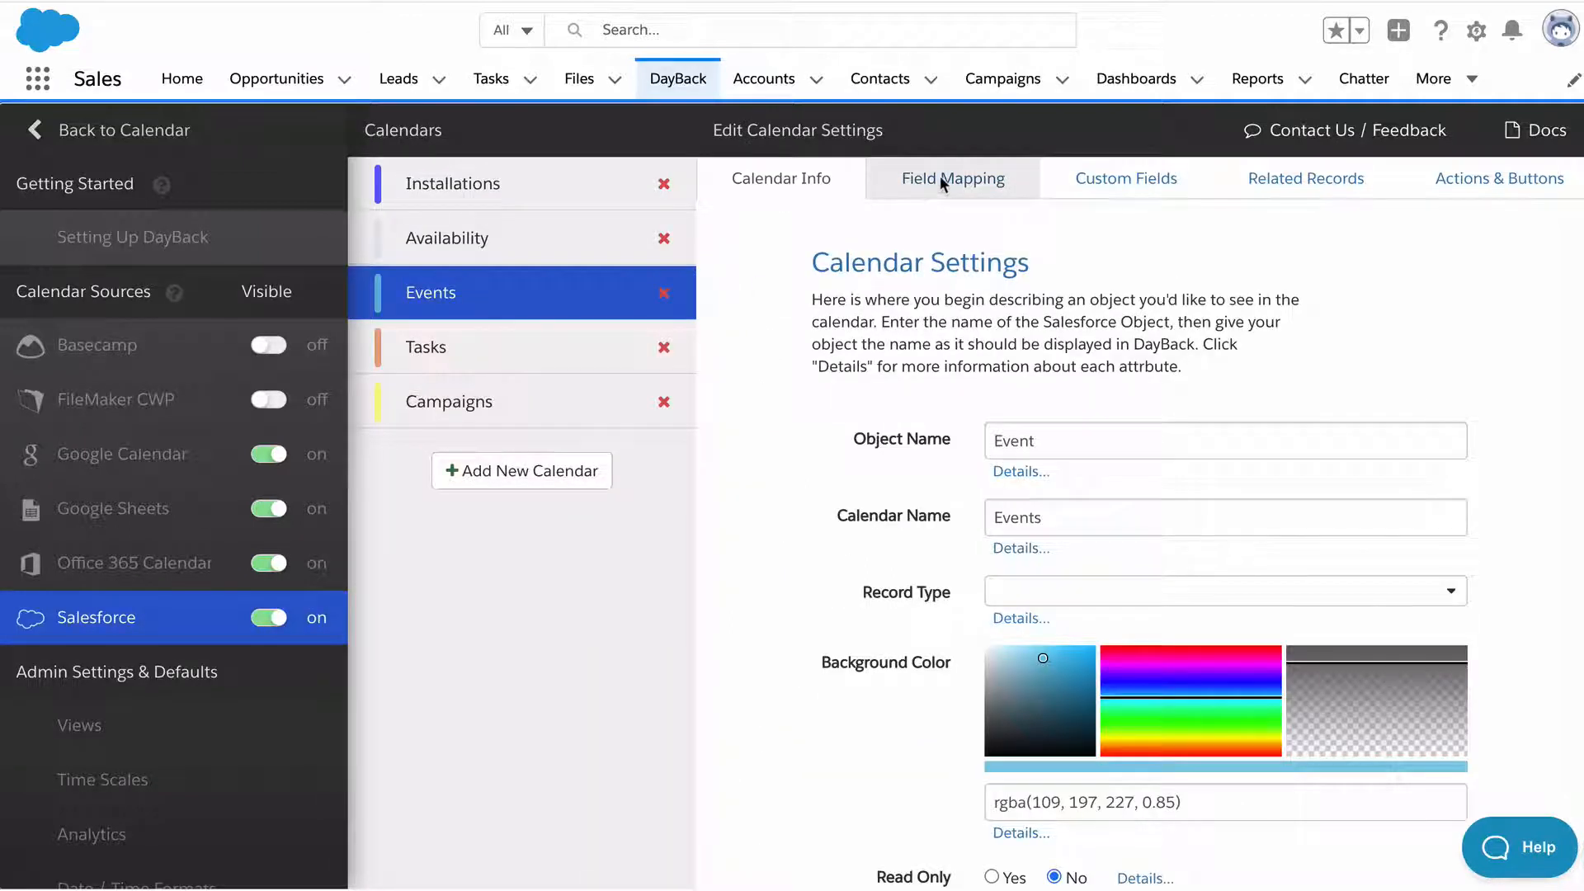
{"action": "left_click", "coordinate": [950, 178]}
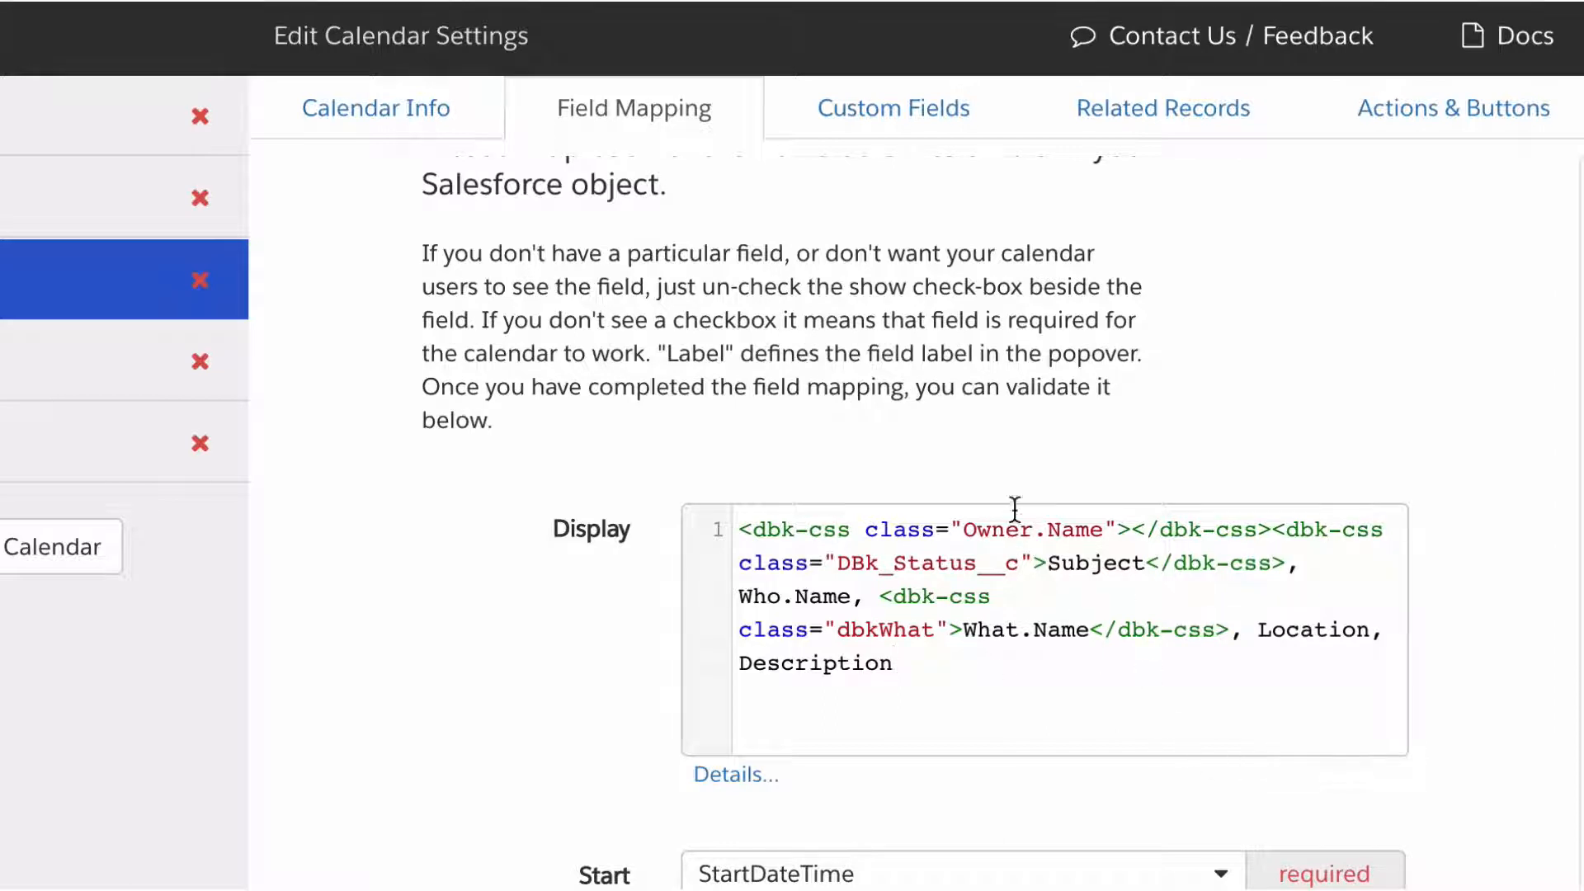
{"action": "double_click", "coordinate": [1031, 530]}
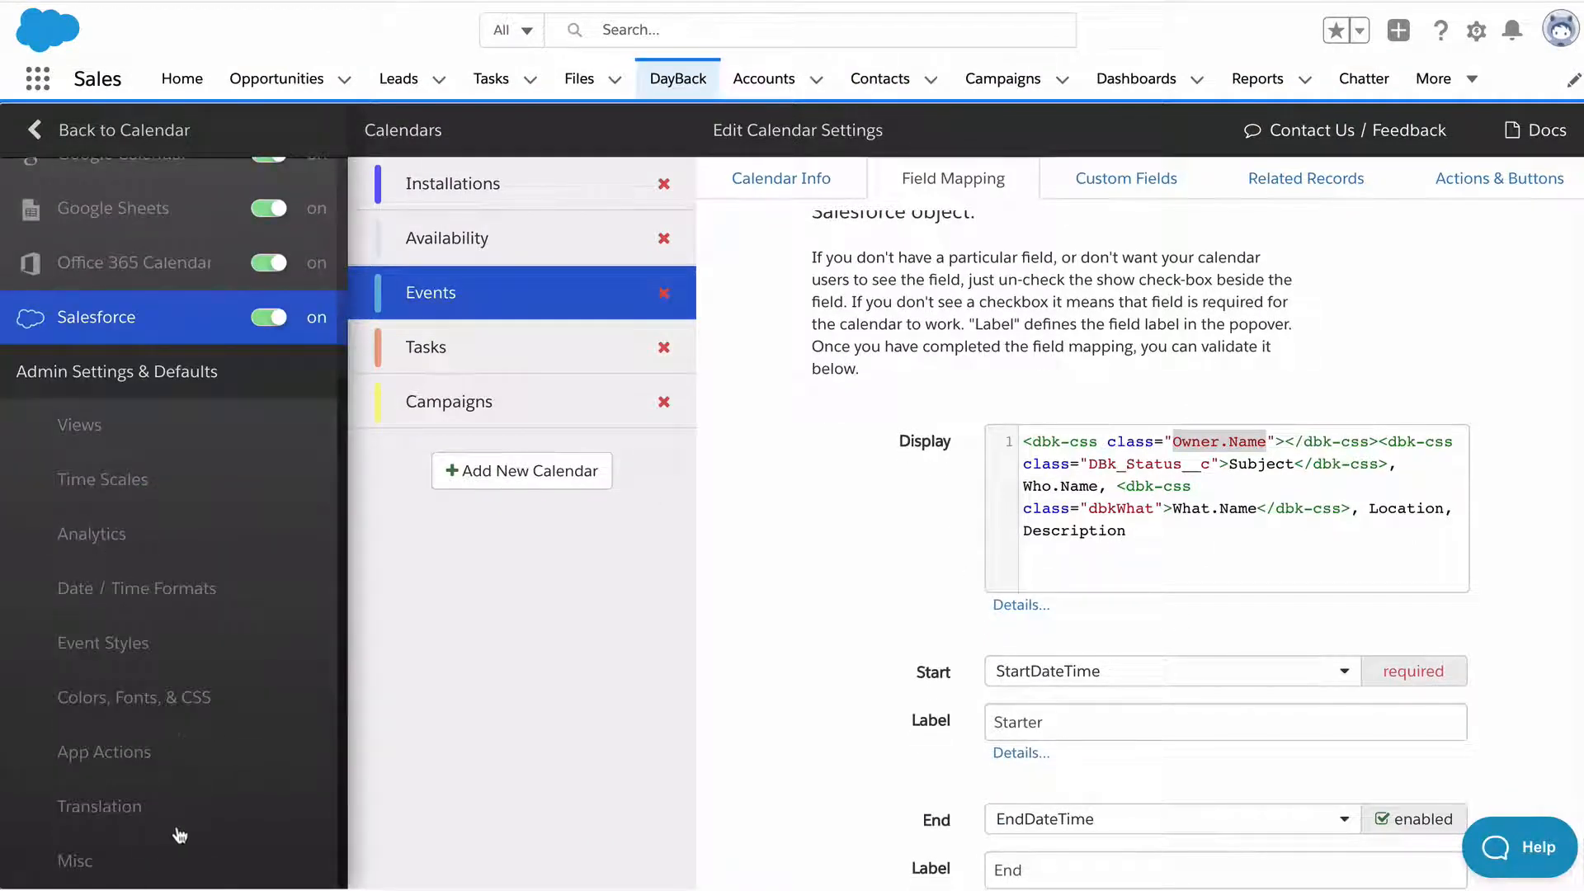
Step: Review the Colors, Fonts & CSS settings, selecting the .DoNotMove rule beside the .Urgent icon rule
{"action": "left_click", "coordinate": [132, 697]}
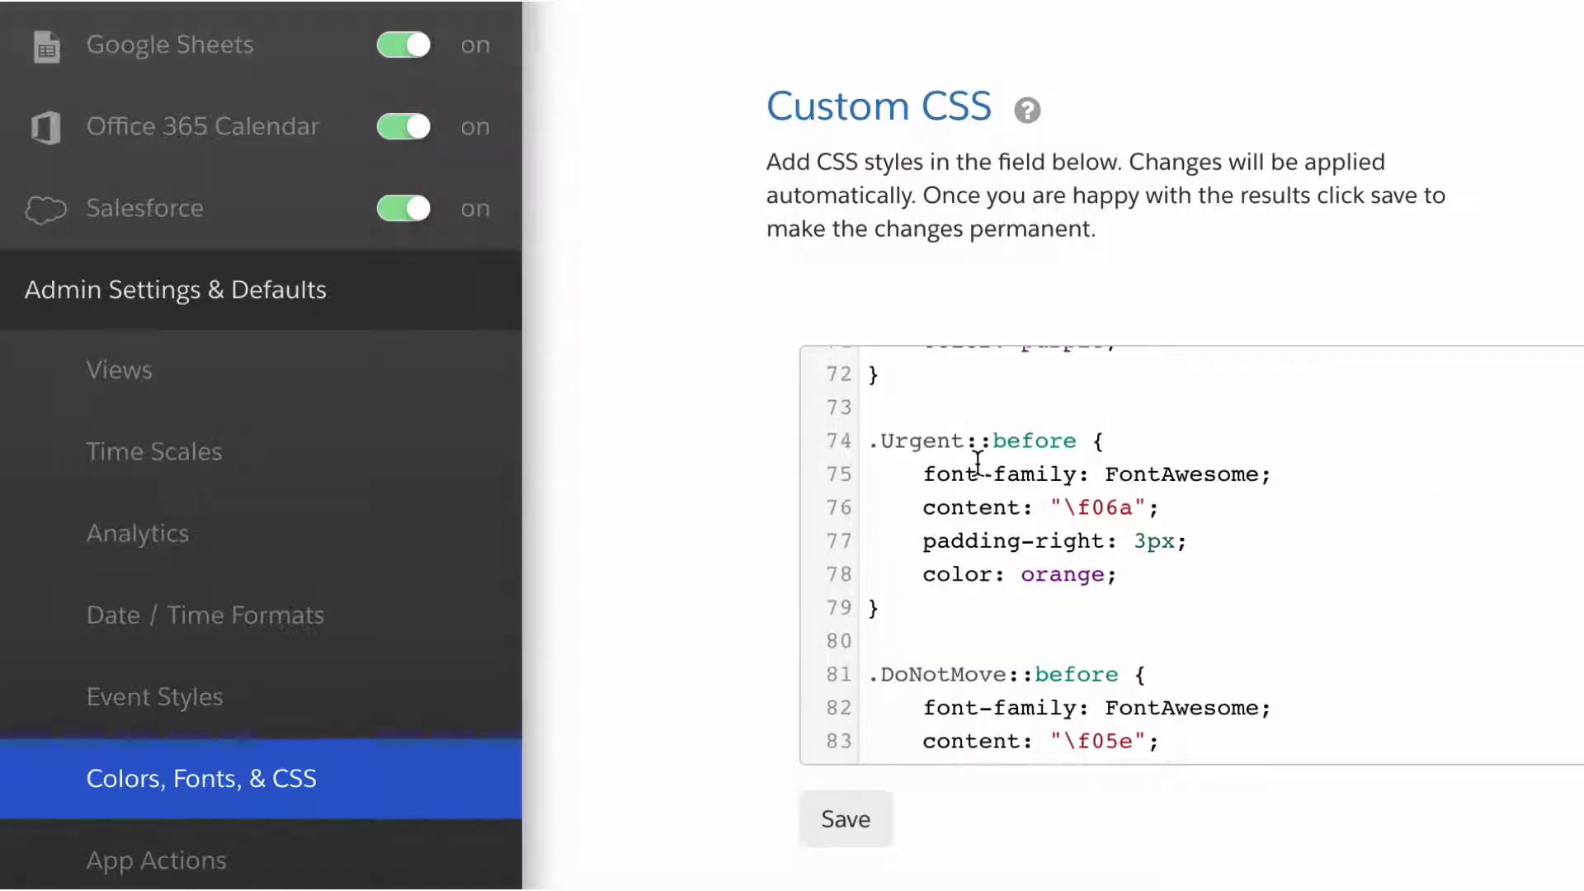
{"action": "scroll", "scroll_direction": "down", "scroll_amount": 3}
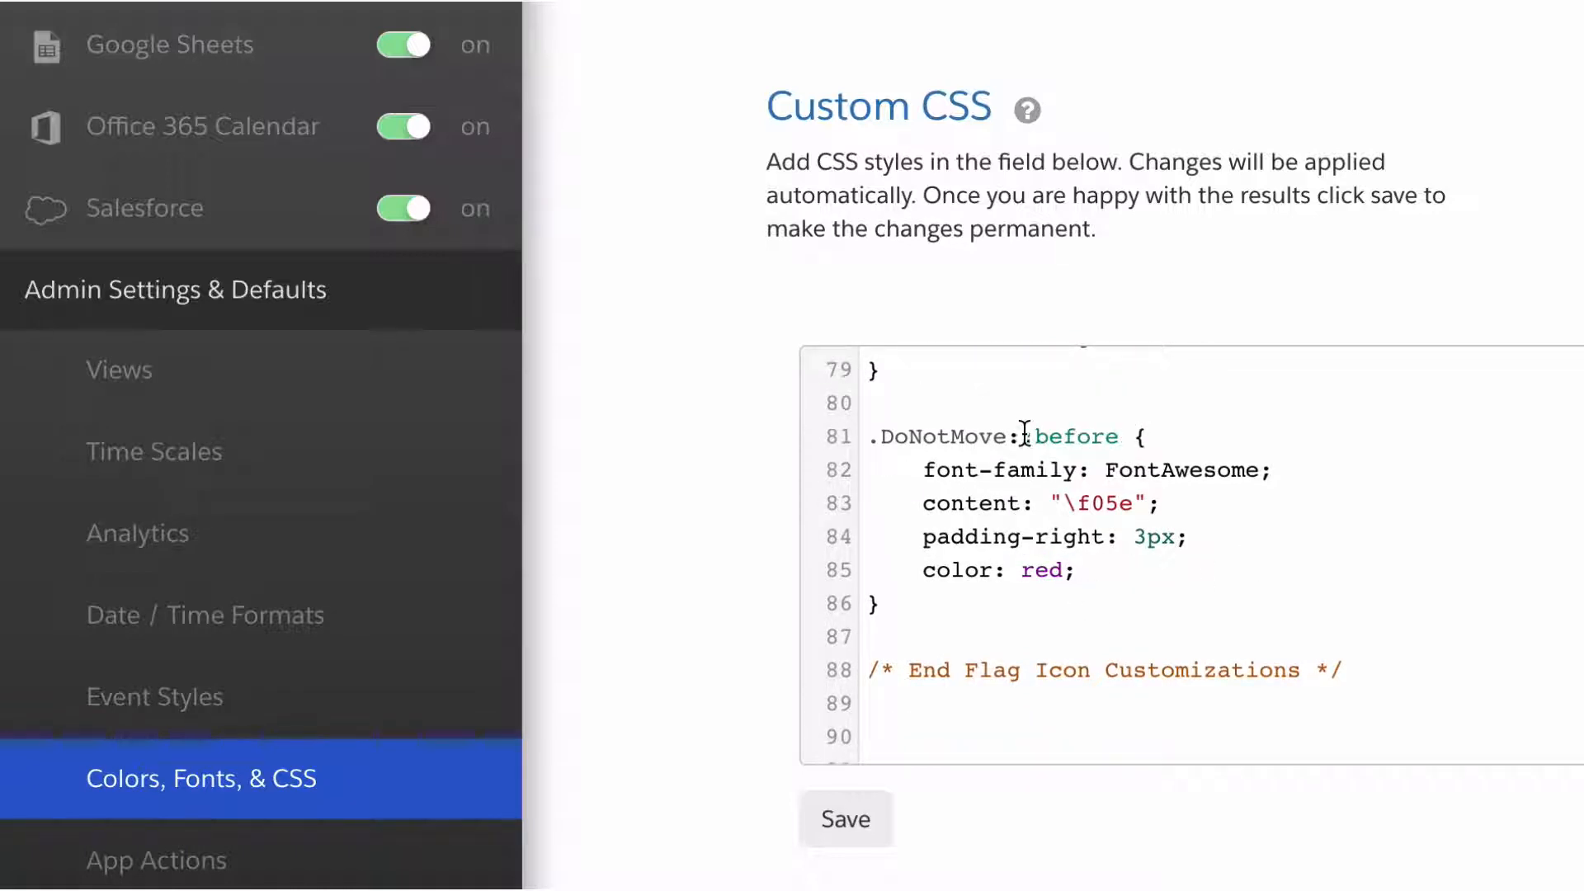
{"action": "double_click", "coordinate": [939, 436]}
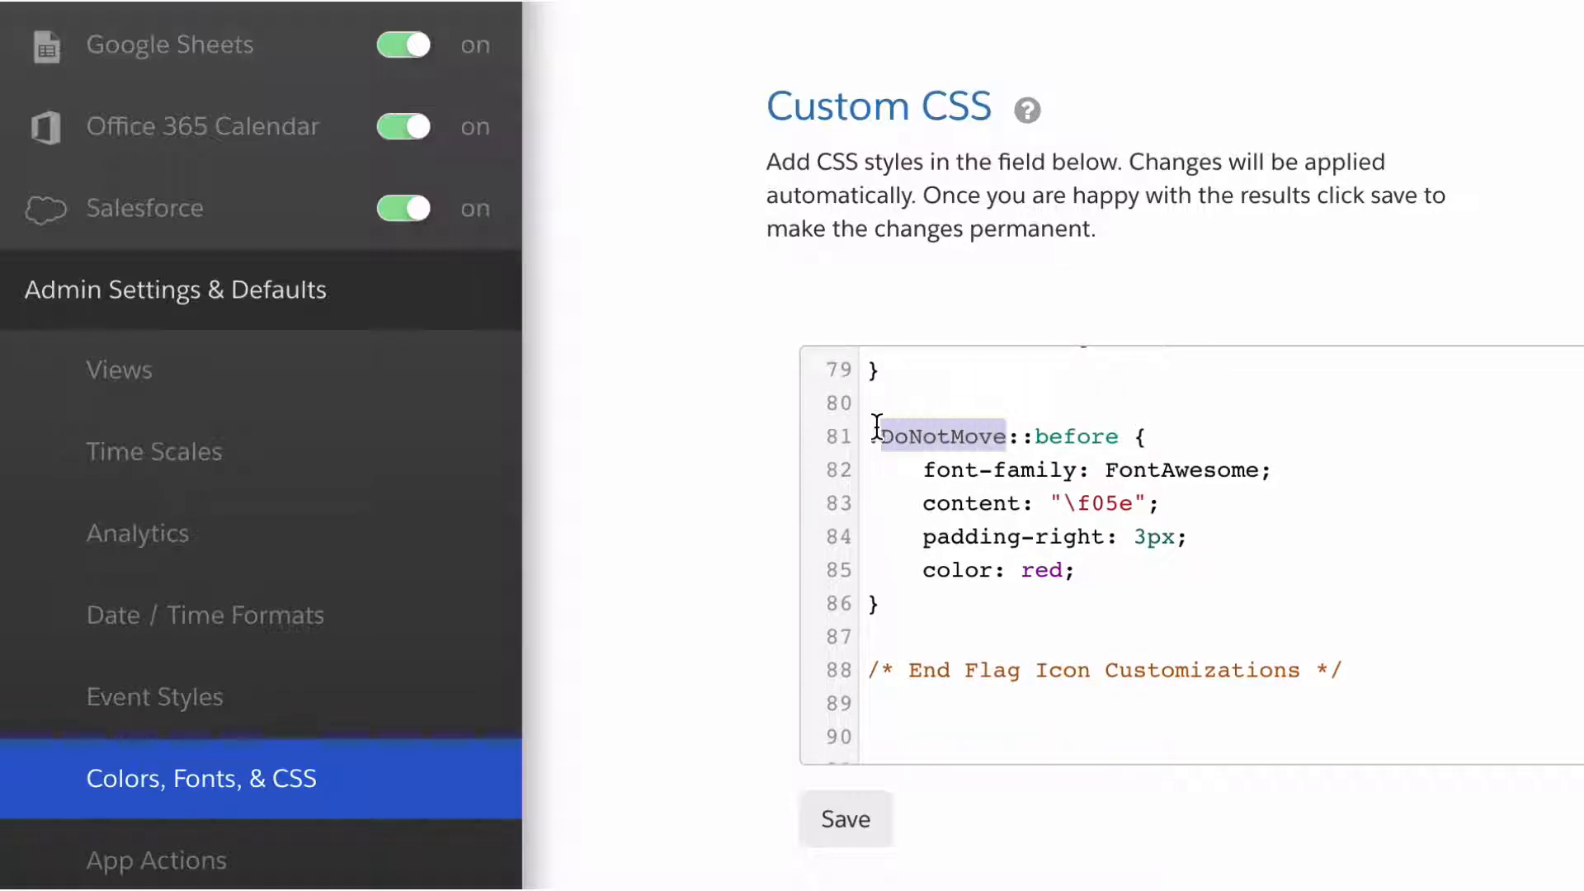
{"action": "left_click_drag", "start_coordinate": [884, 435], "coordinate": [1074, 571]}
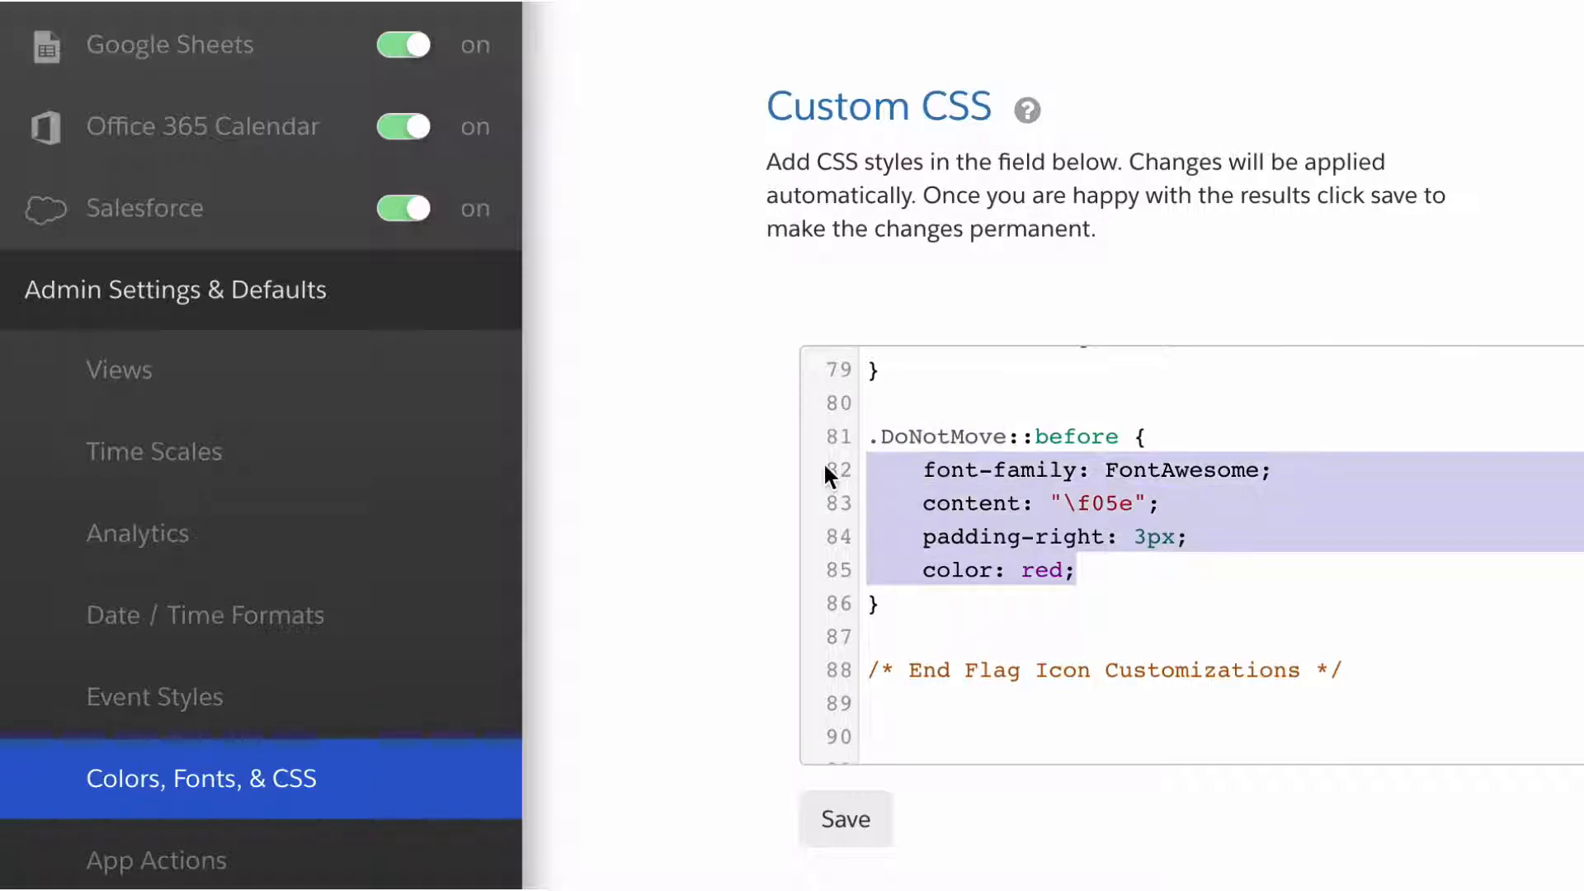
{"action": "scroll", "scroll_direction": "down", "scroll_amount": 3}
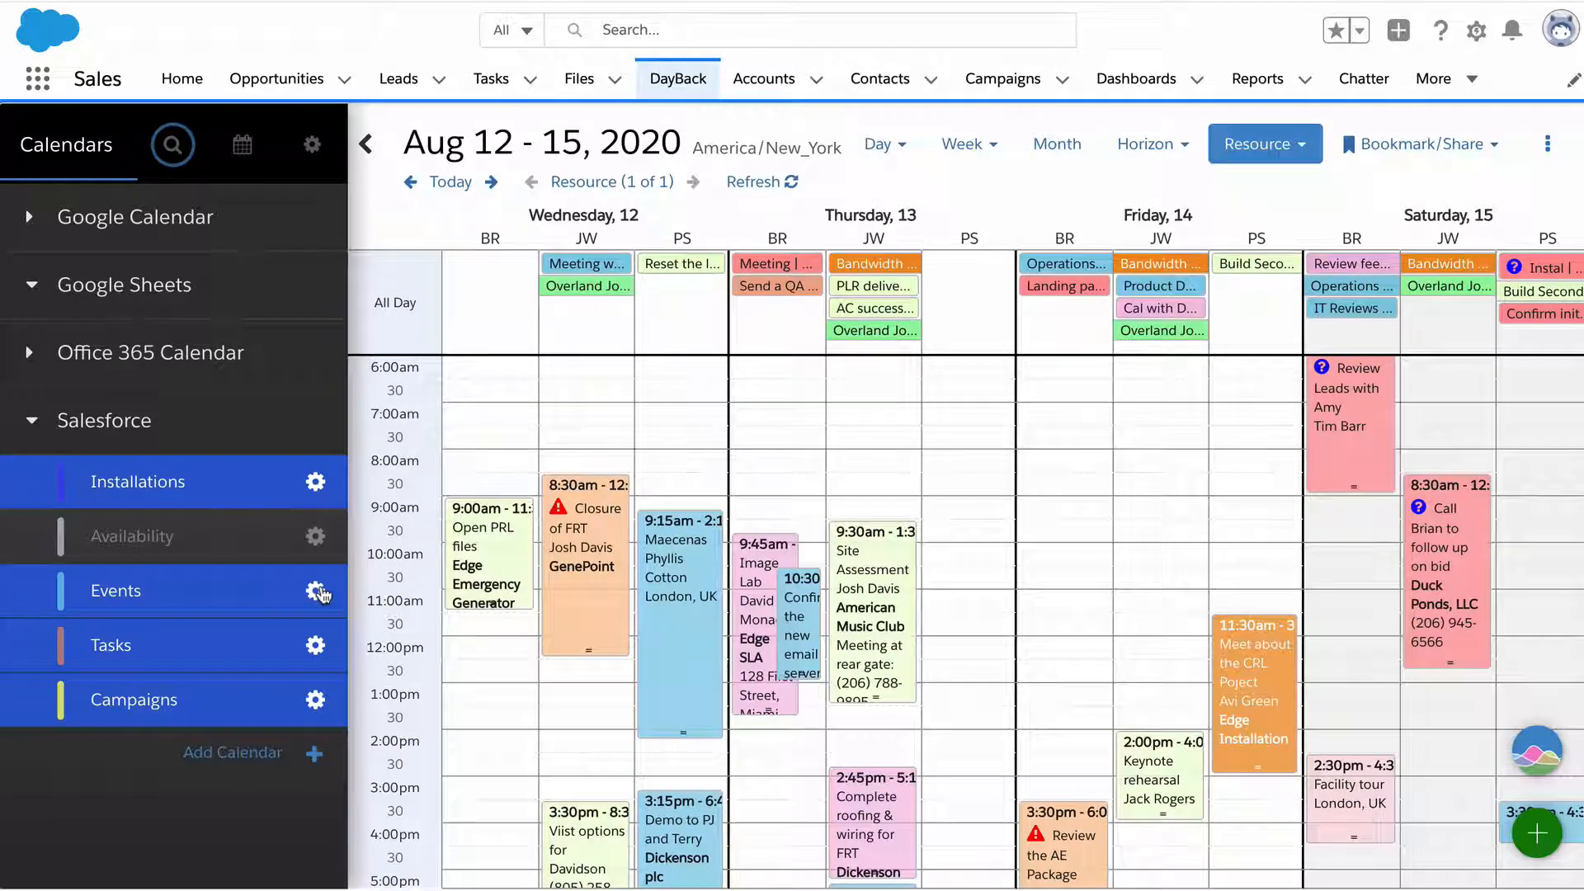
Step: Reopen admin settings and go to the Salesforce Events calendar's Field Mapping
{"action": "left_click", "coordinate": [311, 142]}
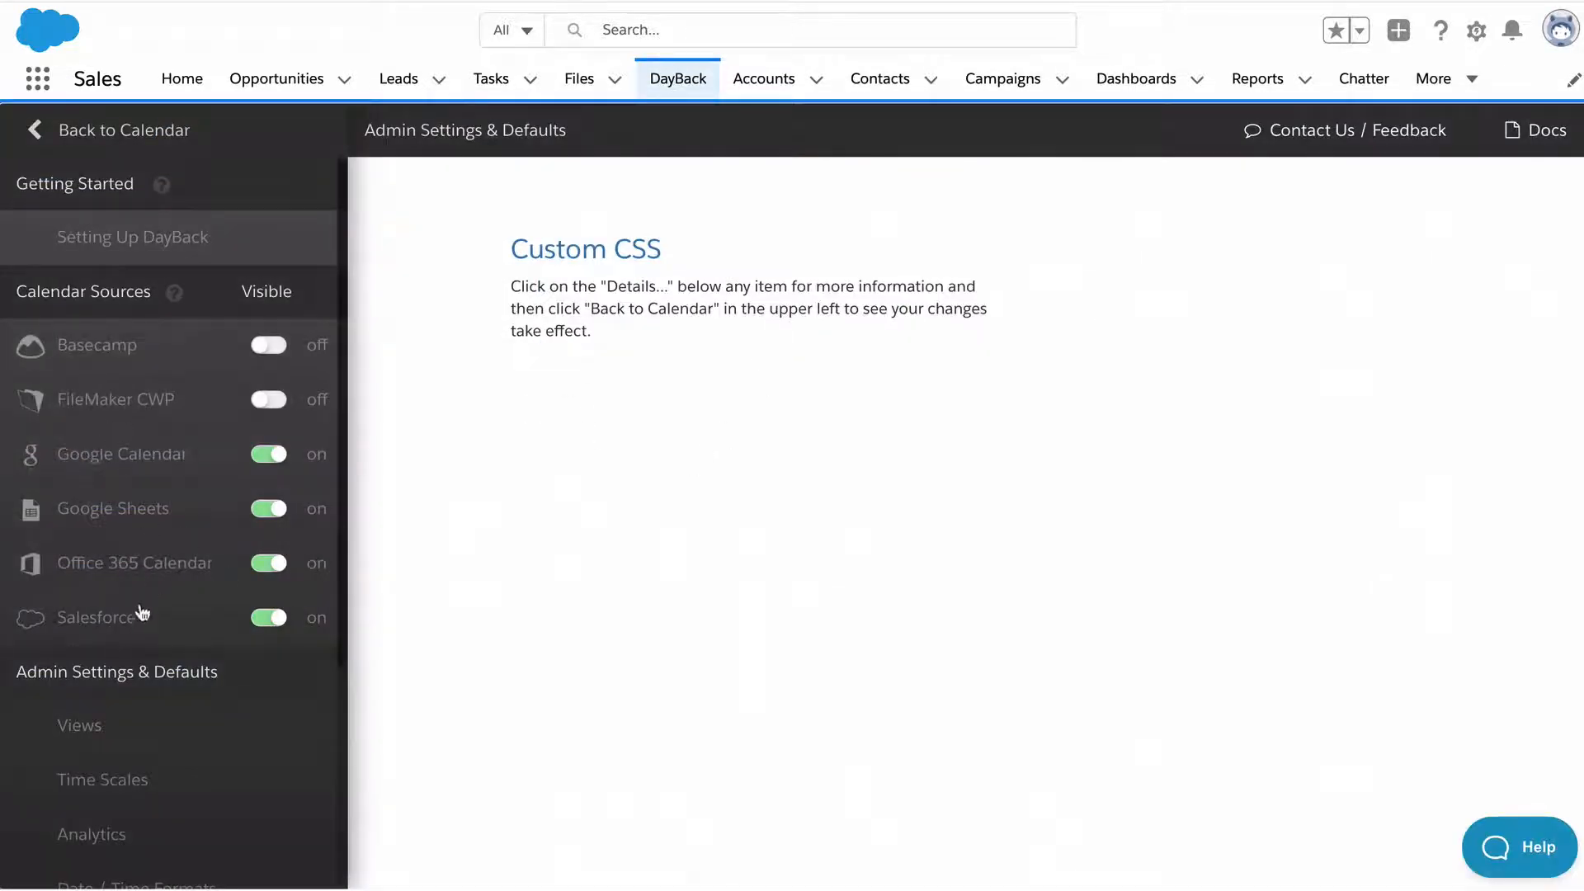
{"action": "left_click", "coordinate": [95, 617]}
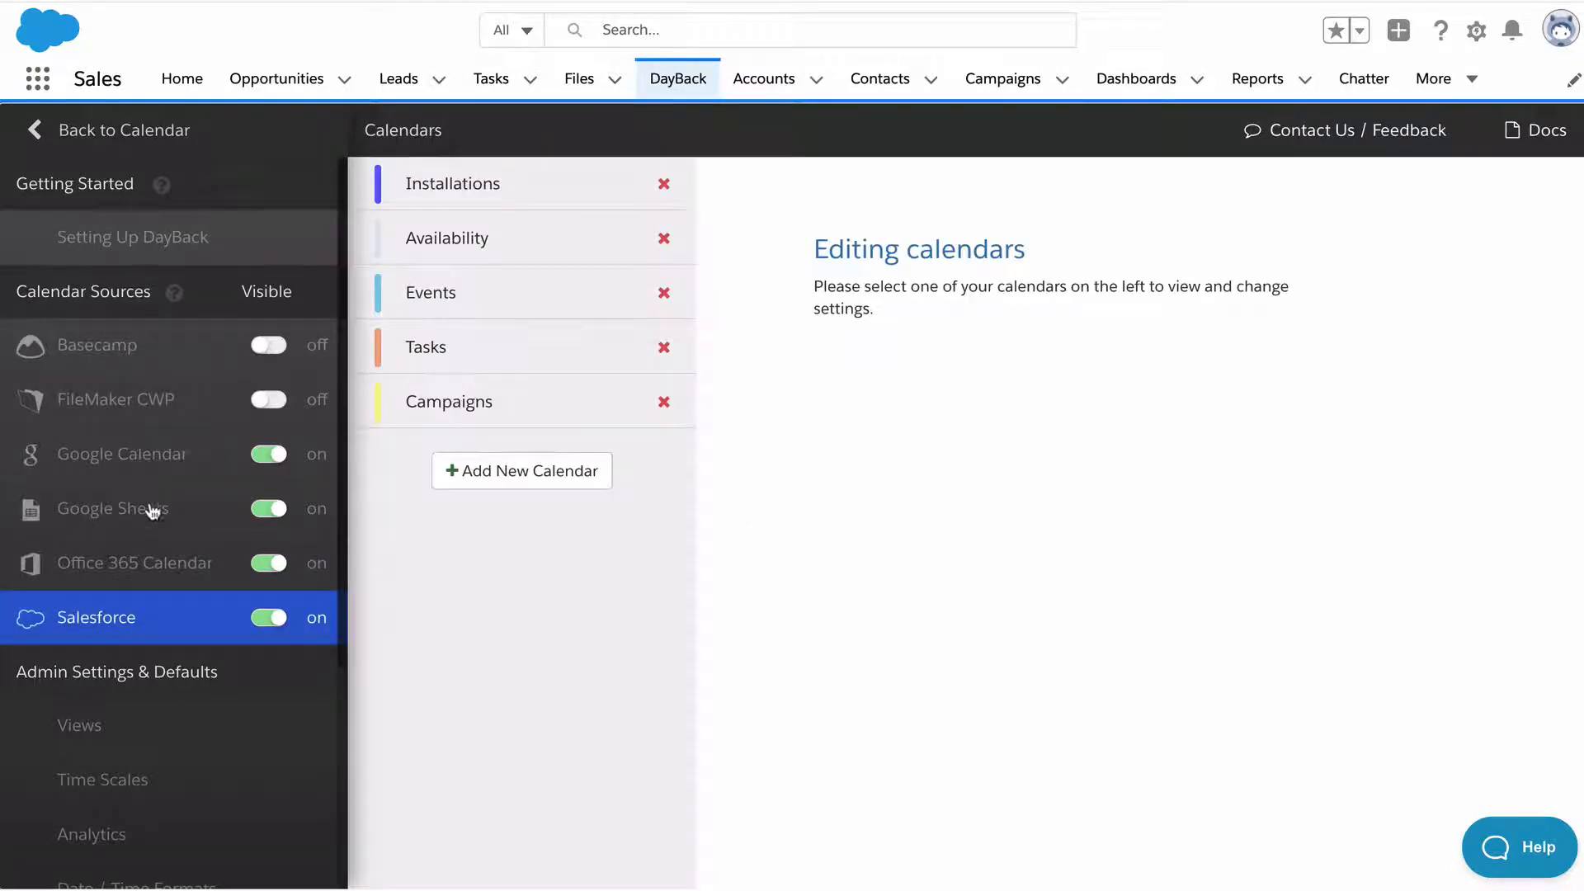
{"action": "left_click", "coordinate": [429, 292]}
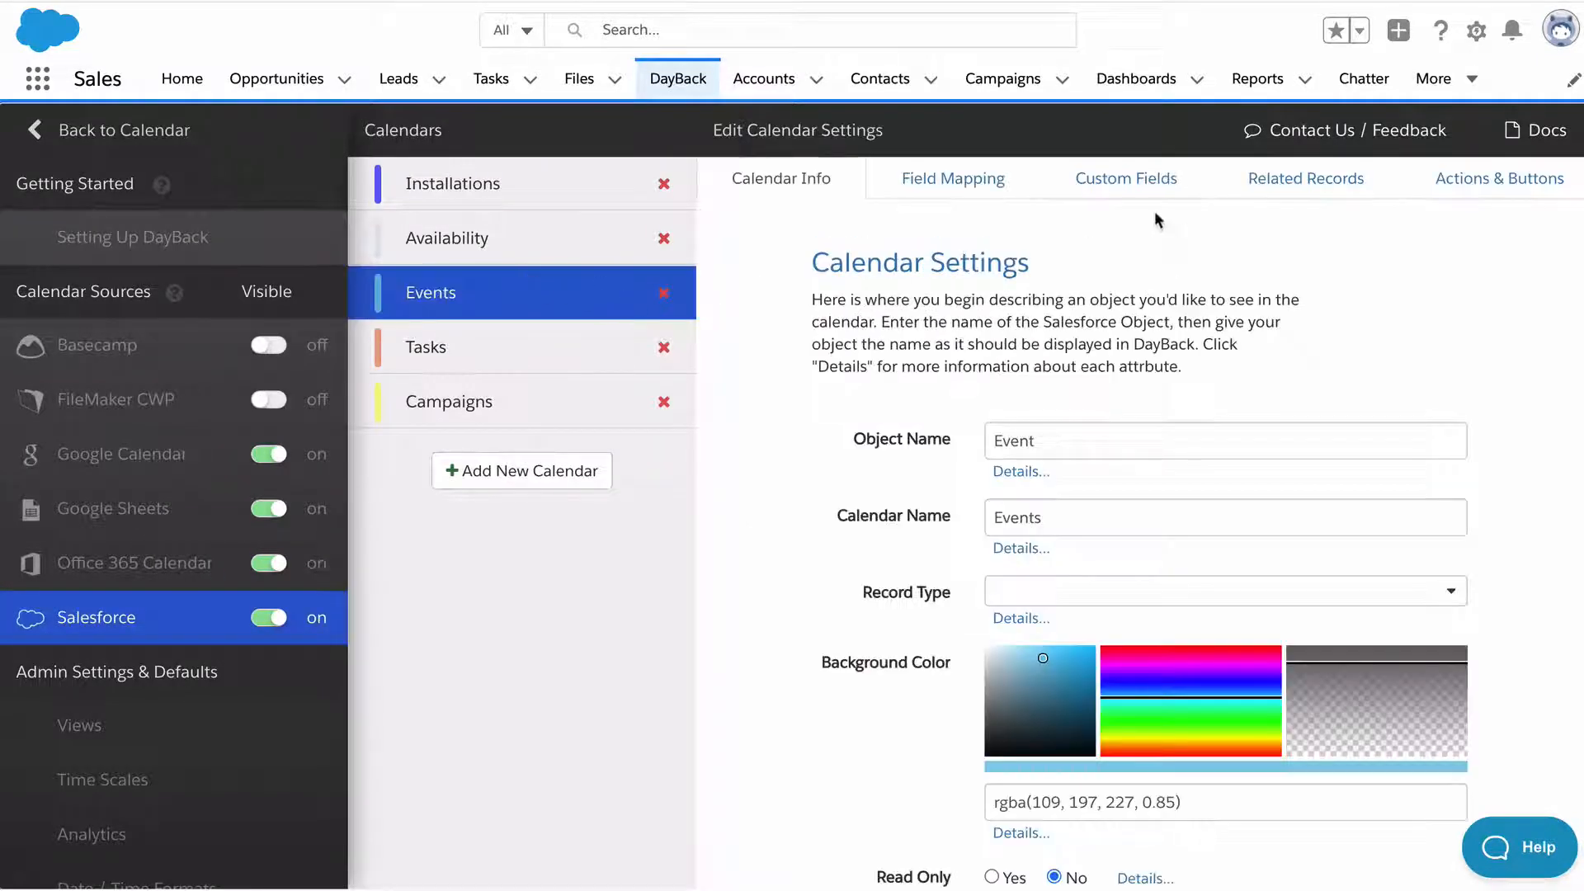
{"action": "left_click", "coordinate": [952, 178]}
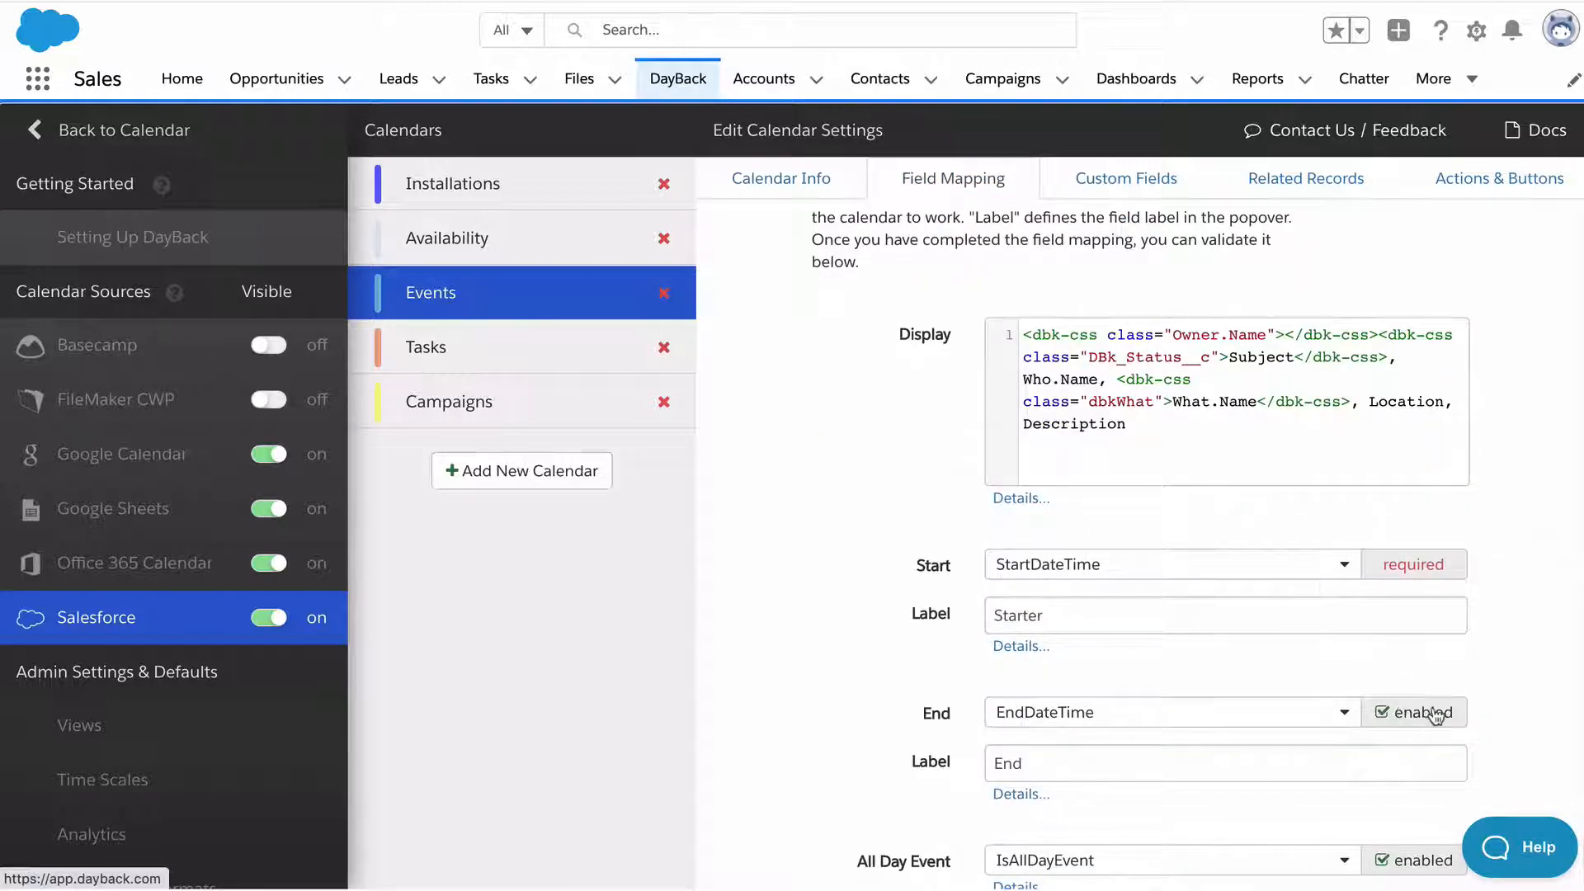
Step: Scroll the field mapping down to the Start, End, All Day Event, Title and Description mappings
{"action": "left_click", "coordinate": [1223, 762]}
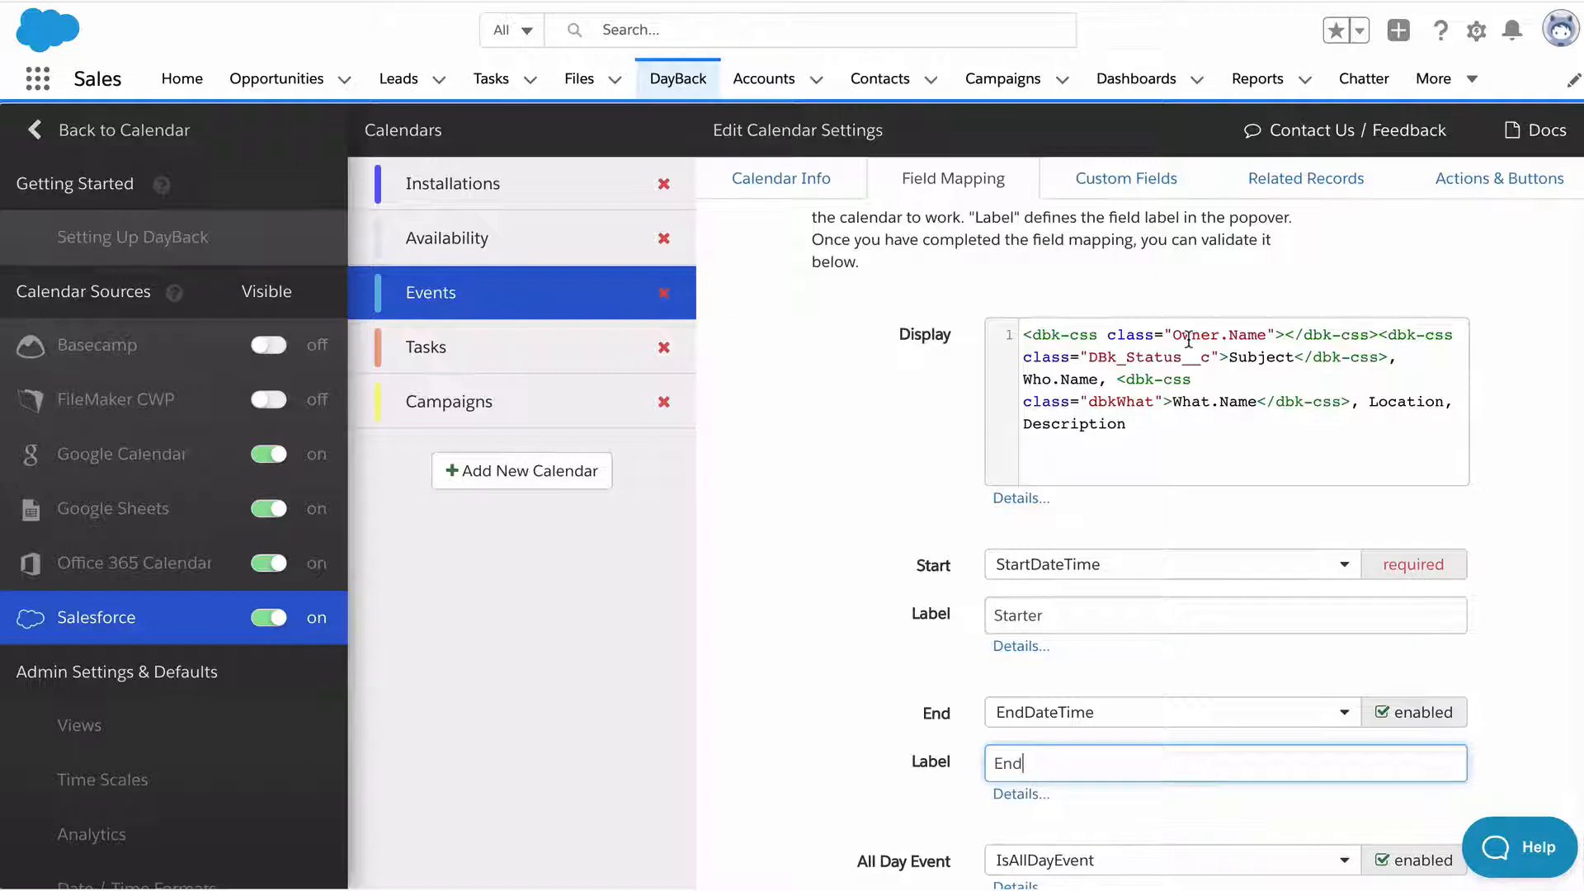
{"action": "scroll", "scroll_direction": "down", "scroll_amount": 3}
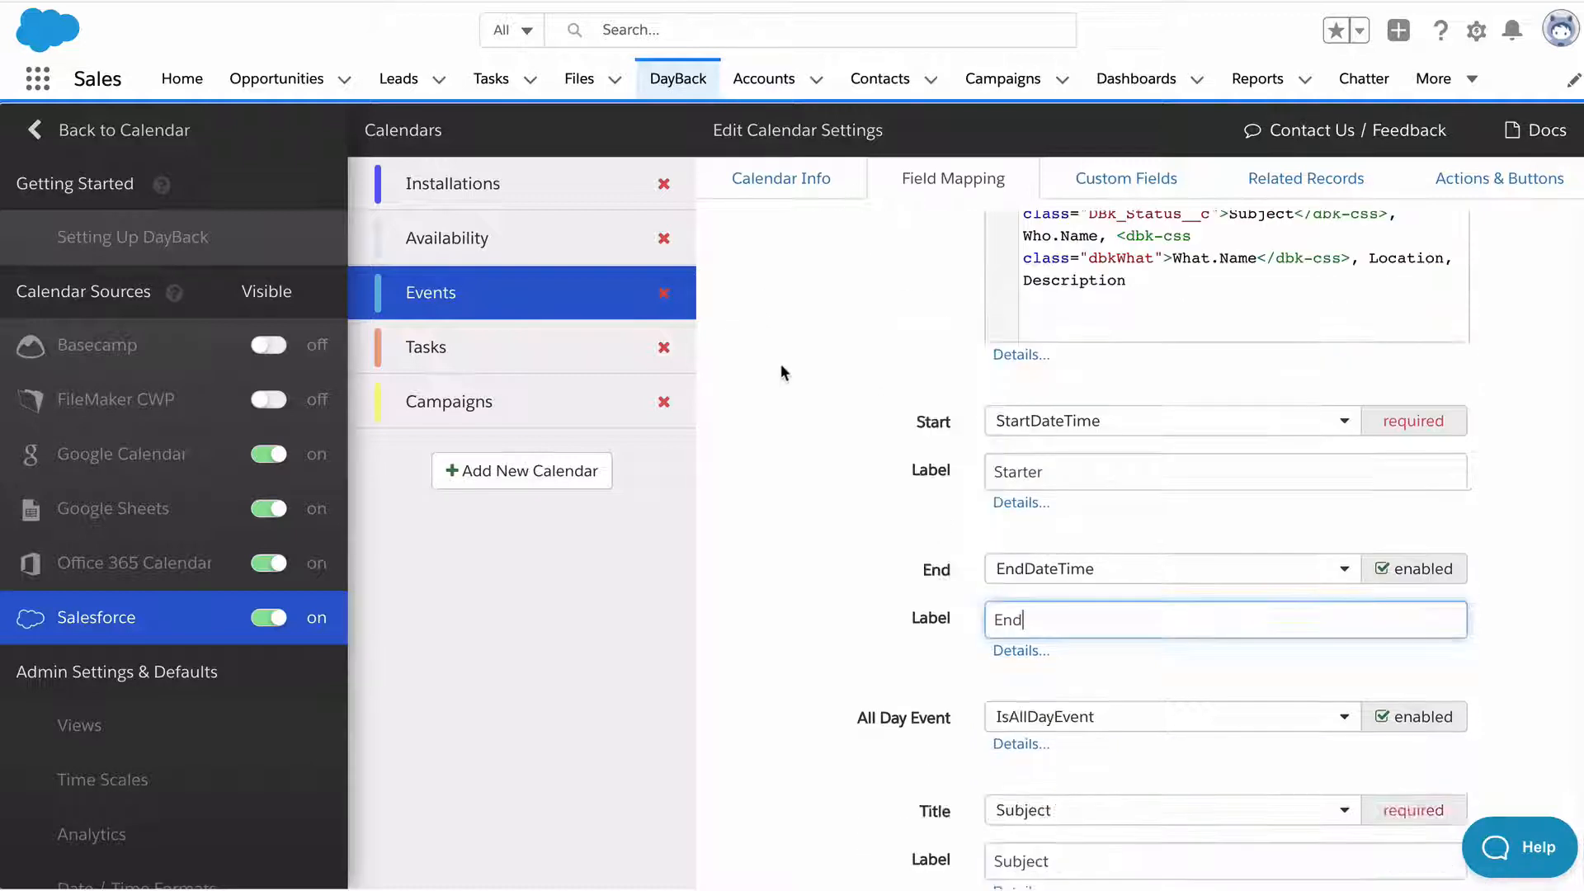
{"action": "scroll", "scroll_direction": "down", "scroll_amount": 3}
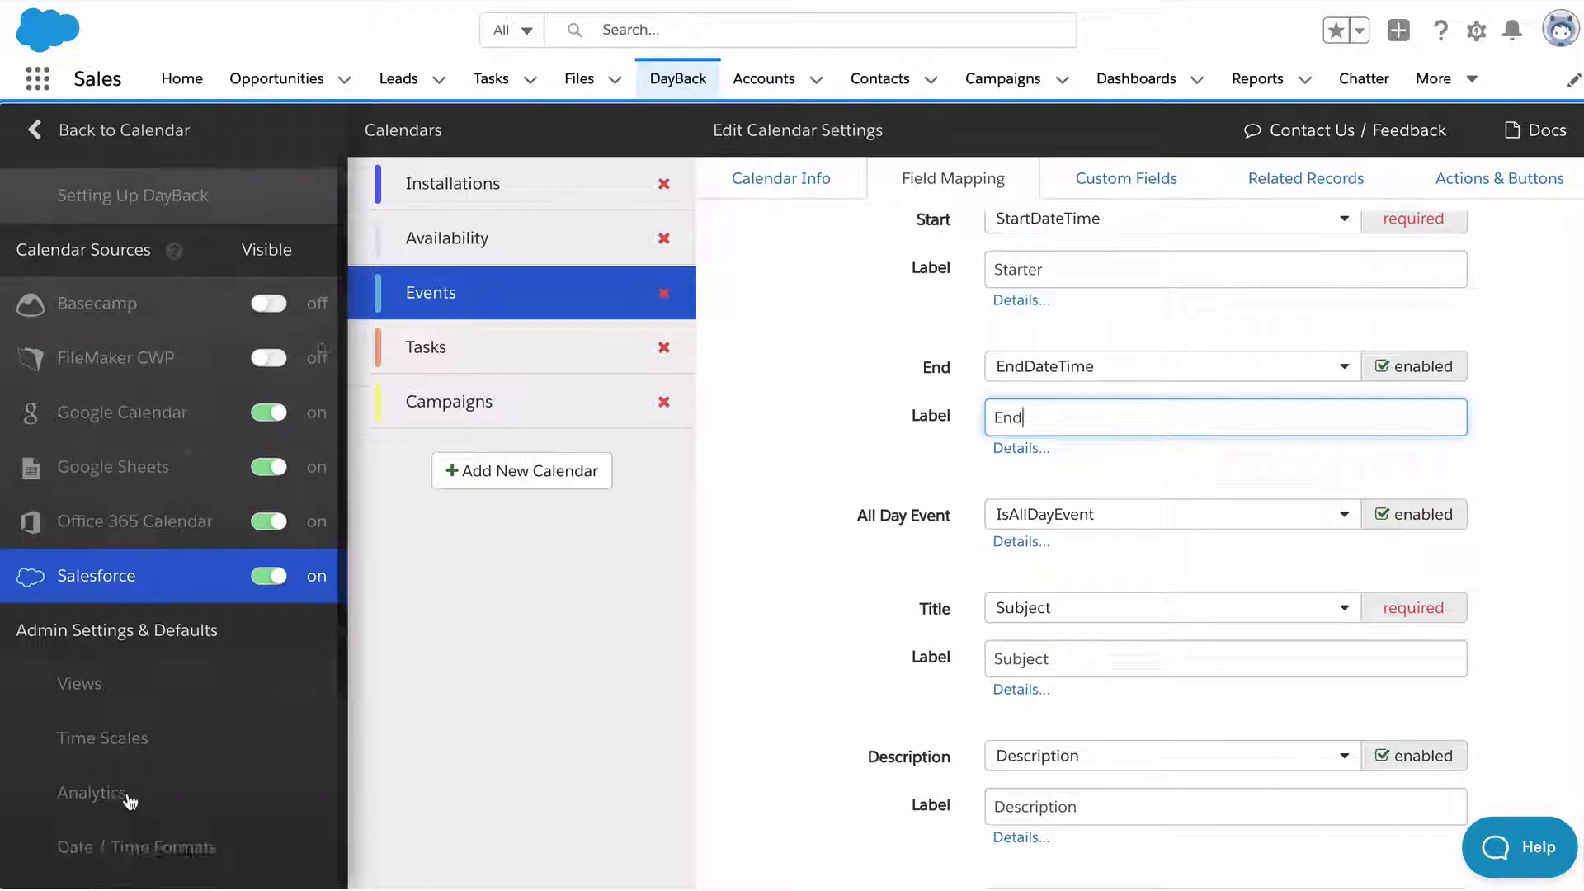
{"action": "scroll", "scroll_direction": "down", "scroll_amount": 3}
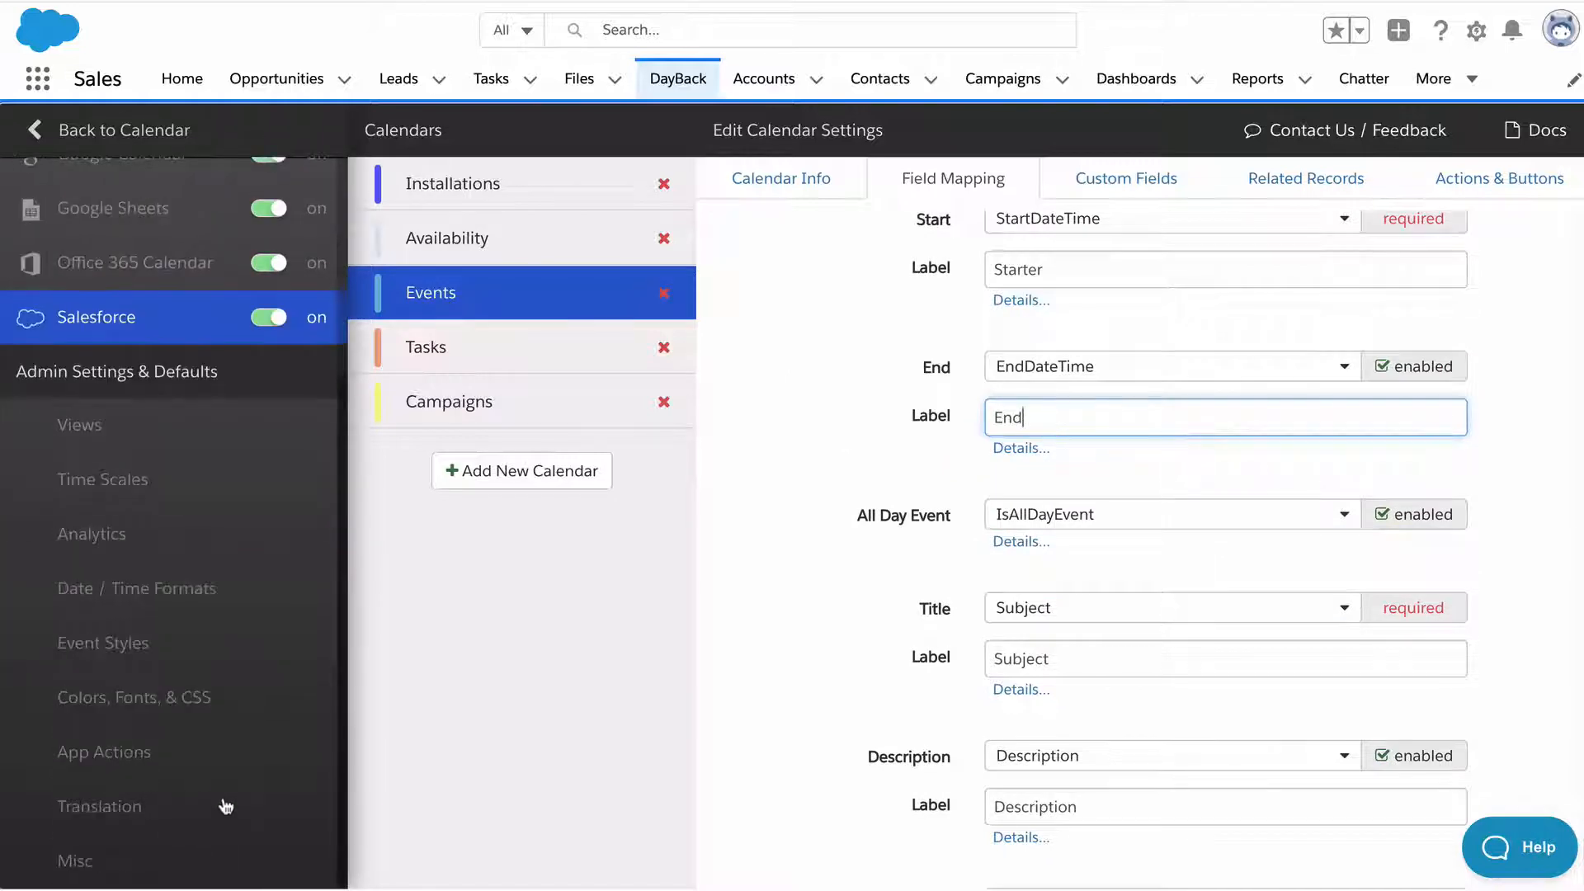
Step: Review the English translation strings for months, weekdays and repeat terms in Translation settings
{"action": "left_click", "coordinate": [99, 807]}
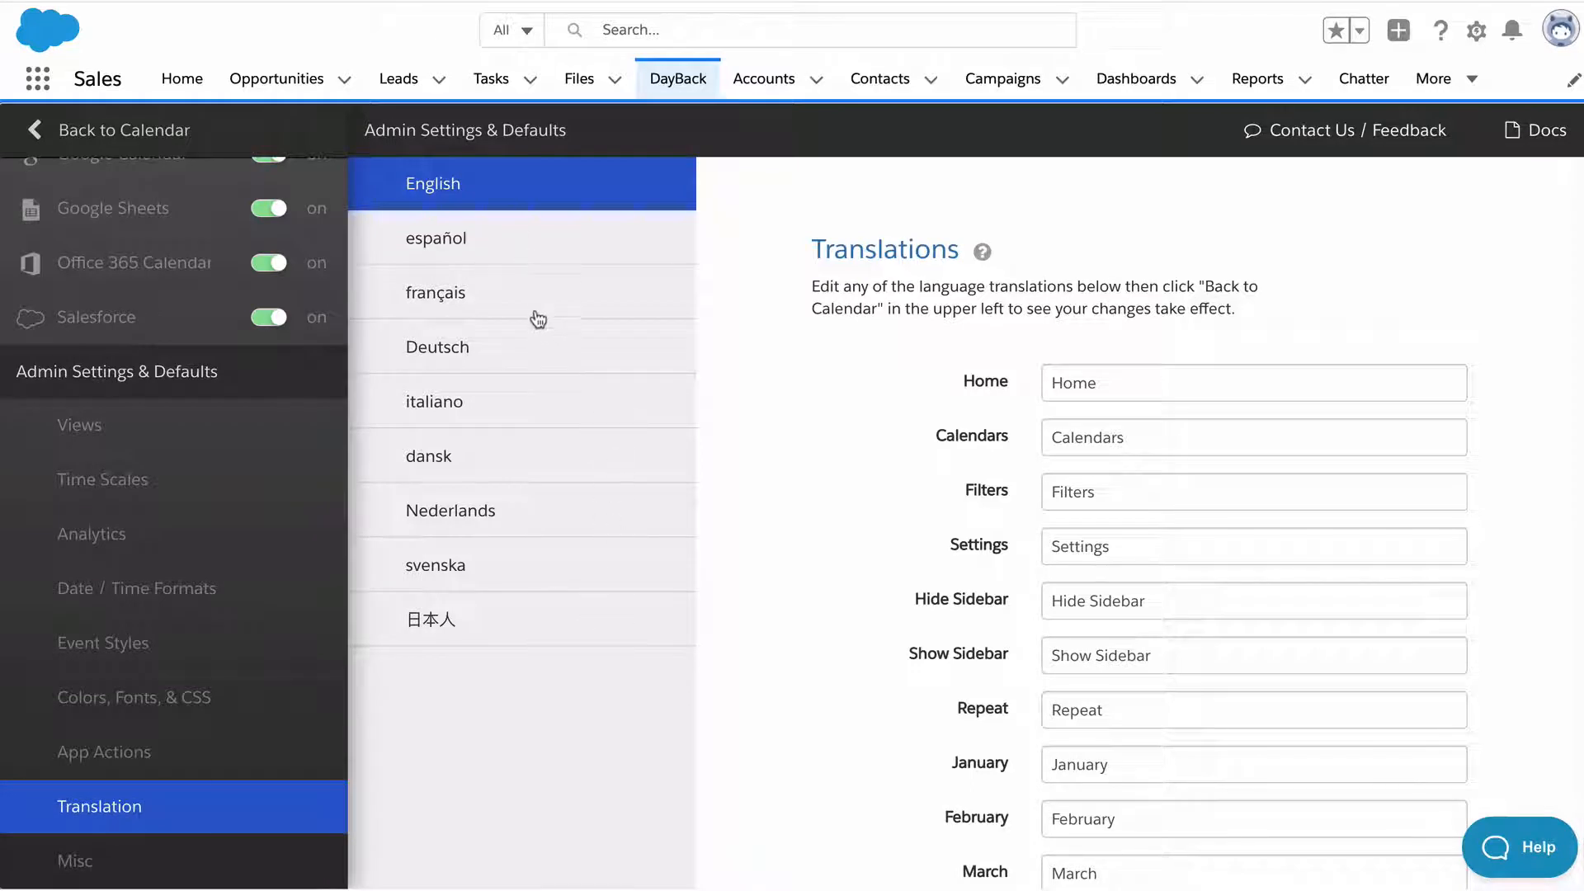
{"action": "mouse_move", "coordinate": [592, 647]}
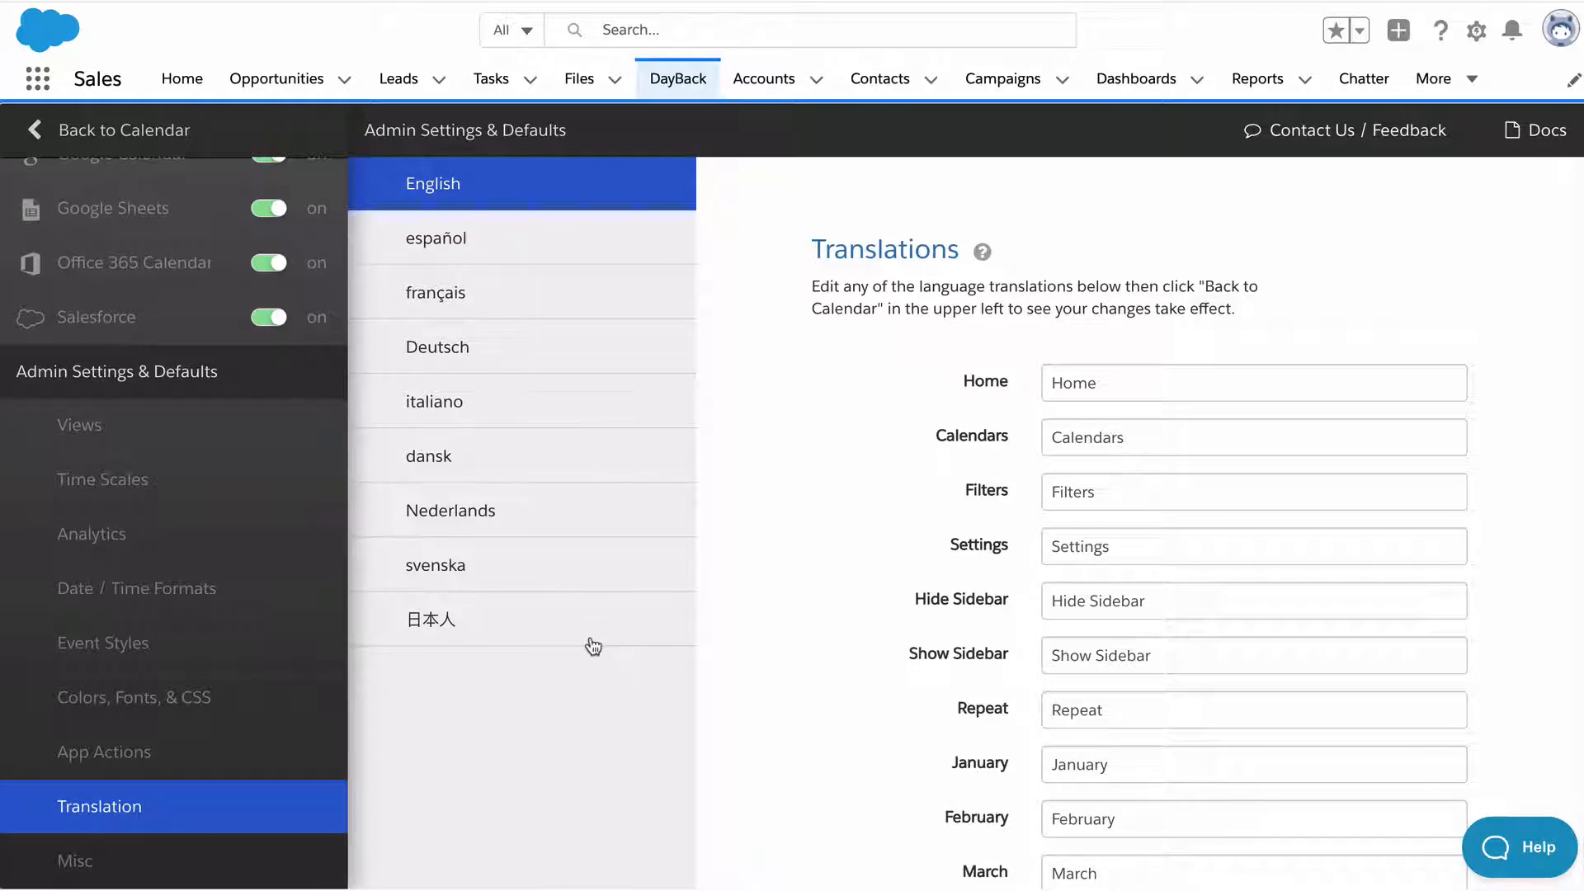
{"action": "mouse_move", "coordinate": [1033, 375]}
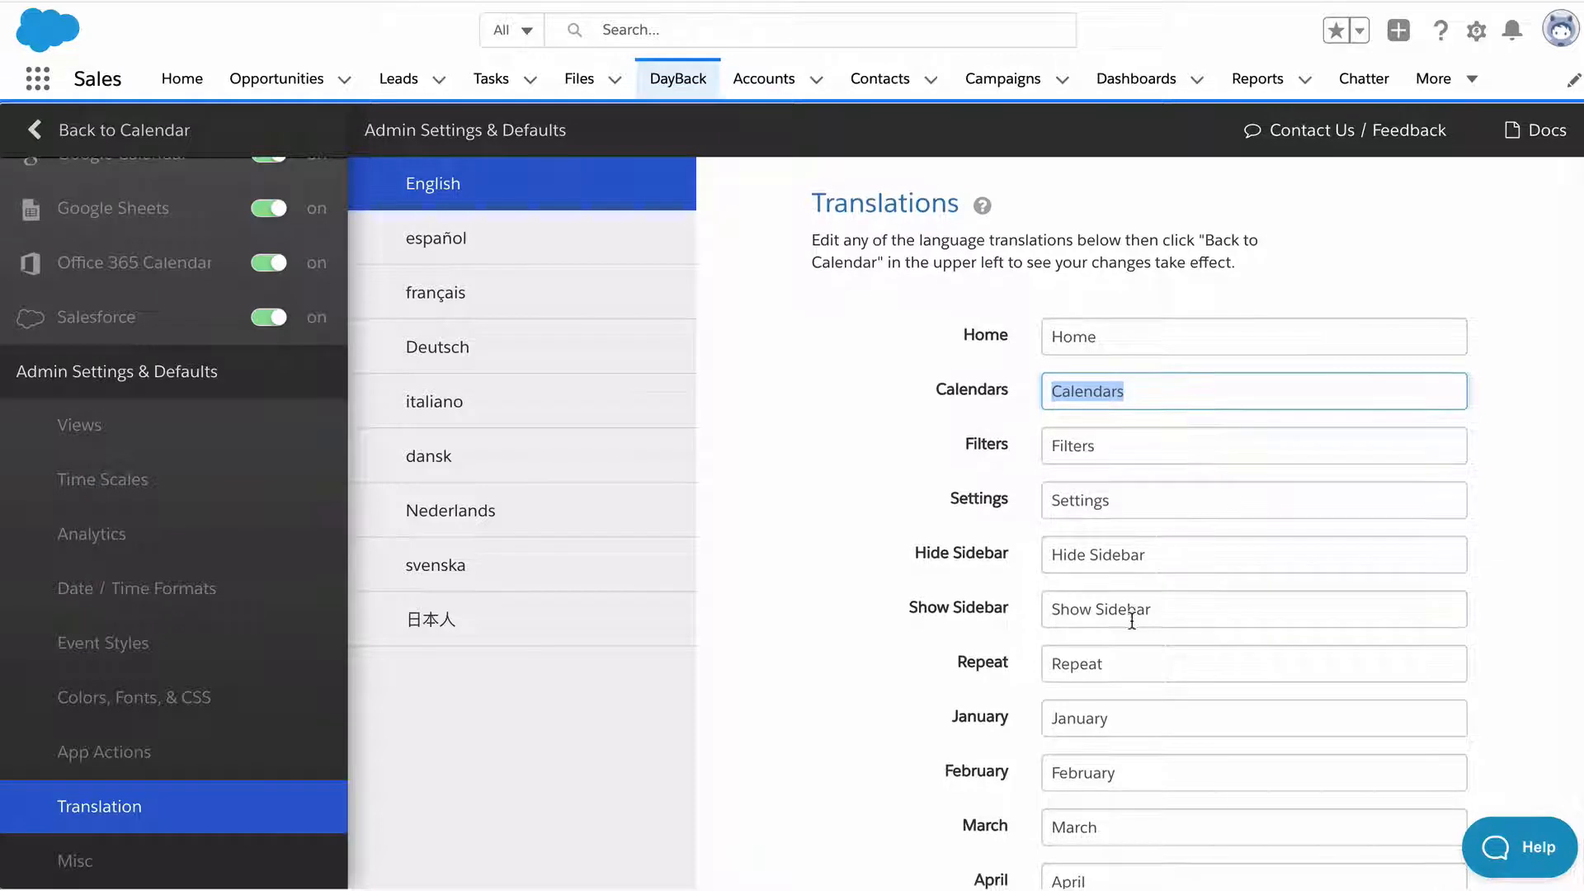
{"action": "scroll", "scroll_direction": "down", "scroll_amount": 3}
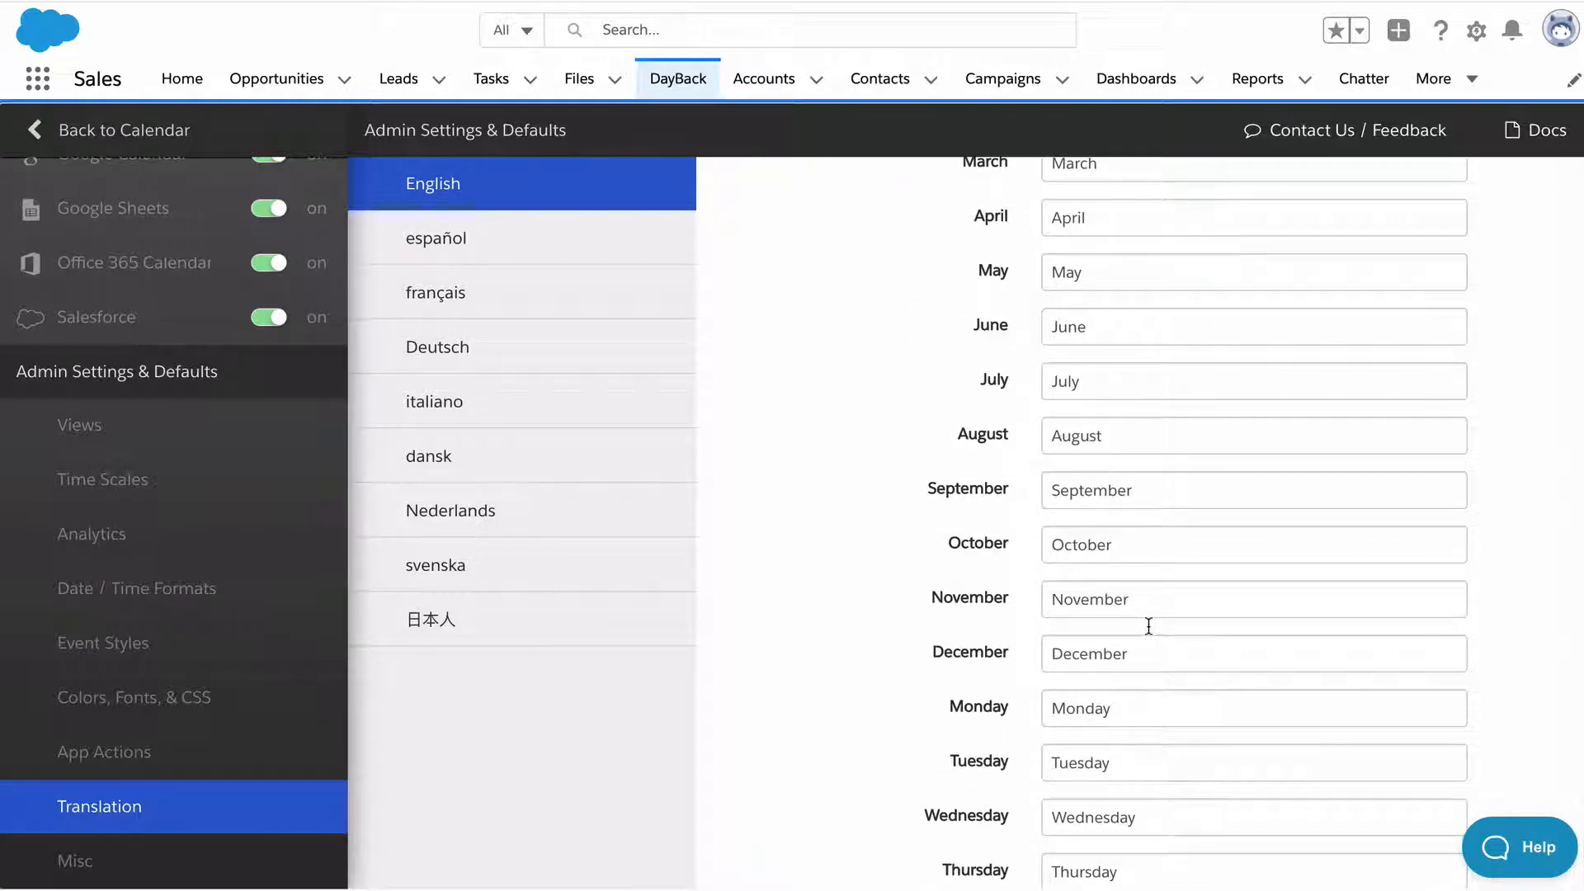
{"action": "scroll", "scroll_direction": "down", "scroll_amount": 3}
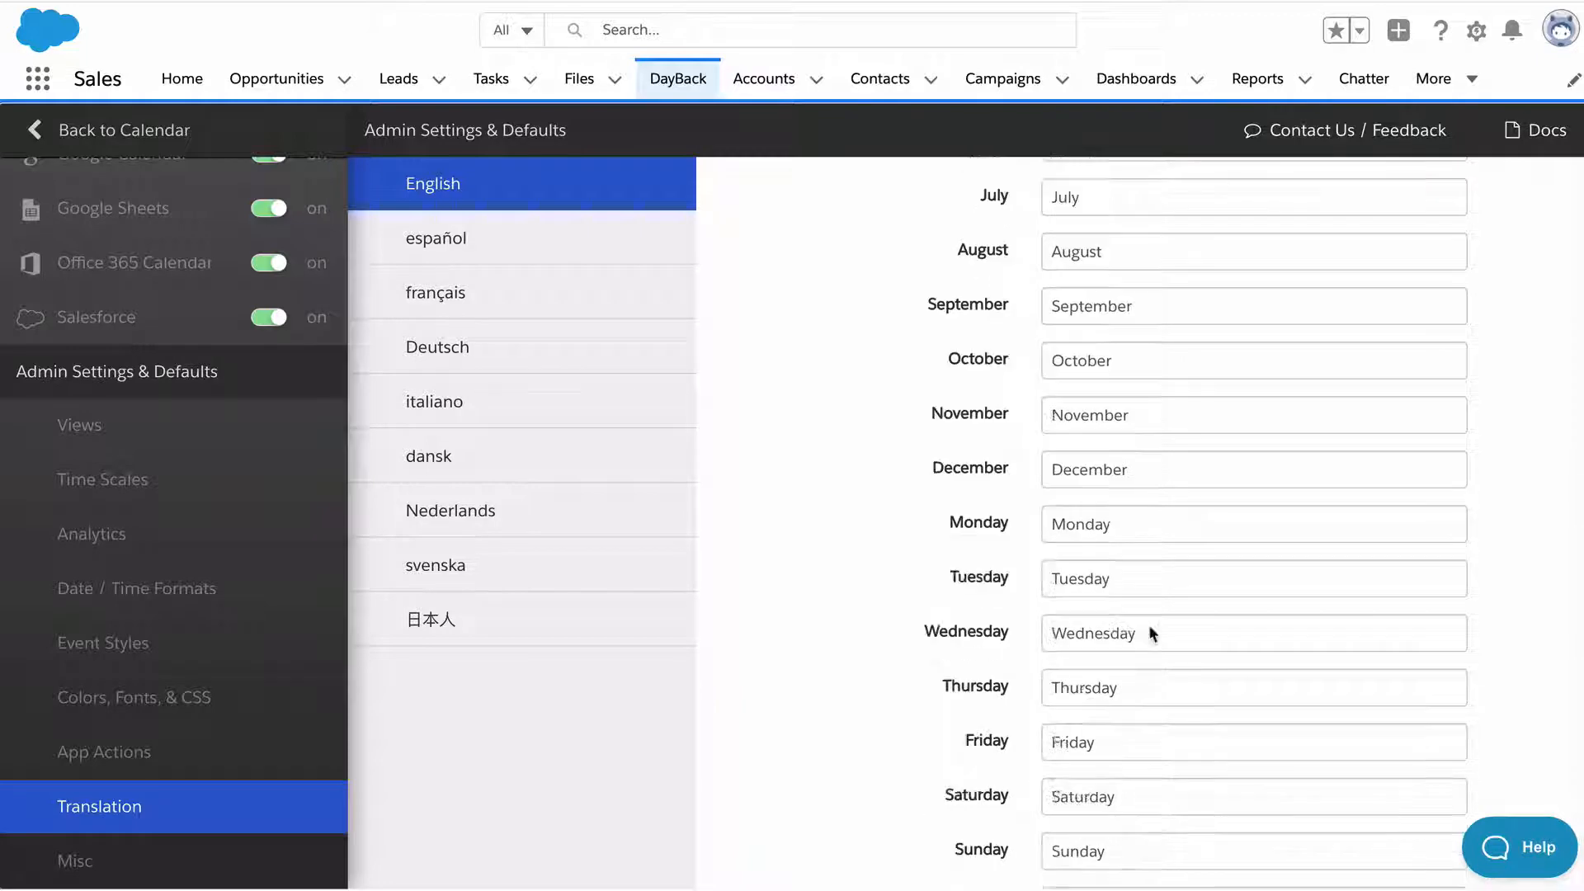
{"action": "scroll", "scroll_direction": "down", "scroll_amount": 3}
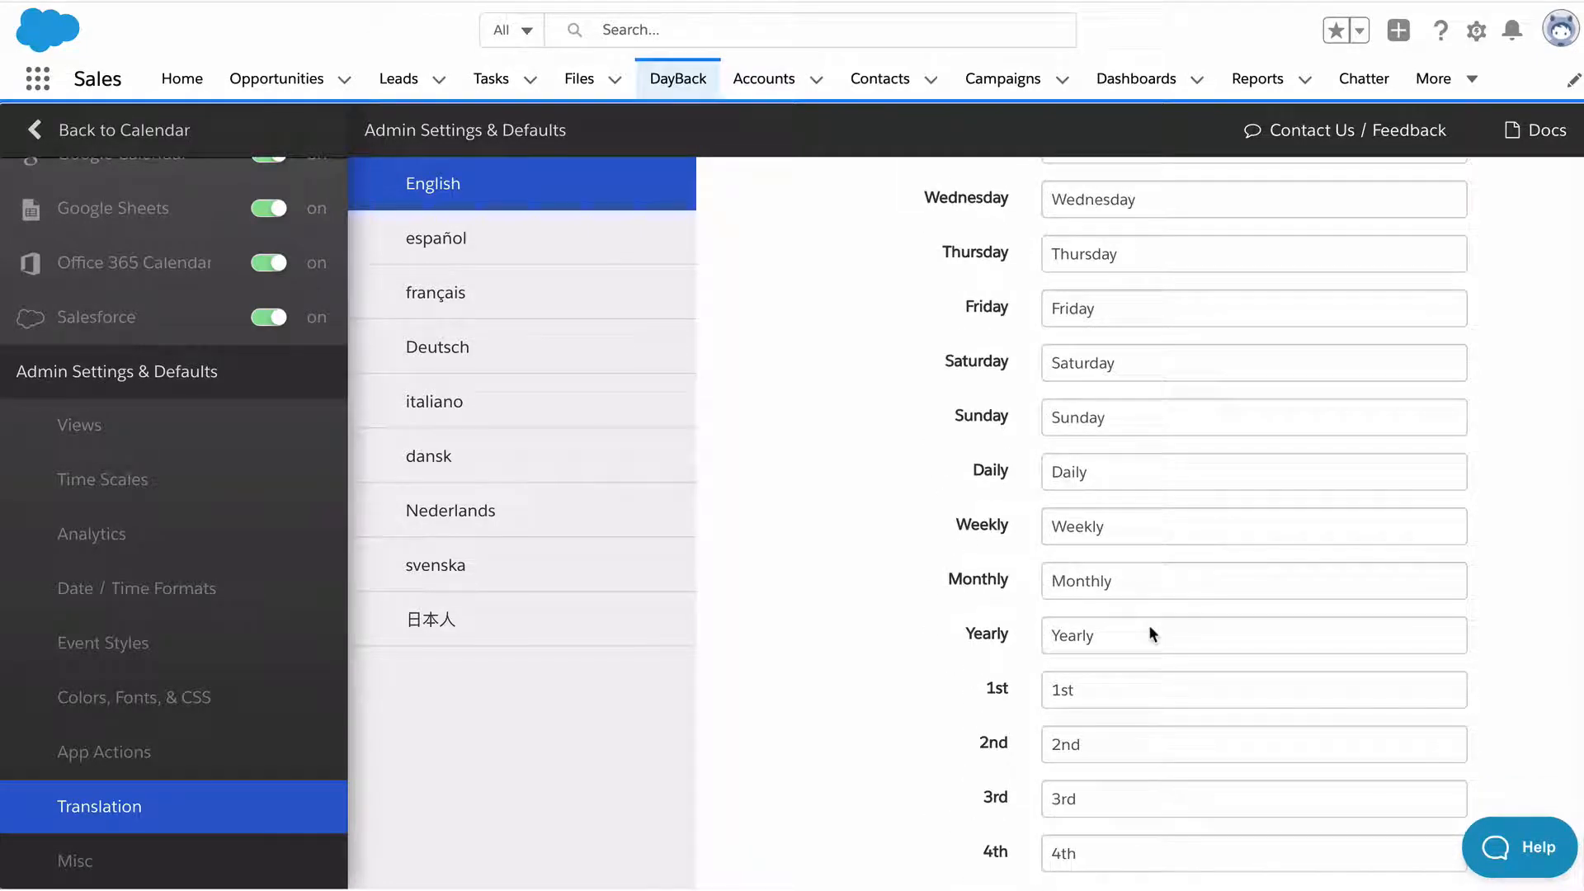
{"action": "scroll", "scroll_direction": "down", "scroll_amount": 3}
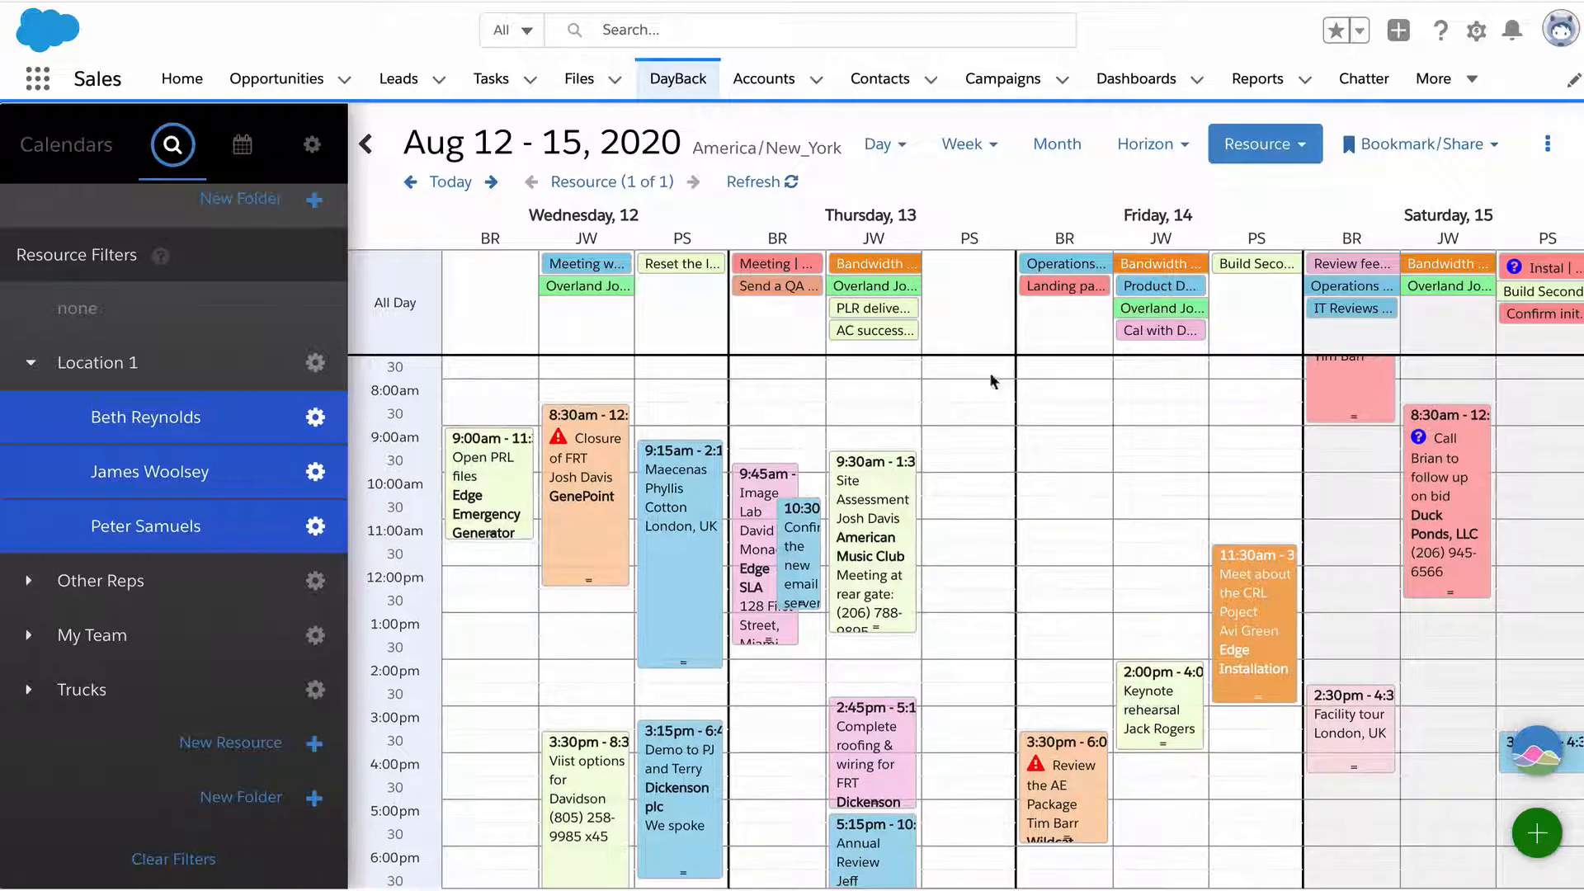
{"action": "mouse_move", "coordinate": [1028, 564]}
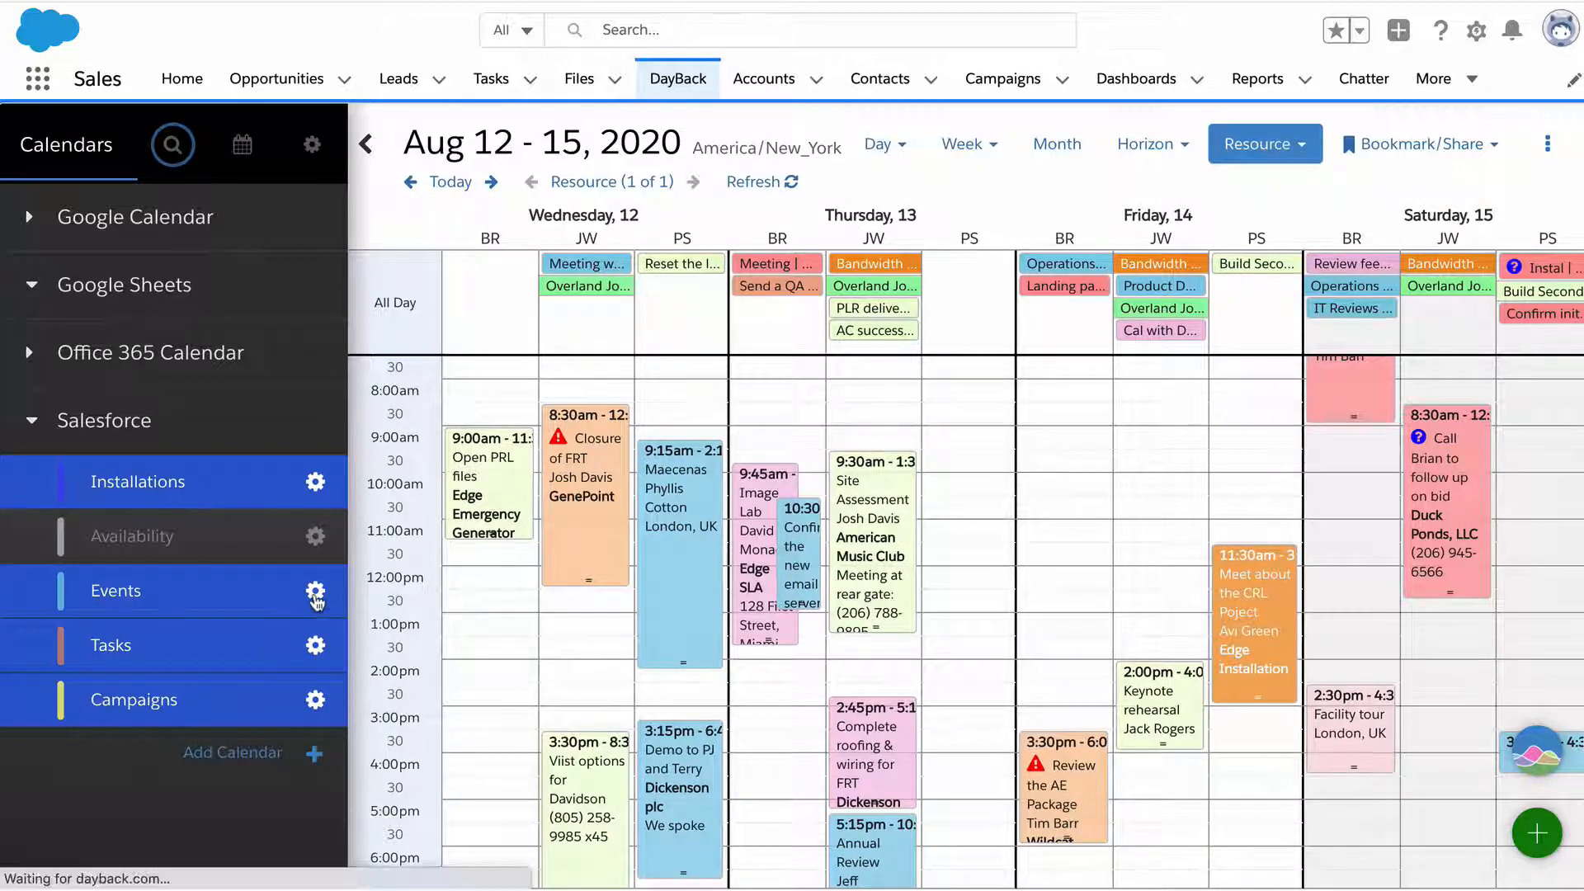
{"action": "left_click", "coordinate": [316, 593]}
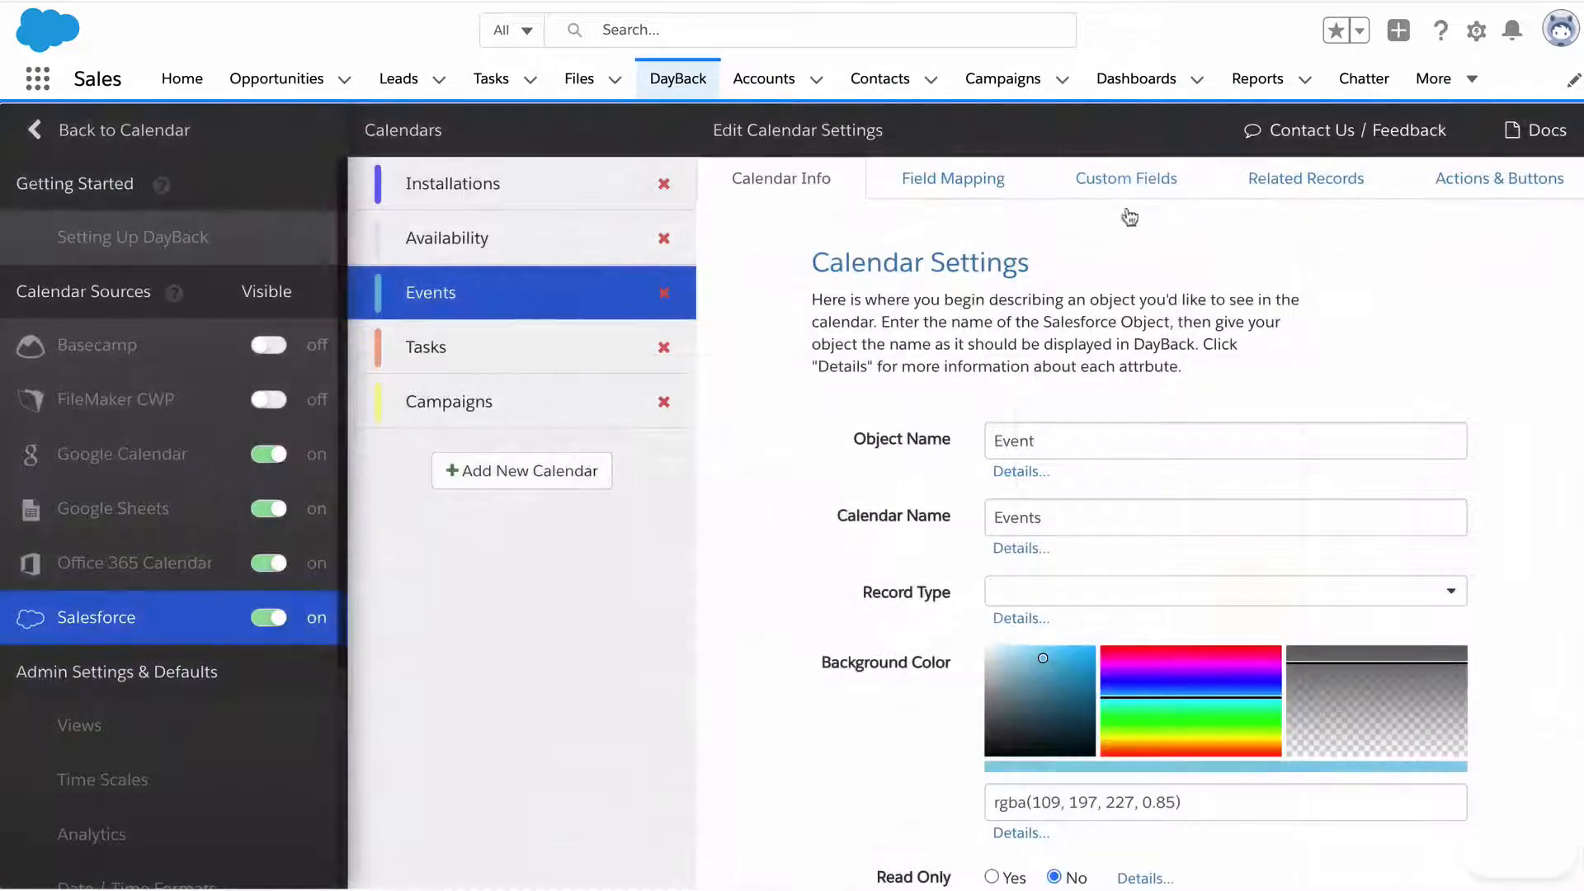
{"action": "left_click", "coordinate": [952, 178]}
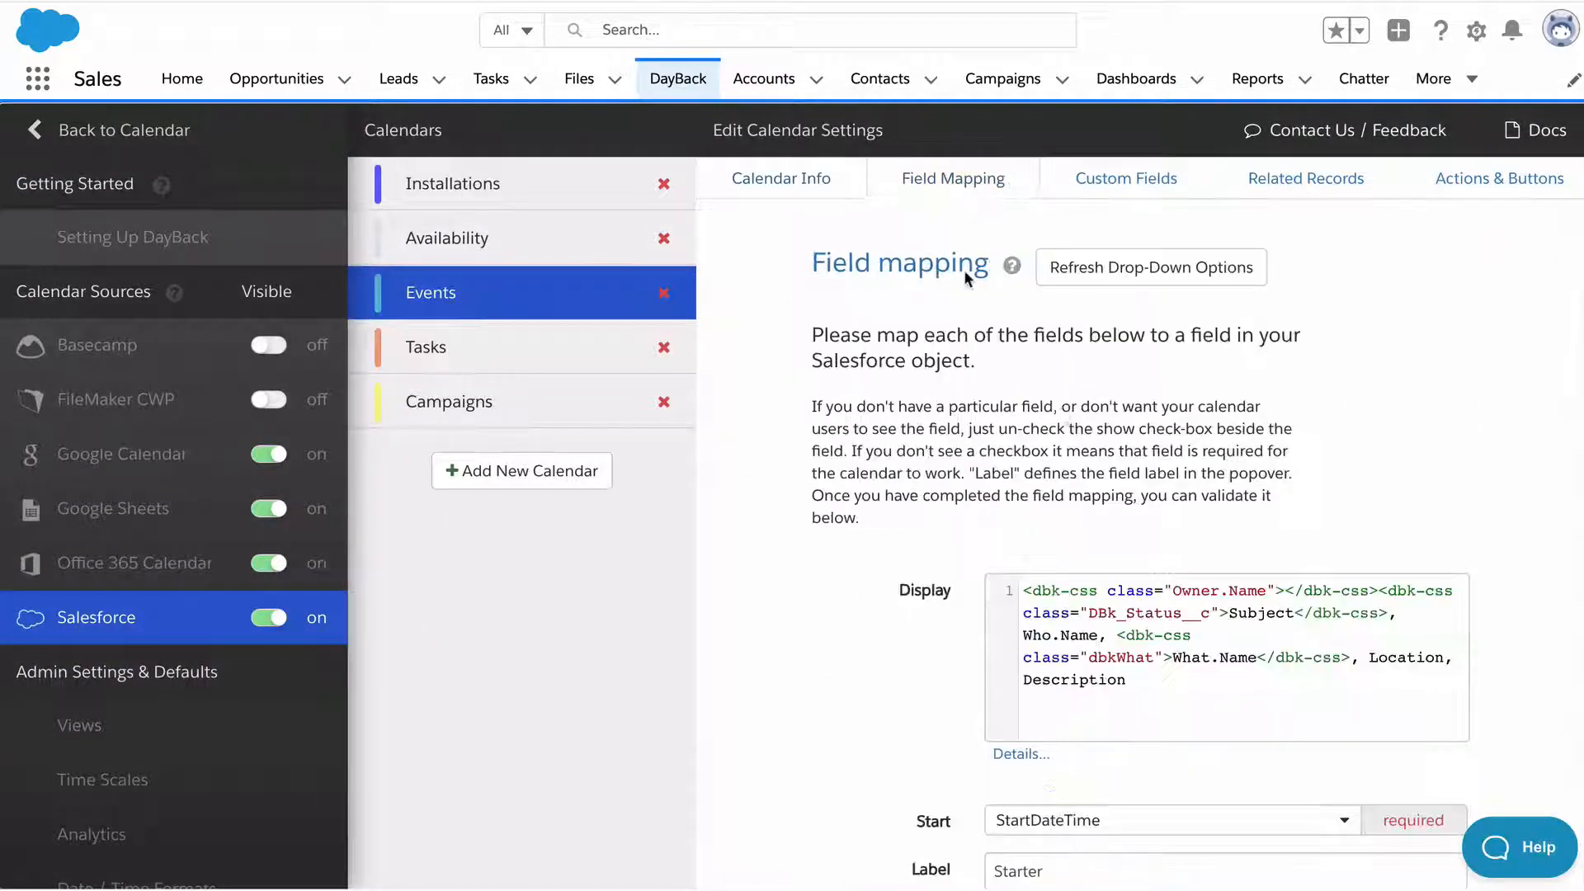
{"action": "scroll", "scroll_direction": "down", "scroll_amount": 3}
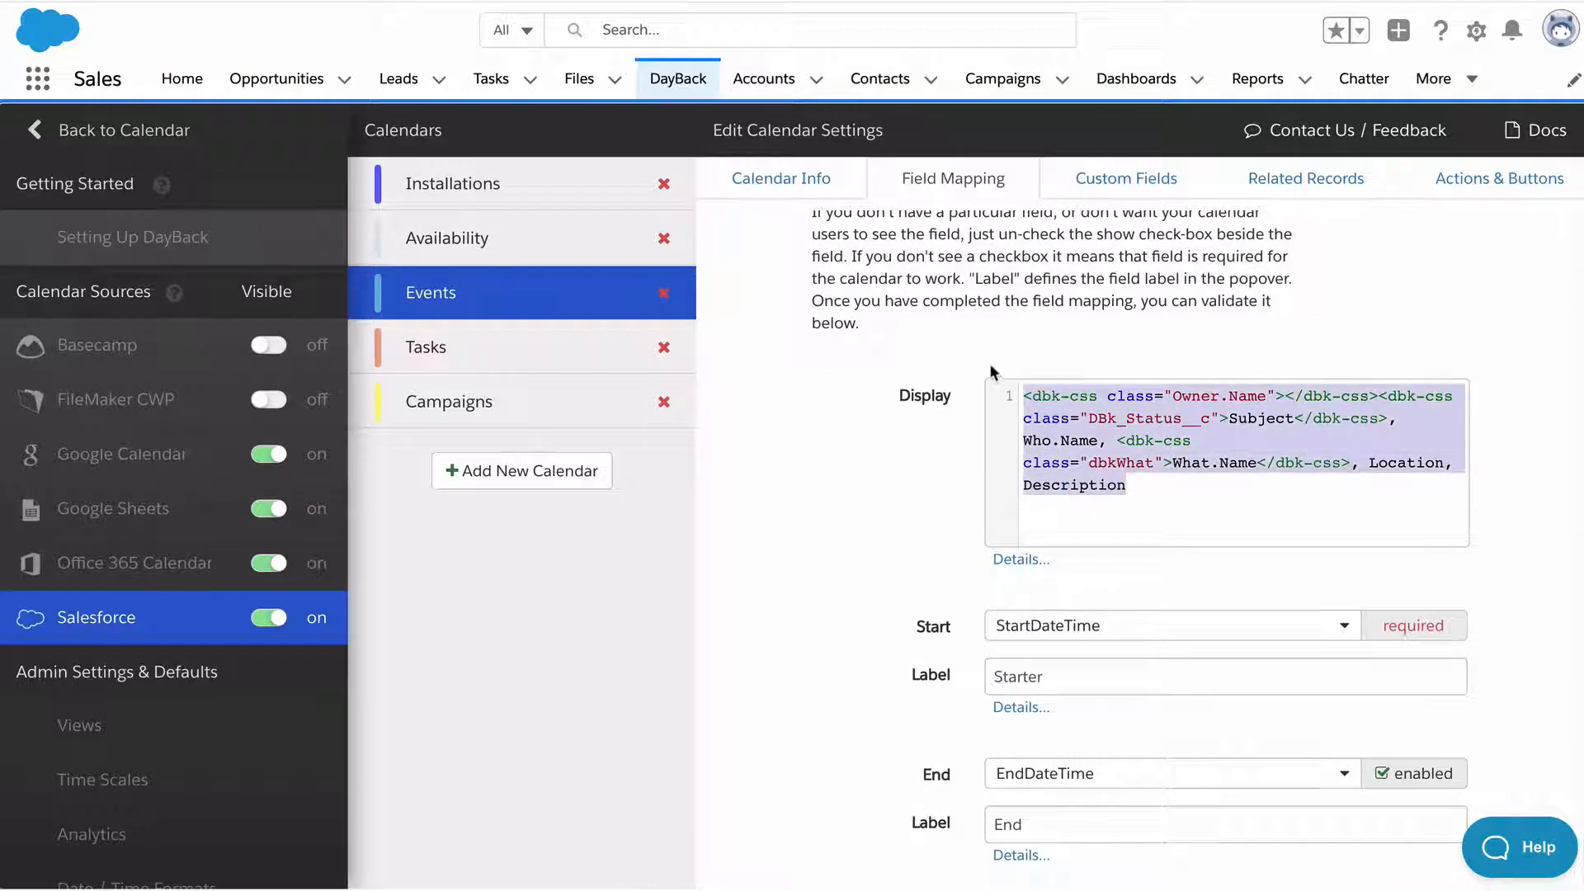
{"action": "scroll", "scroll_direction": "down", "scroll_amount": 3}
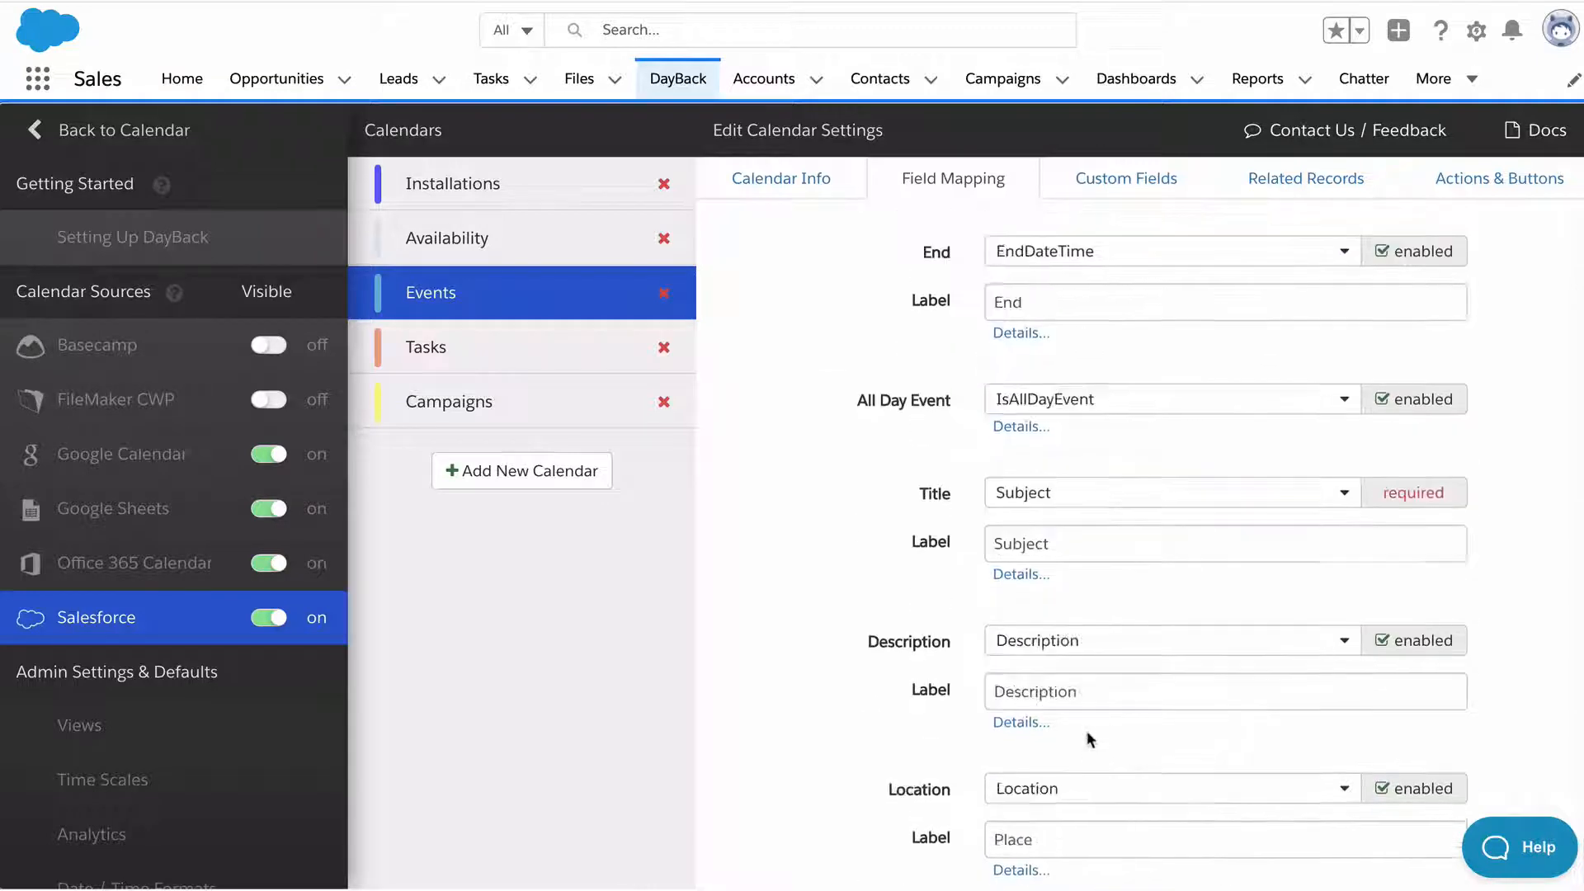
{"action": "scroll", "scroll_direction": "down", "scroll_amount": 3}
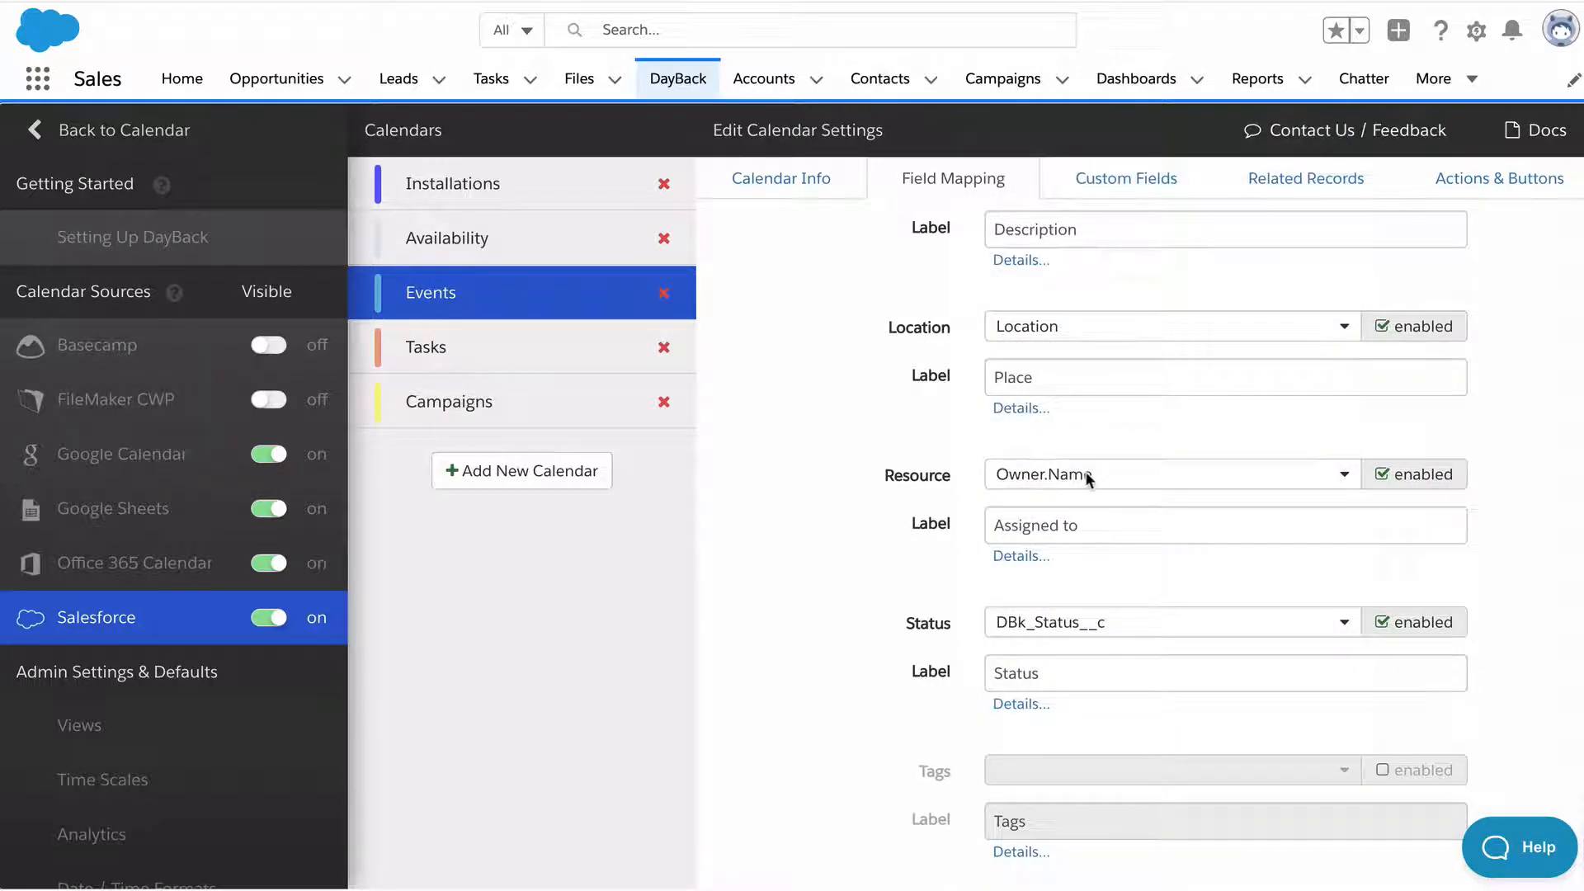
{"action": "mouse_move", "coordinate": [1127, 617]}
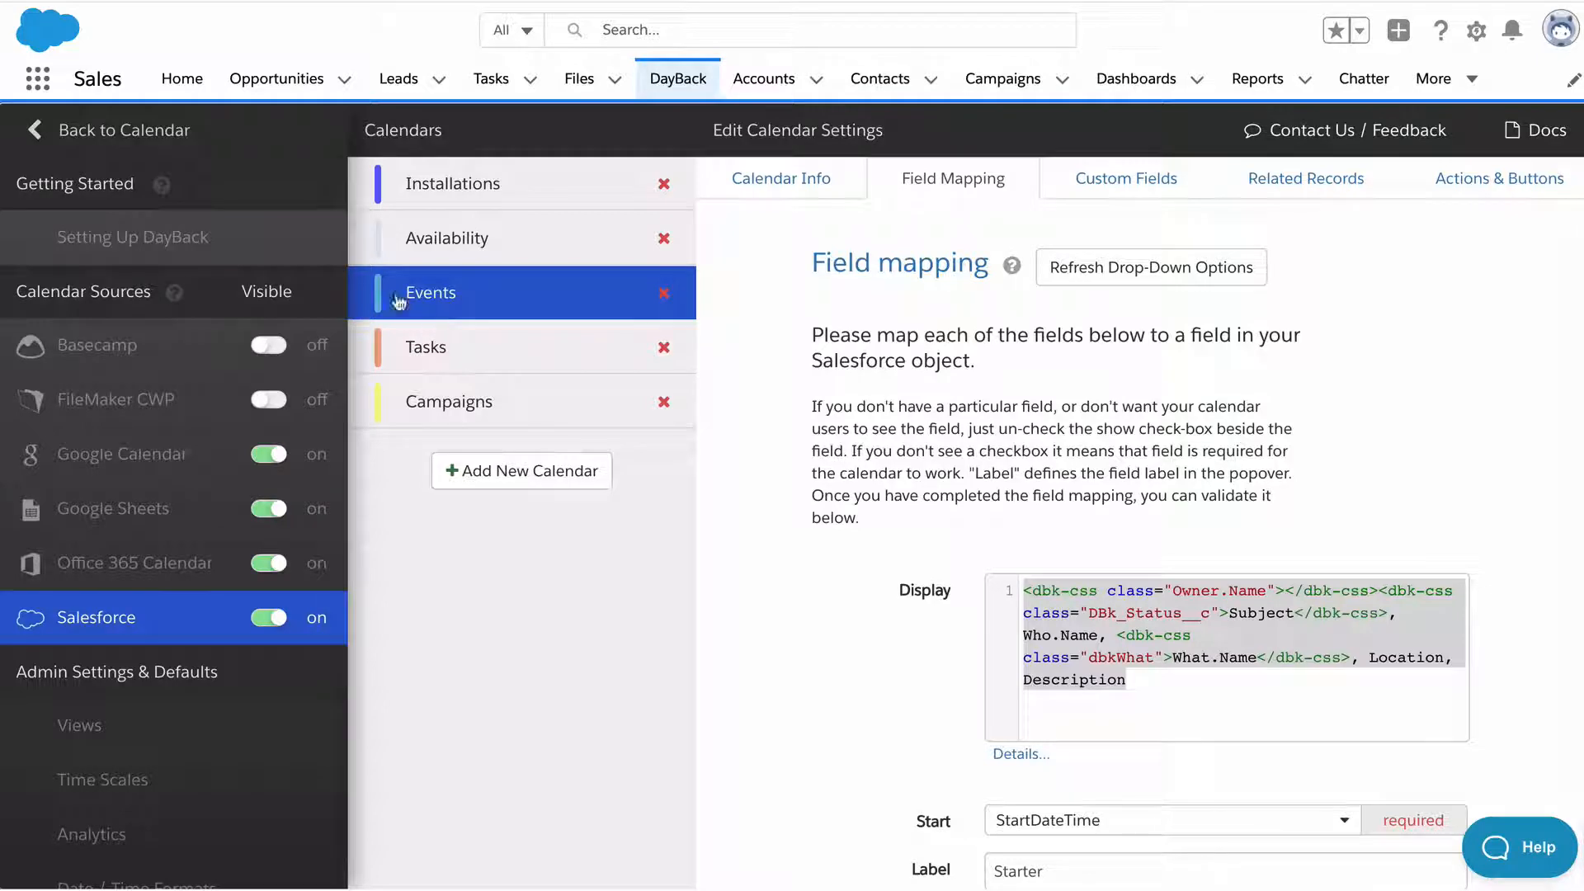
{"action": "mouse_move", "coordinate": [567, 505]}
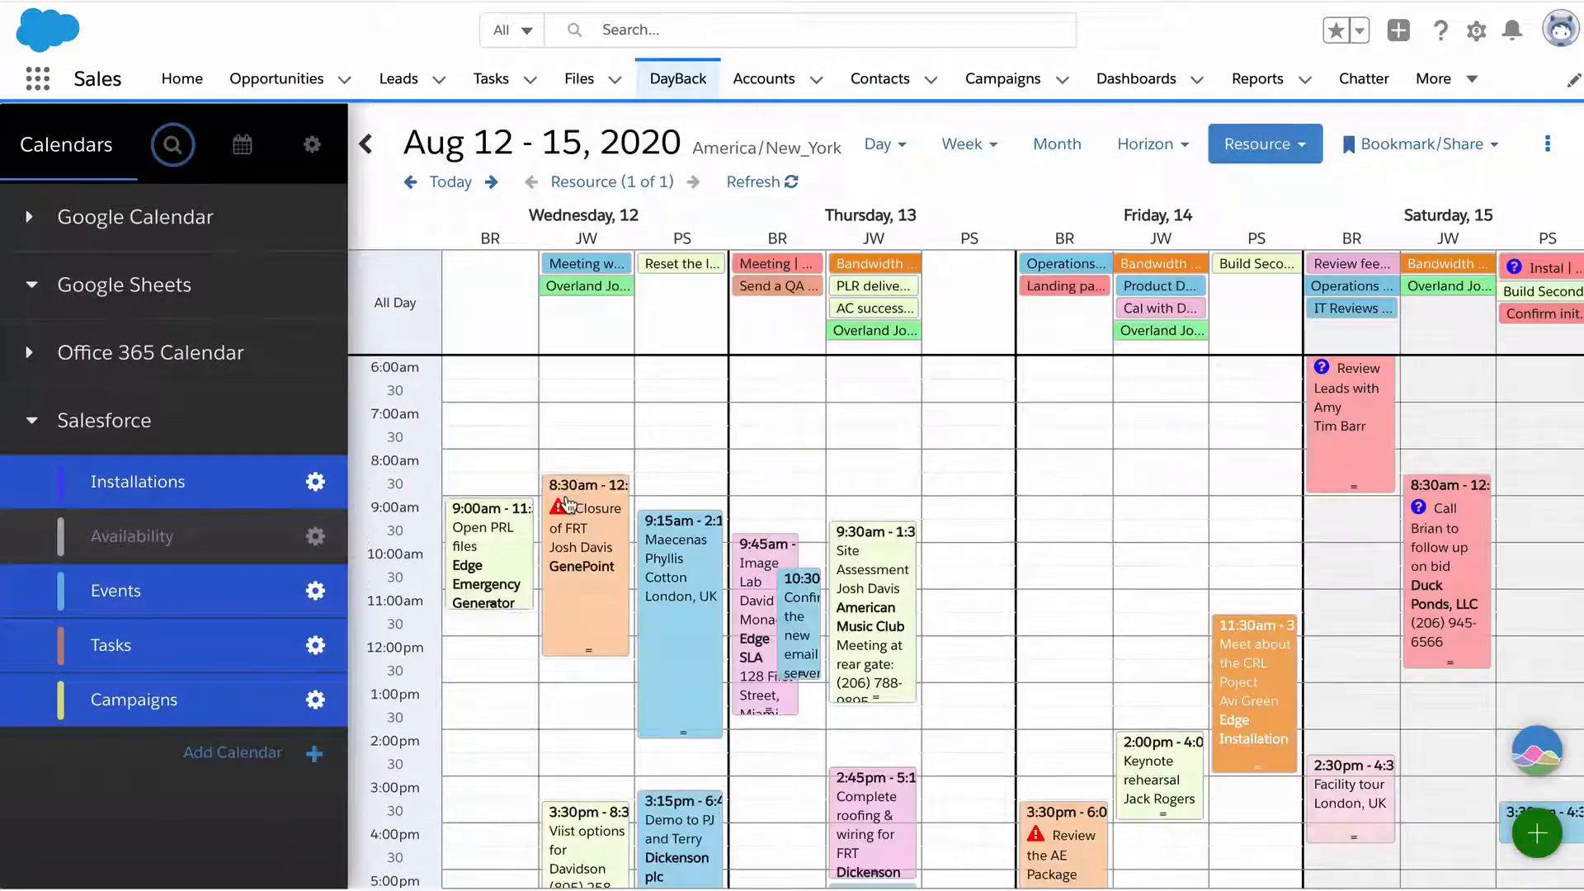
{"action": "scroll", "scroll_direction": "down", "scroll_amount": 3}
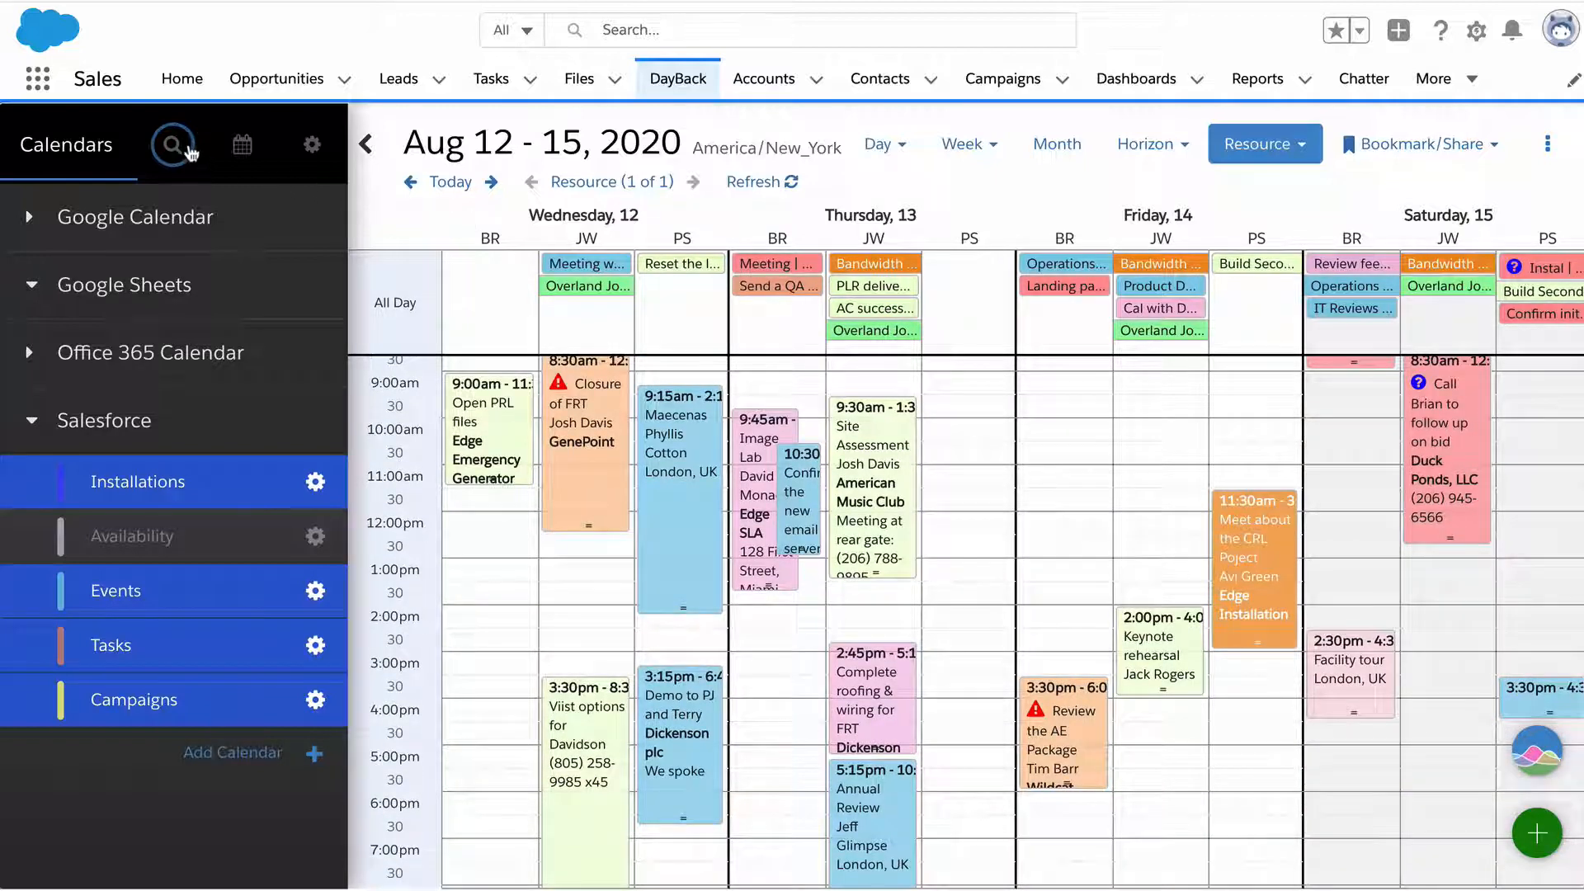
{"action": "left_click", "coordinate": [172, 144]}
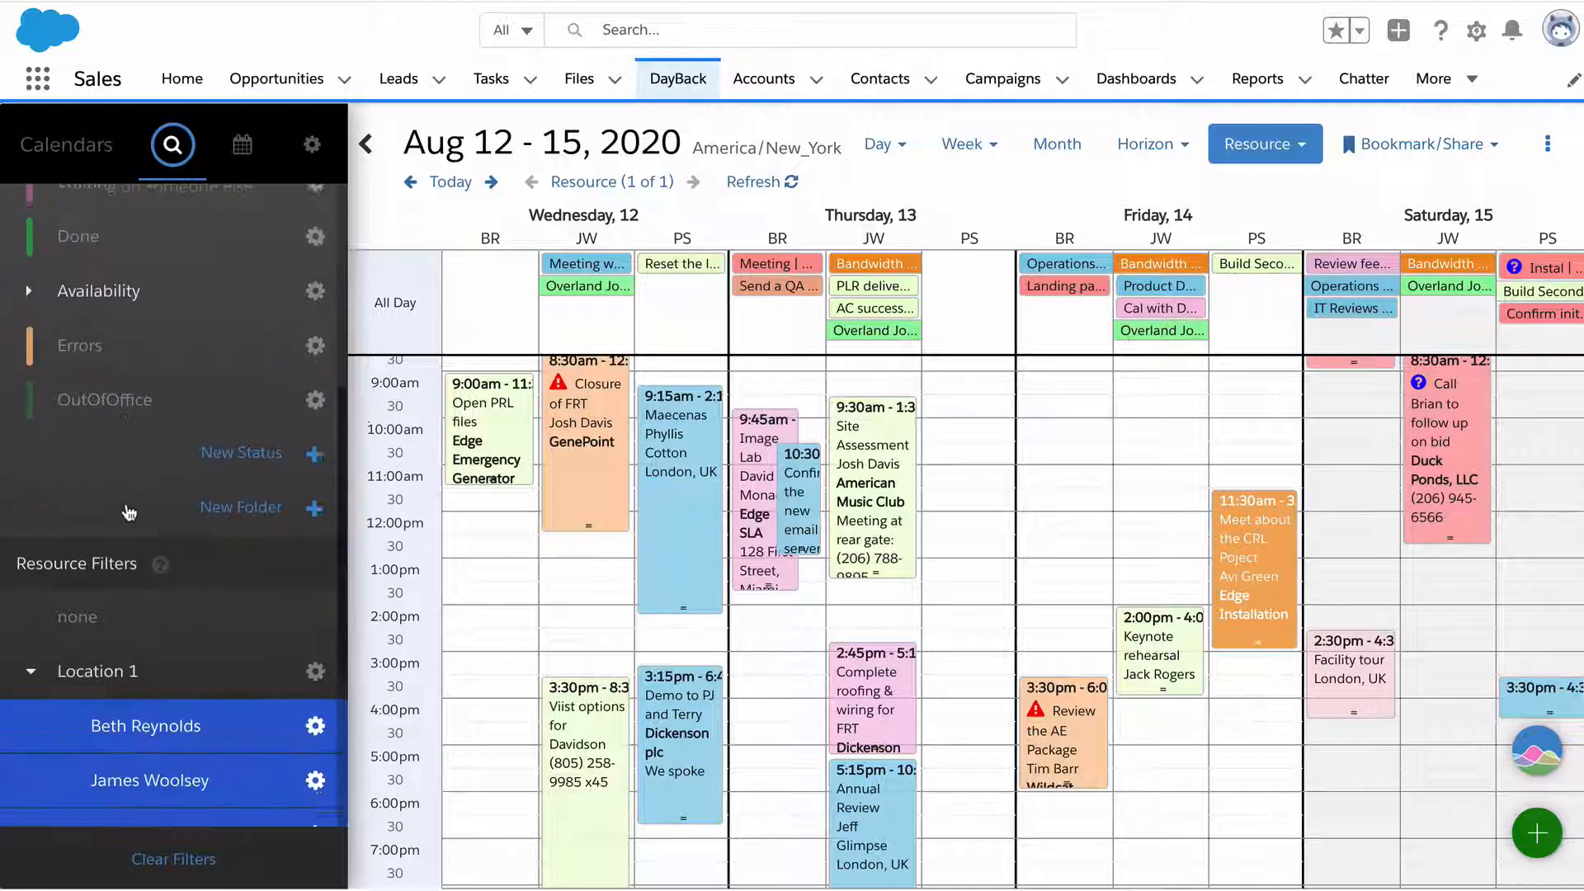
{"action": "scroll", "scroll_direction": "down", "scroll_amount": 3}
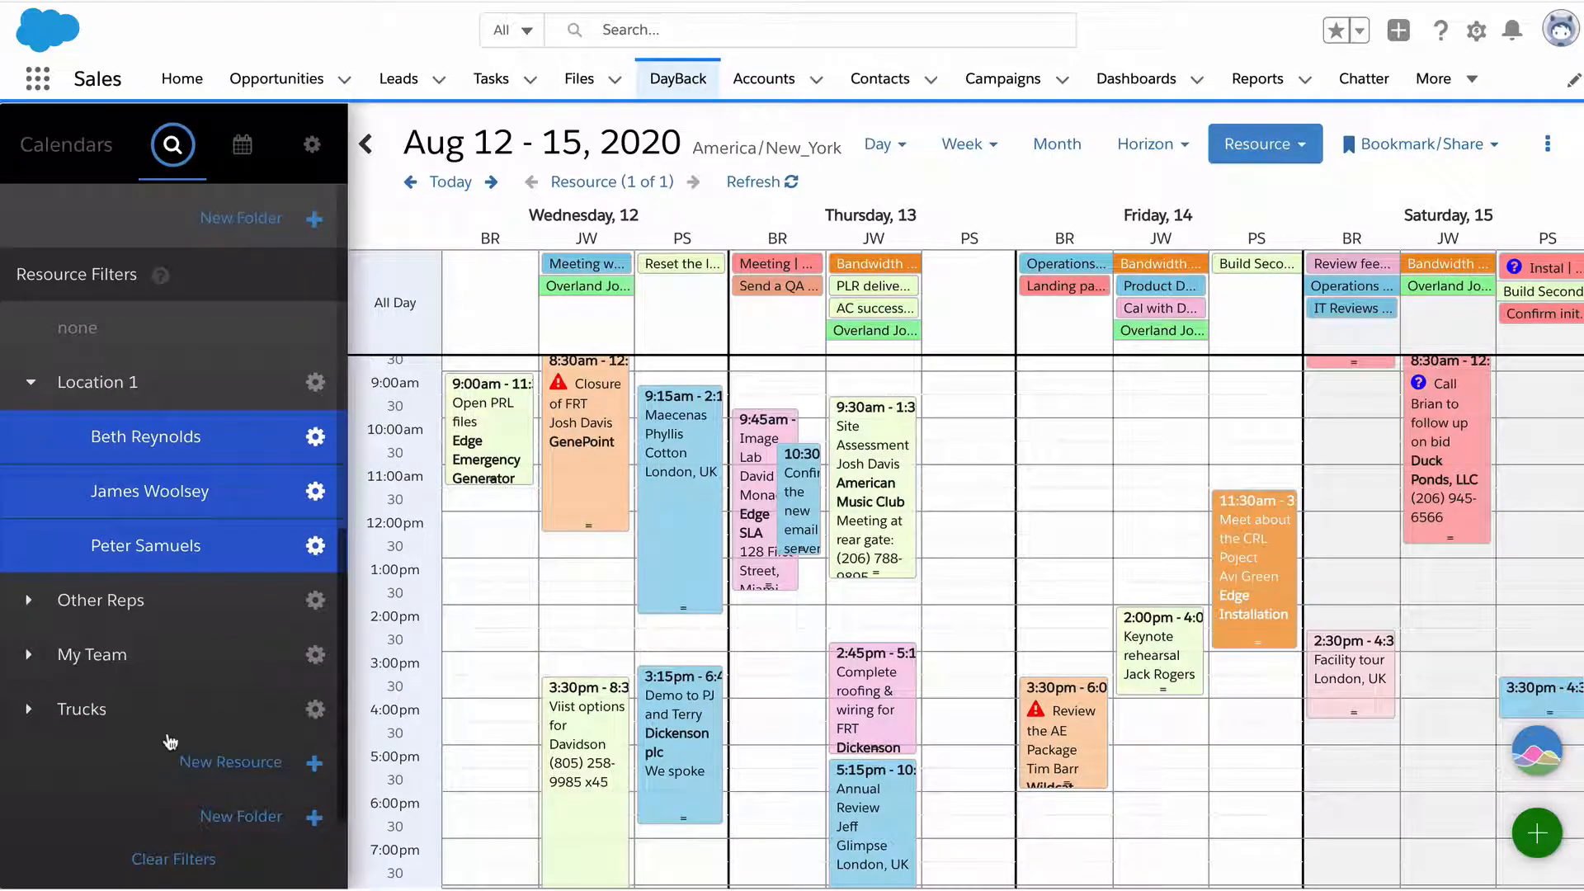
{"action": "mouse_move", "coordinate": [183, 721]}
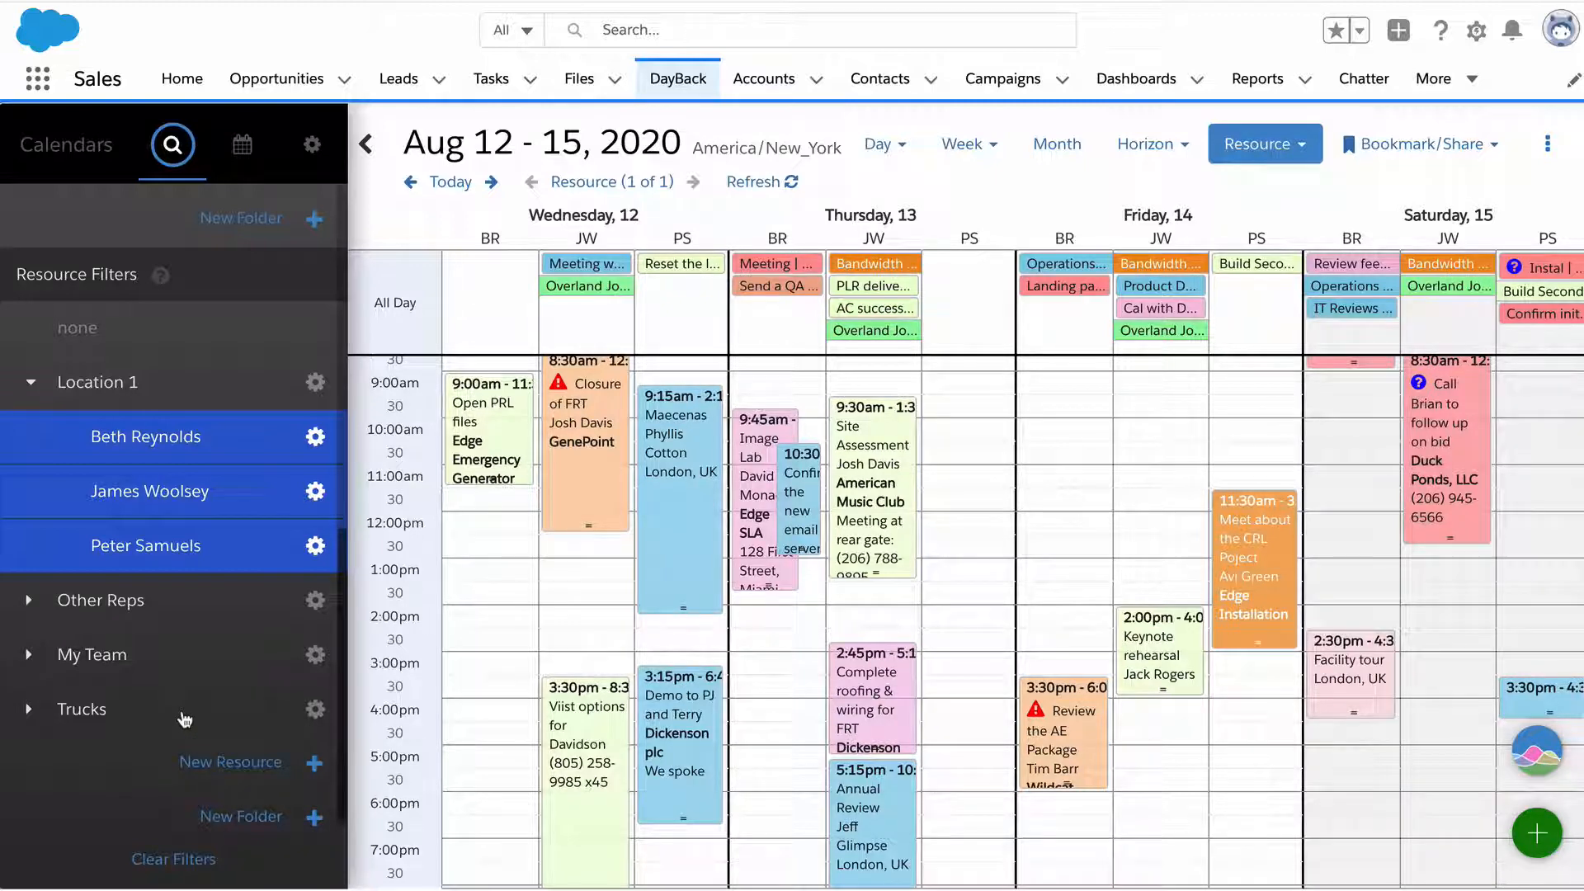
{"action": "mouse_move", "coordinate": [200, 667]}
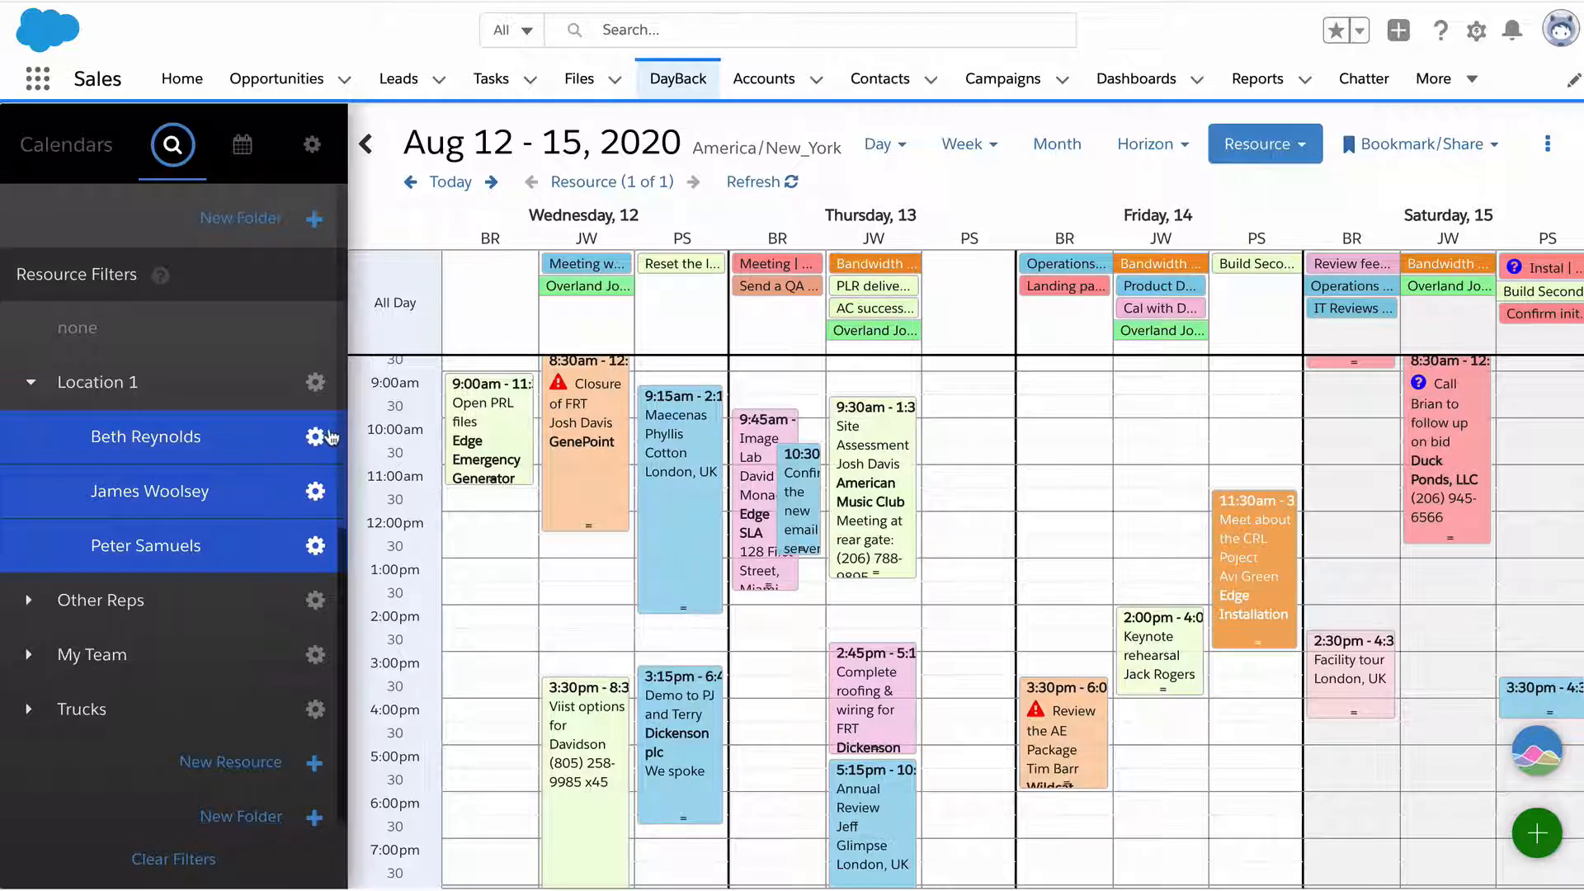
{"action": "left_click", "coordinate": [316, 435]}
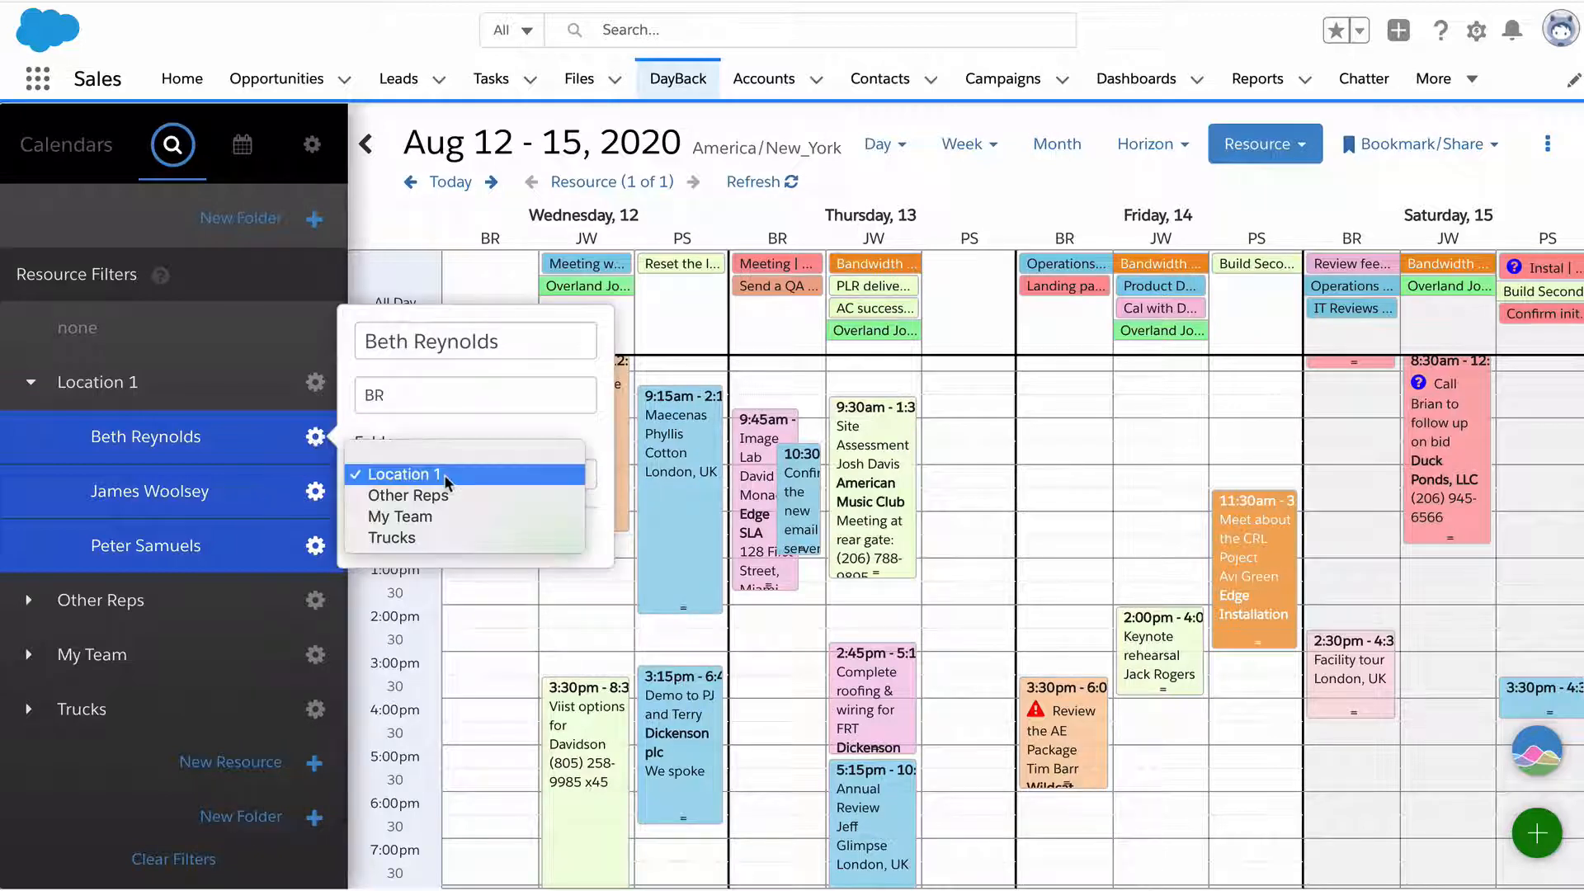
{"action": "left_click", "coordinate": [402, 475]}
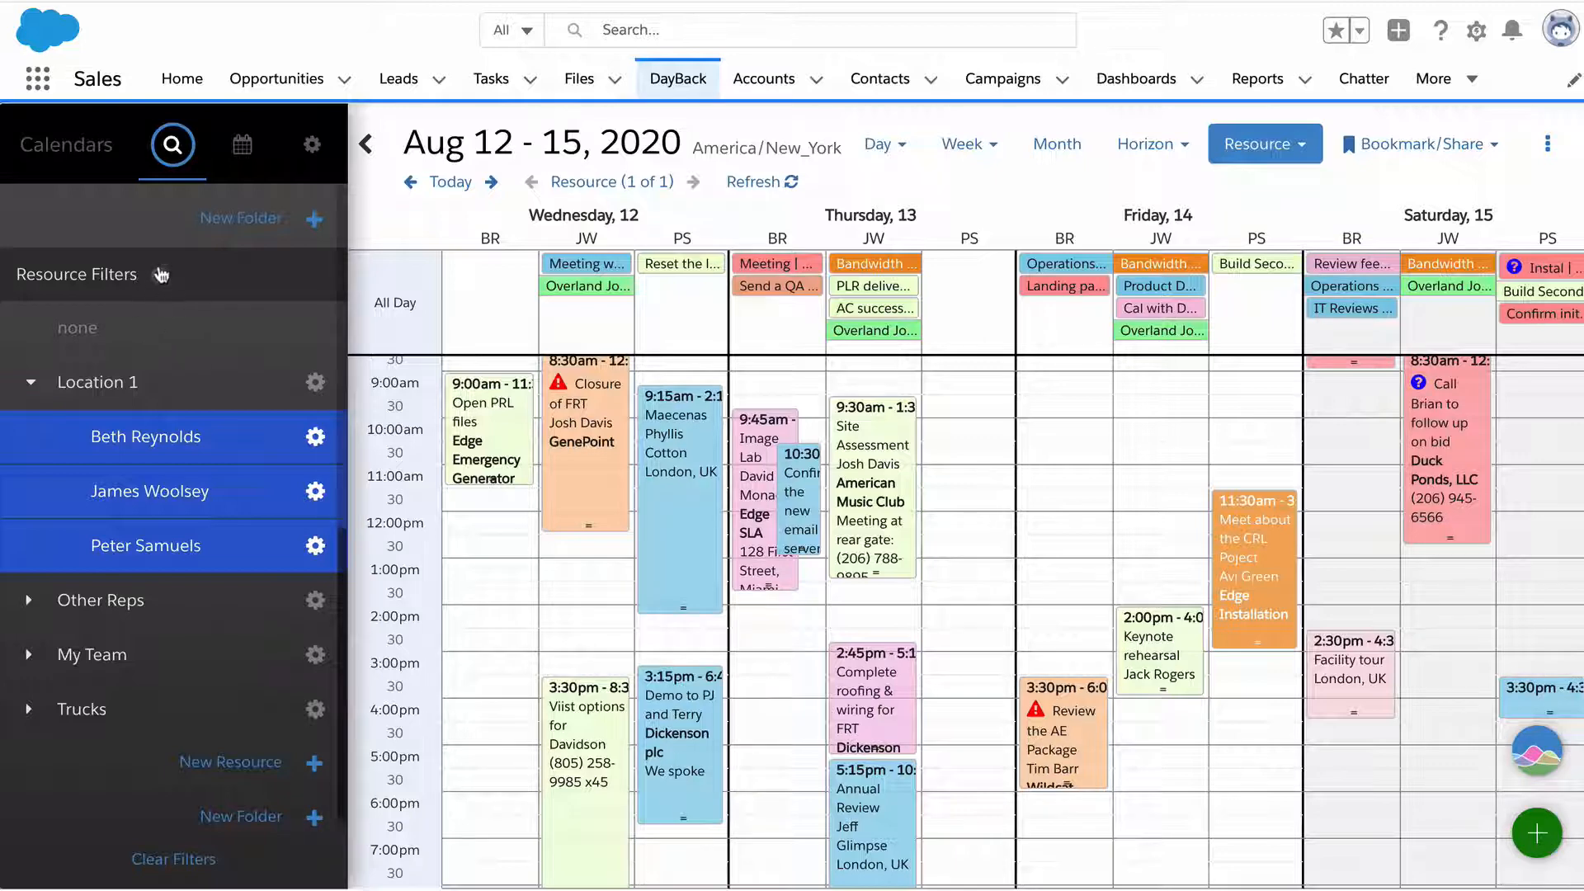
{"action": "mouse_move", "coordinate": [234, 320]}
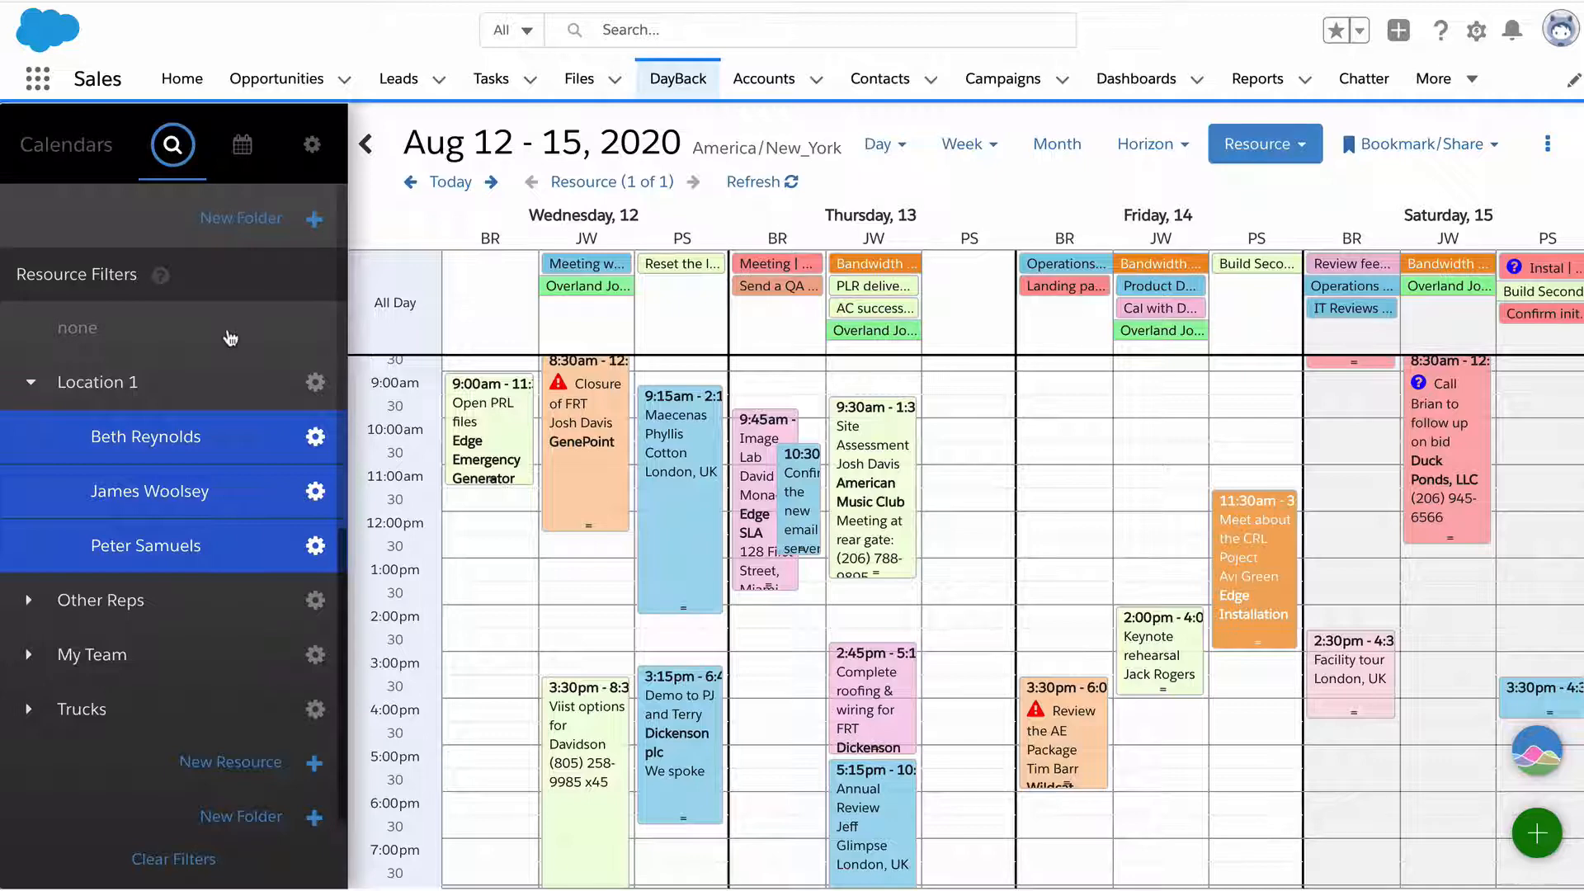
{"action": "mouse_move", "coordinate": [1260, 590]}
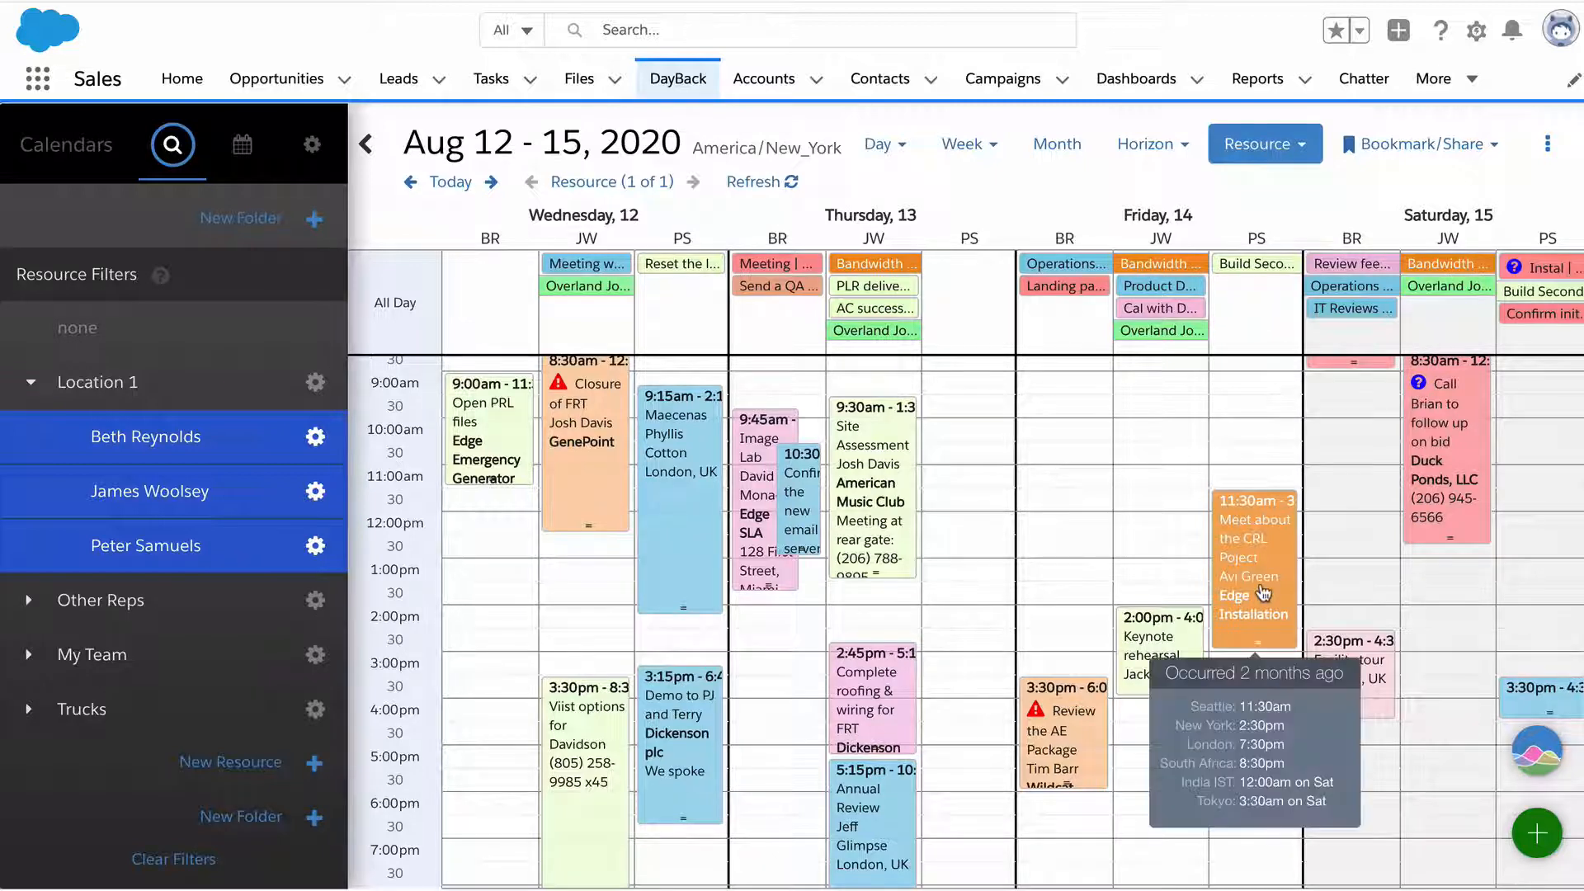
{"action": "mouse_move", "coordinate": [1179, 528]}
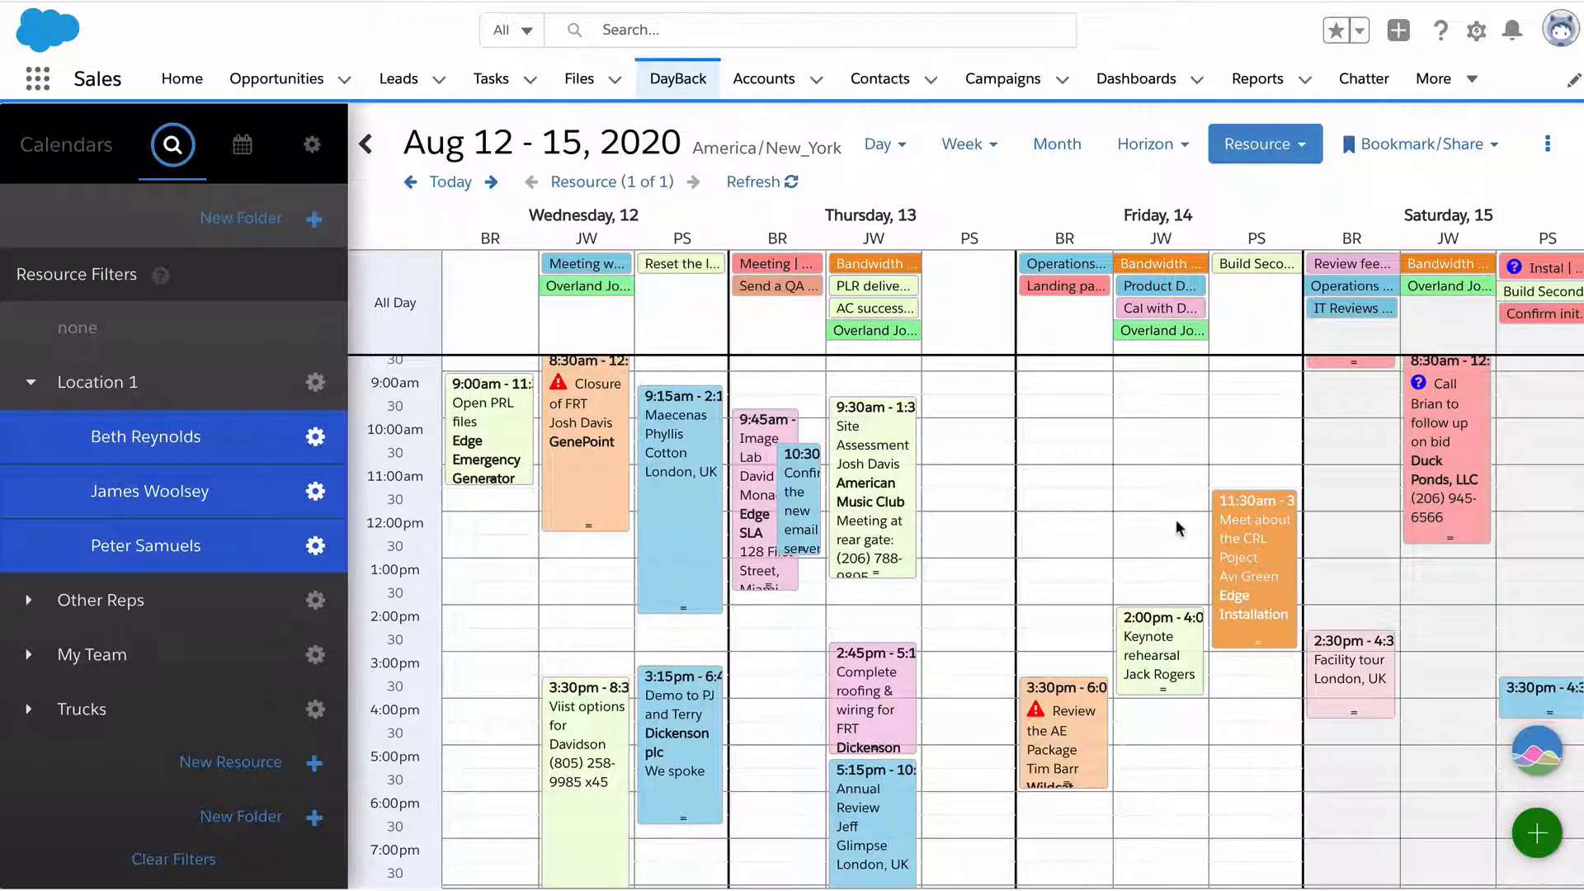
{"action": "mouse_move", "coordinate": [56, 137]}
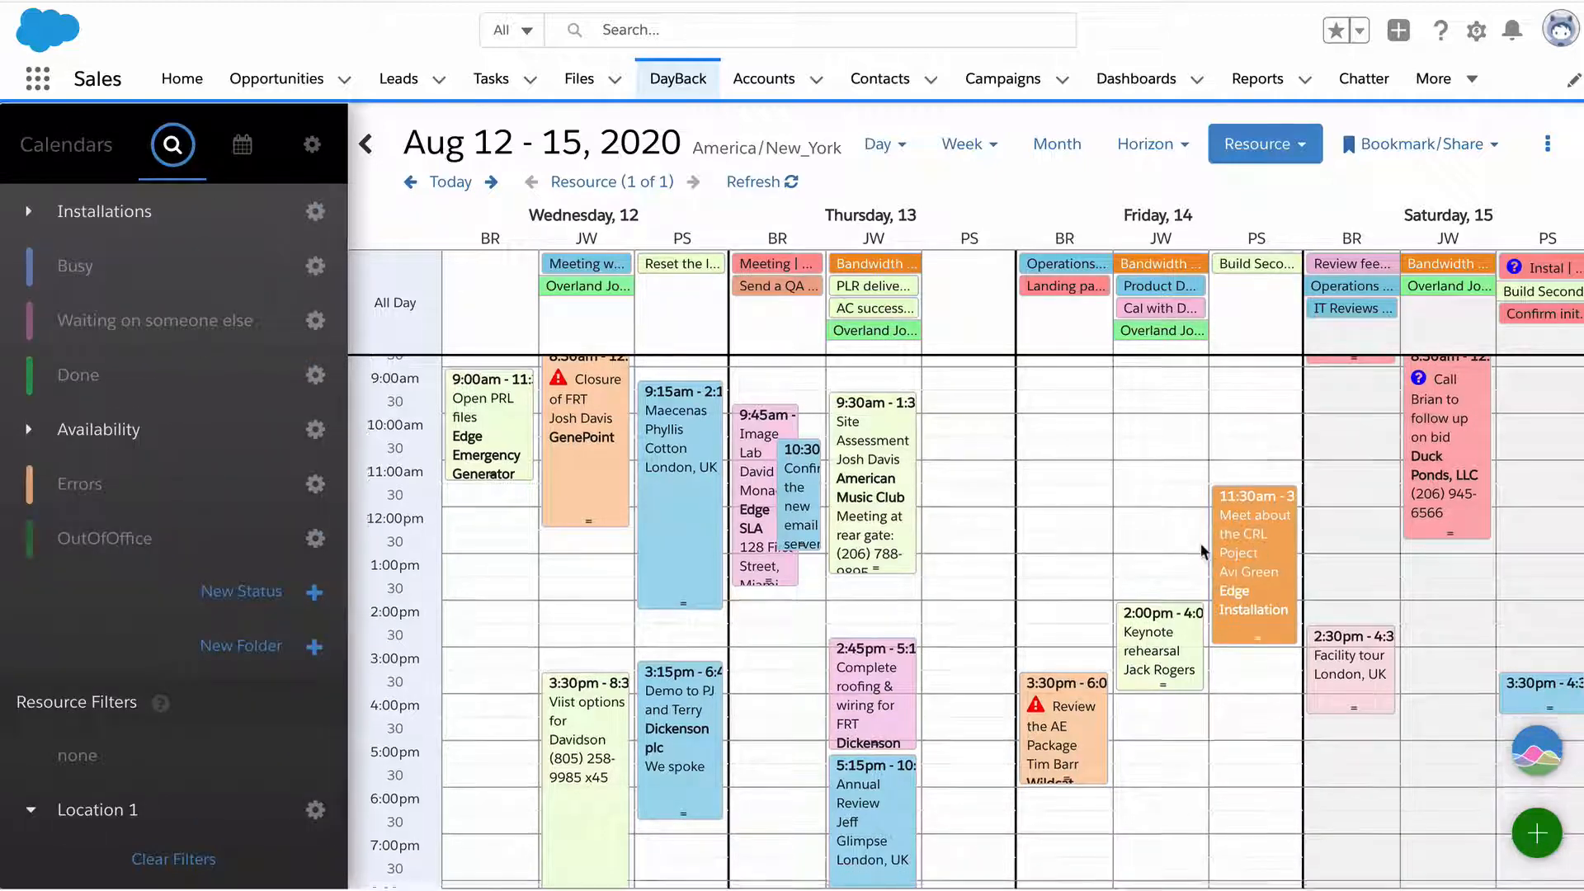
Step: Load the 'Installation Analytics - Revenue' bookmark showing the October installations horizon totalling $125,670
{"action": "scroll", "scroll_direction": "down", "scroll_amount": 3}
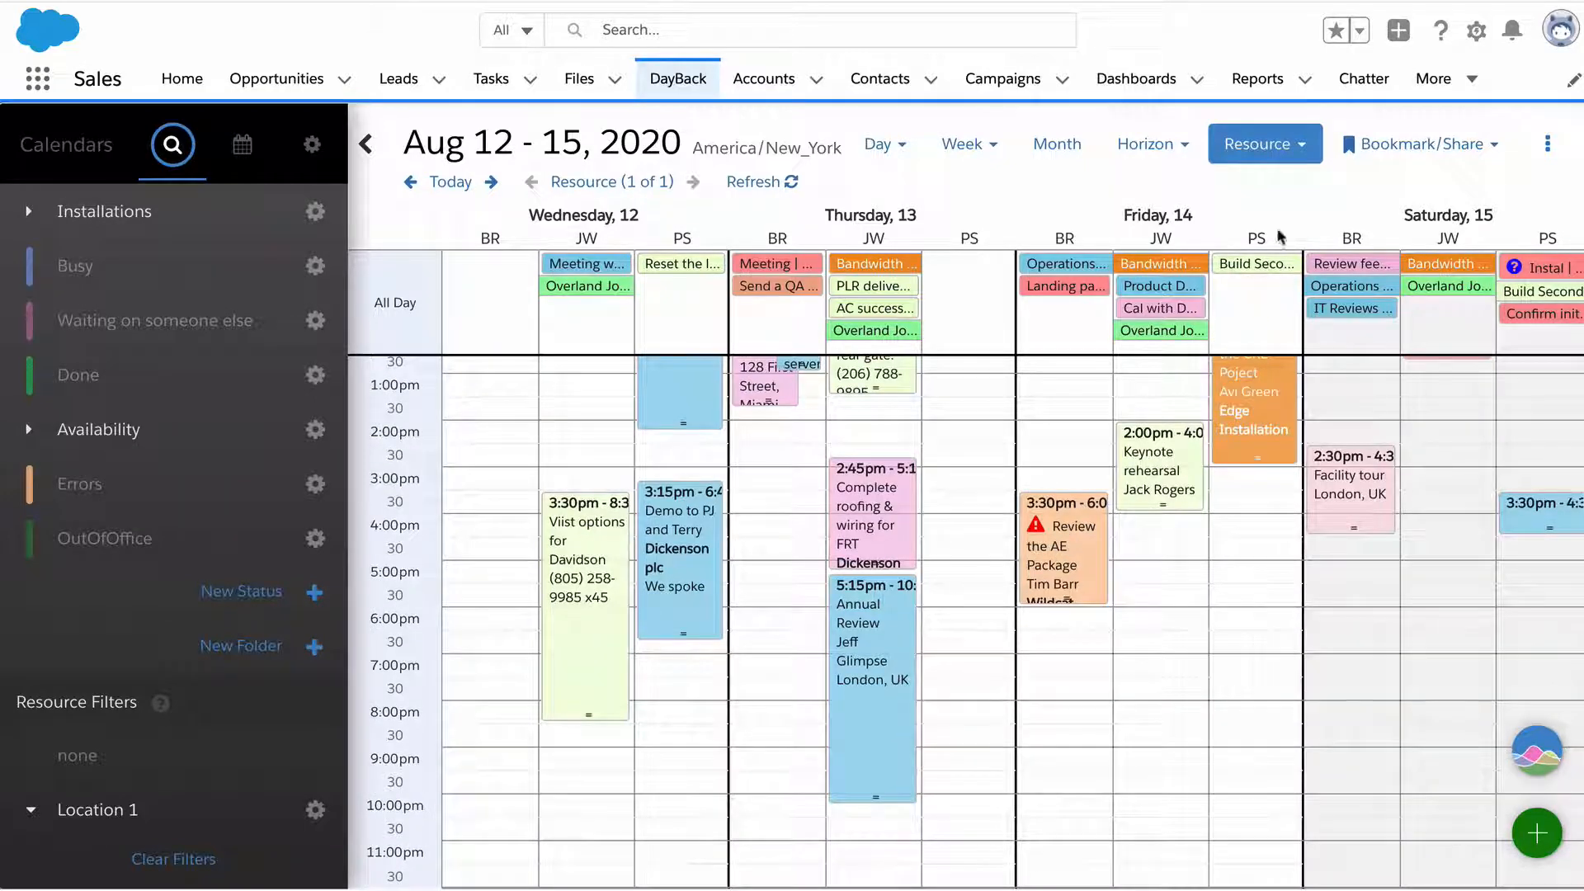
{"action": "left_click", "coordinate": [1150, 143]}
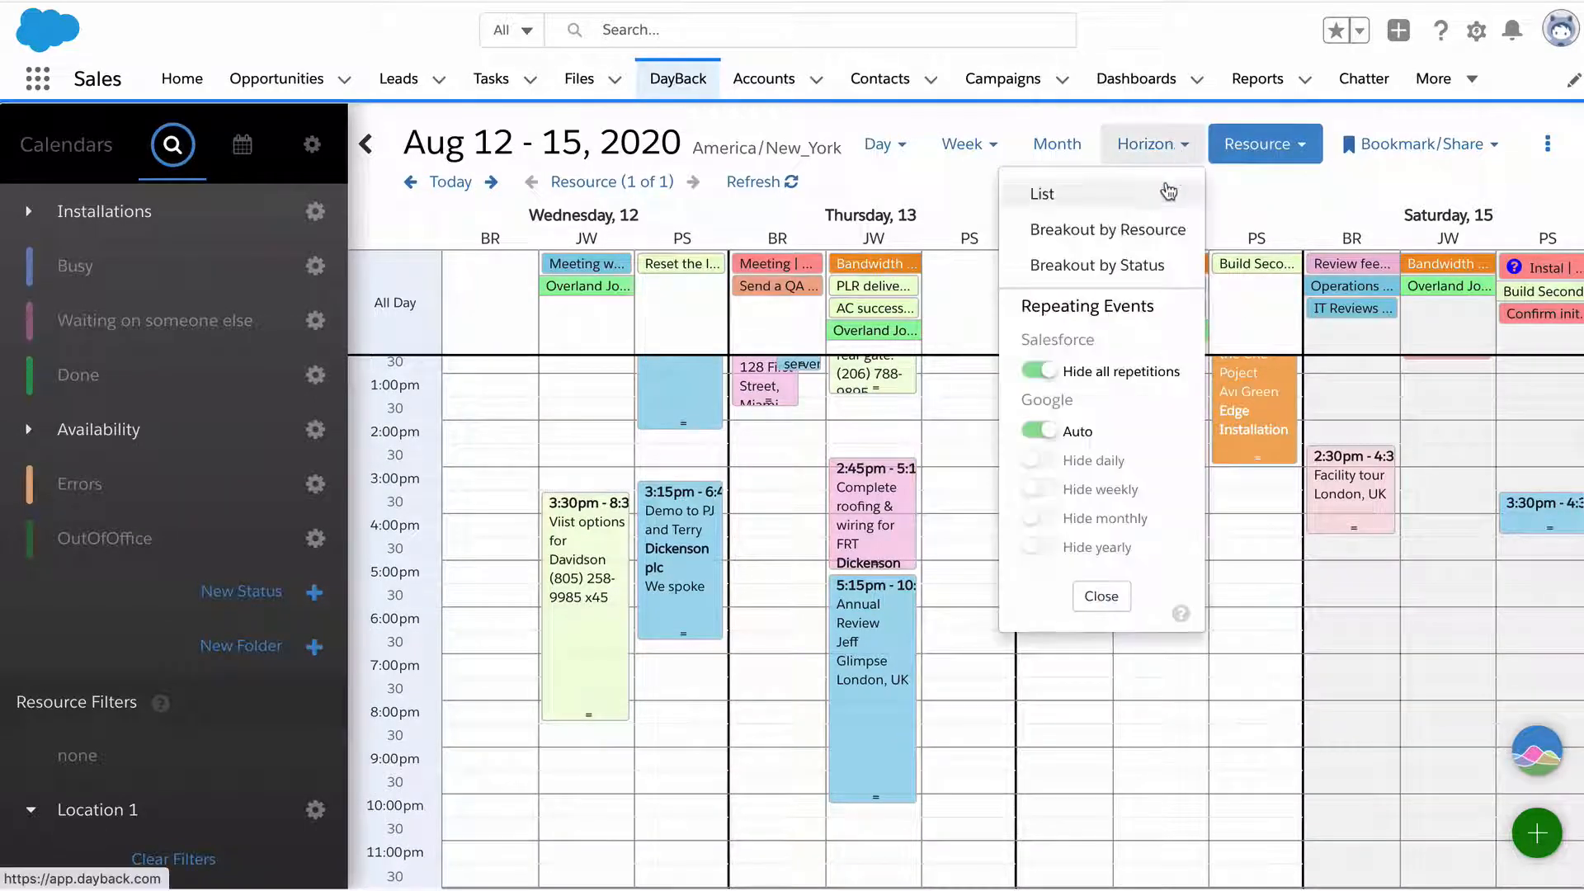
{"action": "left_click", "coordinate": [1419, 144]}
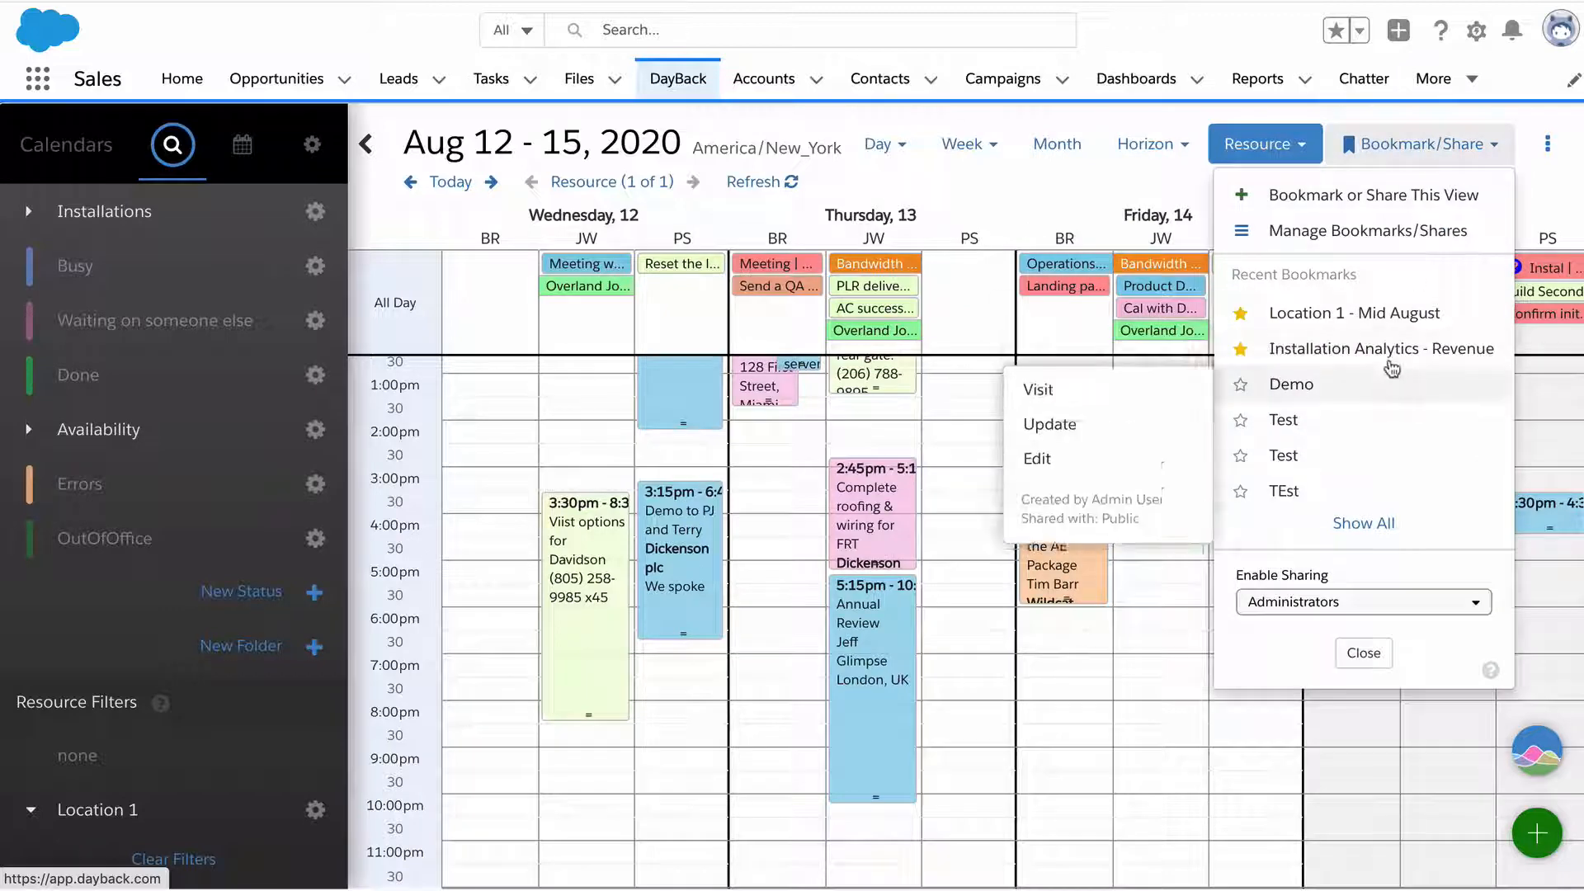
{"action": "left_click", "coordinate": [1146, 143]}
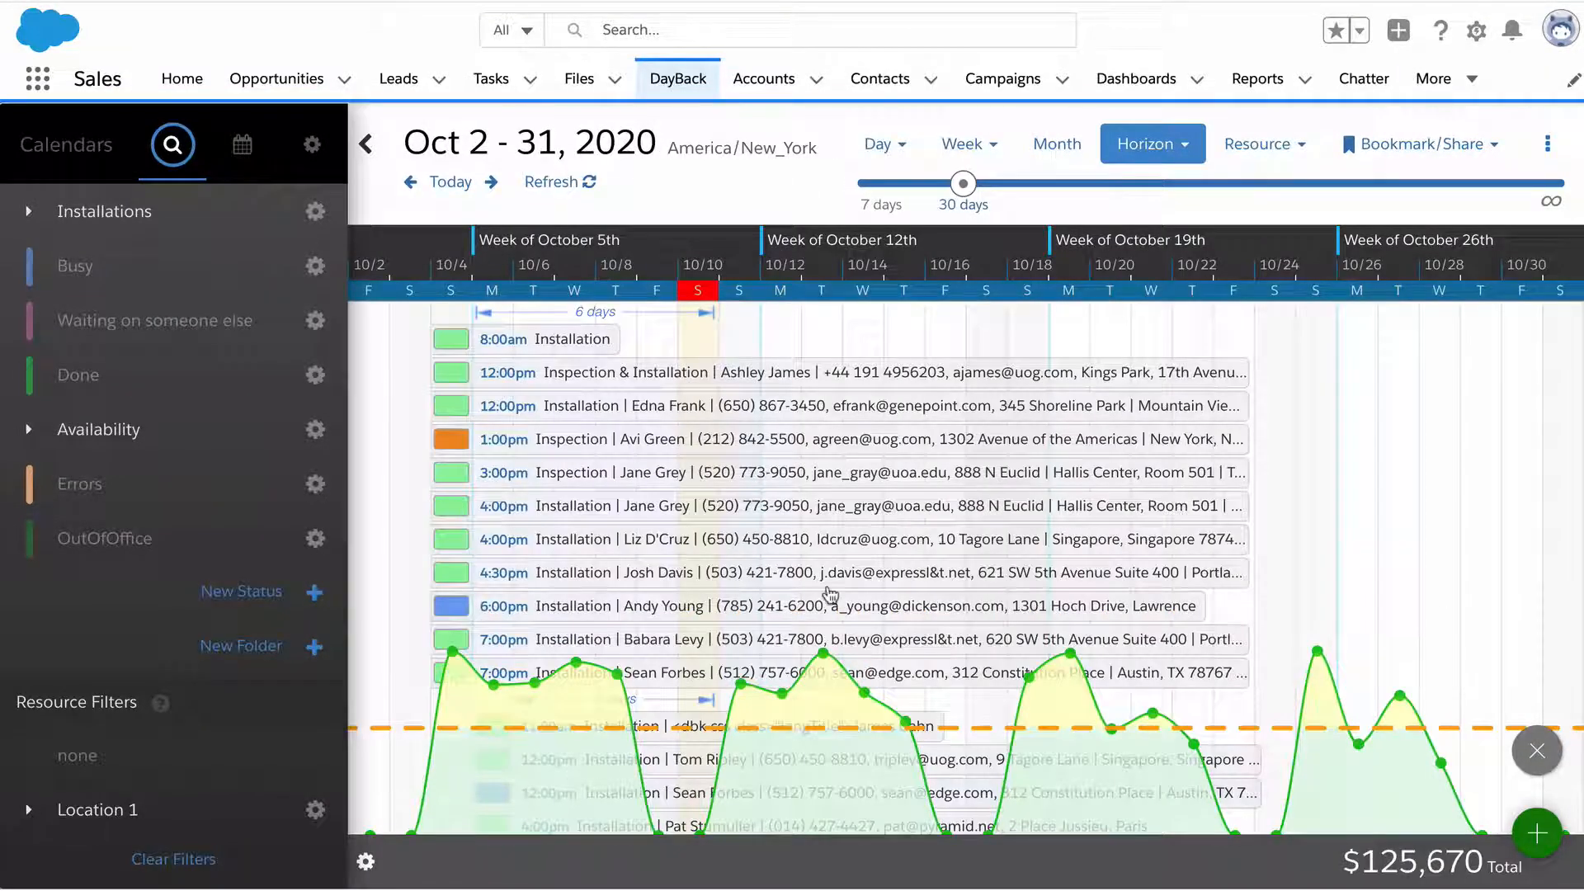
{"action": "scroll", "scroll_direction": "down", "scroll_amount": 3}
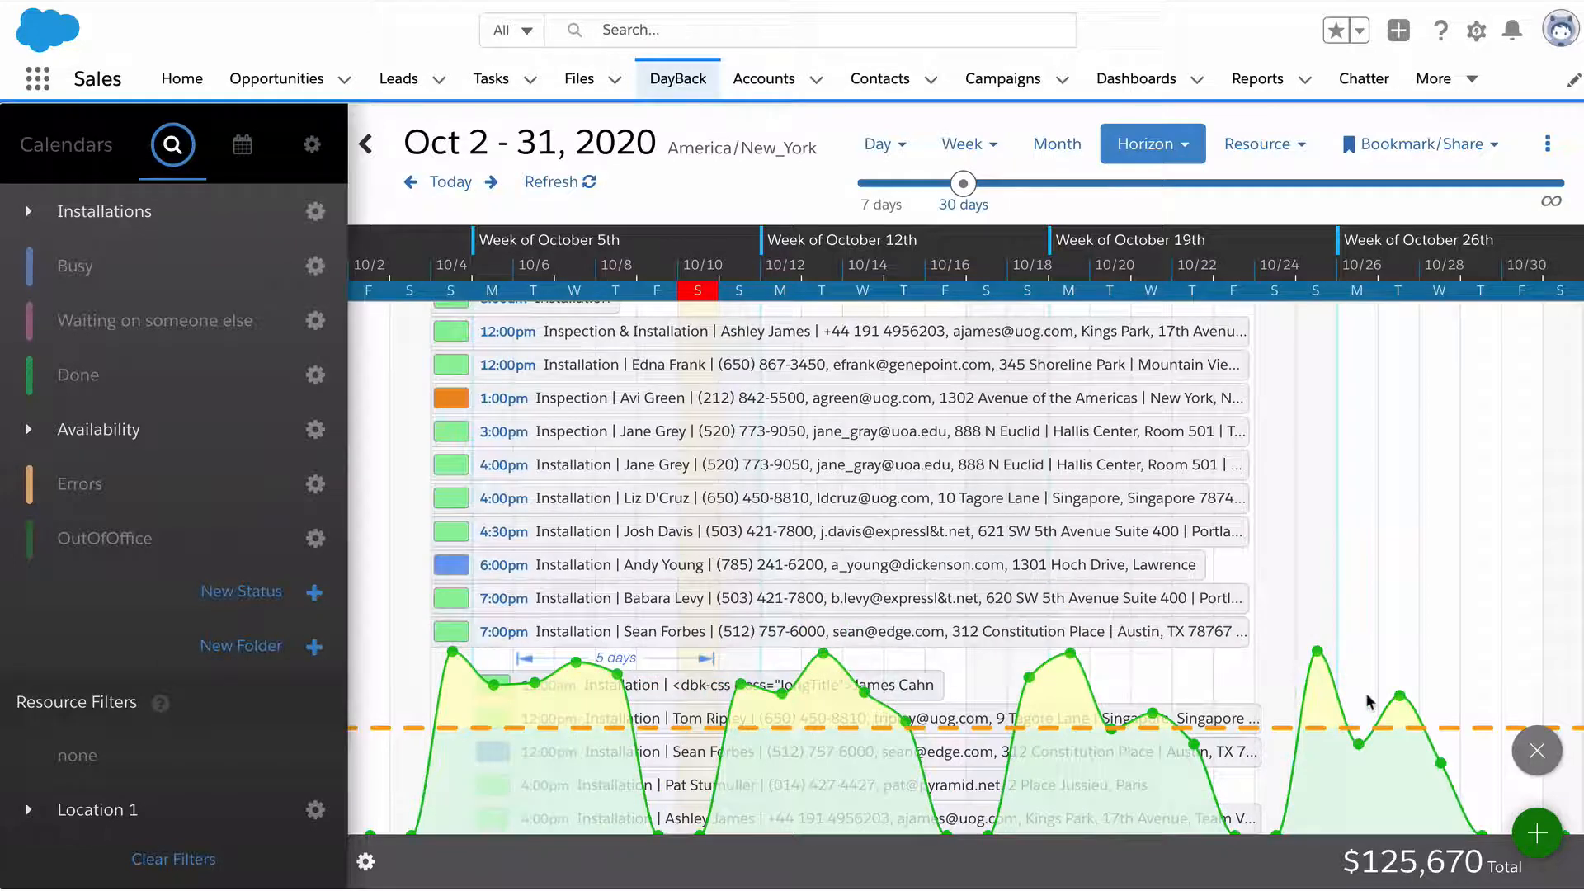